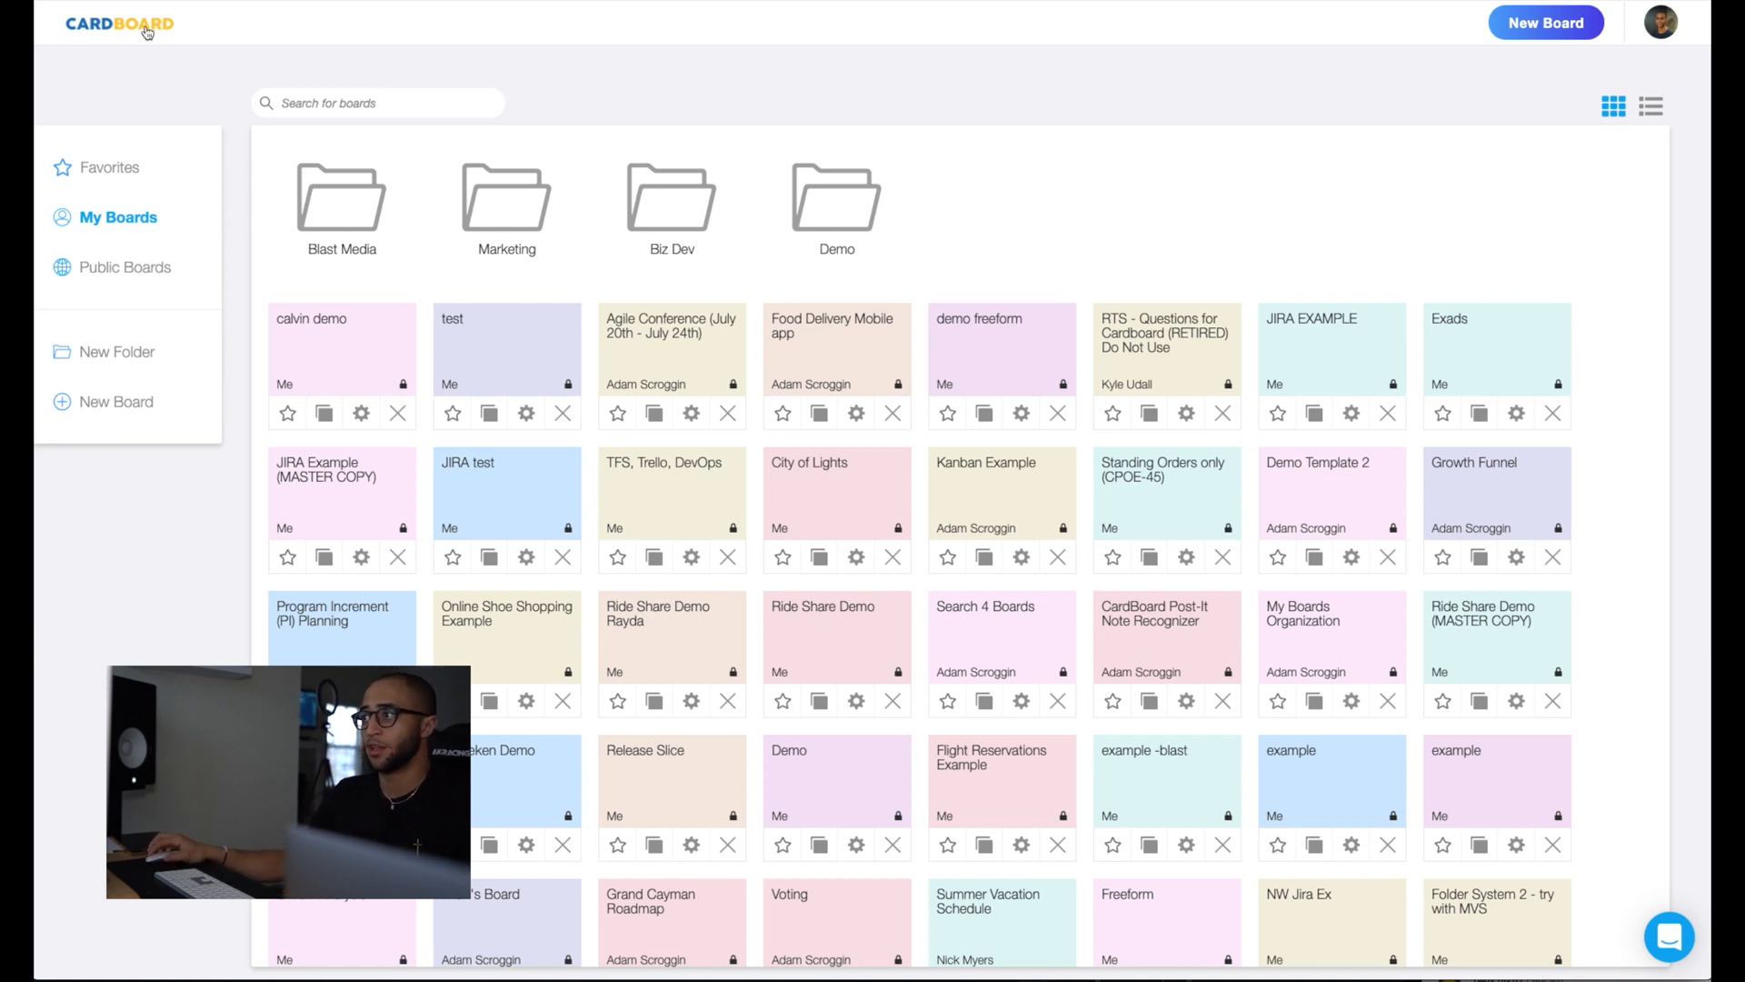
{"action": "mouse_move", "coordinate": [1244, 613]}
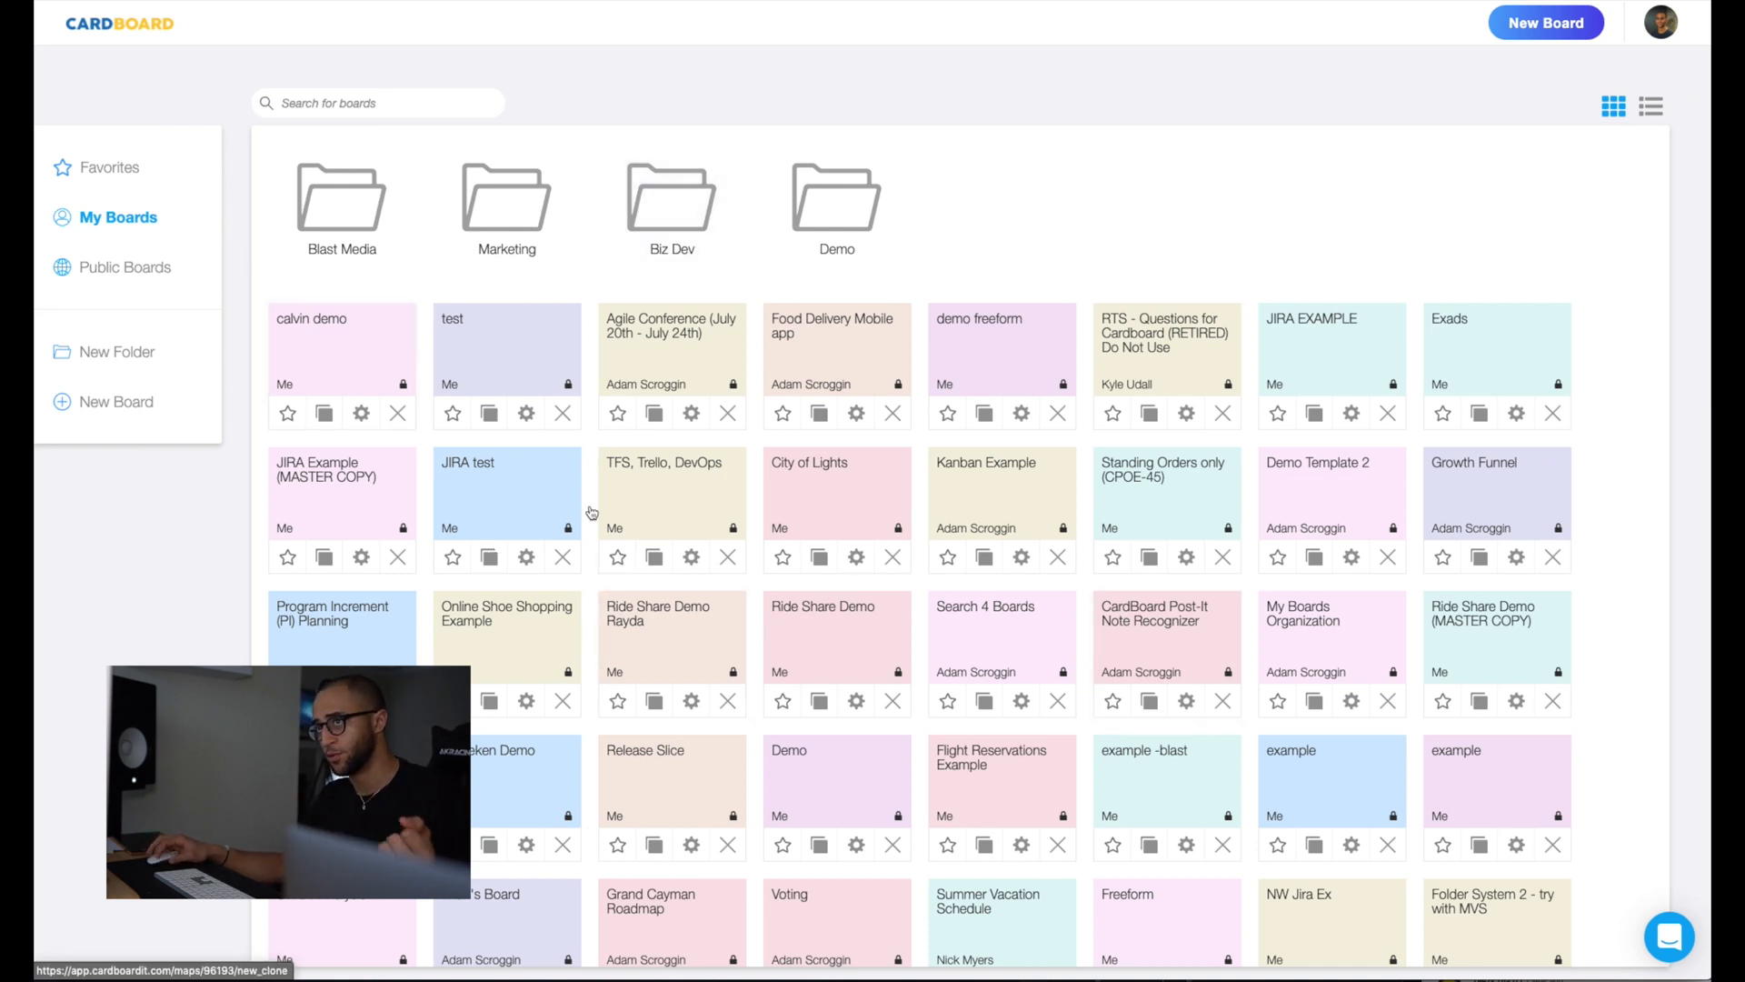
Step: Browse the Public Boards gallery of boards shared by other users
{"action": "scroll", "scroll_direction": "down", "scroll_amount": 3}
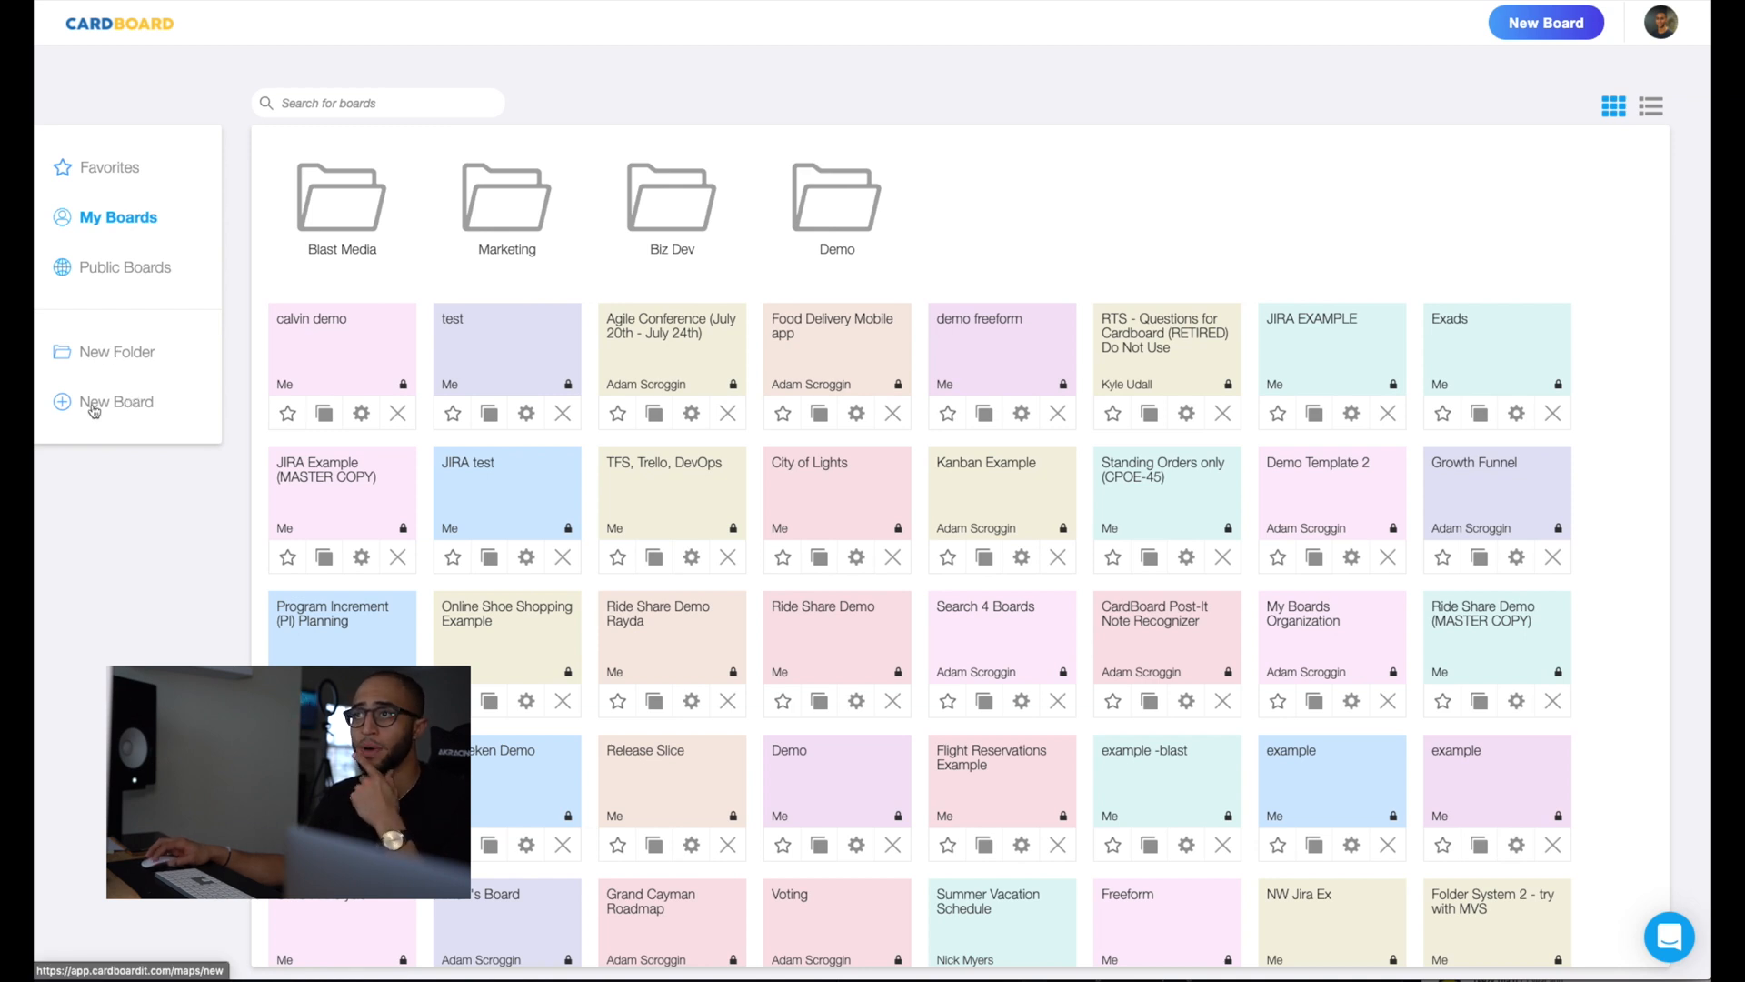
{"action": "mouse_move", "coordinate": [130, 351]}
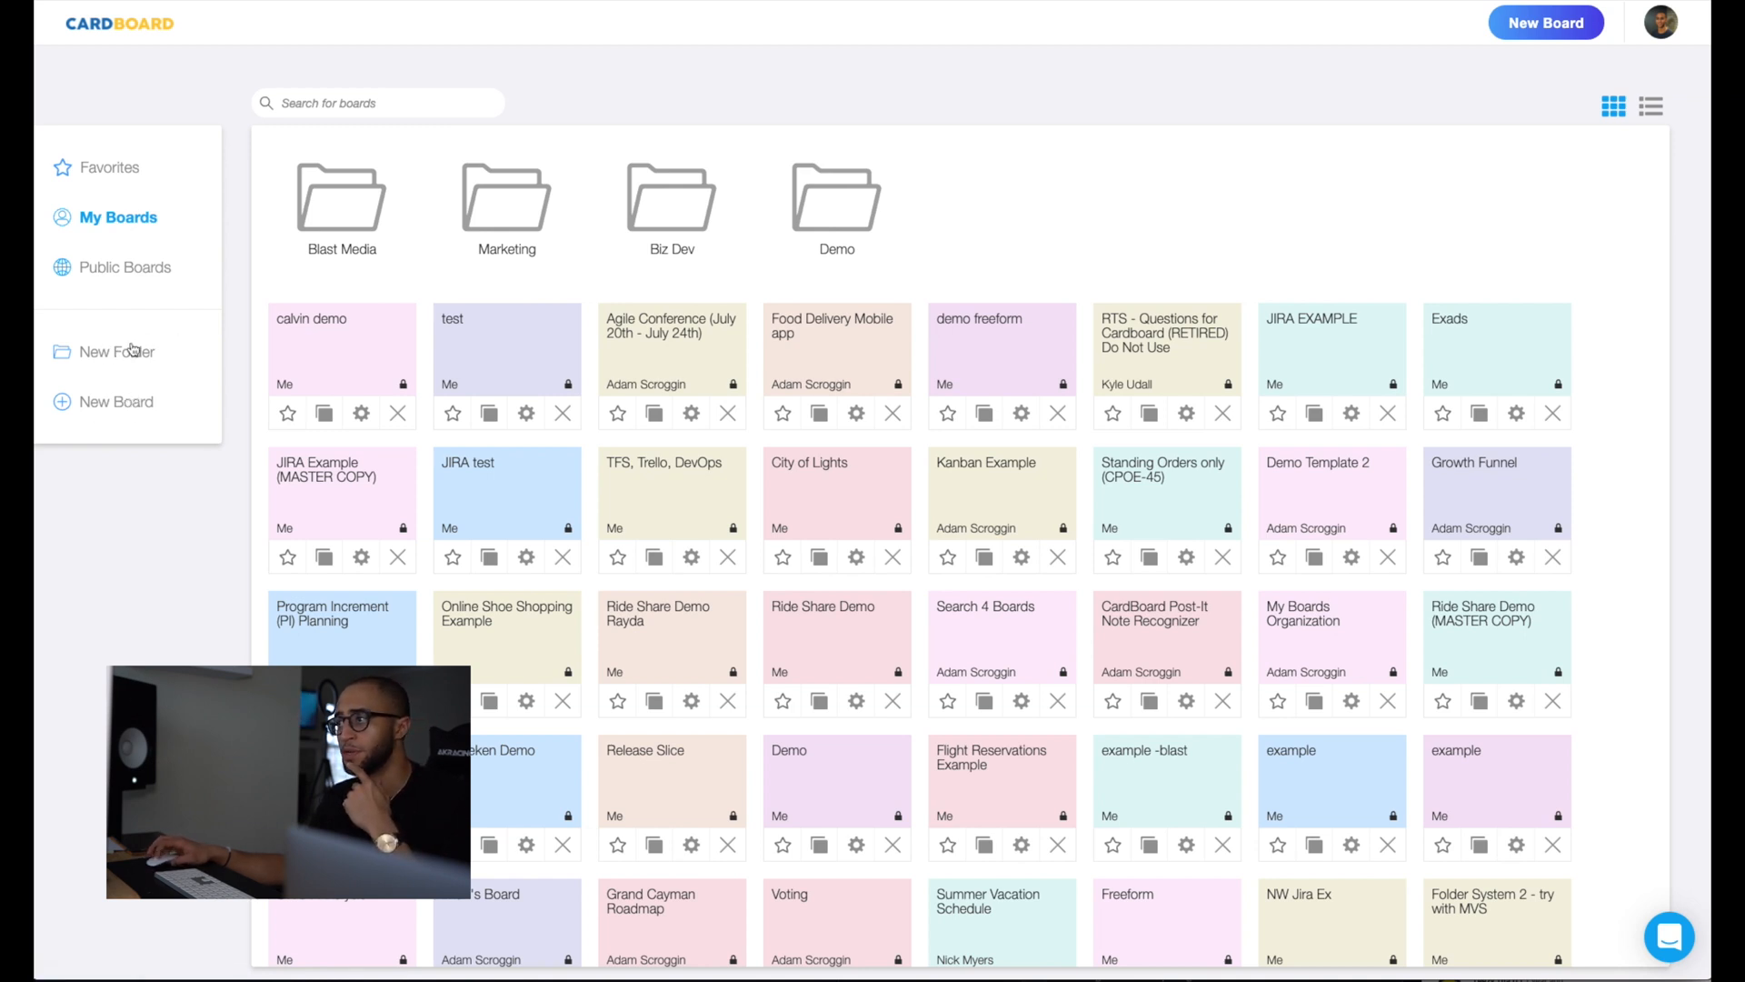
{"action": "left_click", "coordinate": [125, 267]}
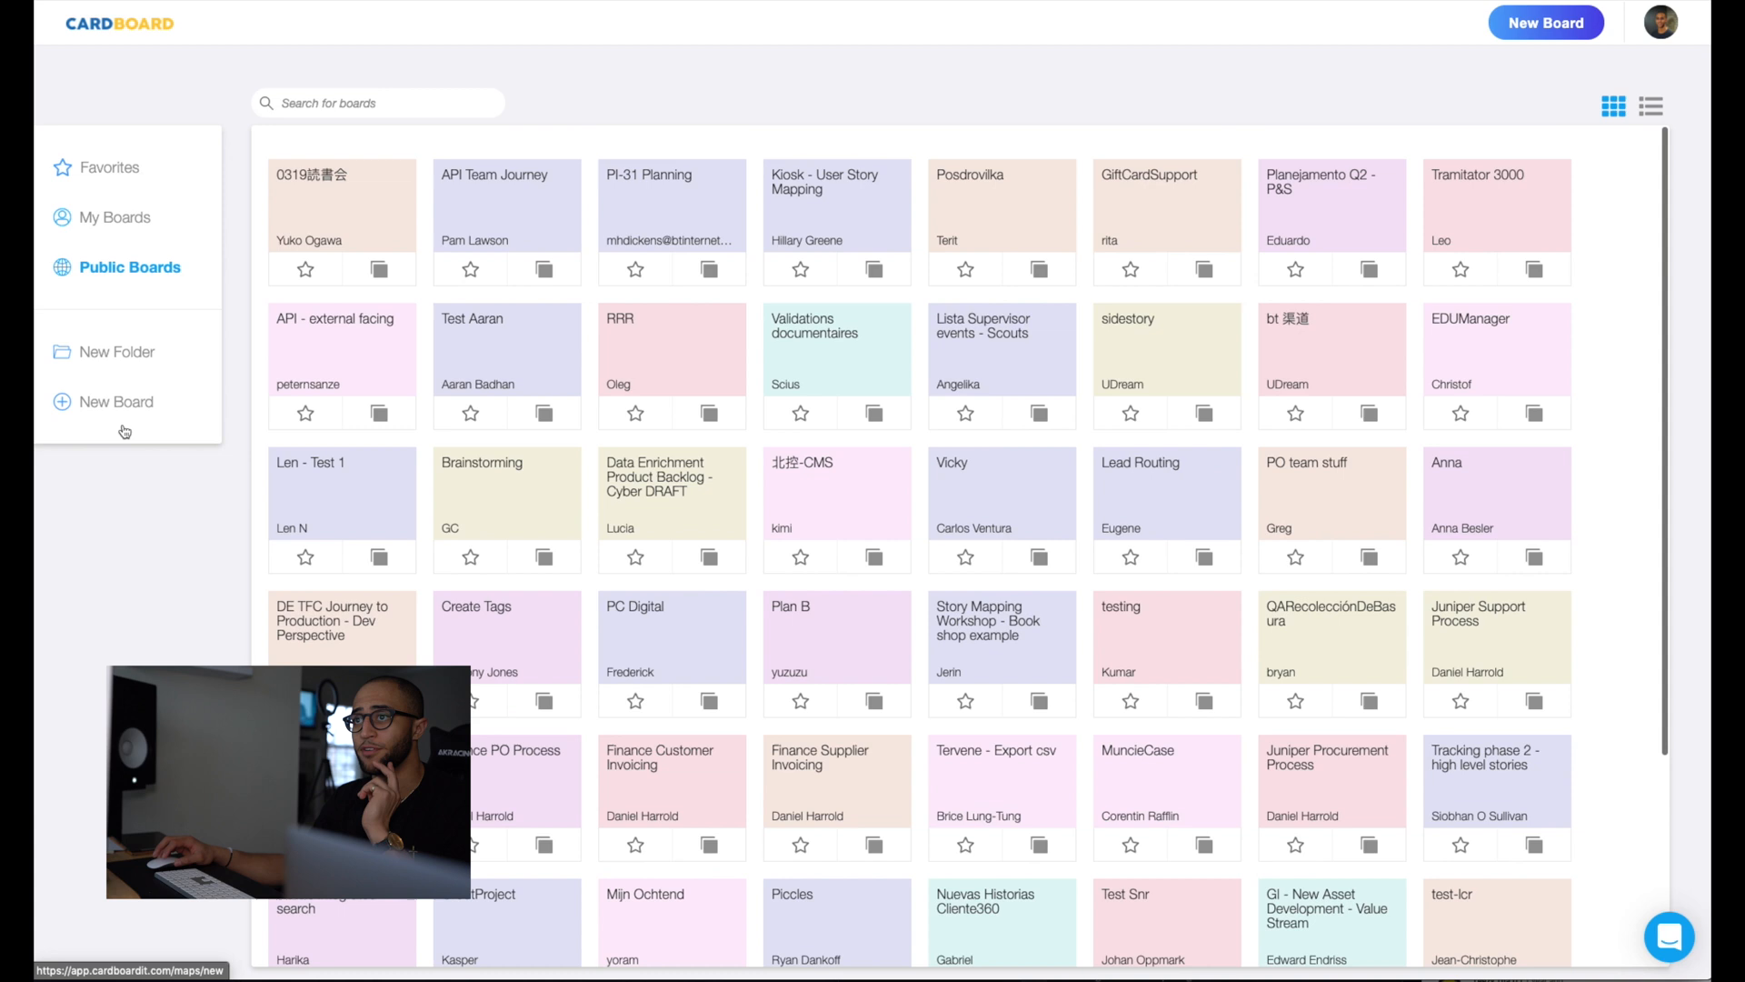
{"action": "mouse_move", "coordinate": [103, 175]}
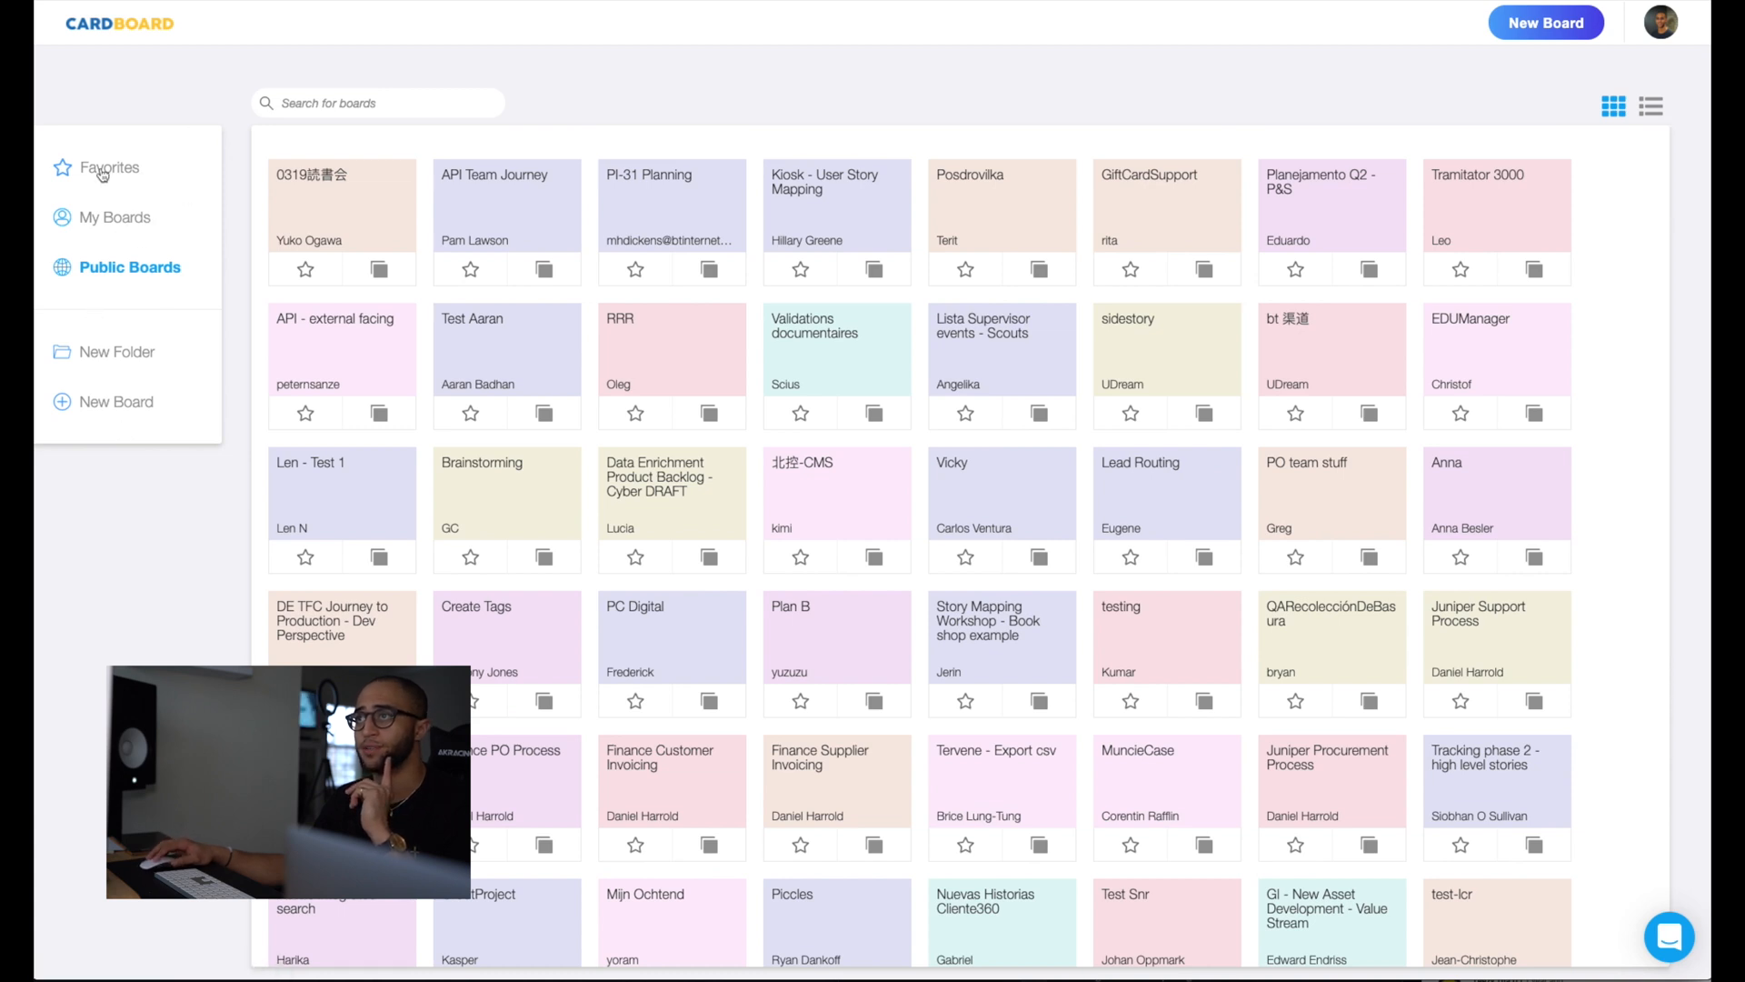
Step: Star the 'calvin demo' and 'test' boards as favourites, then return to My Boards
{"action": "left_click", "coordinate": [109, 167]}
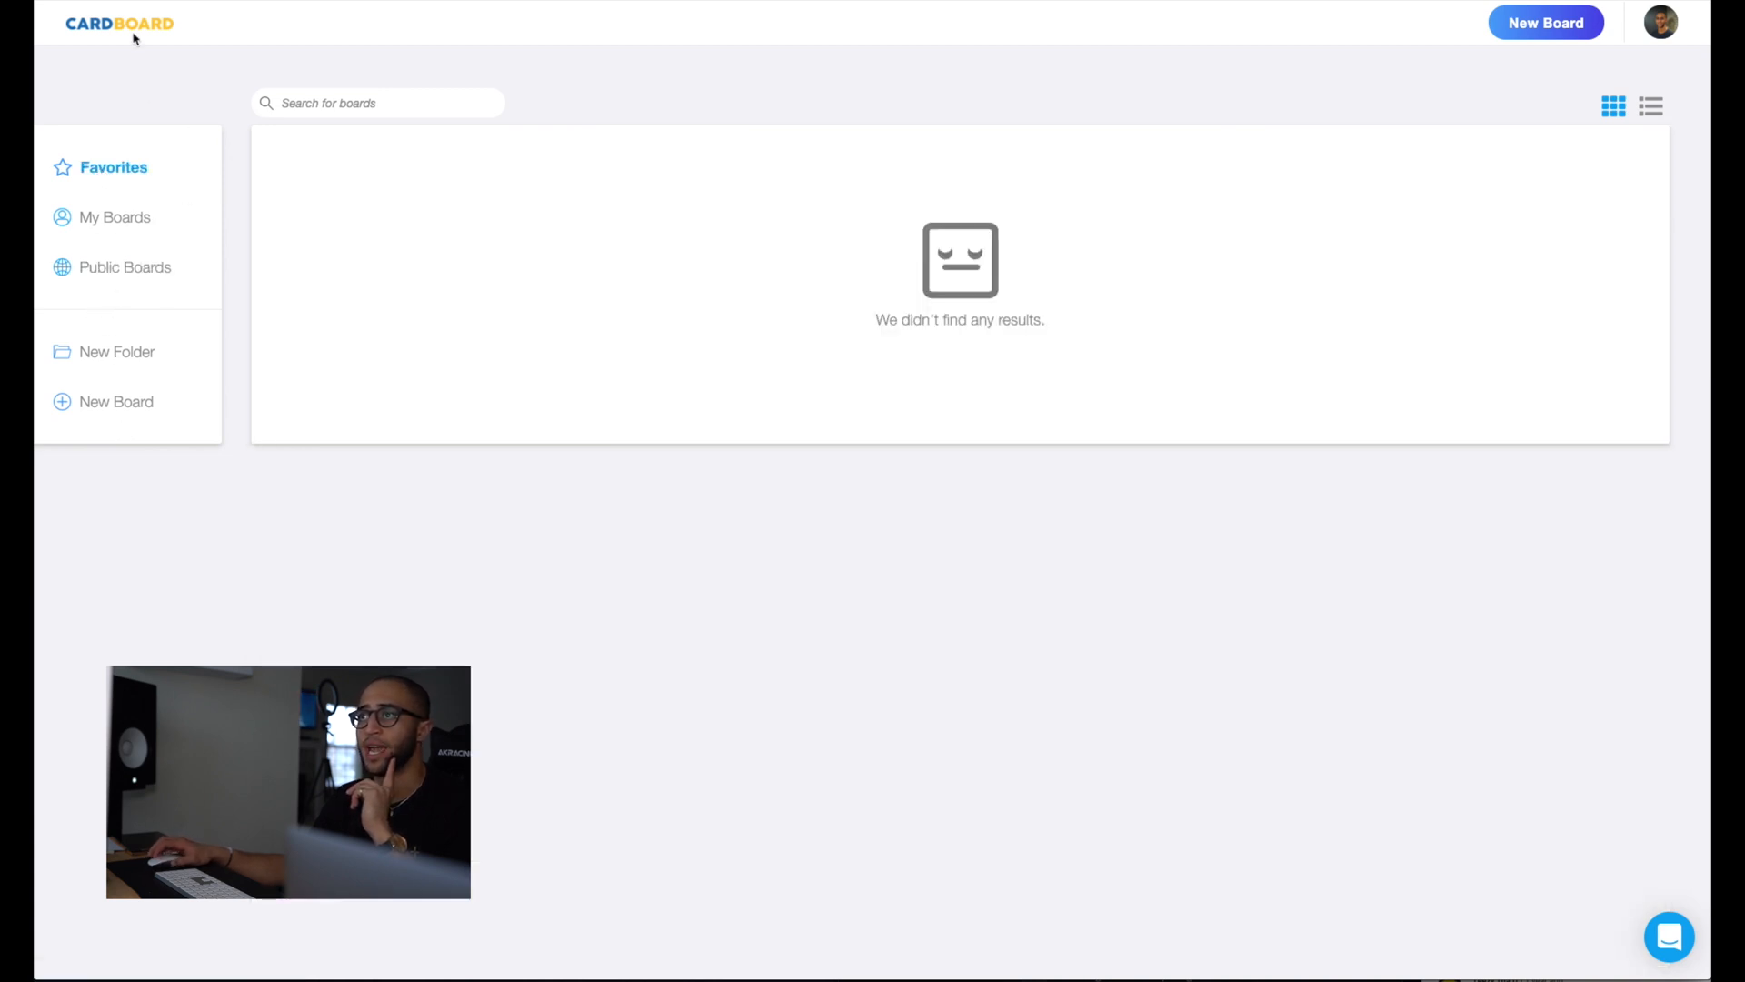
{"action": "left_click", "coordinate": [115, 217]}
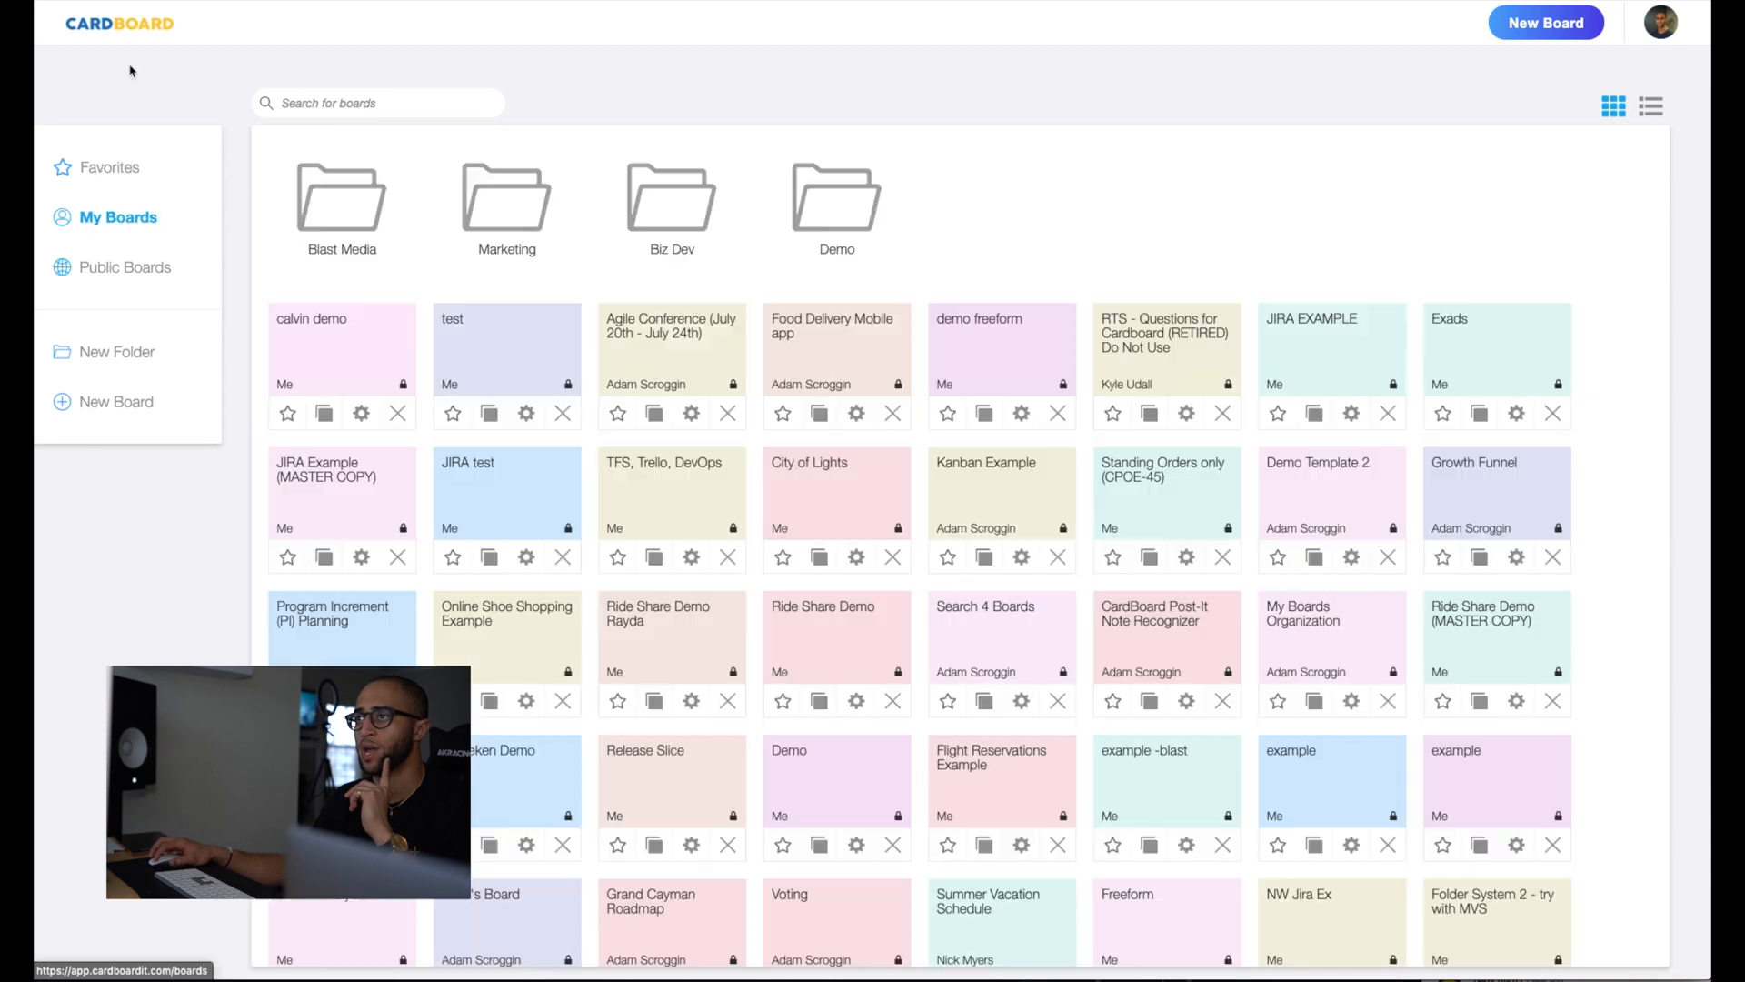
{"action": "left_click", "coordinate": [287, 412]}
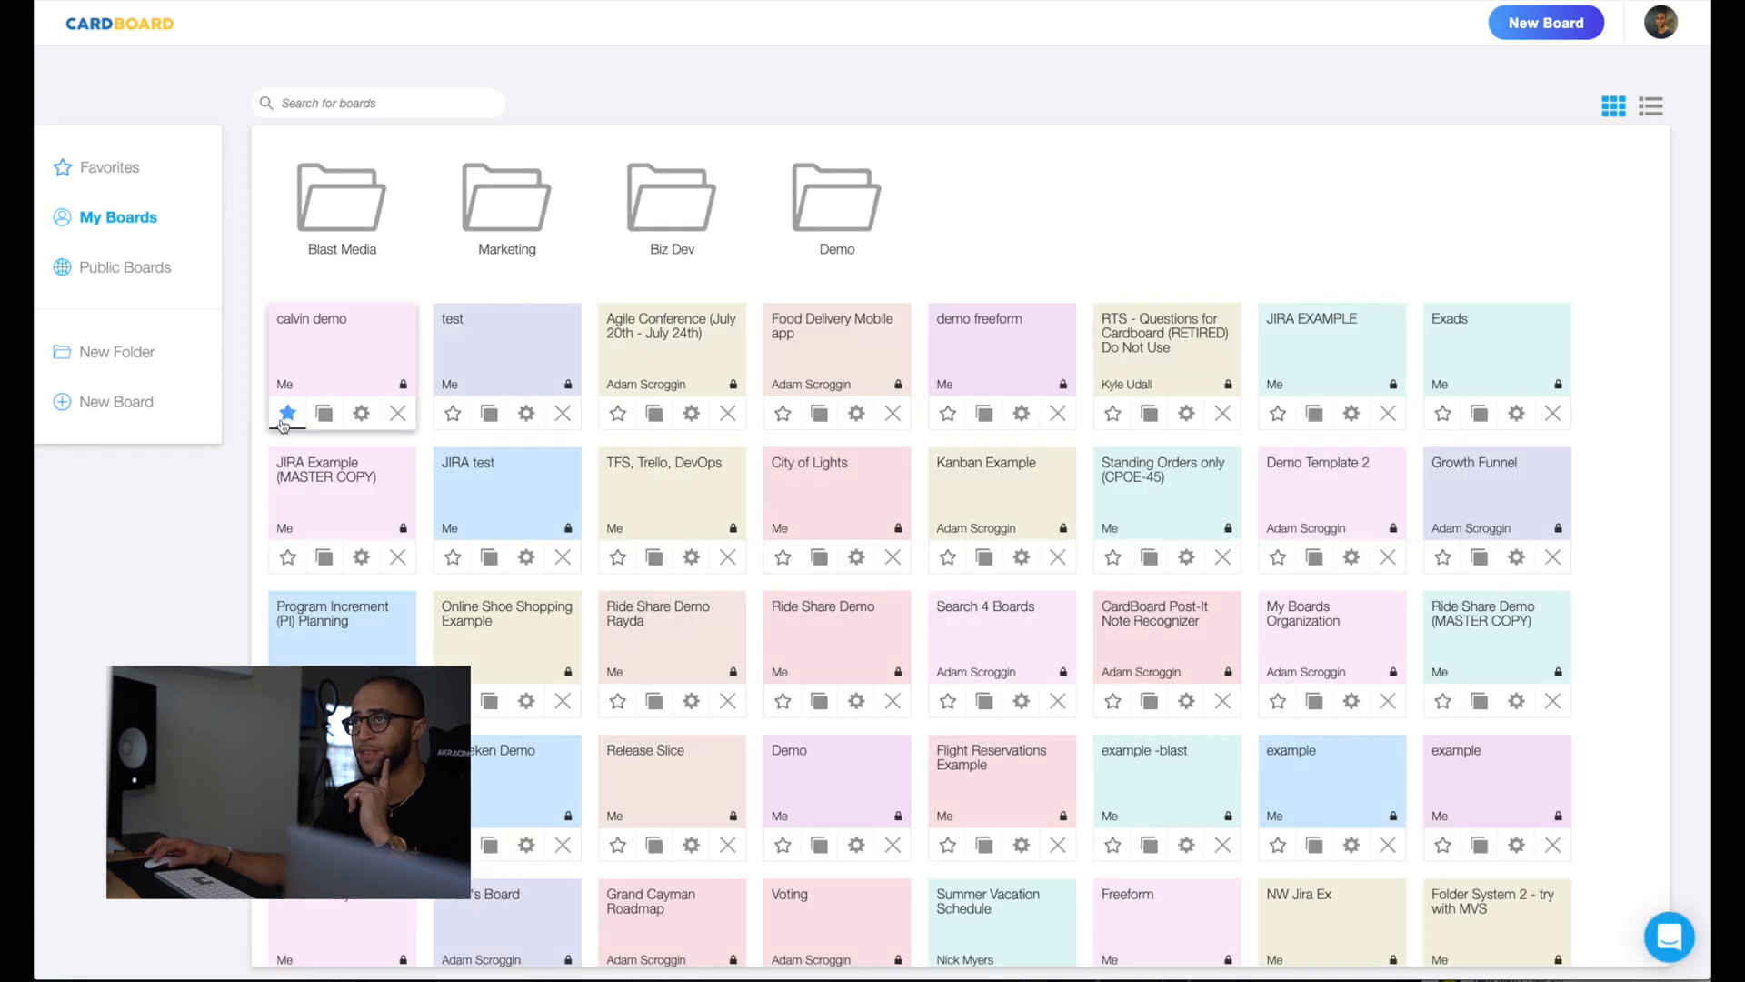
{"action": "left_click", "coordinate": [452, 412]}
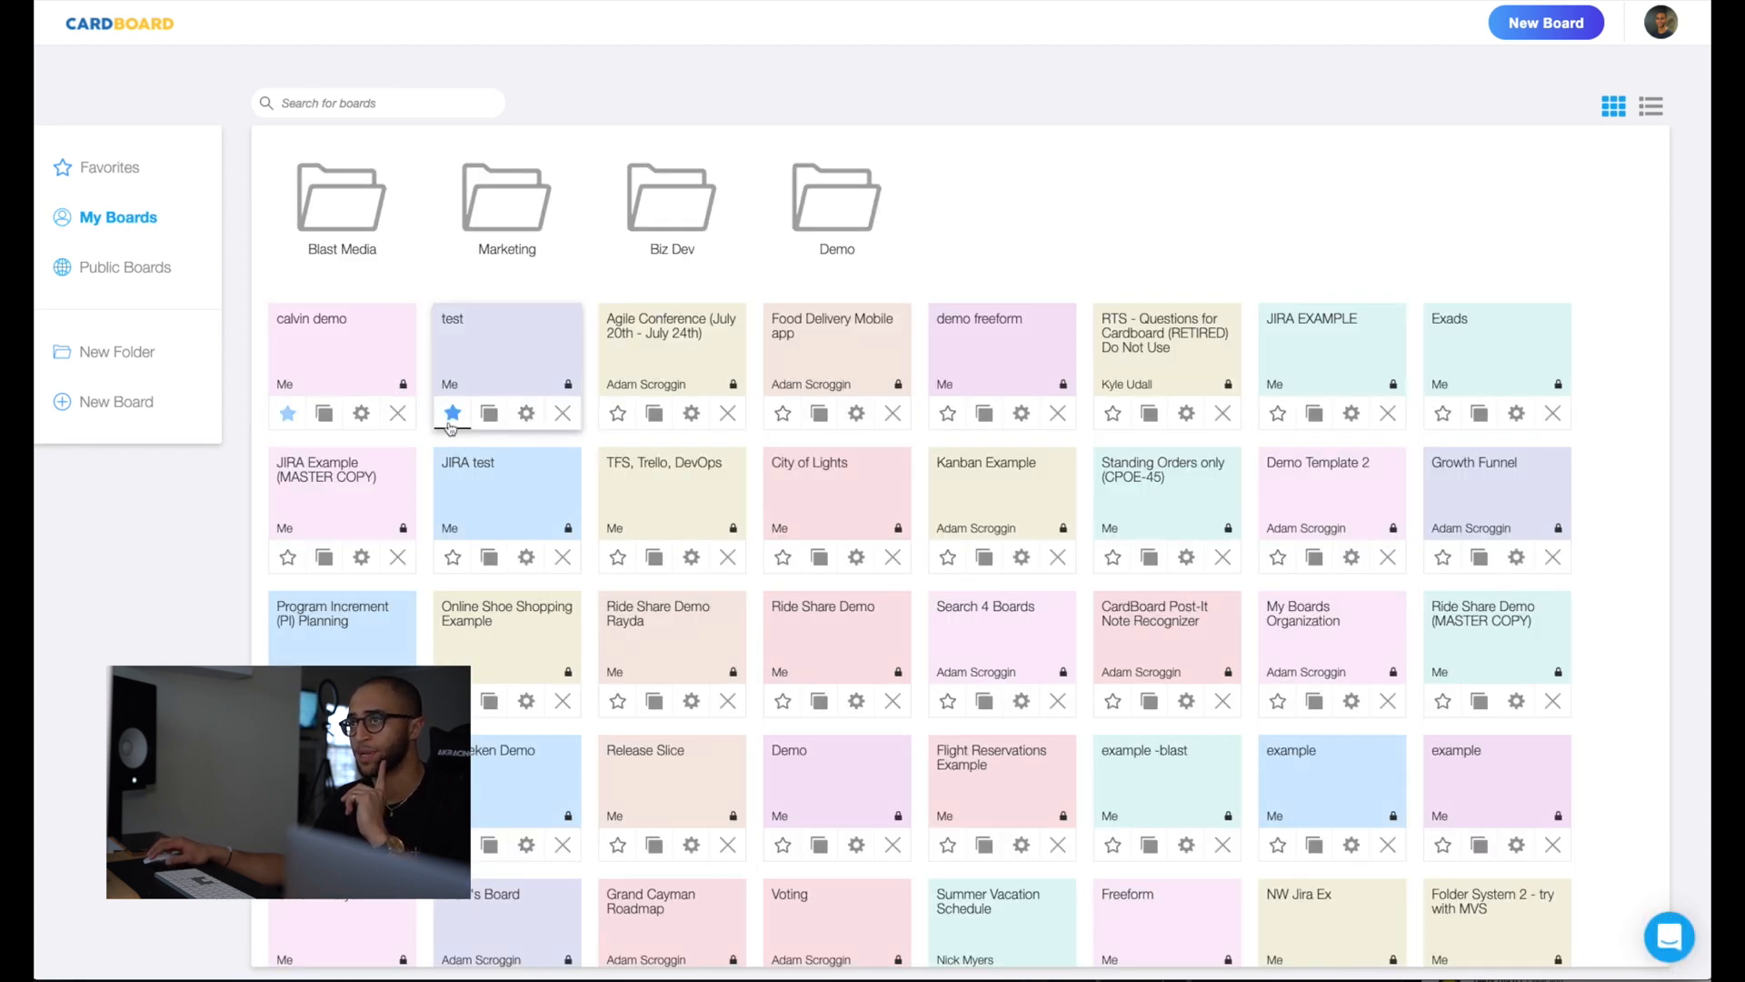
{"action": "left_click", "coordinate": [109, 167]}
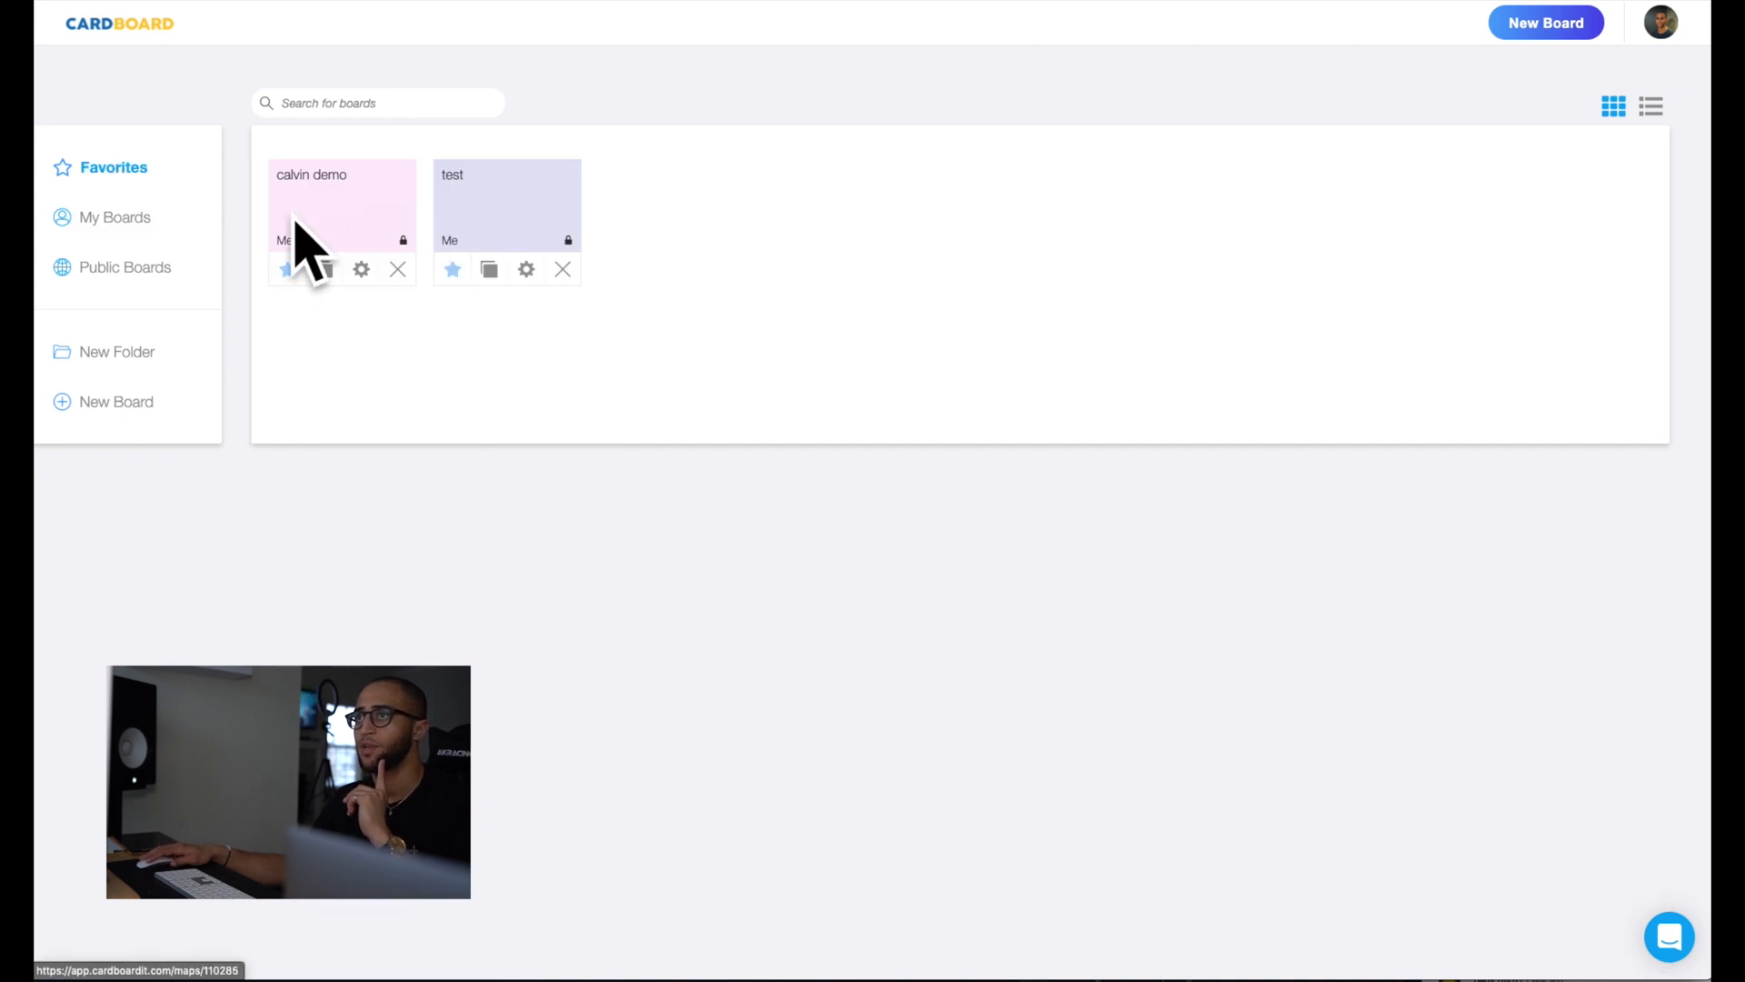
{"action": "mouse_move", "coordinate": [118, 41]}
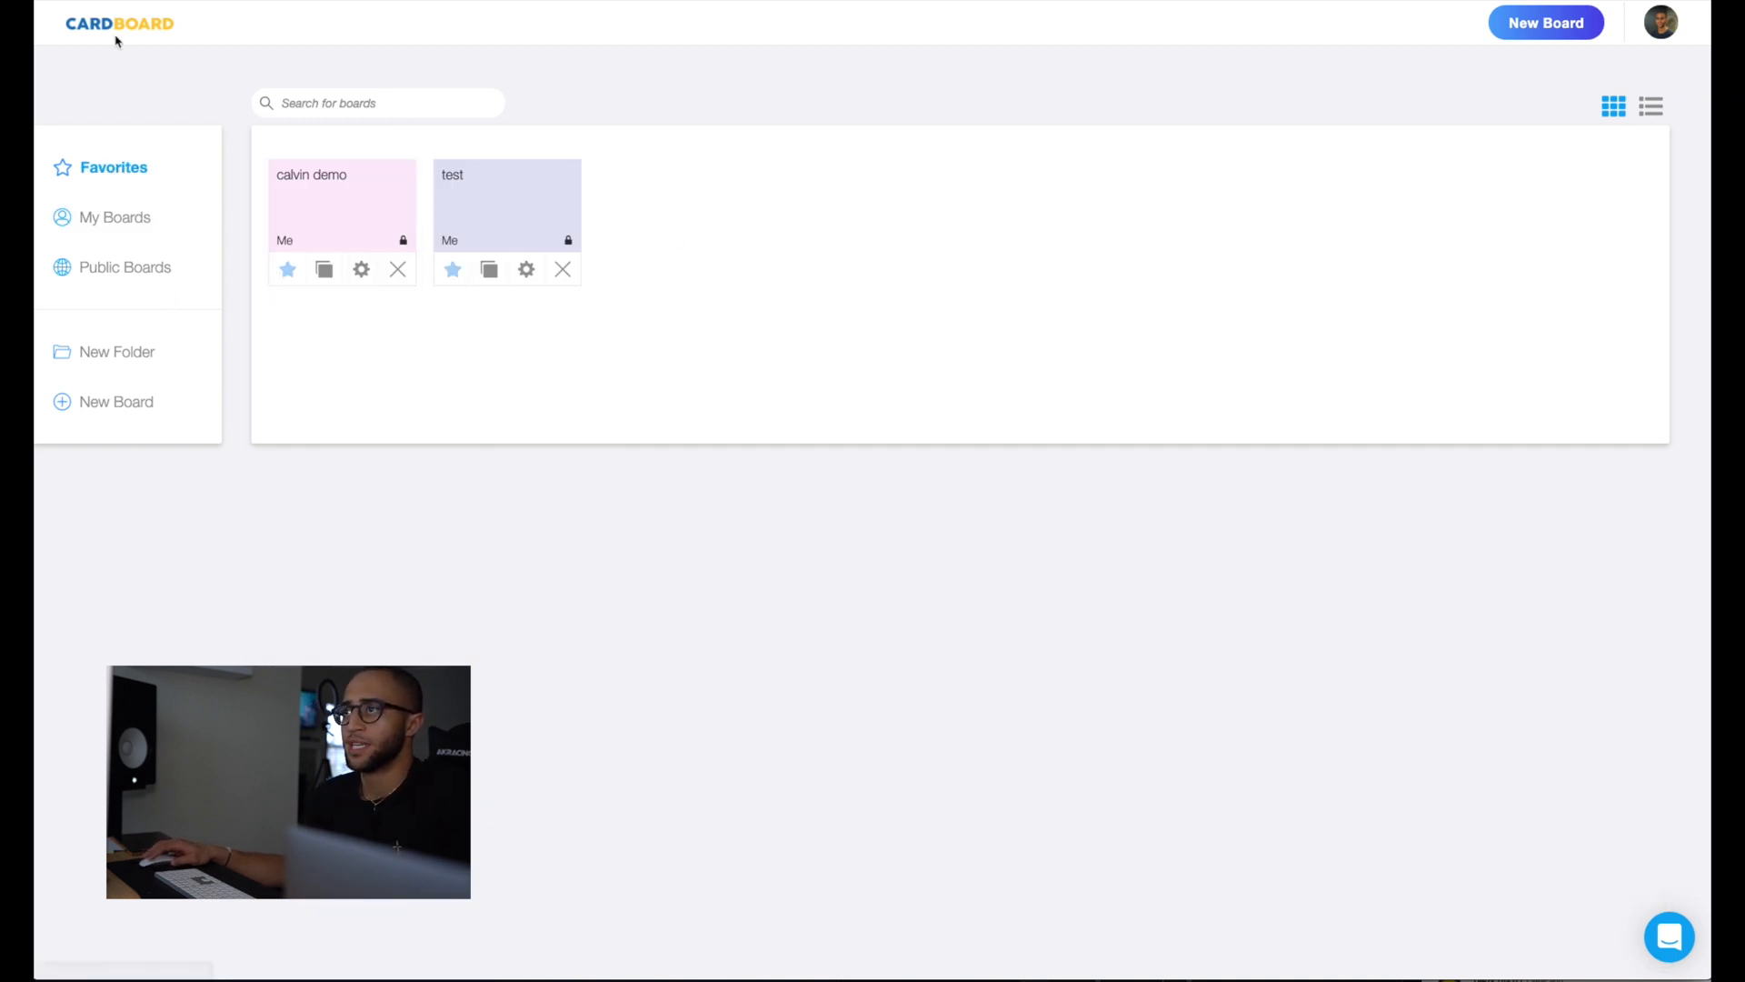
{"action": "left_click", "coordinate": [118, 24]}
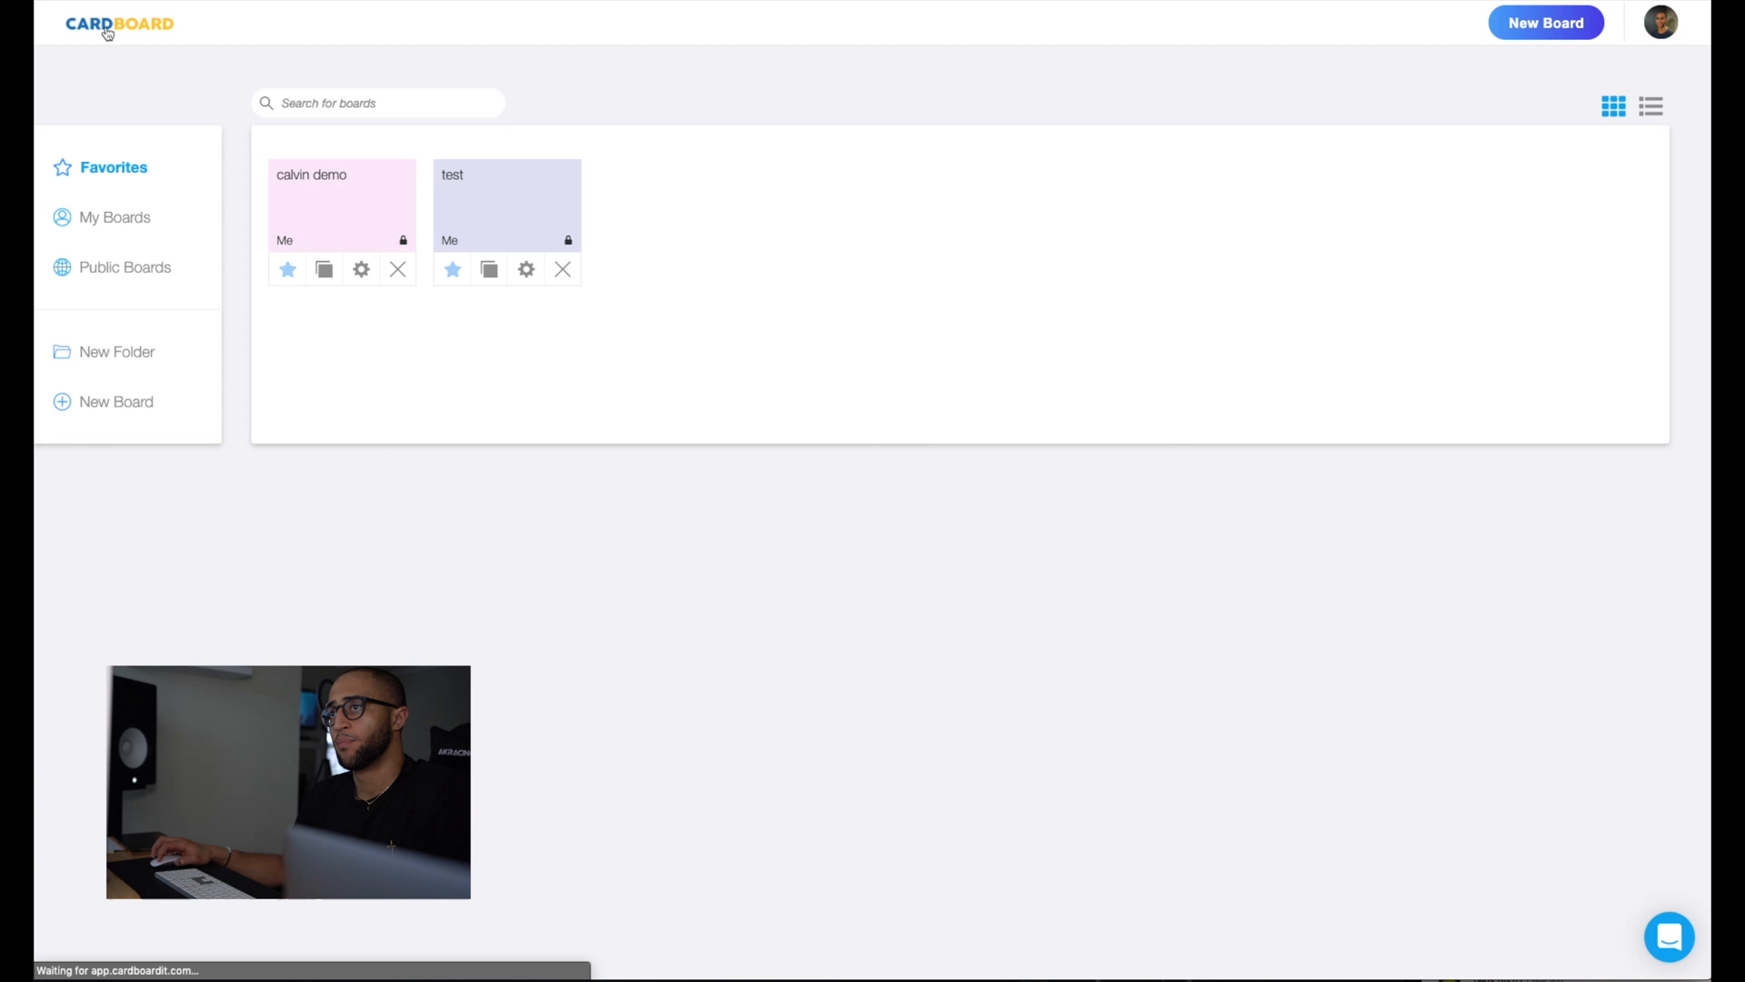
{"action": "left_click", "coordinate": [115, 218]}
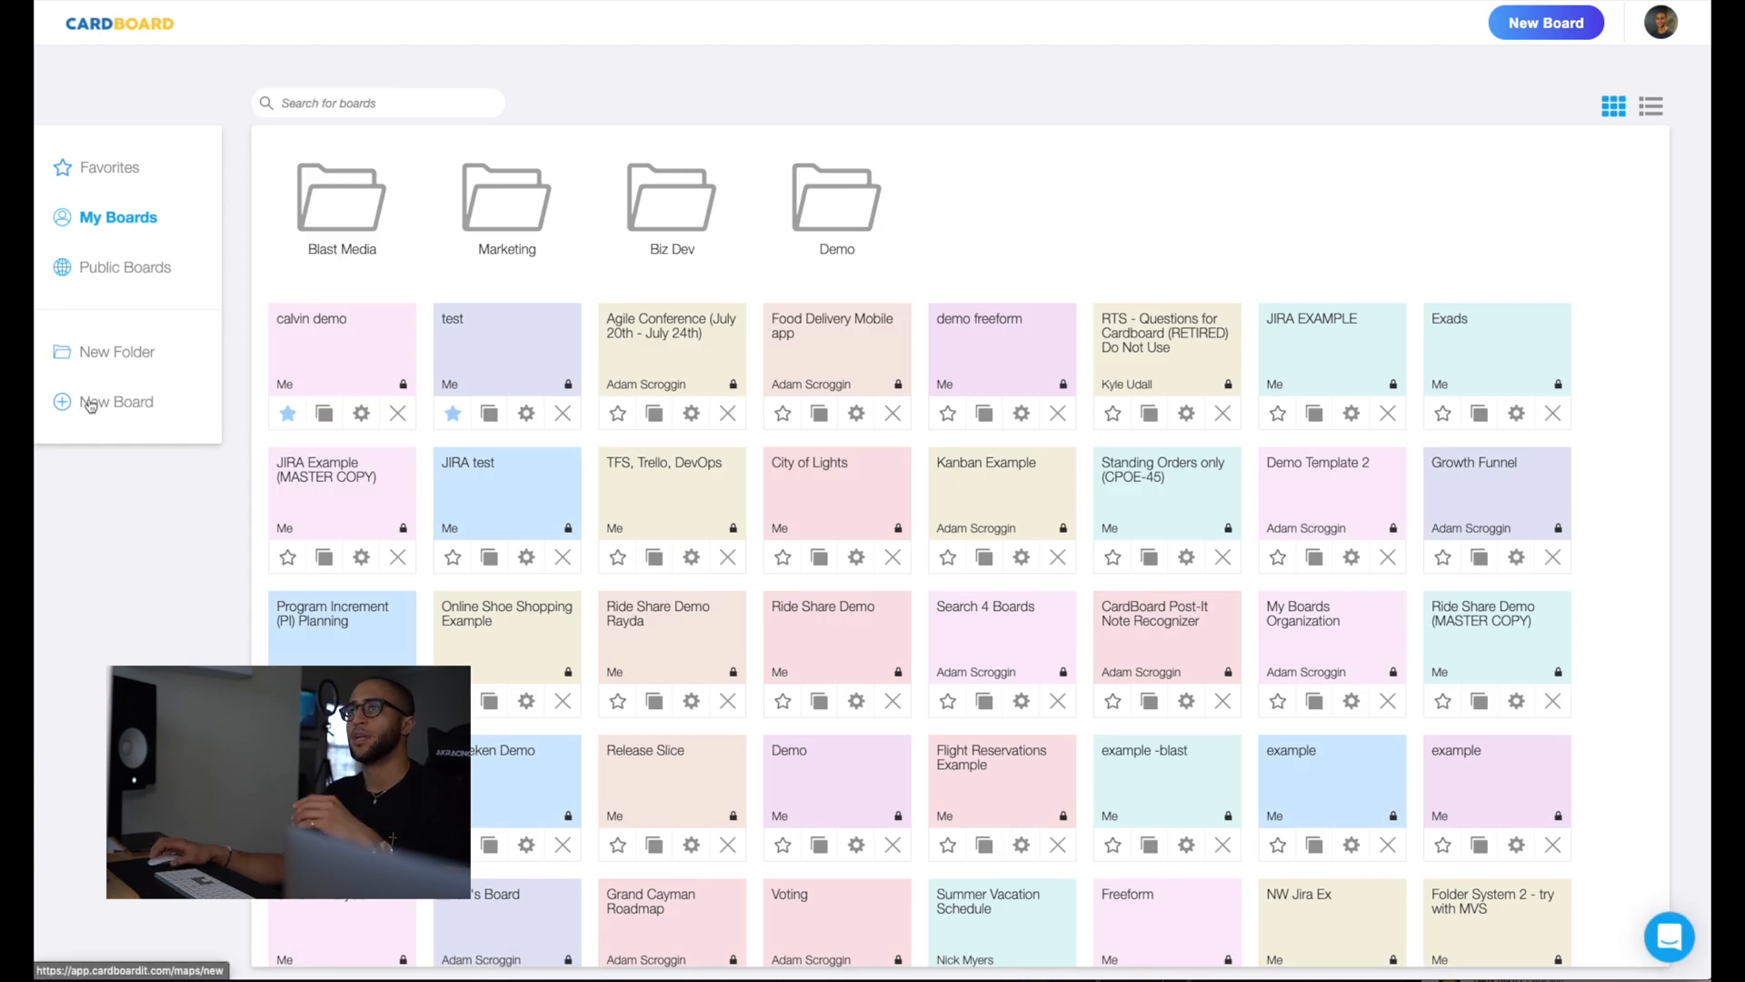
Step: Start a new board in the CardBoard community using the User Story Map template
{"action": "left_click", "coordinate": [115, 402]}
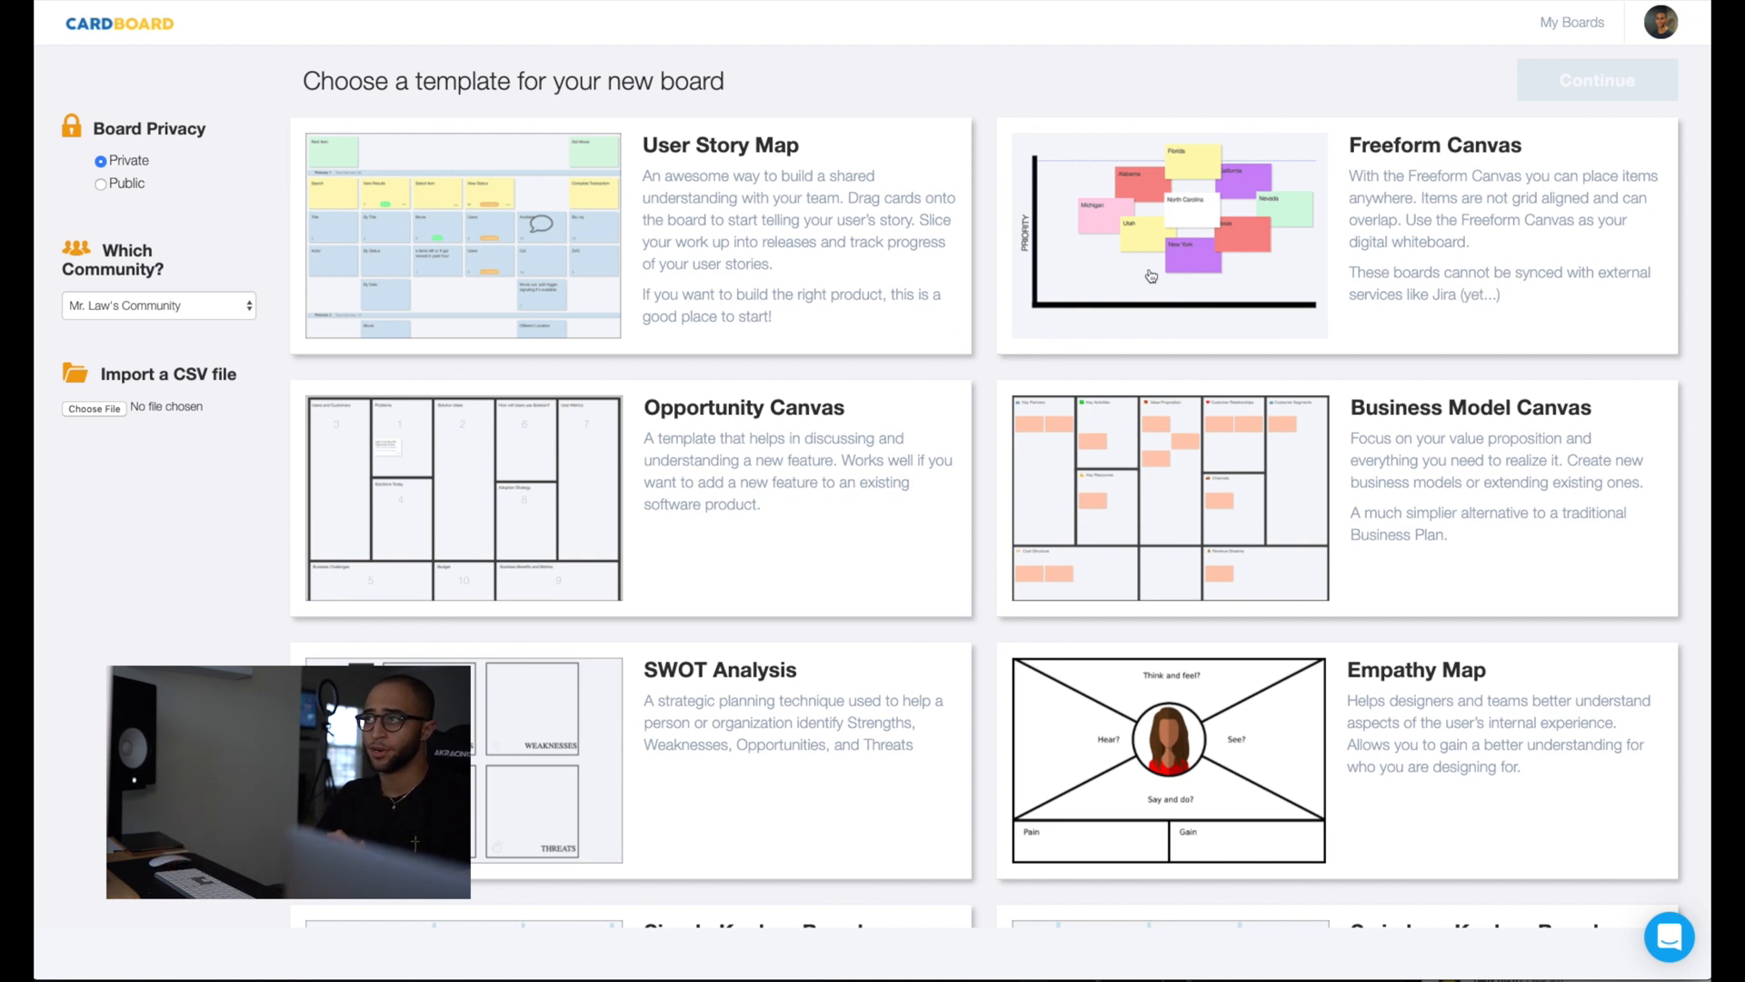
{"action": "mouse_move", "coordinate": [846, 281]}
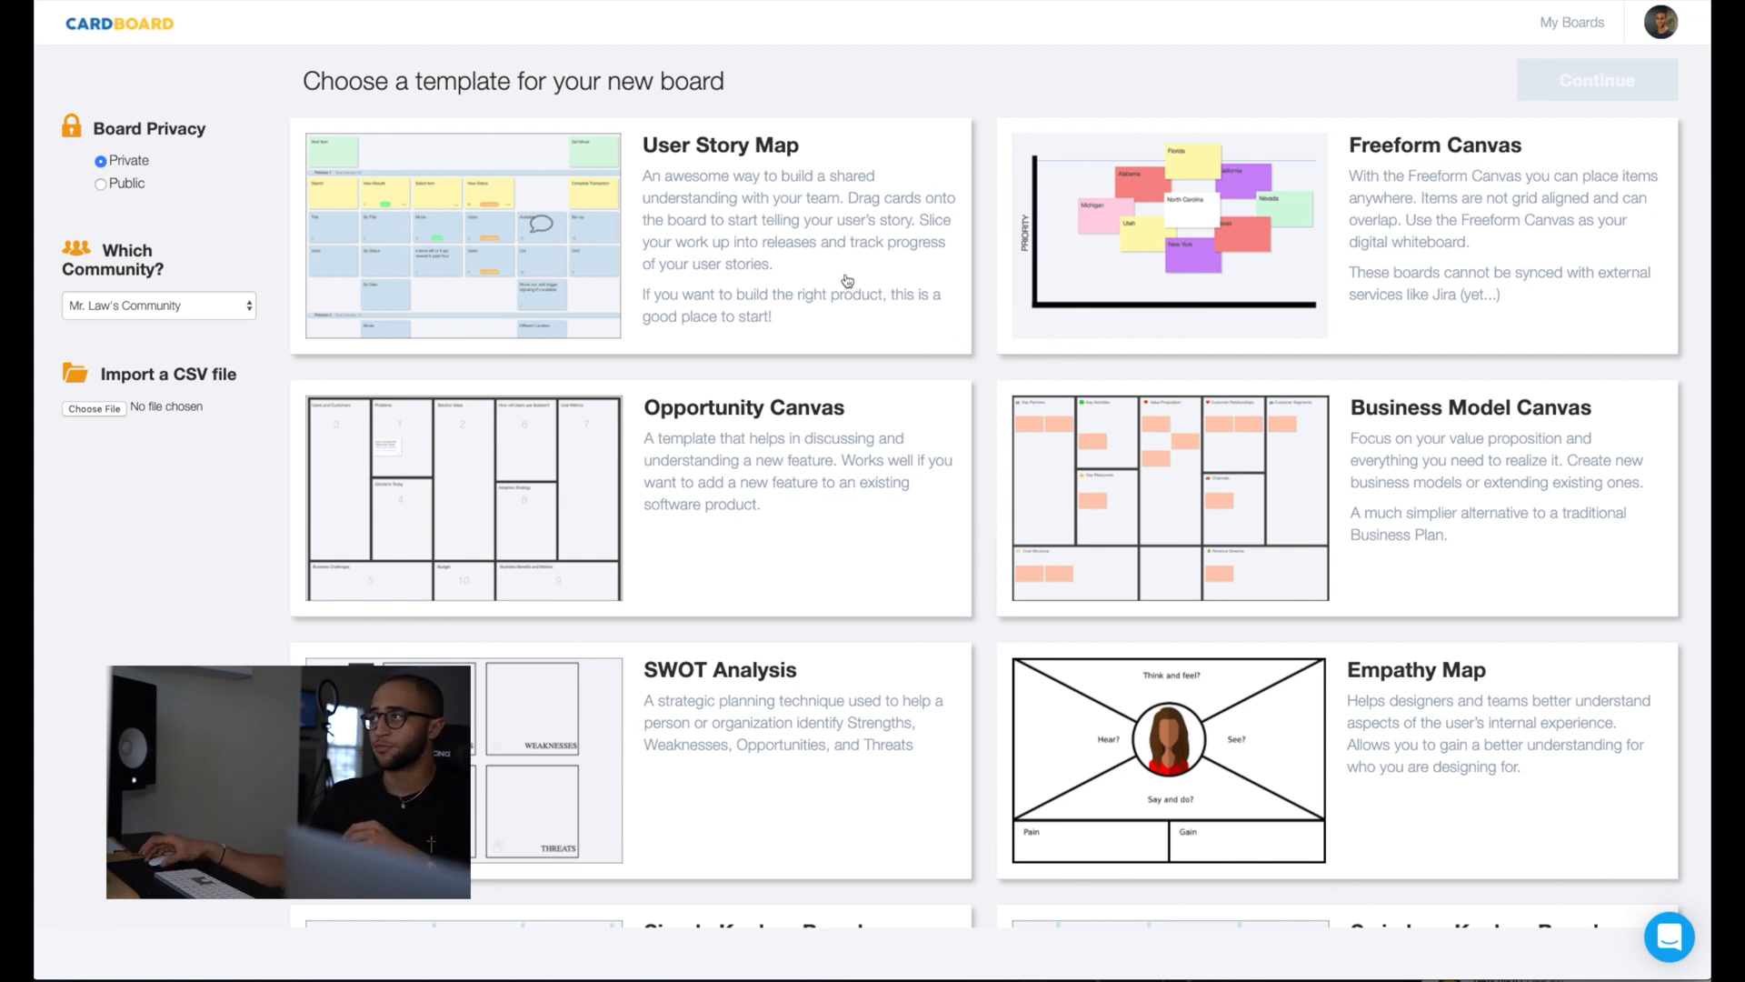
{"action": "mouse_move", "coordinate": [1278, 301]}
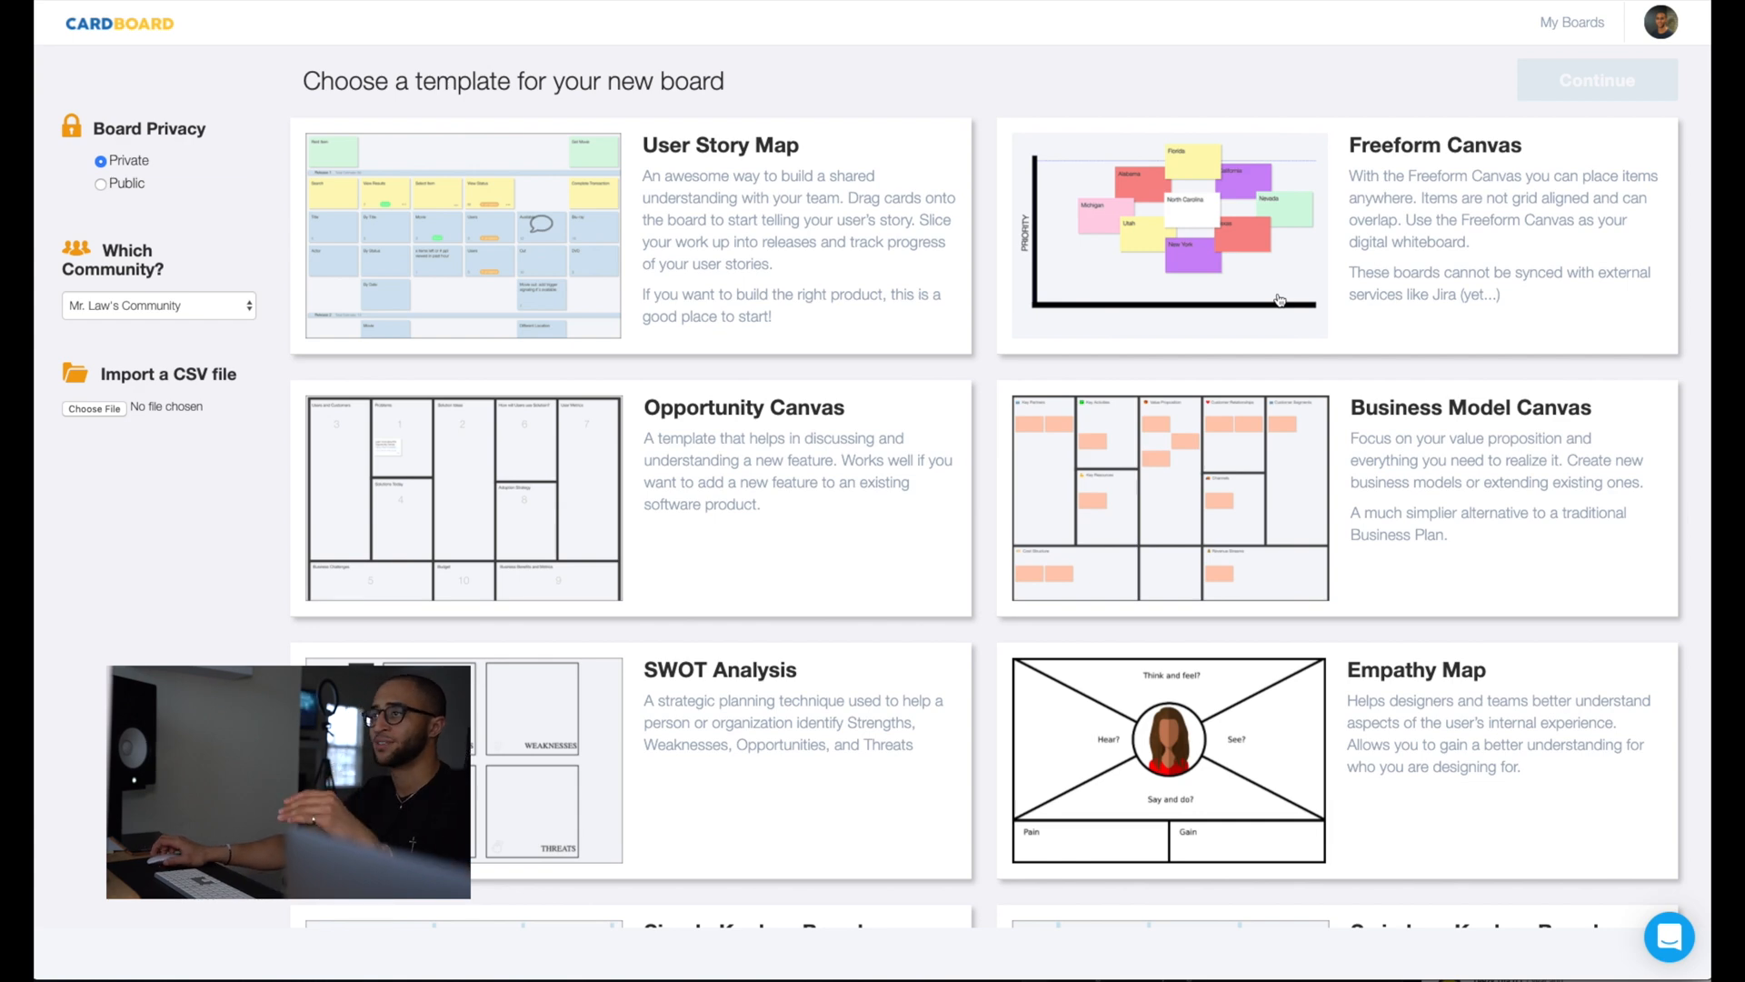
{"action": "mouse_move", "coordinate": [1126, 493]}
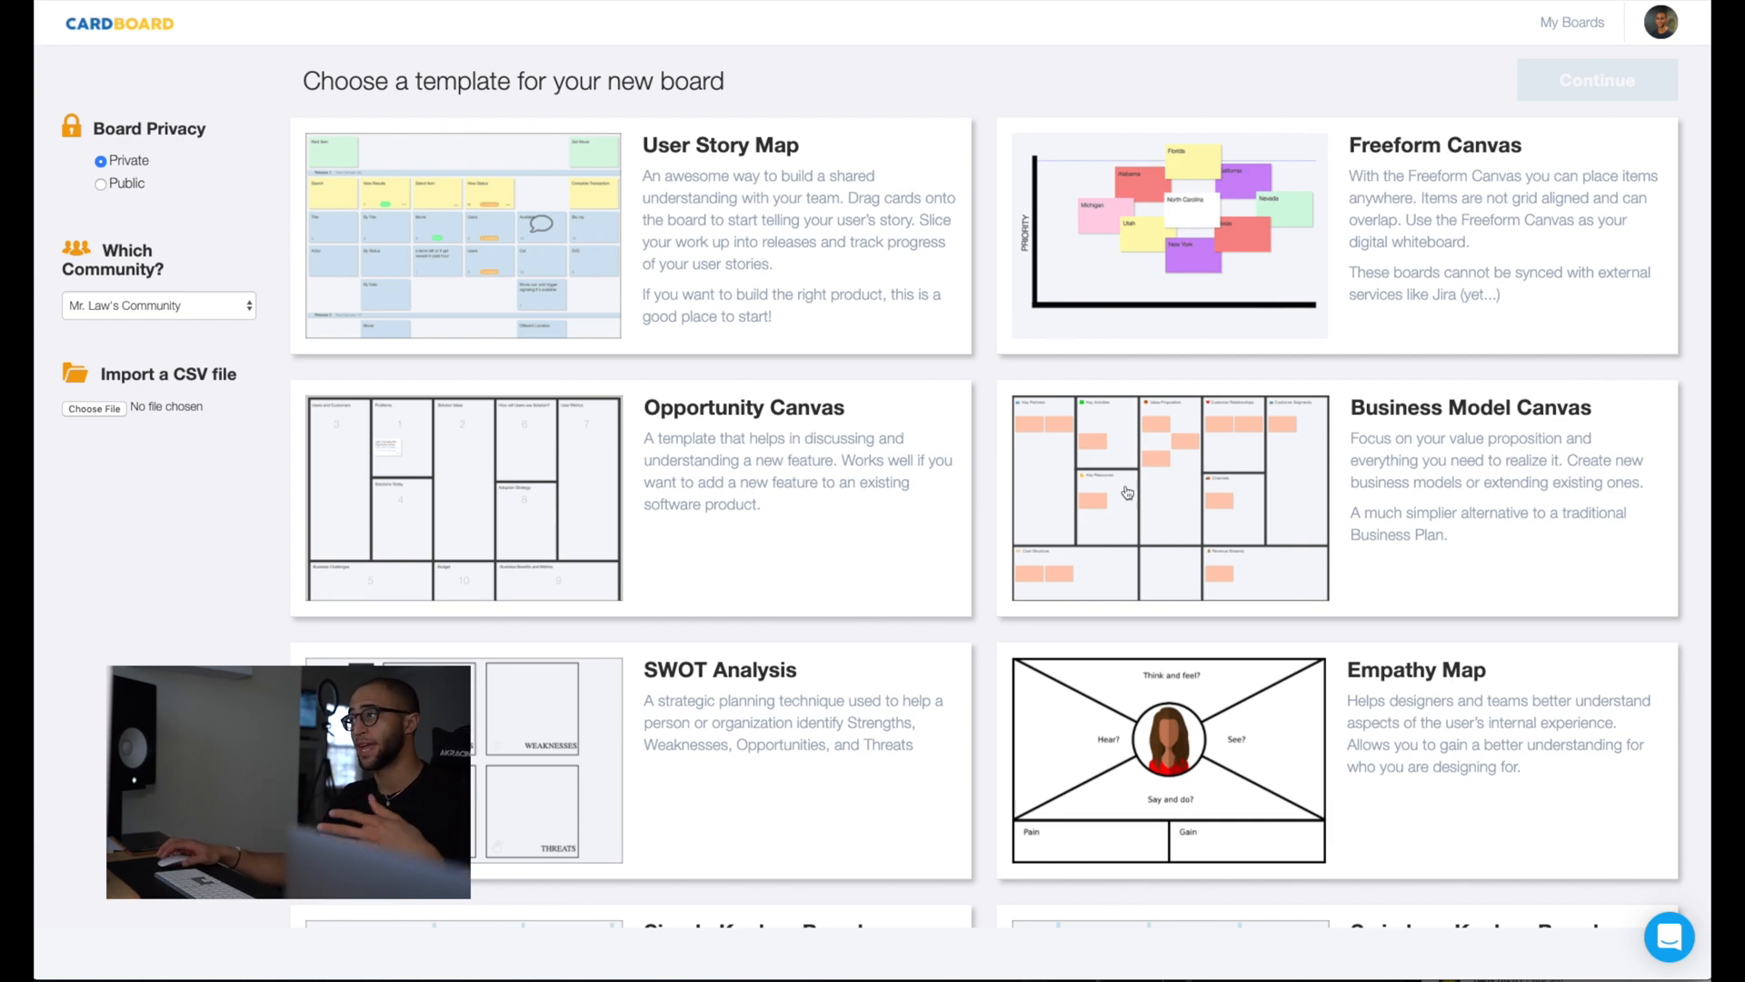
{"action": "scroll", "scroll_direction": "down", "scroll_amount": 3}
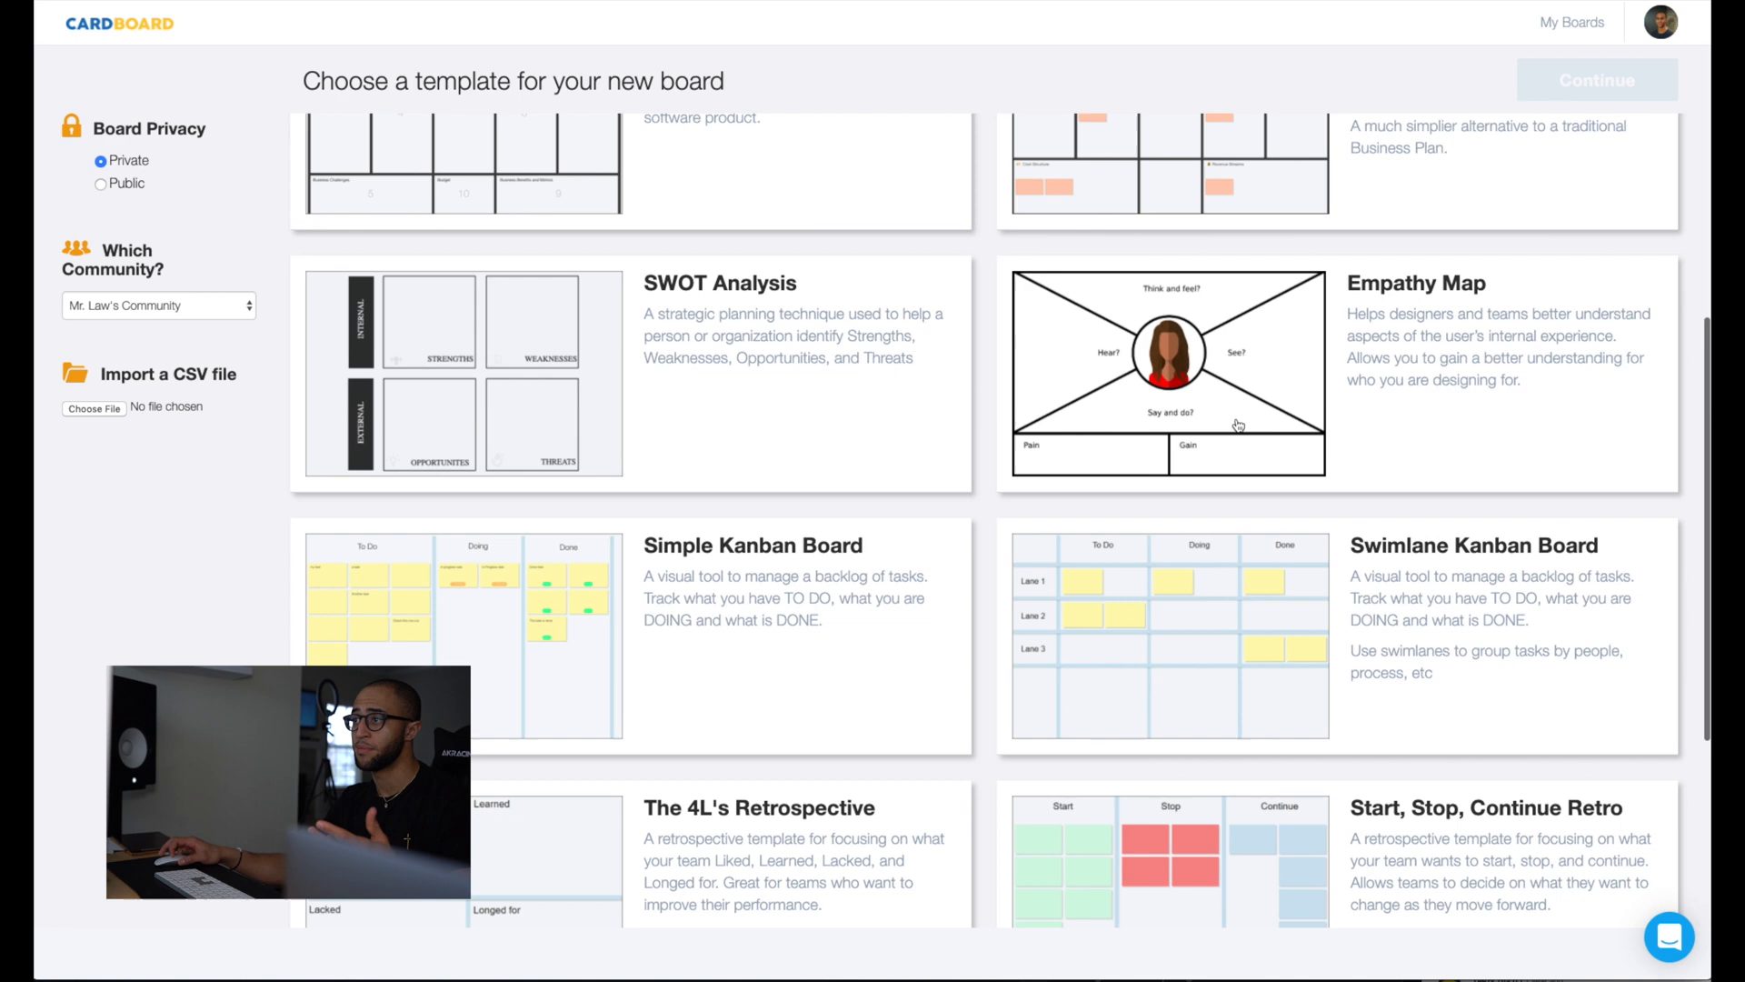
{"action": "scroll", "scroll_direction": "down", "scroll_amount": 3}
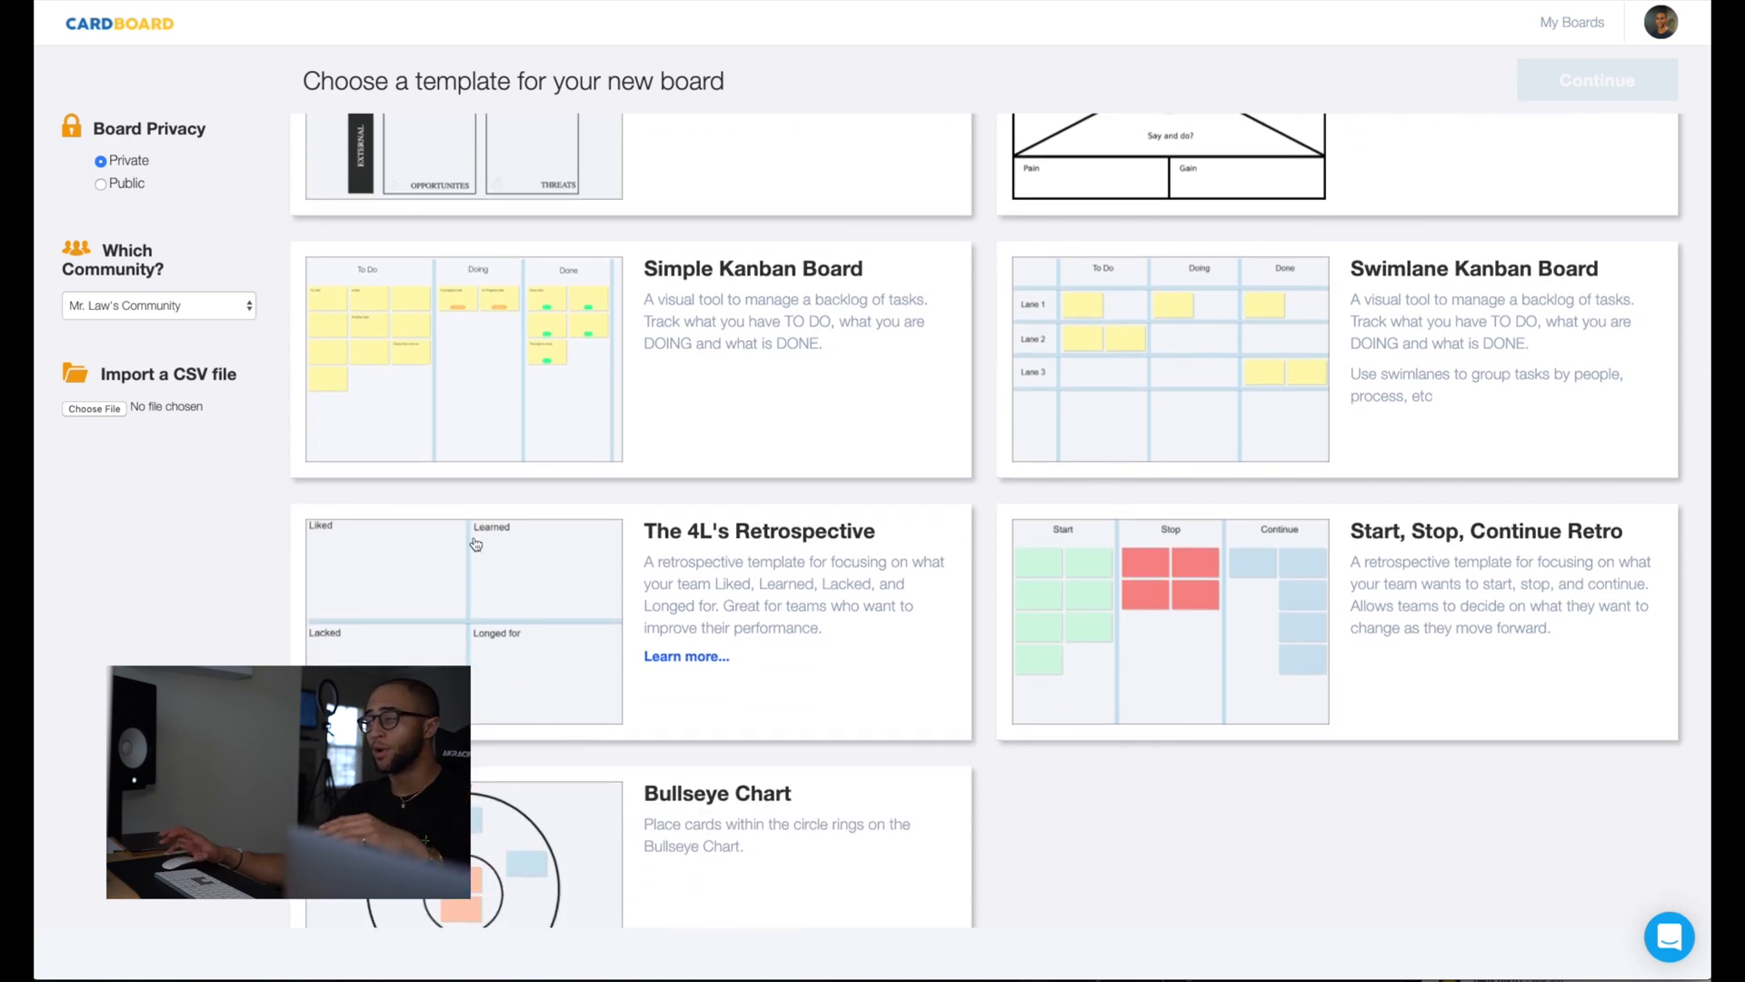
{"action": "scroll", "scroll_direction": "up", "scroll_amount": 3}
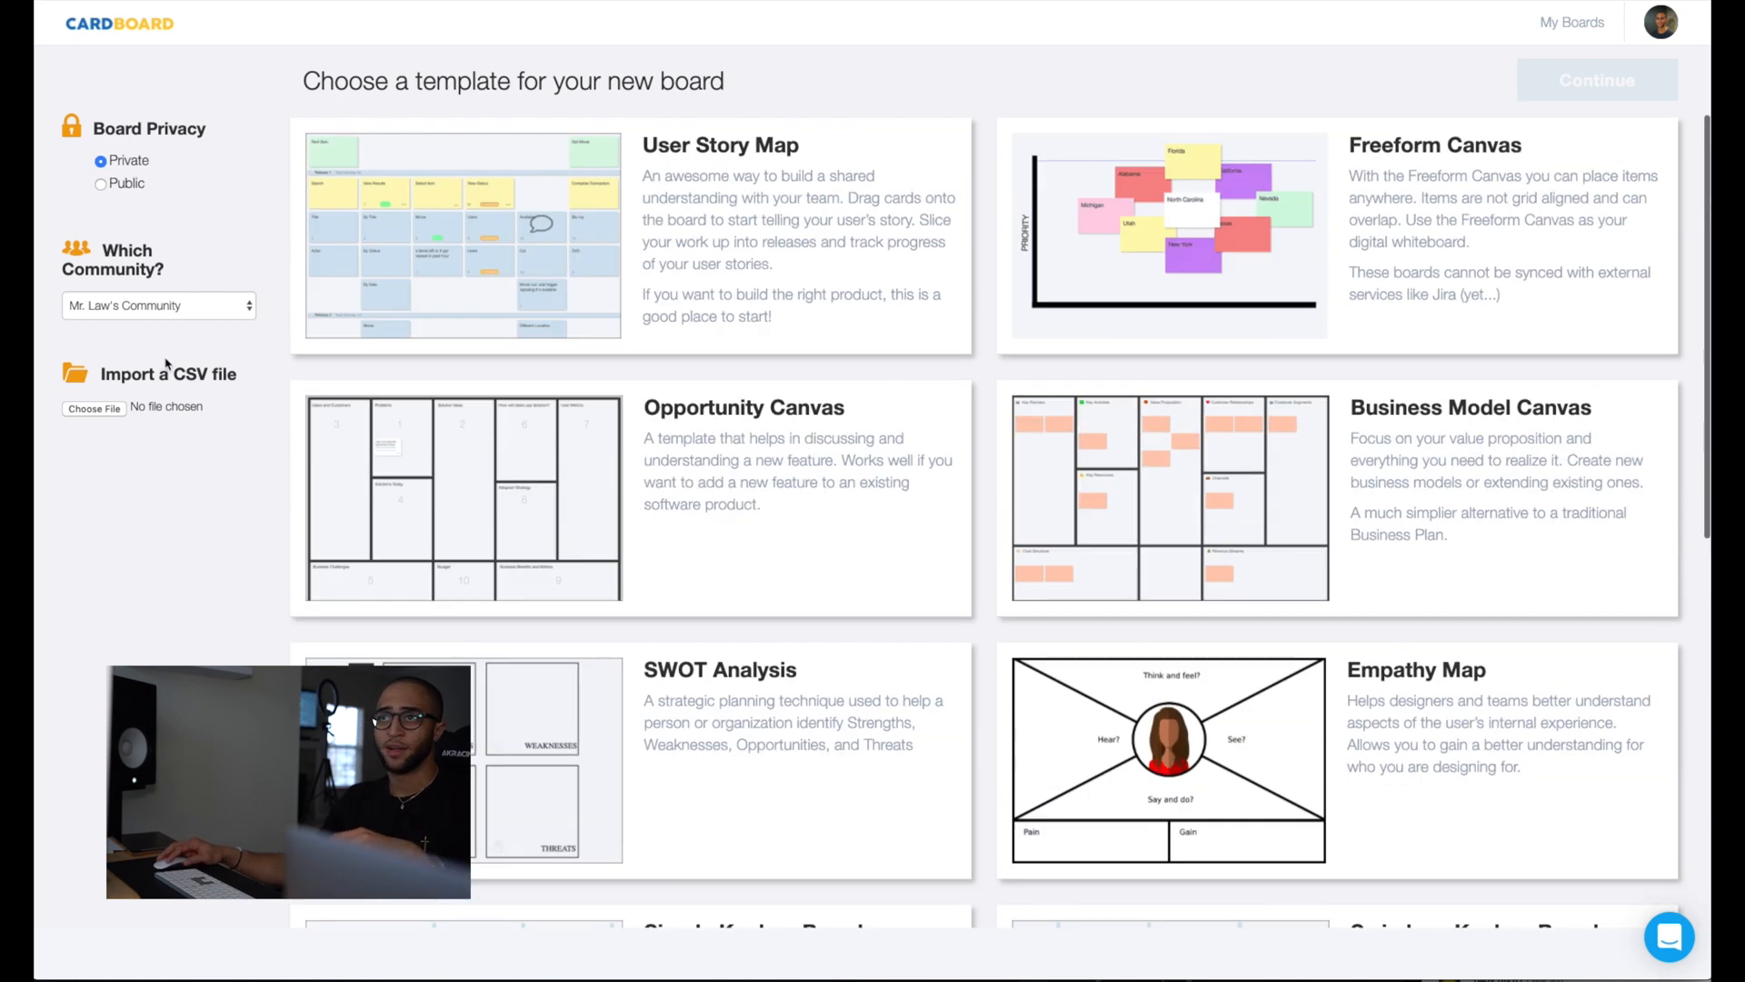
{"action": "left_click", "coordinate": [158, 306]}
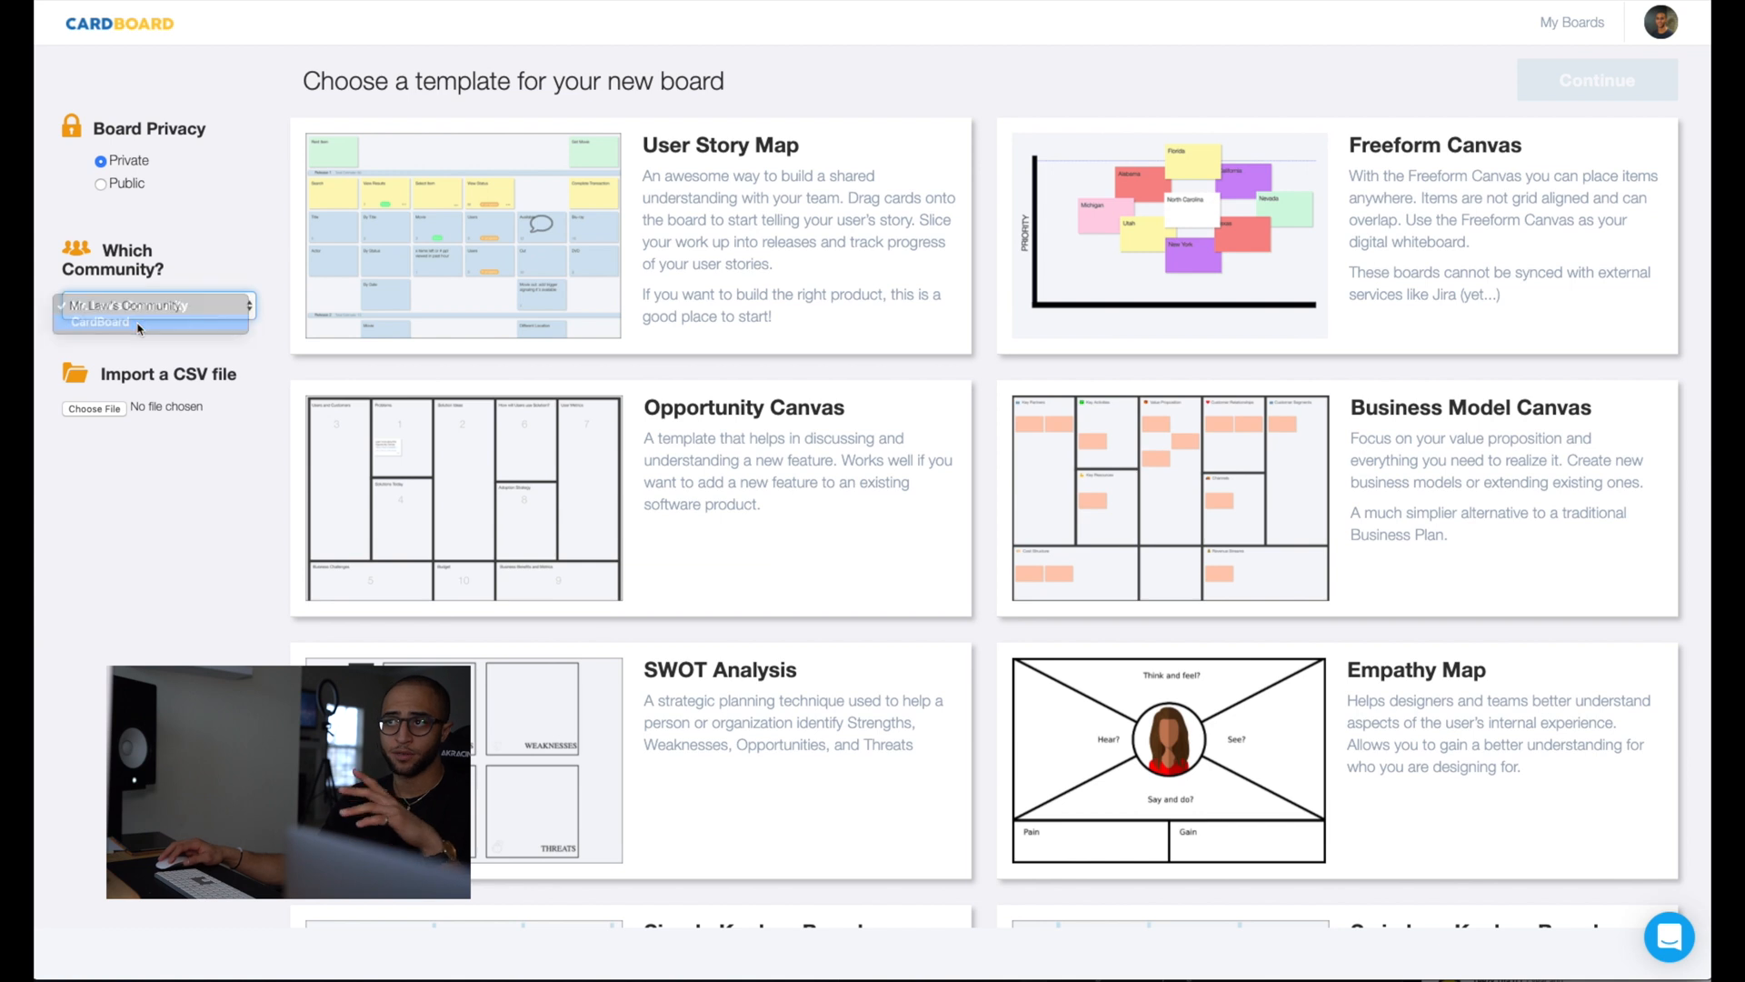
{"action": "left_click", "coordinate": [133, 323]}
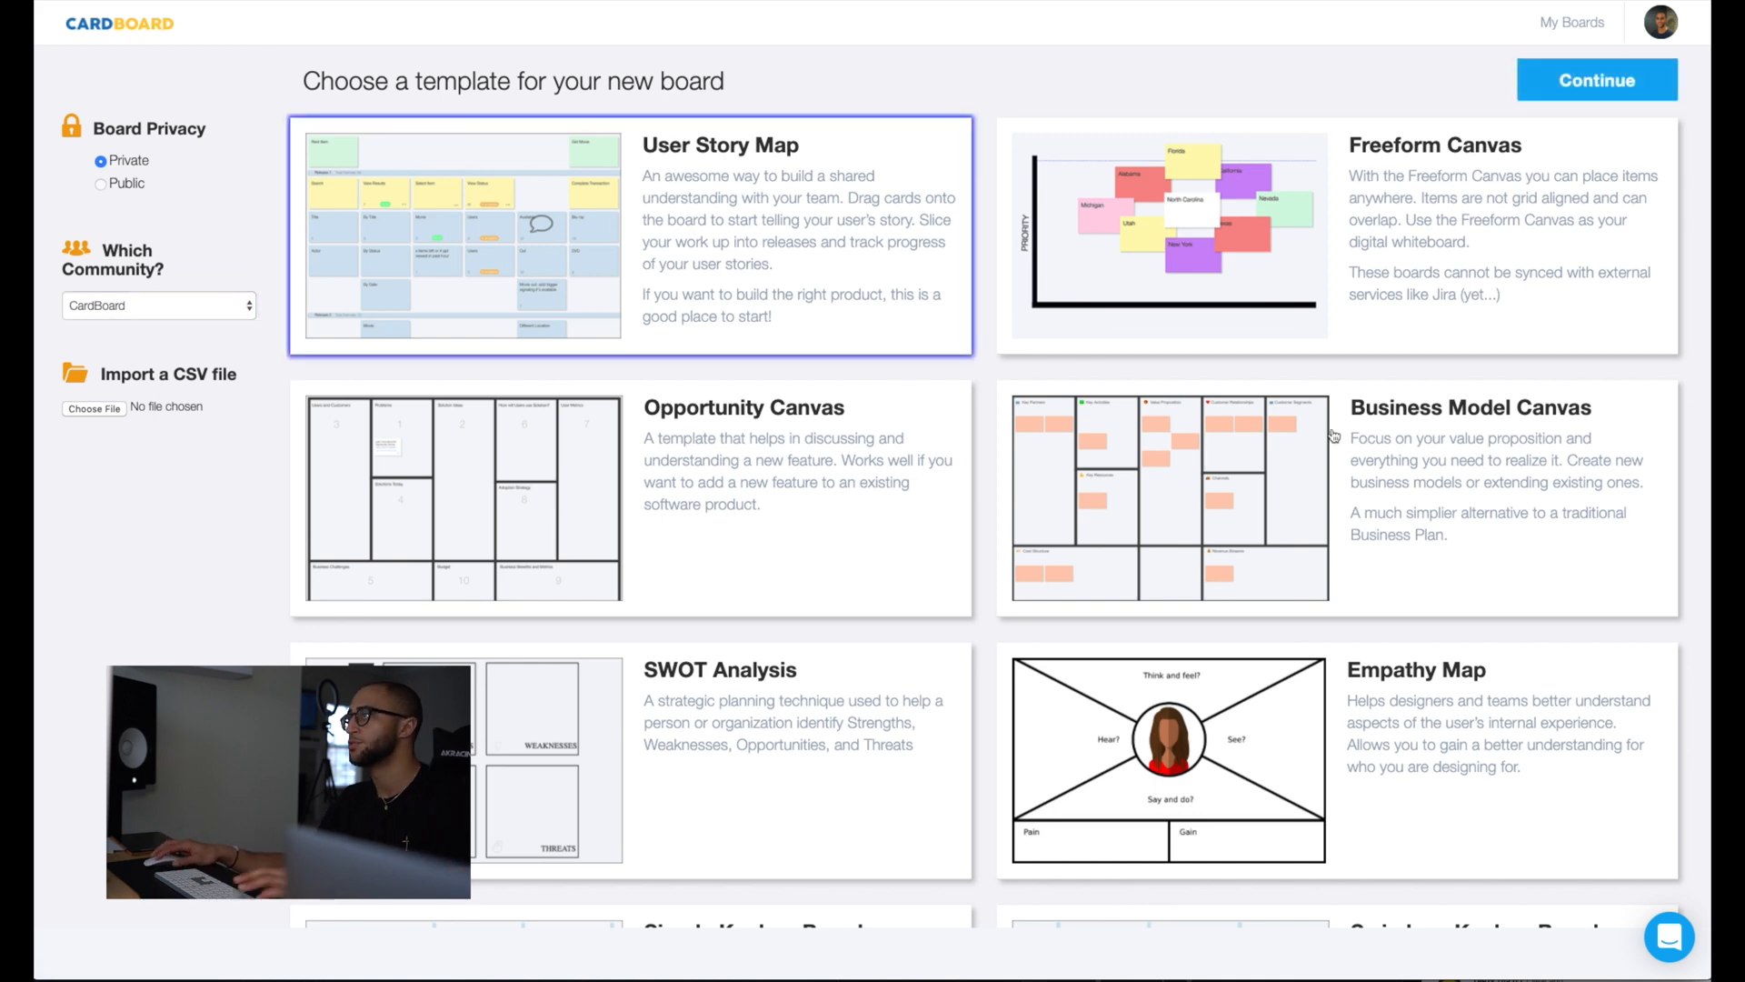
{"action": "left_click", "coordinate": [1596, 80]}
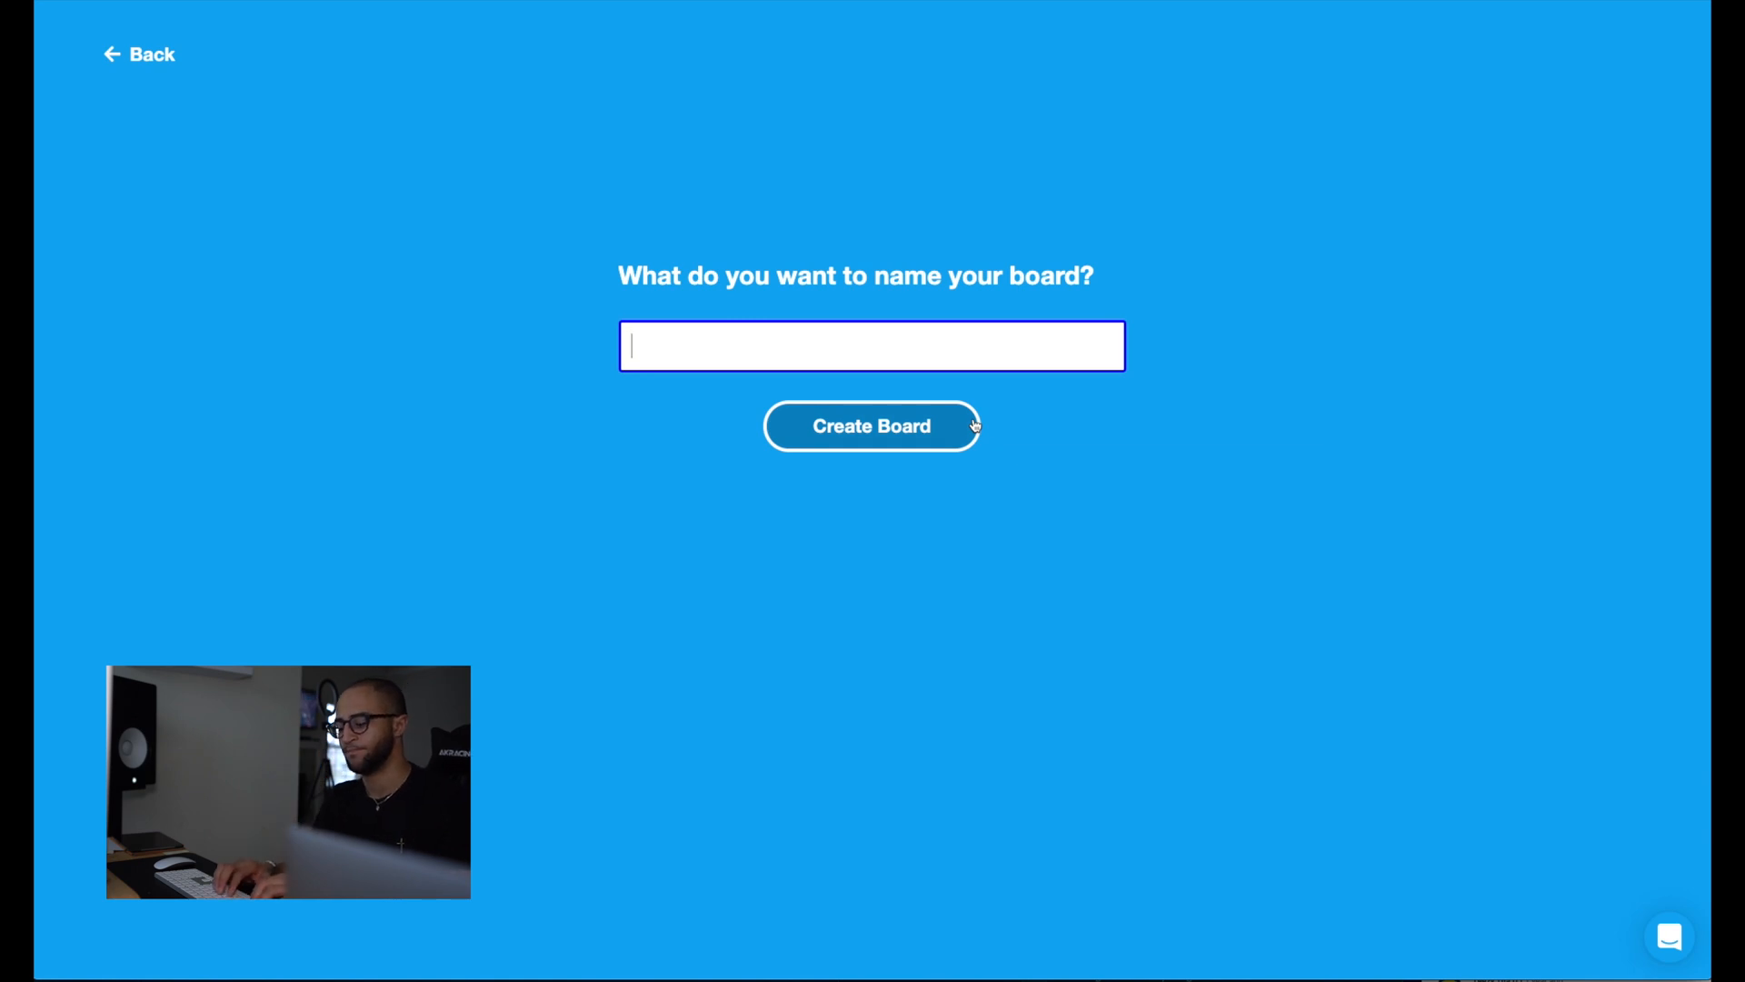
Step: Create the board 'CardBoard Demo', then open the Demo Board from My Boards
{"action": "type", "text": "Card"}
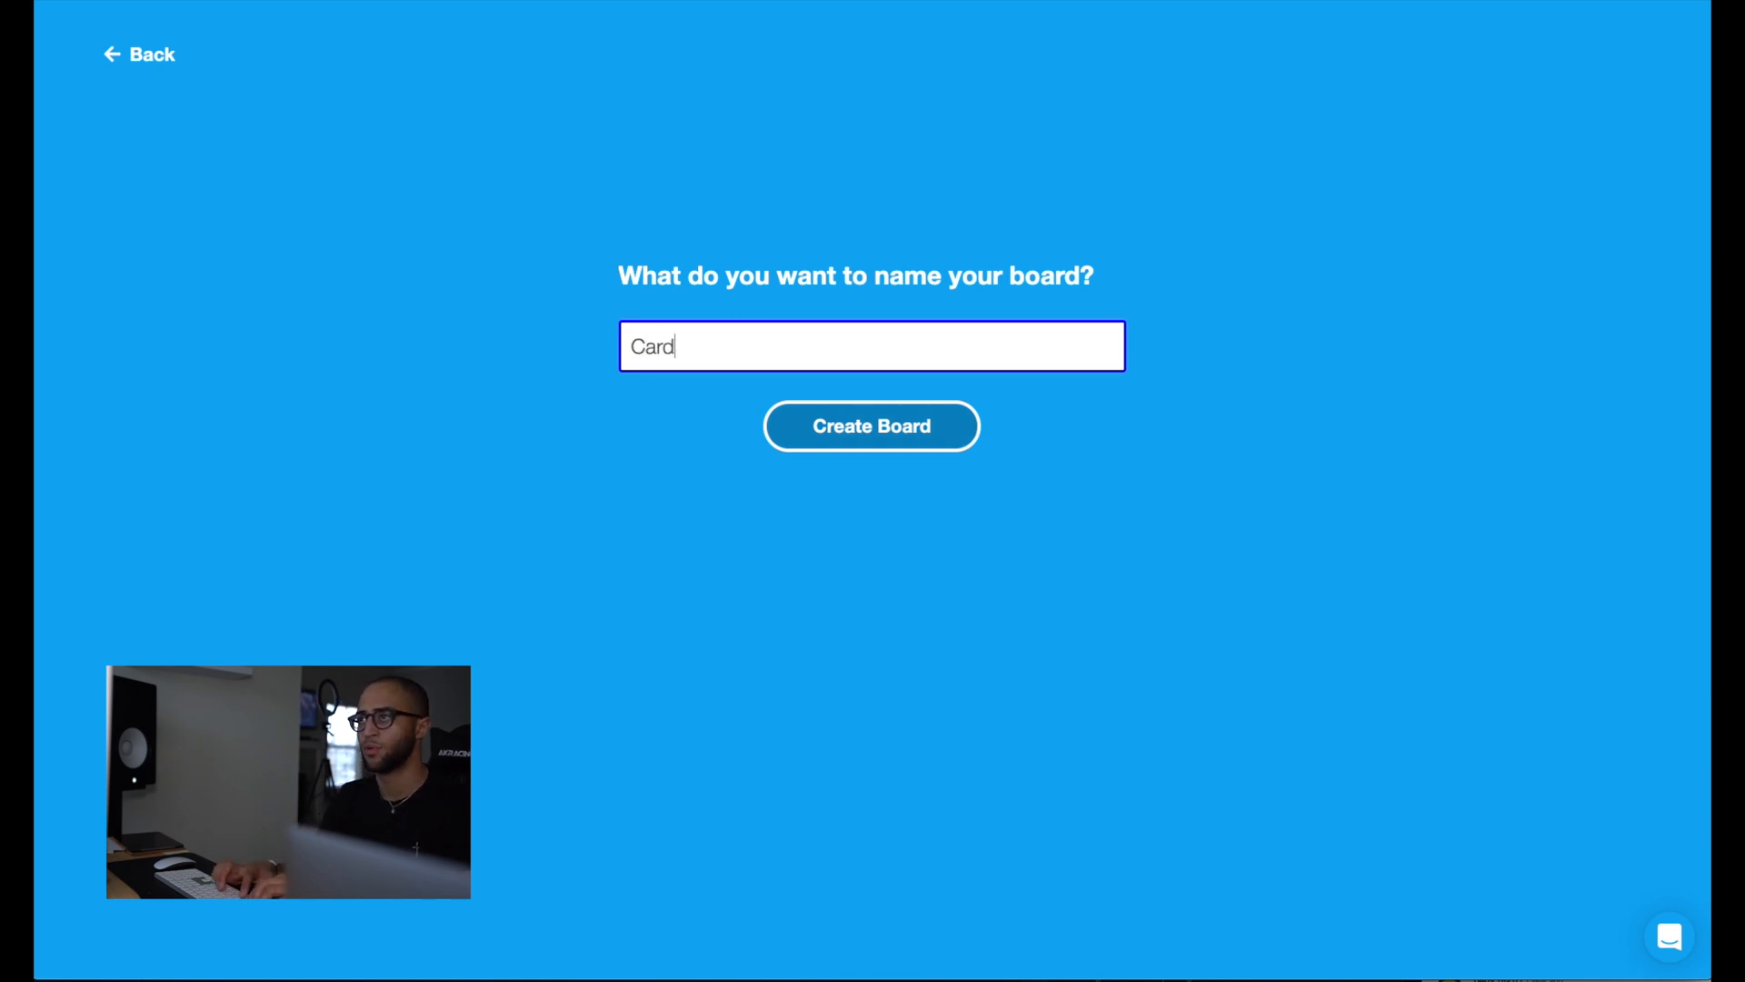
{"action": "type", "text": "Board Demo"}
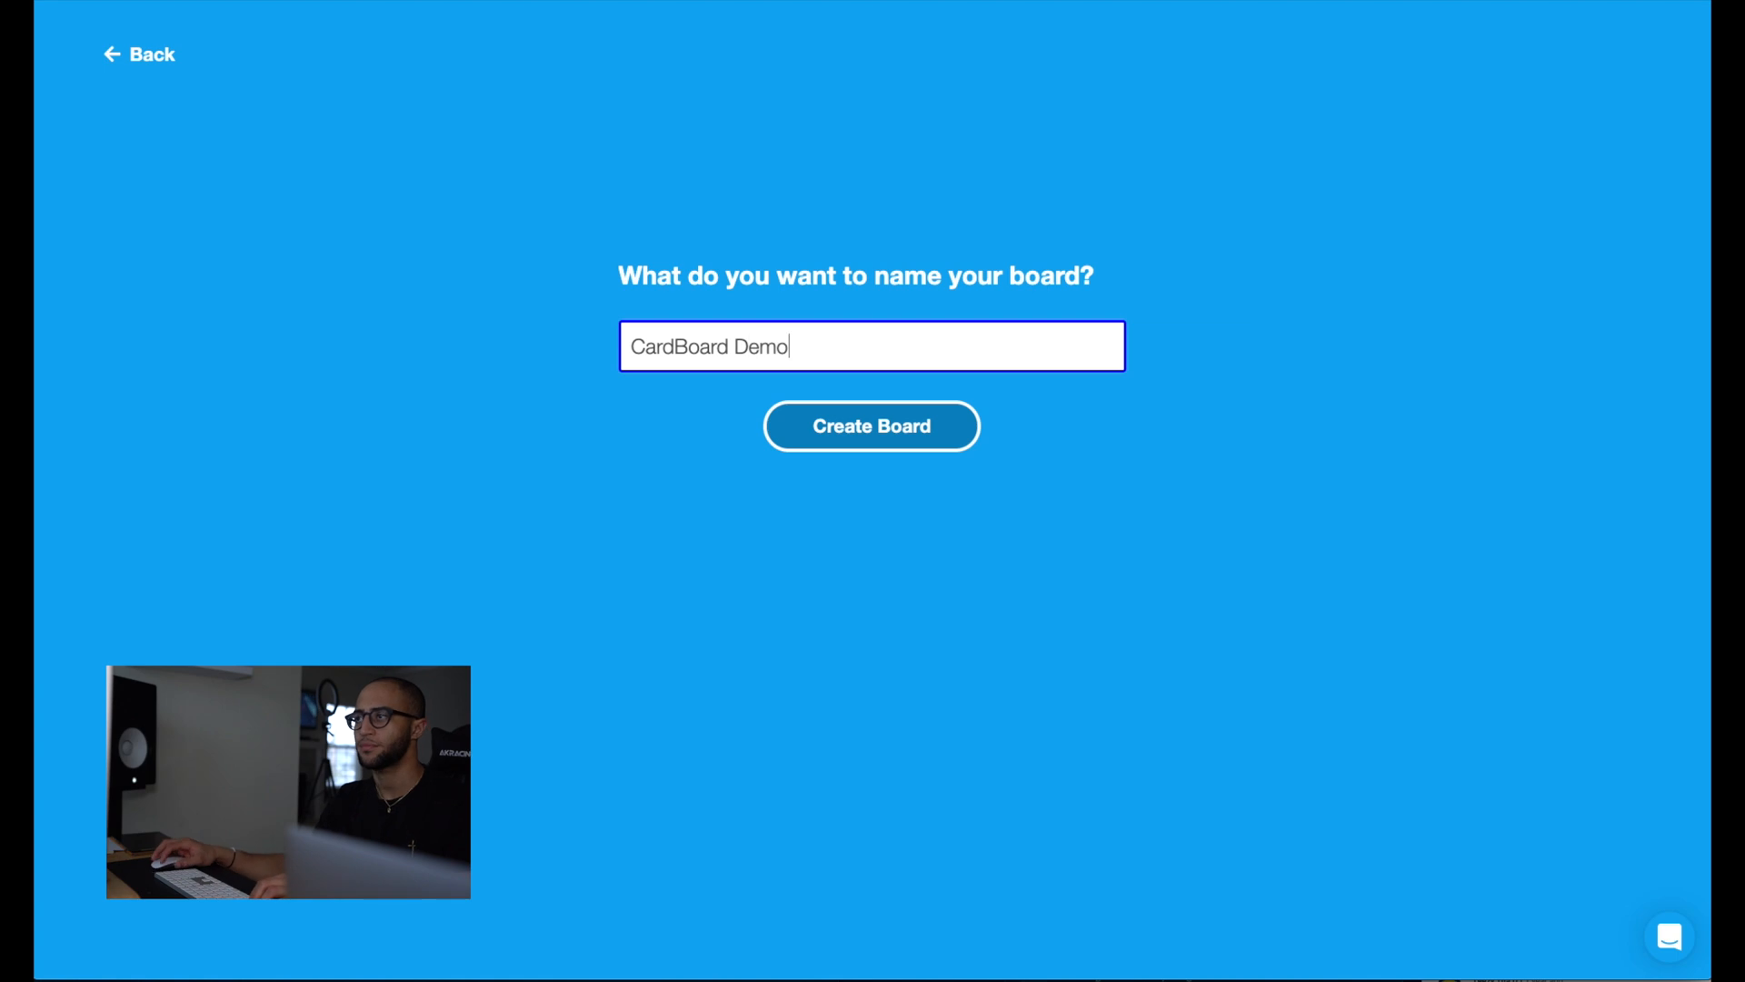
{"action": "left_click", "coordinate": [872, 425]}
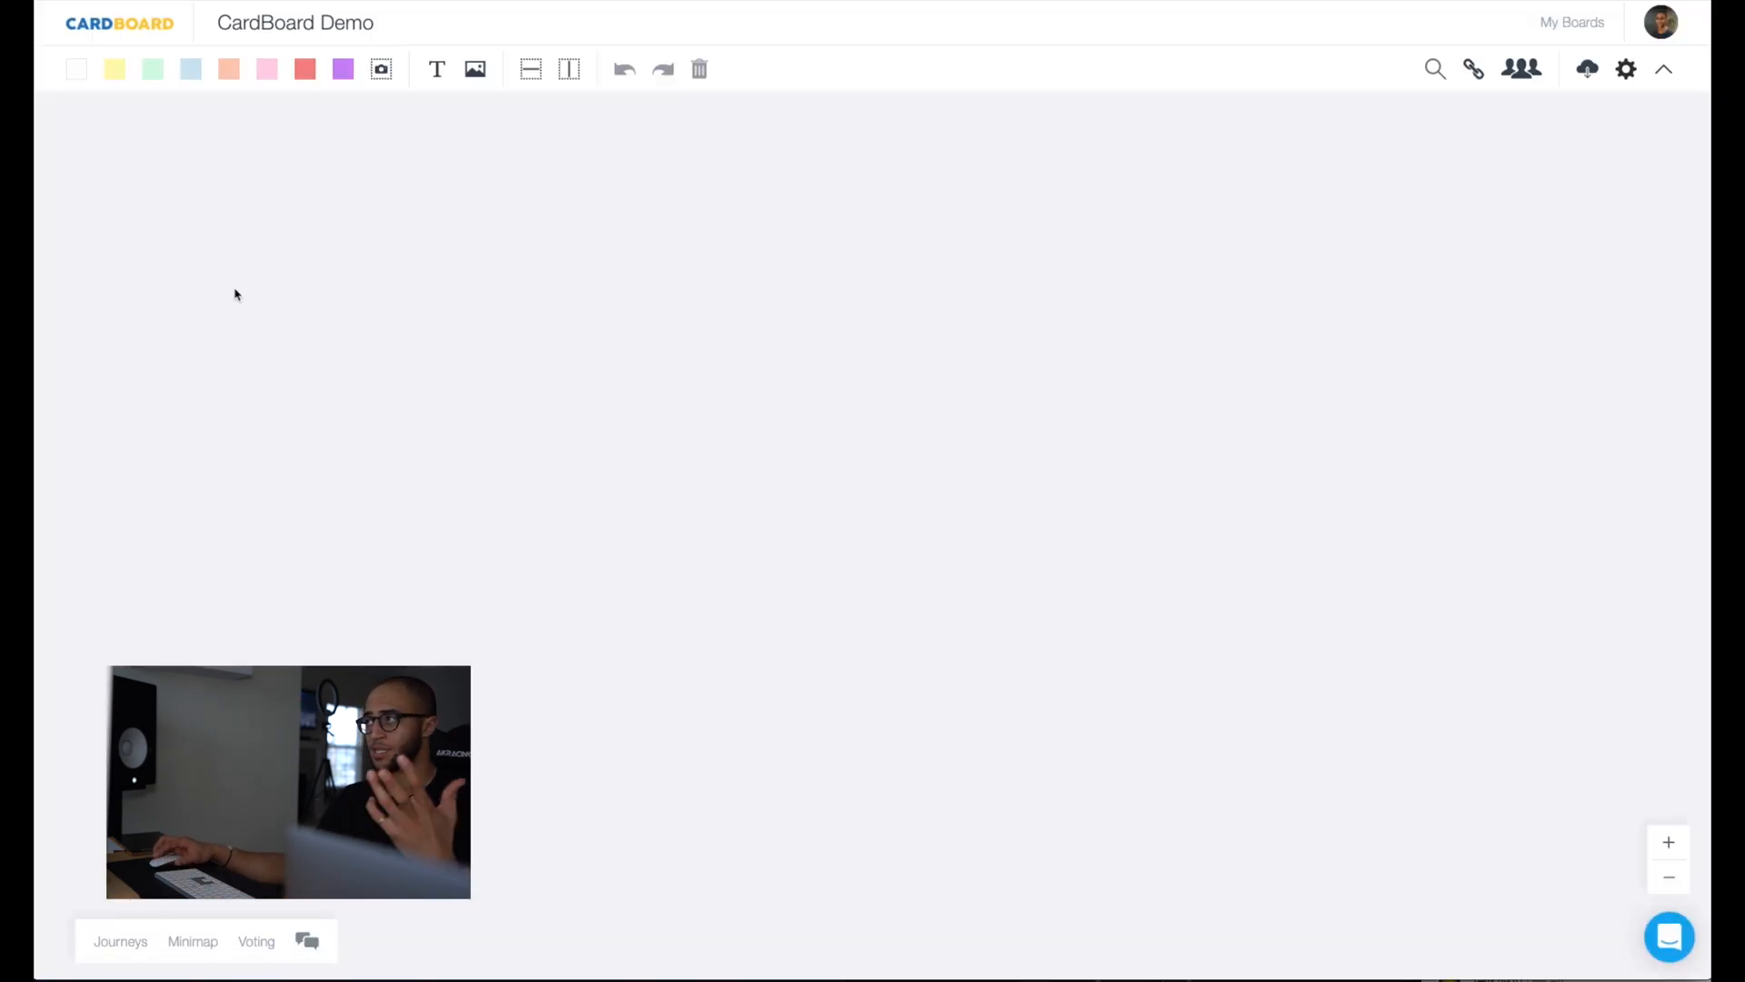
{"action": "left_click", "coordinate": [1571, 22]}
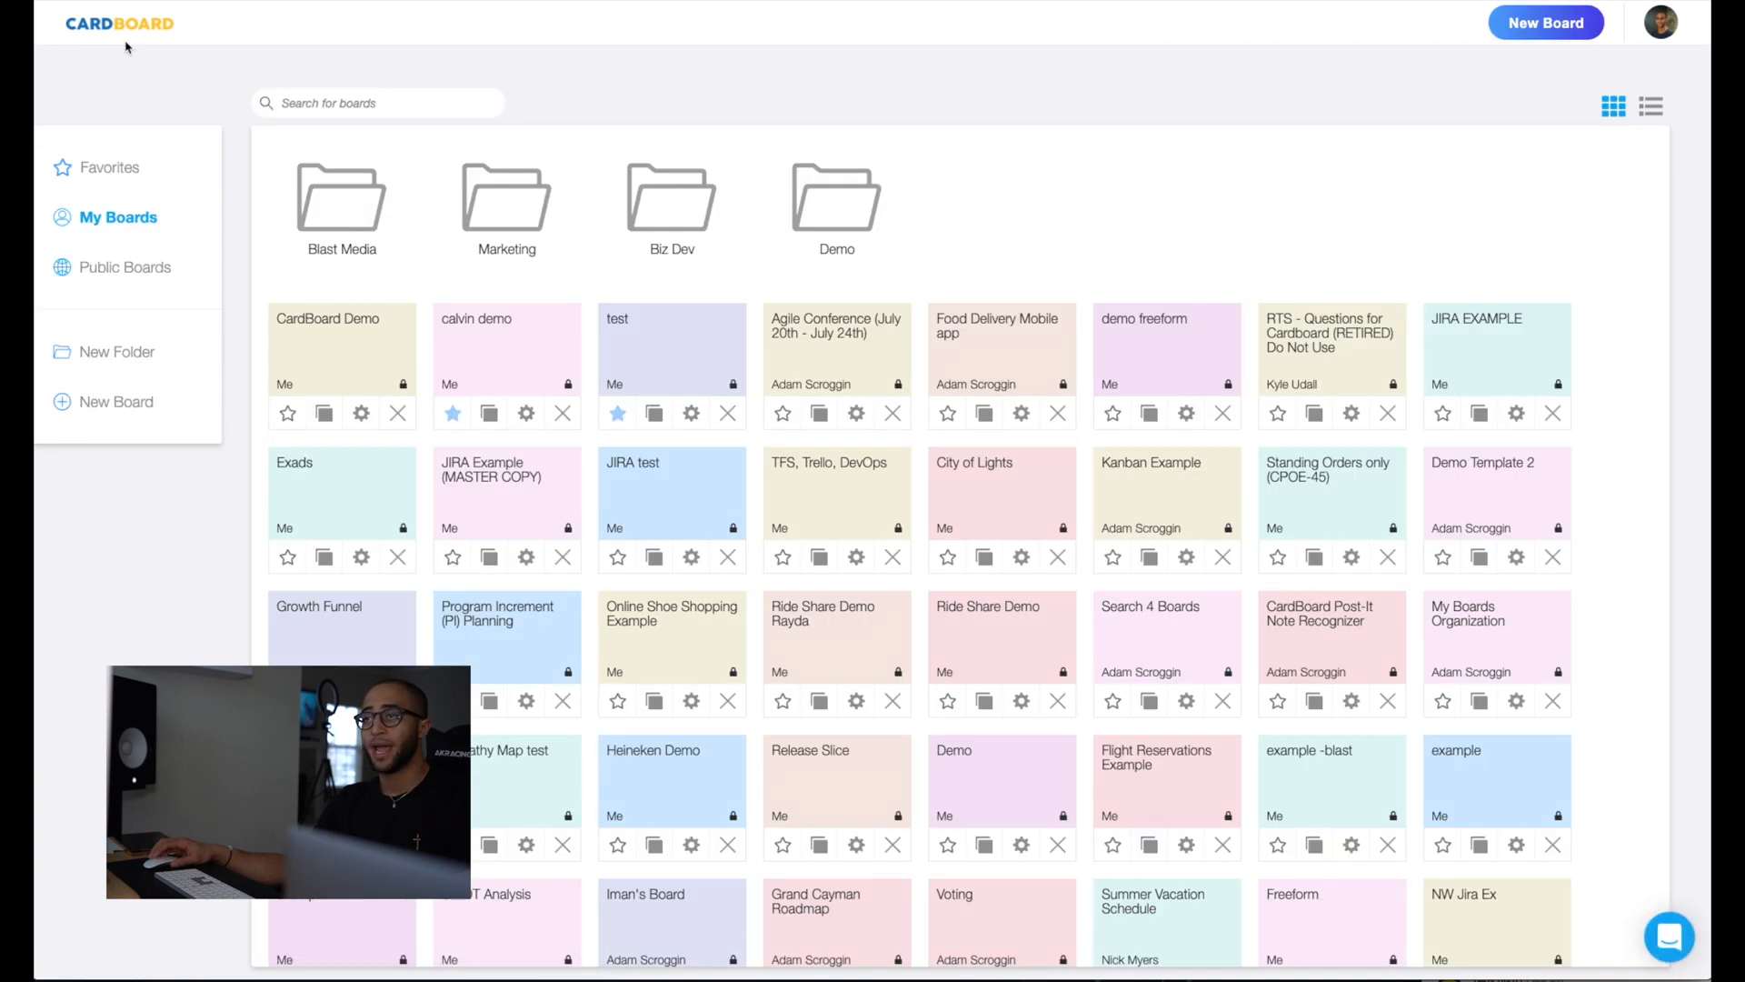
{"action": "mouse_move", "coordinate": [571, 264]}
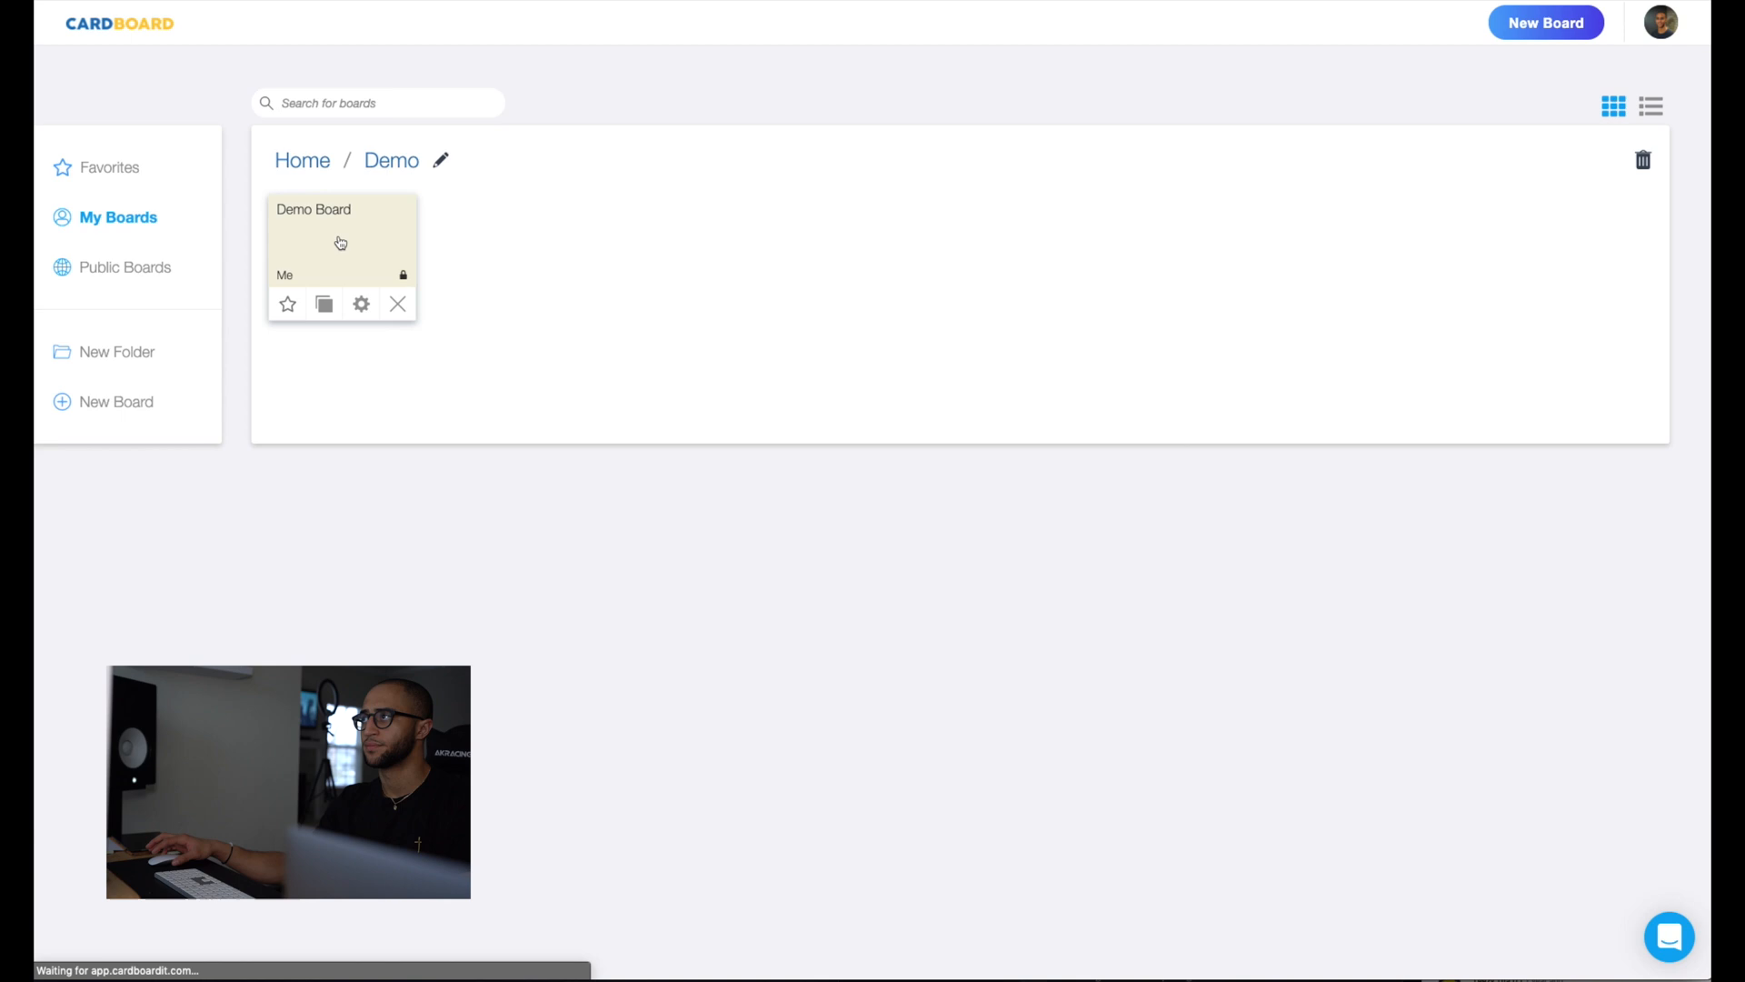
{"action": "left_click", "coordinate": [342, 239]}
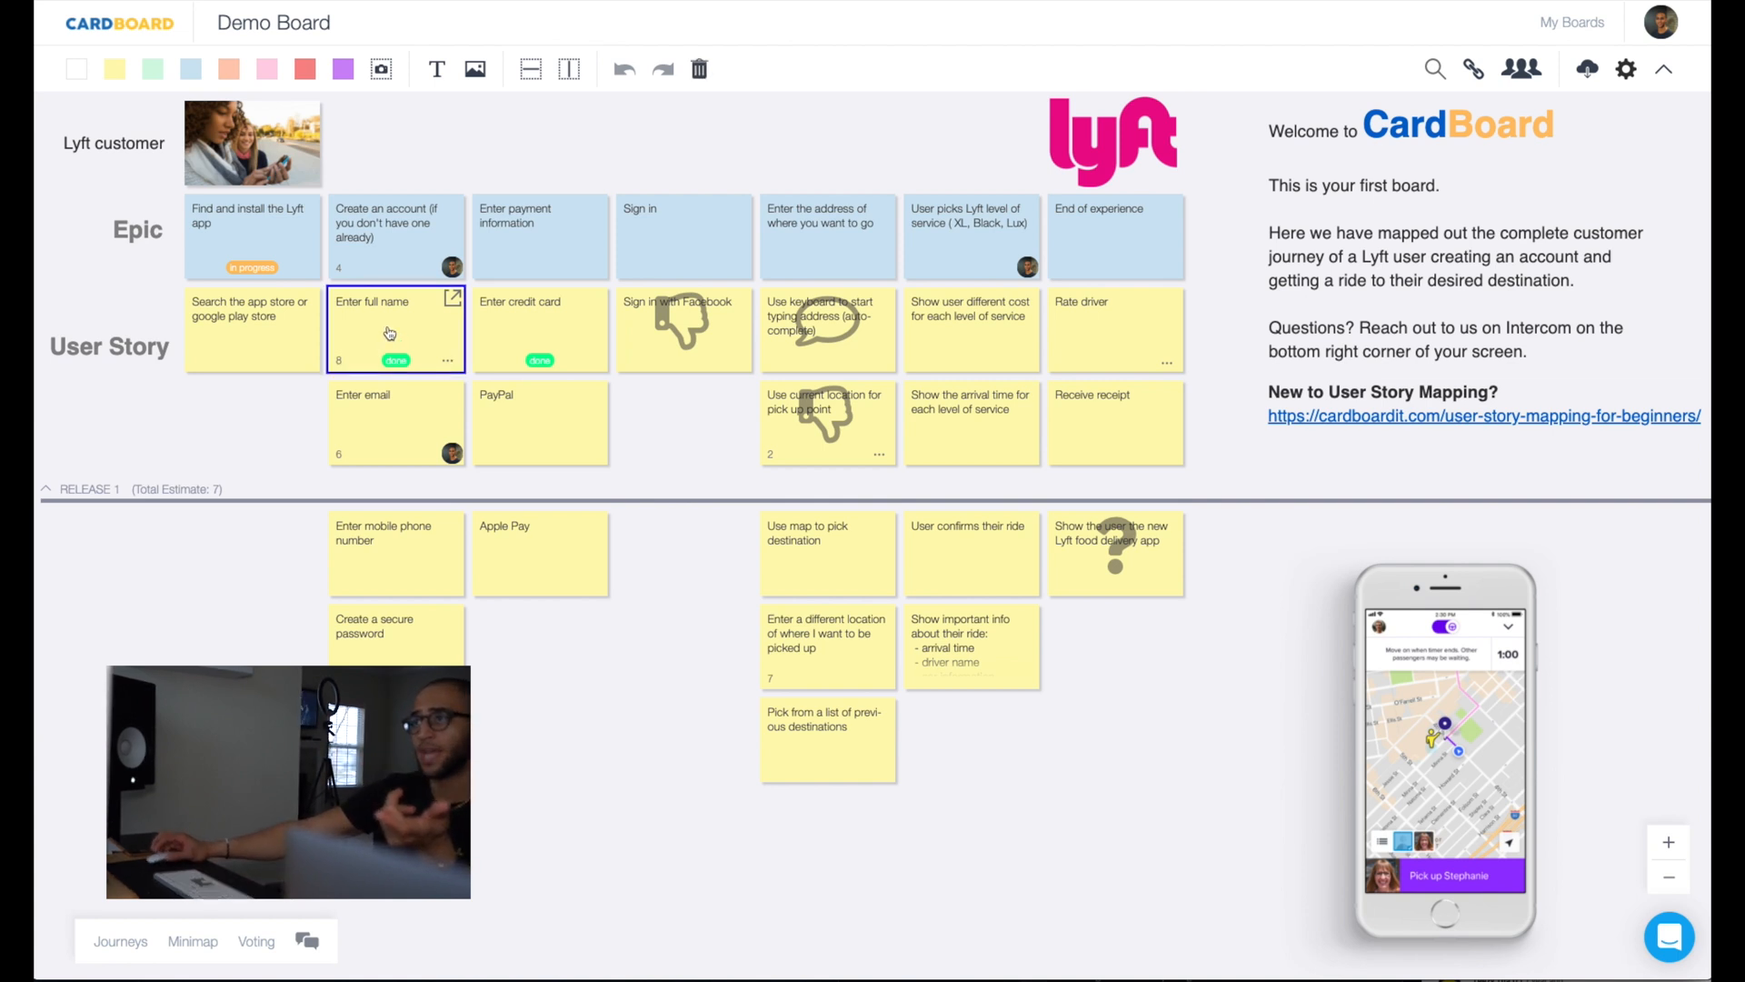
{"action": "left_click", "coordinate": [397, 423]}
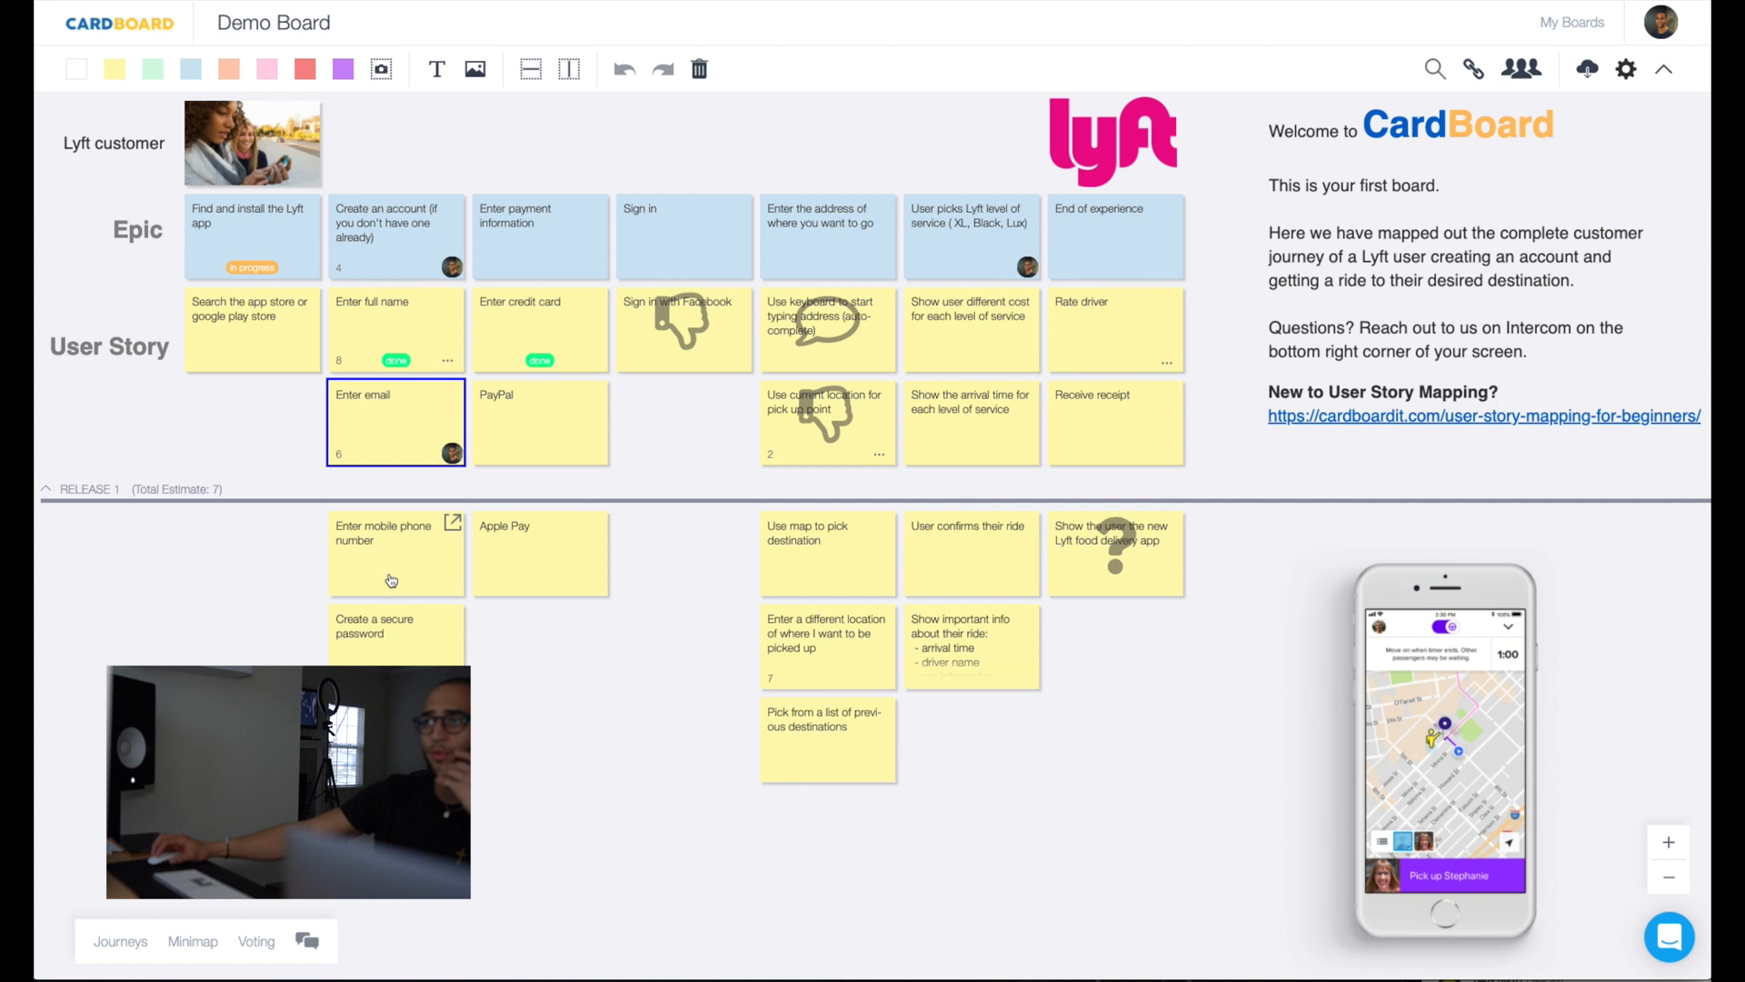
{"action": "left_click", "coordinate": [395, 634]}
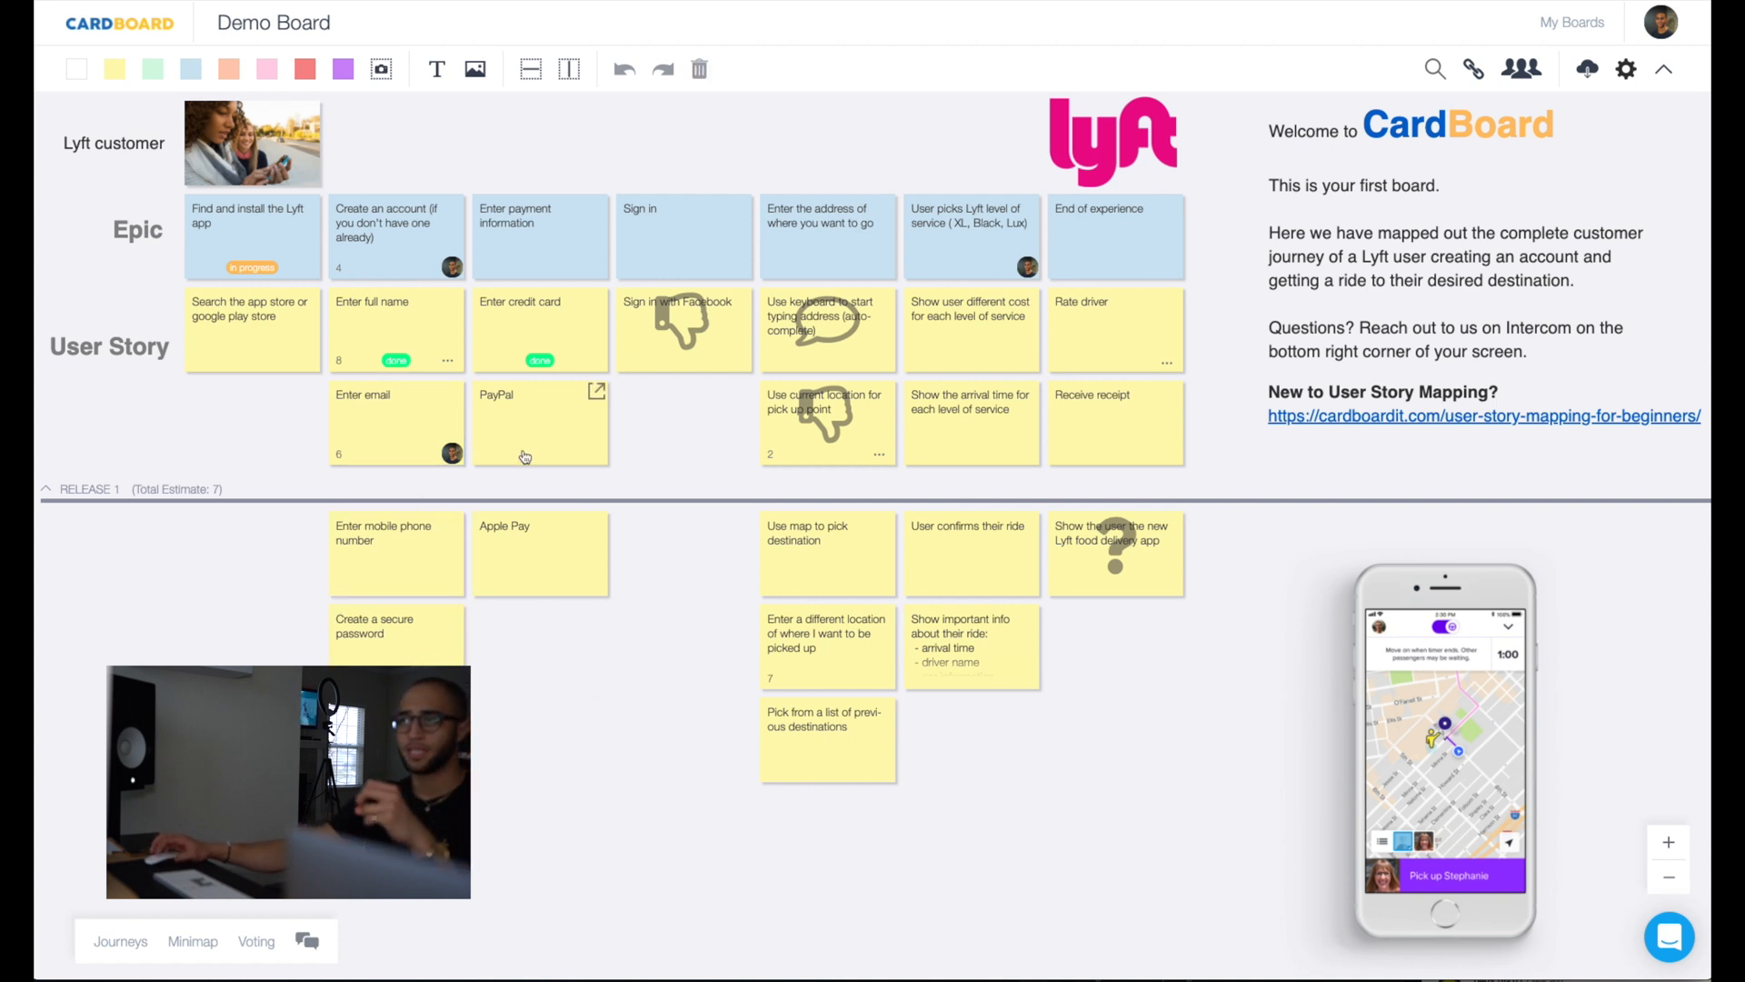
{"action": "mouse_move", "coordinate": [397, 619]}
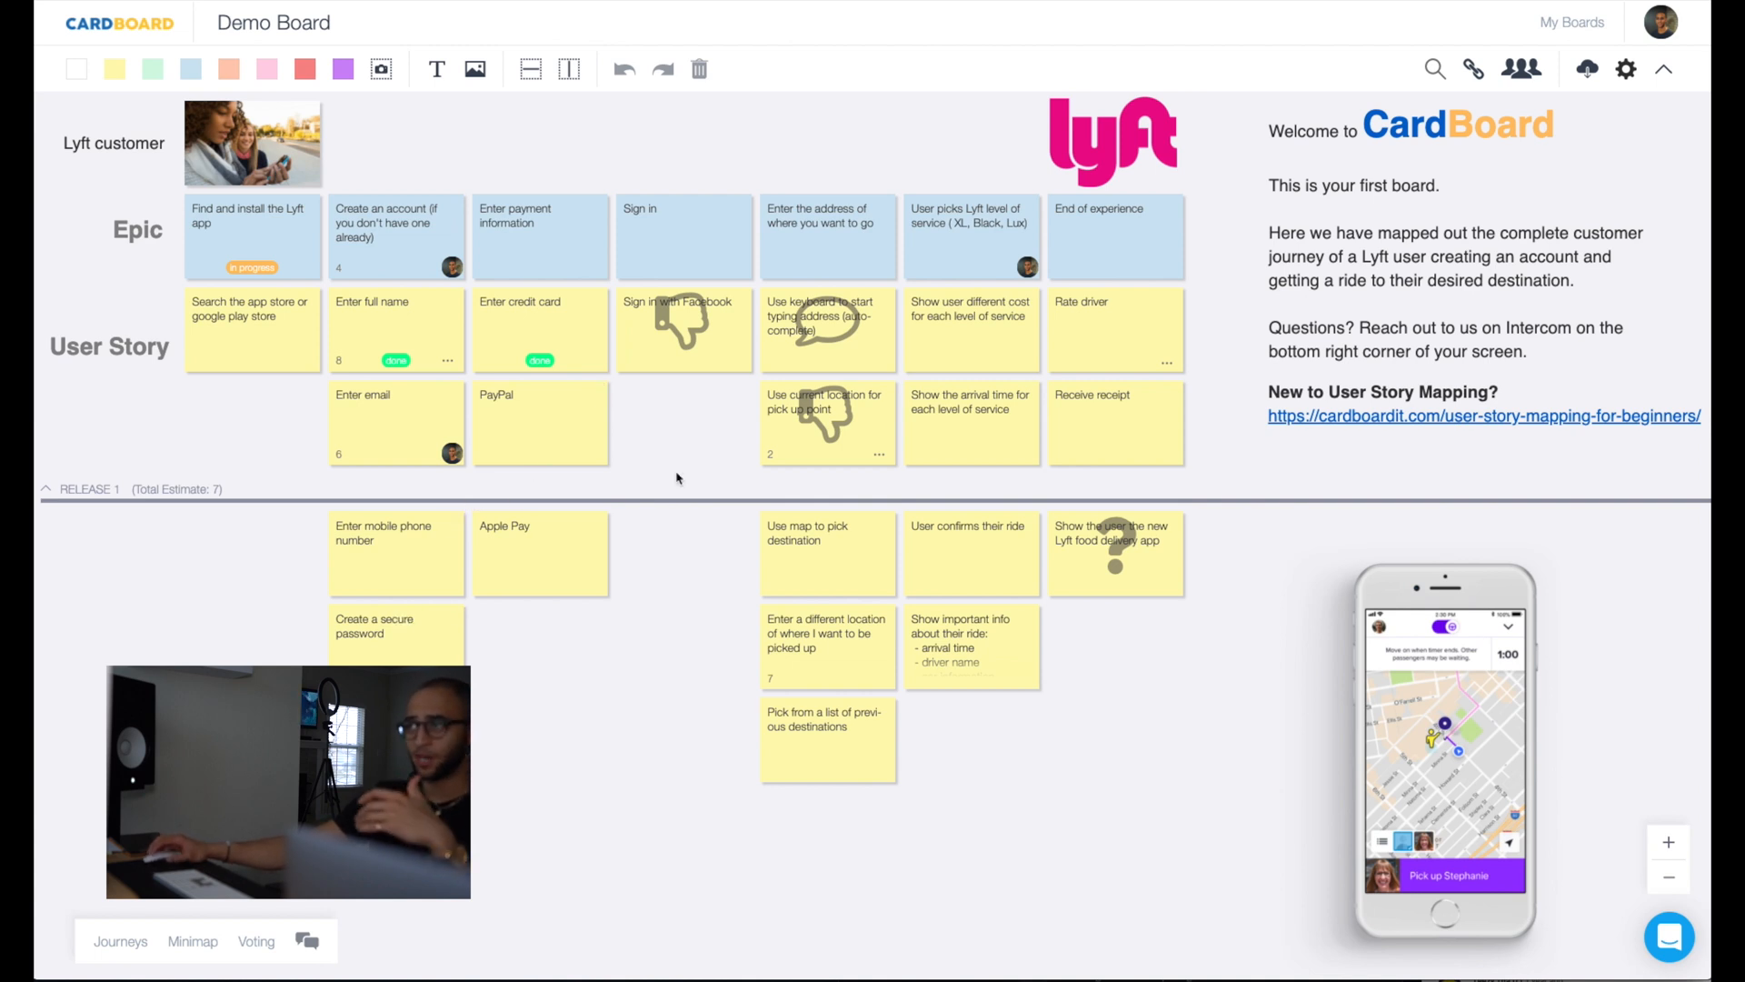
{"action": "mouse_move", "coordinate": [787, 555]}
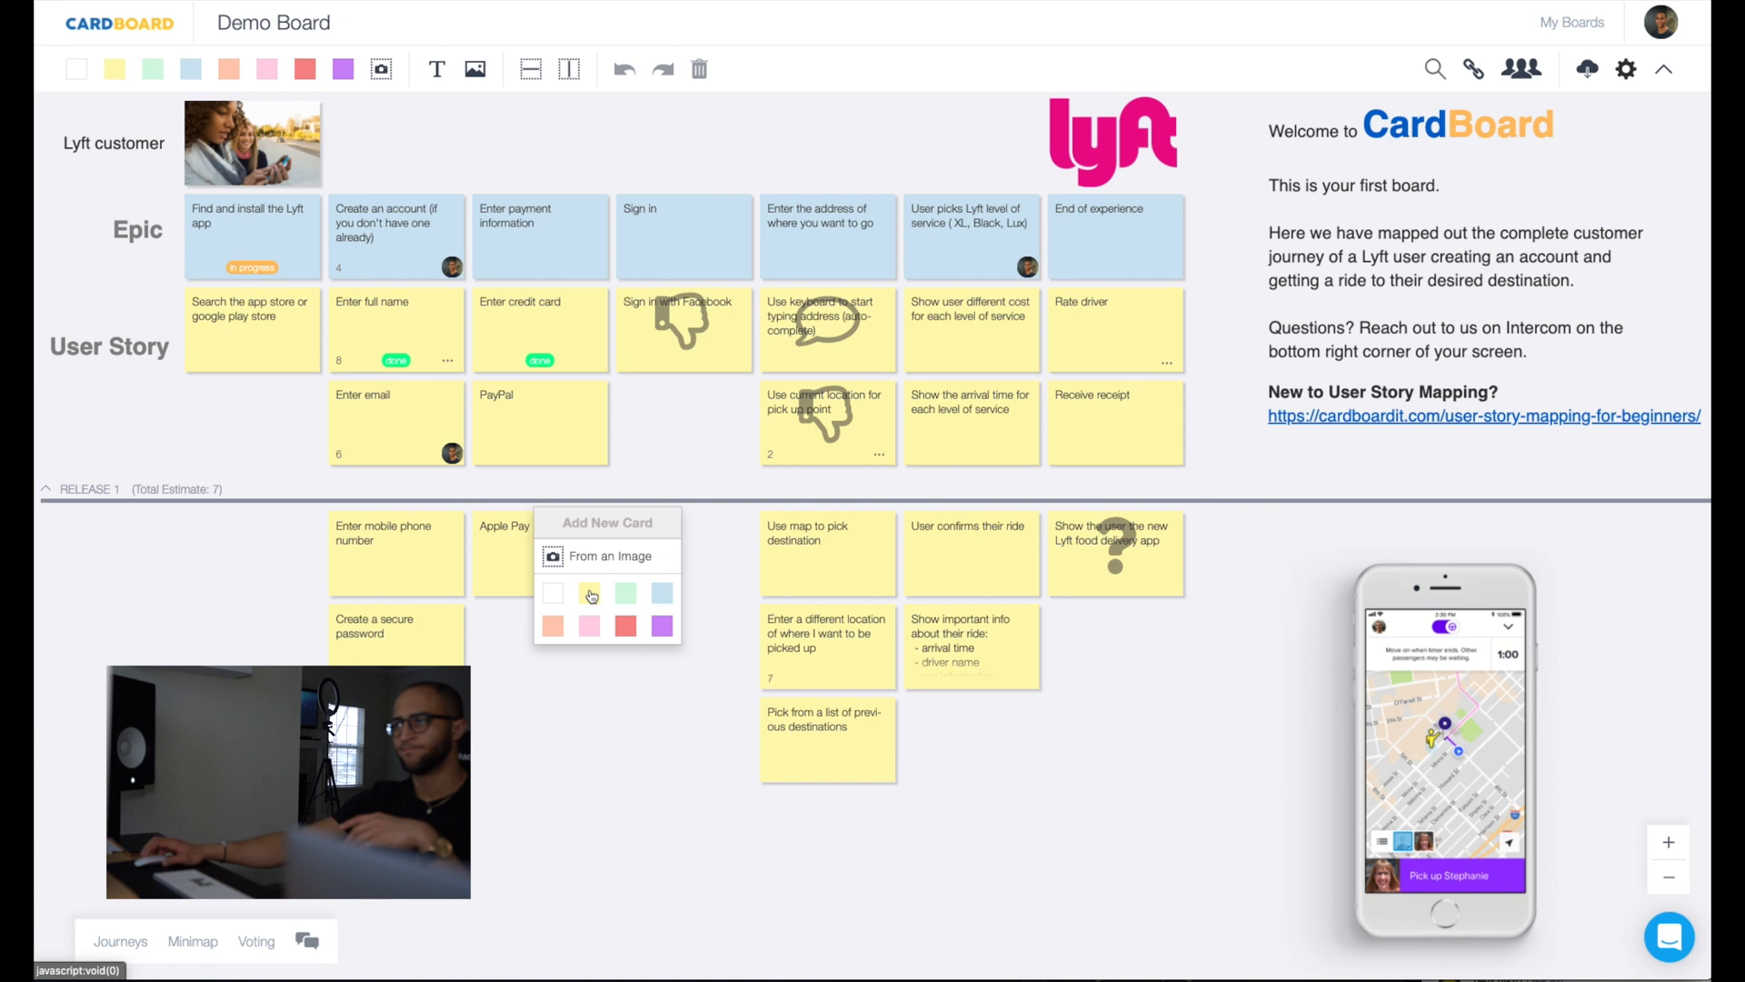
{"action": "left_click", "coordinate": [590, 593]}
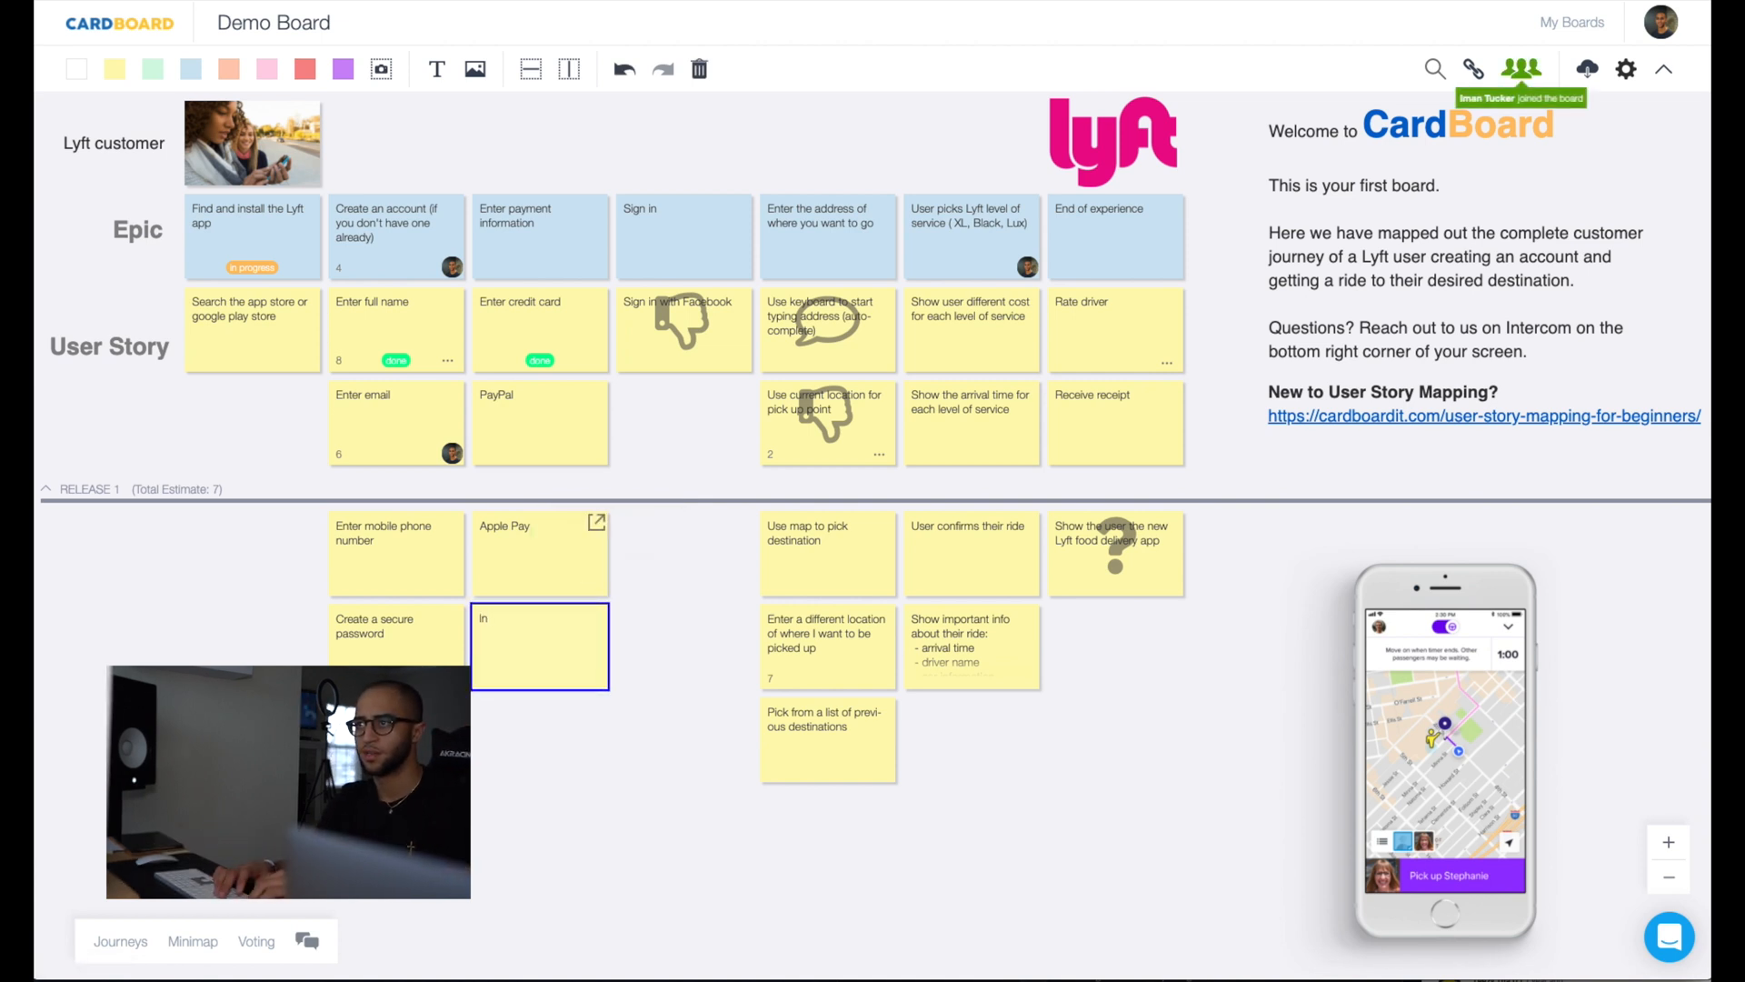
{"action": "scroll", "scroll_direction": "down", "scroll_amount": 3}
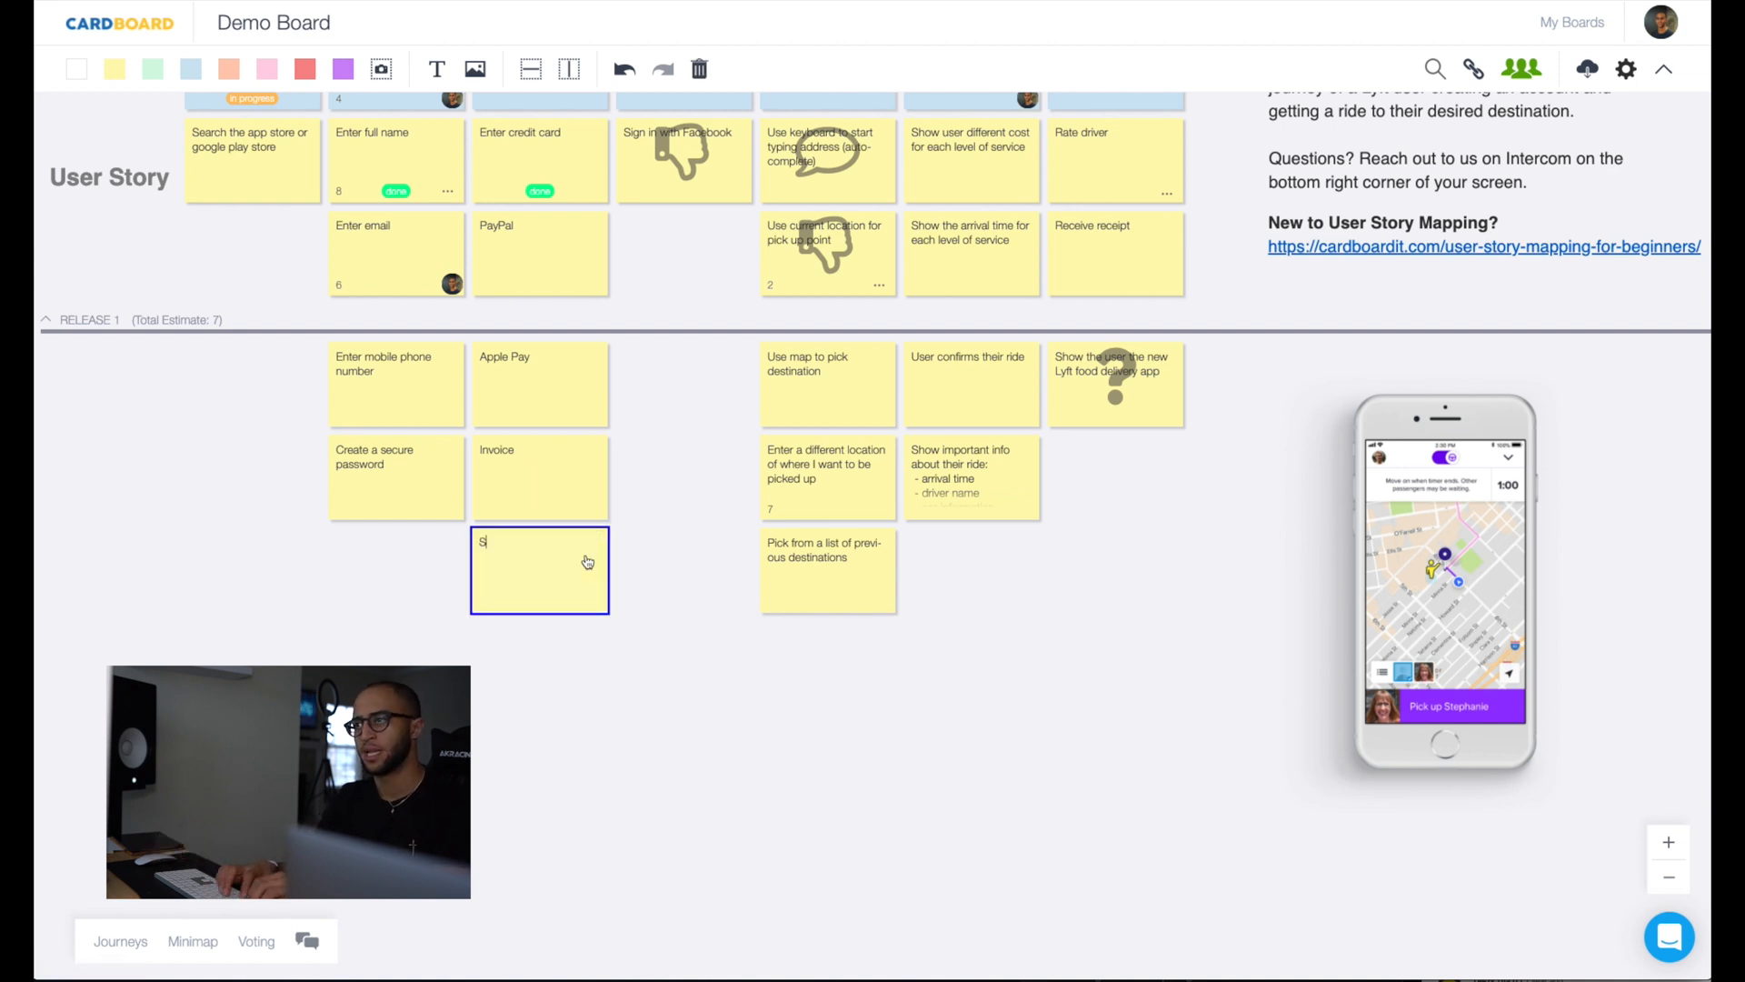
{"action": "type", "text": "end in"}
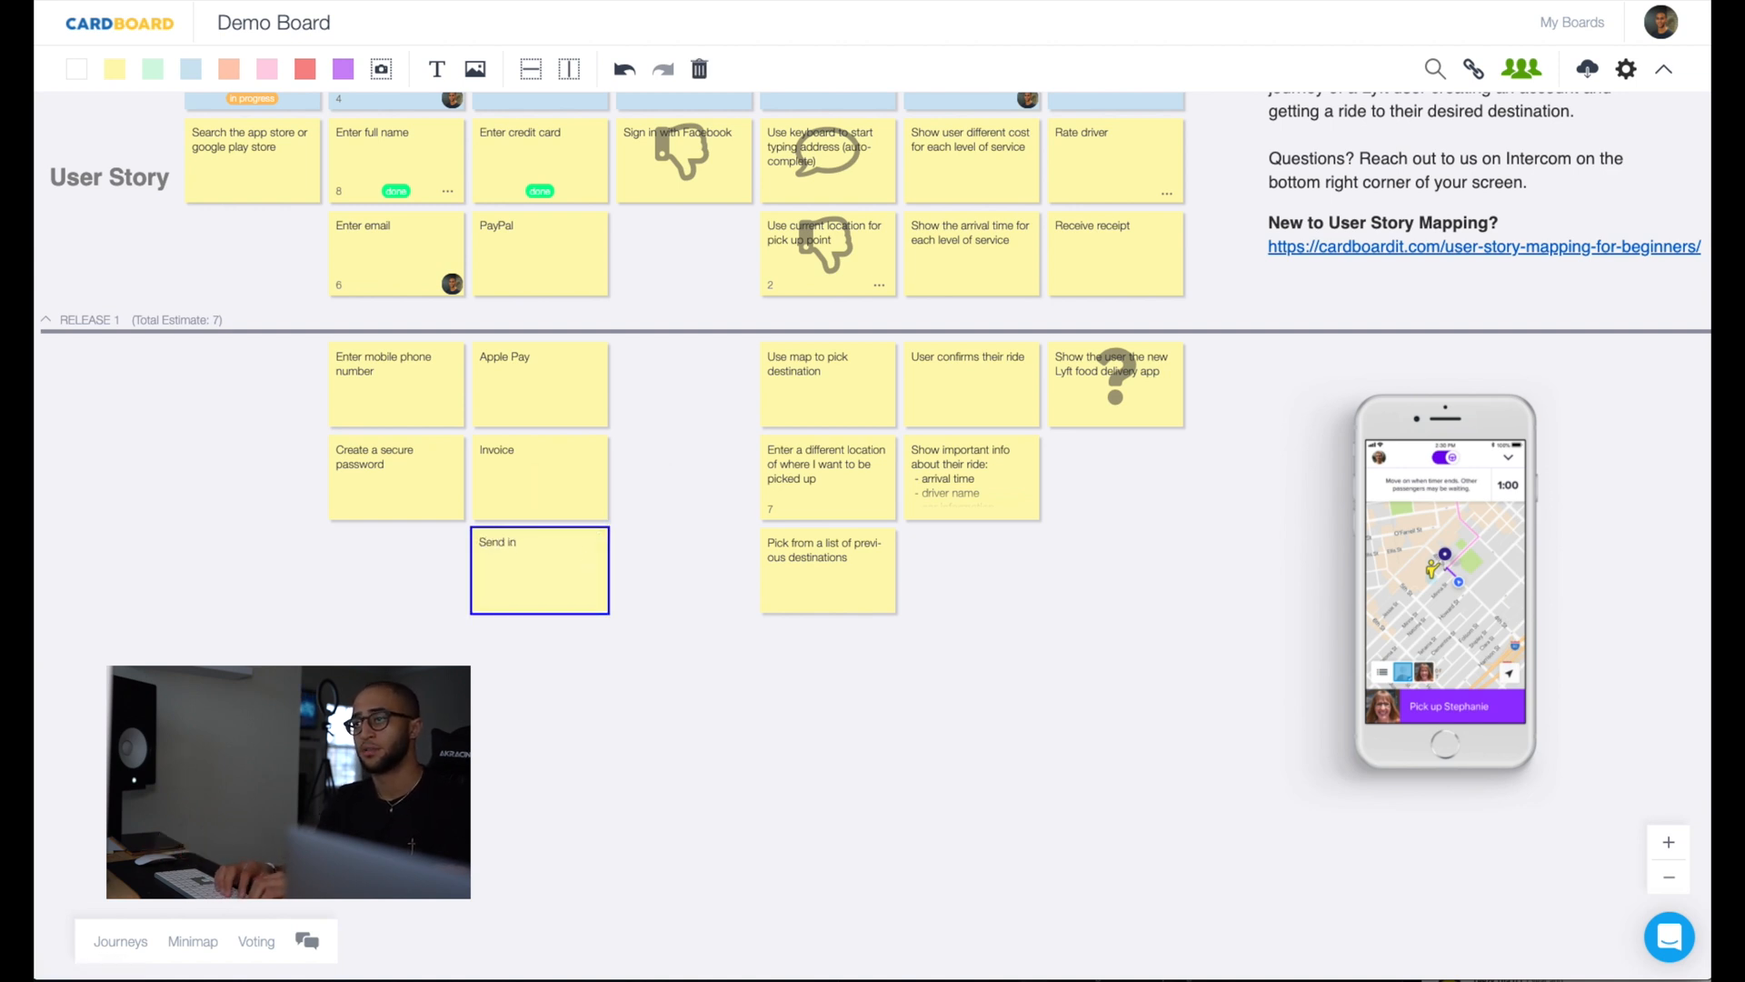
{"action": "type", "text": "check"}
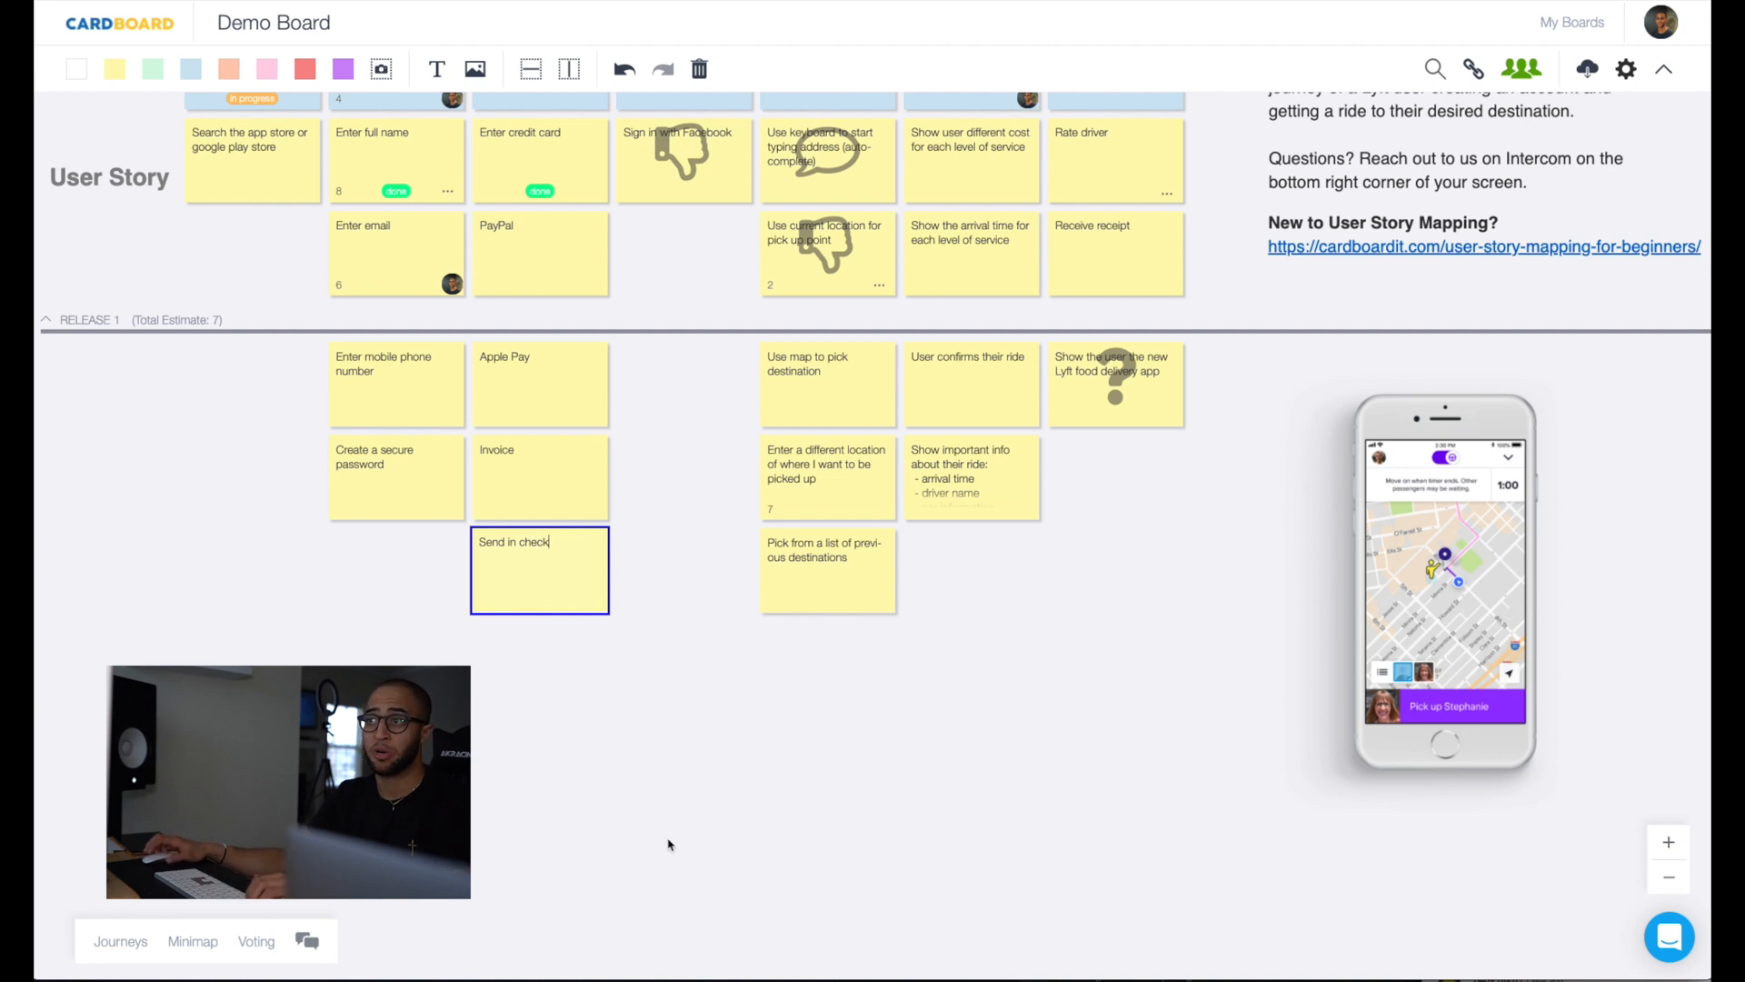
{"action": "scroll", "scroll_direction": "up", "scroll_amount": 3}
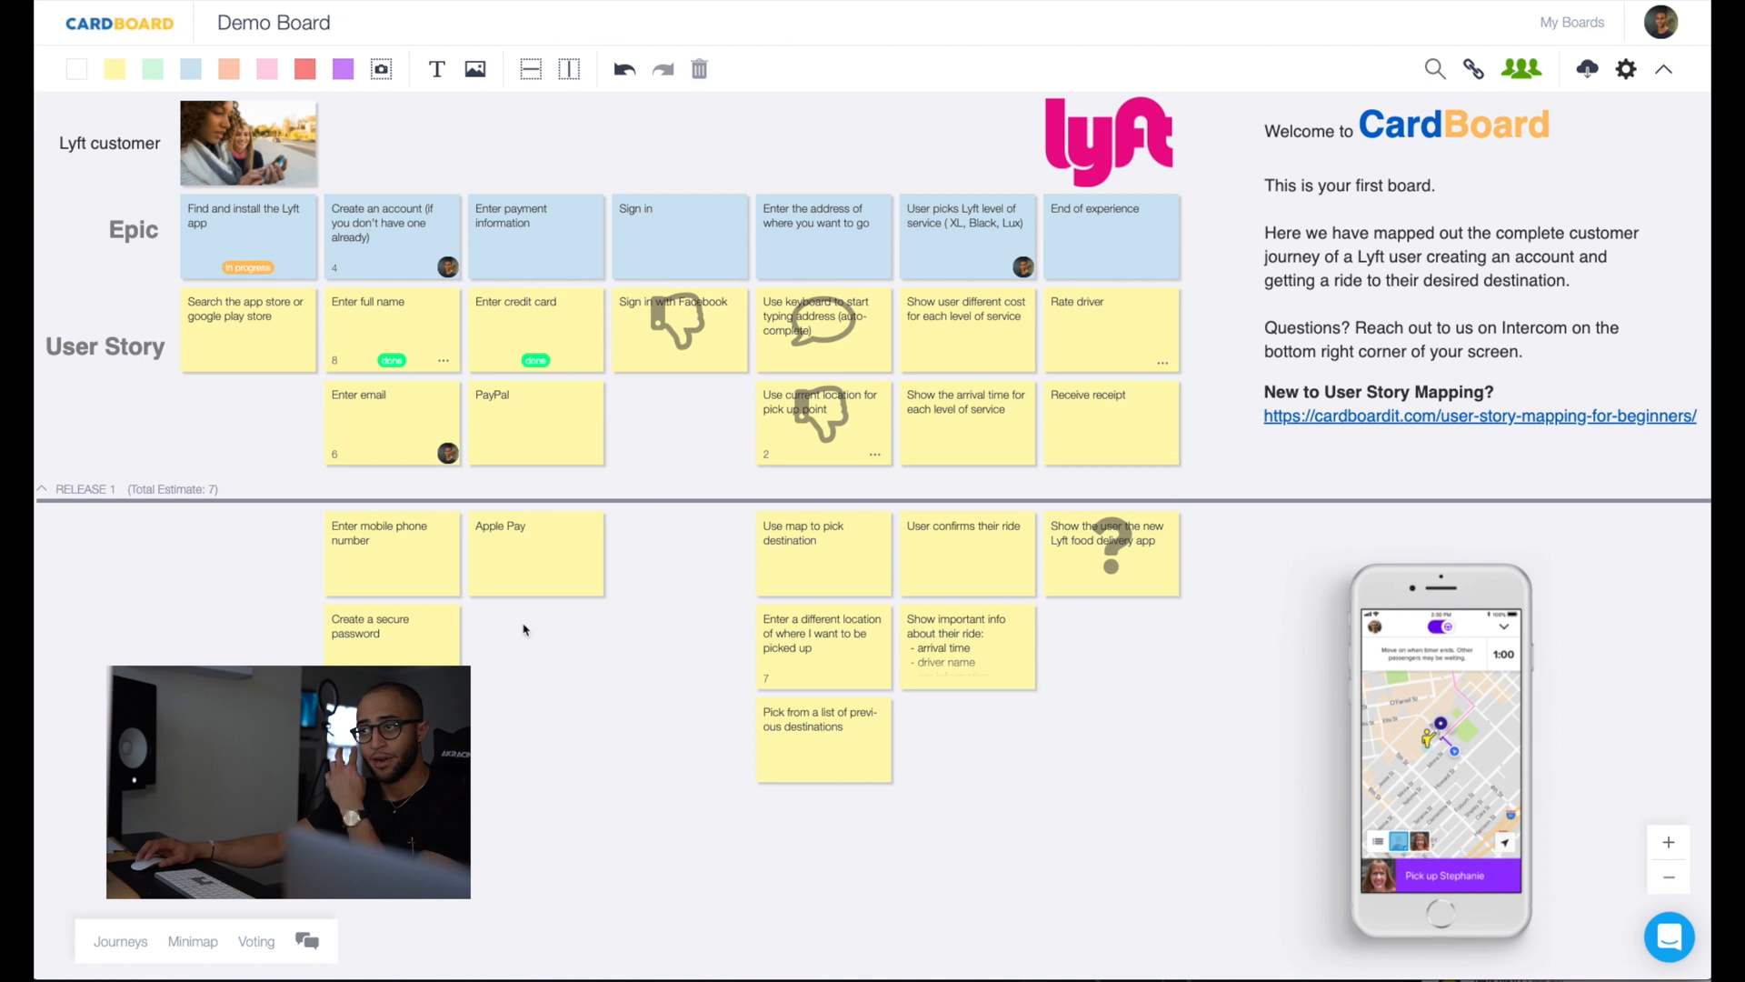
{"action": "left_click", "coordinate": [534, 635]}
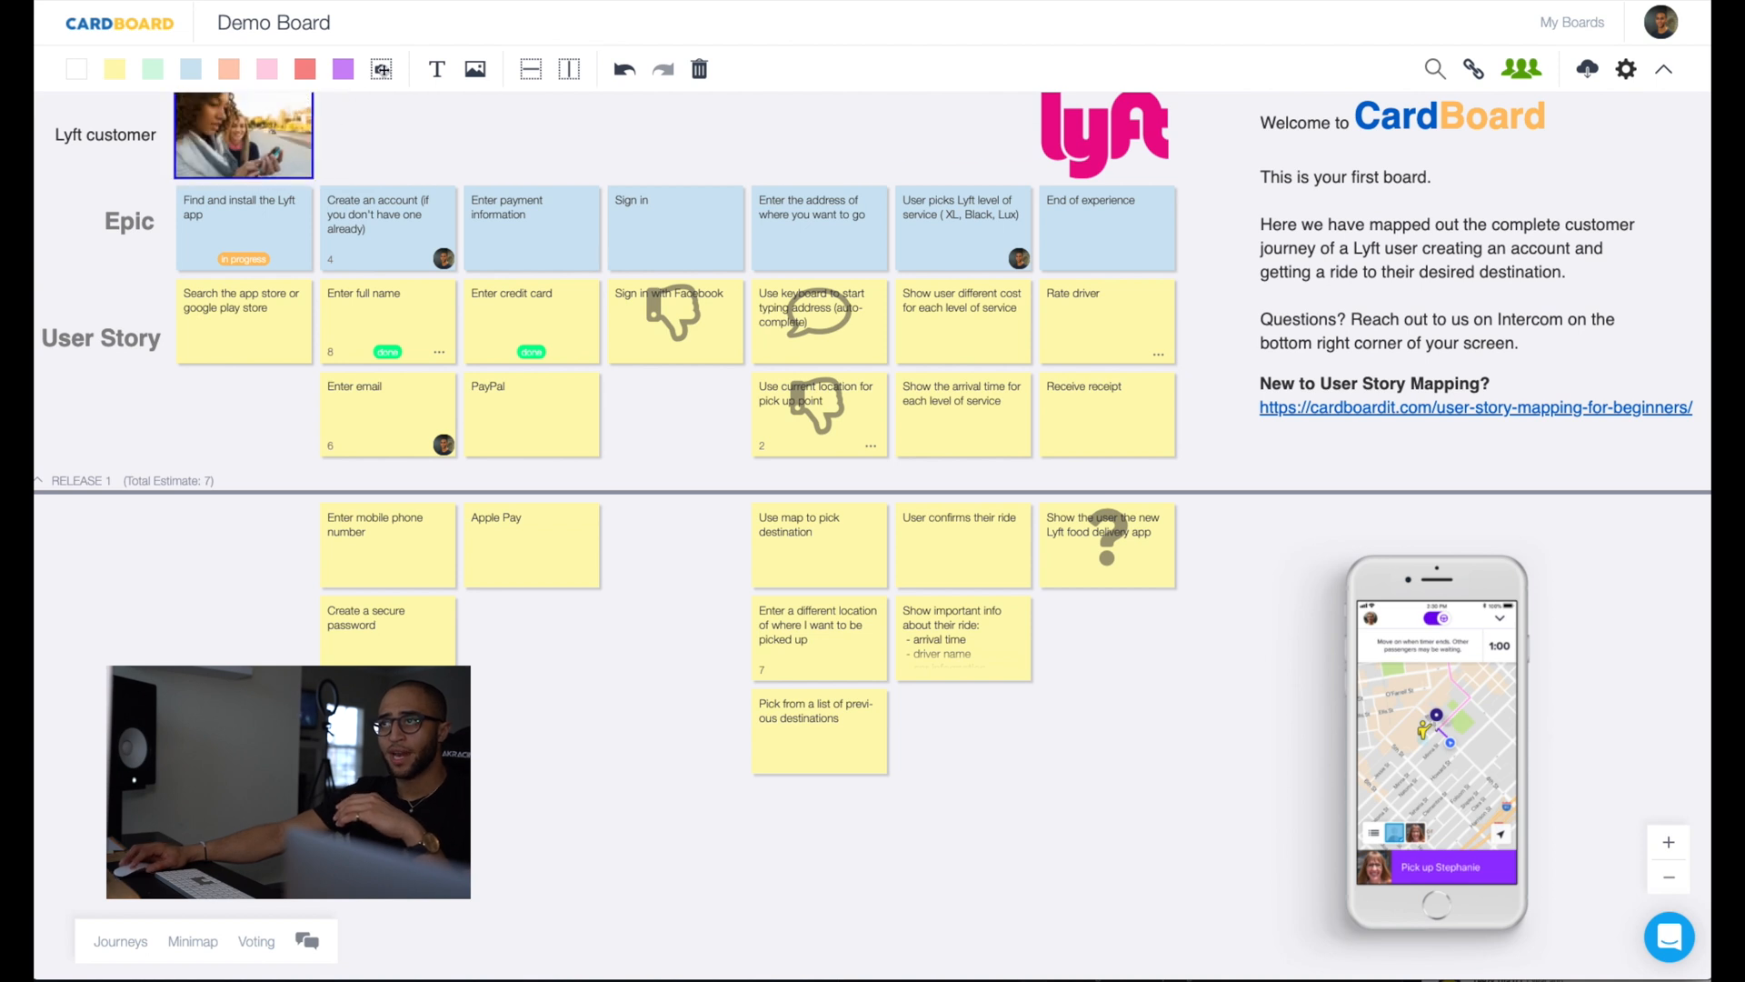
{"action": "left_click", "coordinate": [381, 69]}
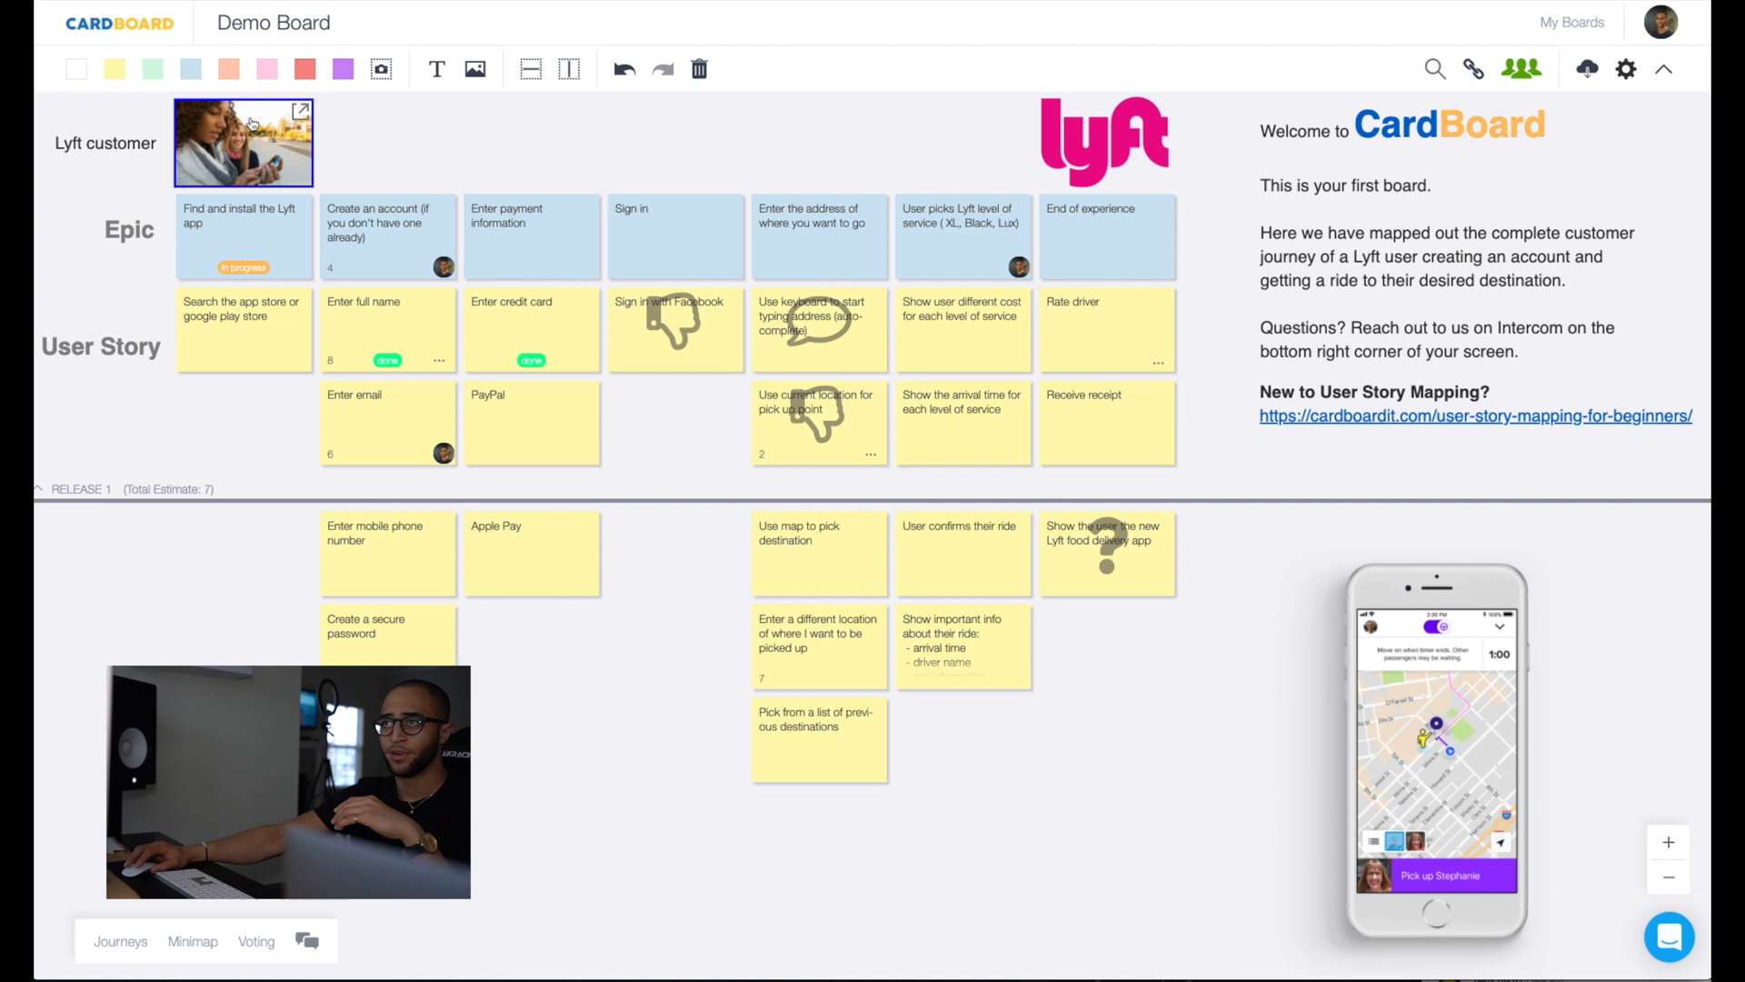
{"action": "left_click", "coordinate": [297, 110]}
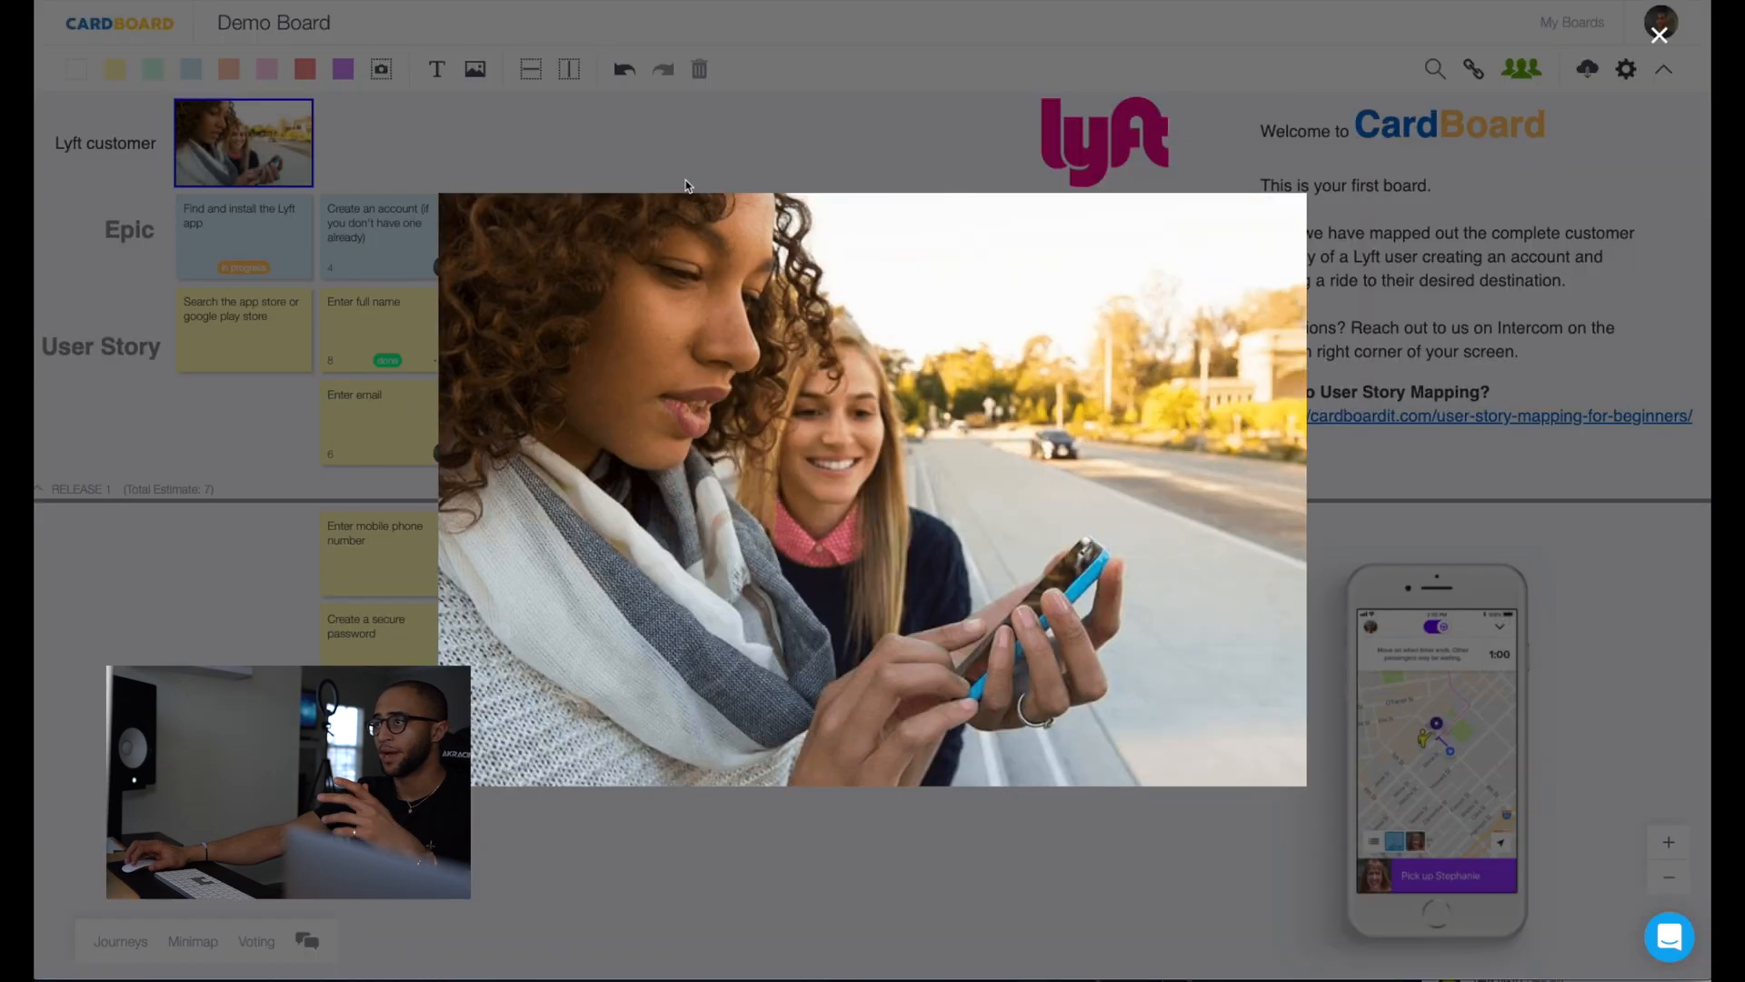
{"action": "mouse_move", "coordinate": [1468, 461]}
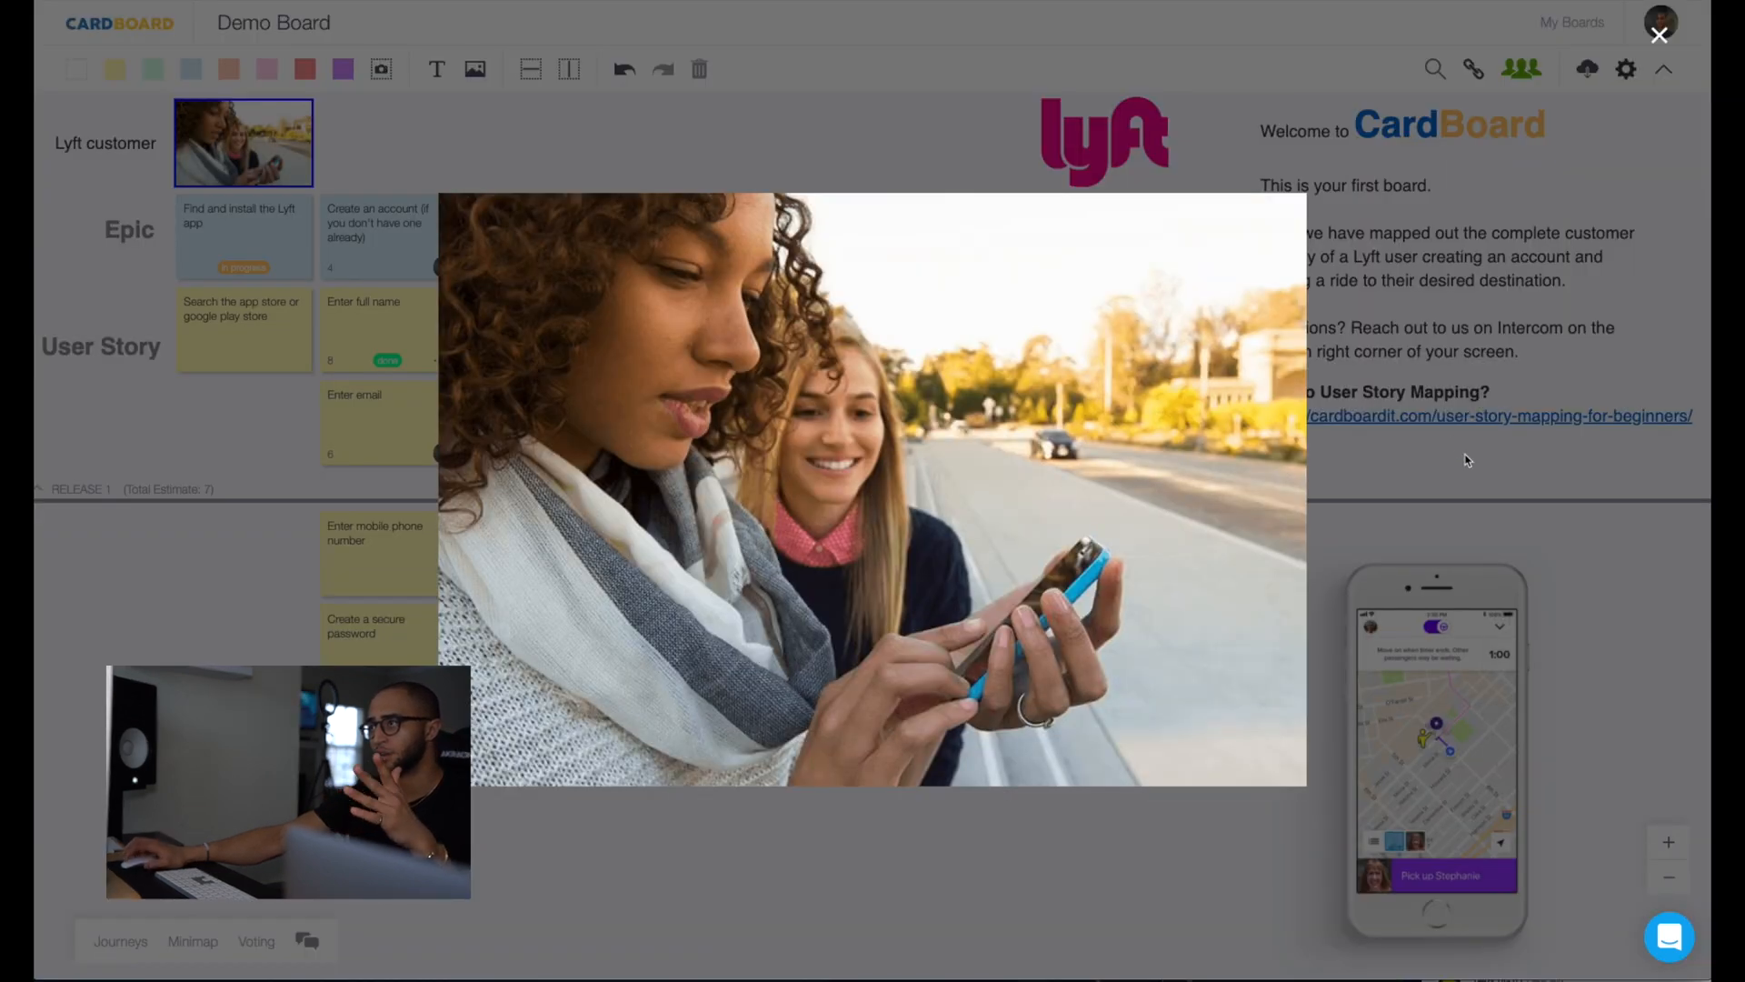
{"action": "left_click", "coordinate": [1657, 37]}
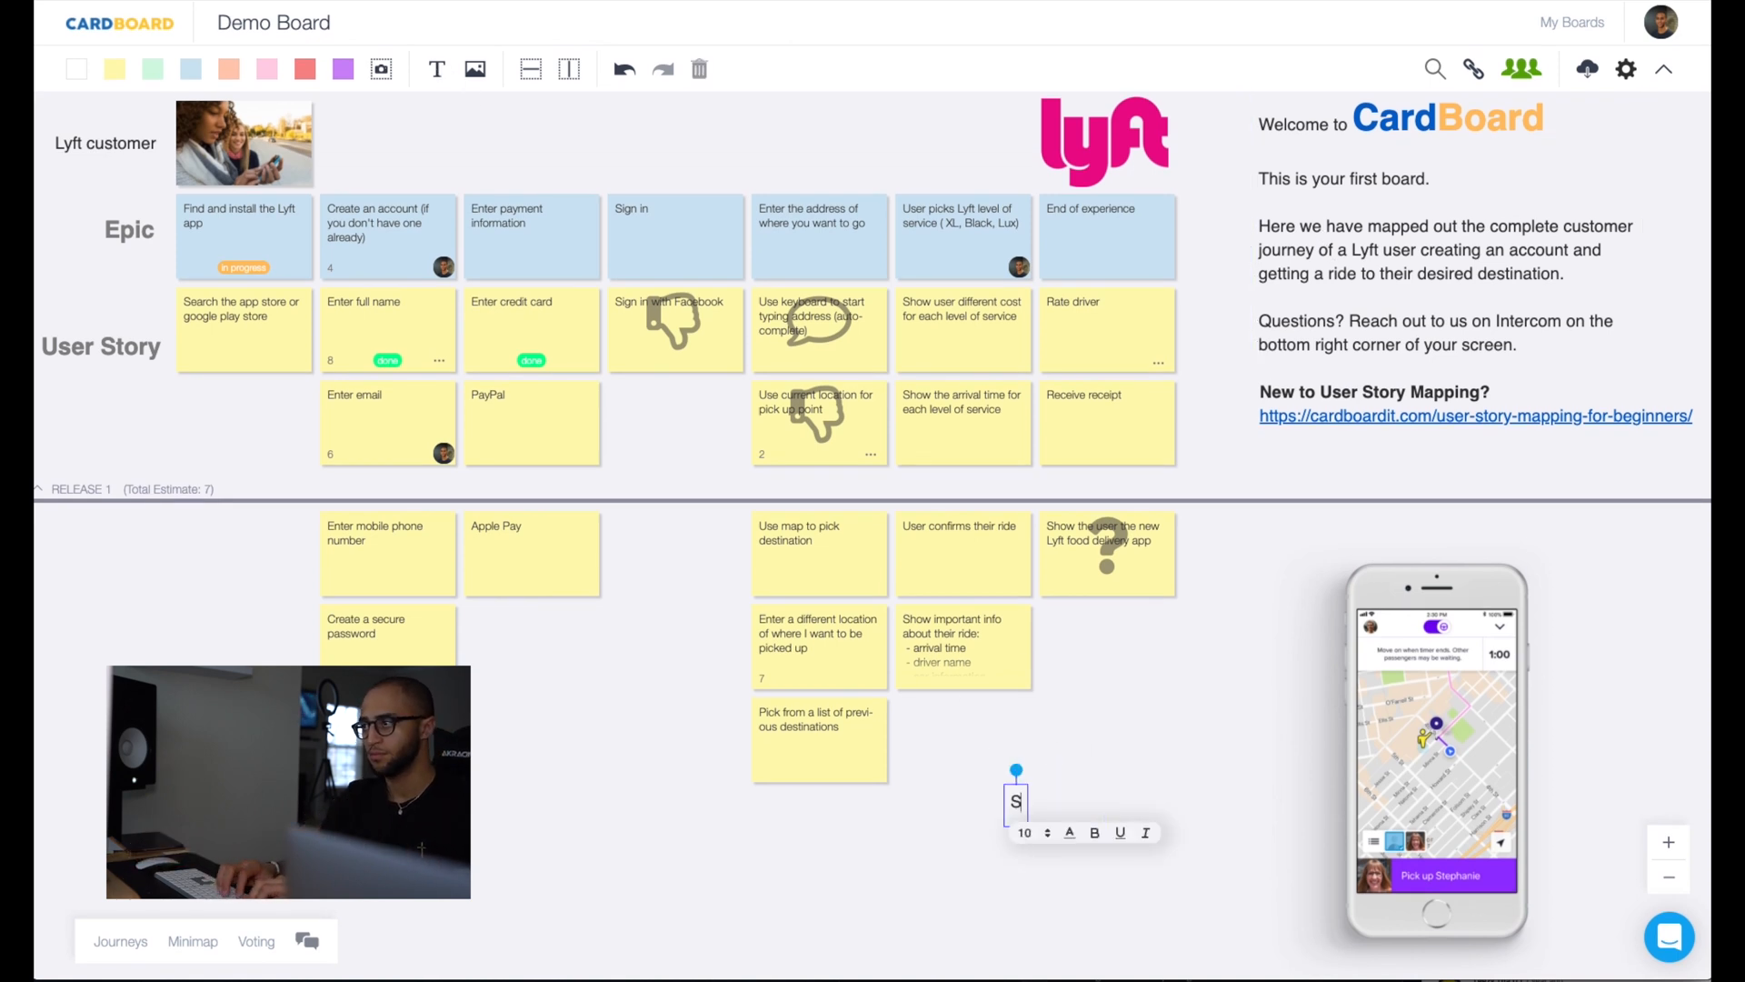
{"action": "key", "text": "Backspace"}
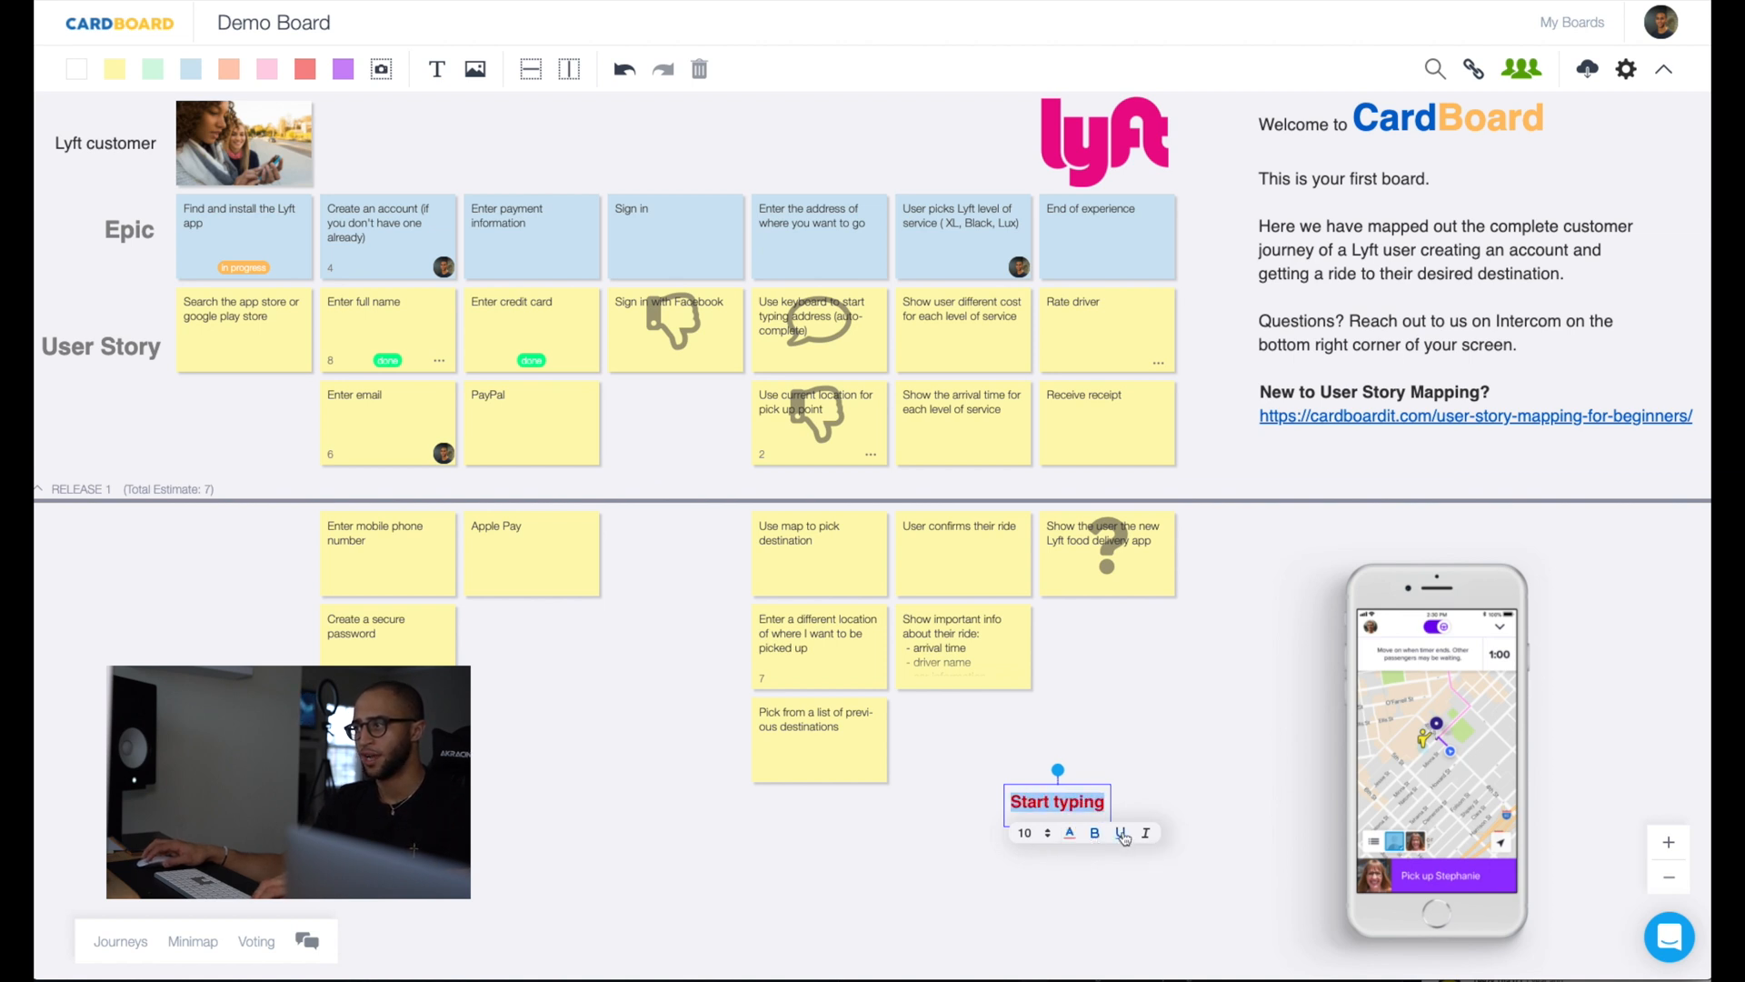
{"action": "left_click", "coordinate": [1024, 832]}
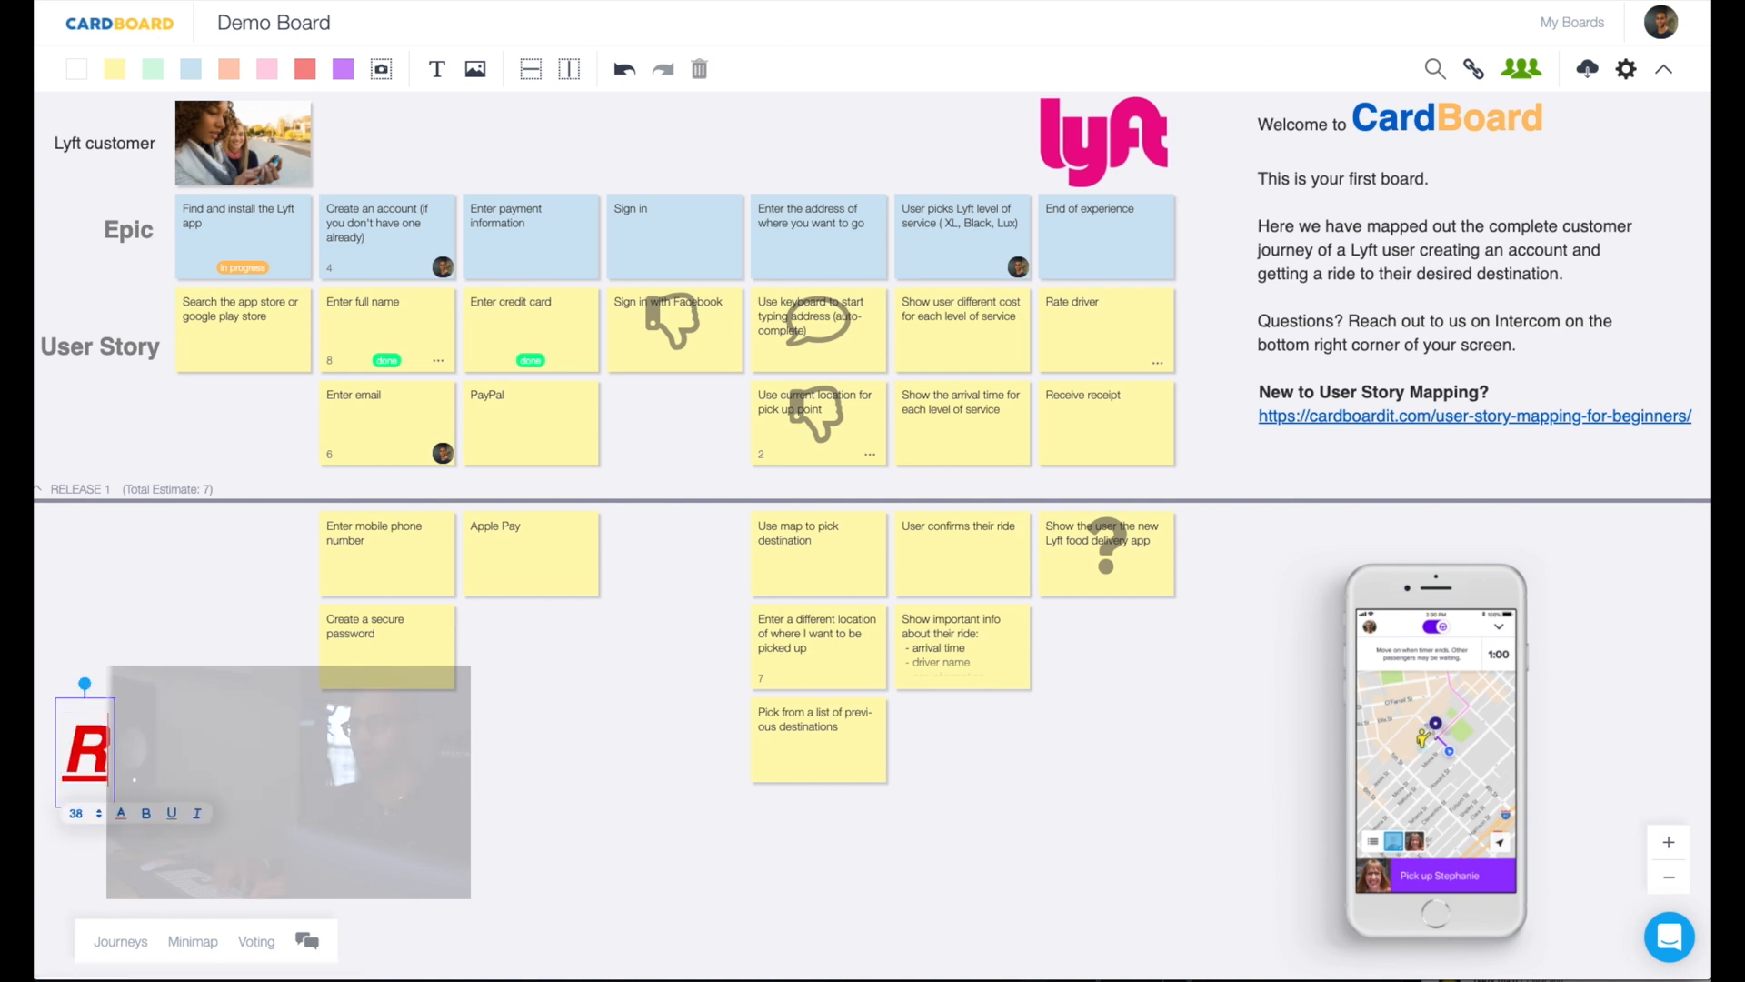
{"action": "type", "text": "Release 2"}
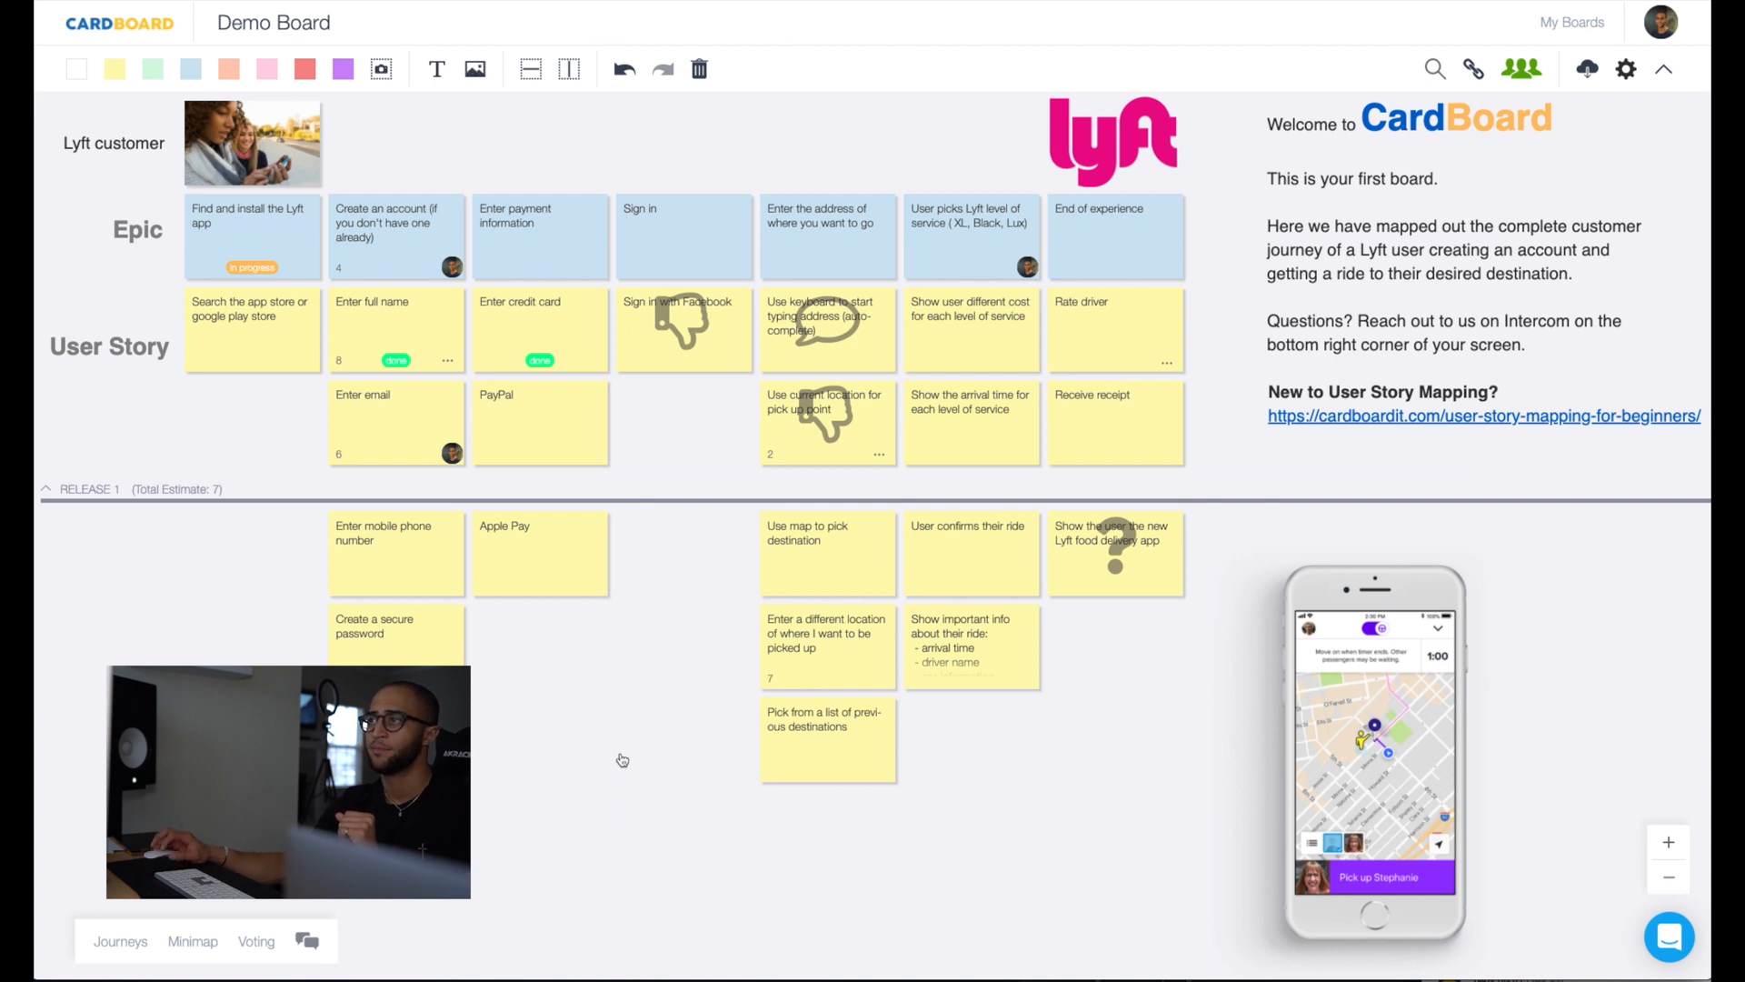
Step: Upload the black hoodie mockup image and send it to the back behind the phone
{"action": "left_click", "coordinate": [474, 69]}
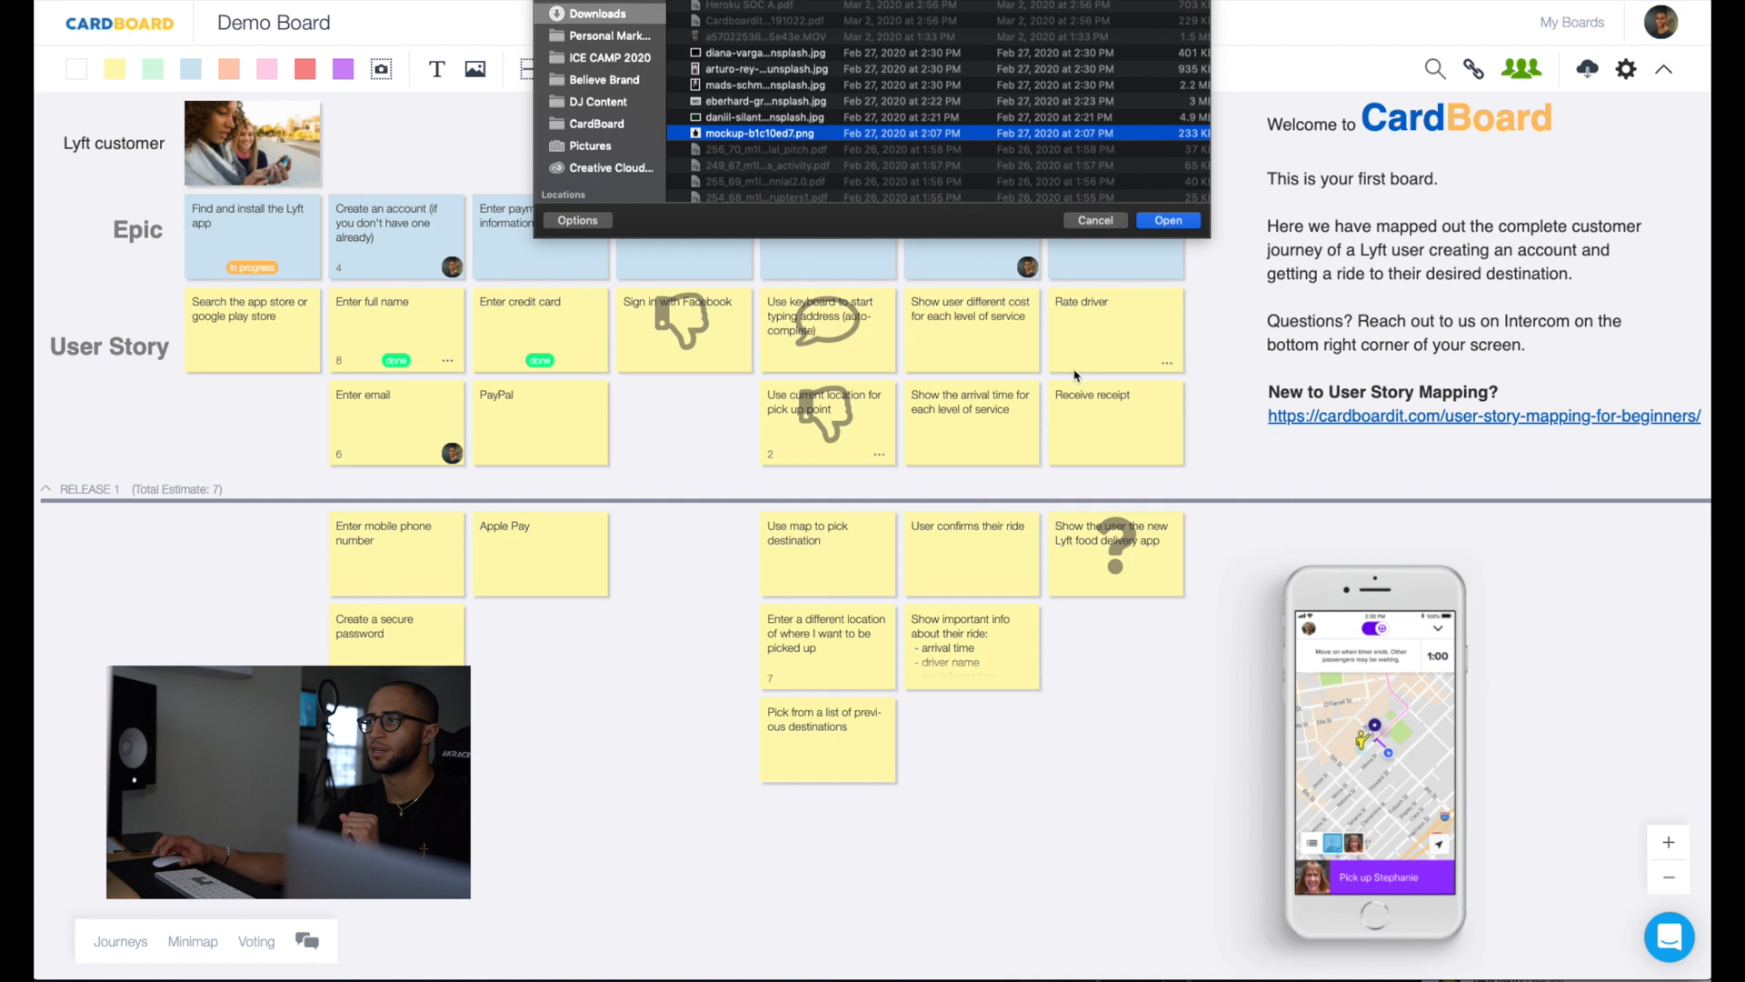
{"action": "left_click", "coordinate": [1167, 219]}
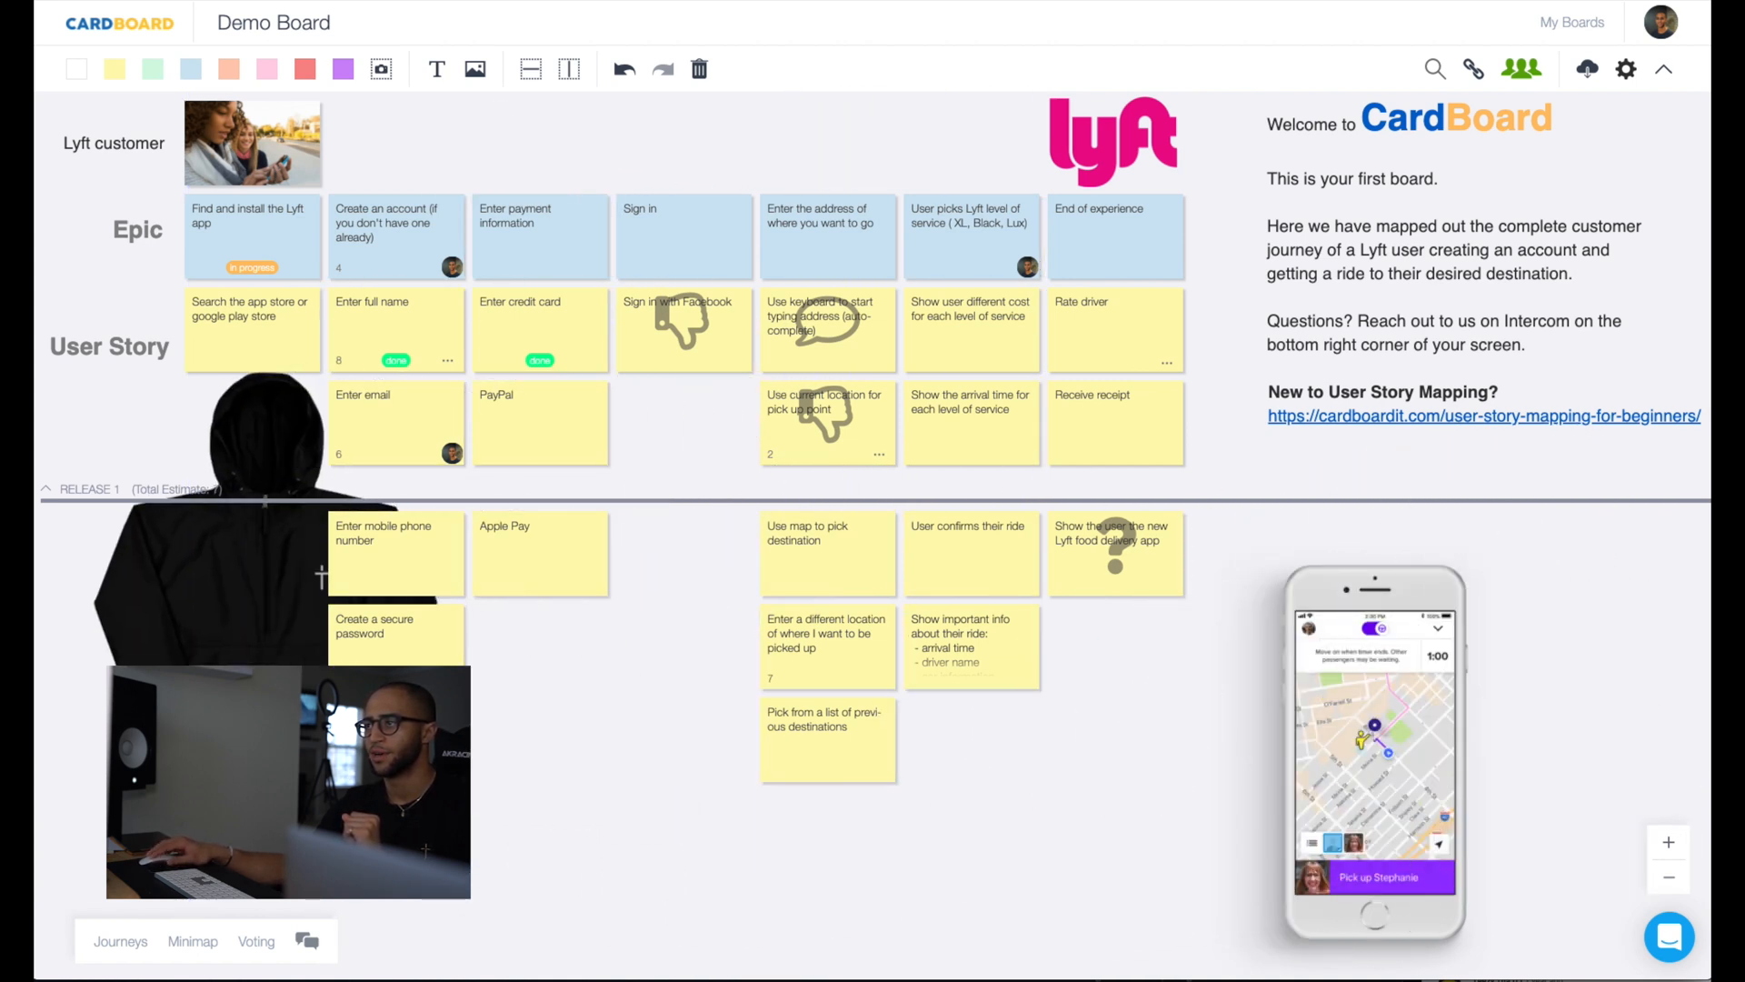
{"action": "right_click", "coordinate": [1447, 669]}
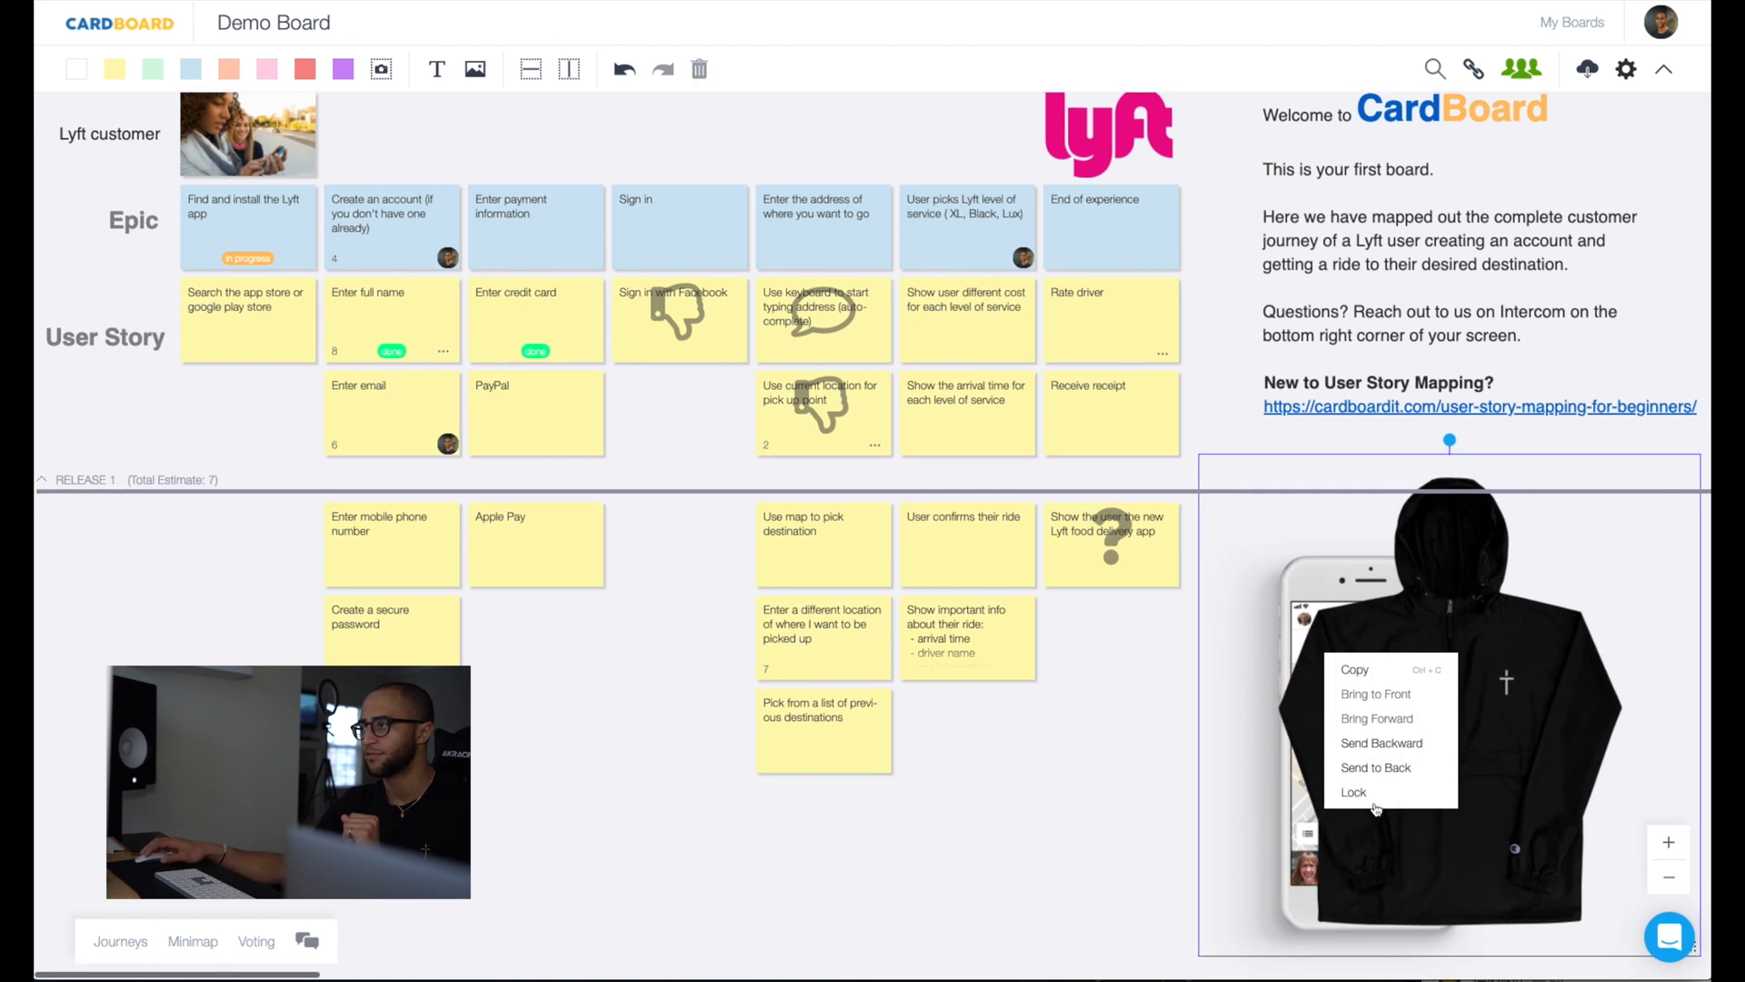
{"action": "mouse_move", "coordinate": [1374, 768]}
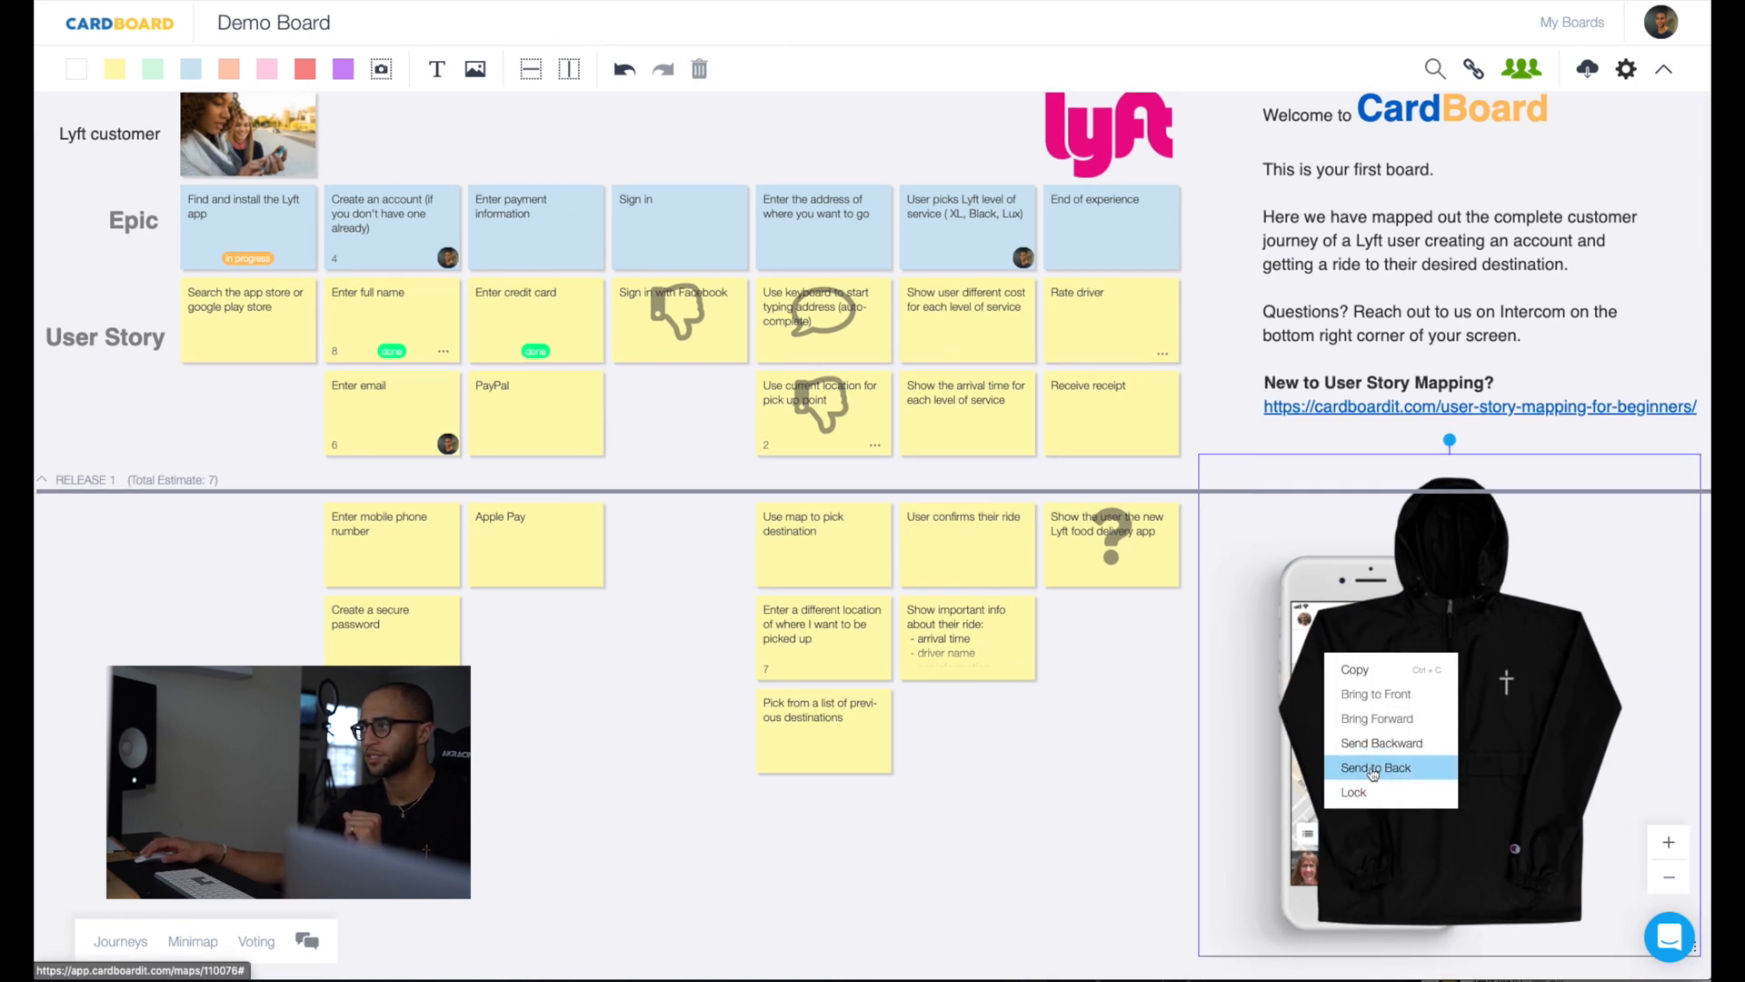
{"action": "left_click", "coordinate": [1373, 767]}
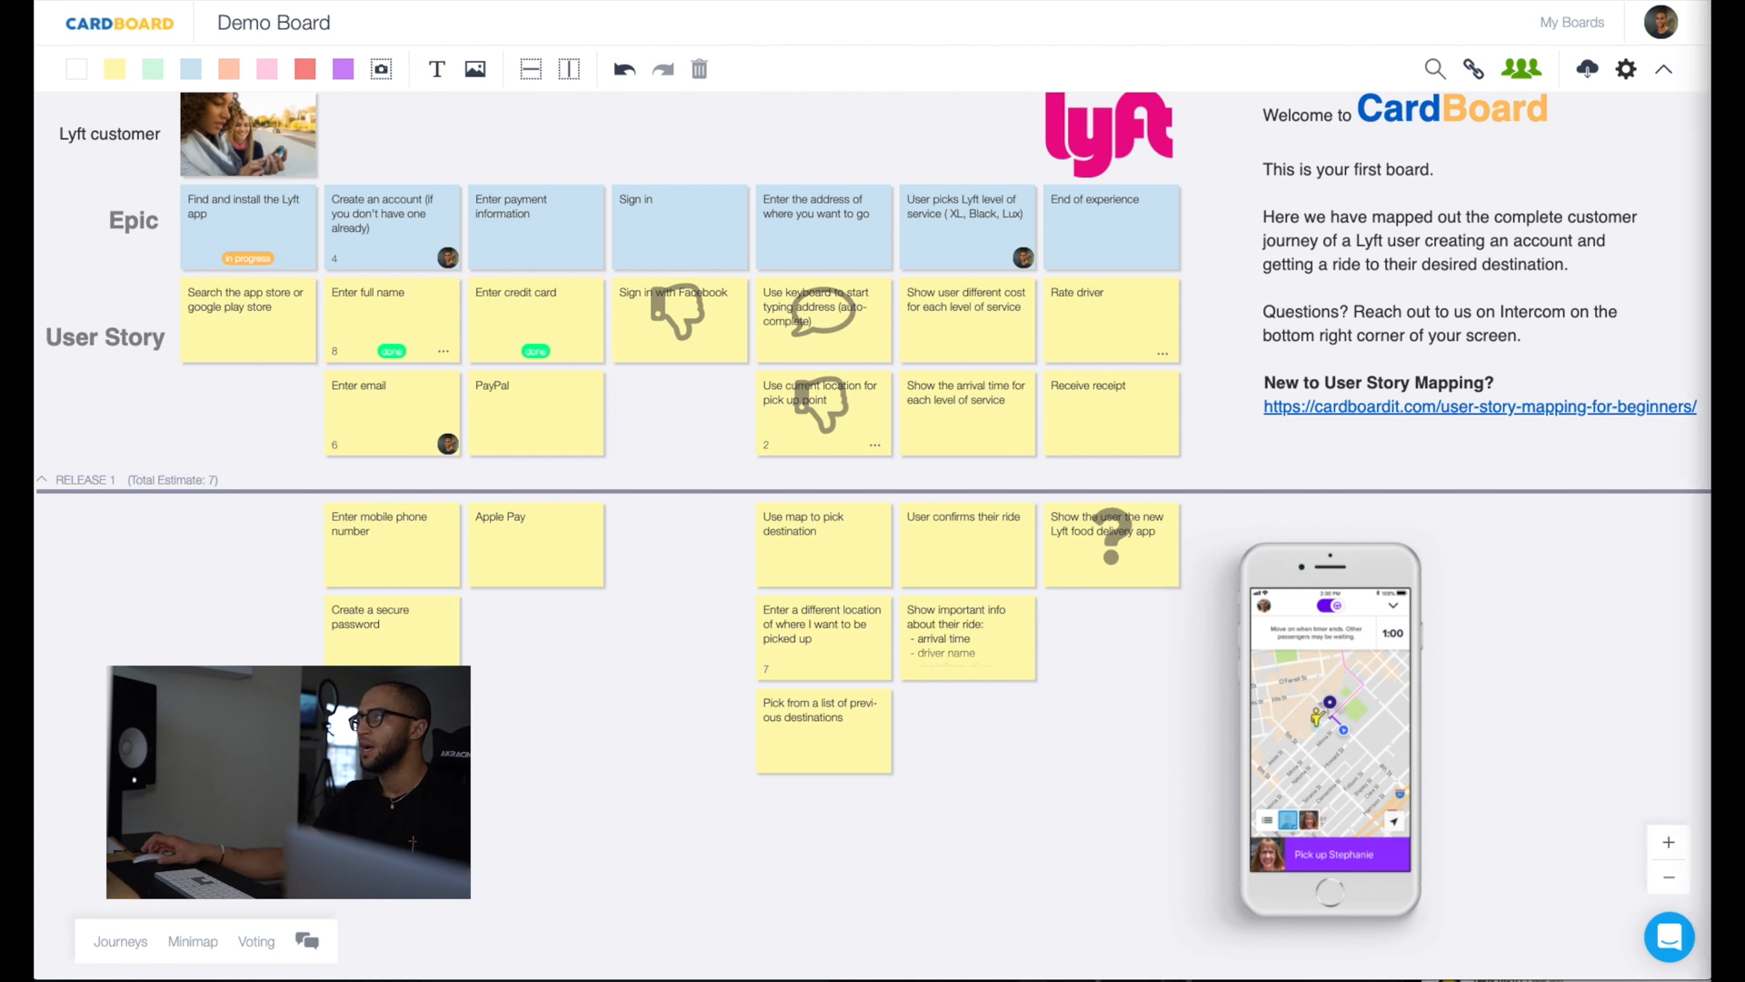
{"action": "left_click", "coordinate": [679, 638]}
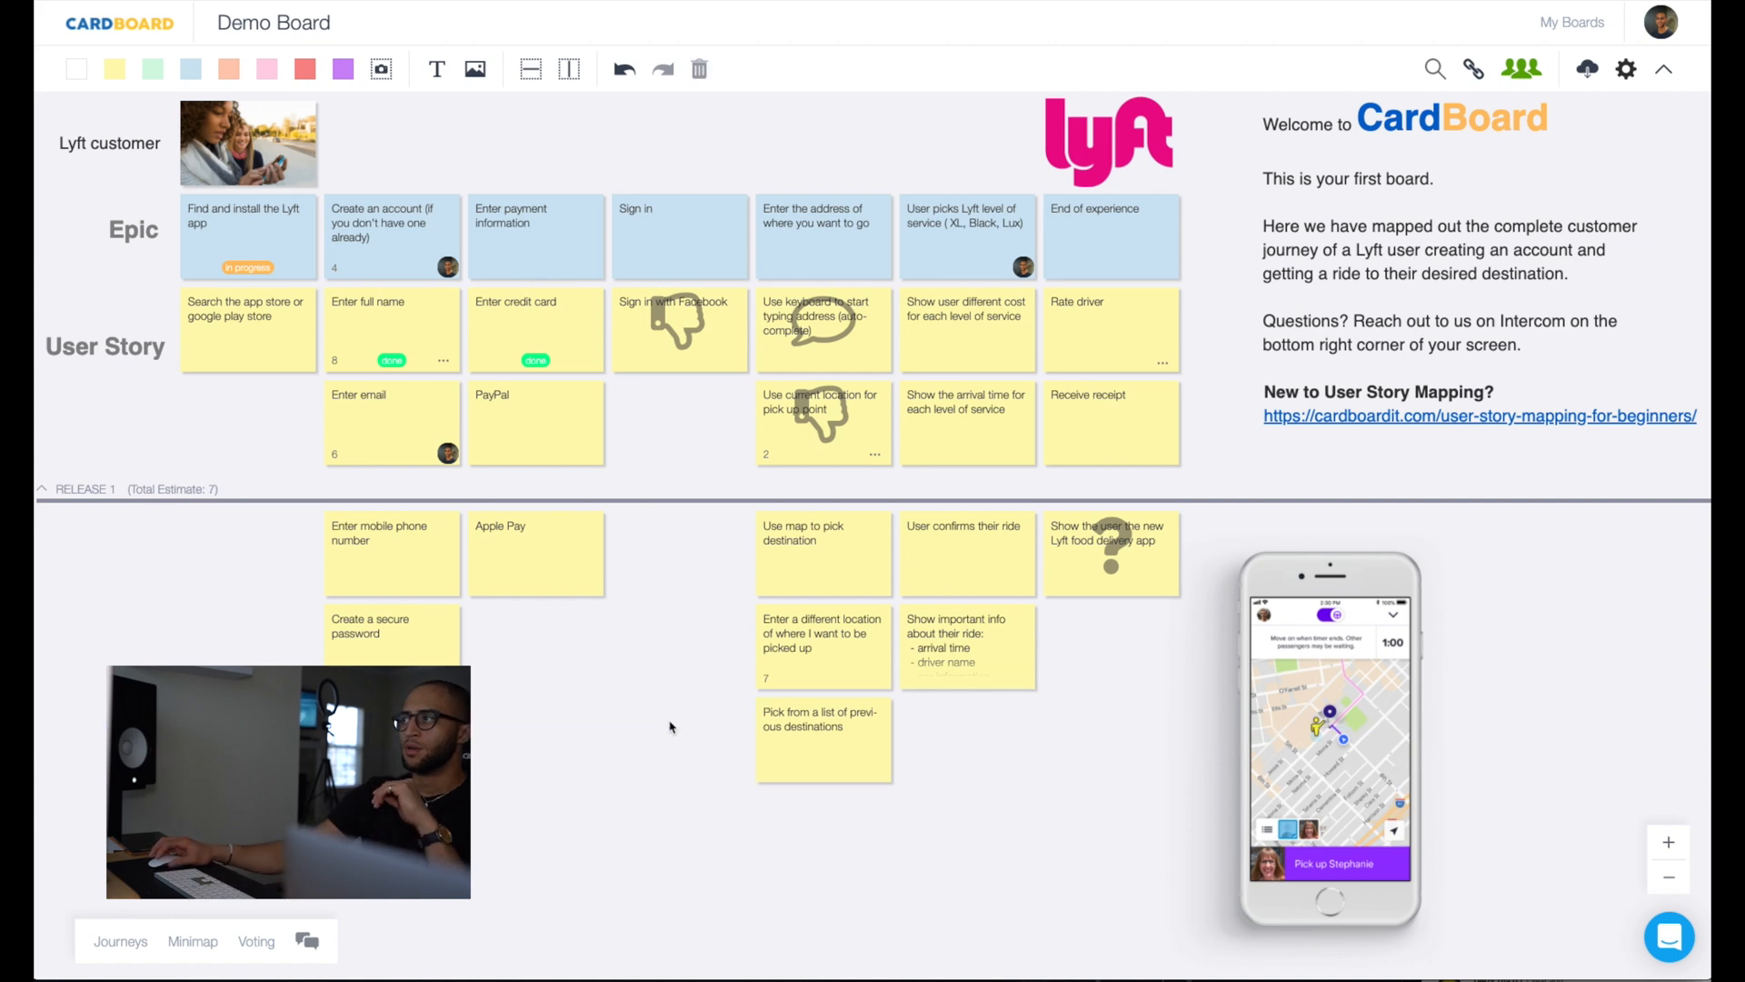
{"action": "mouse_move", "coordinate": [451, 198]}
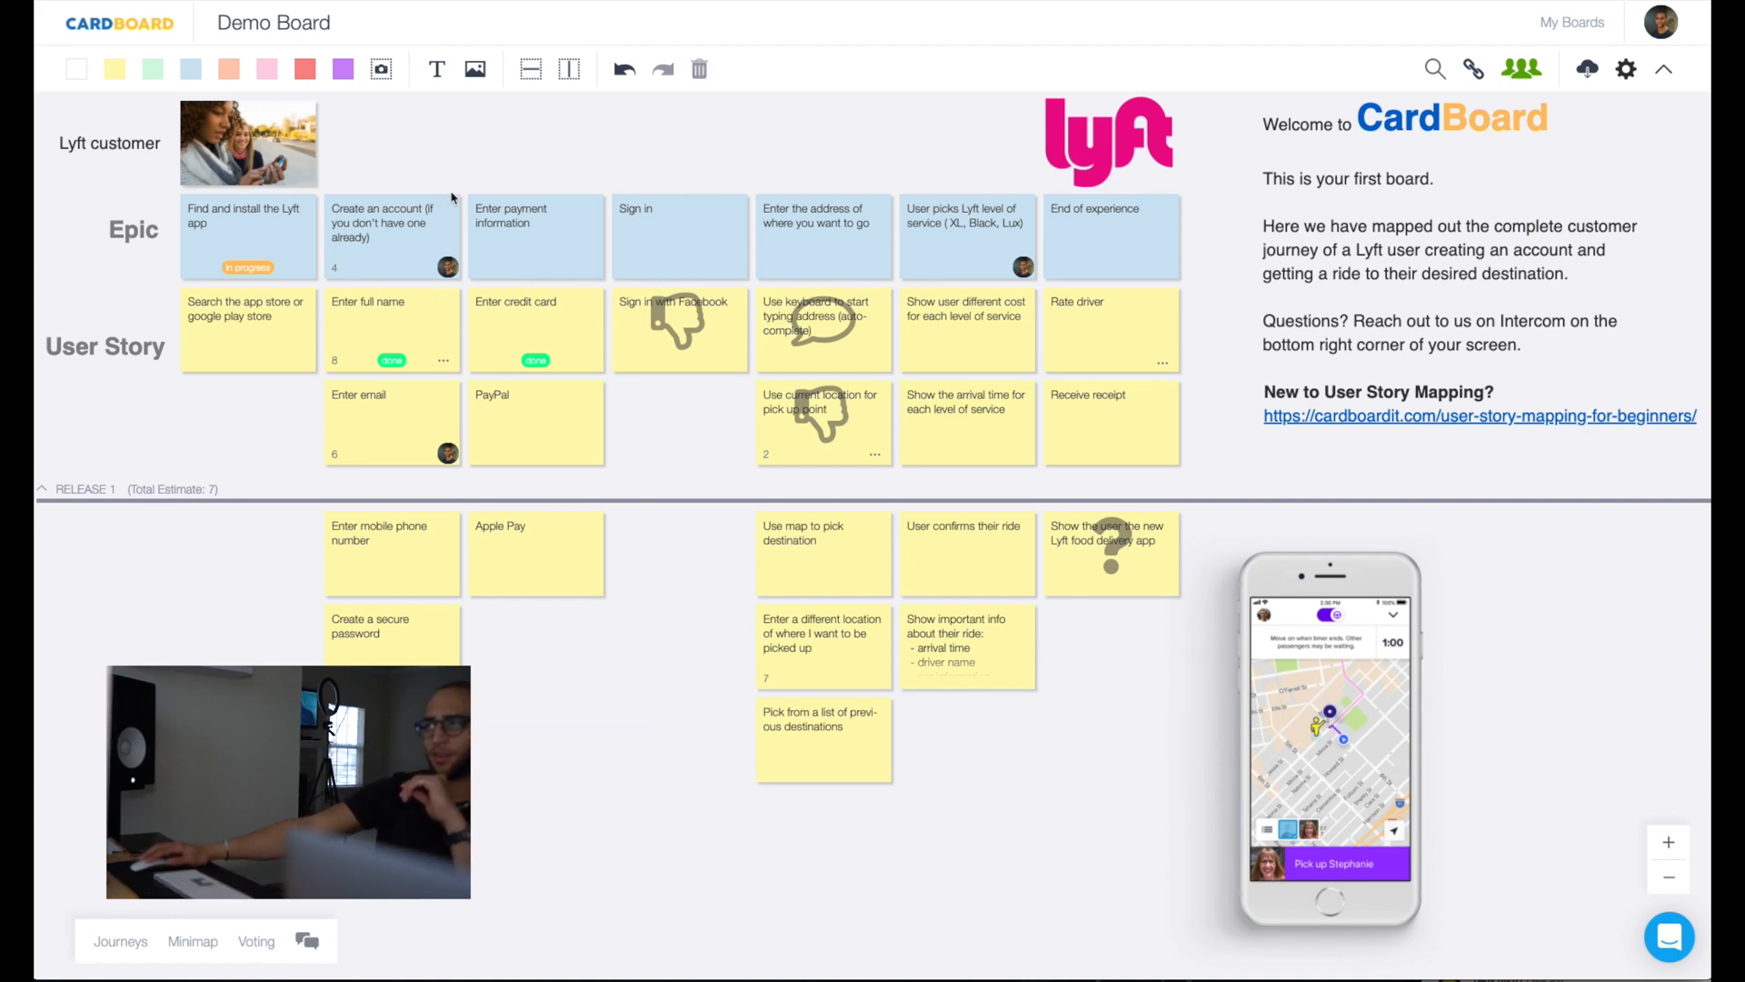
Step: Open the Create an account card, set it to Done, and reassign it after unassigning
{"action": "left_click", "coordinate": [392, 237]}
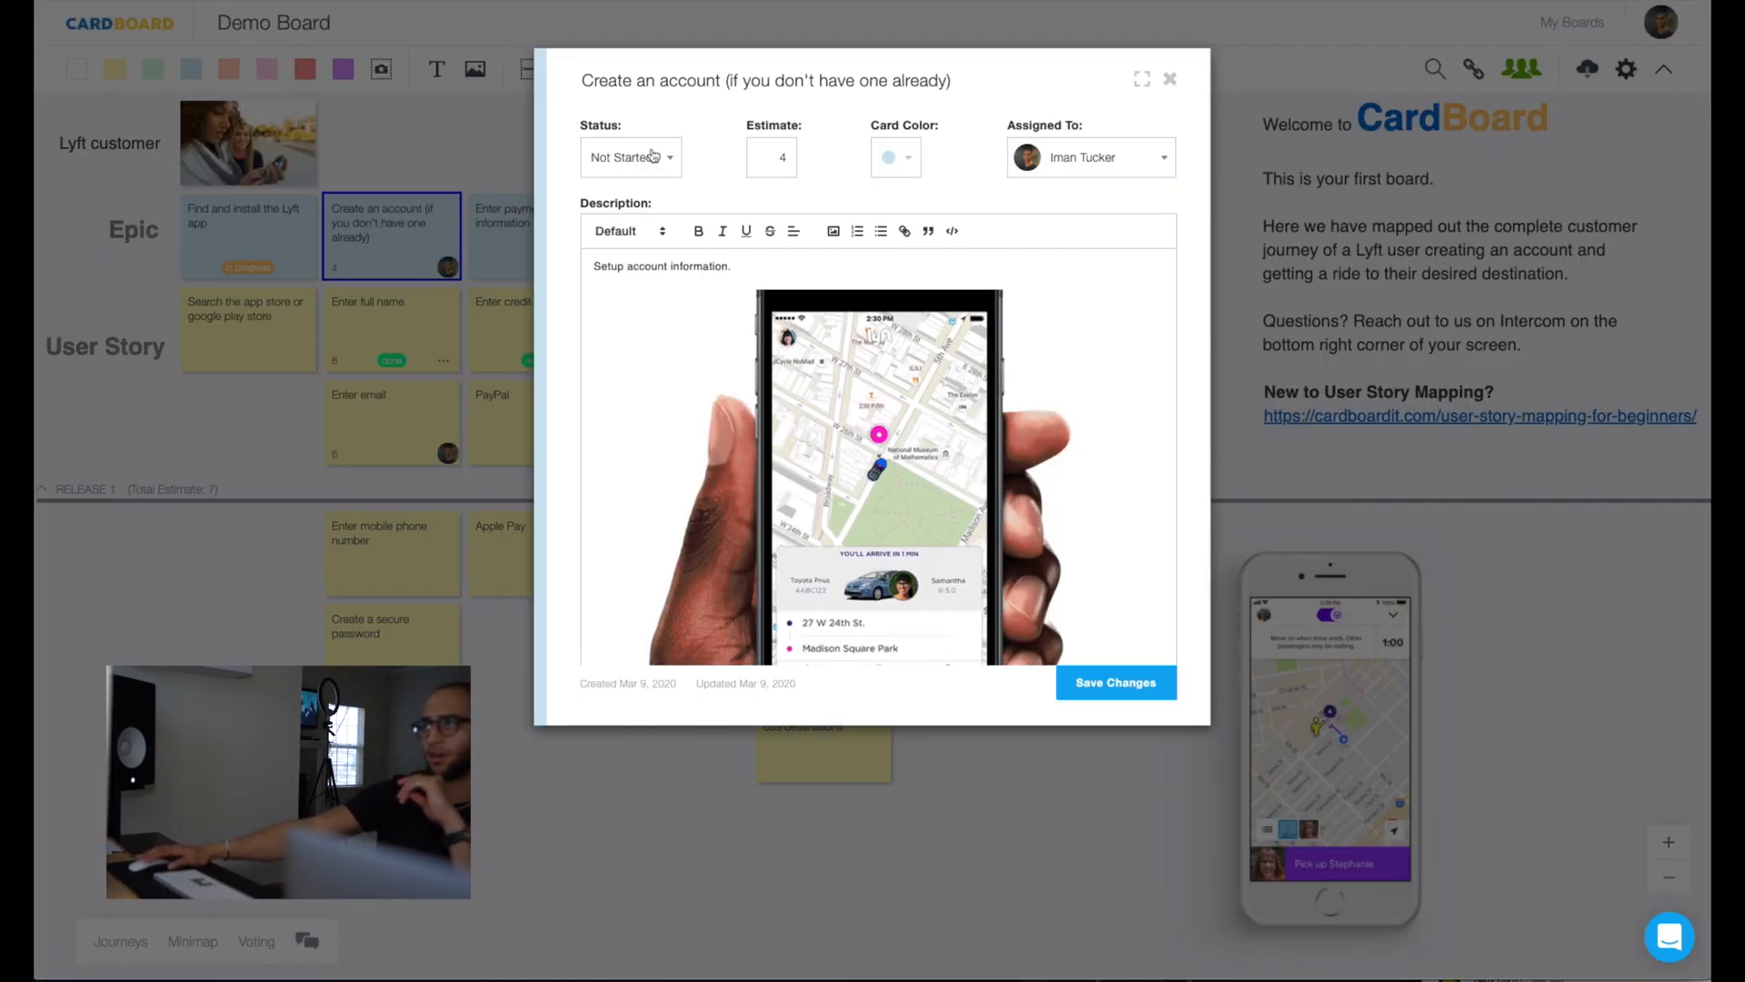
{"action": "left_click", "coordinate": [629, 157]}
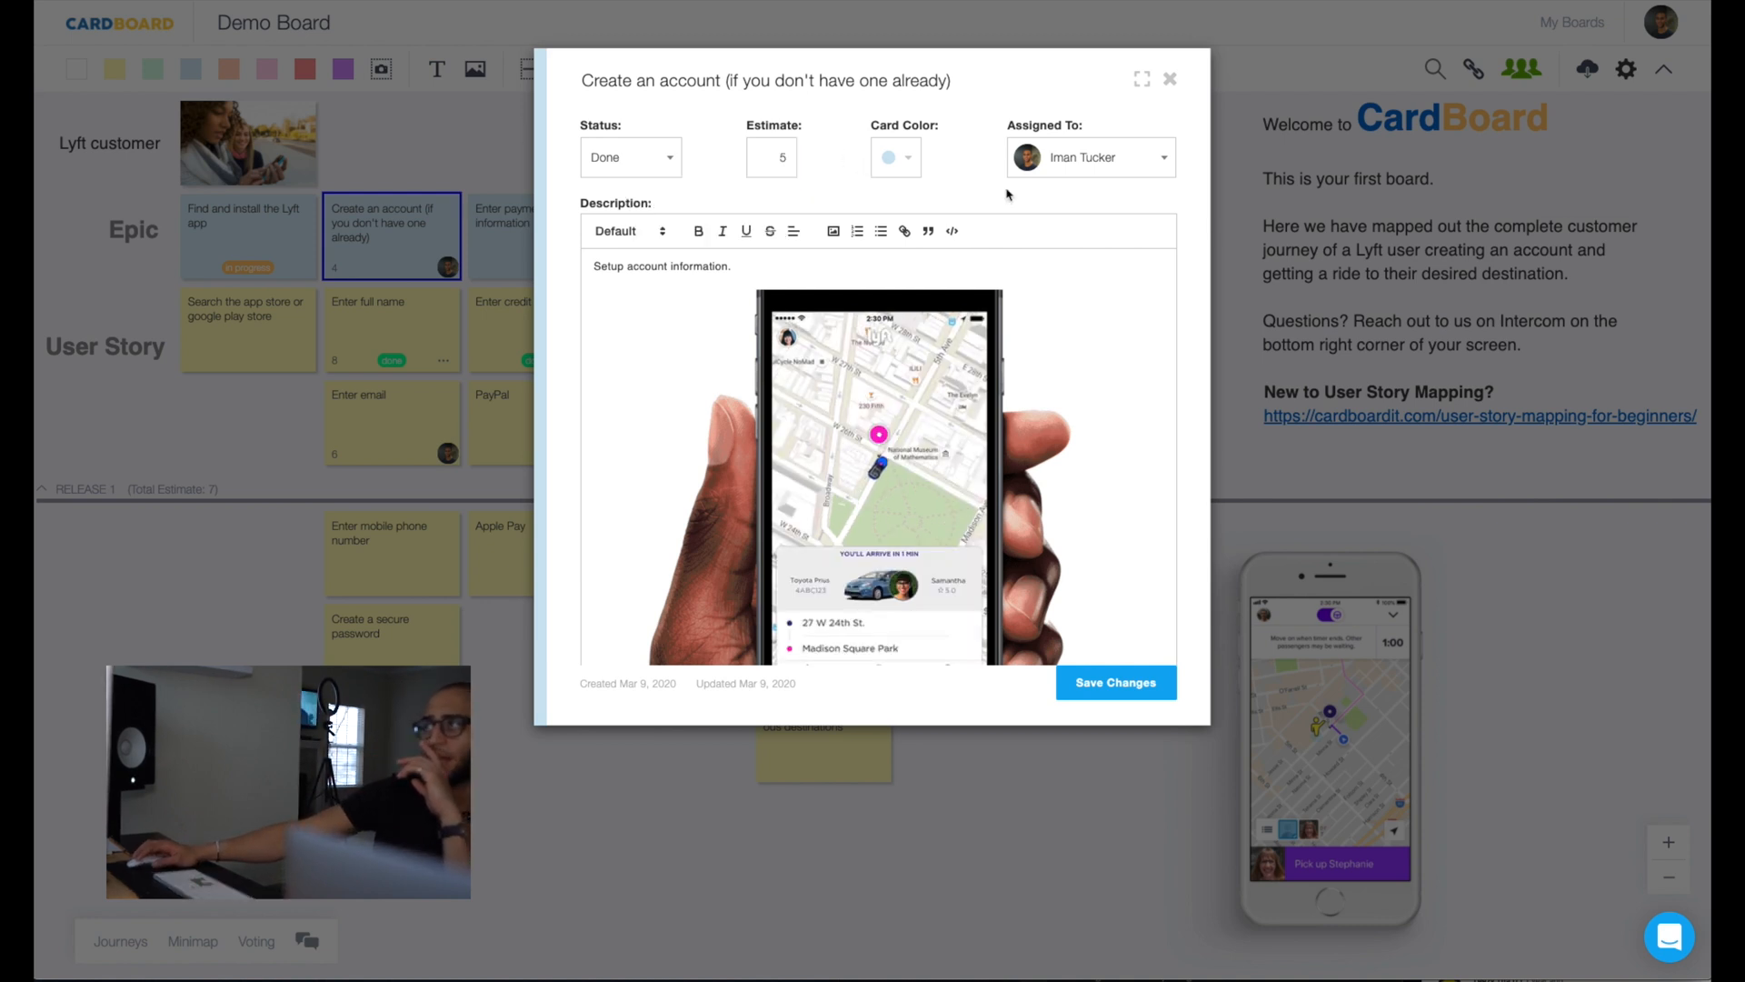
{"action": "left_click", "coordinate": [1089, 158]}
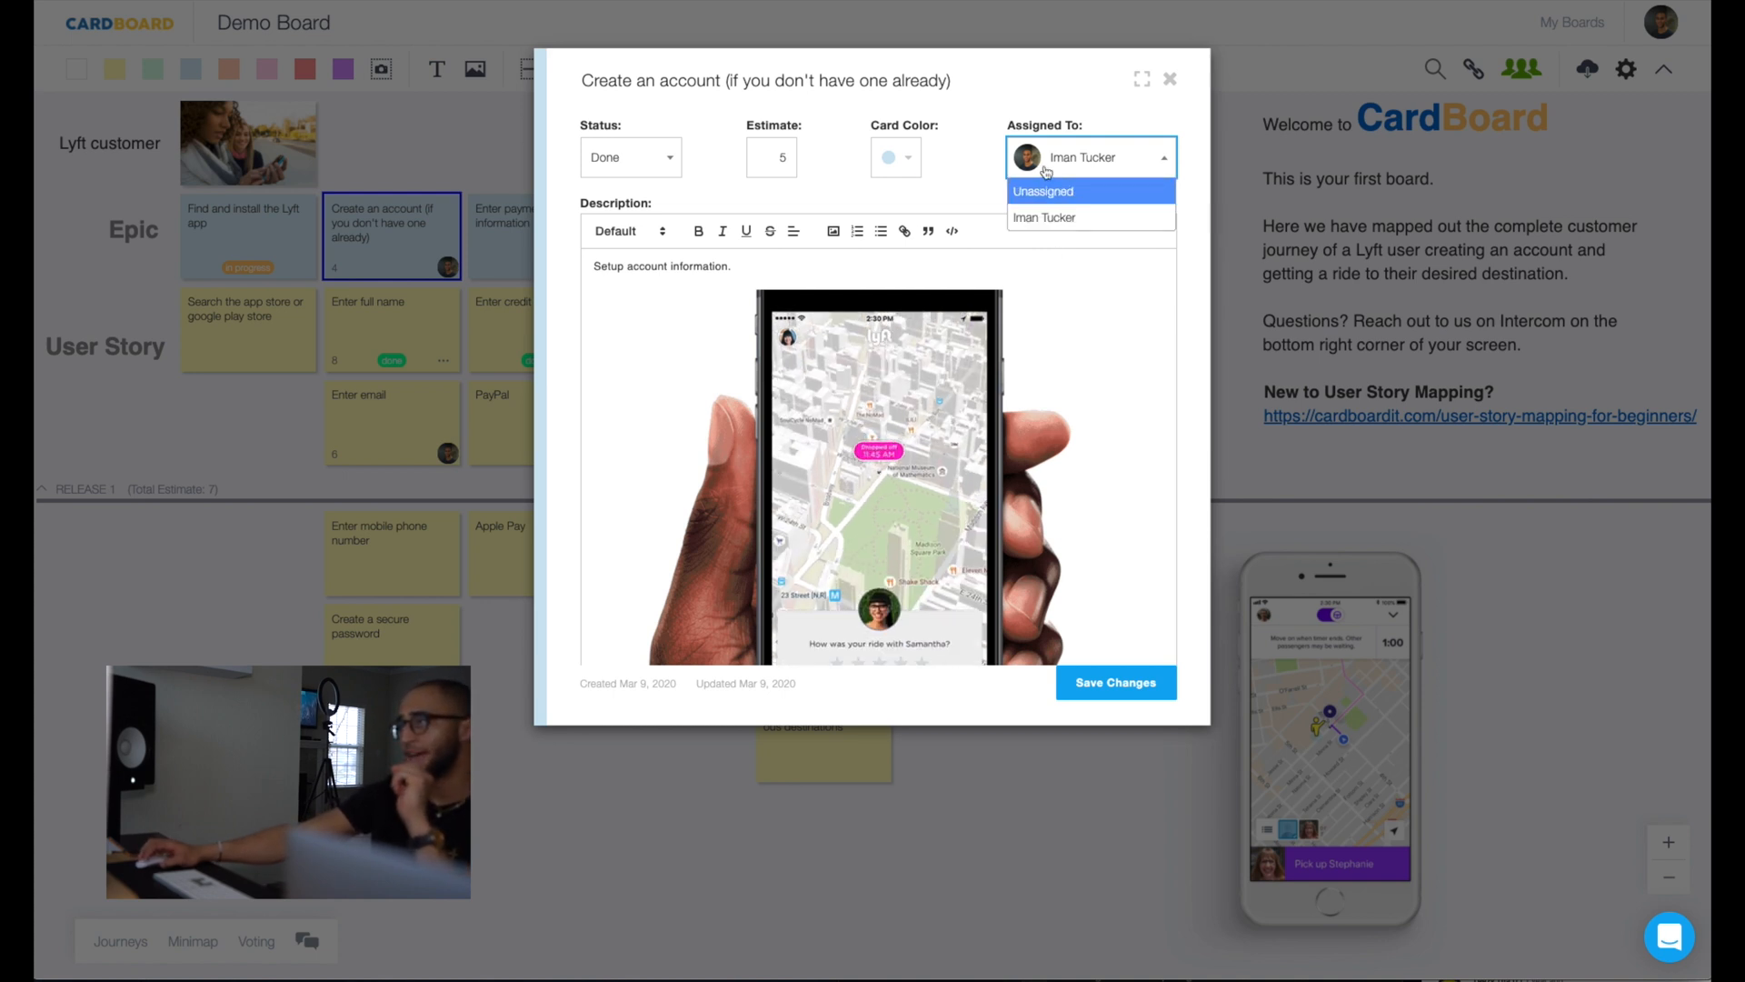
{"action": "left_click", "coordinate": [1044, 190]}
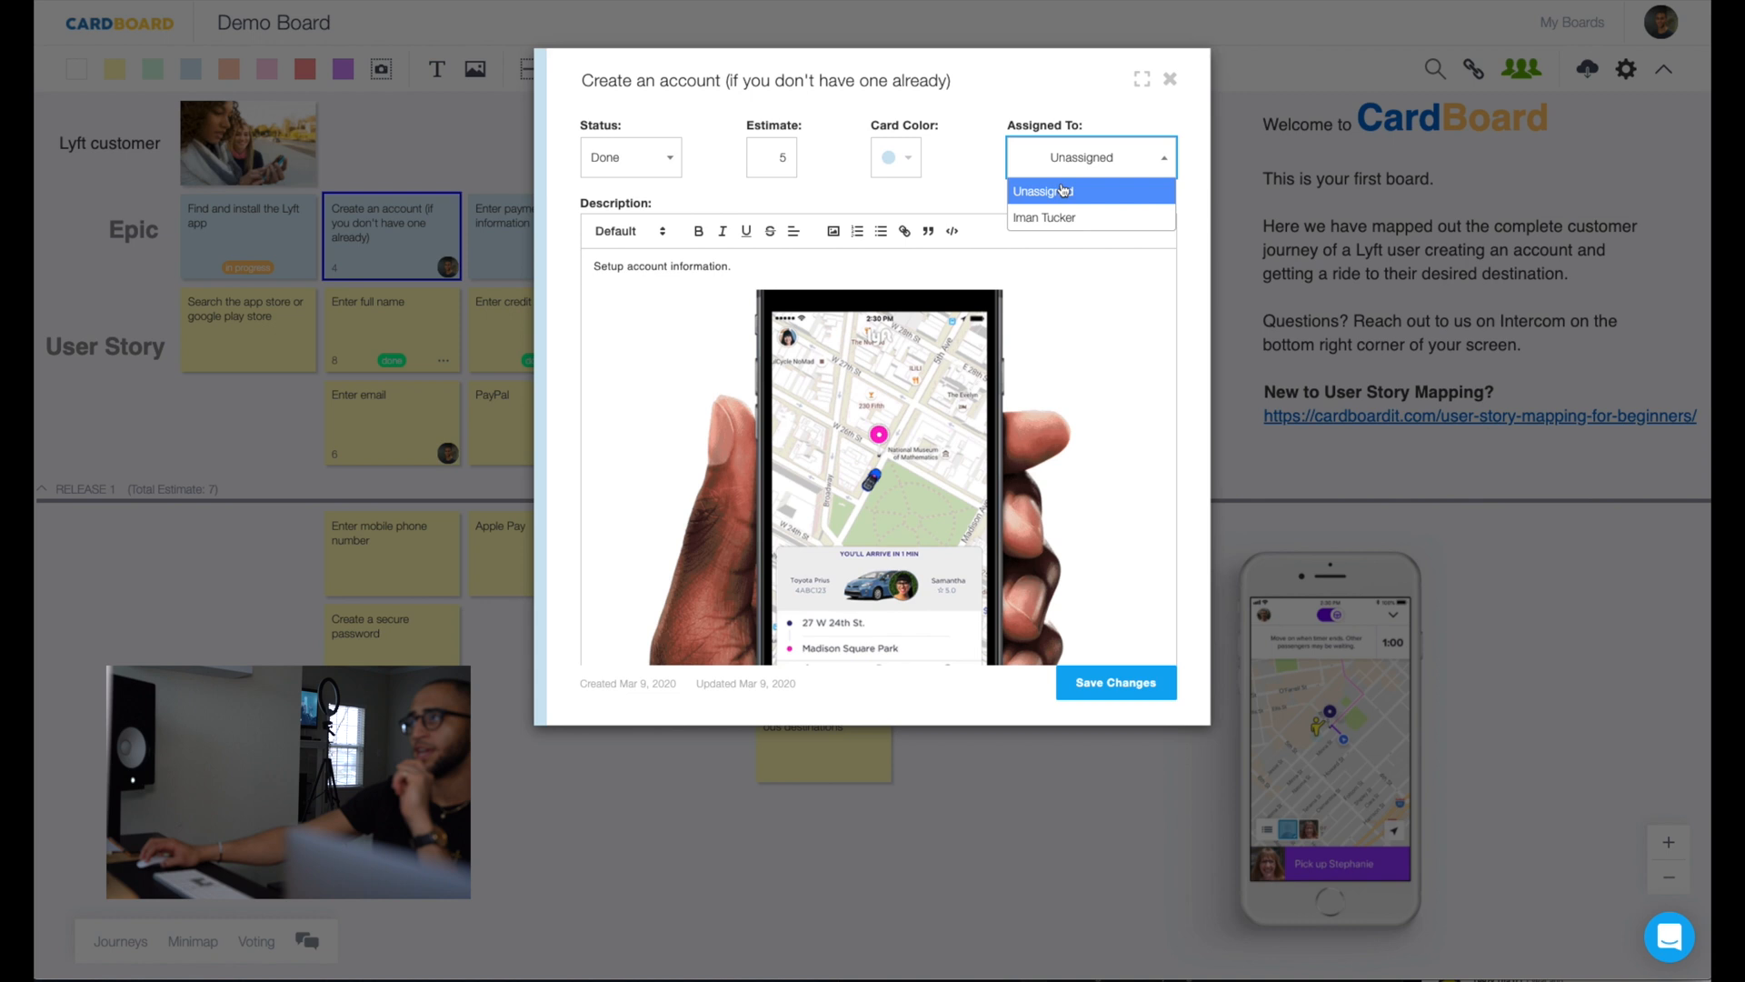
{"action": "left_click", "coordinate": [1045, 217]}
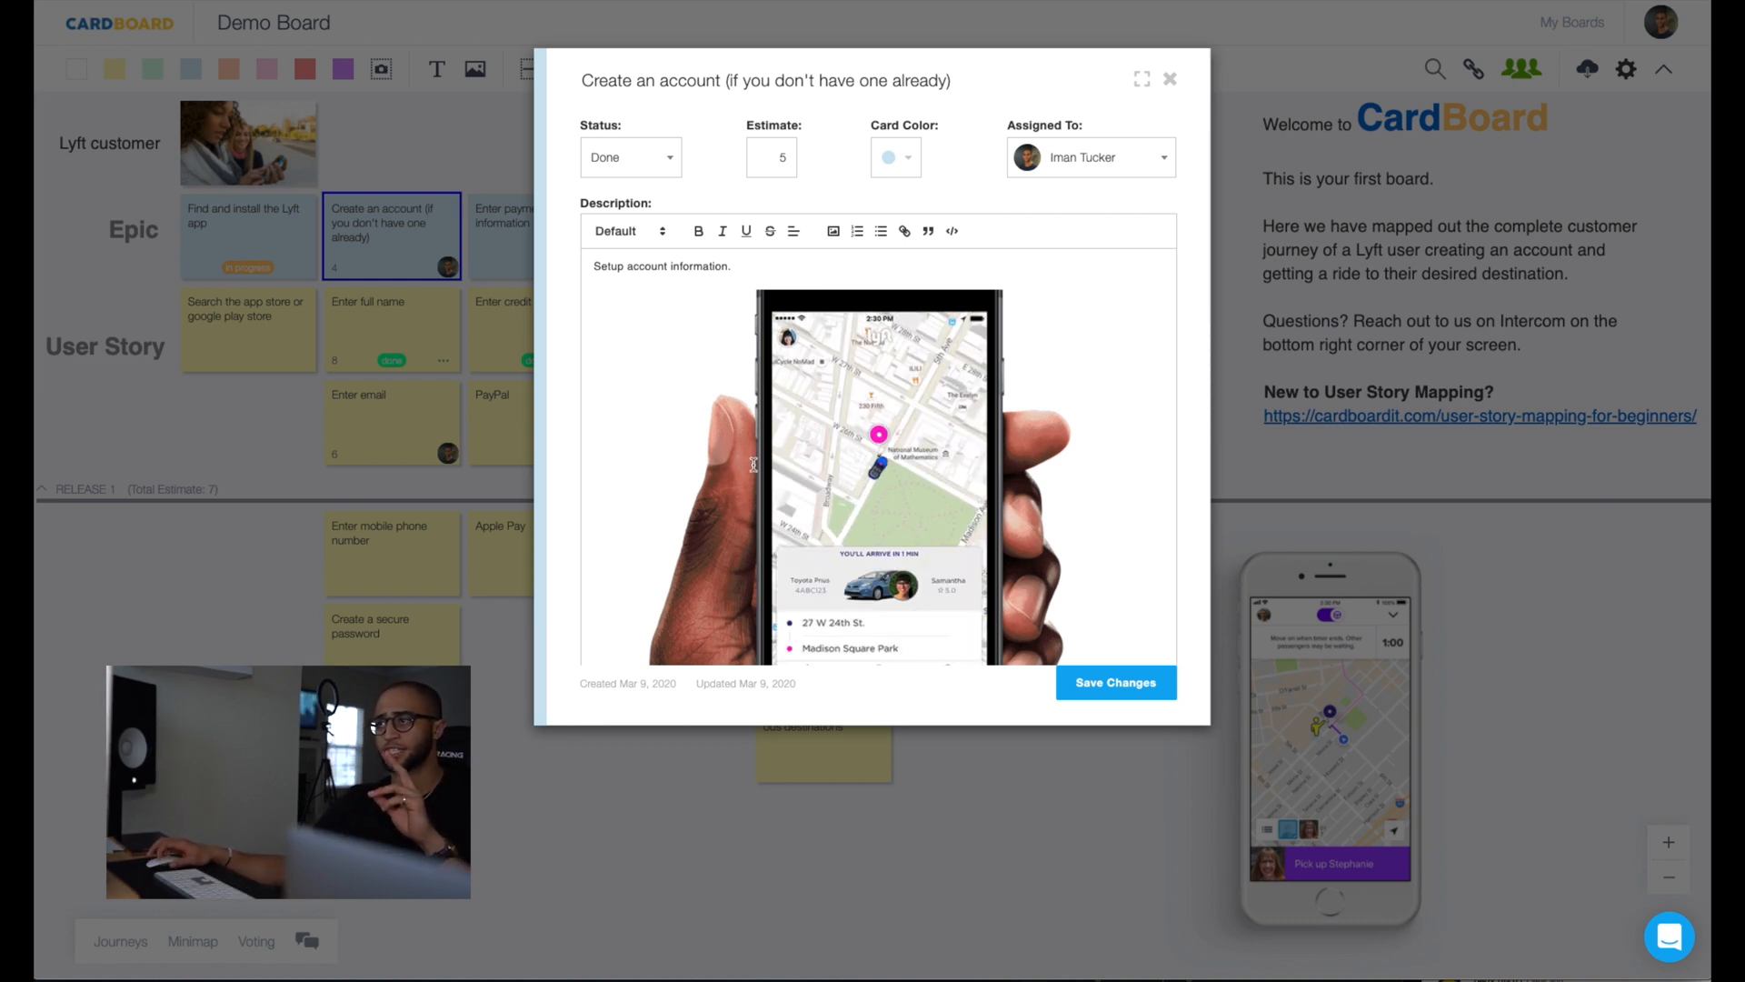
Step: Add a small 'add more text here' line; make 'Setup account information.' italic, underlined, centred
{"action": "triple_click", "coordinate": [662, 266]}
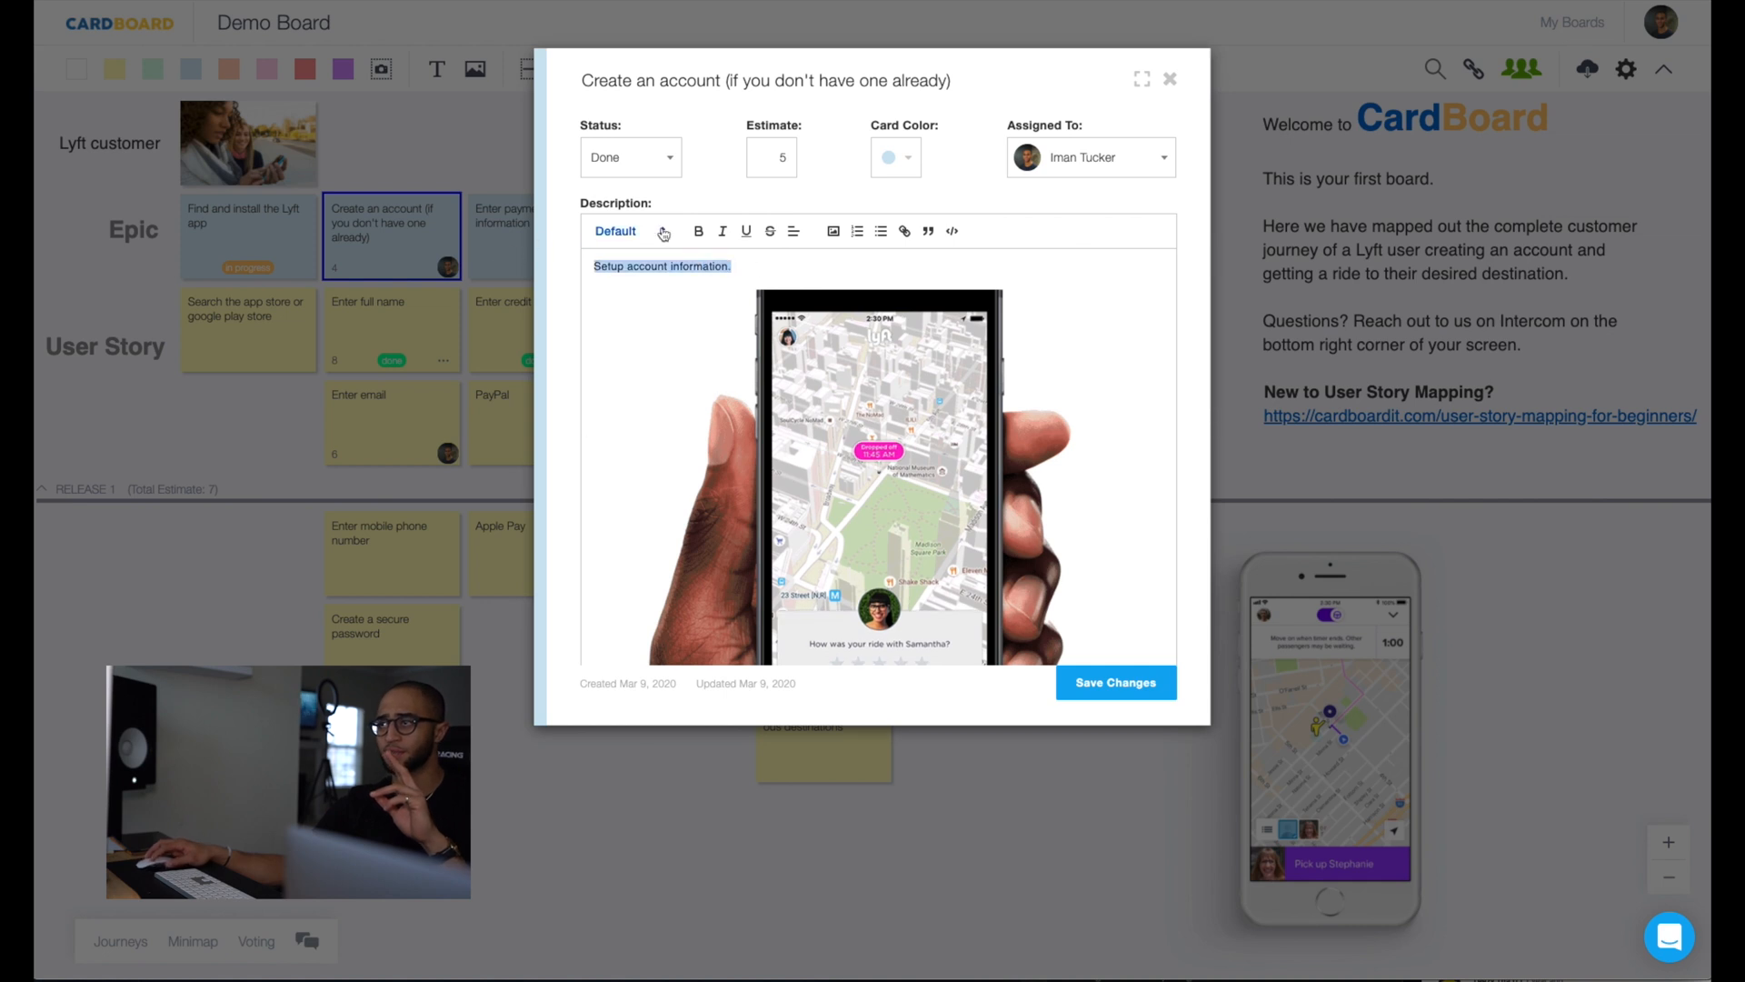
{"action": "left_click", "coordinate": [627, 232]}
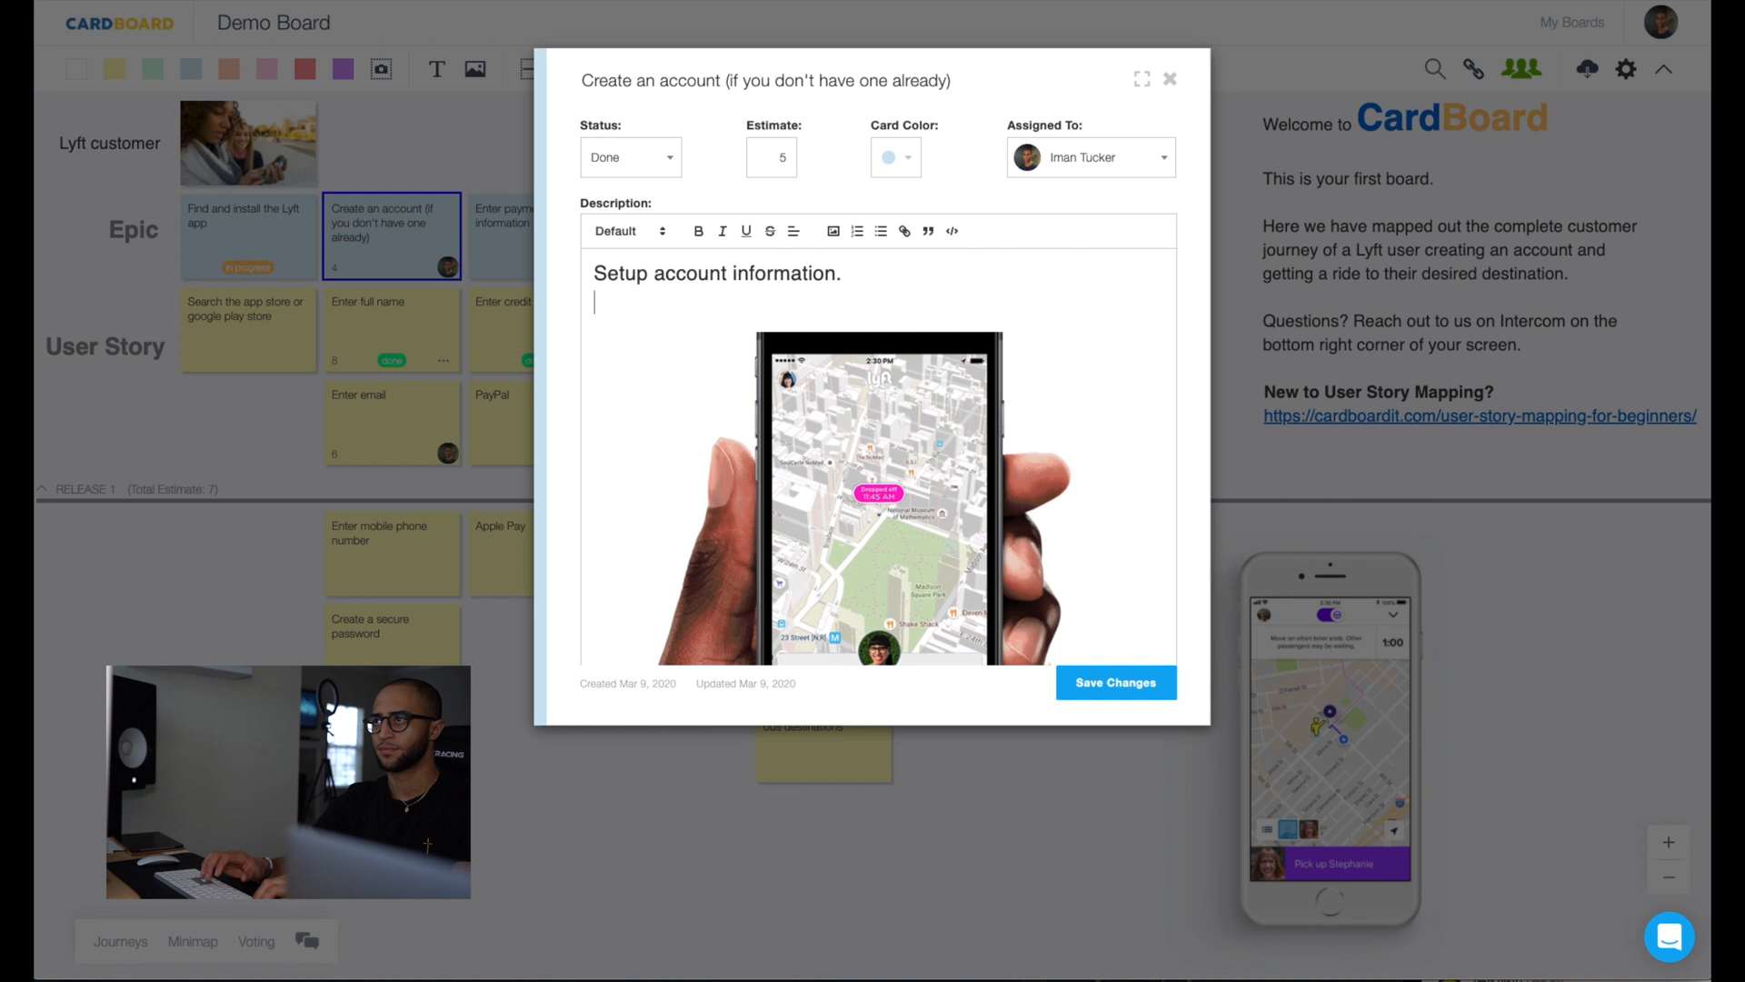
{"action": "type", "text": "add more"}
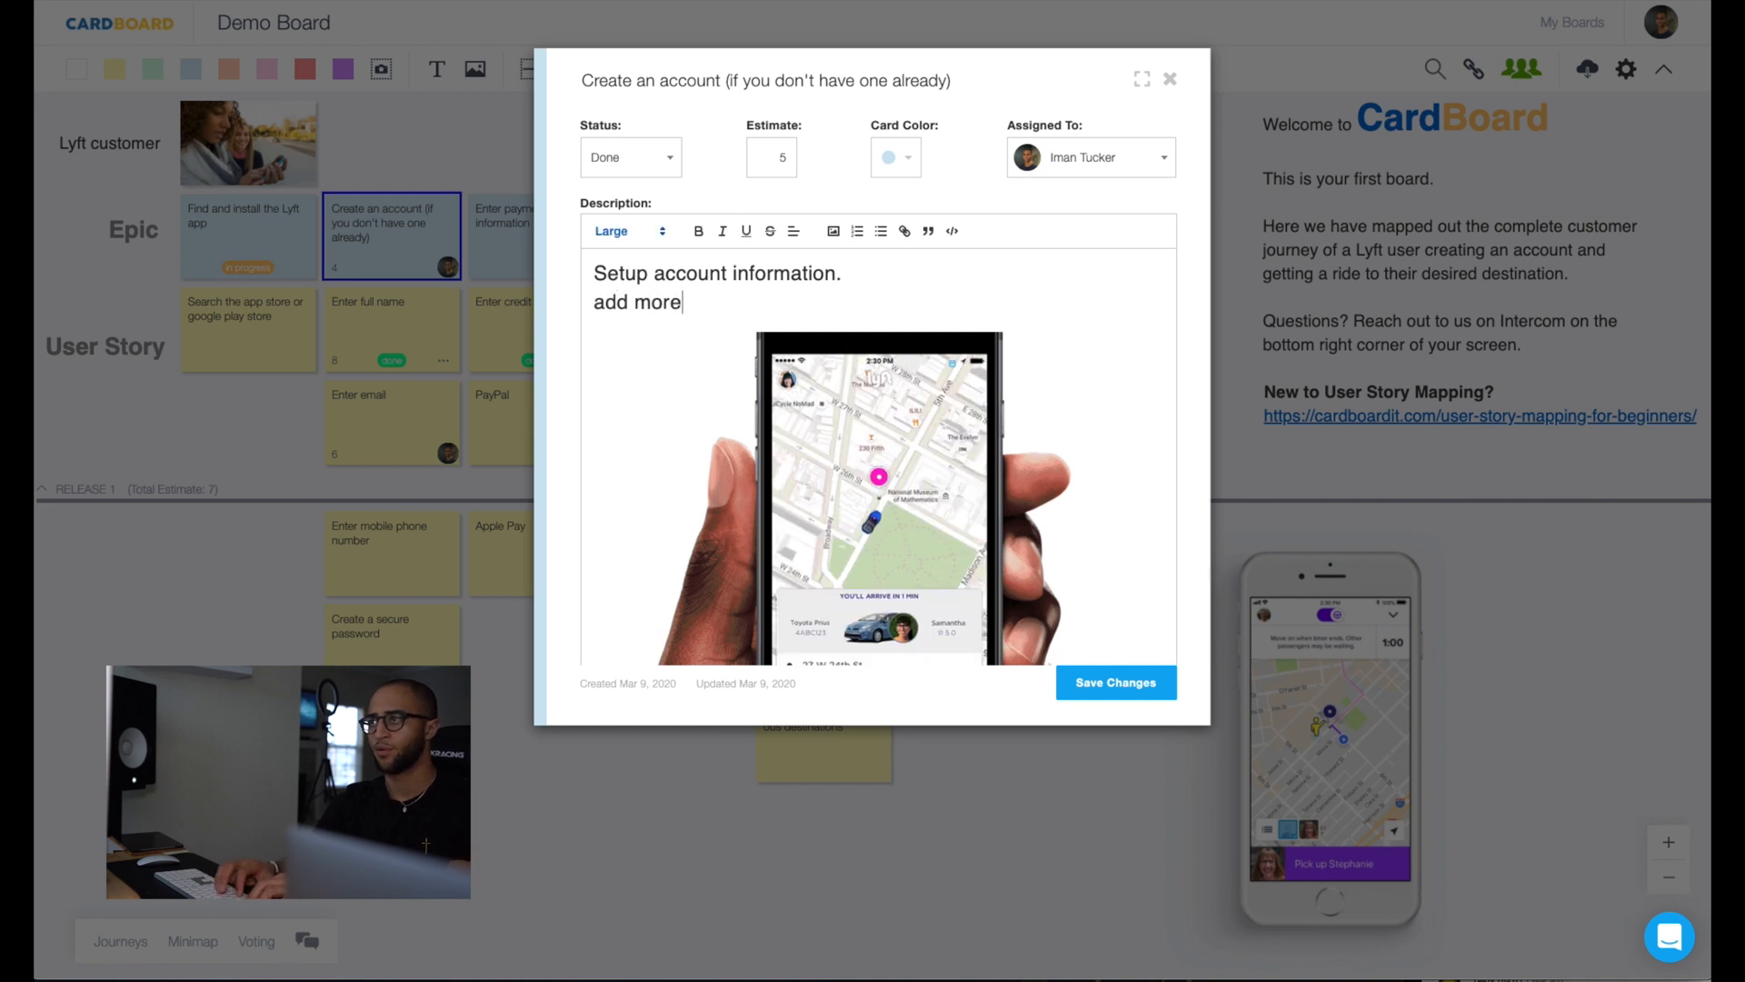
{"action": "type", "text": "text here"}
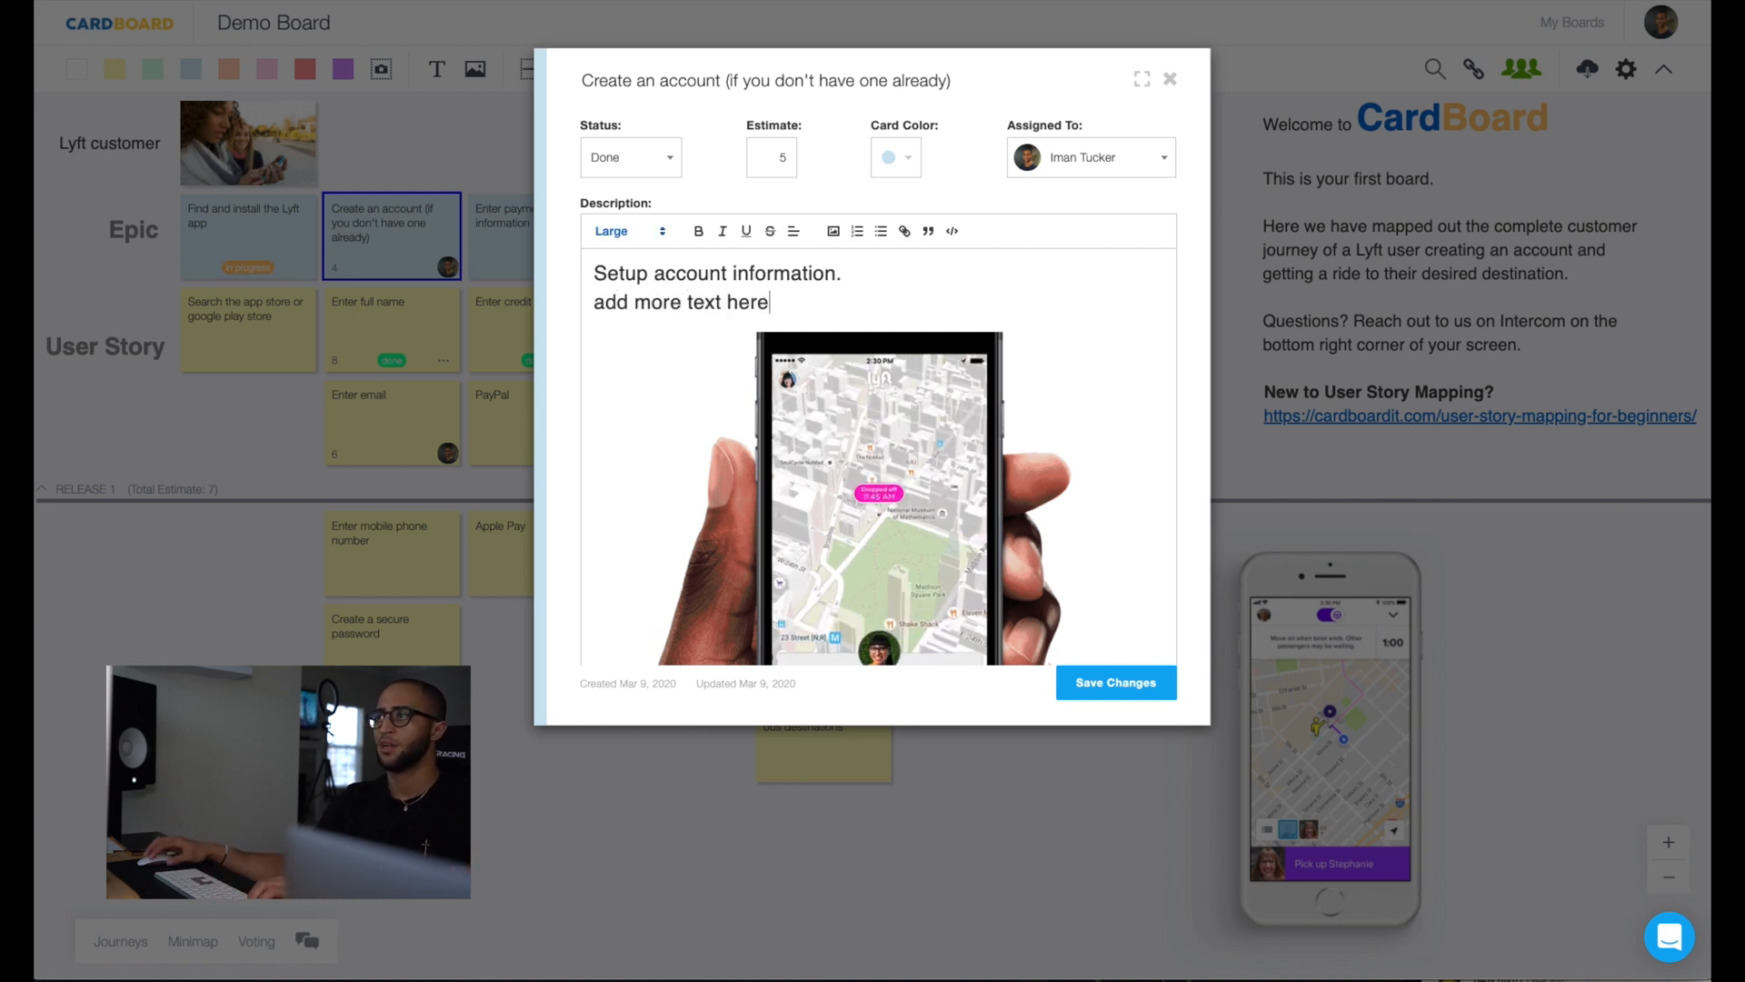
{"action": "left_click", "coordinate": [628, 230]}
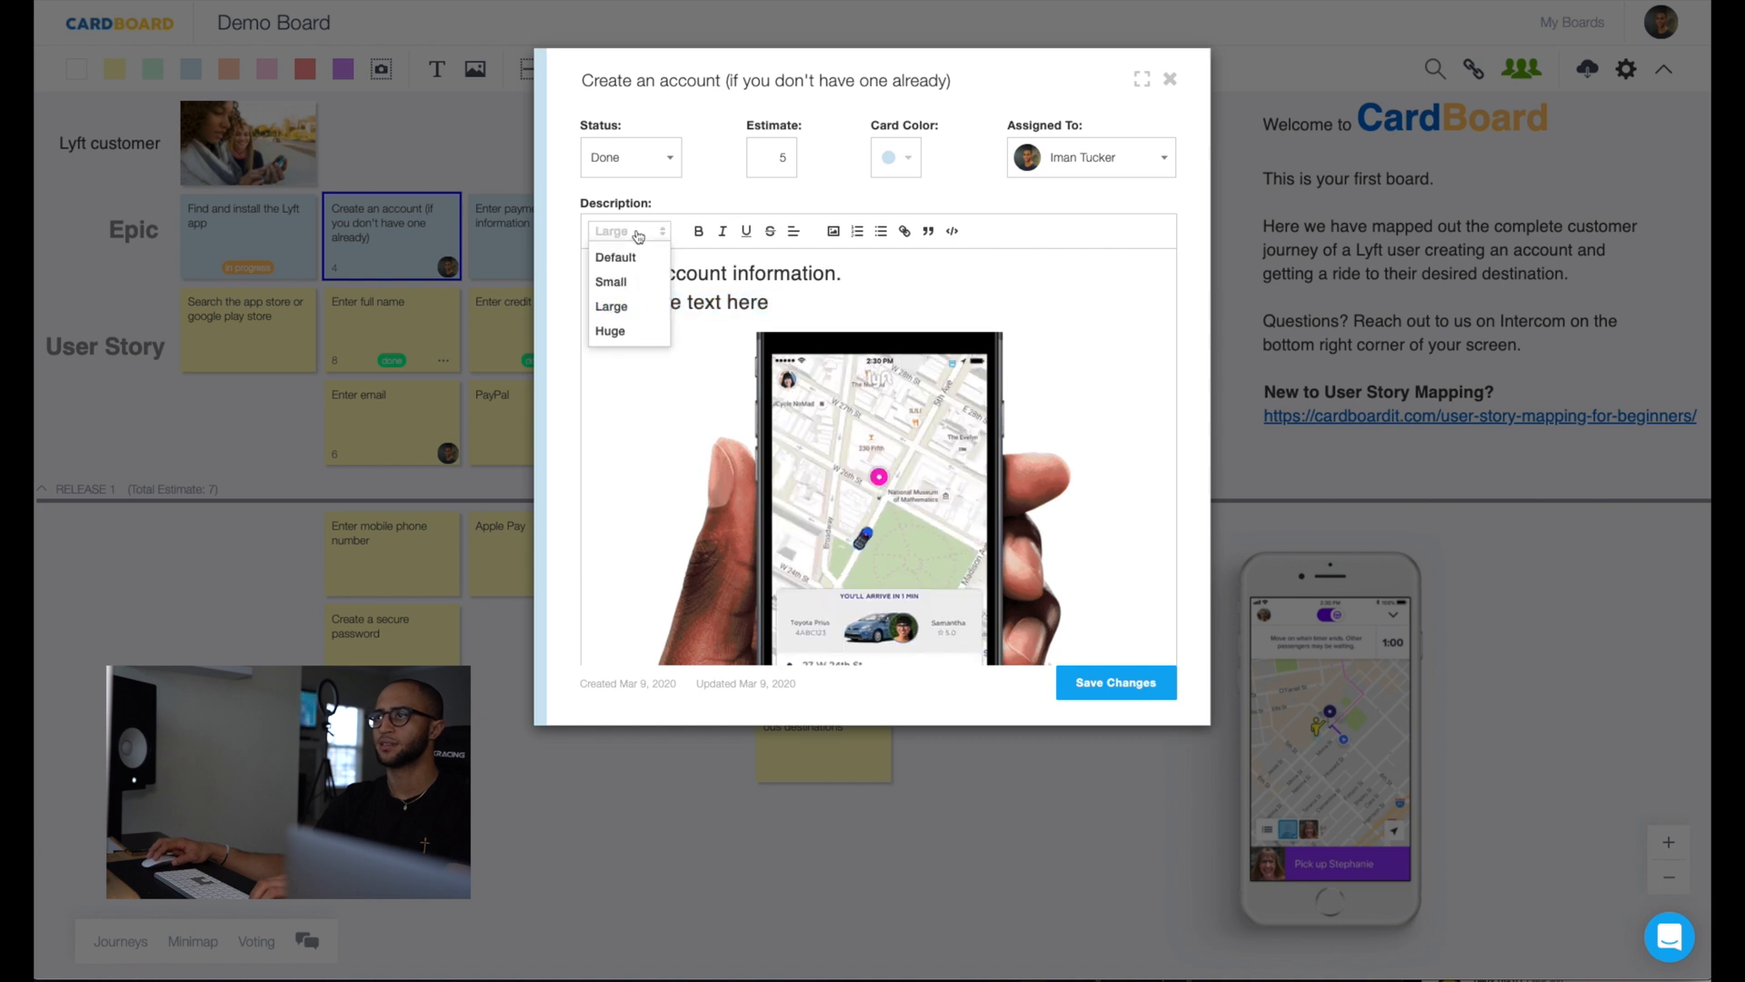
{"action": "left_click", "coordinate": [610, 281]}
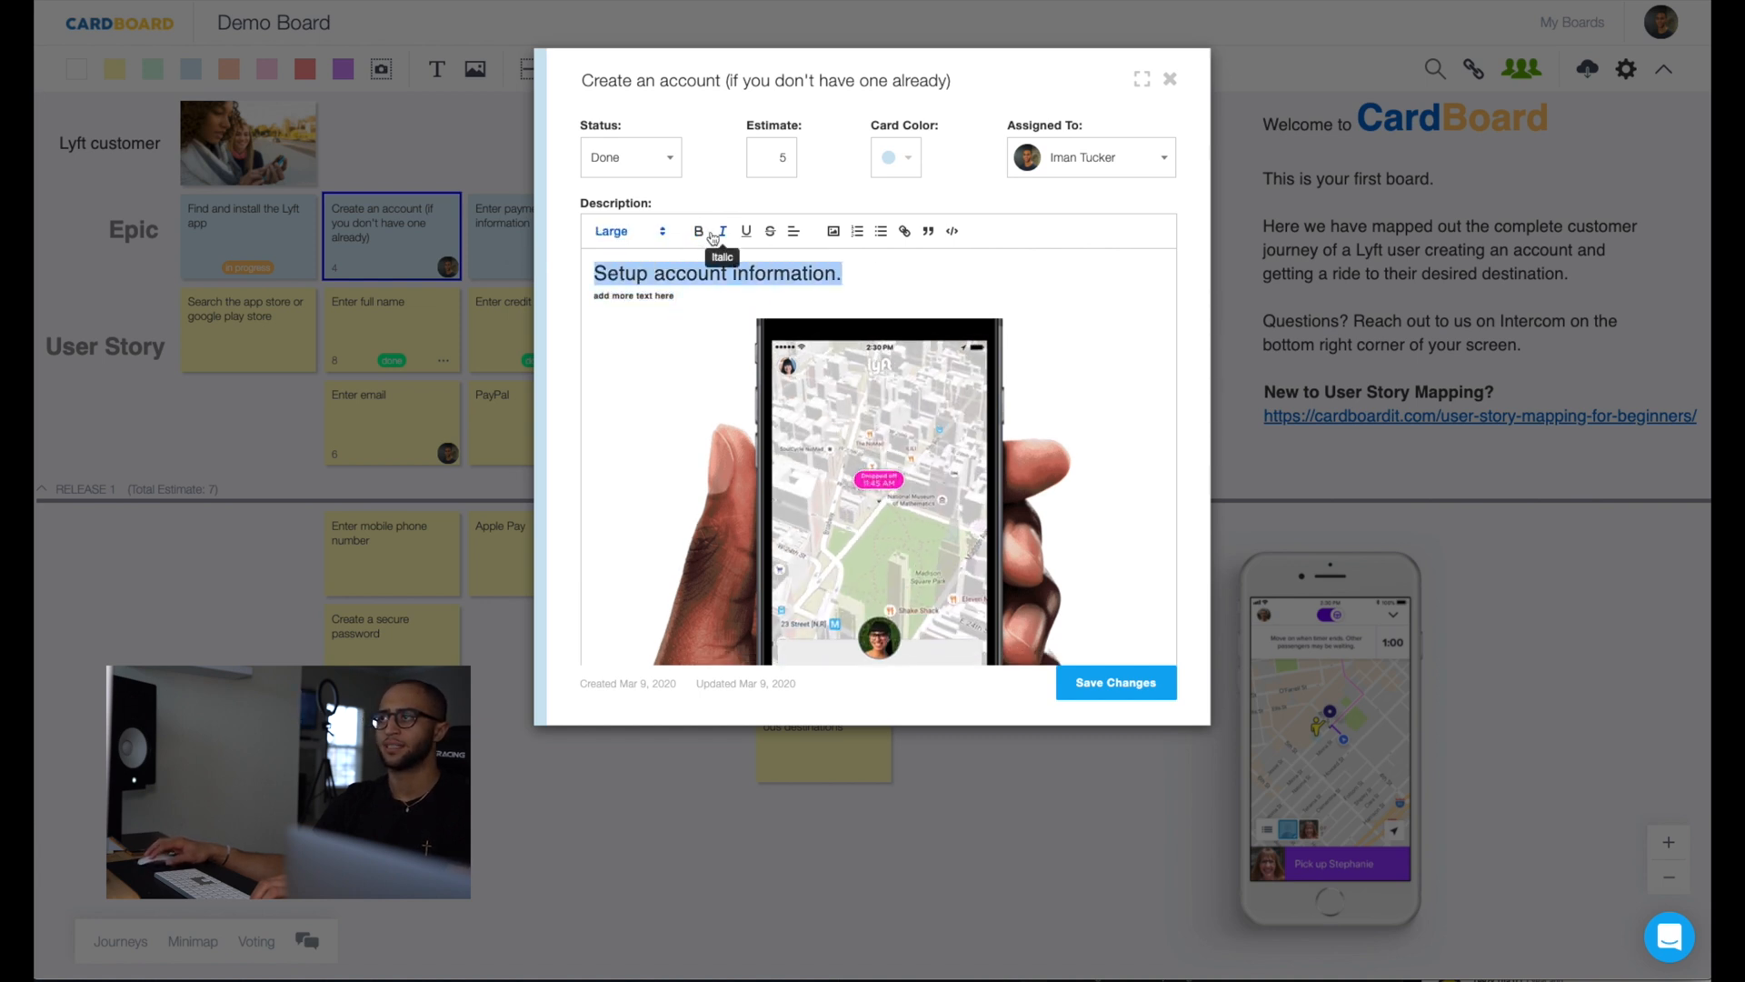
{"action": "left_click", "coordinate": [768, 232]}
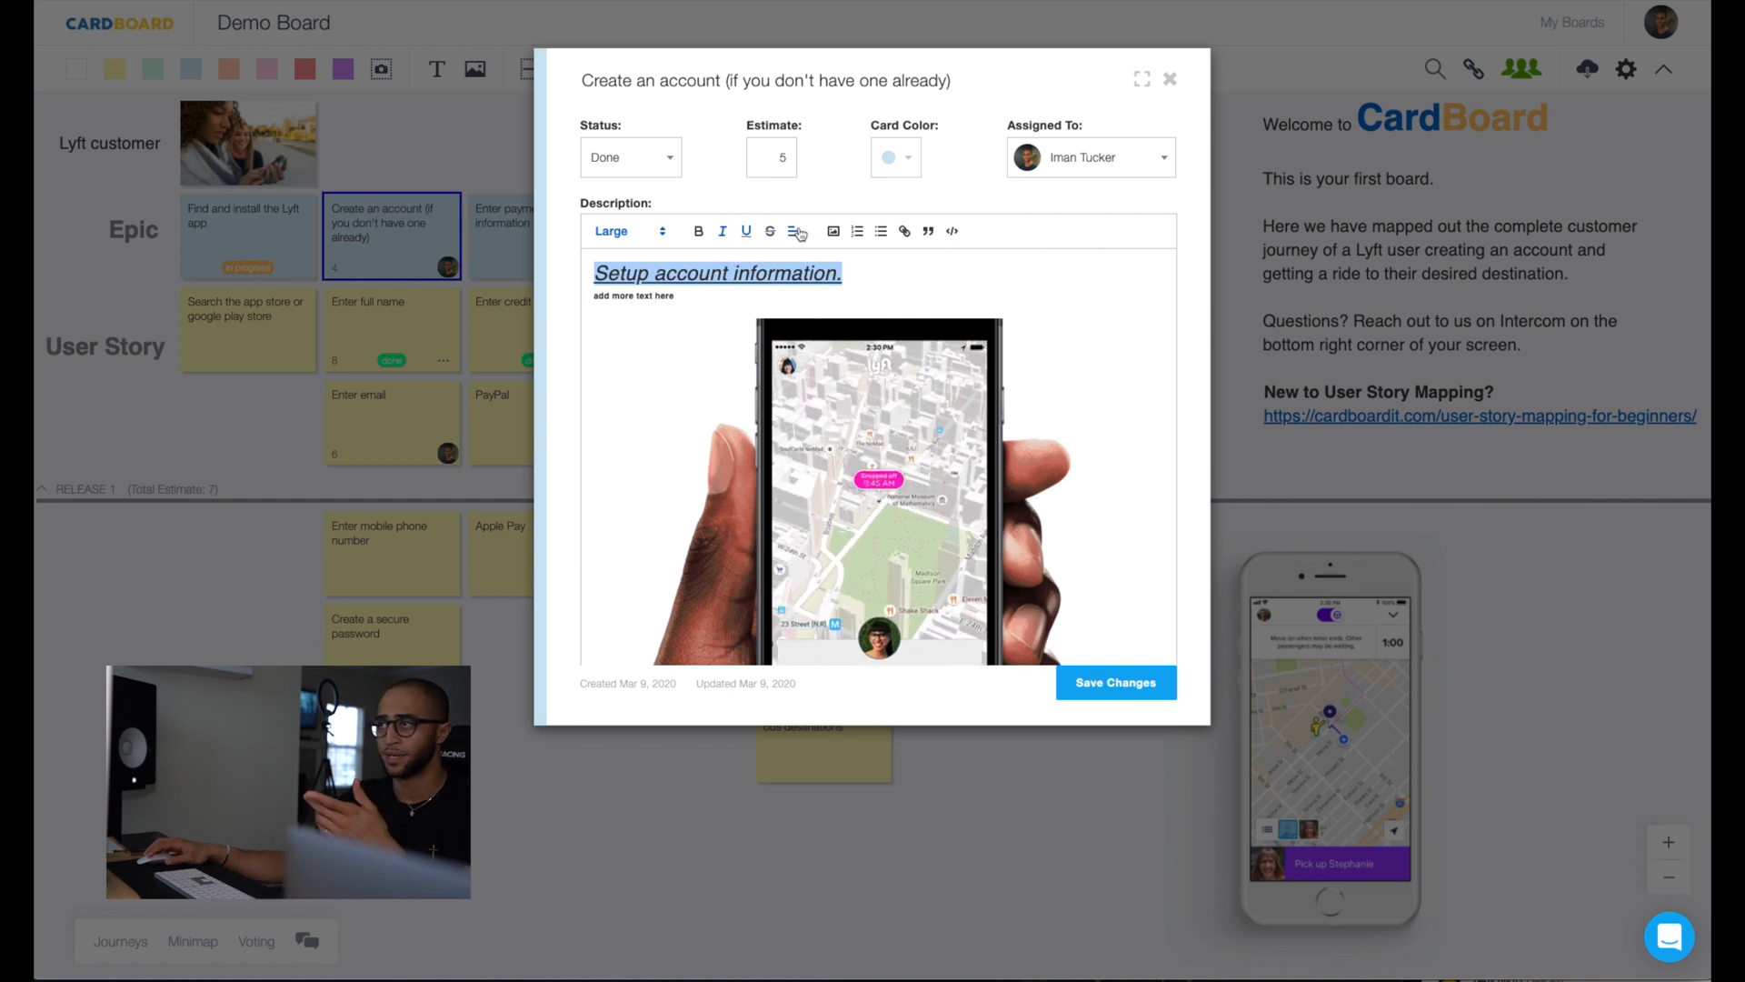
{"action": "left_click", "coordinate": [792, 230]}
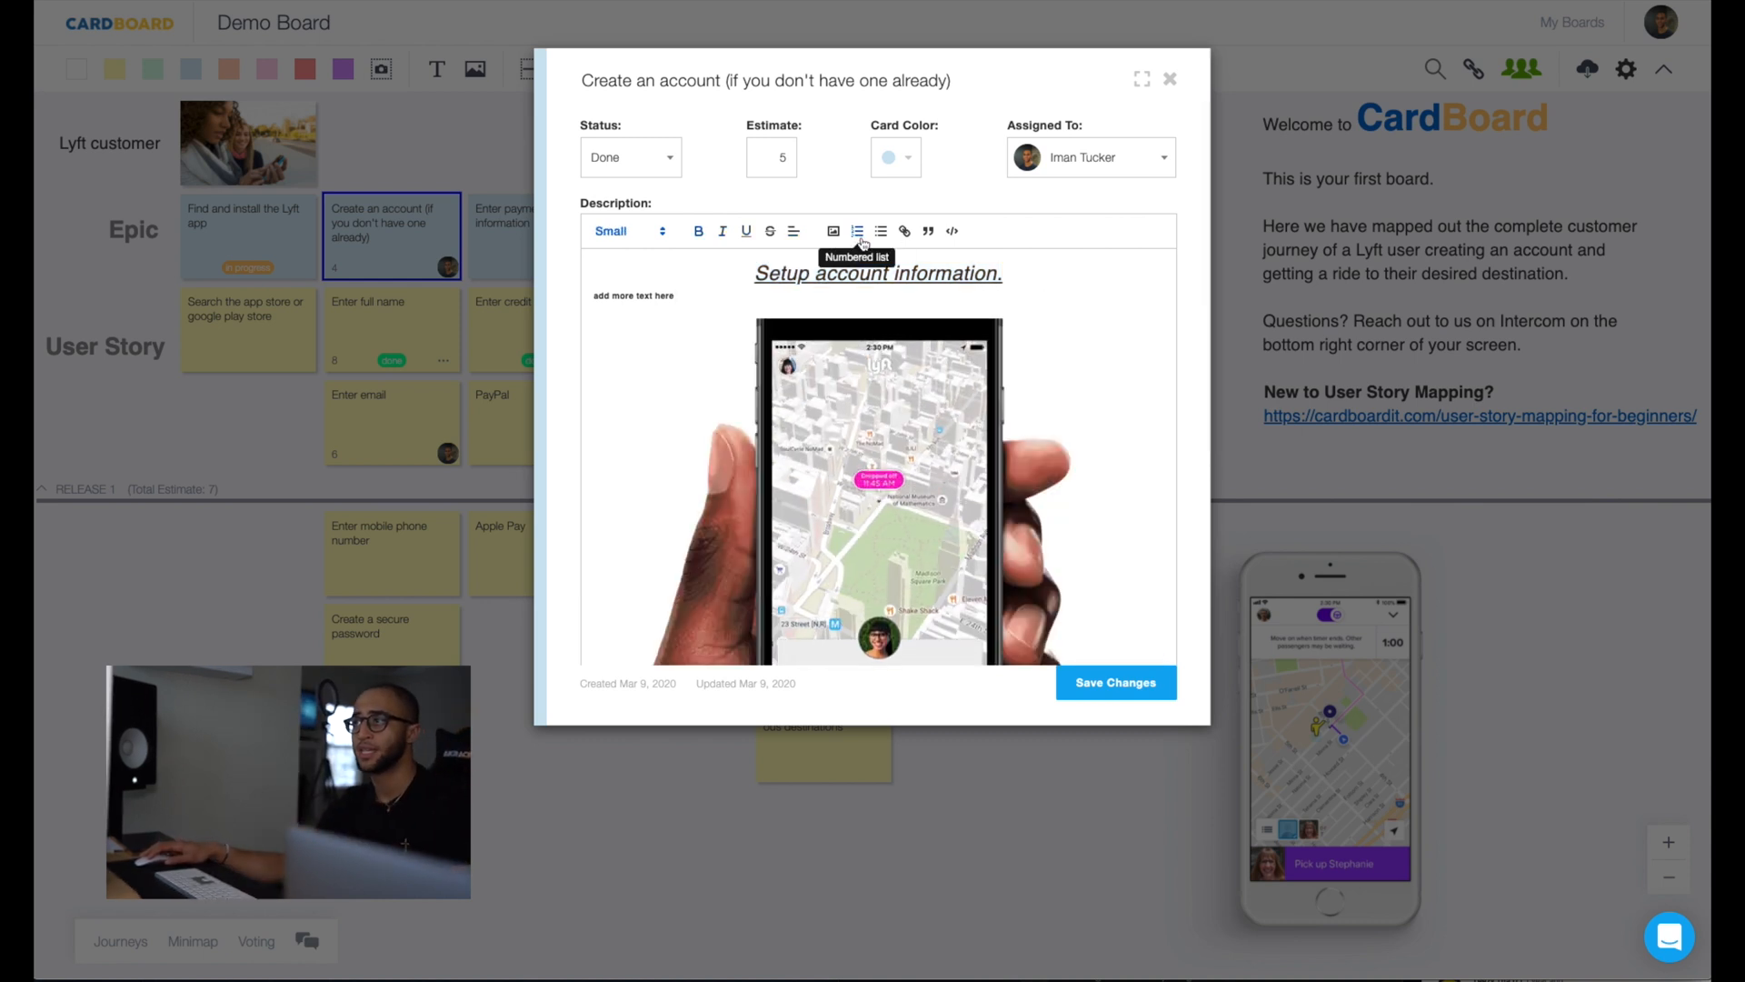
{"action": "mouse_move", "coordinate": [928, 231]}
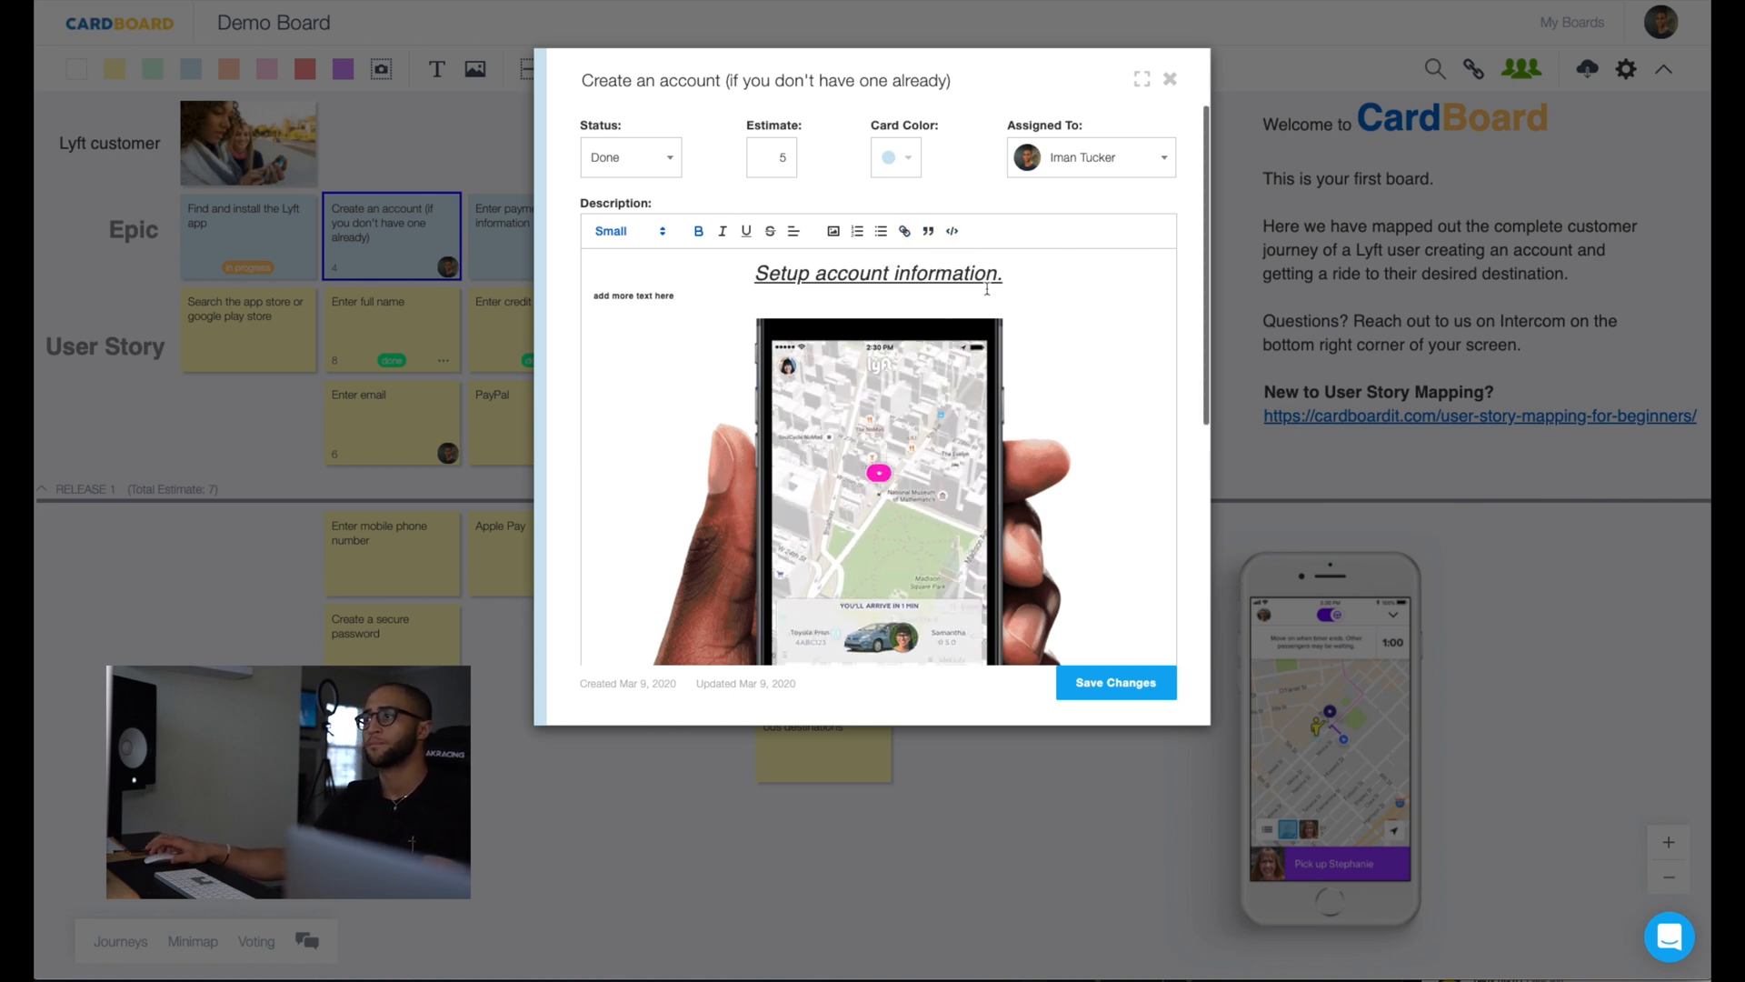
Step: Attach the red image from Downloads to the card as a second attachment
{"action": "scroll", "scroll_direction": "down", "scroll_amount": 3}
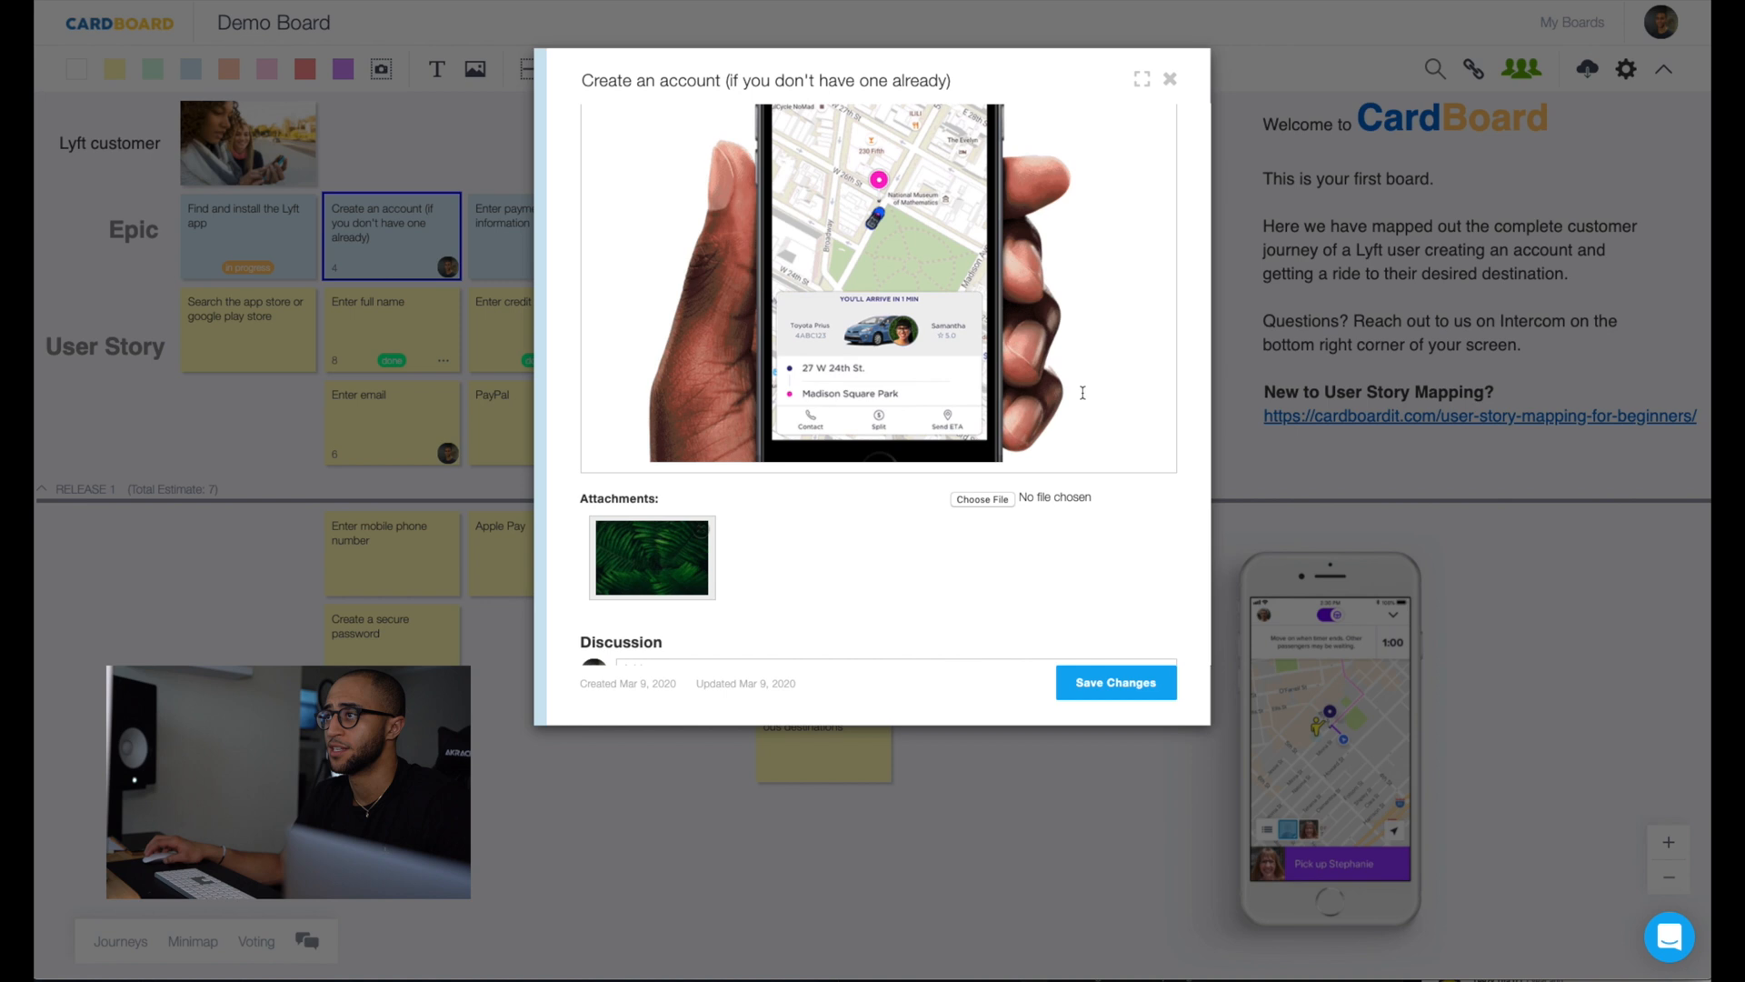
{"action": "scroll", "scroll_direction": "down", "scroll_amount": 3}
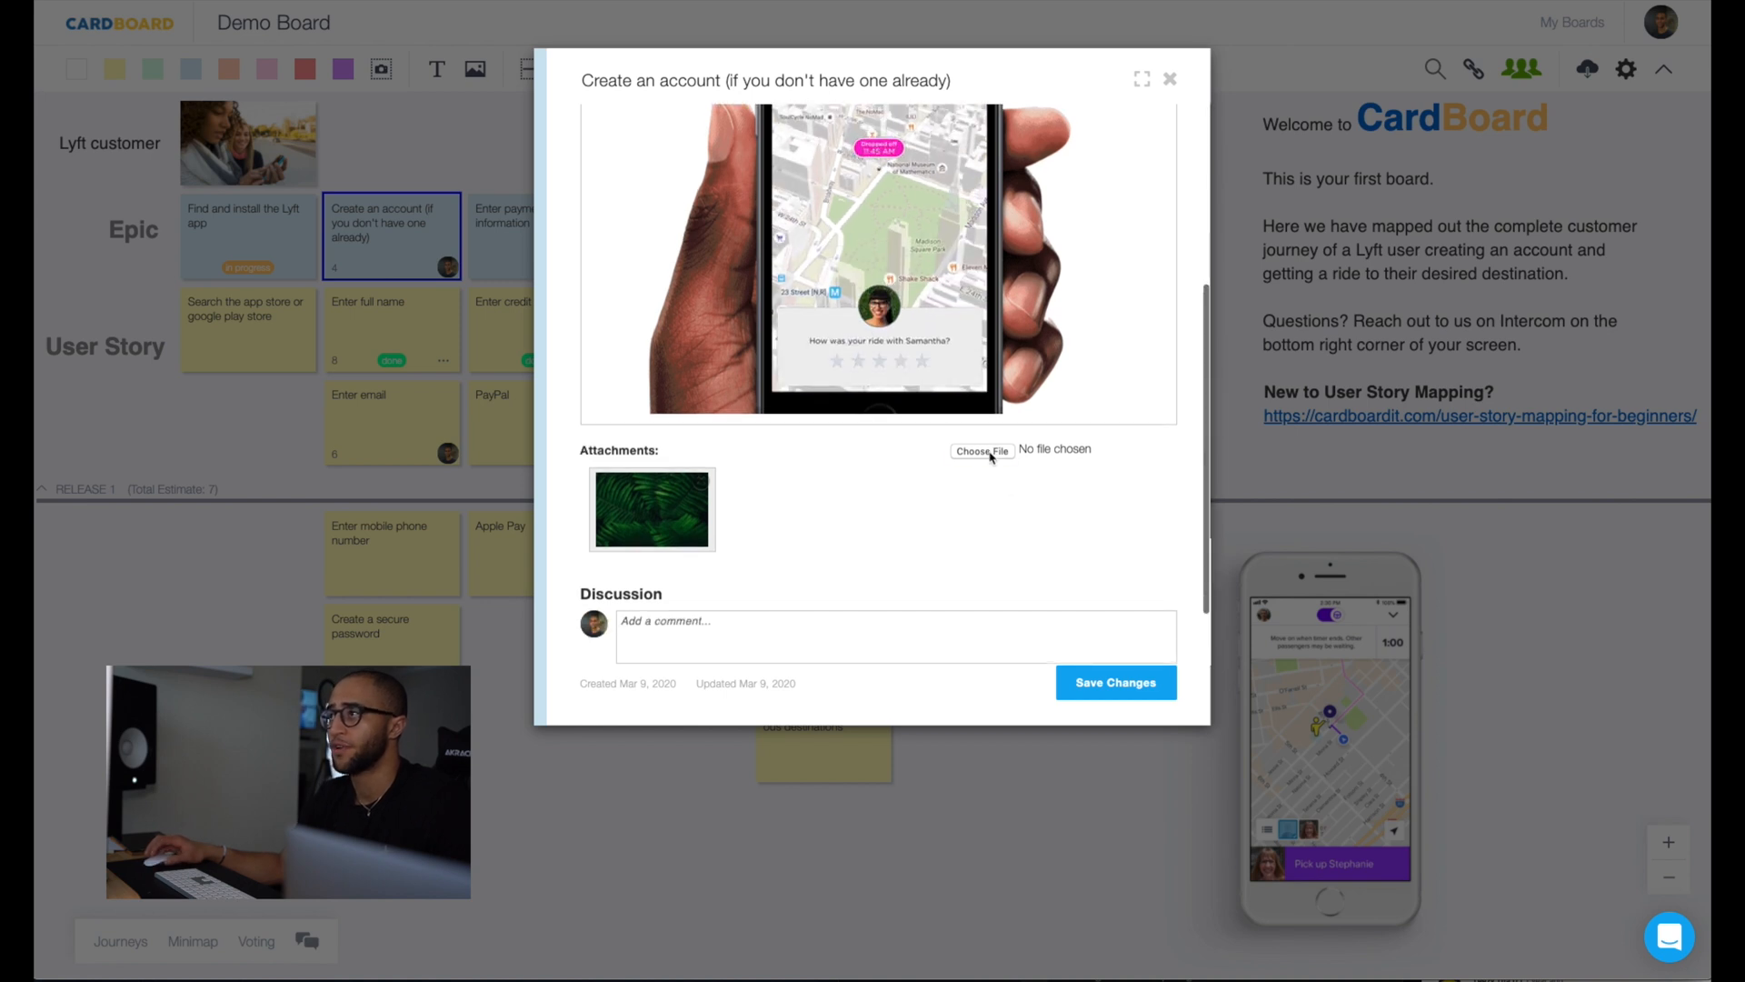
{"action": "left_click", "coordinate": [981, 450]}
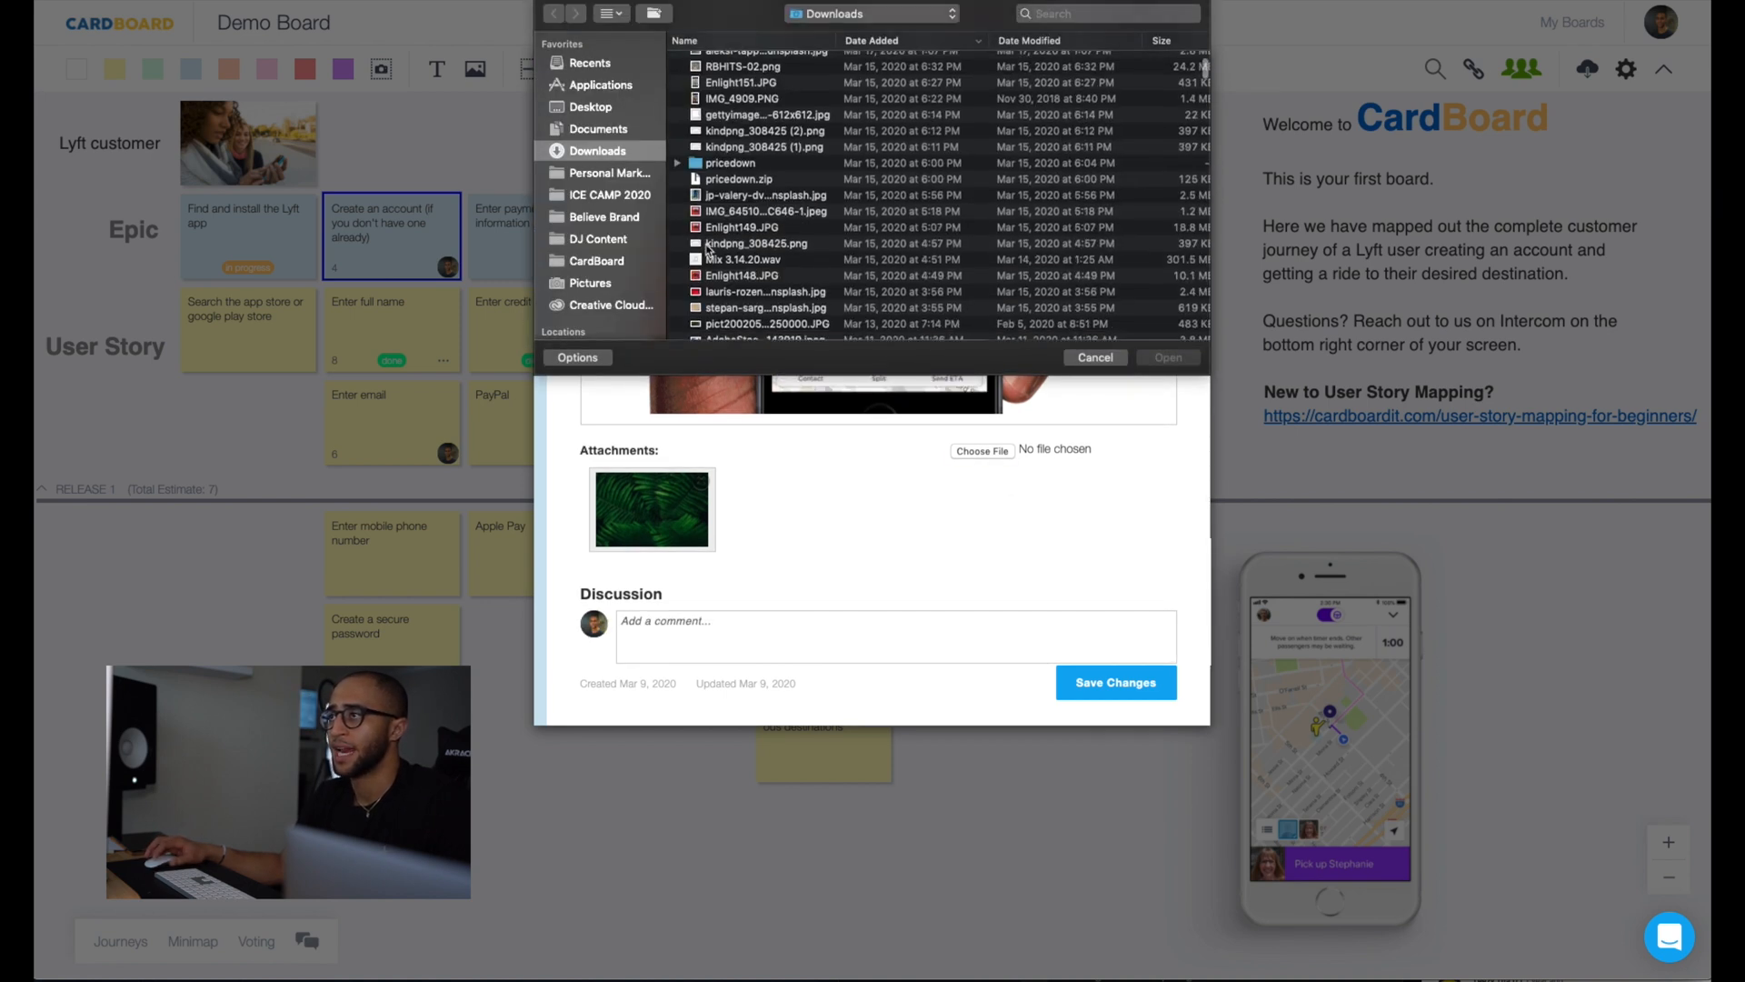
{"action": "left_click", "coordinate": [764, 264]}
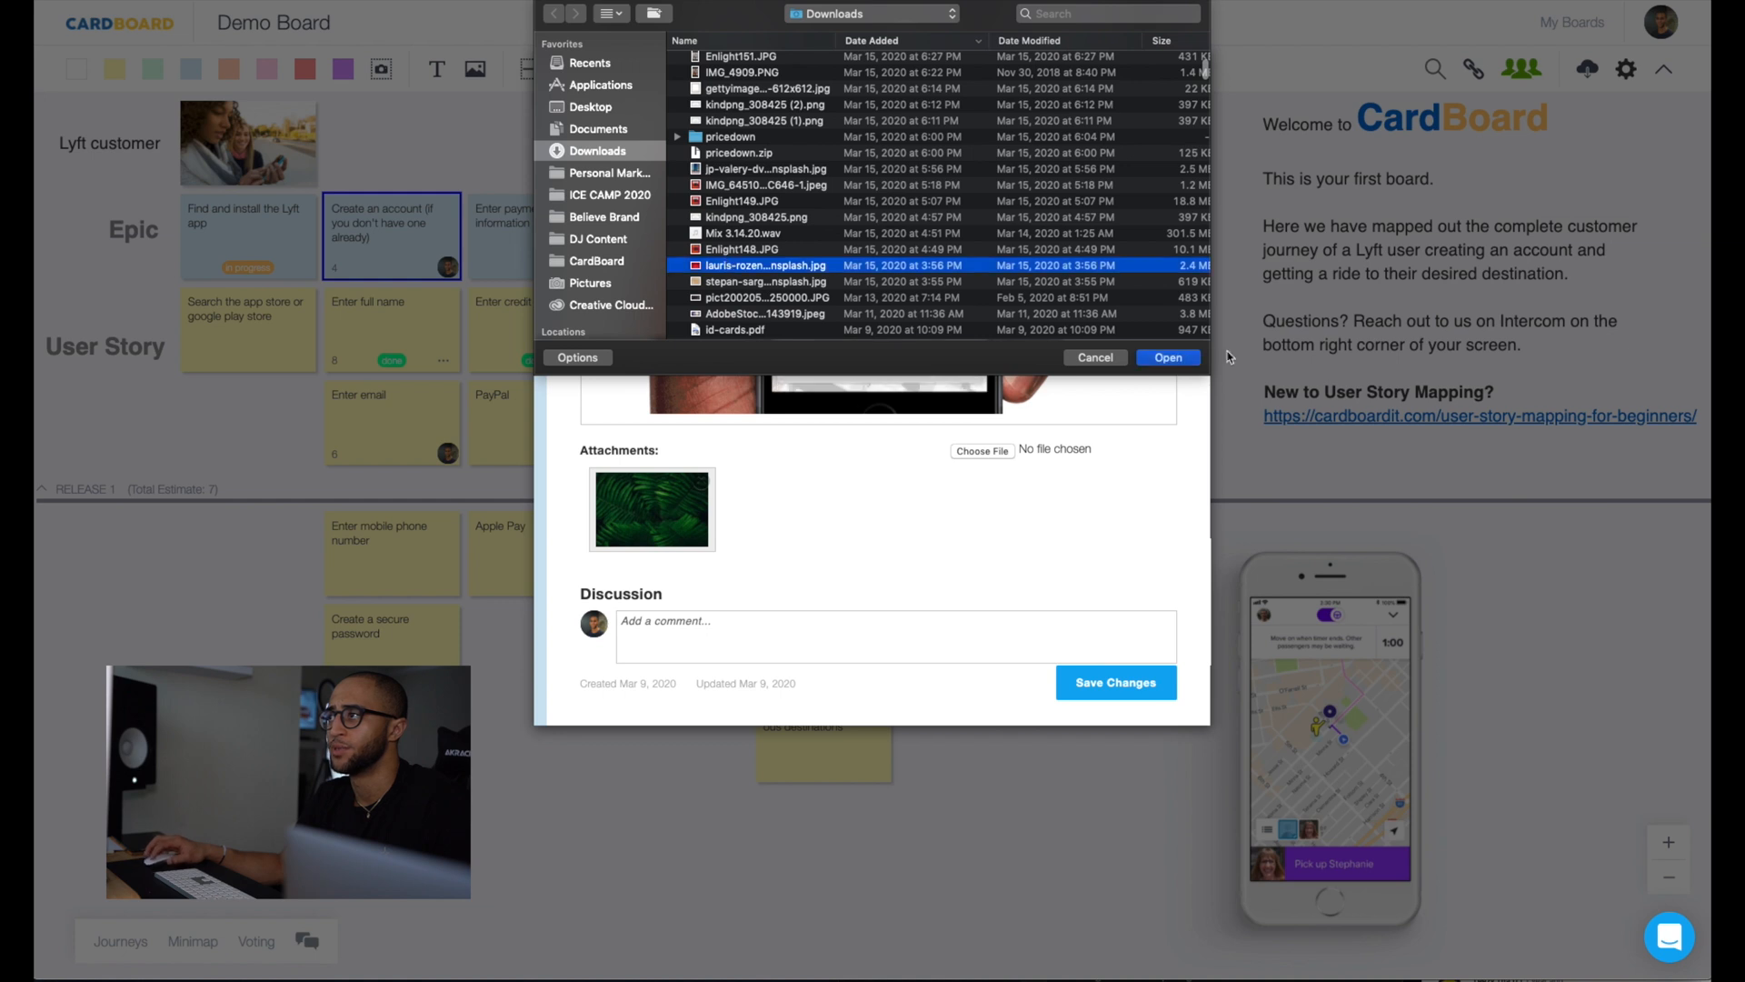
{"action": "left_click", "coordinate": [1168, 357]}
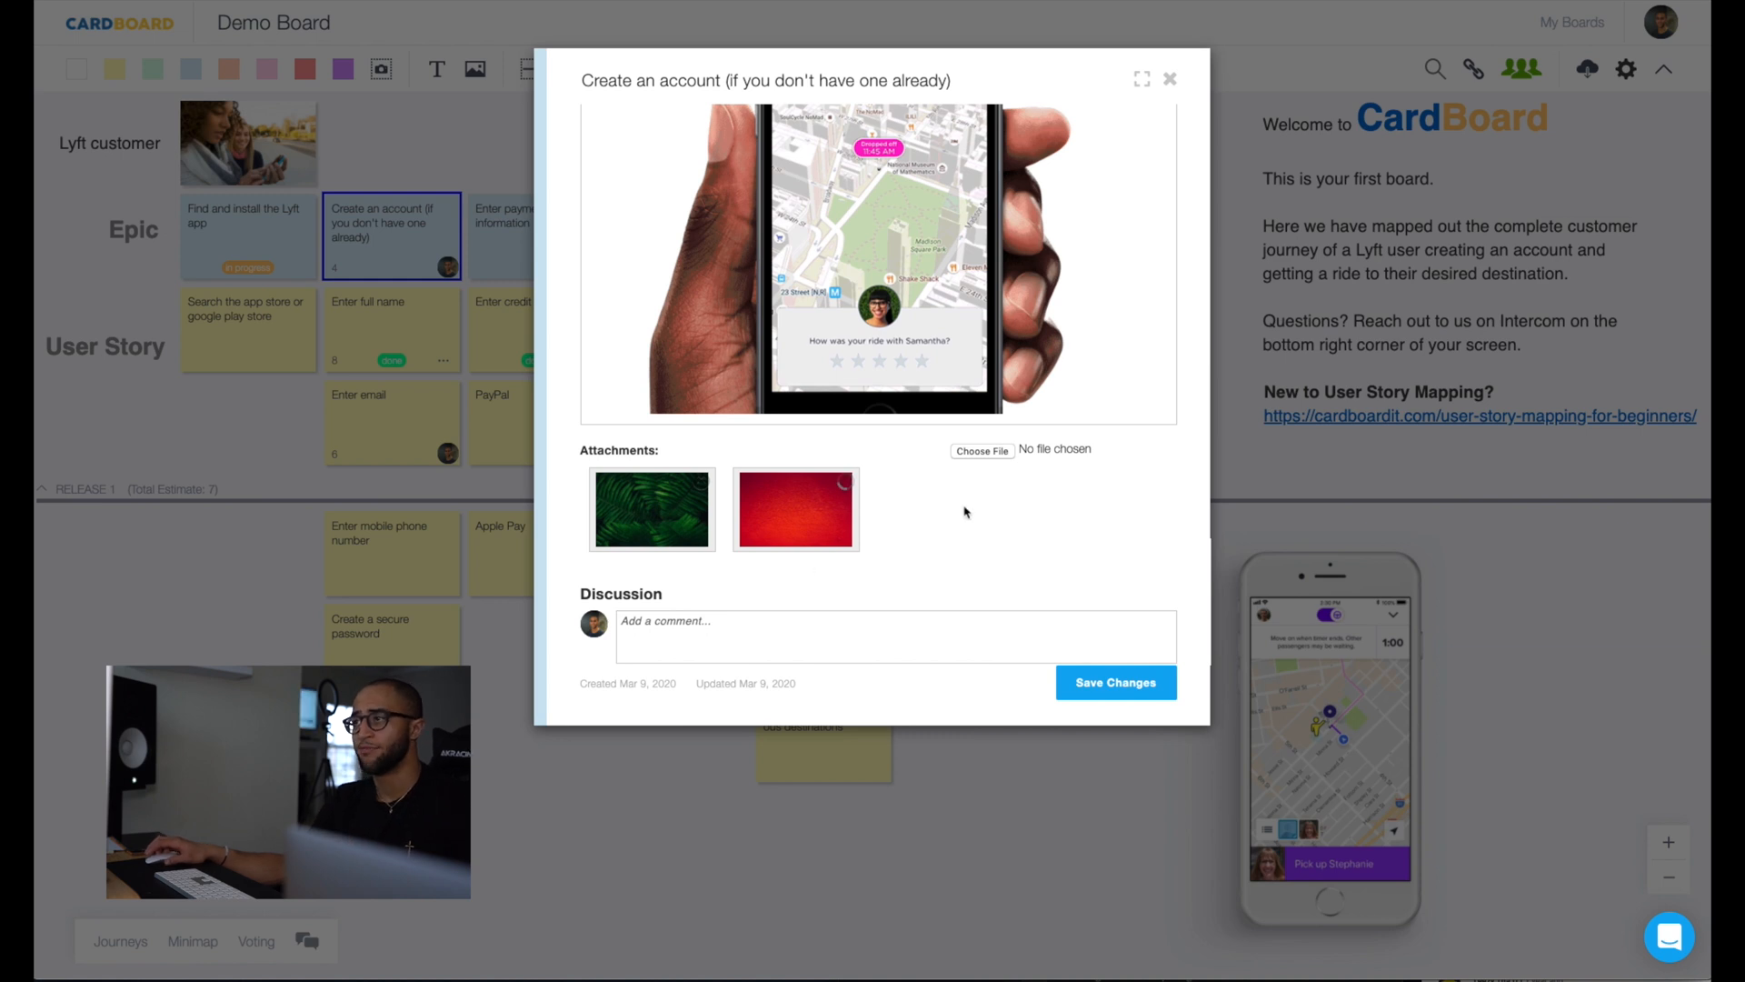
{"action": "mouse_move", "coordinate": [795, 510]}
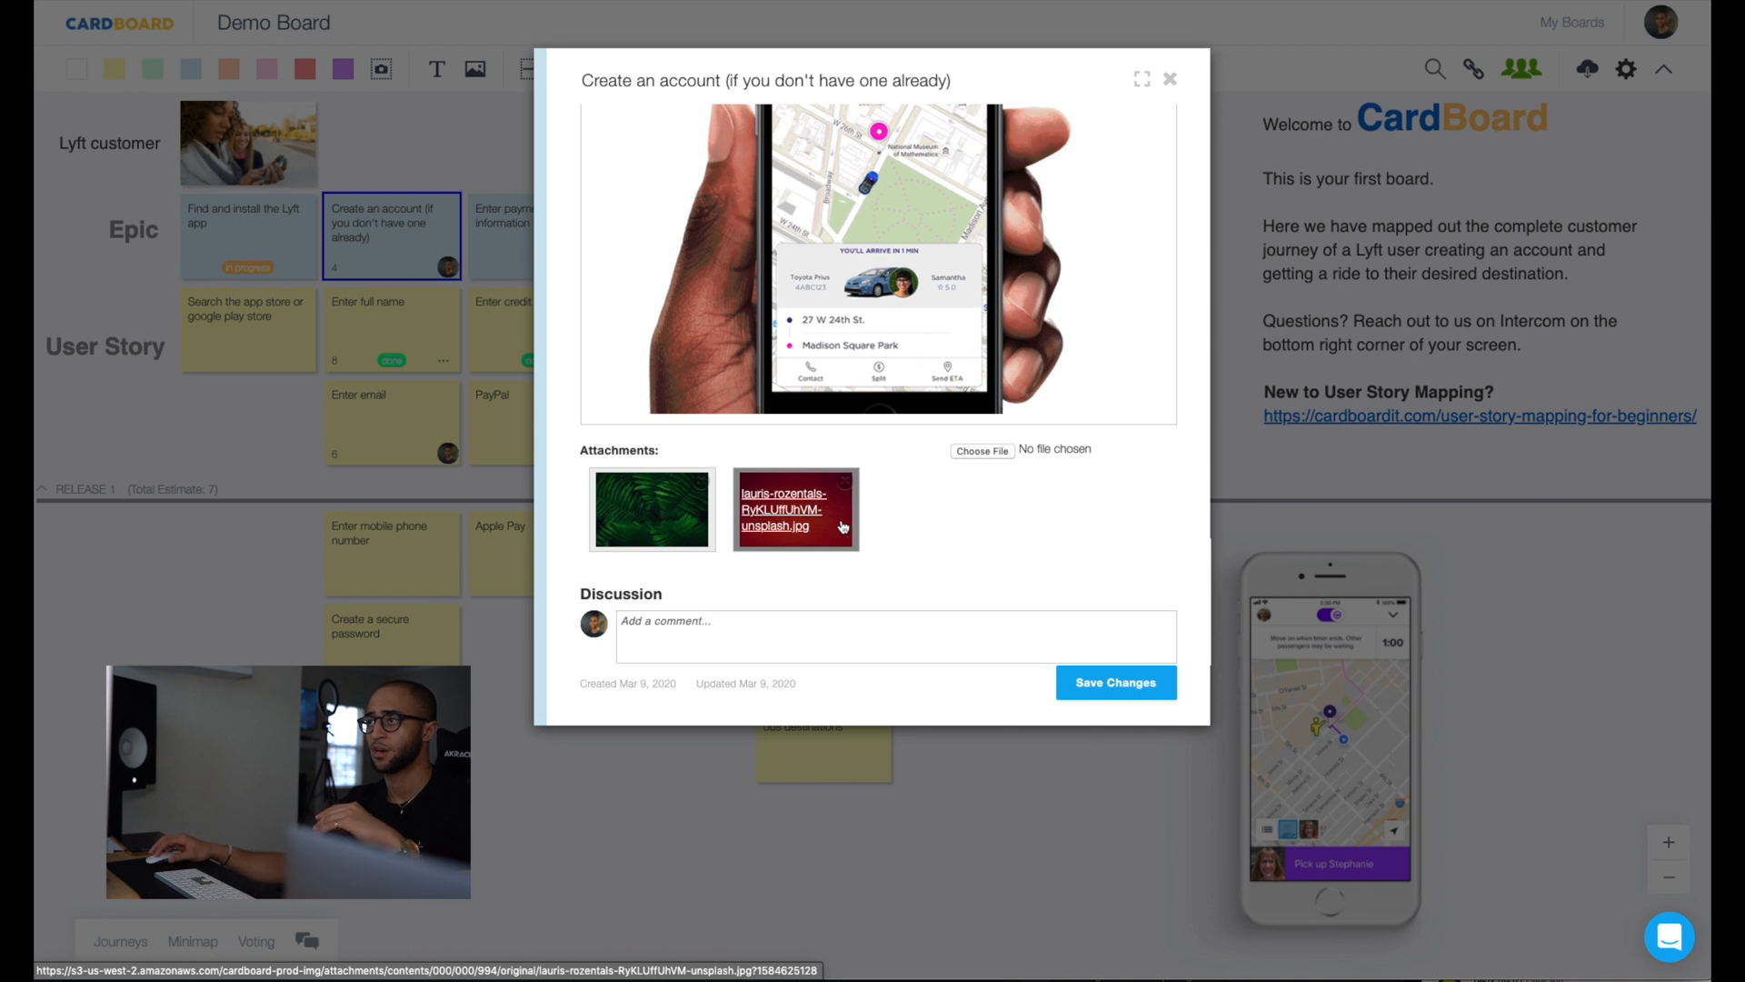
{"action": "left_click", "coordinate": [795, 509]}
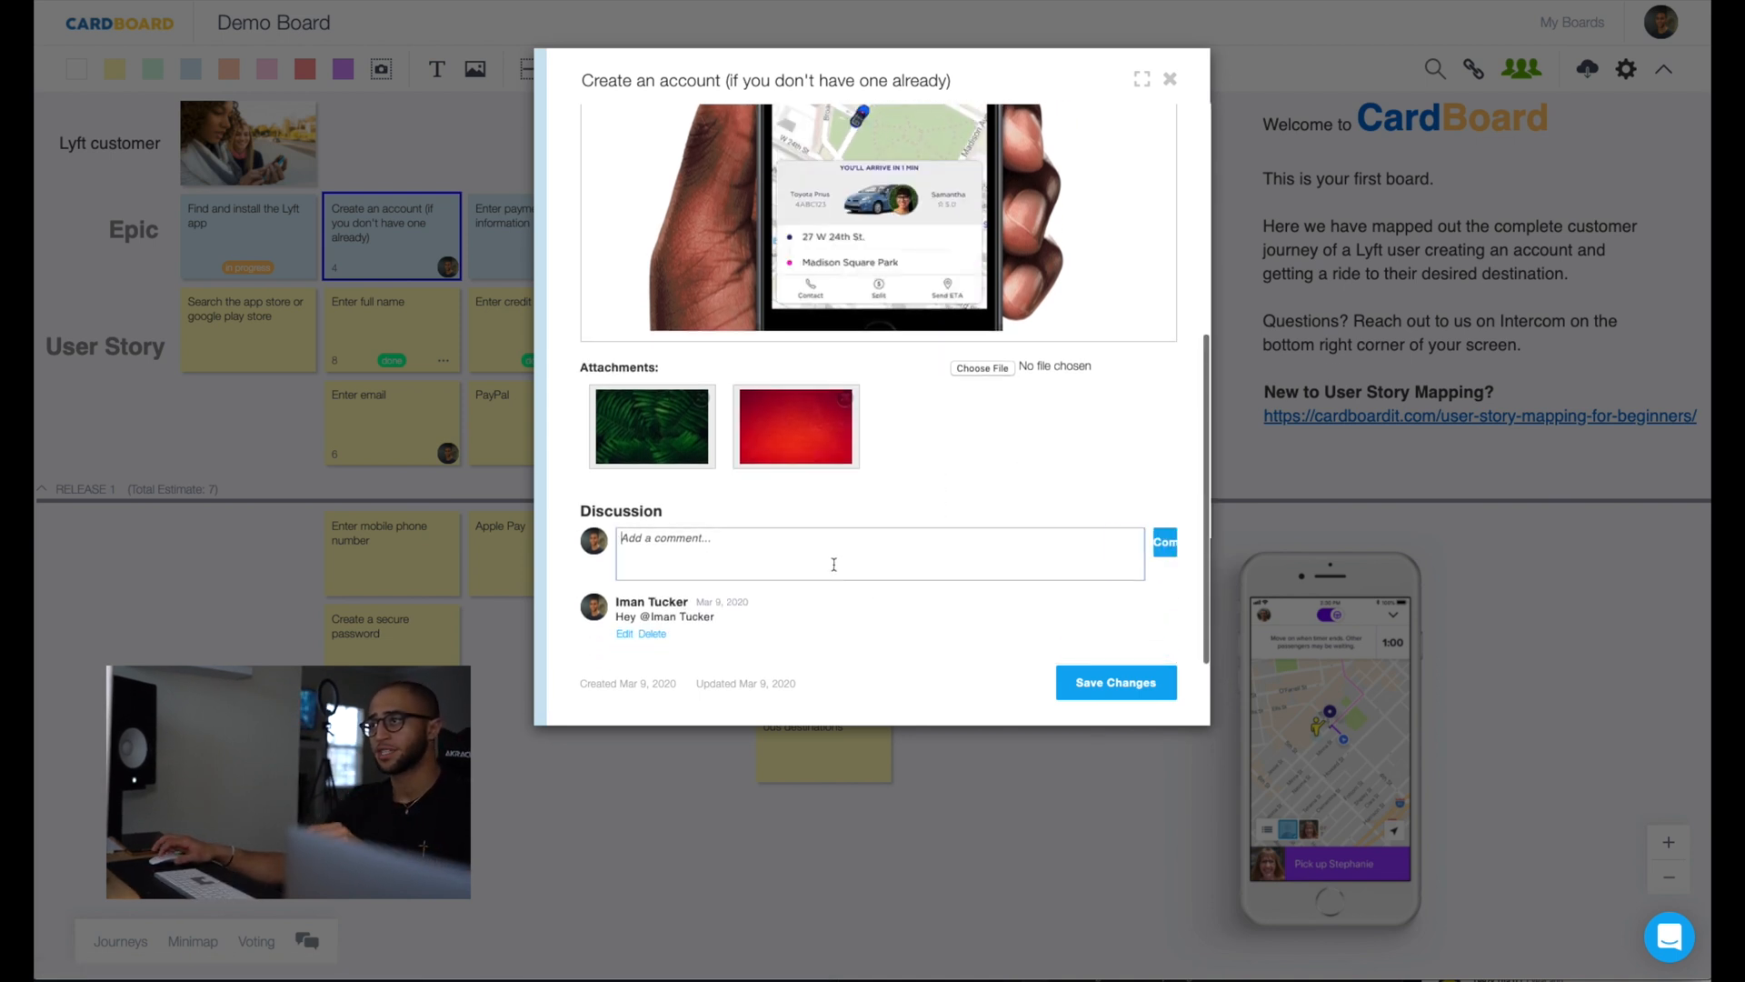
Step: Comment mentioning a teammate with @ and a quick question, then close the card
{"action": "type", "text": "@h"}
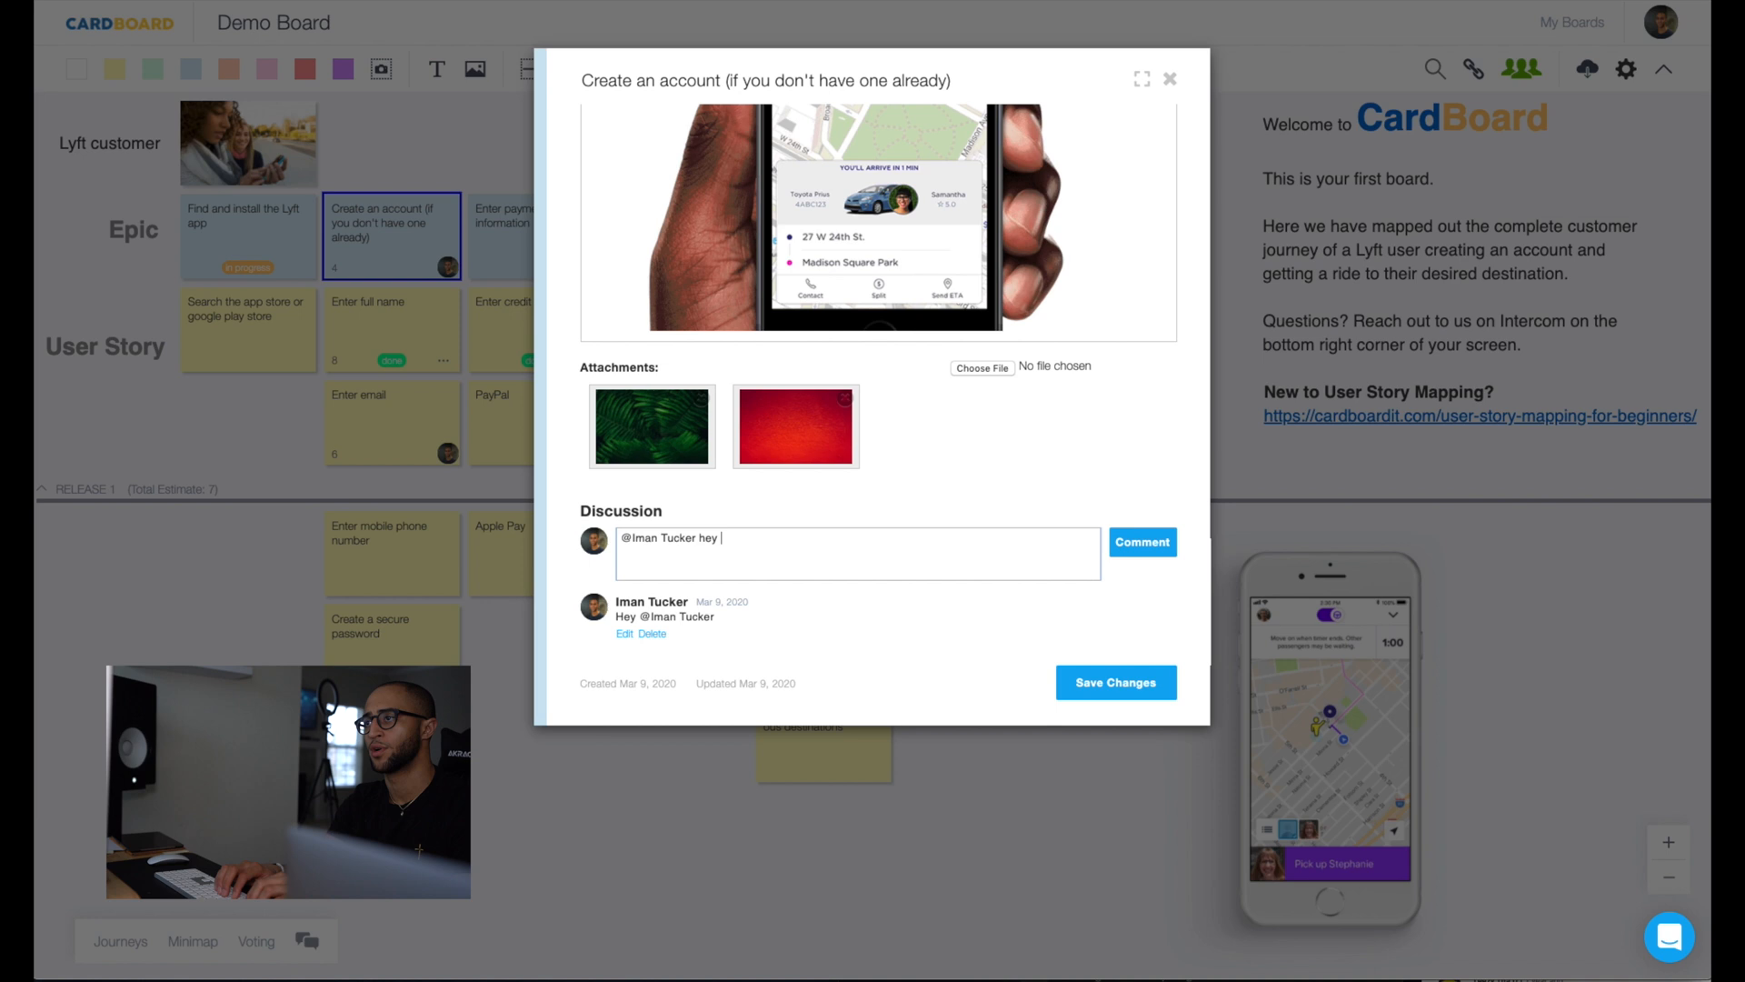
{"action": "type", "text": "quick question"}
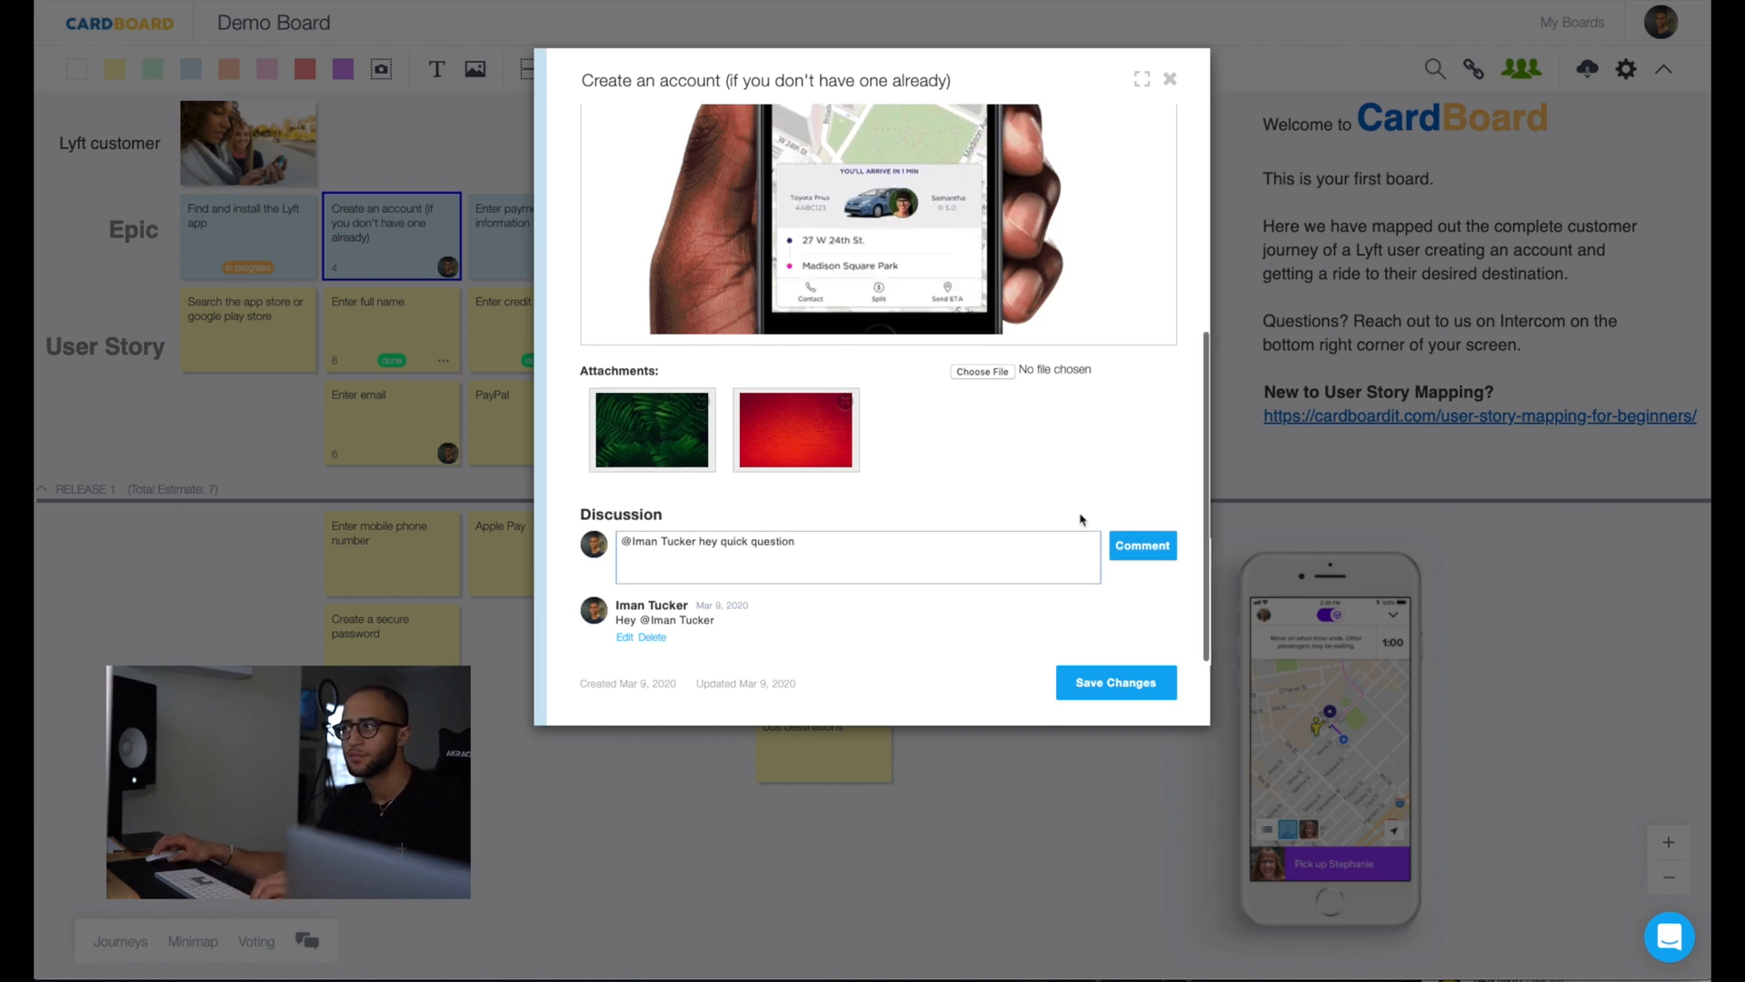
{"action": "left_click", "coordinate": [1169, 79]}
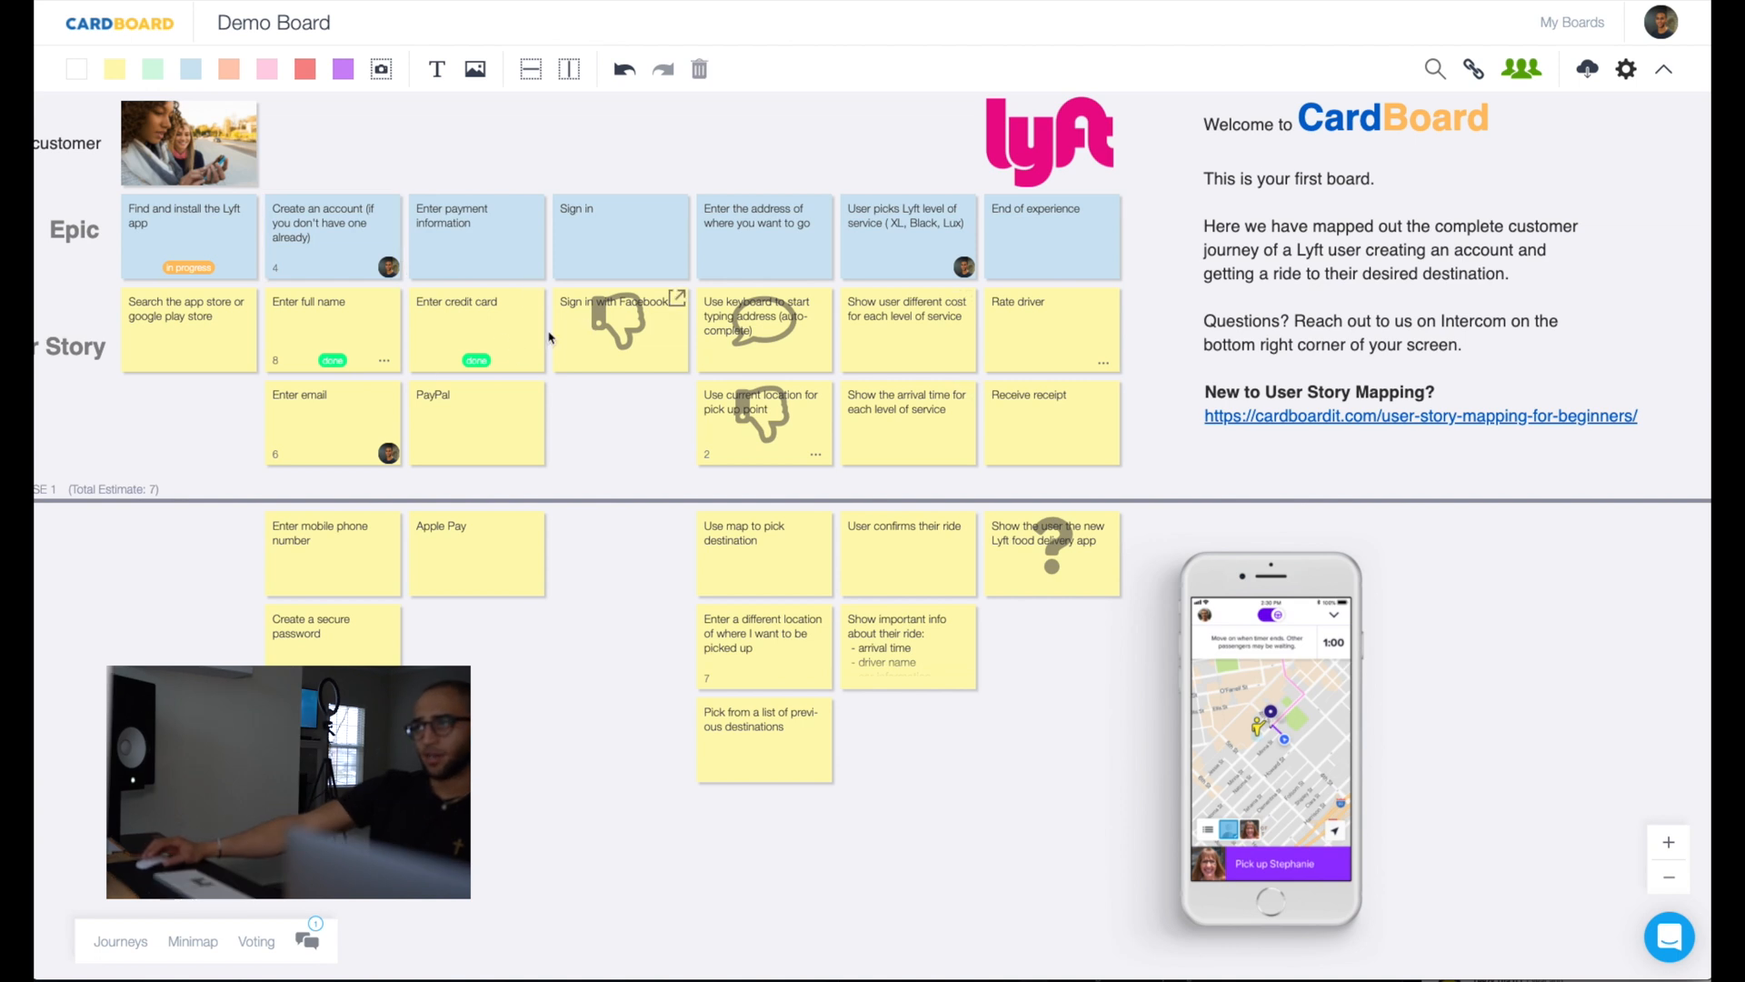
{"action": "mouse_move", "coordinate": [329, 351]}
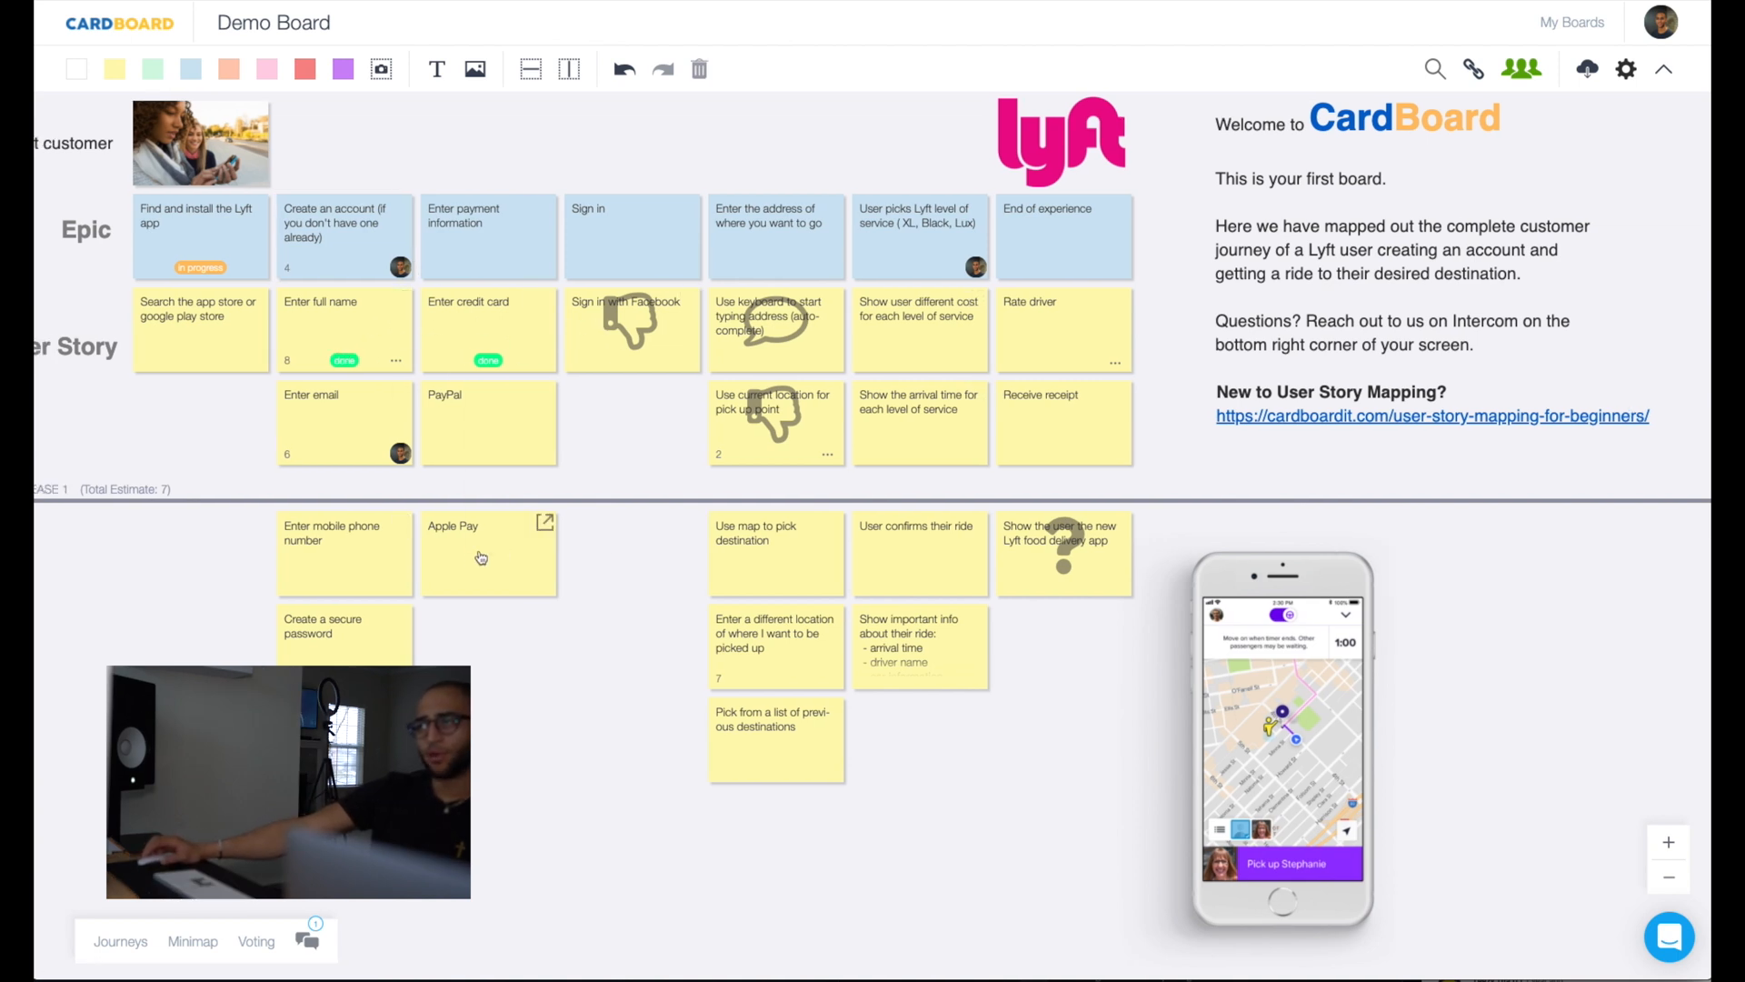
Step: Add the To Remove trash-can annotation to the Apple Pay card
{"action": "right_click", "coordinate": [486, 554]}
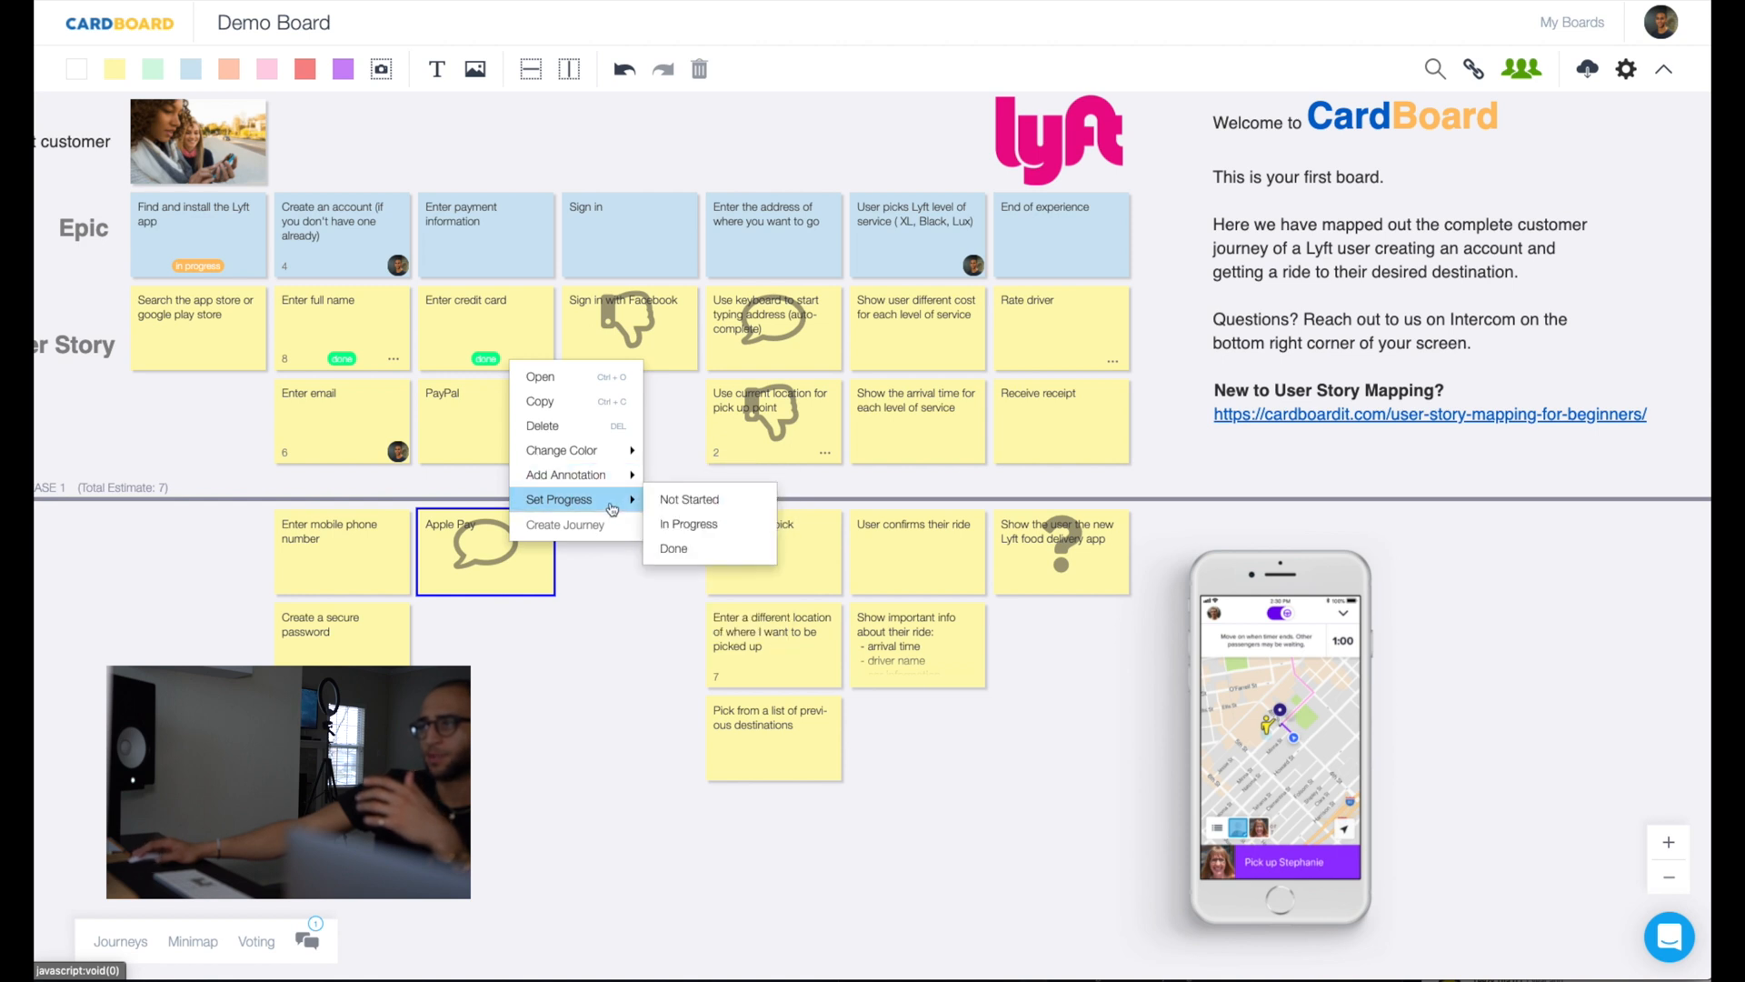
{"action": "left_click", "coordinate": [556, 669]}
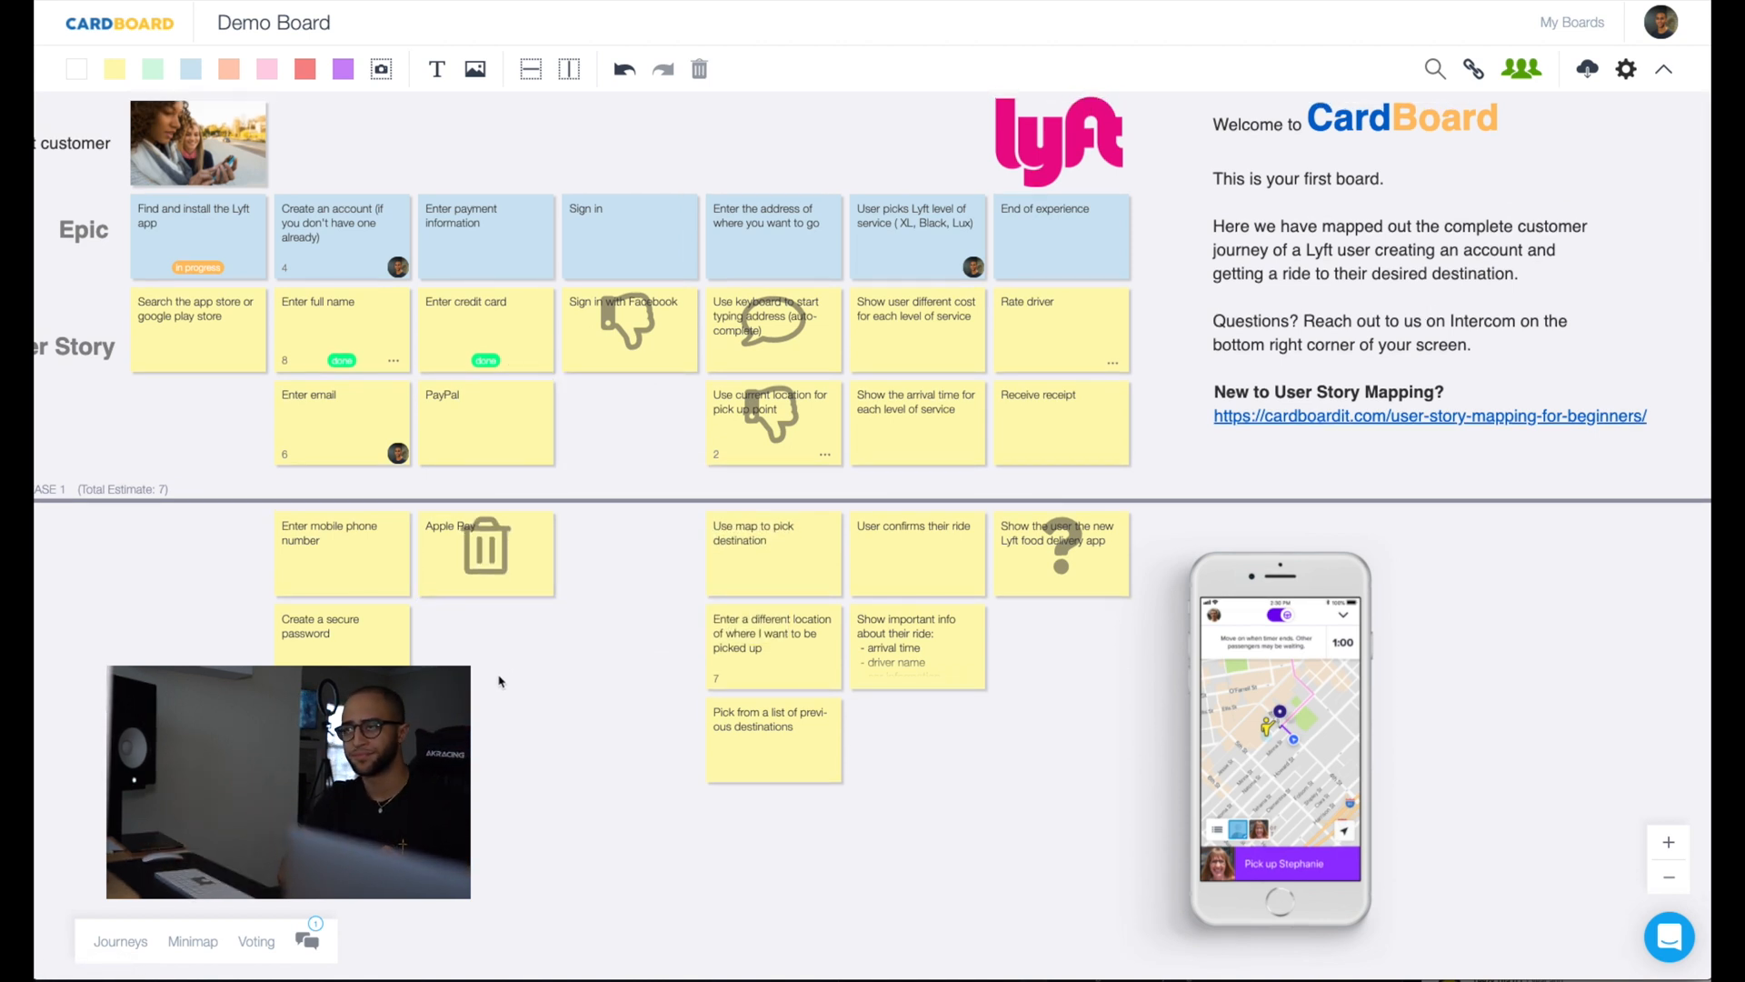
{"action": "scroll", "scroll_direction": "up", "scroll_amount": 3}
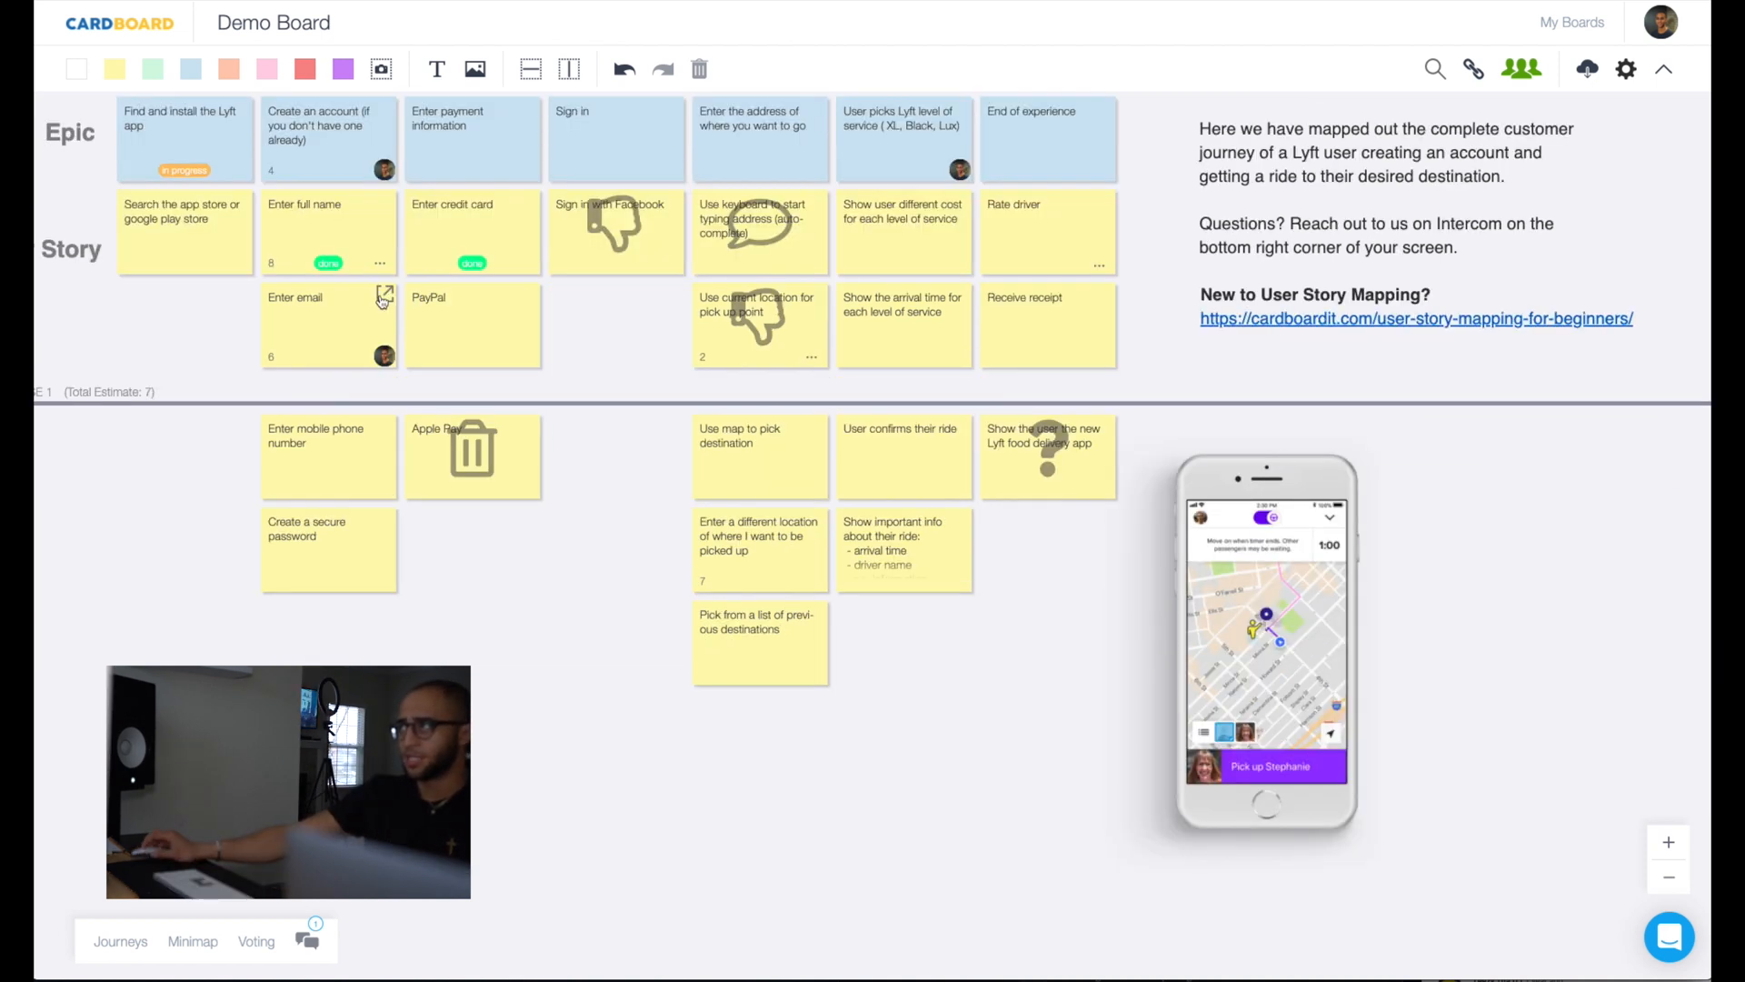
{"action": "left_click", "coordinate": [1627, 69]}
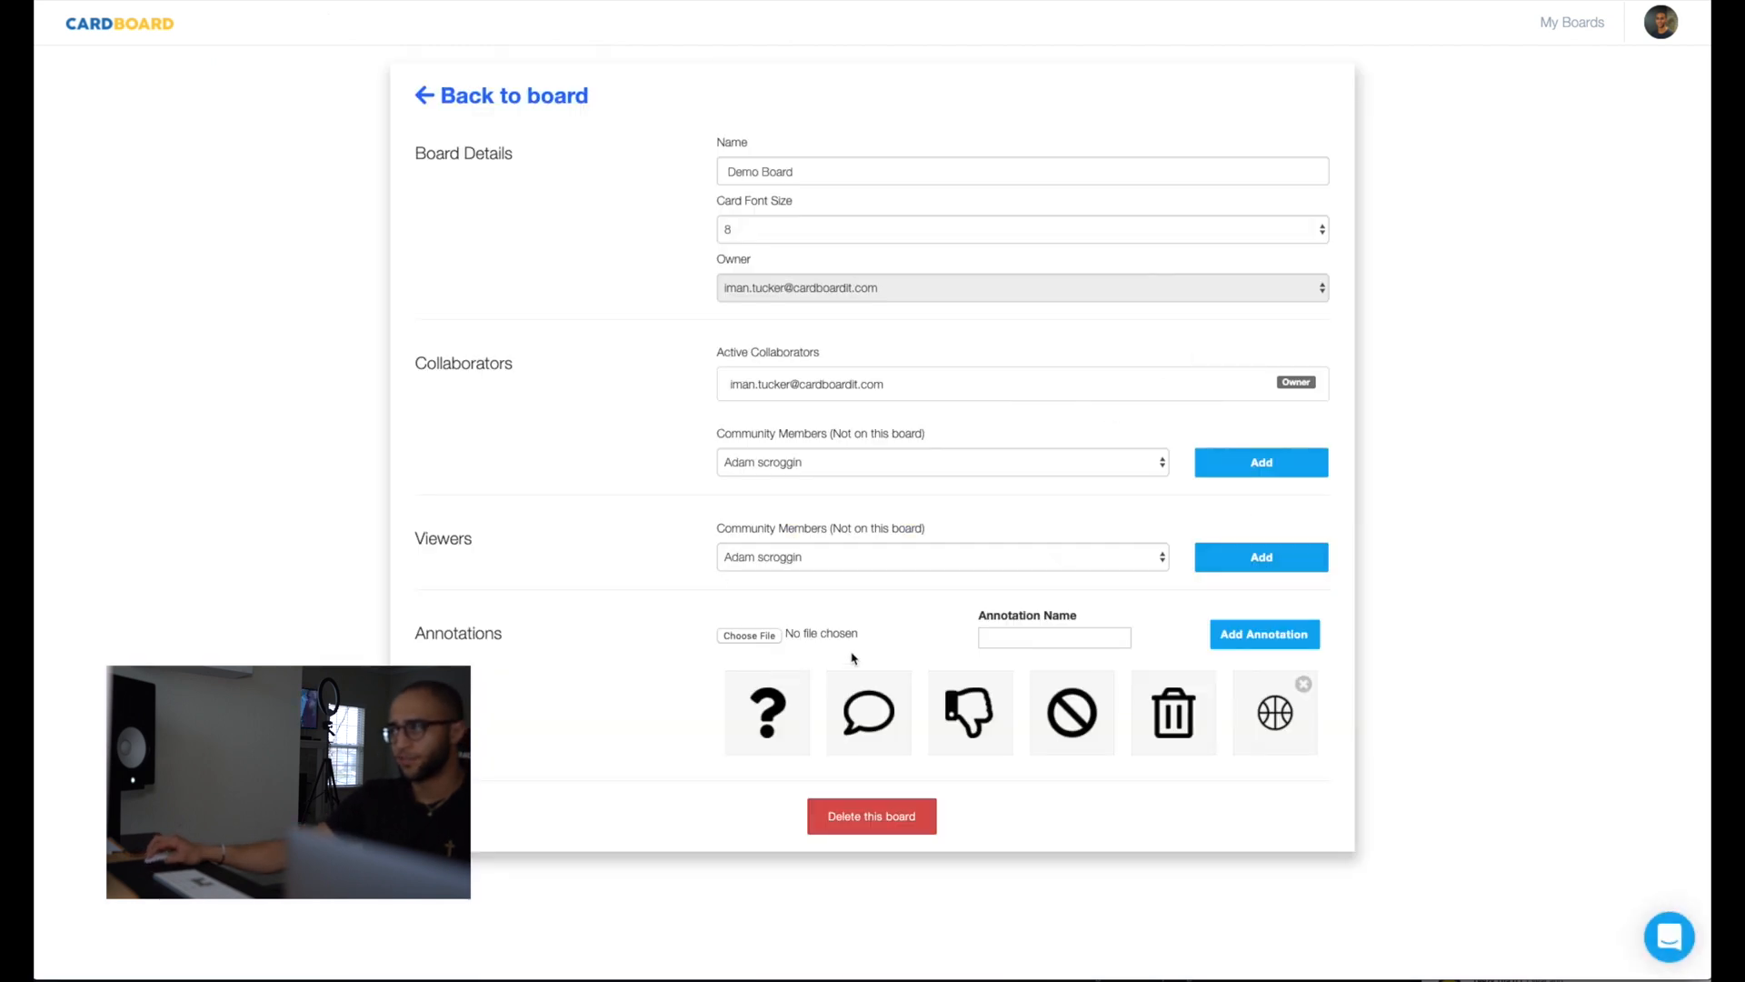
{"action": "mouse_move", "coordinate": [1074, 680]}
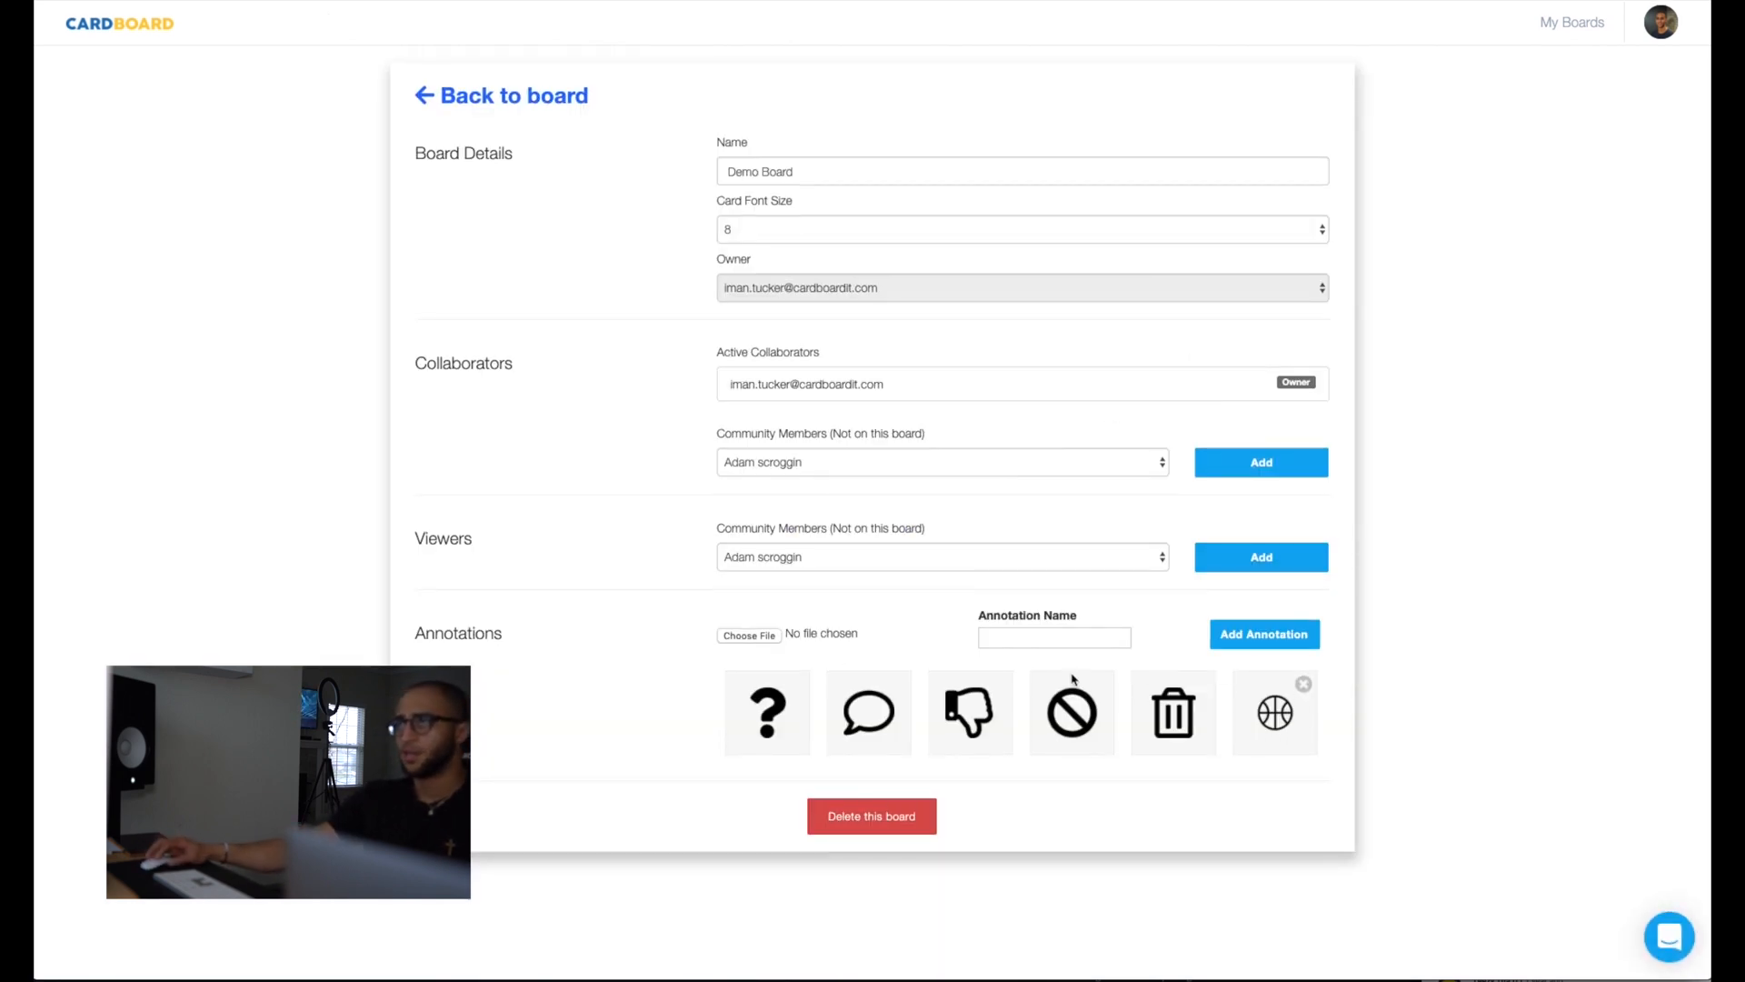
{"action": "left_click", "coordinate": [512, 95]}
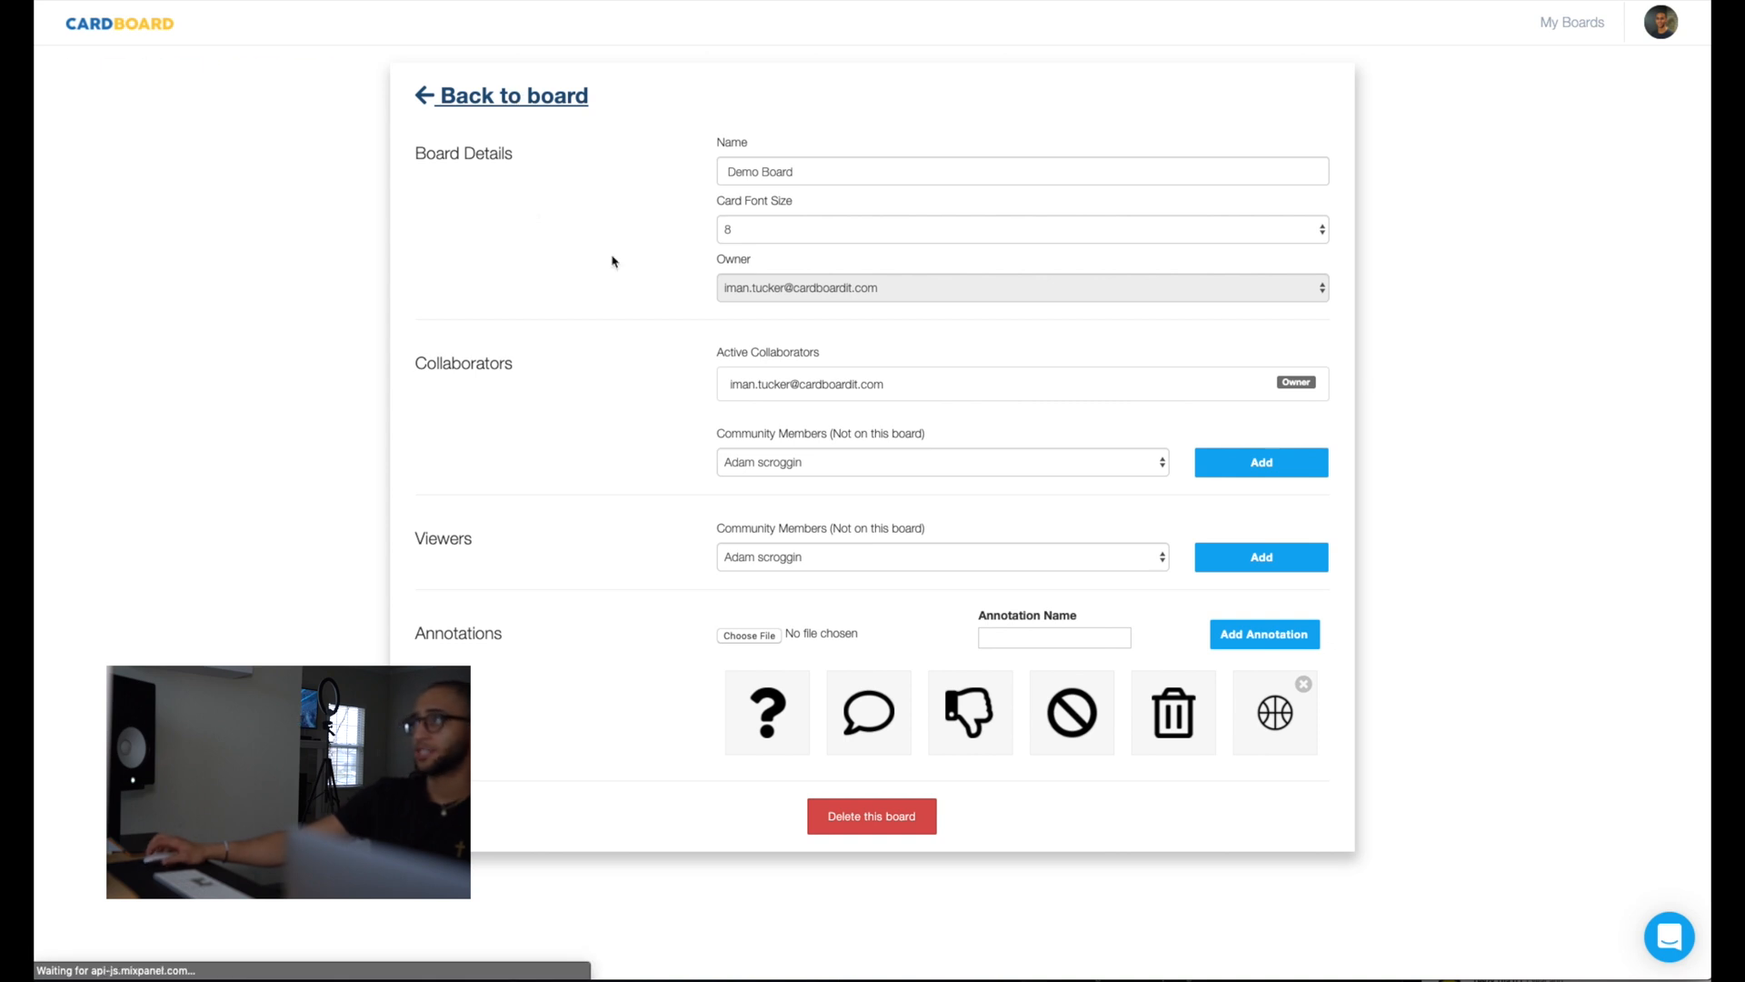
{"action": "left_click", "coordinate": [512, 95]}
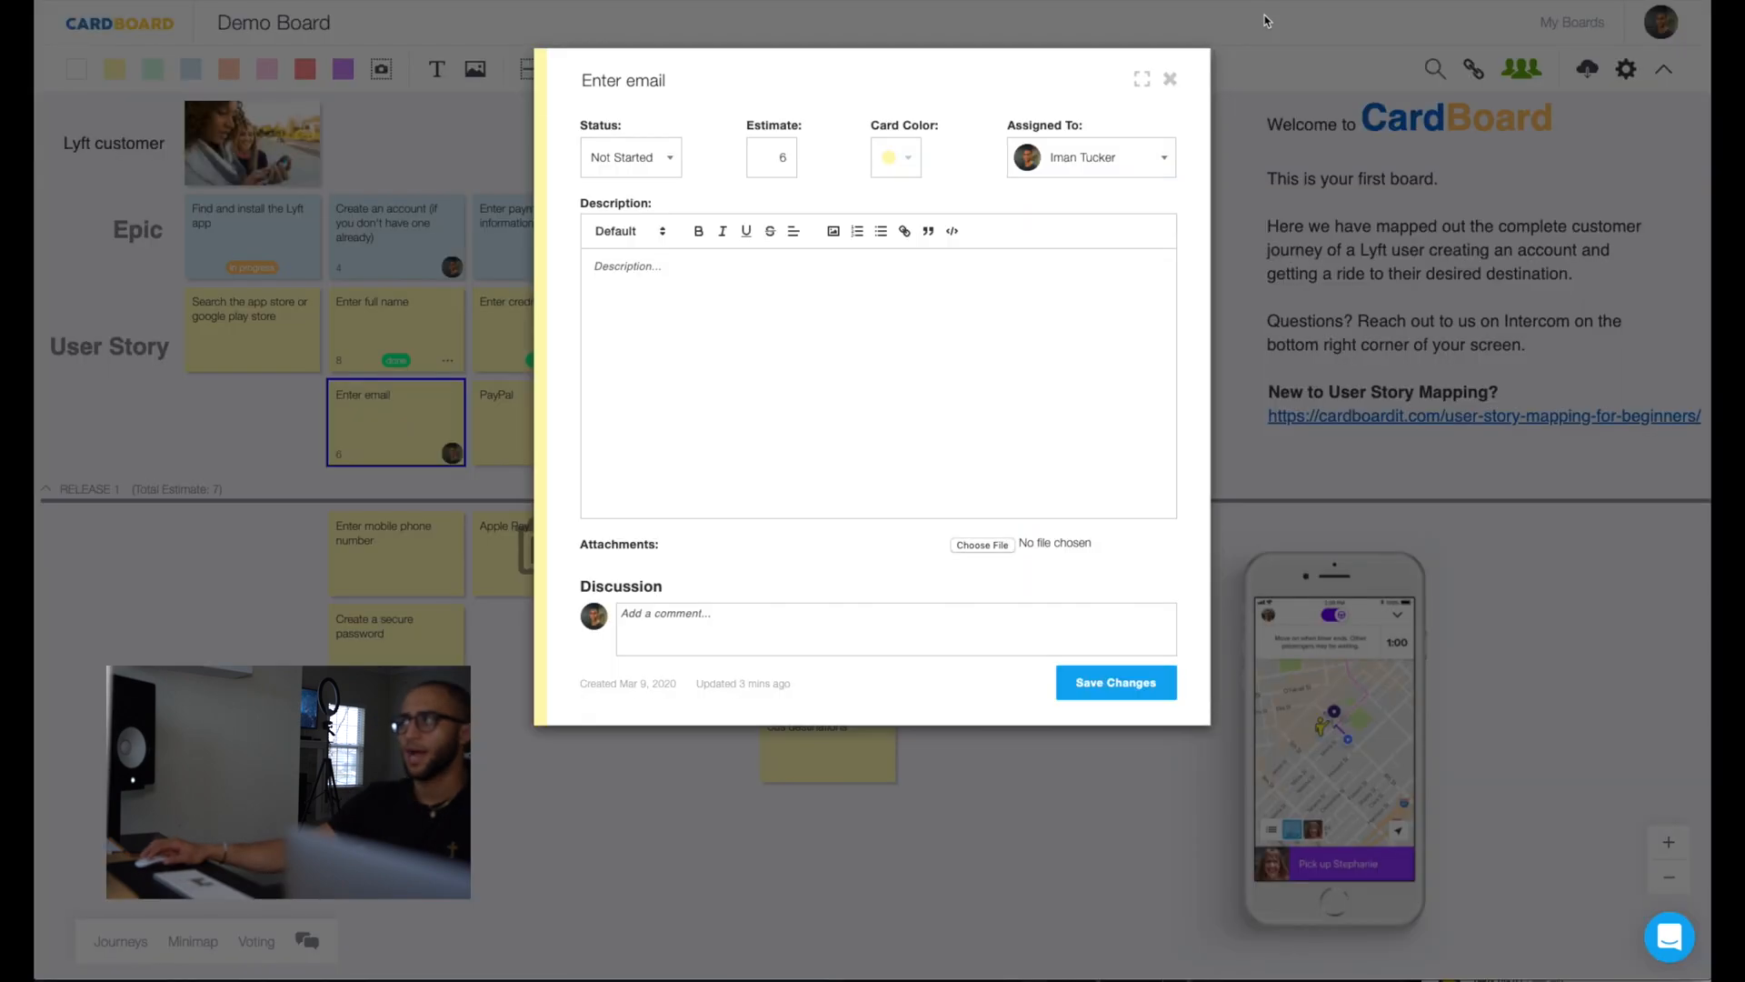
Step: Close the Enter email details and tag that card with the basketball annotation
{"action": "left_click", "coordinate": [1170, 79]}
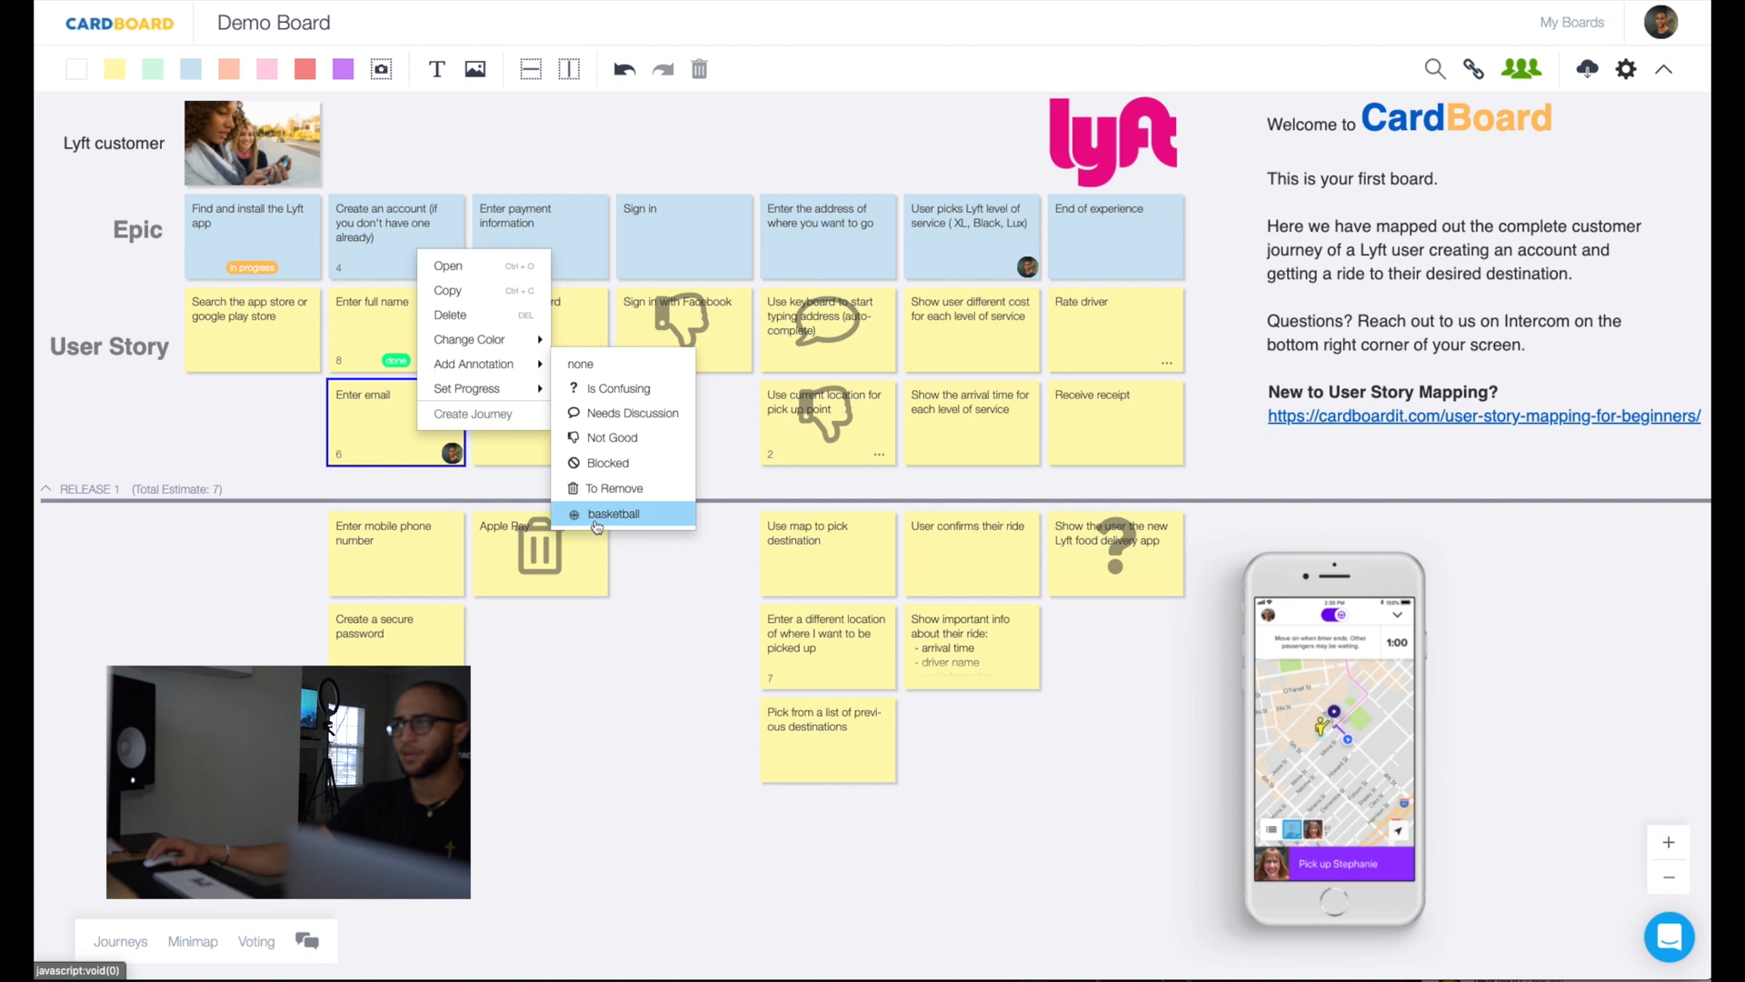
{"action": "left_click", "coordinate": [612, 512]}
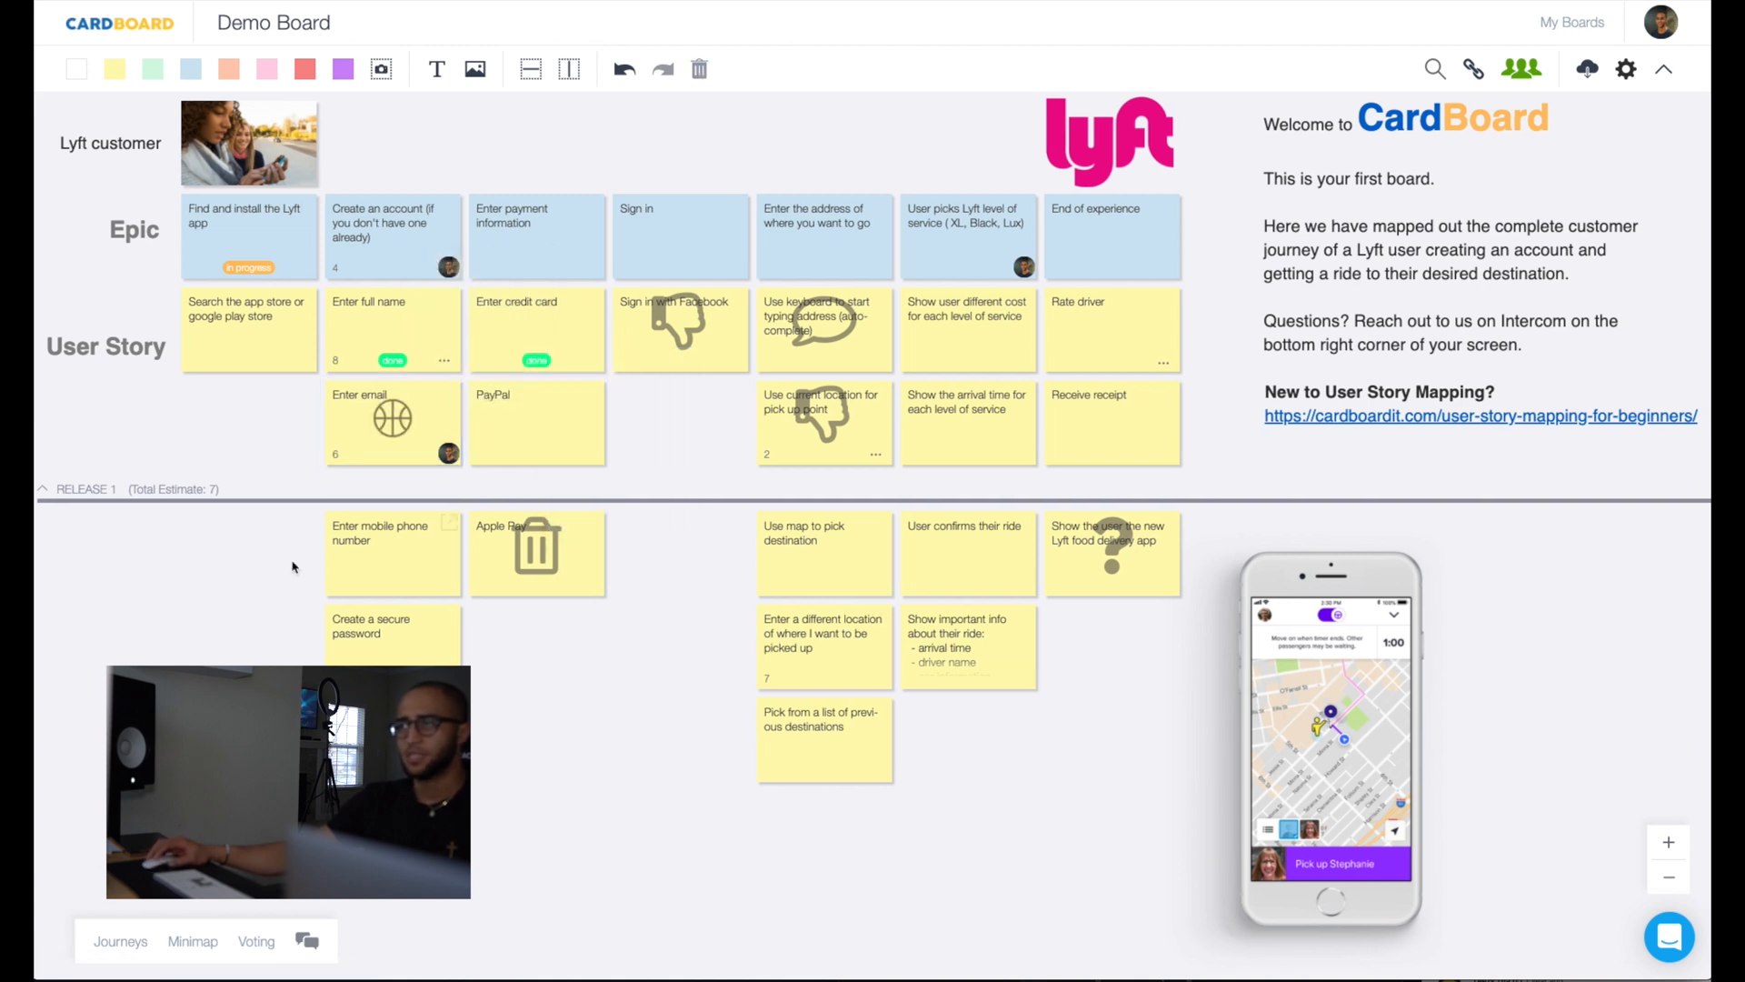
{"action": "mouse_move", "coordinate": [462, 526]}
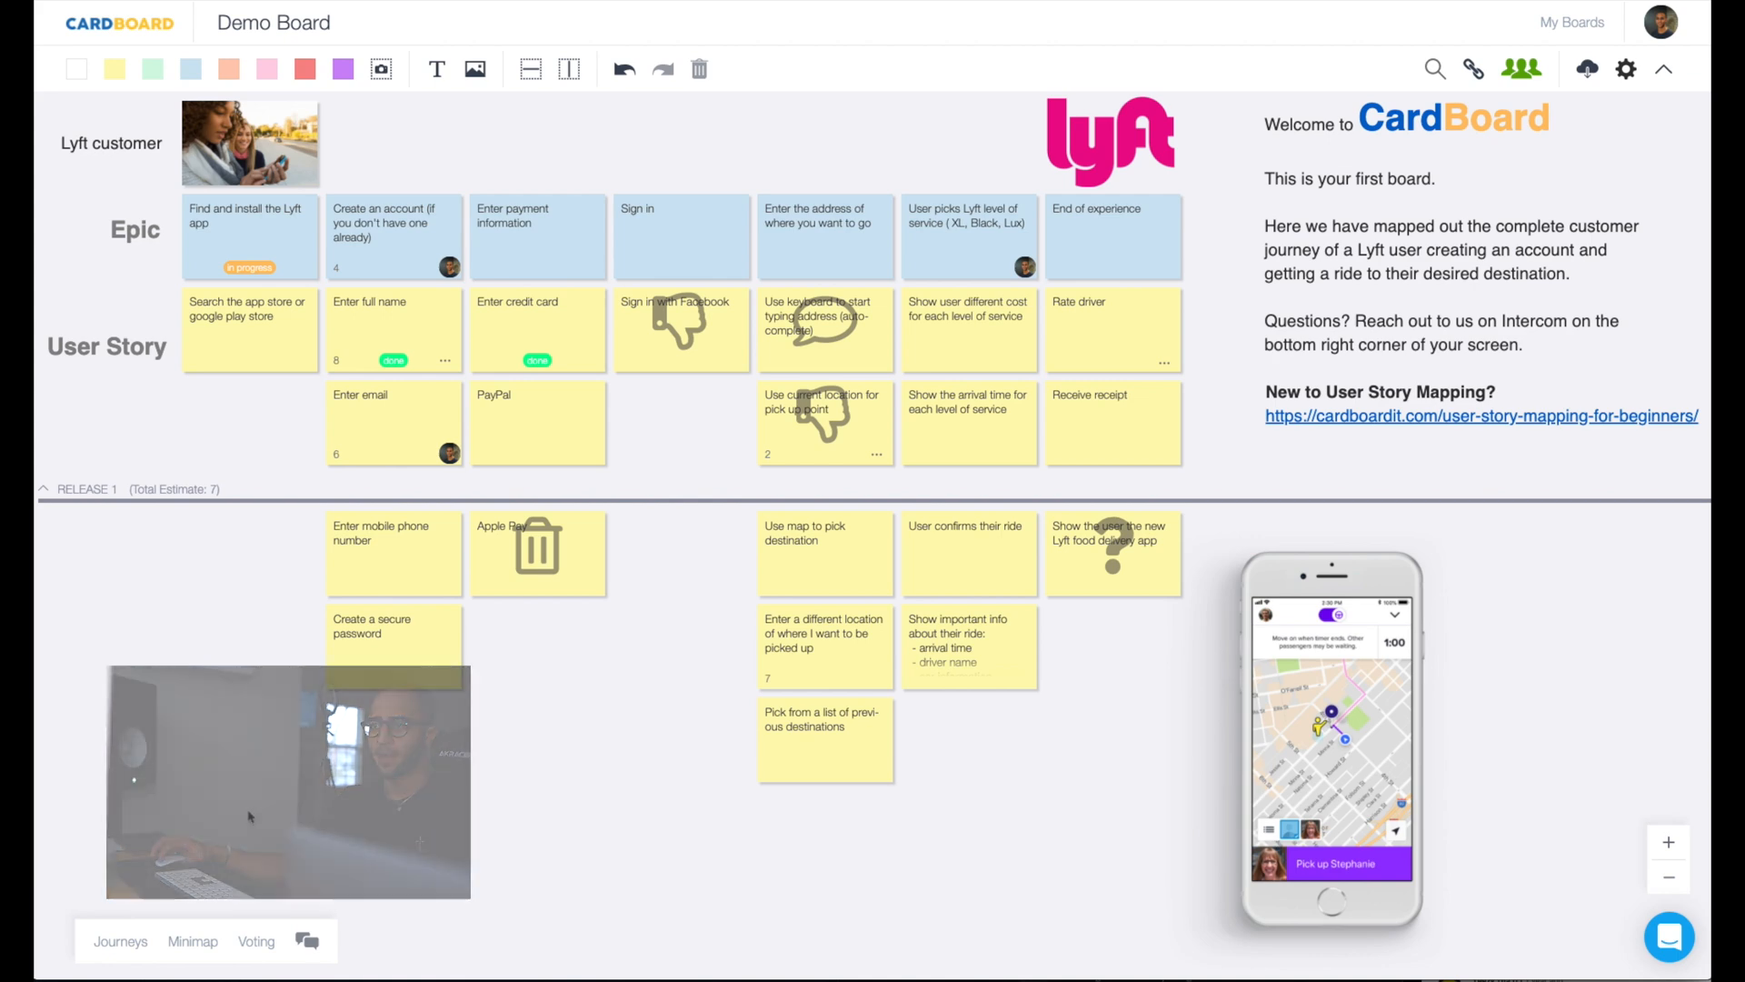
Step: Open the minimap, close it, then reopen the minimap overview of the whole Lyft story map
{"action": "left_click", "coordinate": [192, 941]}
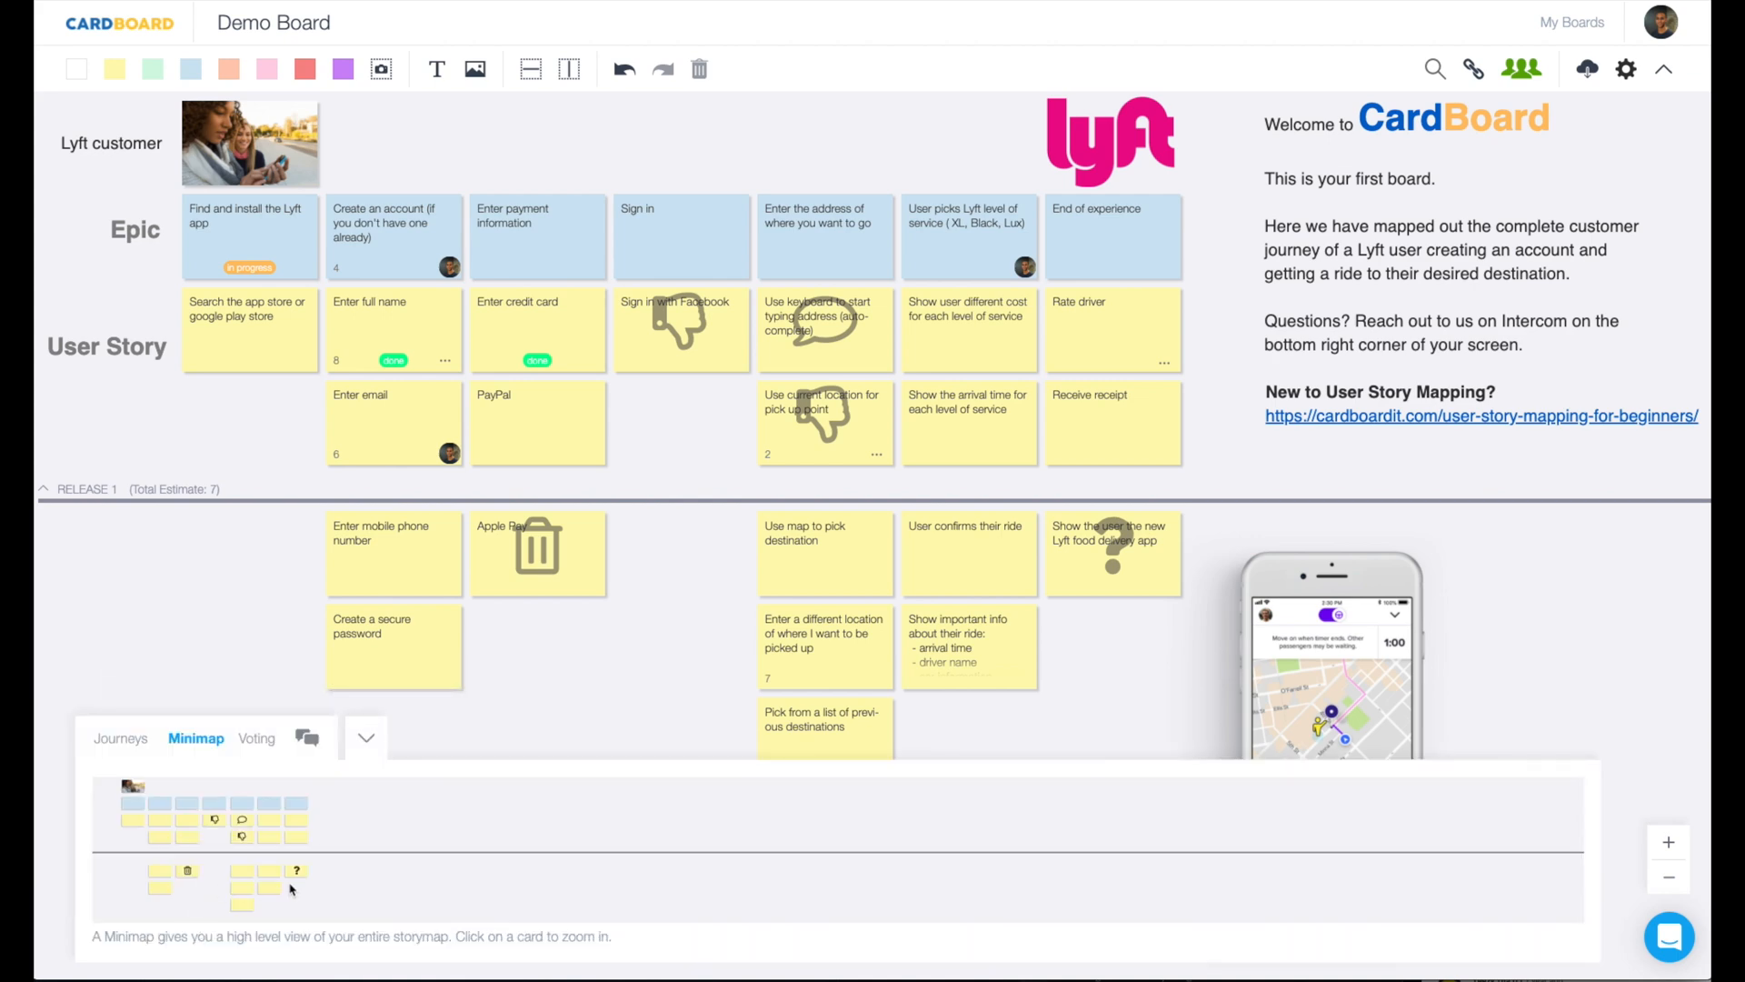
{"action": "scroll", "scroll_direction": "down", "scroll_amount": 3}
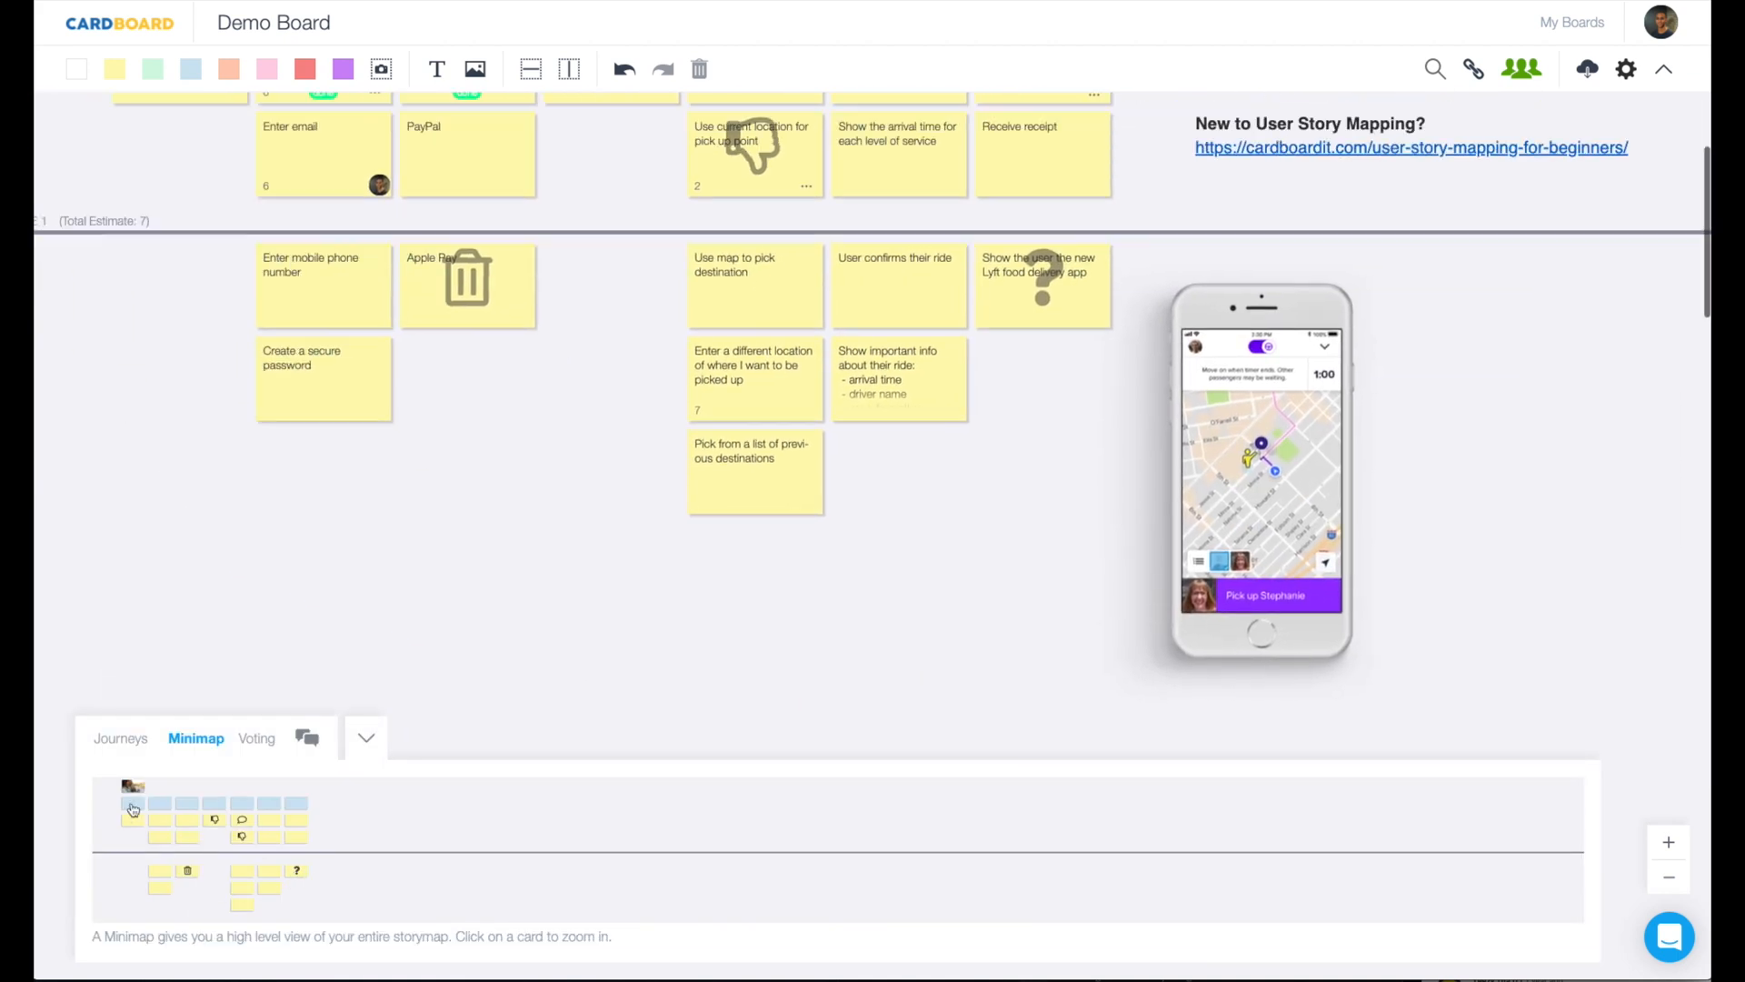
{"action": "scroll", "scroll_direction": "up", "scroll_amount": 3}
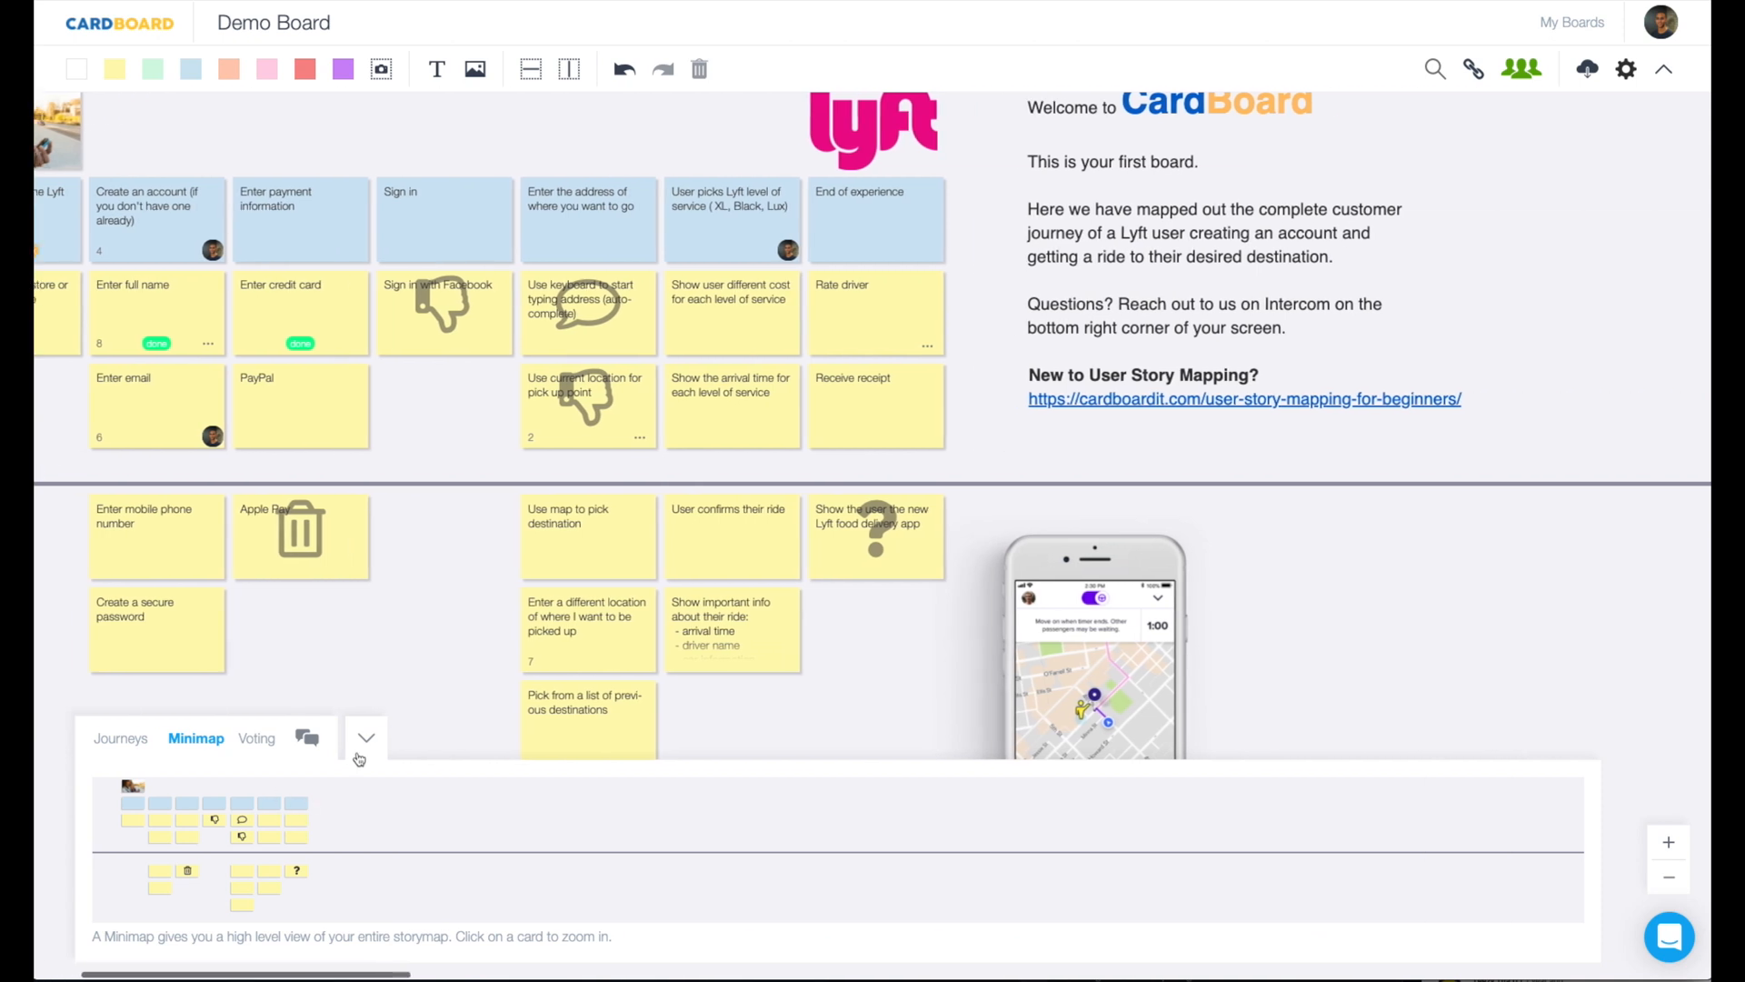
{"action": "left_click", "coordinate": [365, 738]}
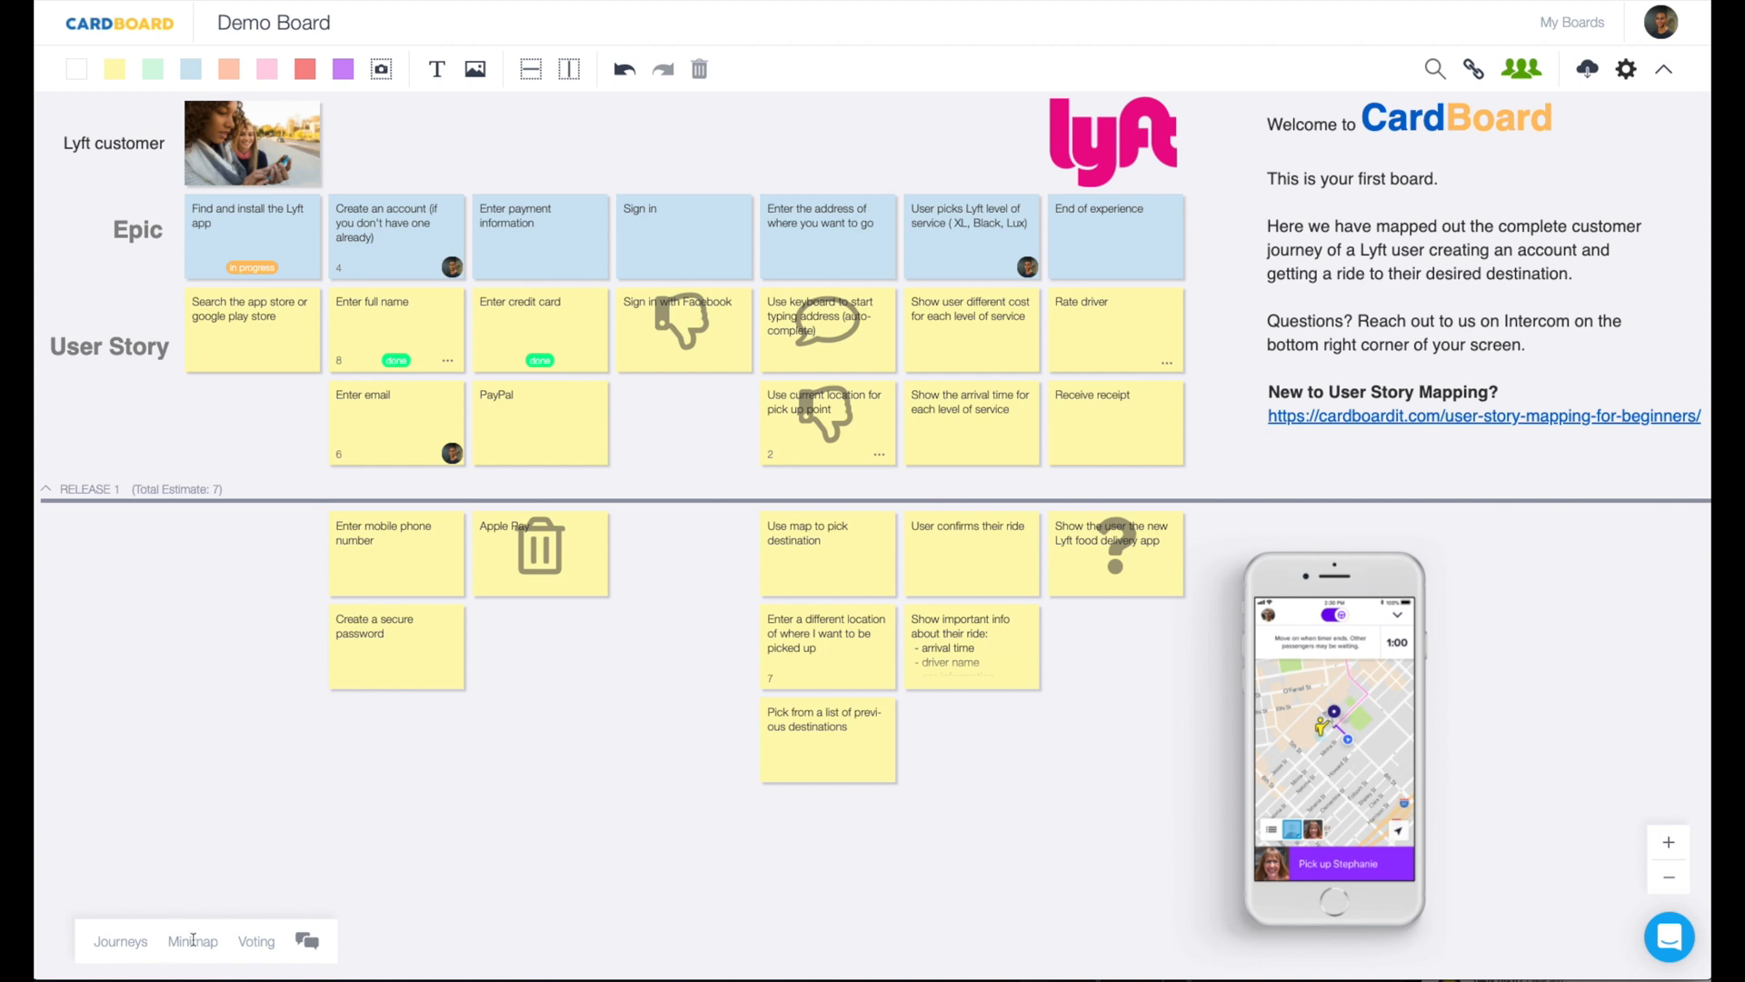
{"action": "left_click", "coordinate": [193, 940]}
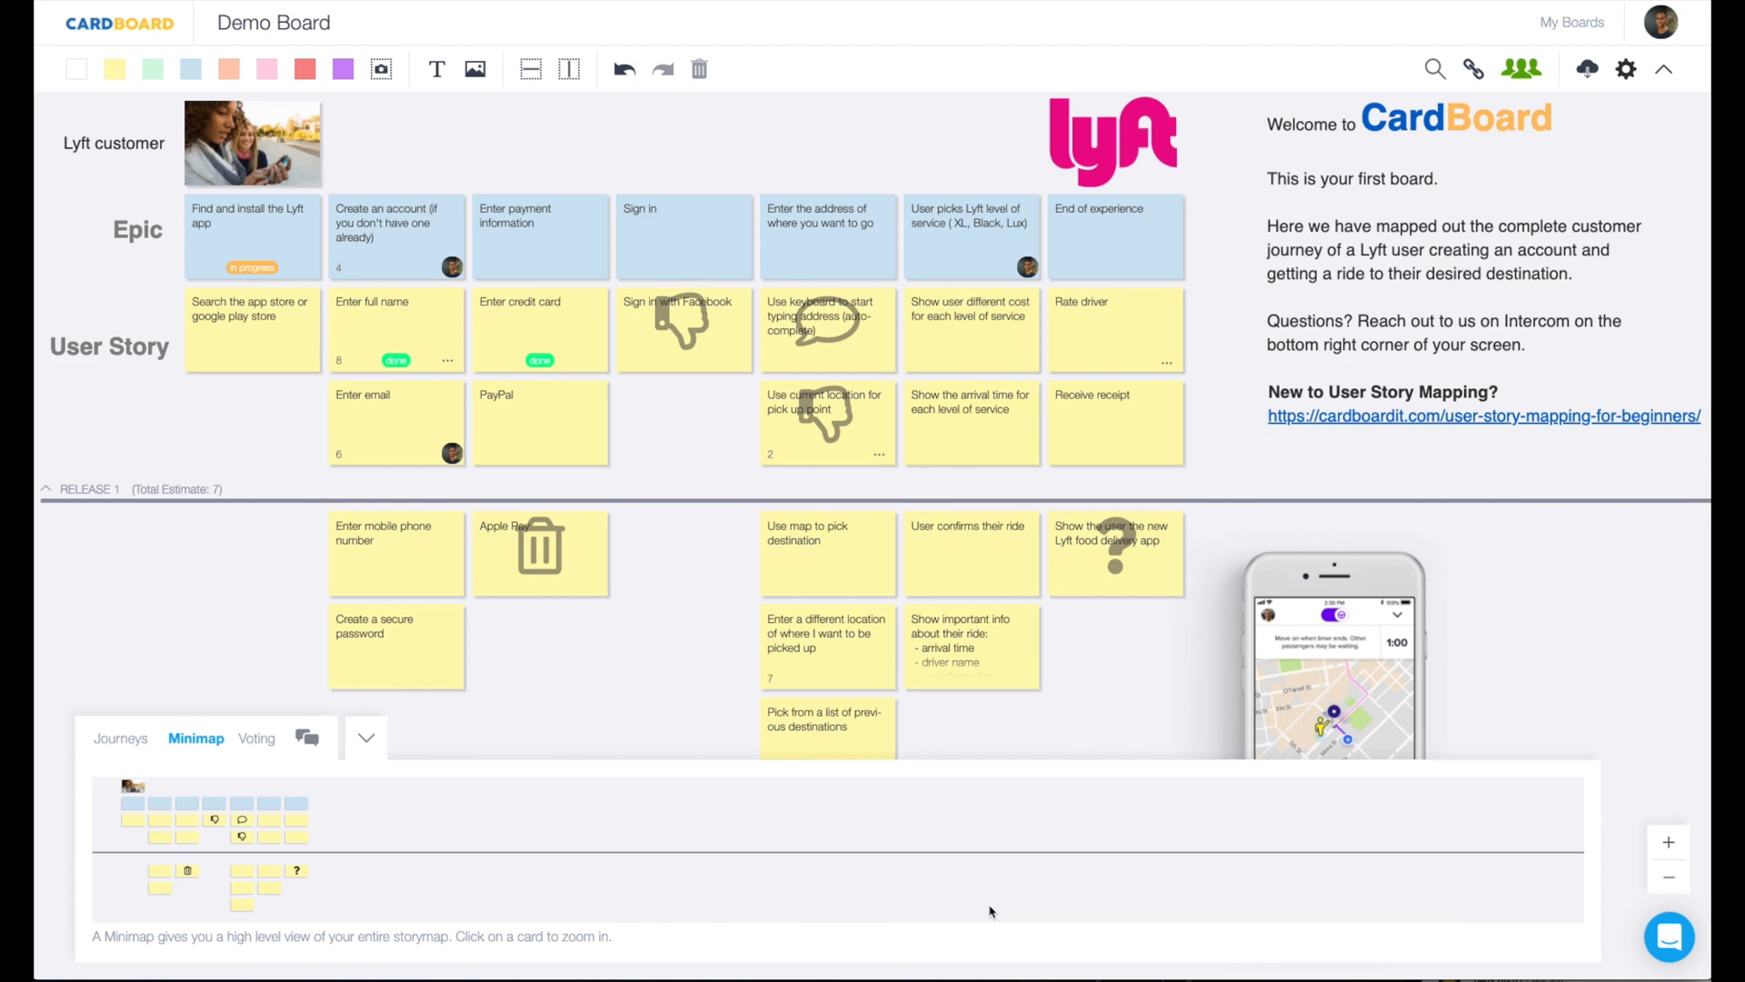
{"action": "scroll", "scroll_direction": "down", "scroll_amount": 3}
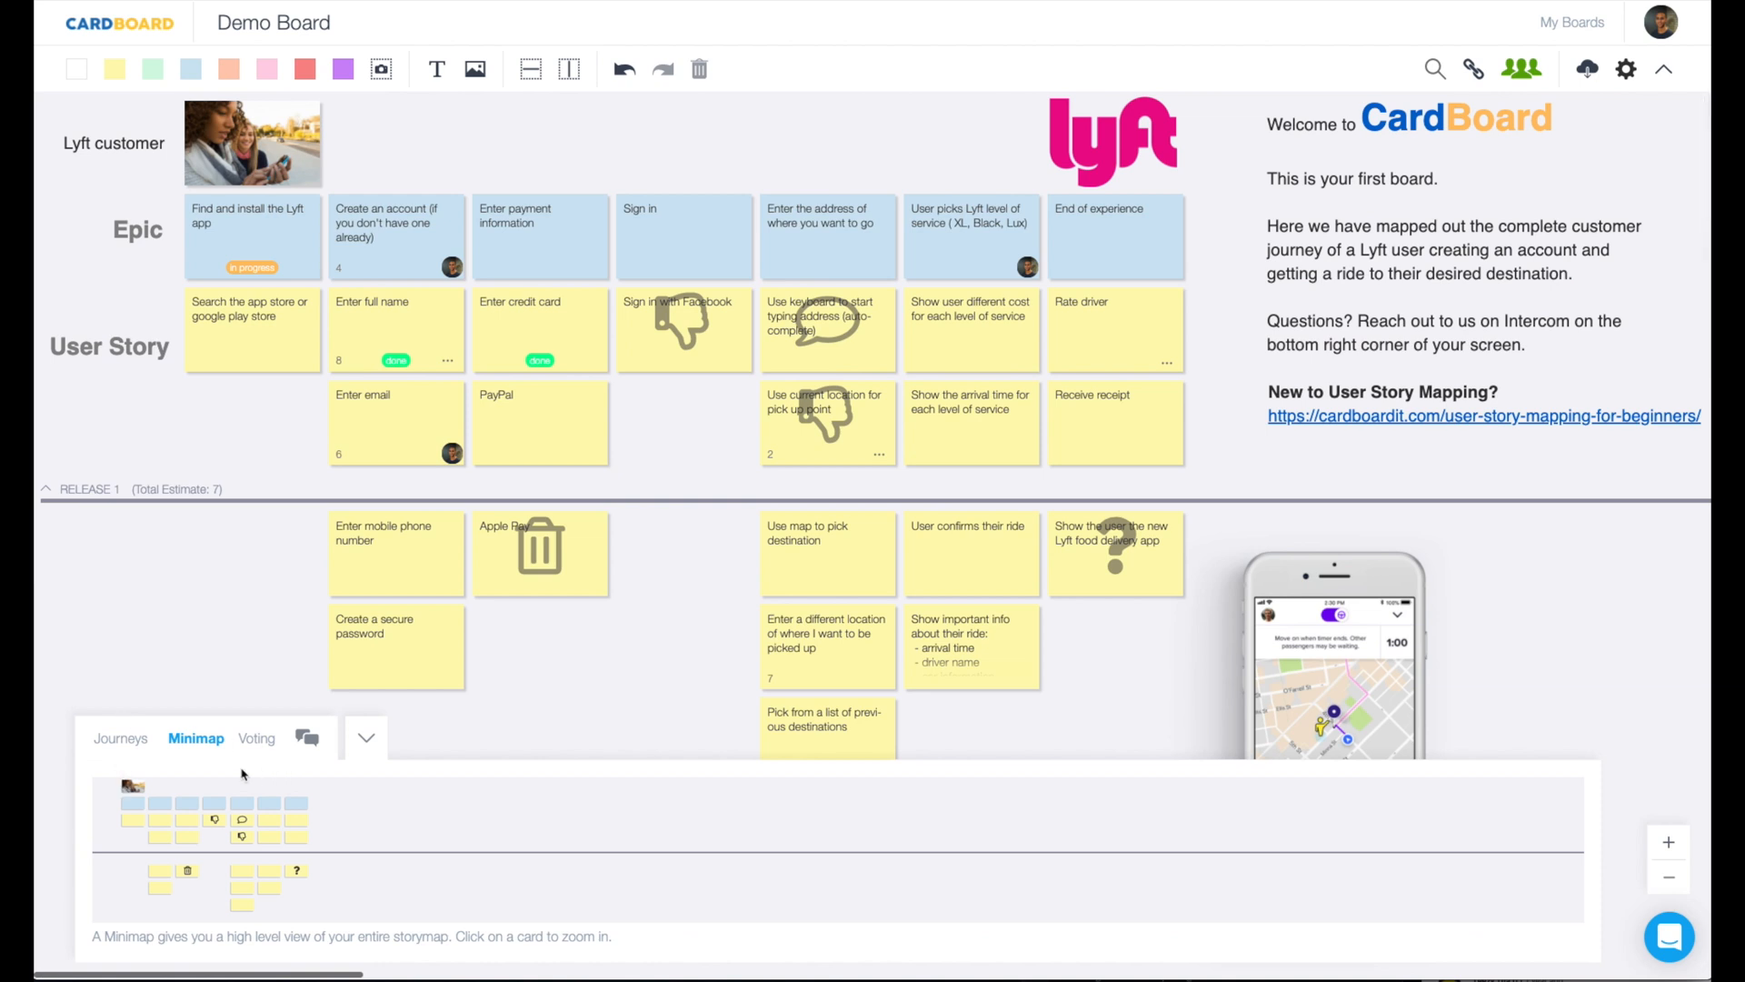
{"action": "mouse_move", "coordinate": [173, 776]}
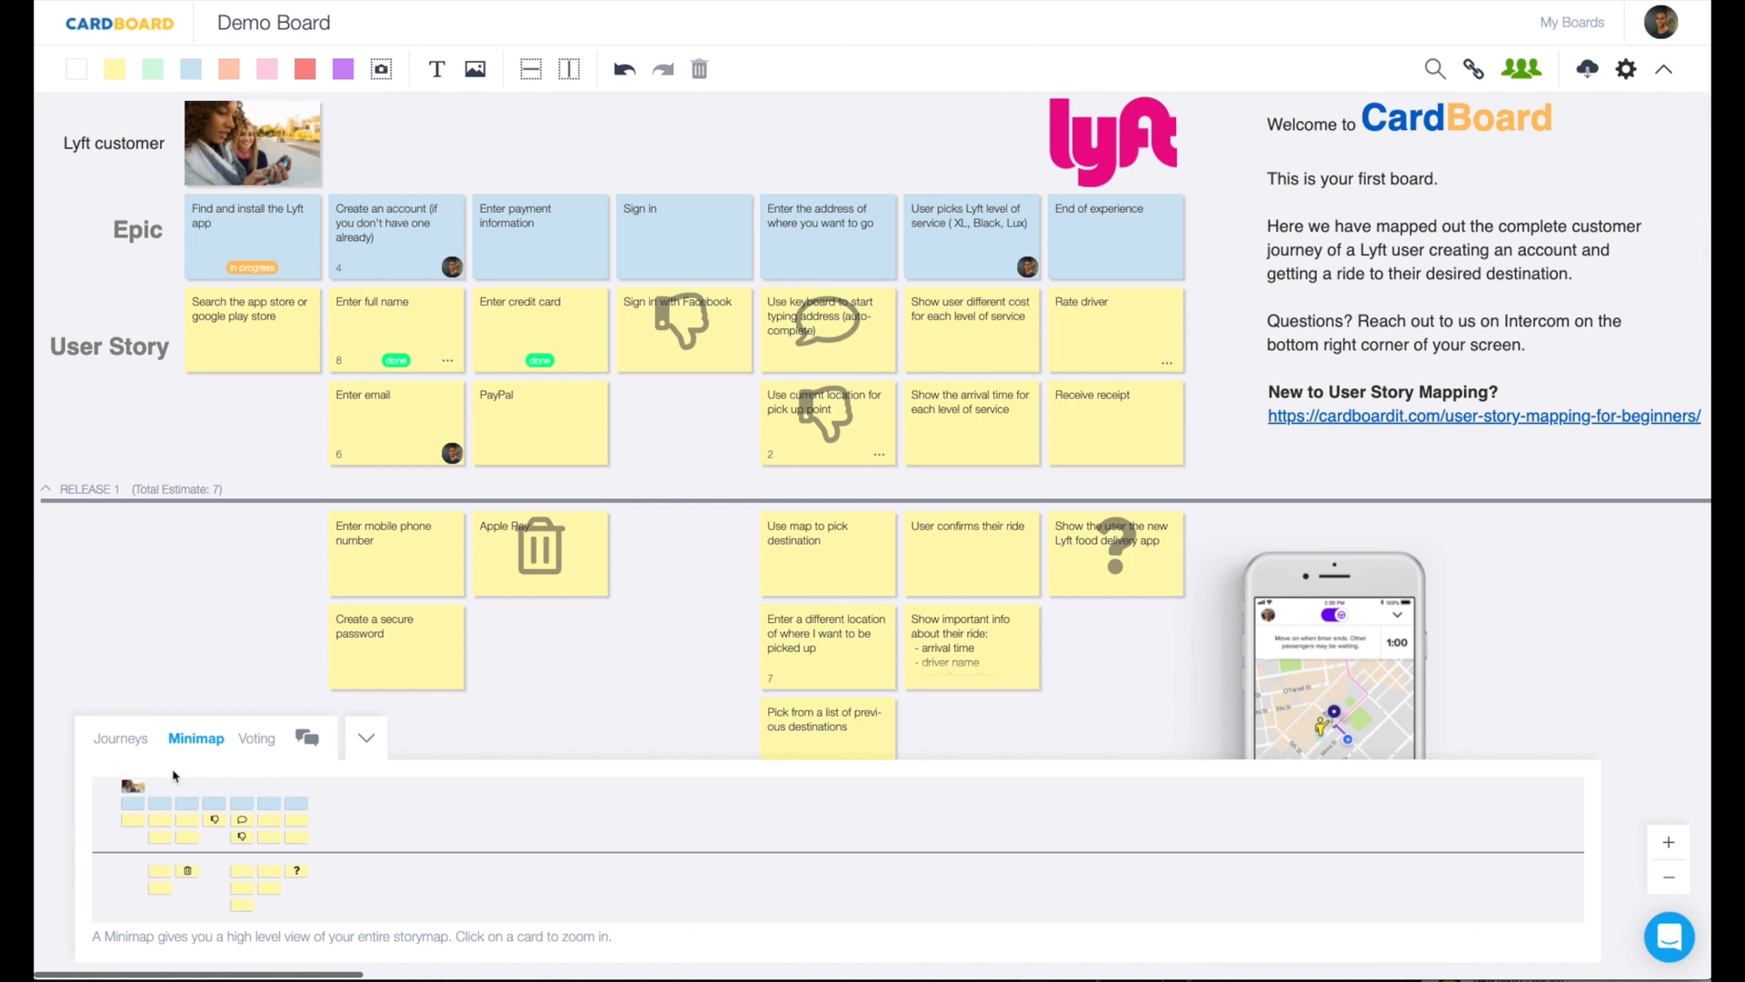
Step: Review existing journeys, then select Use current location and User confirms their ride cards for a journey
{"action": "left_click", "coordinate": [123, 738]}
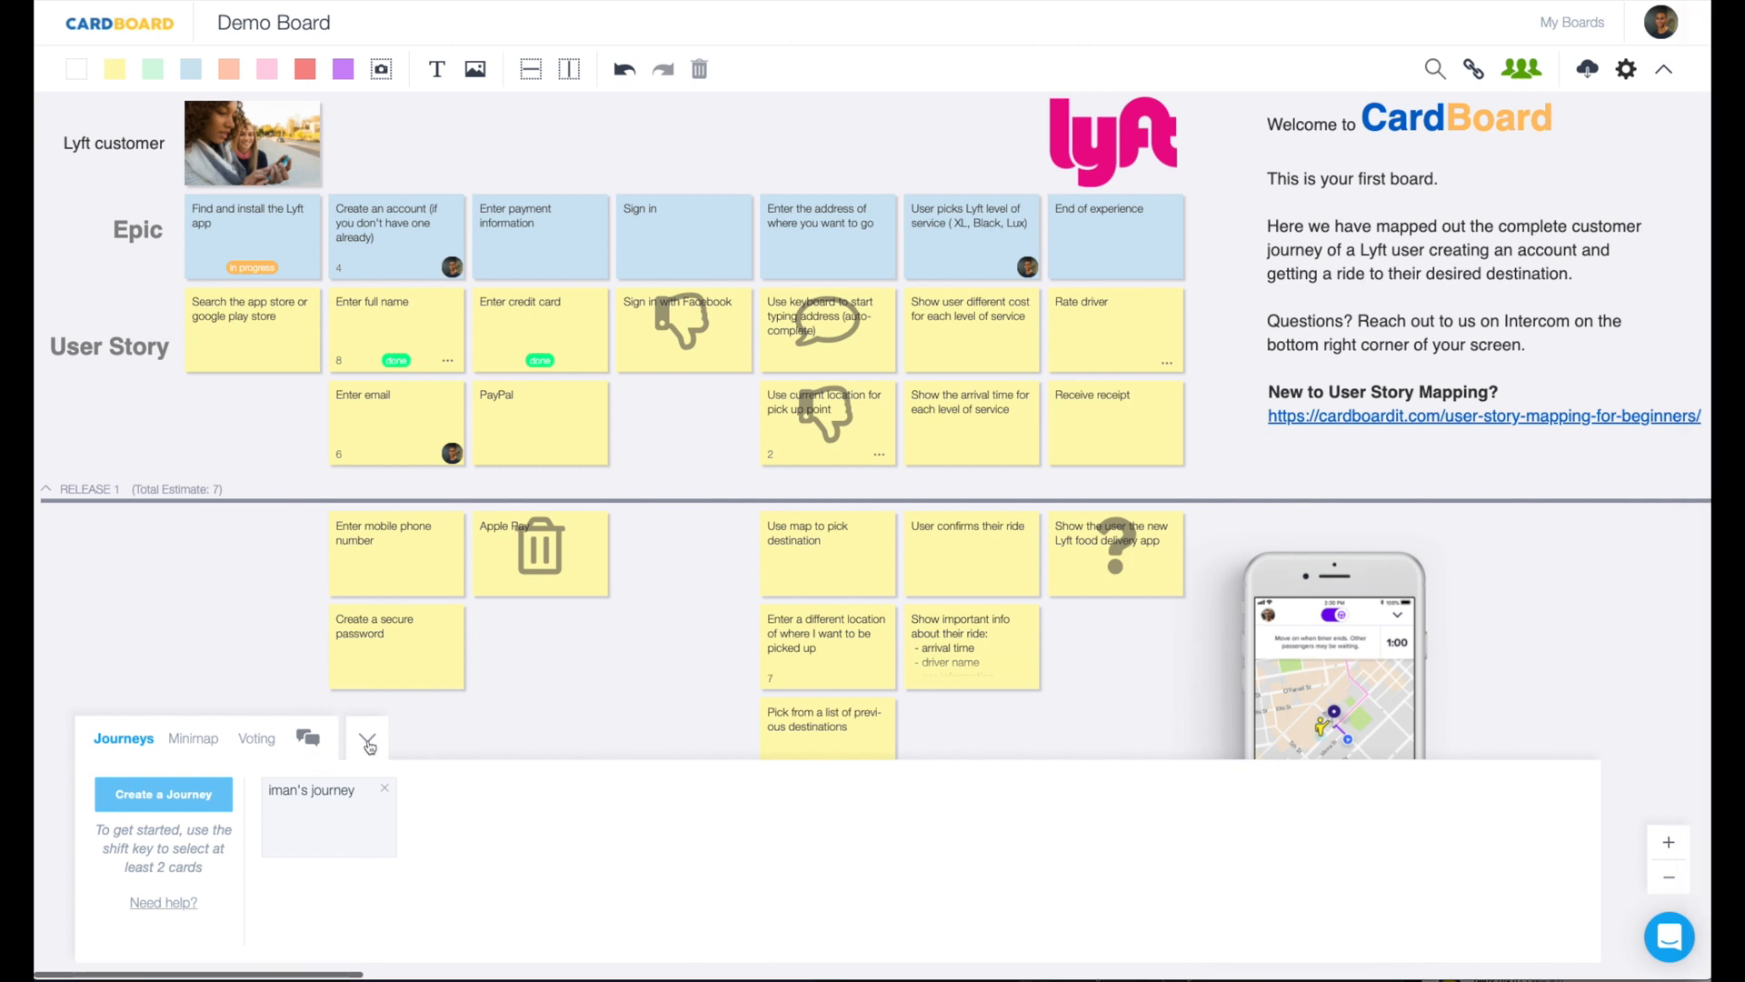
{"action": "left_click", "coordinate": [367, 739]}
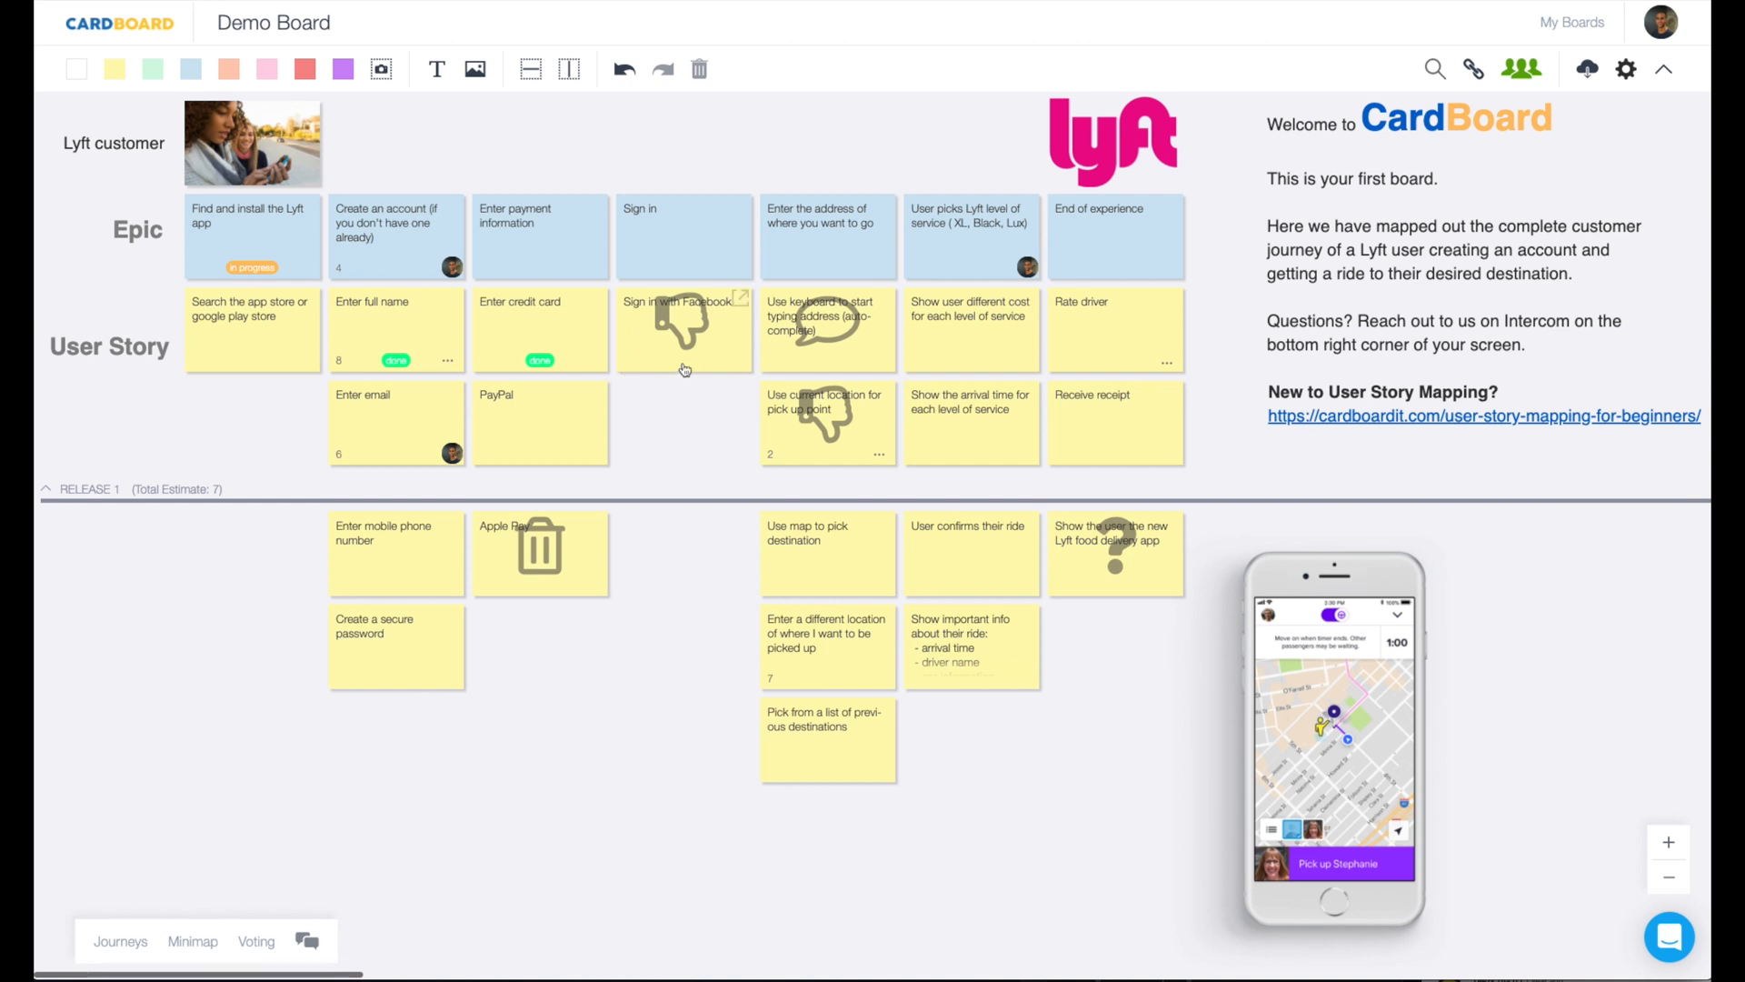
{"action": "mouse_move", "coordinate": [534, 435]}
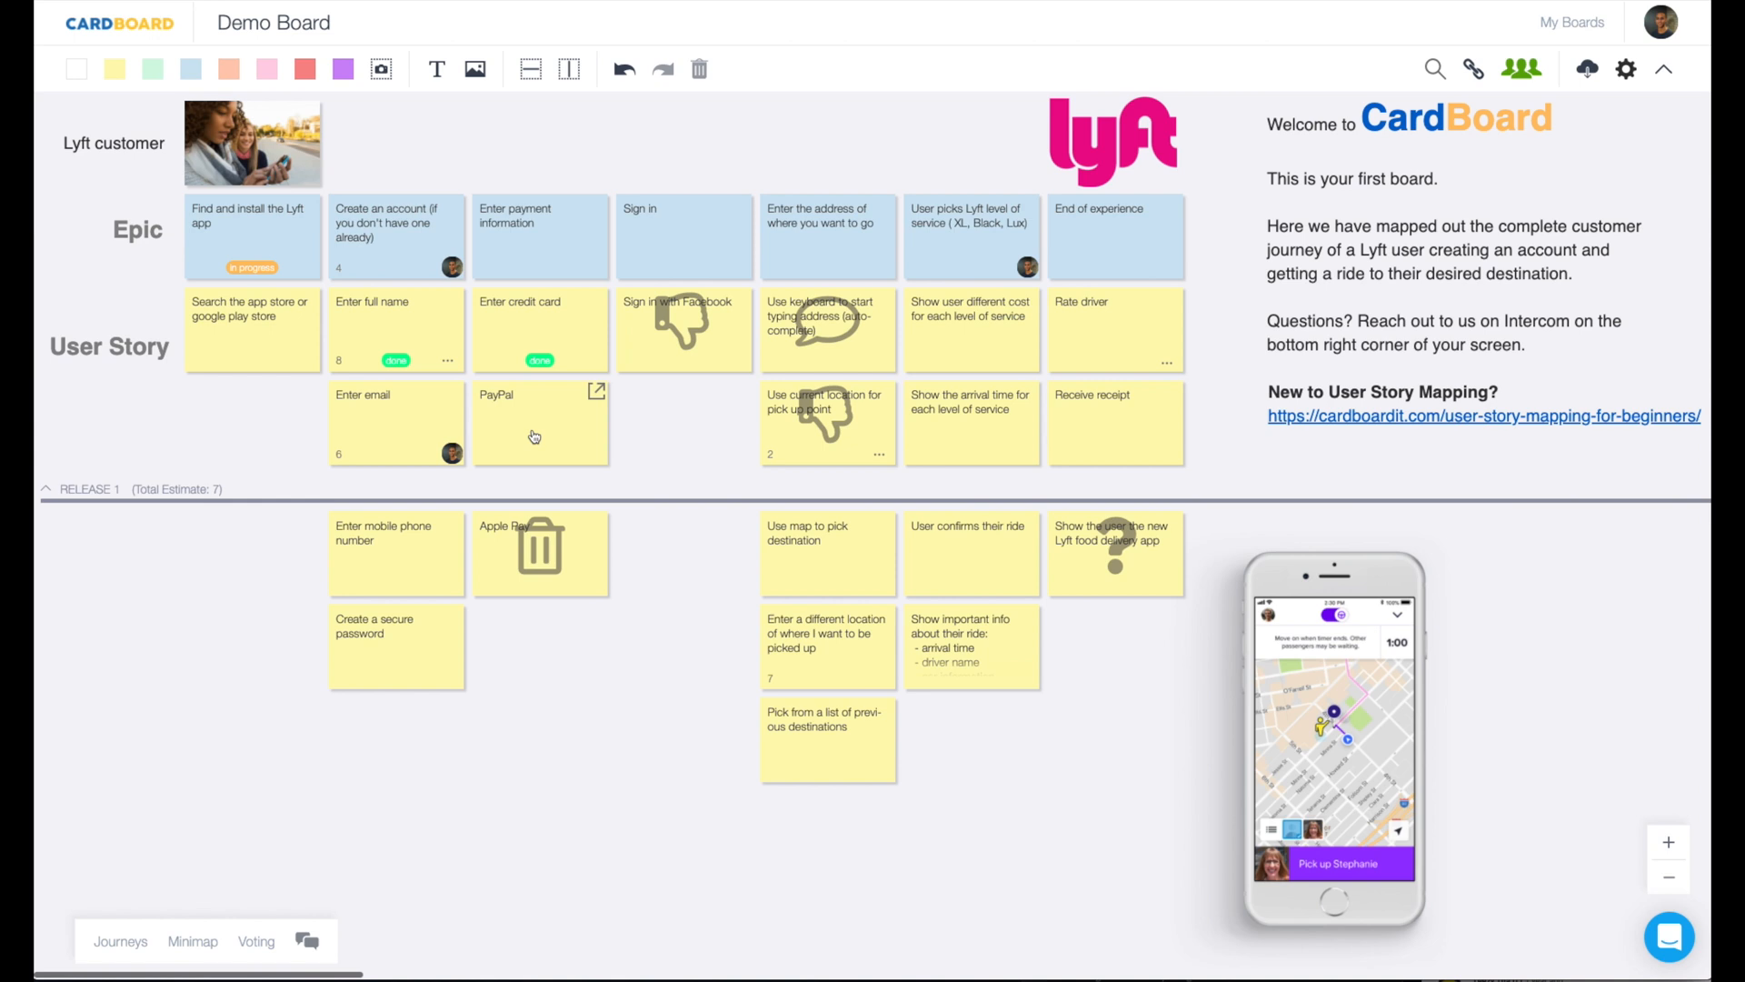
{"action": "mouse_move", "coordinate": [643, 386]}
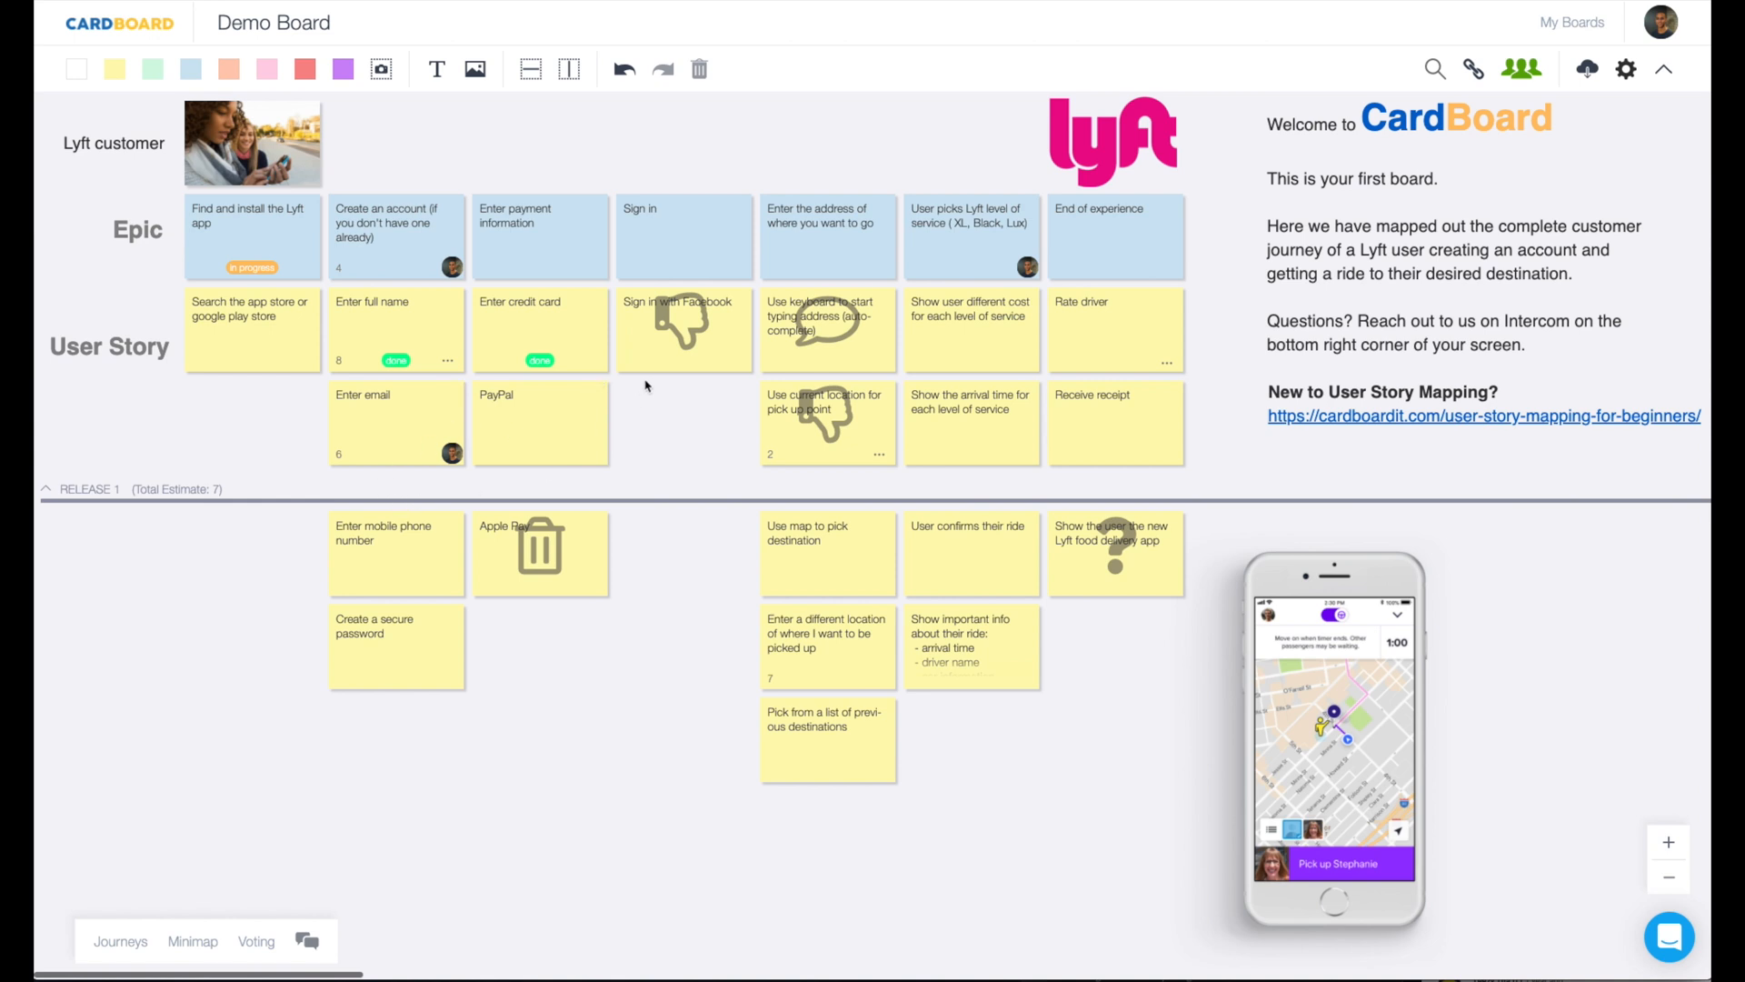
{"action": "mouse_move", "coordinate": [838, 367]}
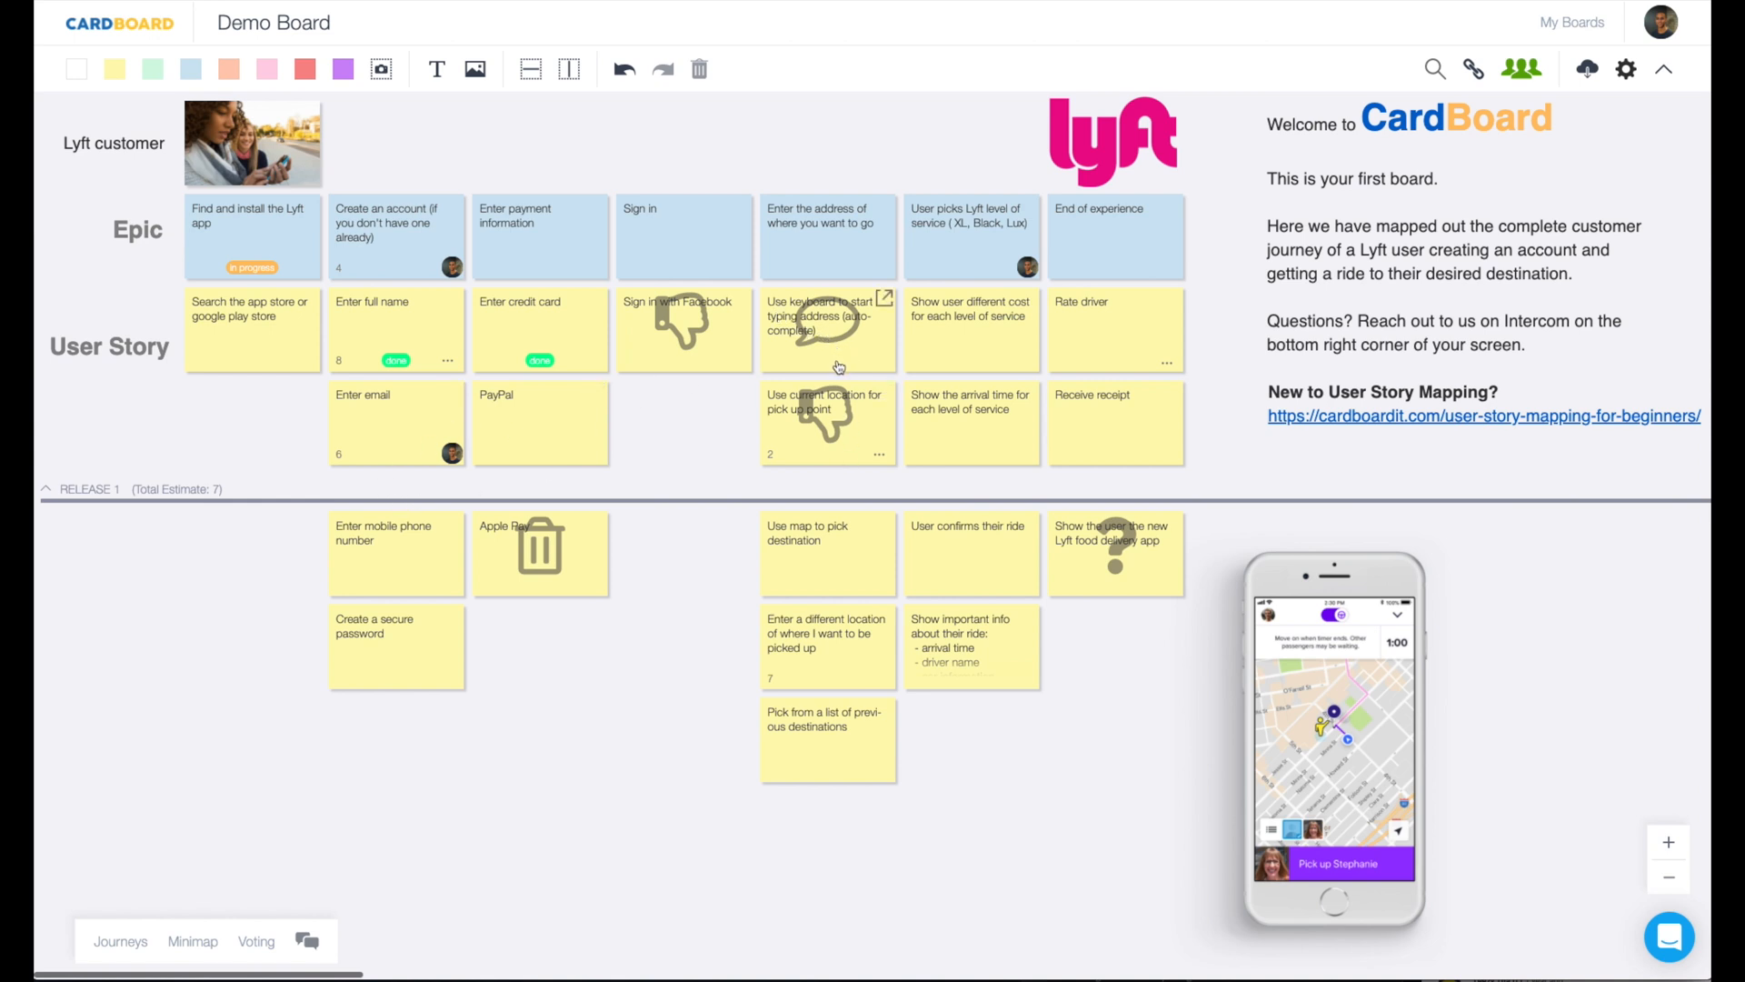
{"action": "mouse_move", "coordinate": [823, 367]}
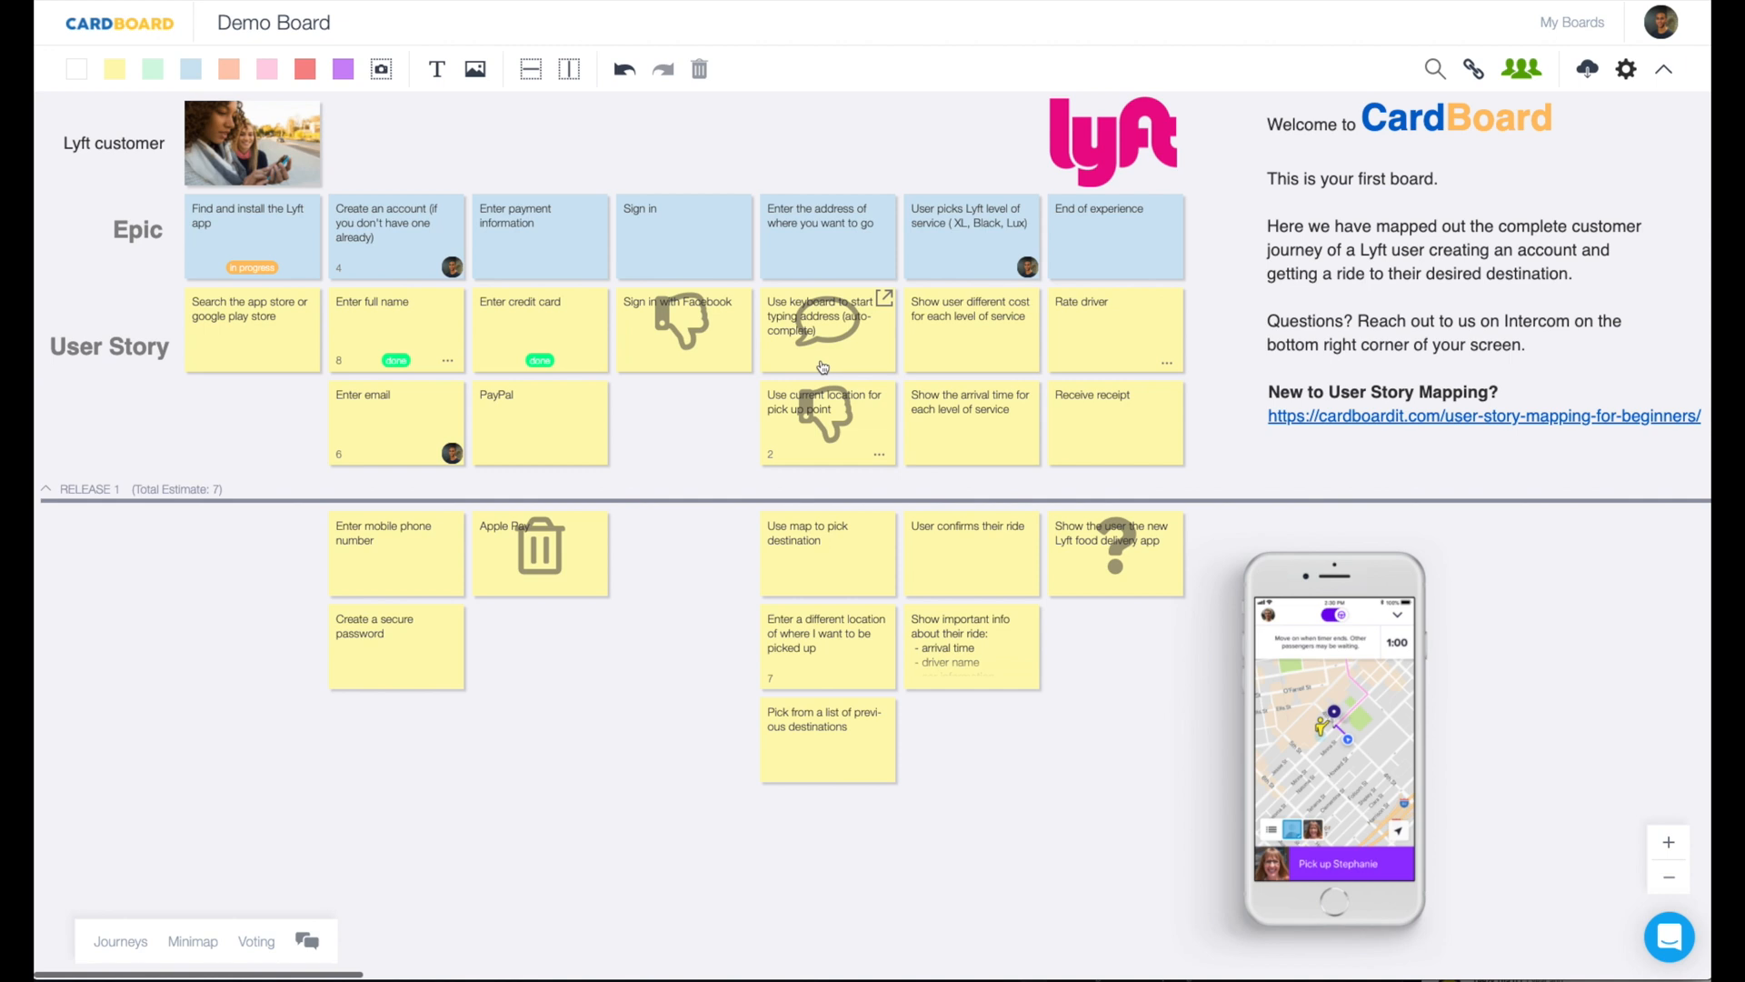
{"action": "left_click", "coordinate": [827, 329]}
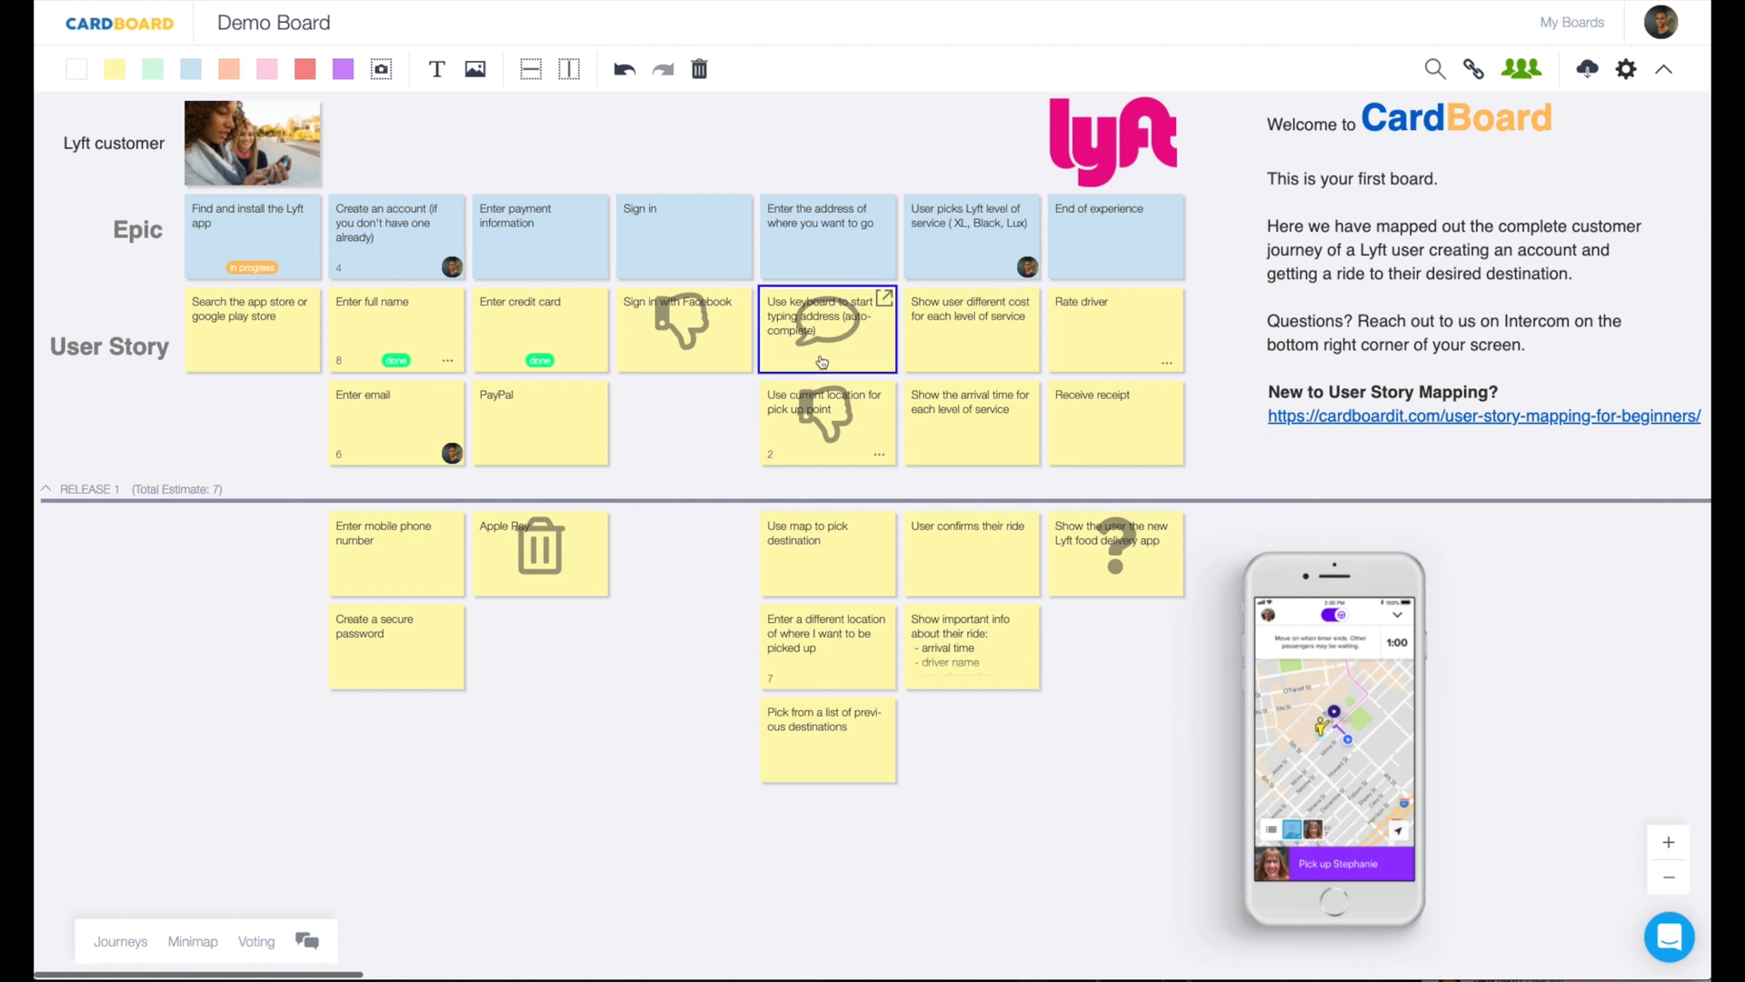
{"action": "mouse_move", "coordinate": [809, 453]}
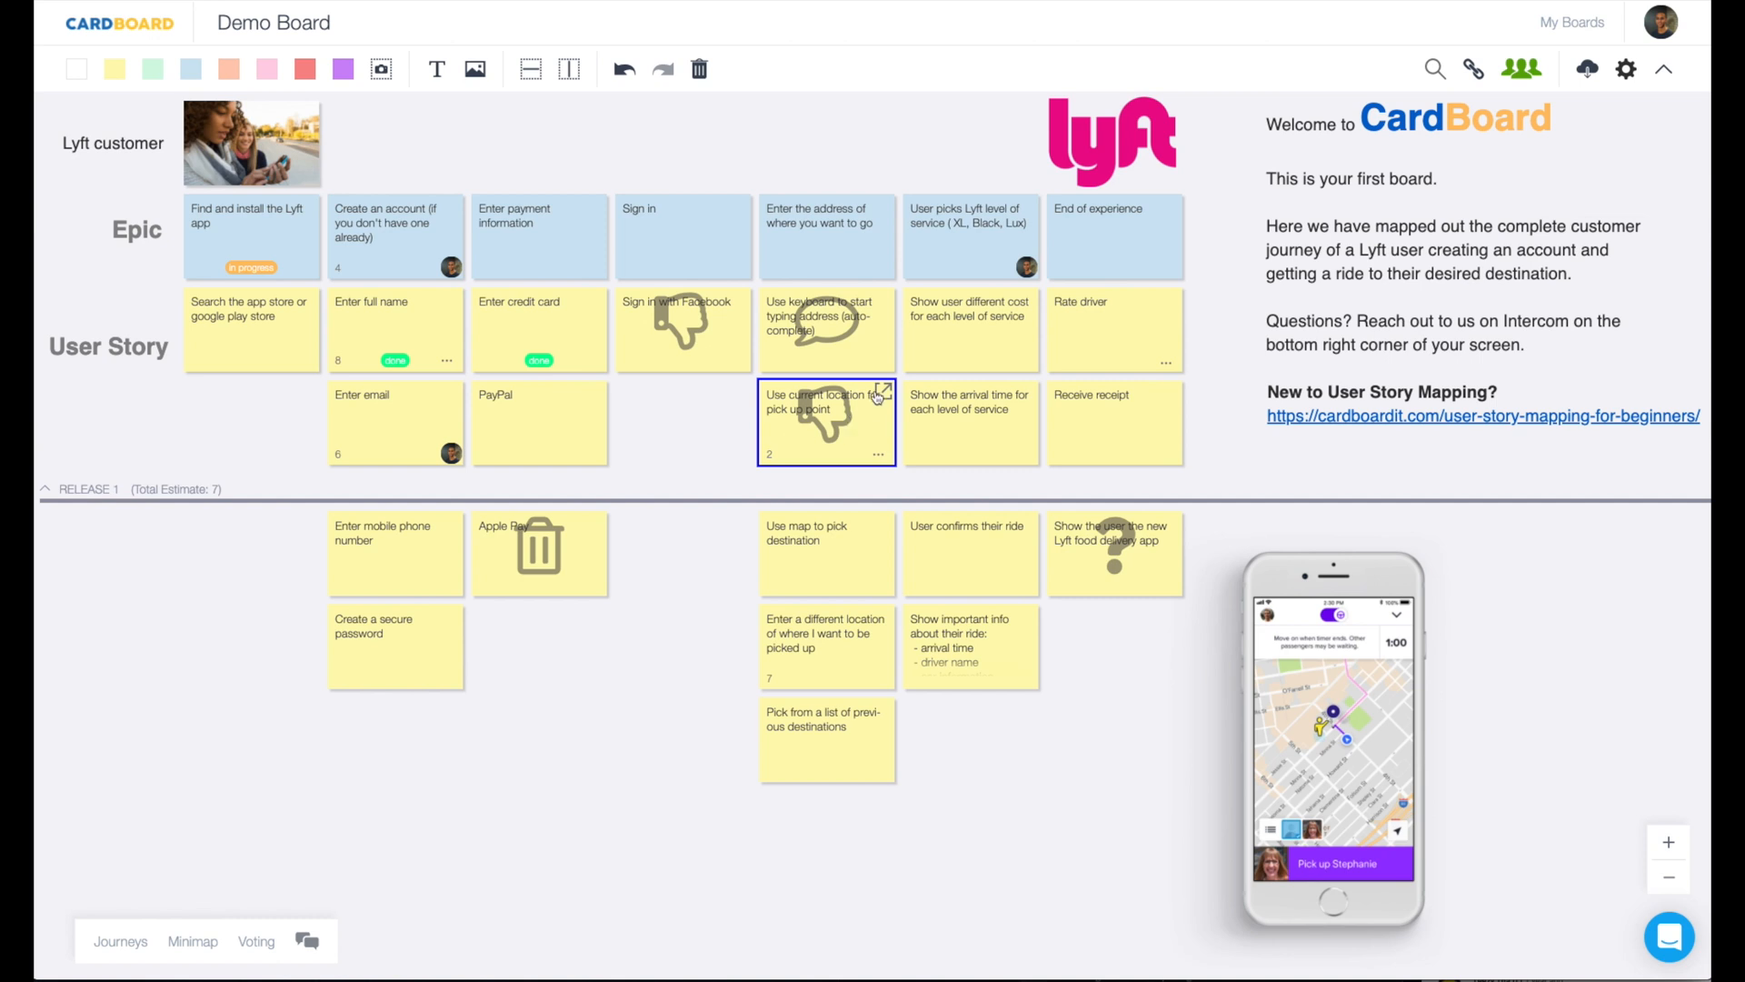
{"action": "mouse_move", "coordinate": [968, 561]}
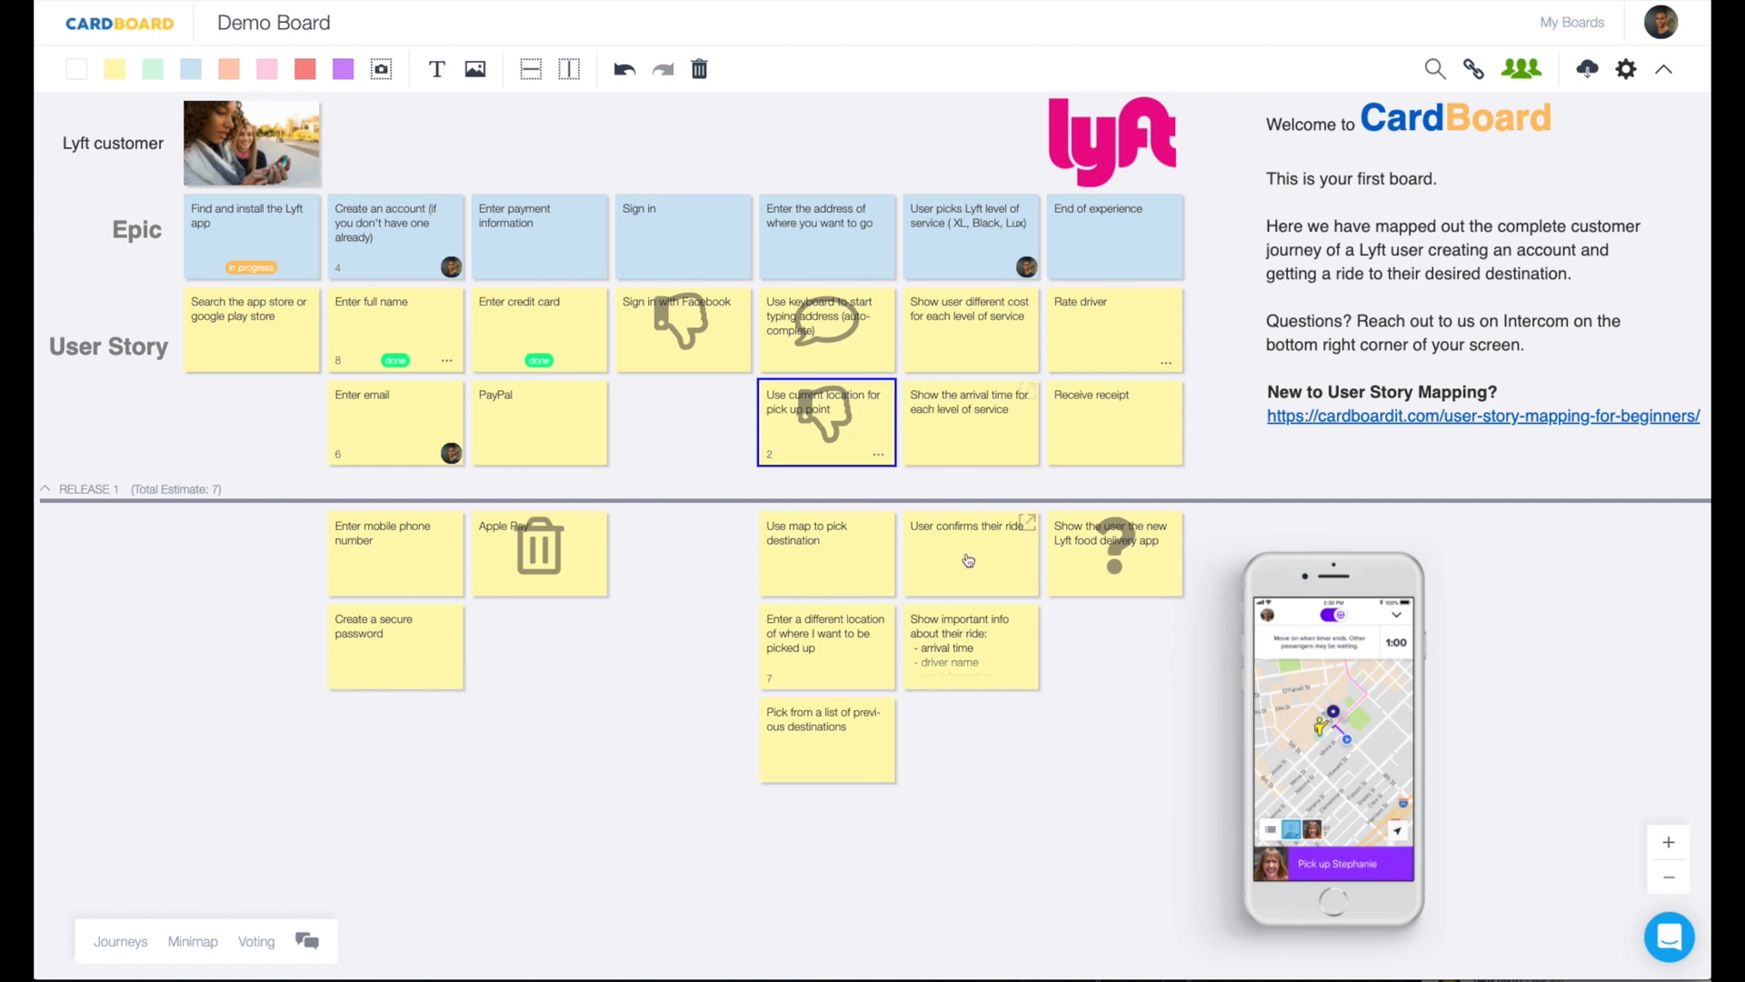
{"action": "left_click", "coordinate": [970, 554]}
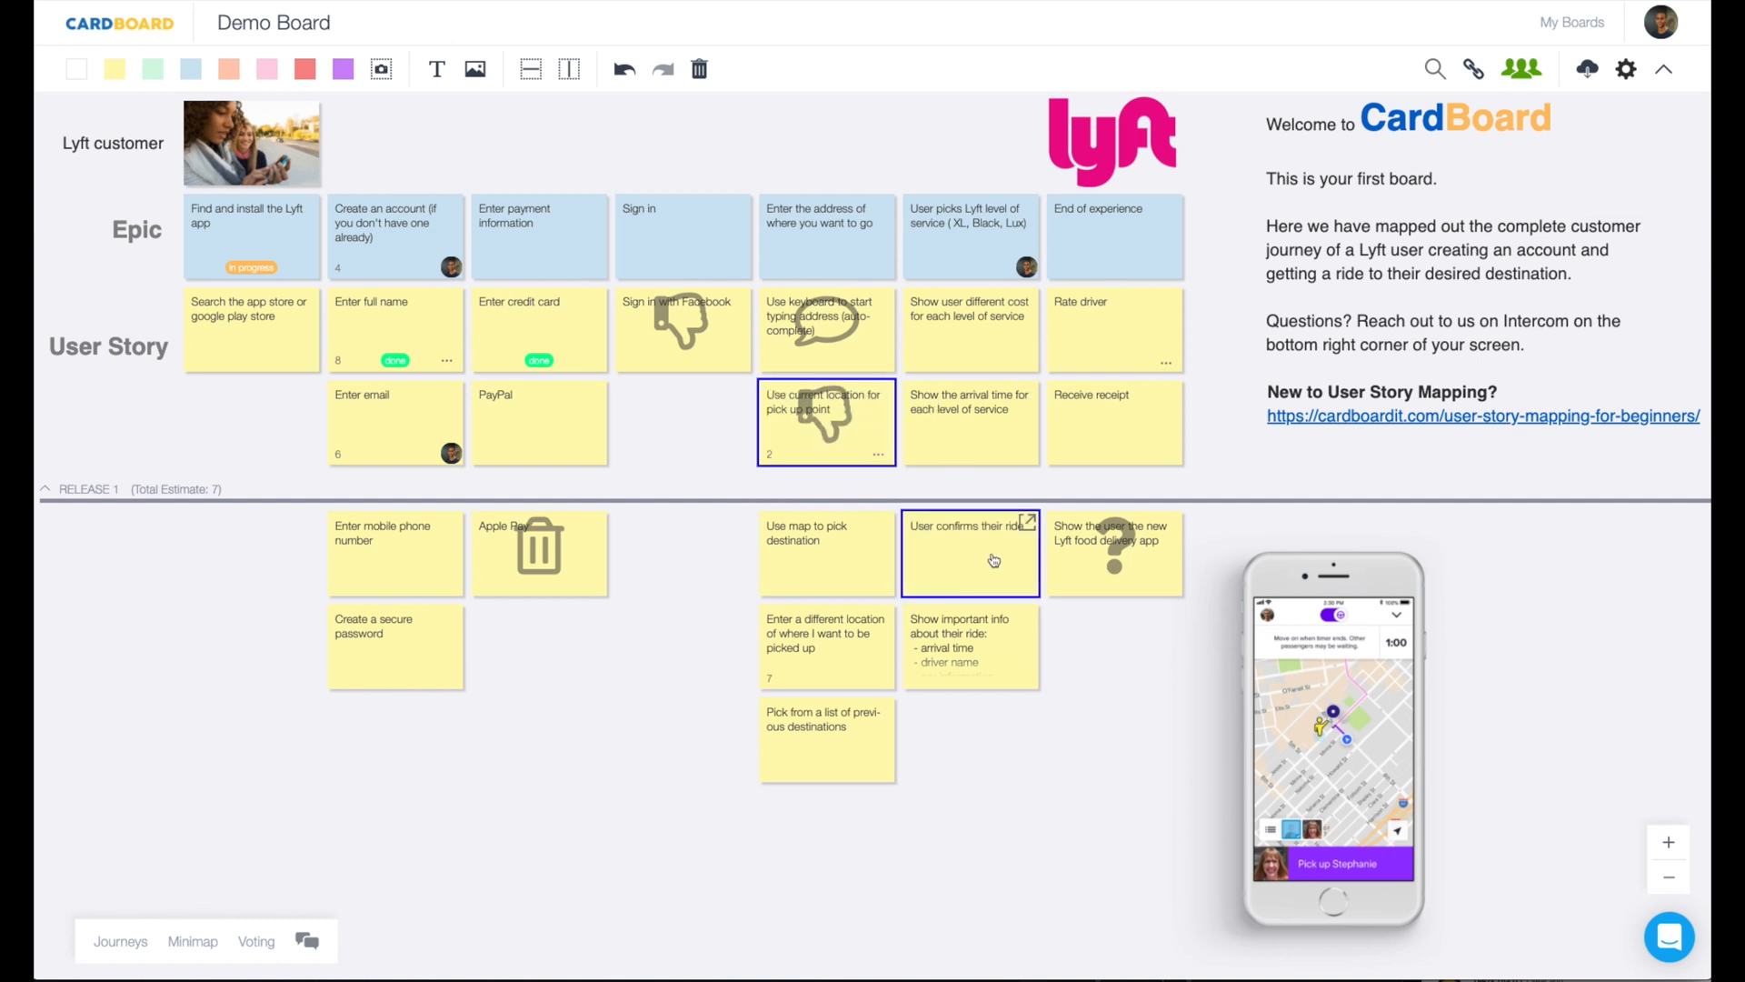
{"action": "mouse_move", "coordinate": [1145, 438]}
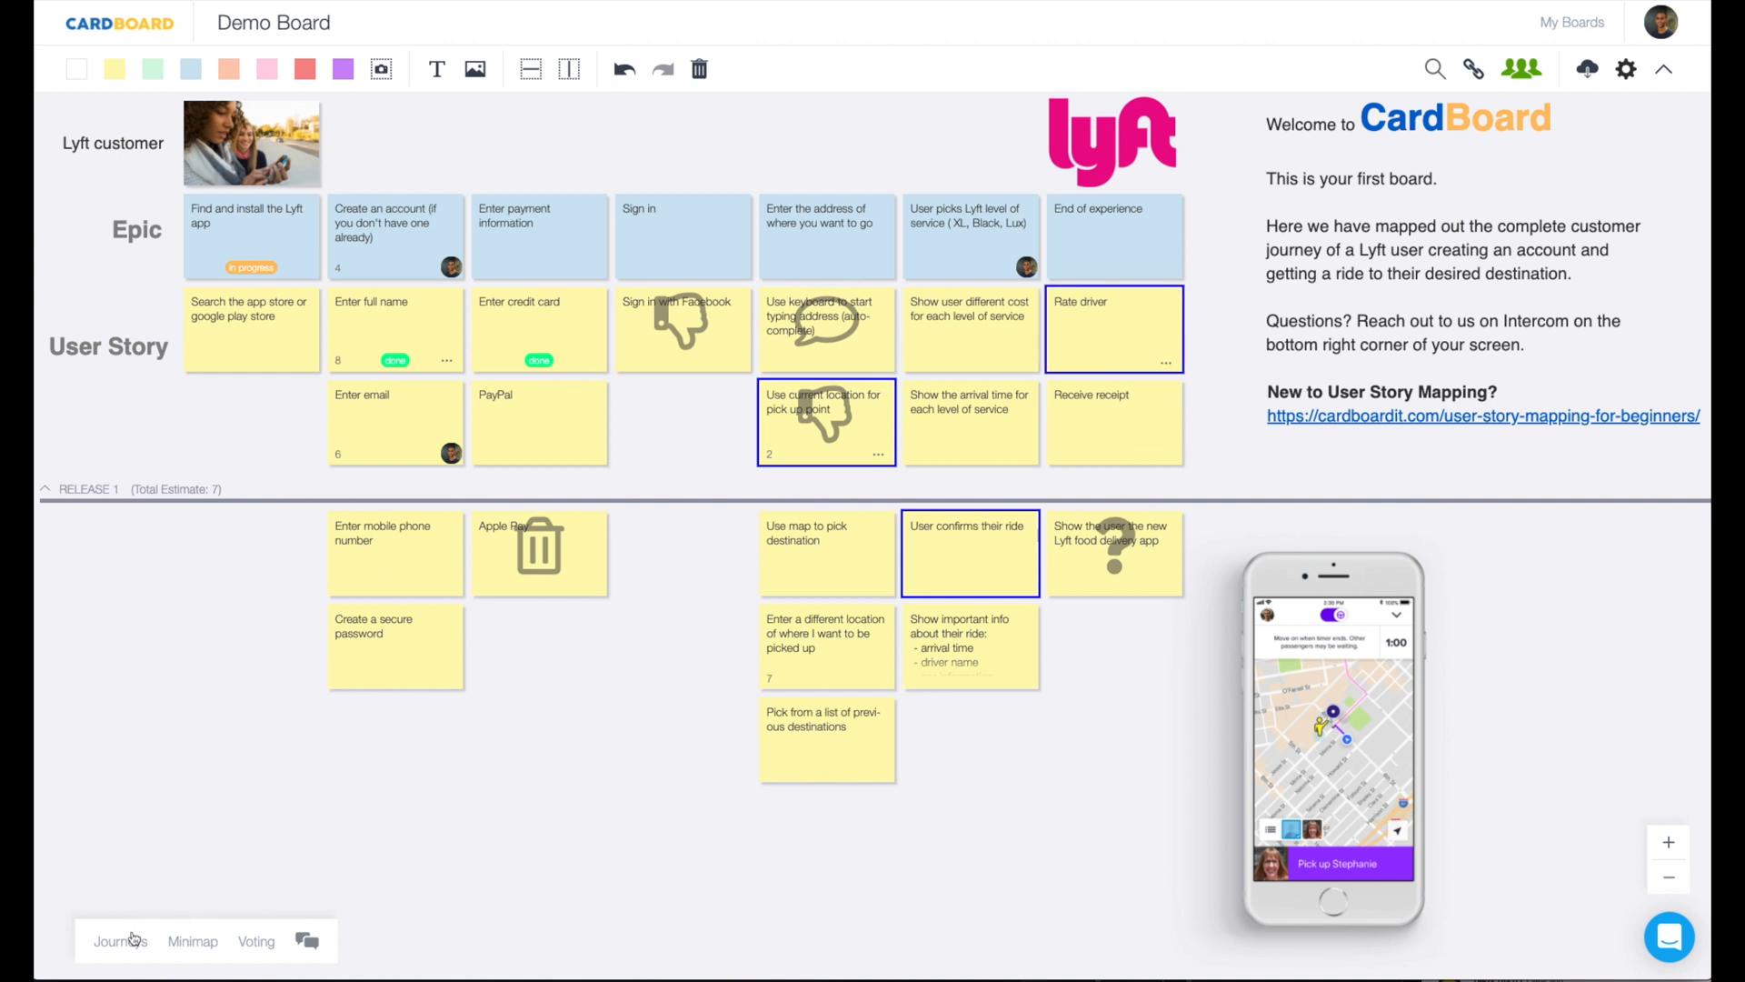
Step: Name the new journey 'Happy Path' and display its cards from the journeys list
{"action": "left_click", "coordinate": [120, 941]}
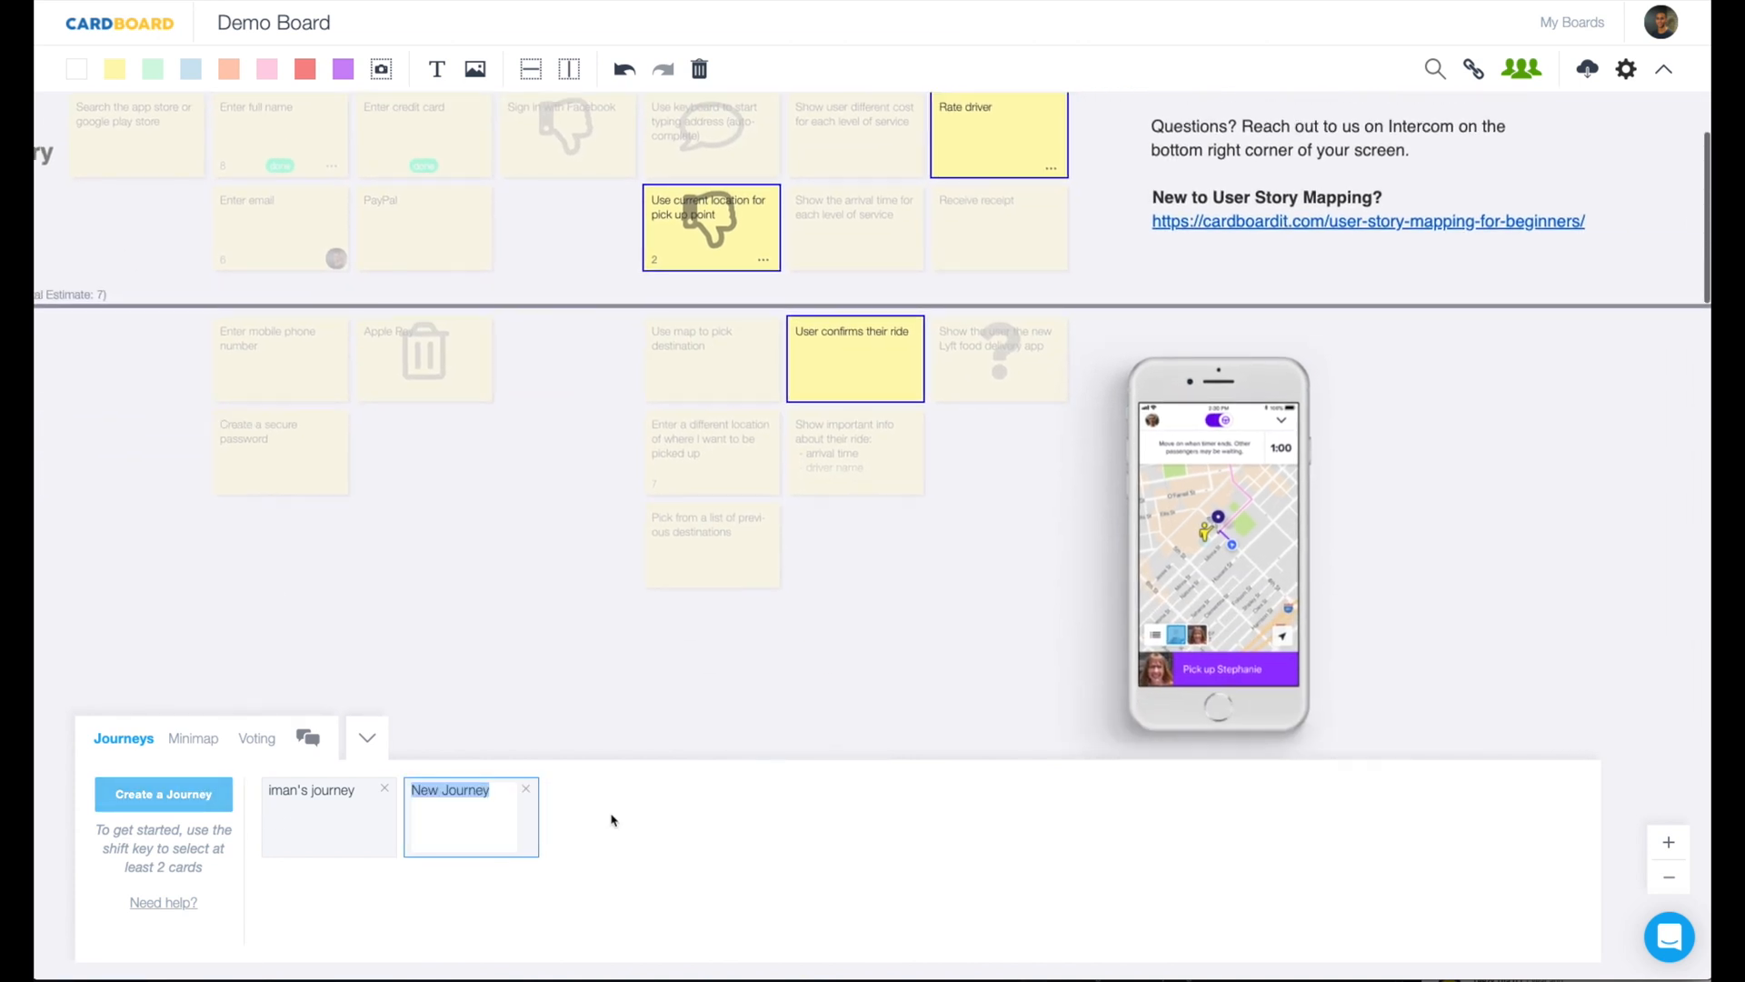
{"action": "type", "text": "Happy Pat"}
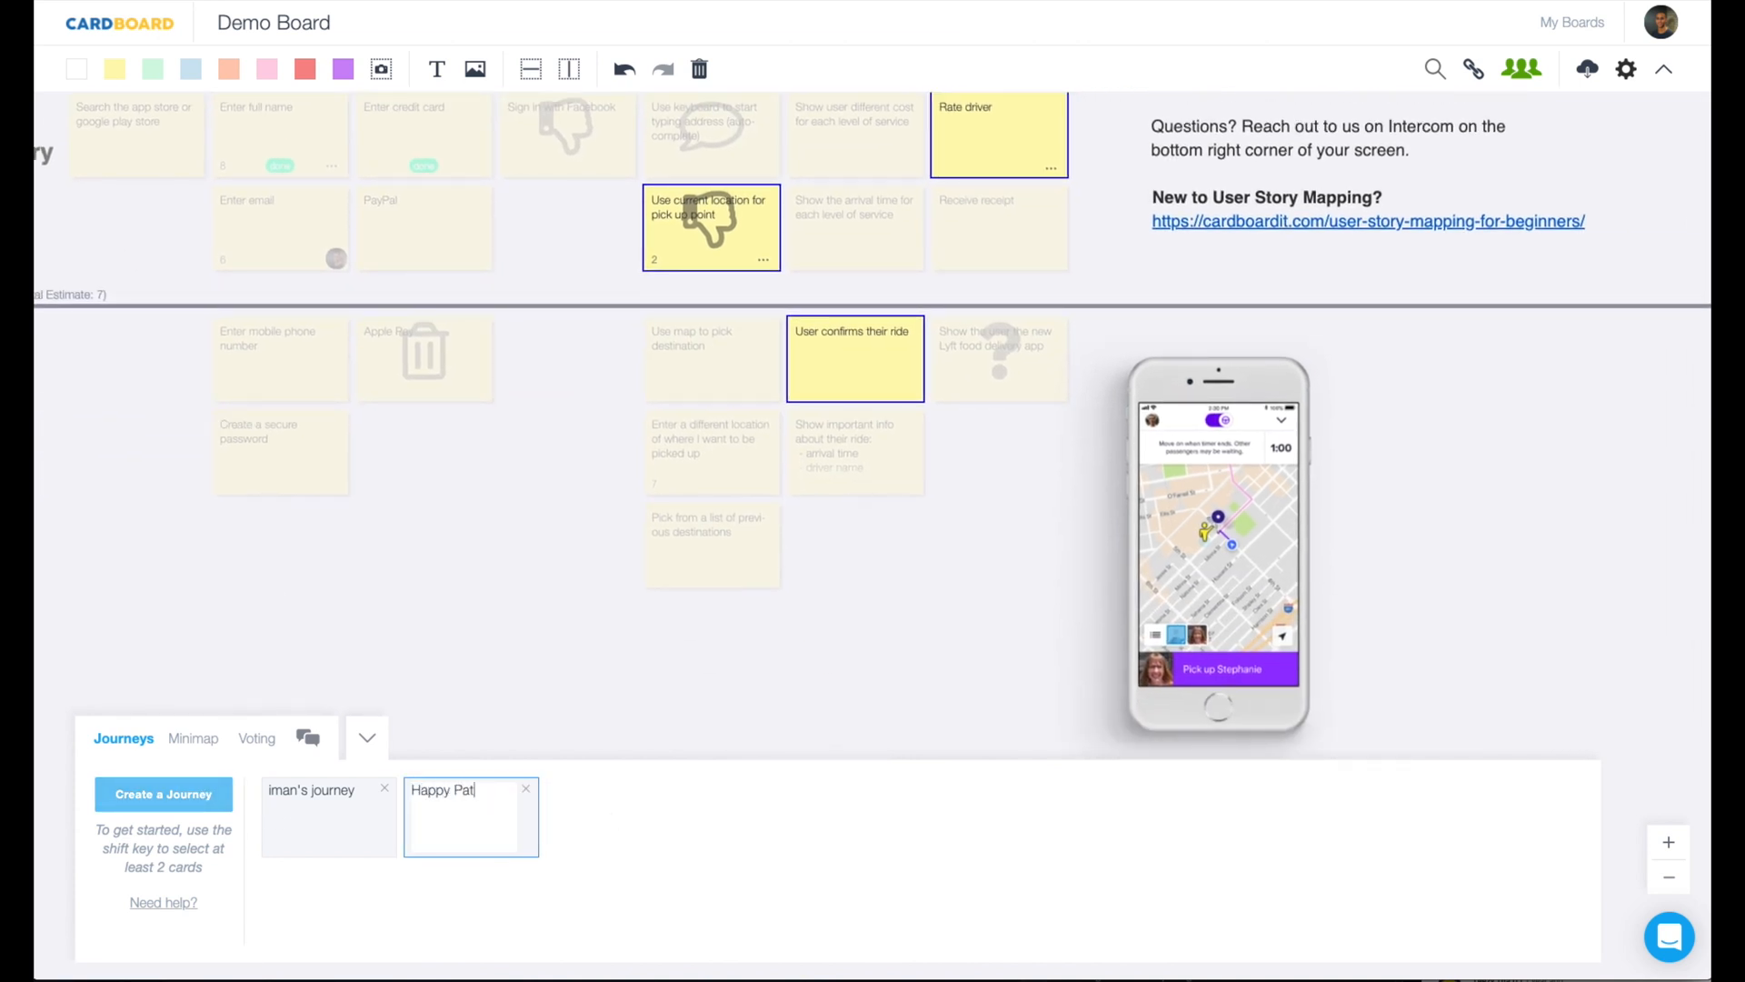
{"action": "type", "text": "h"}
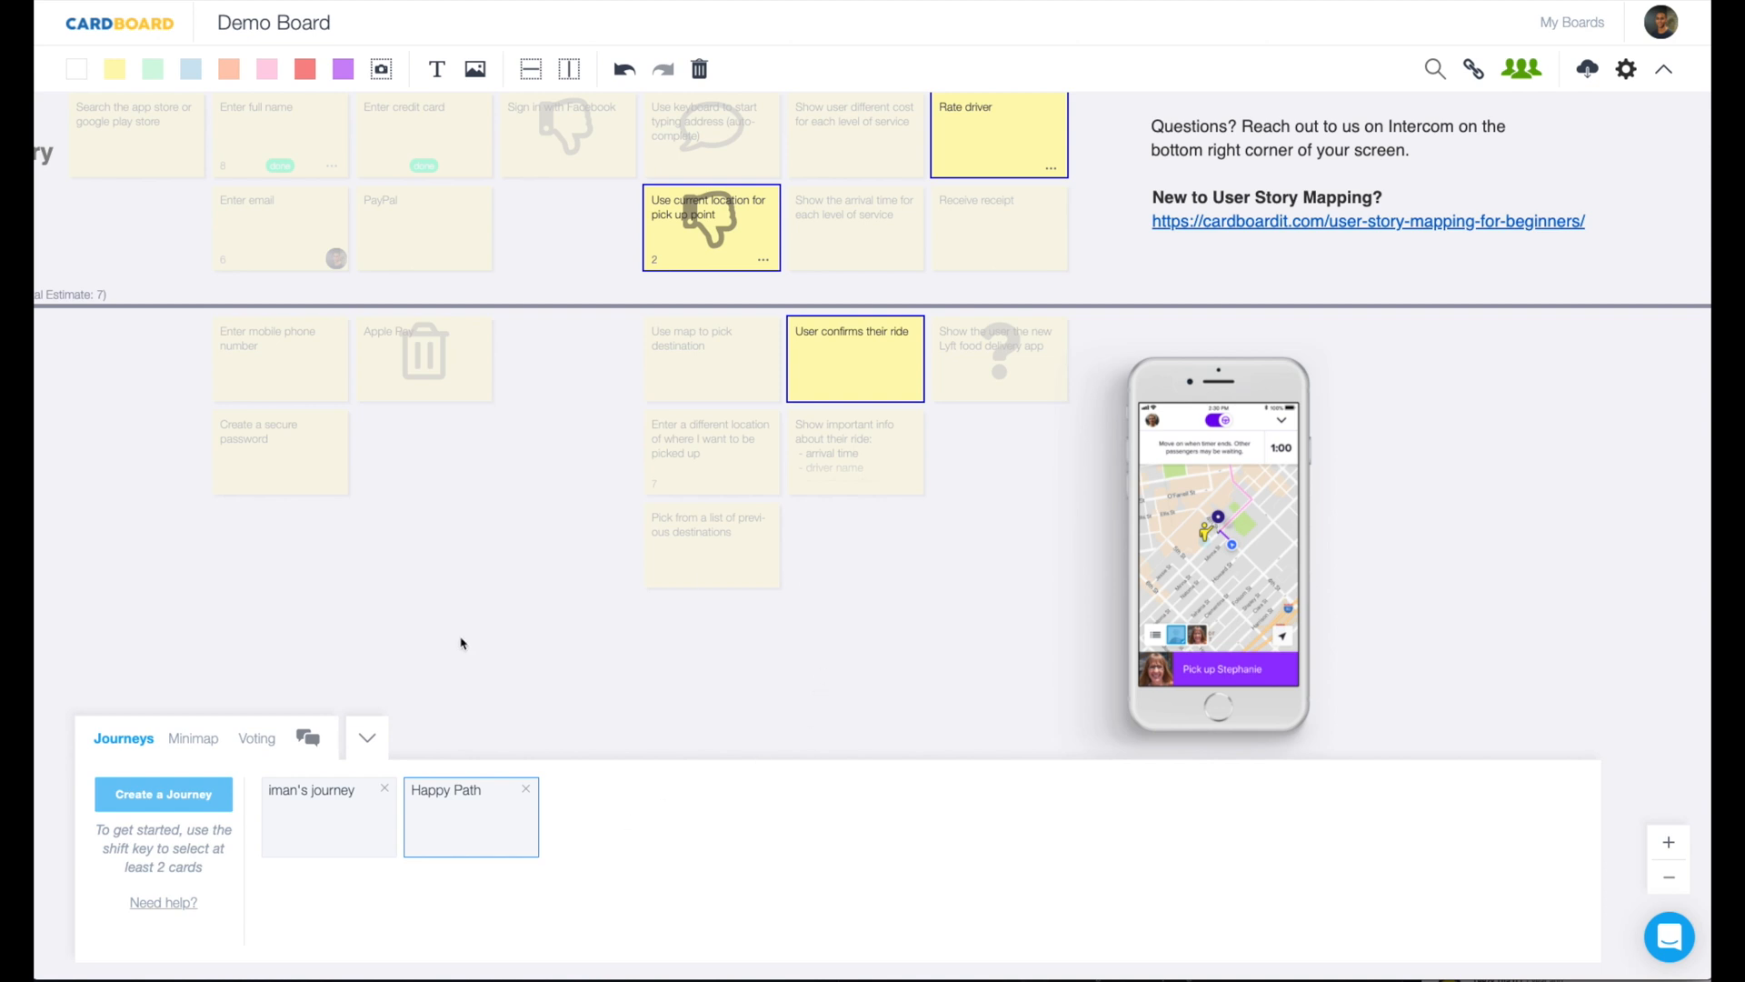
{"action": "left_click", "coordinate": [365, 738]}
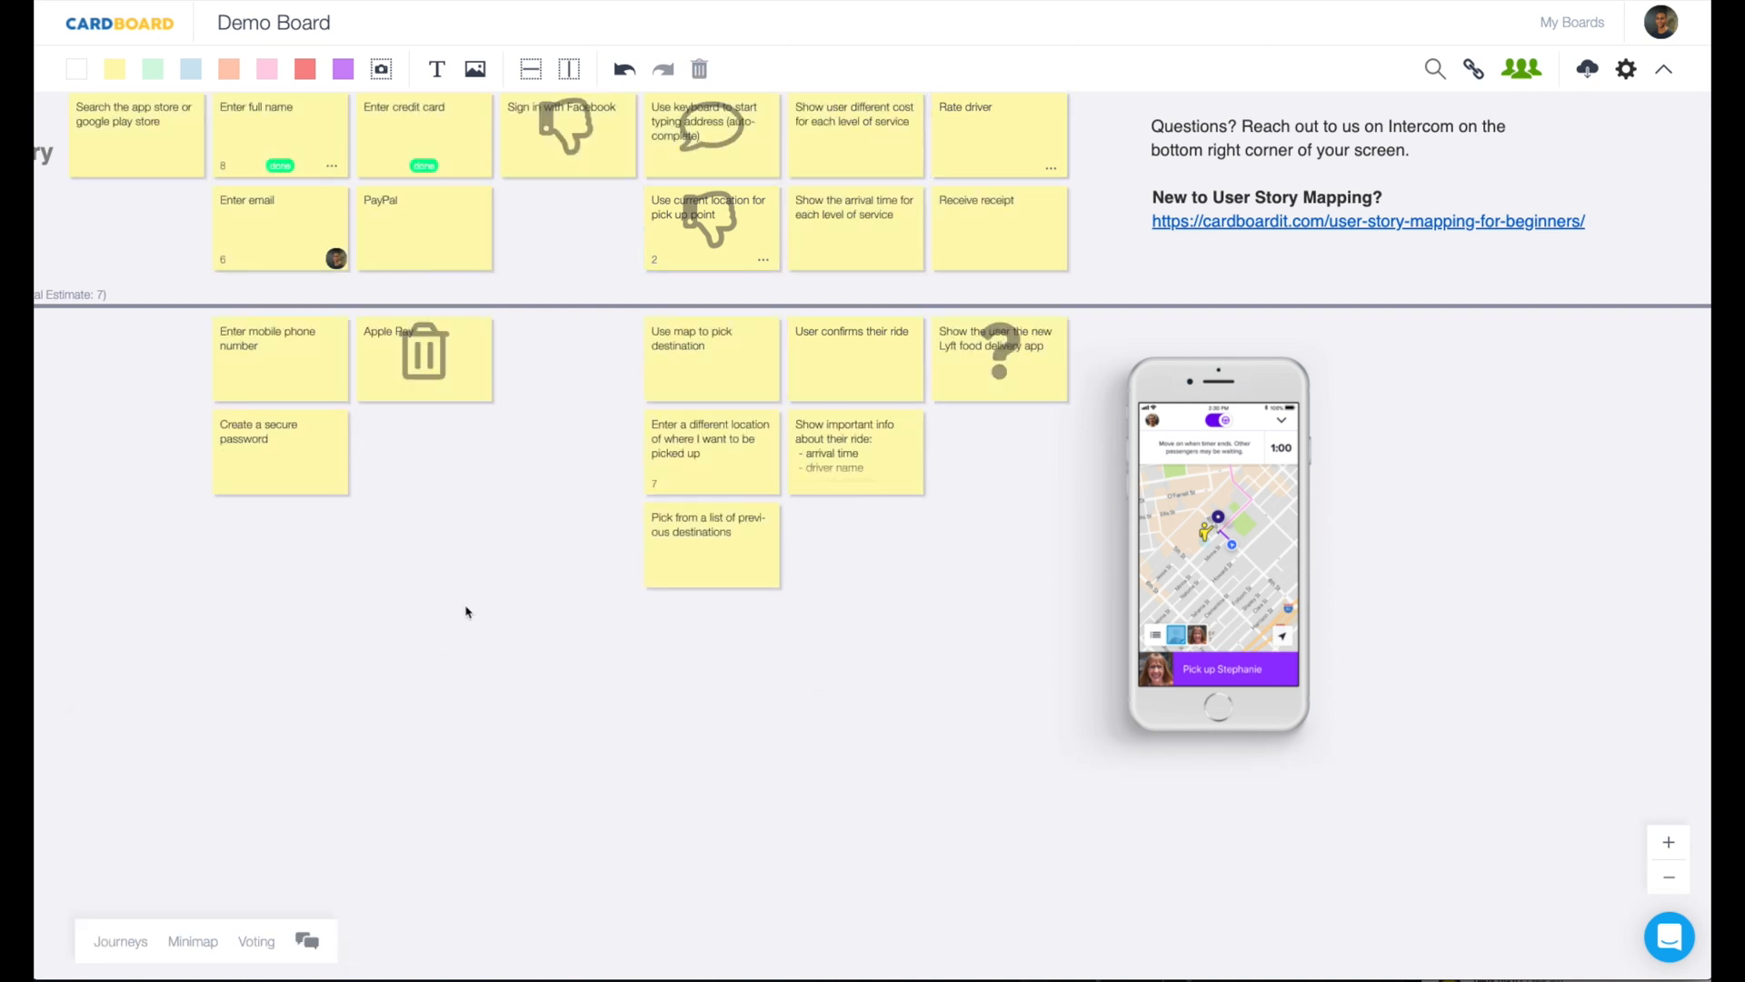
{"action": "left_click", "coordinate": [120, 940]}
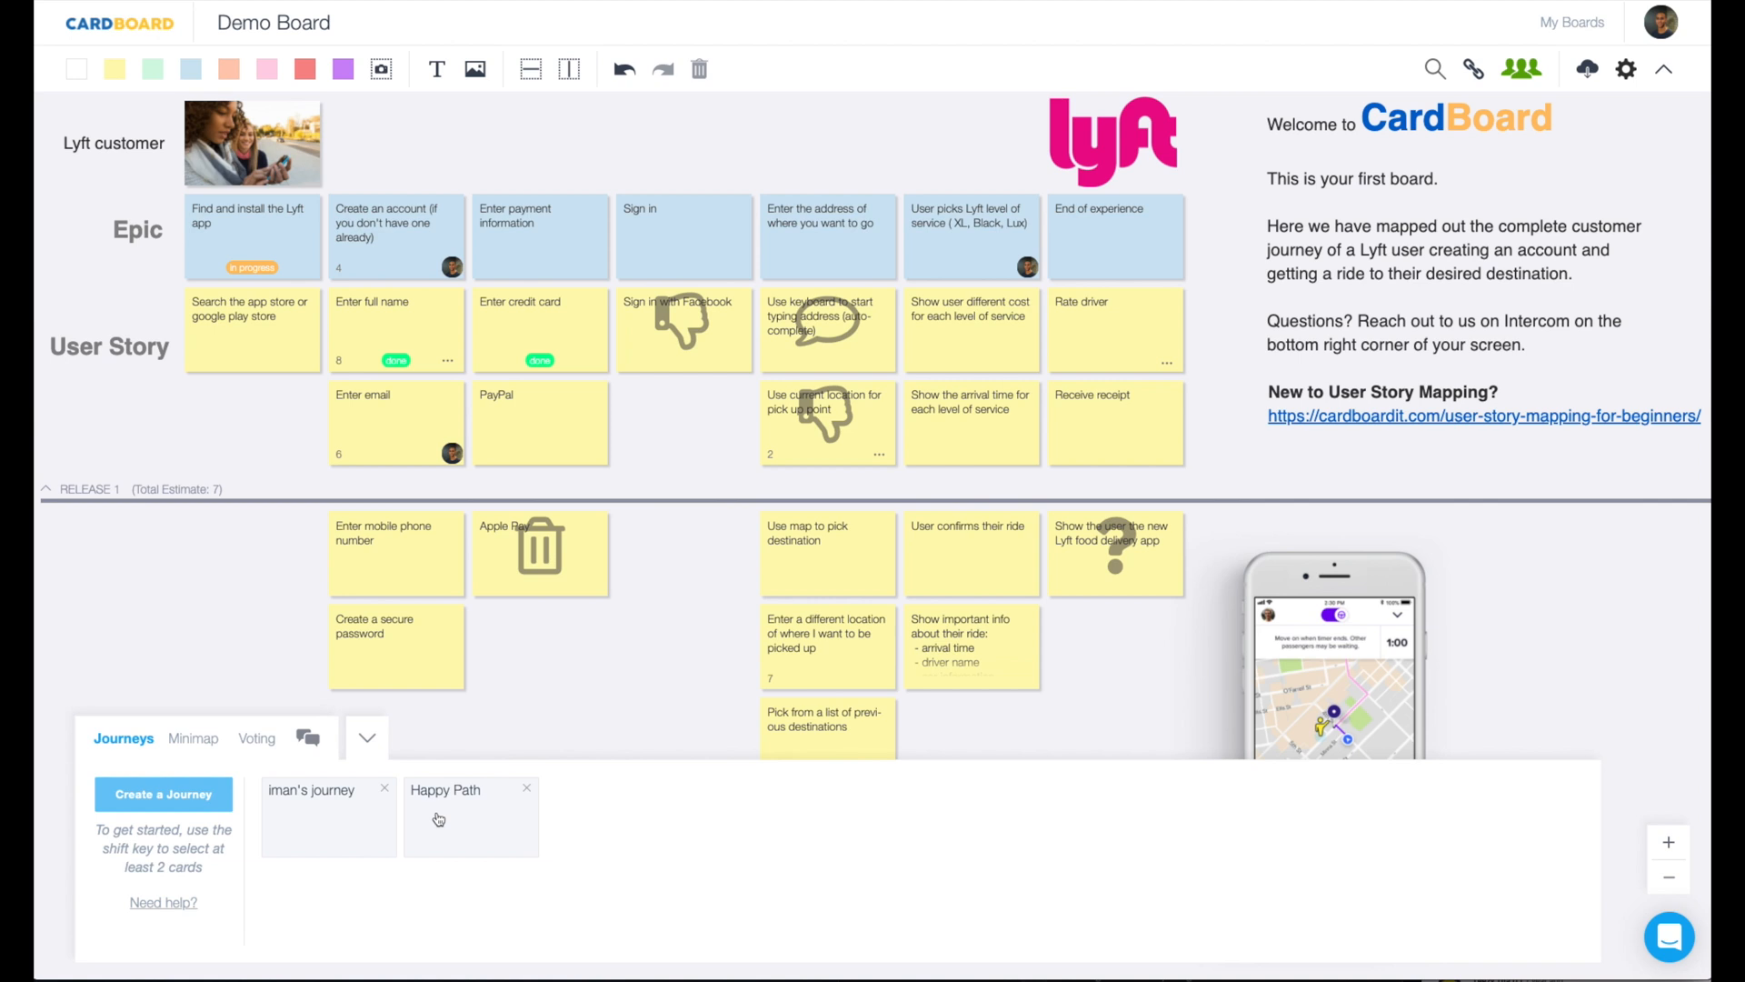
{"action": "left_click", "coordinate": [445, 790]}
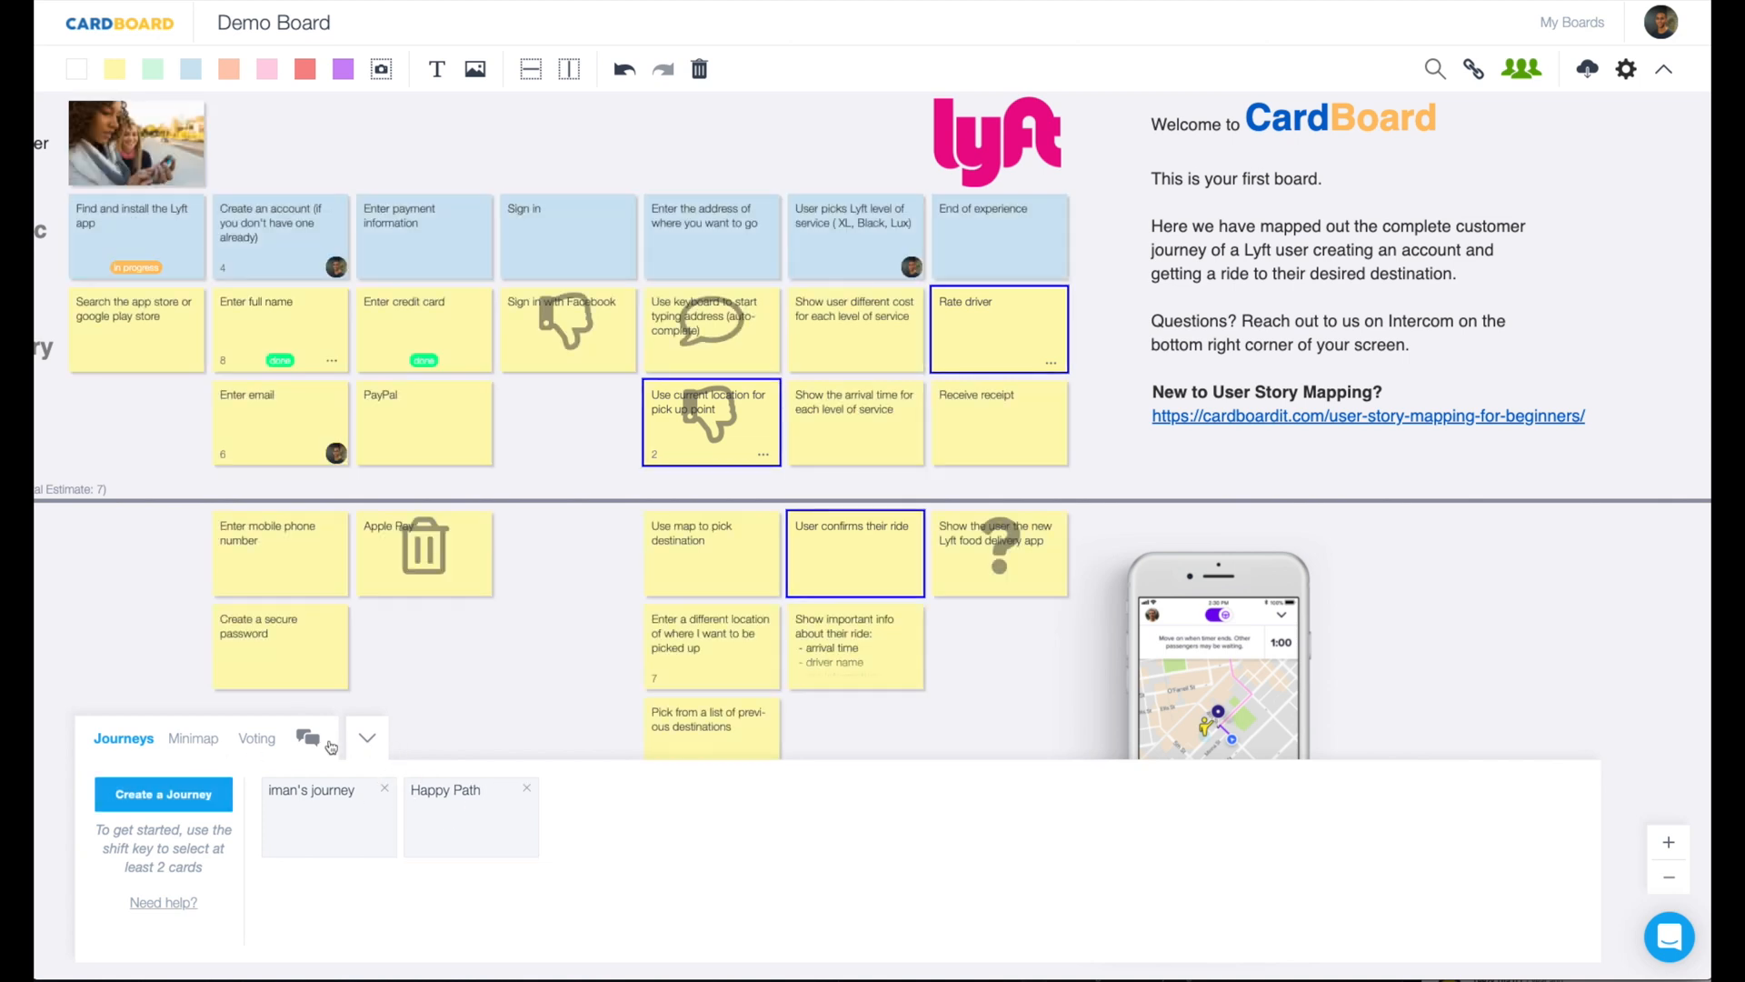
Step: Set the votes-per-person limit to 20 and start the voting session
{"action": "left_click", "coordinate": [257, 738]}
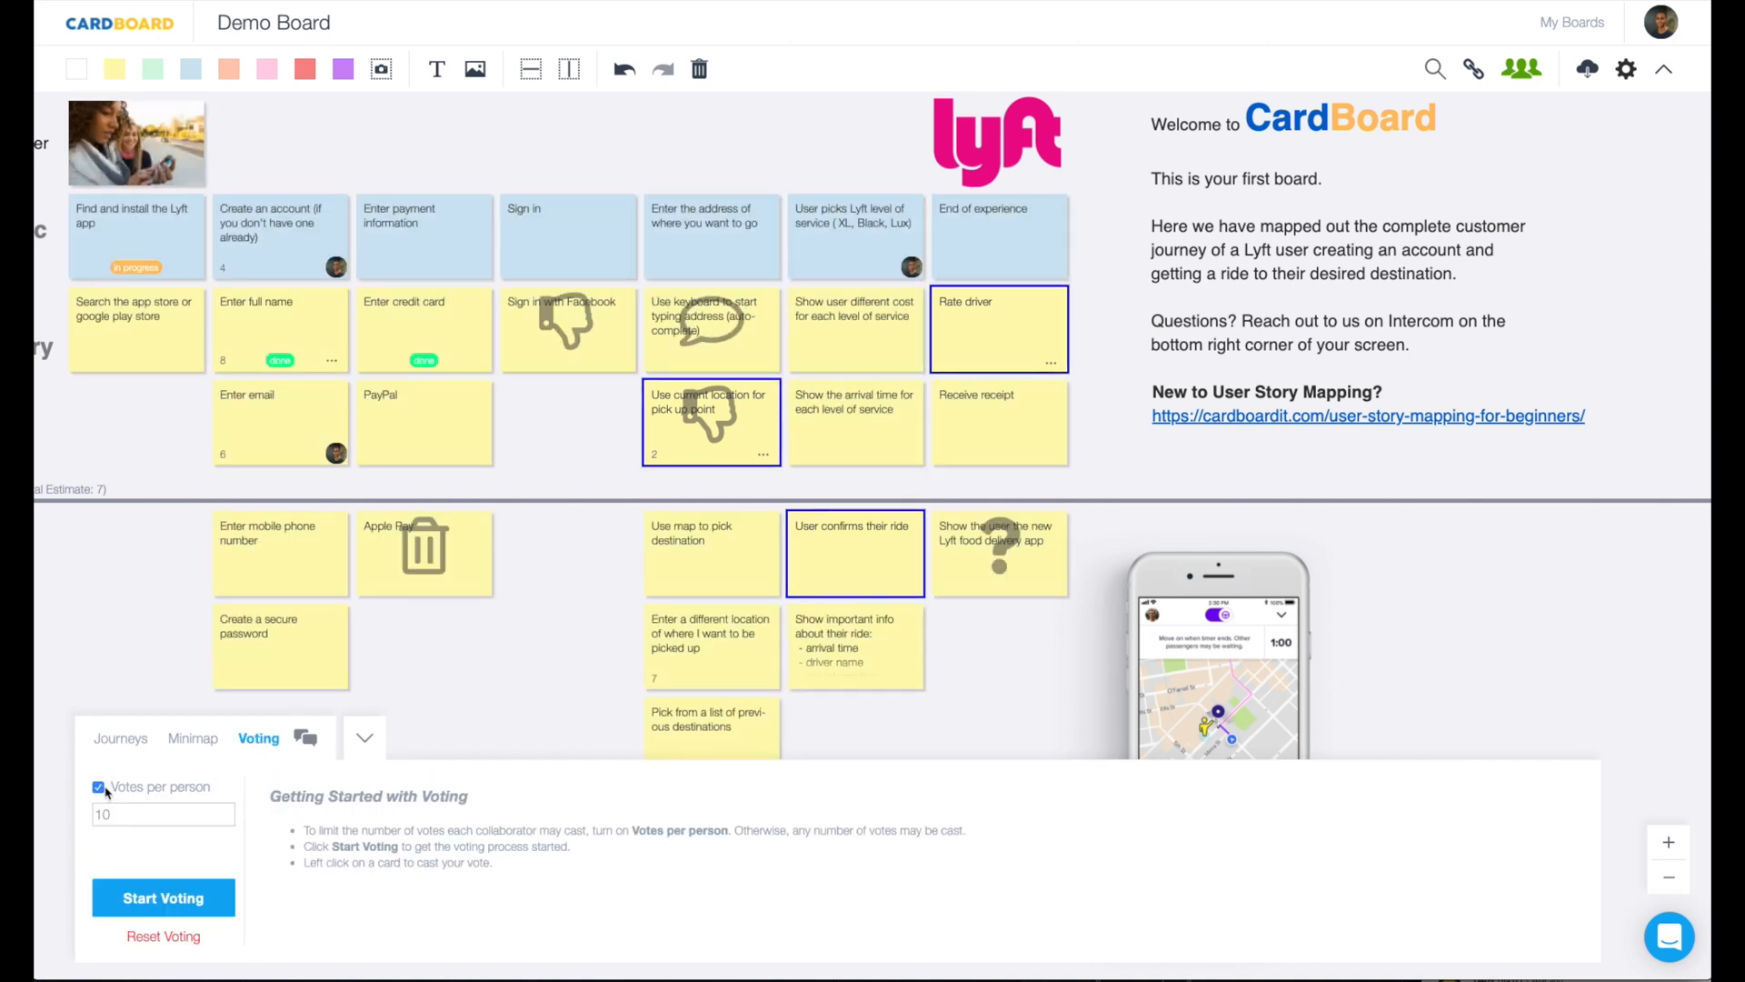
{"action": "left_click", "coordinate": [99, 787]}
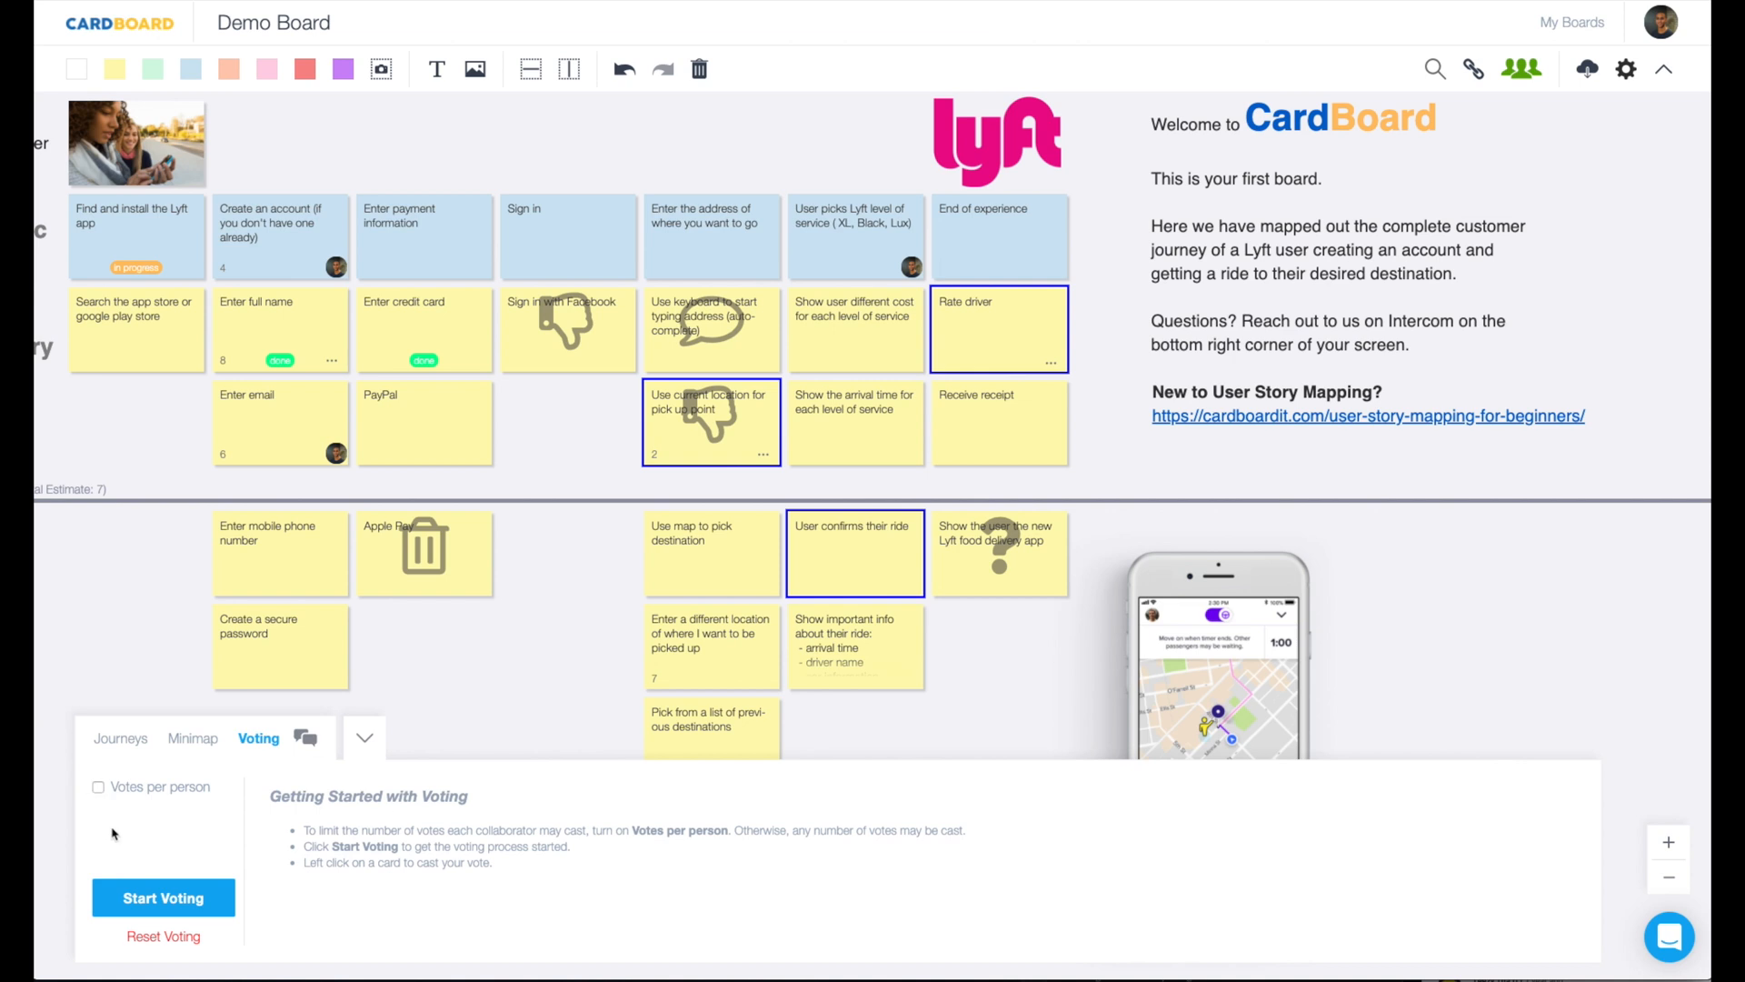
{"action": "left_click", "coordinate": [98, 785]}
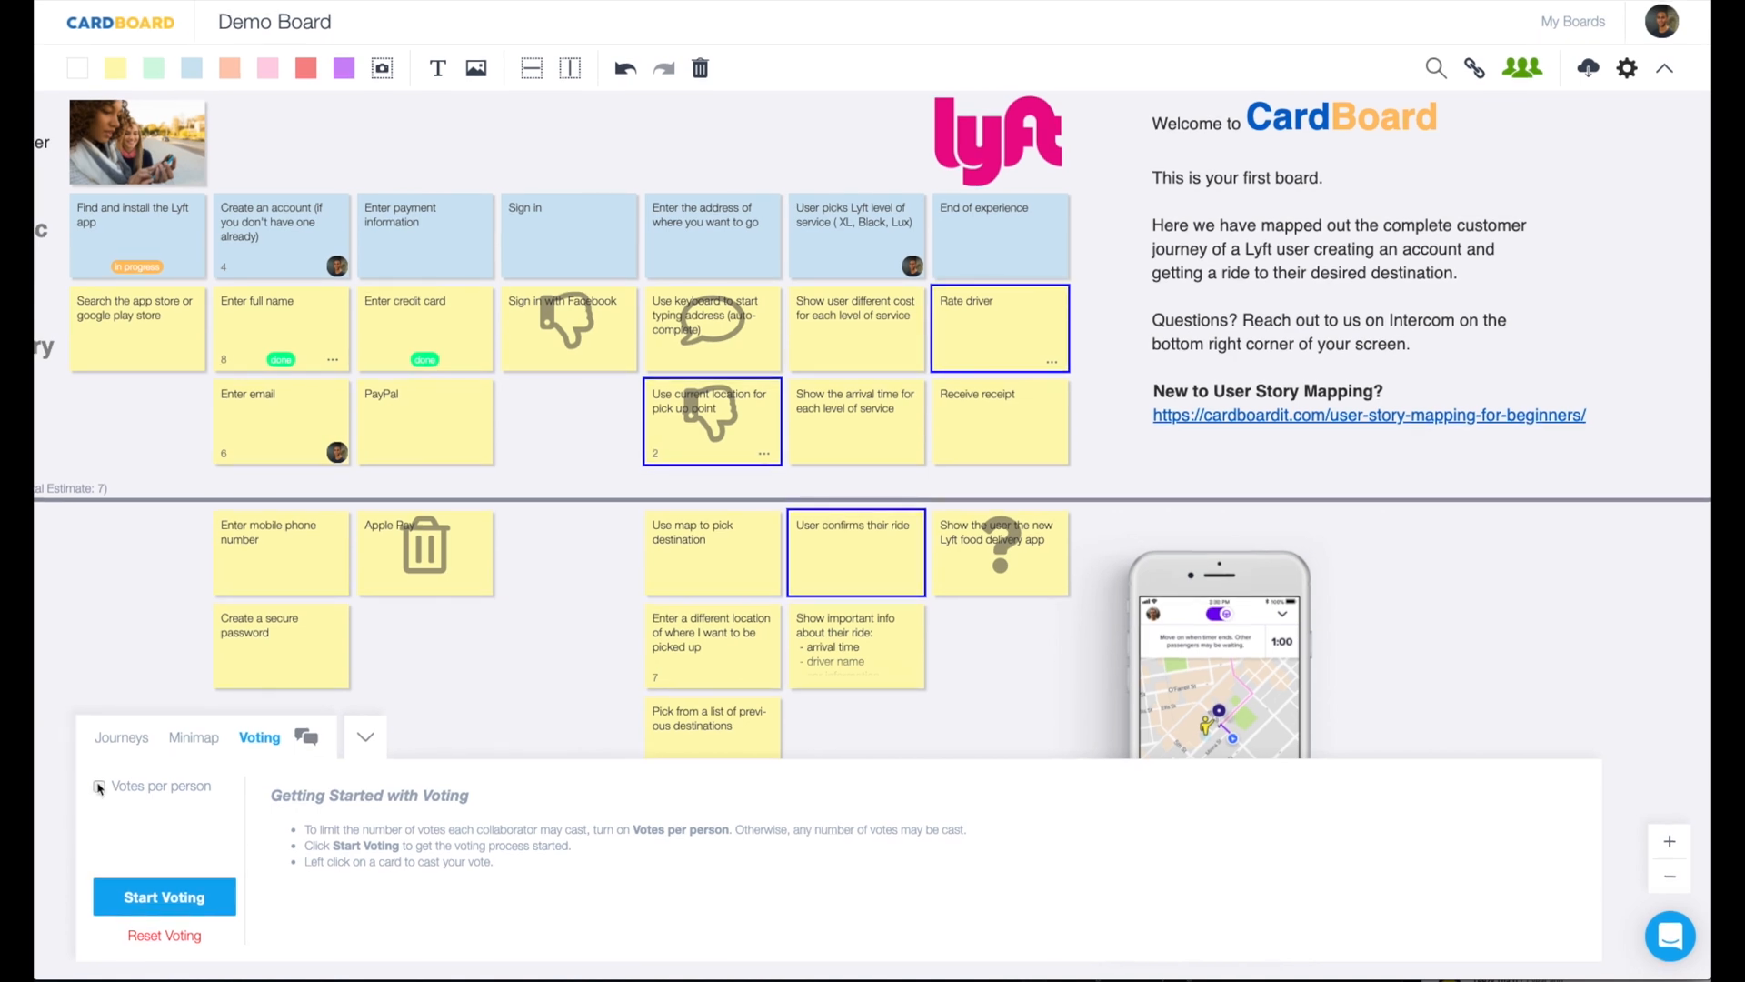
{"action": "left_click", "coordinate": [98, 786]}
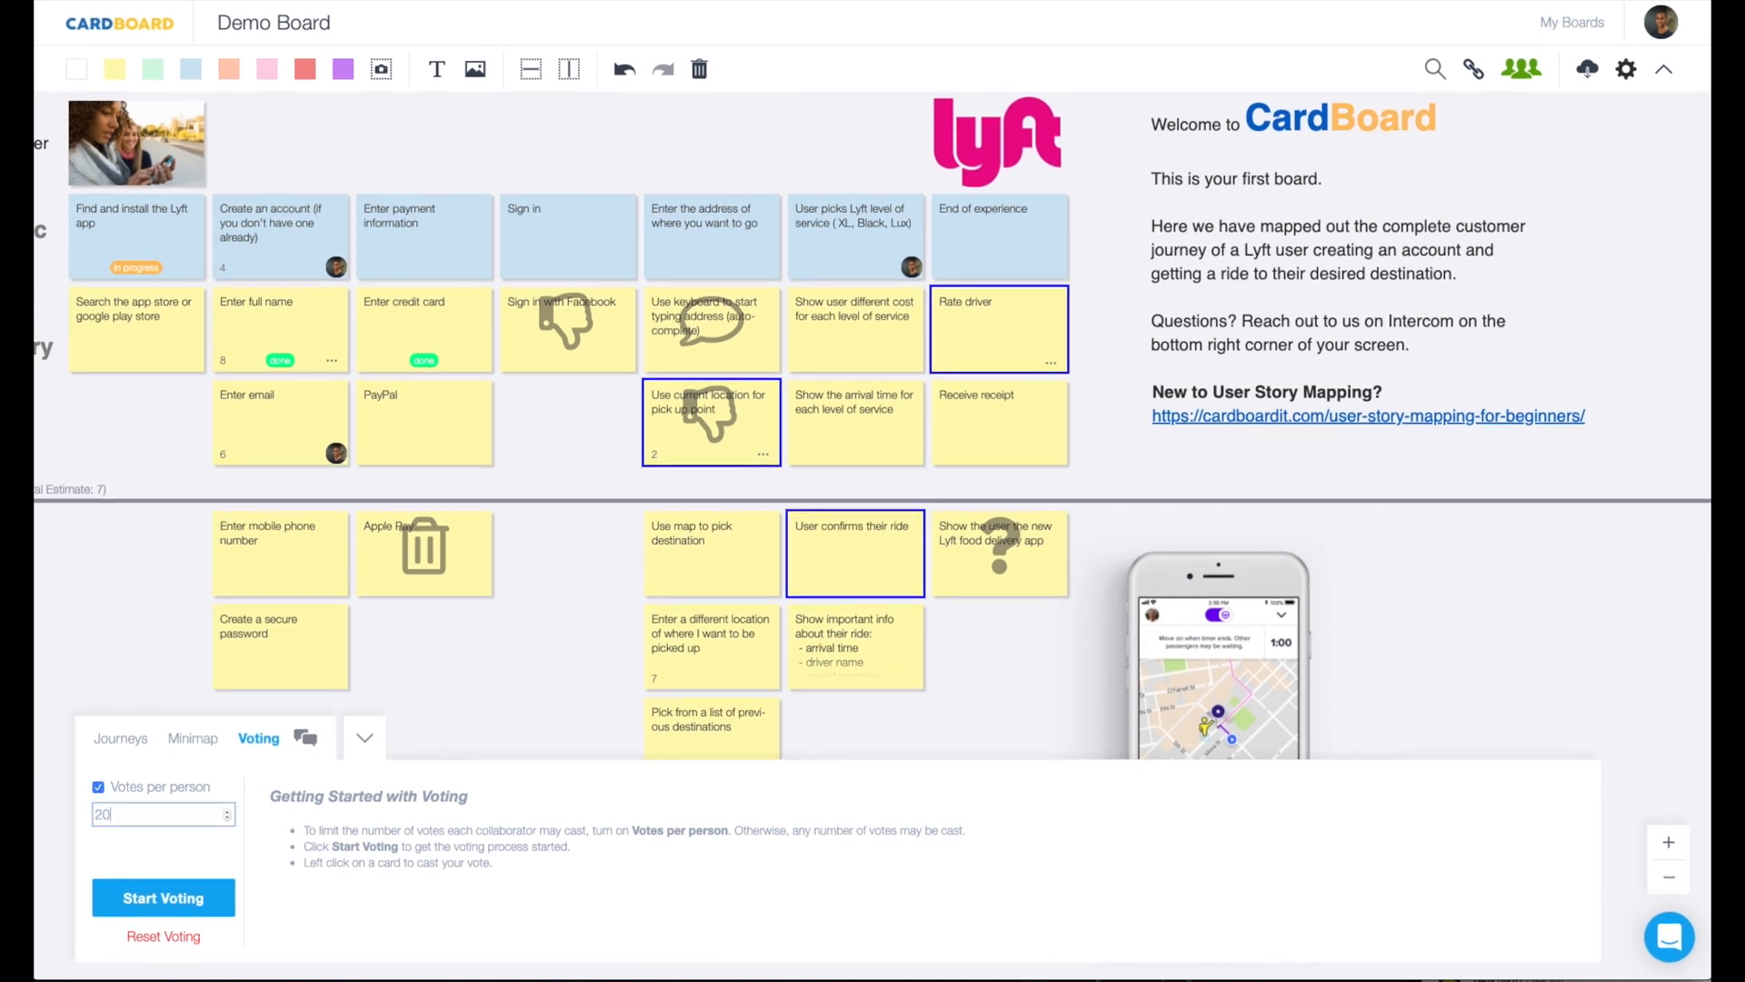
{"action": "left_click", "coordinate": [163, 899]}
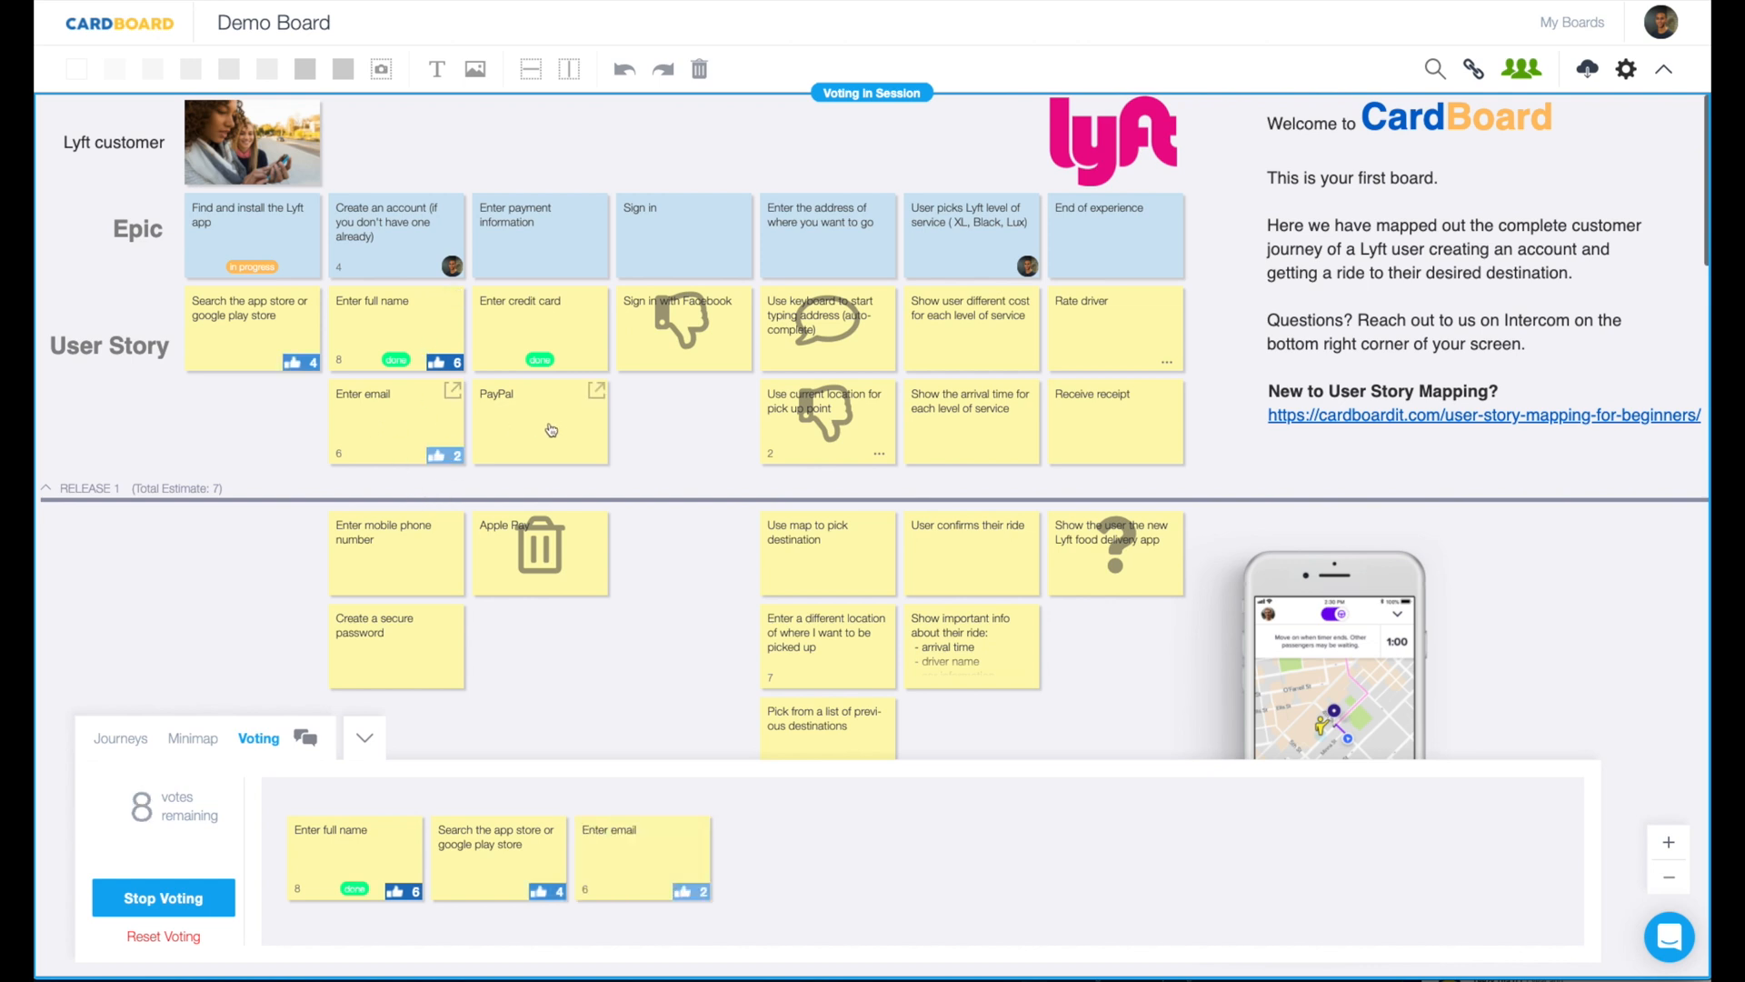
{"action": "left_click", "coordinate": [550, 431]}
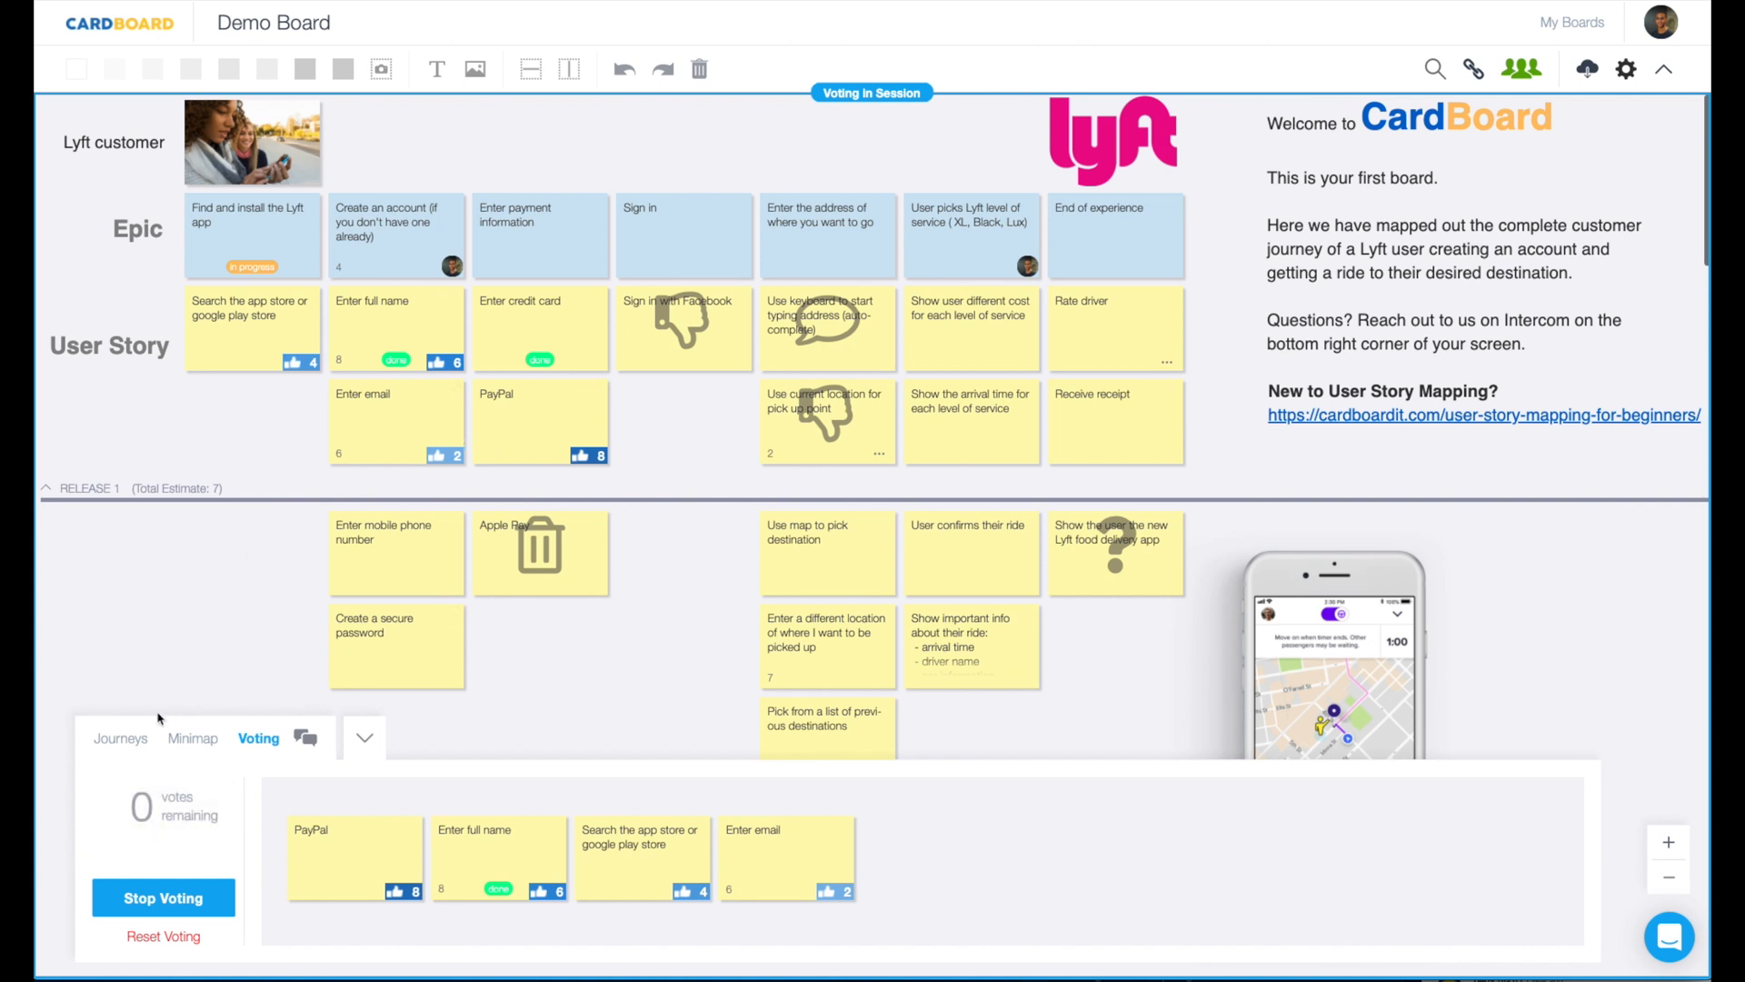
{"action": "mouse_move", "coordinate": [327, 813]}
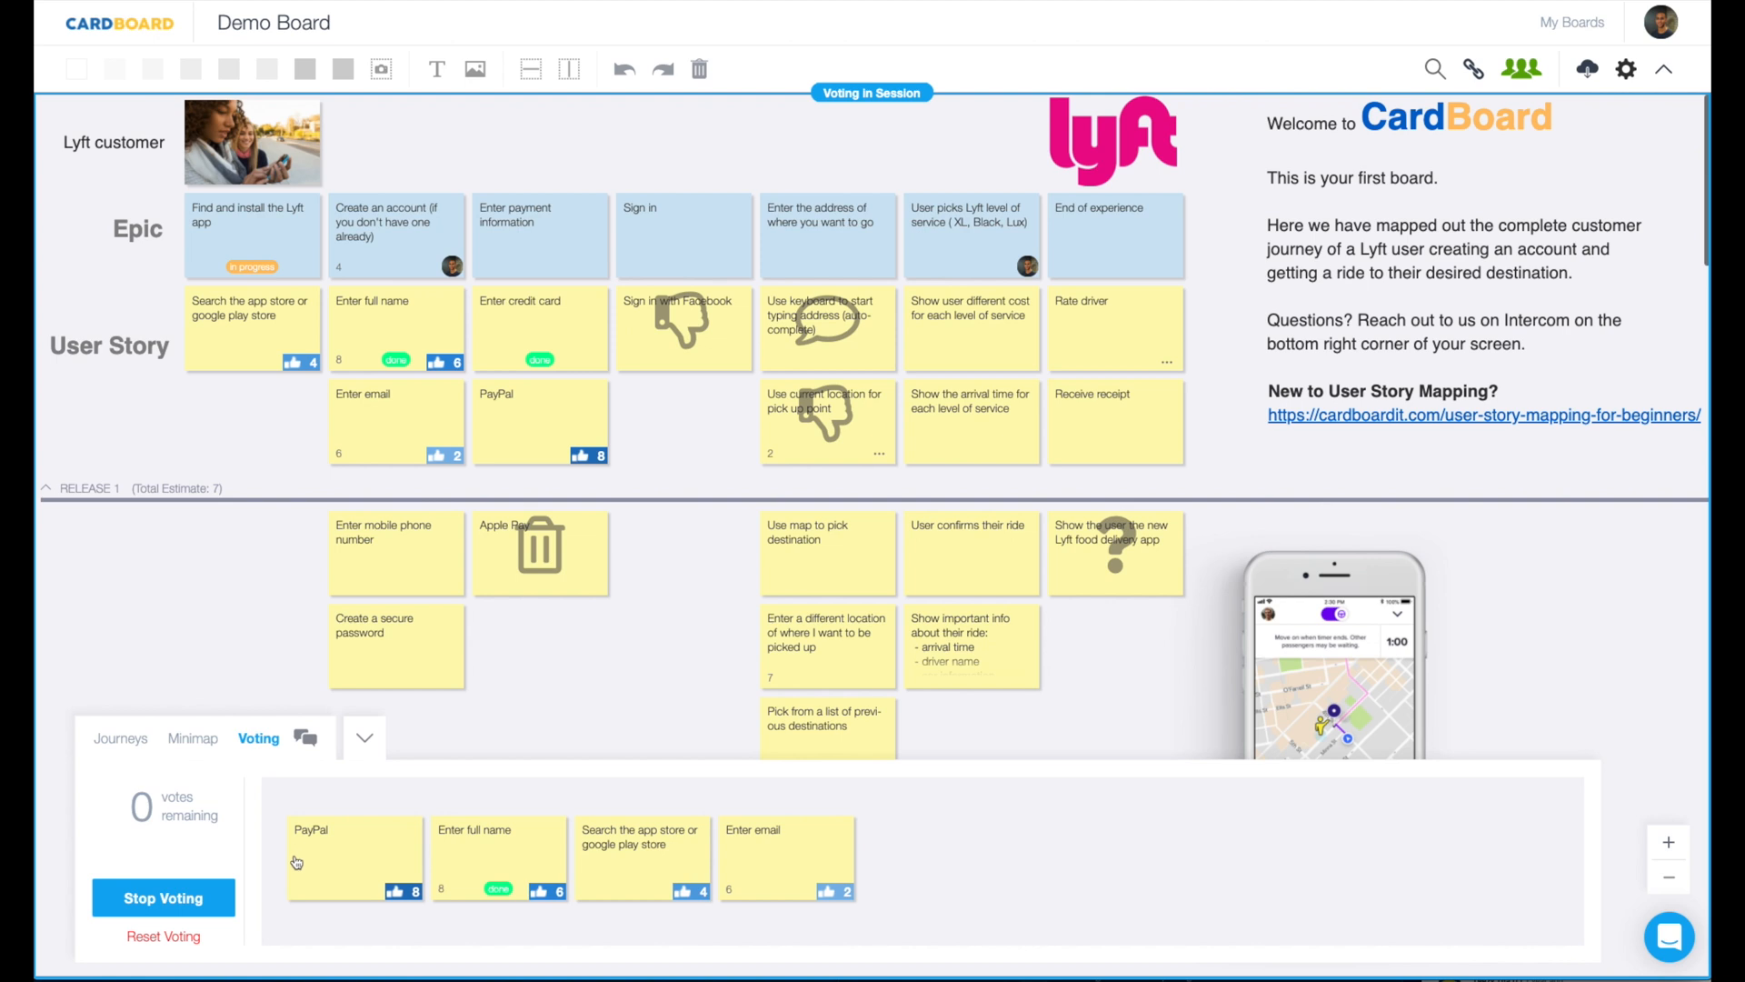
{"action": "mouse_move", "coordinate": [300, 783]}
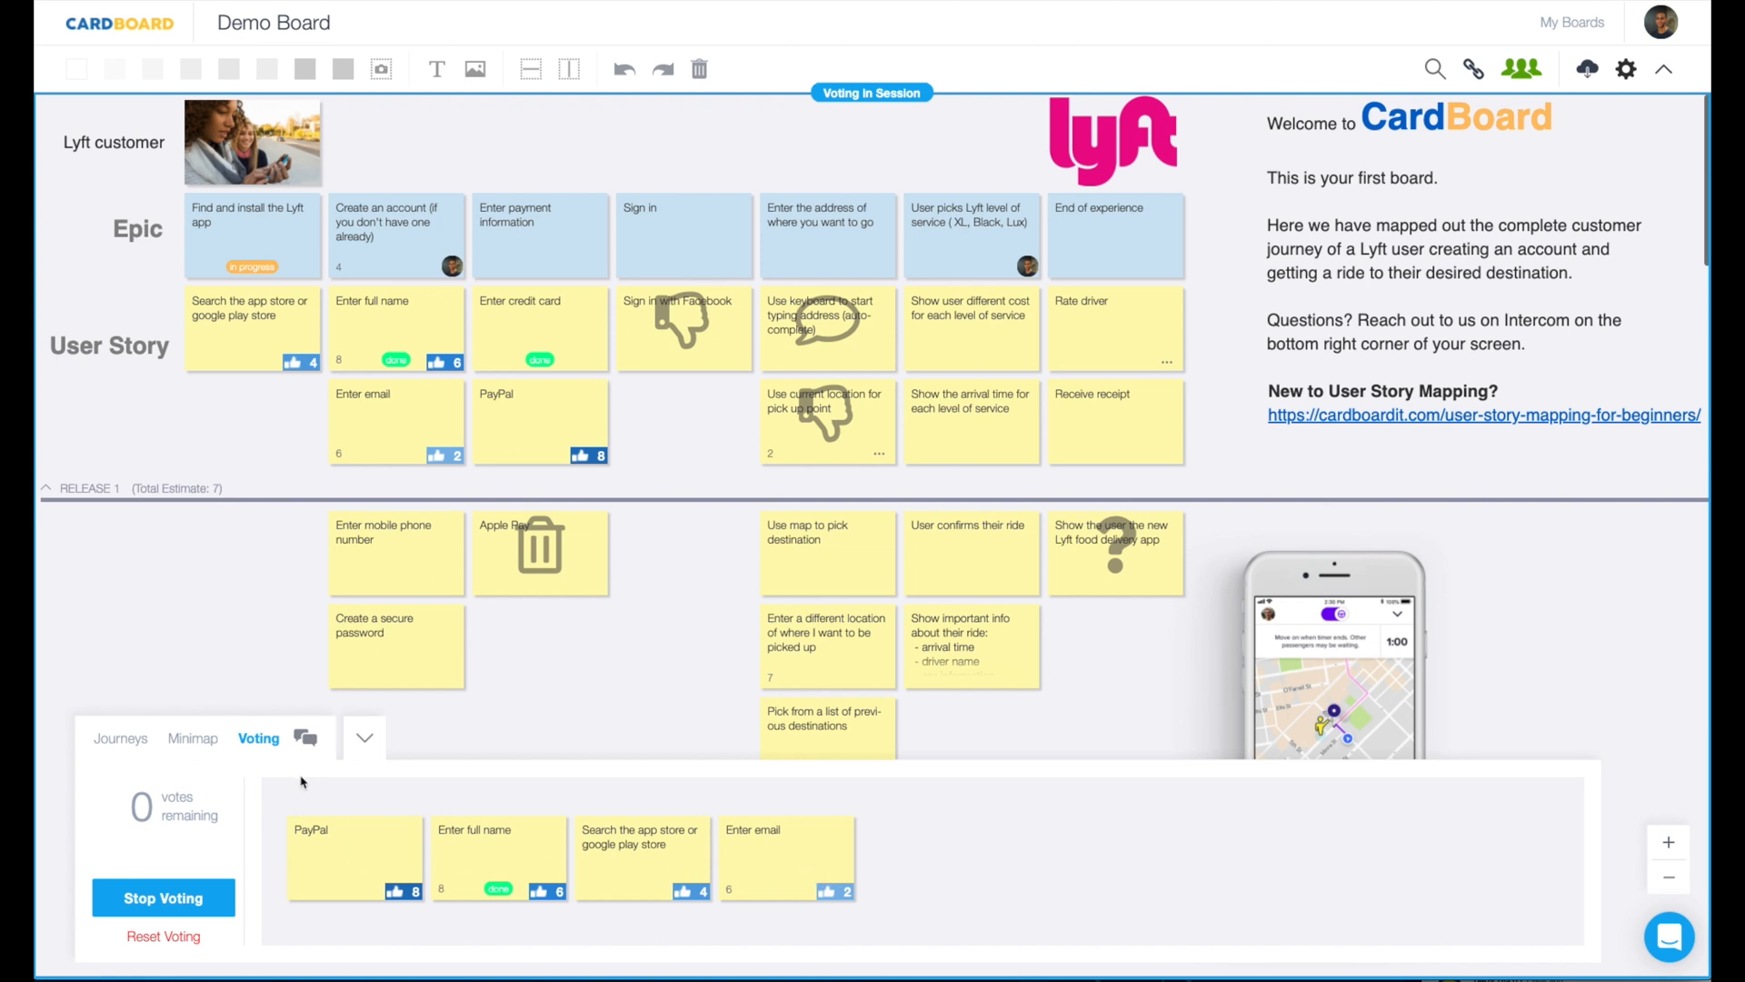
{"action": "left_click", "coordinate": [364, 738]}
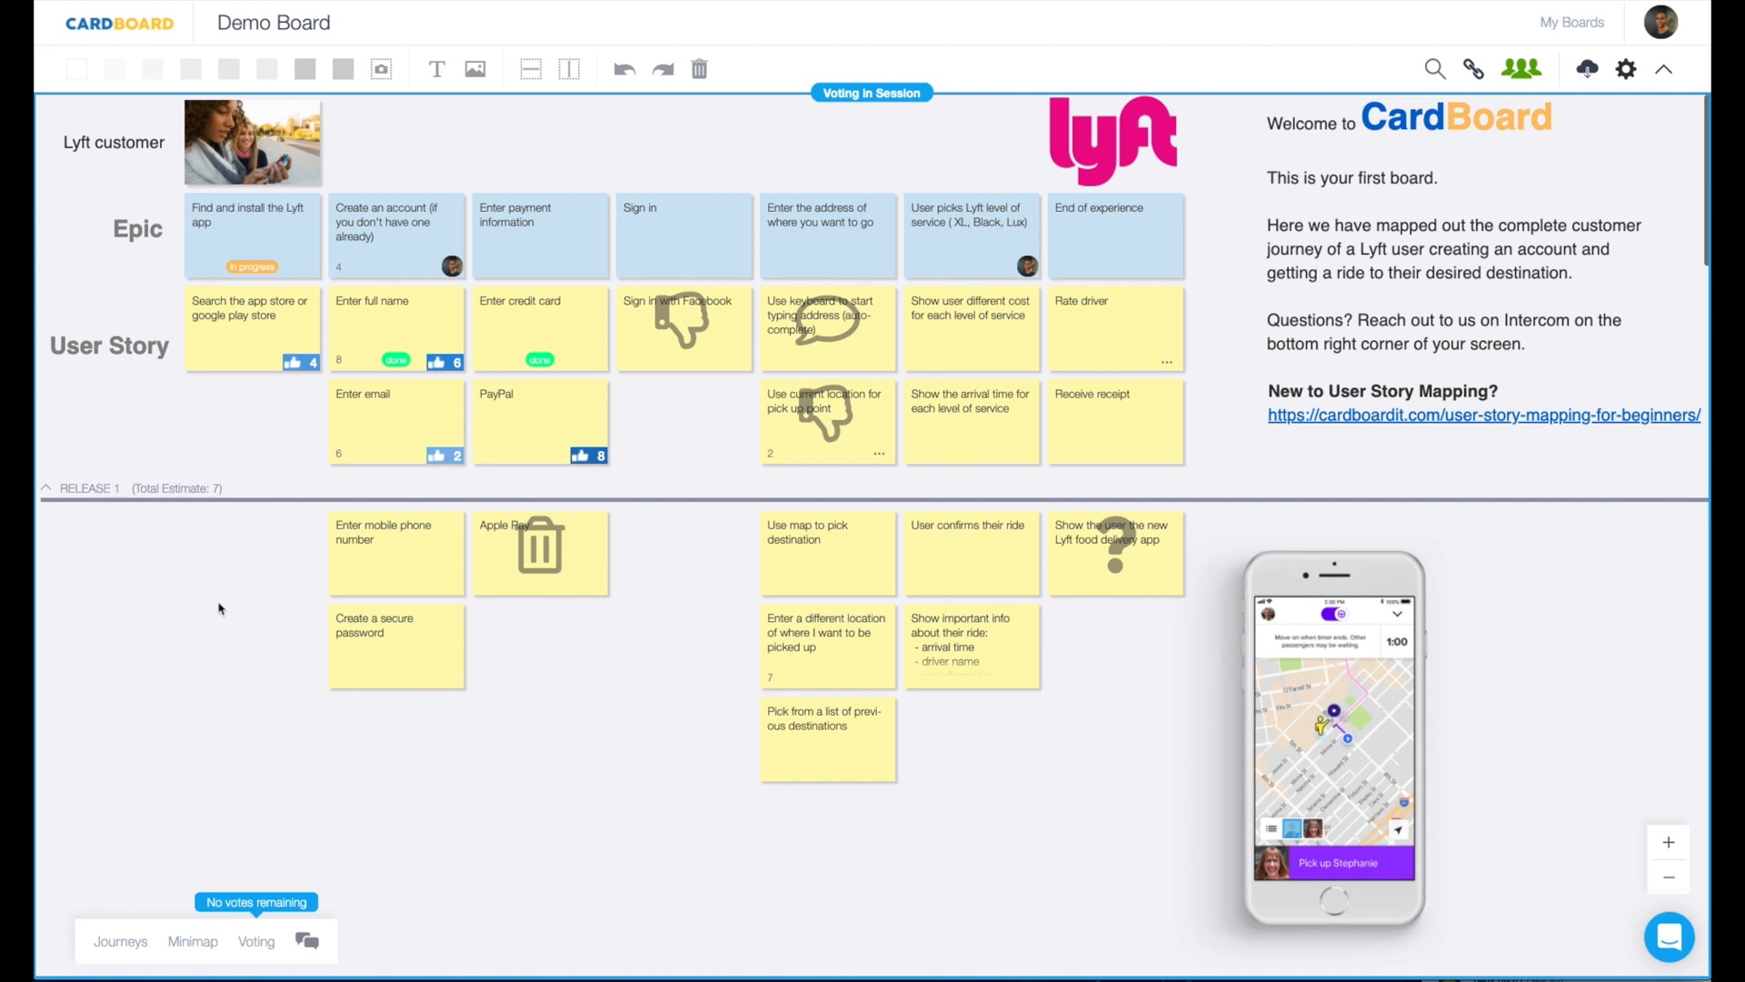
{"action": "mouse_move", "coordinate": [430, 345]}
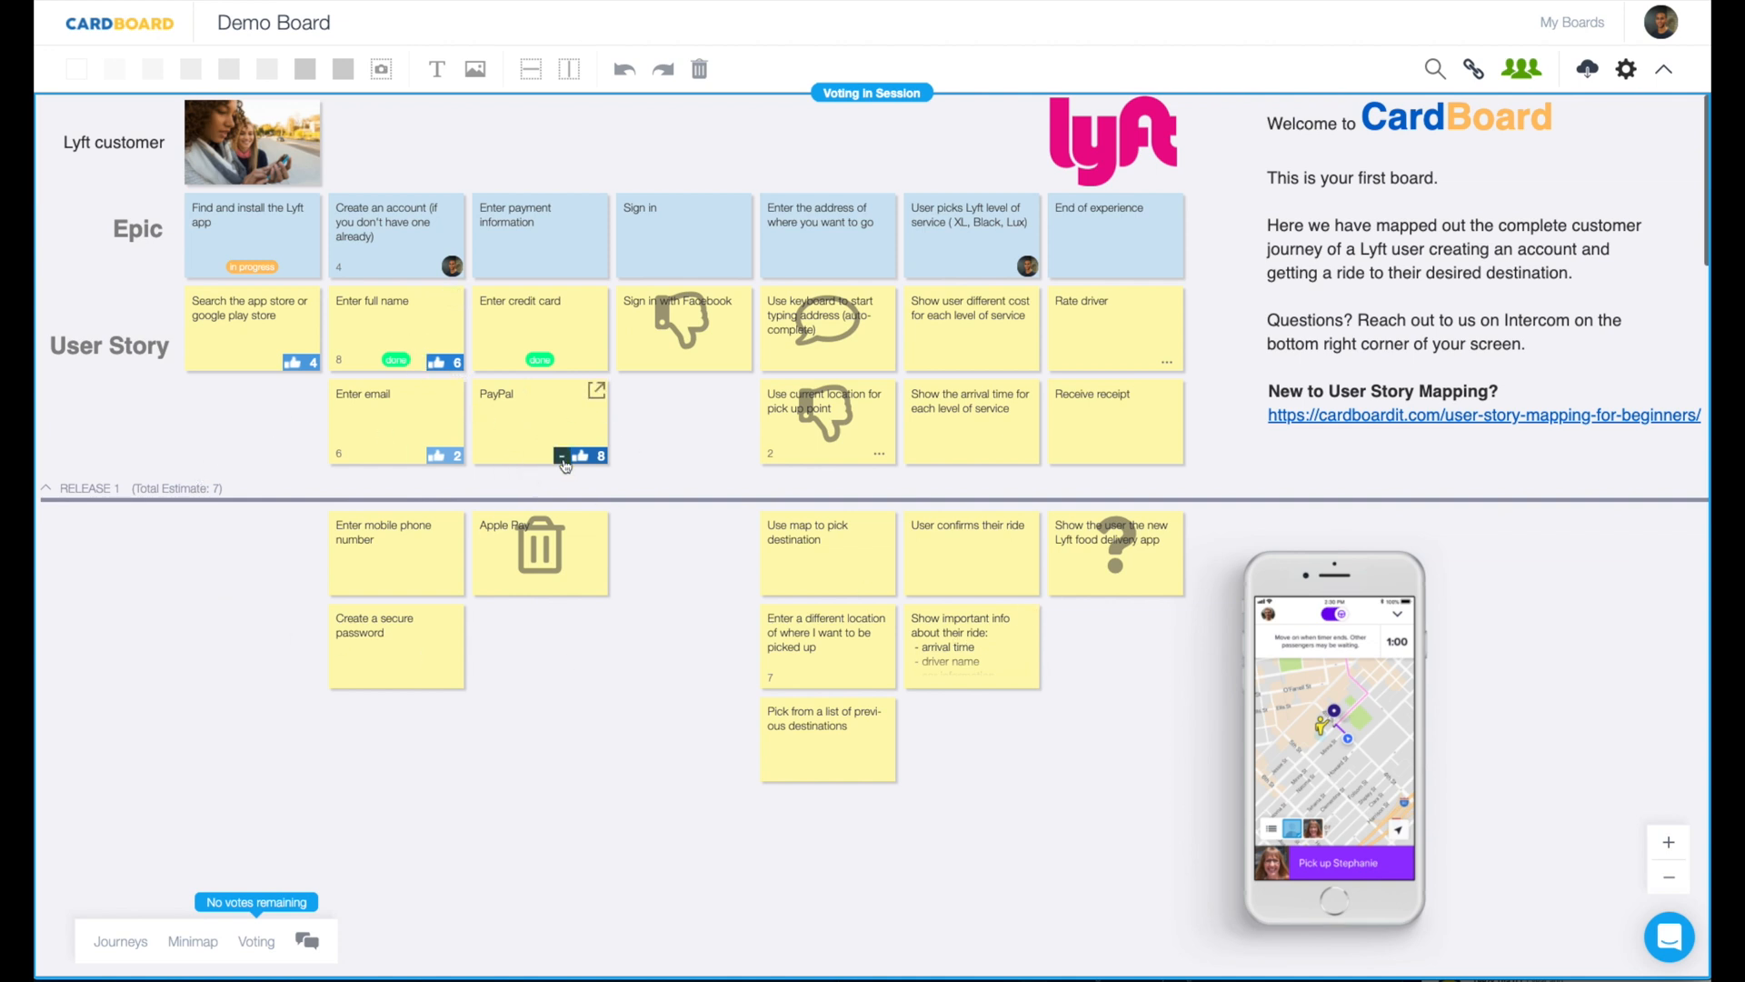
{"action": "mouse_move", "coordinate": [877, 730]}
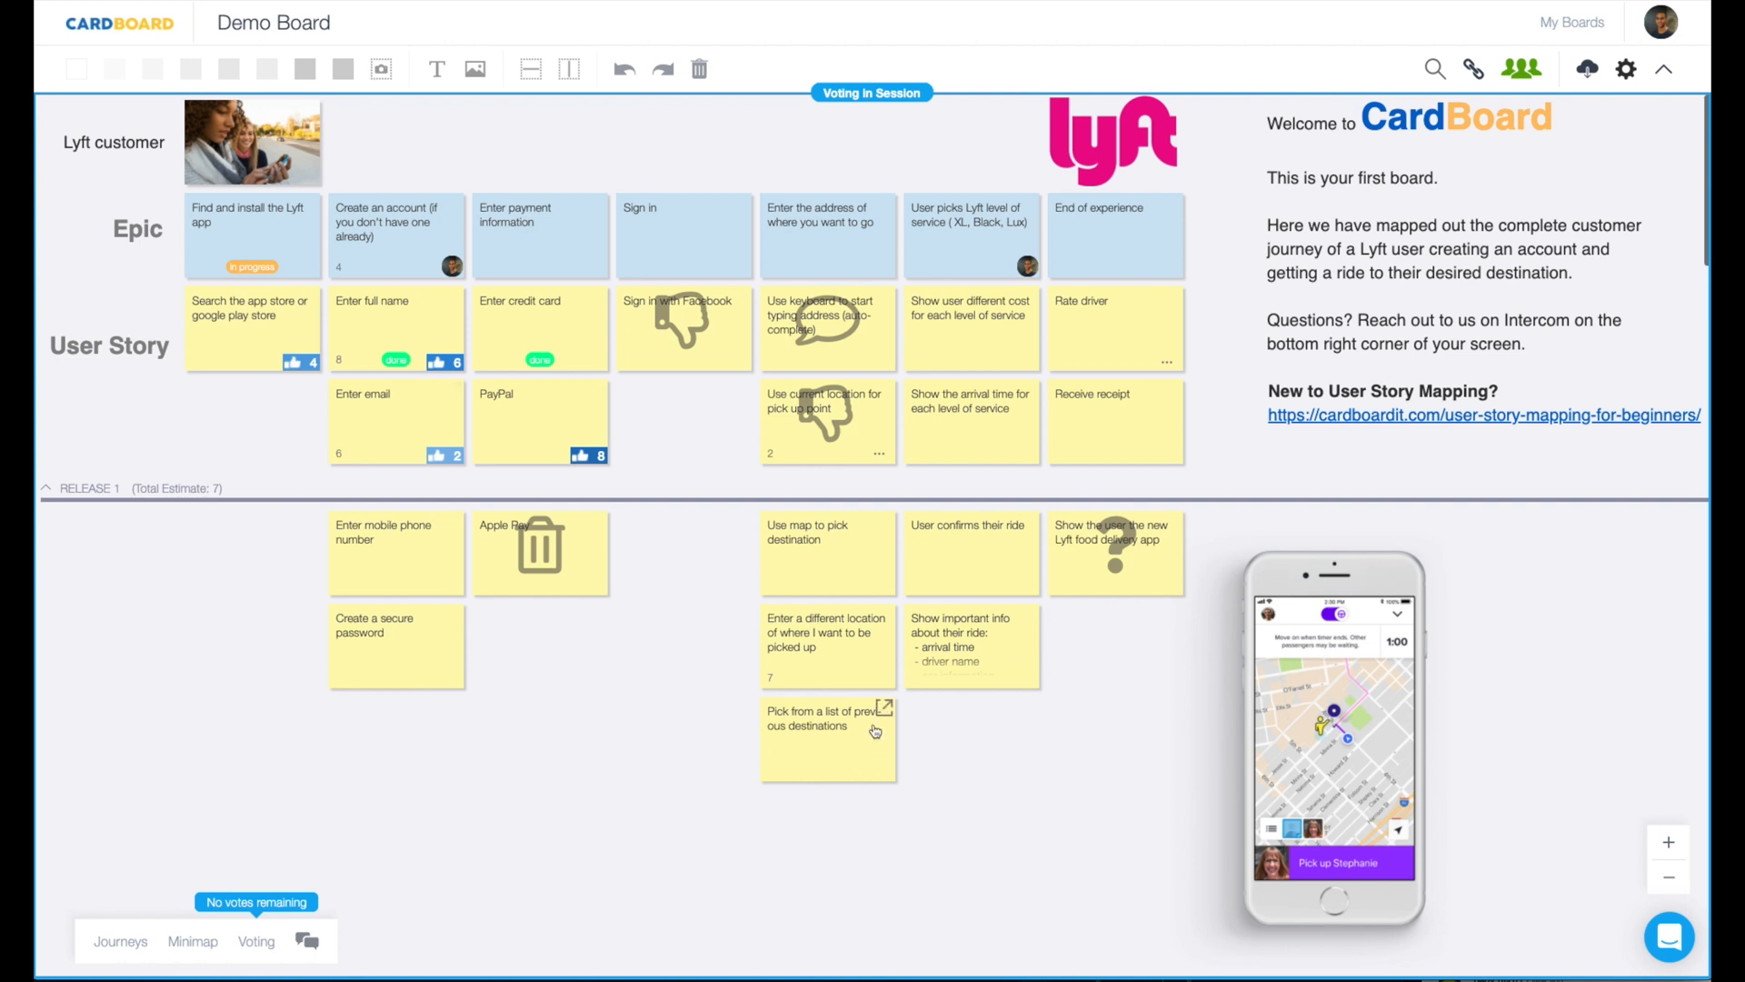
{"action": "mouse_move", "coordinate": [267, 843]}
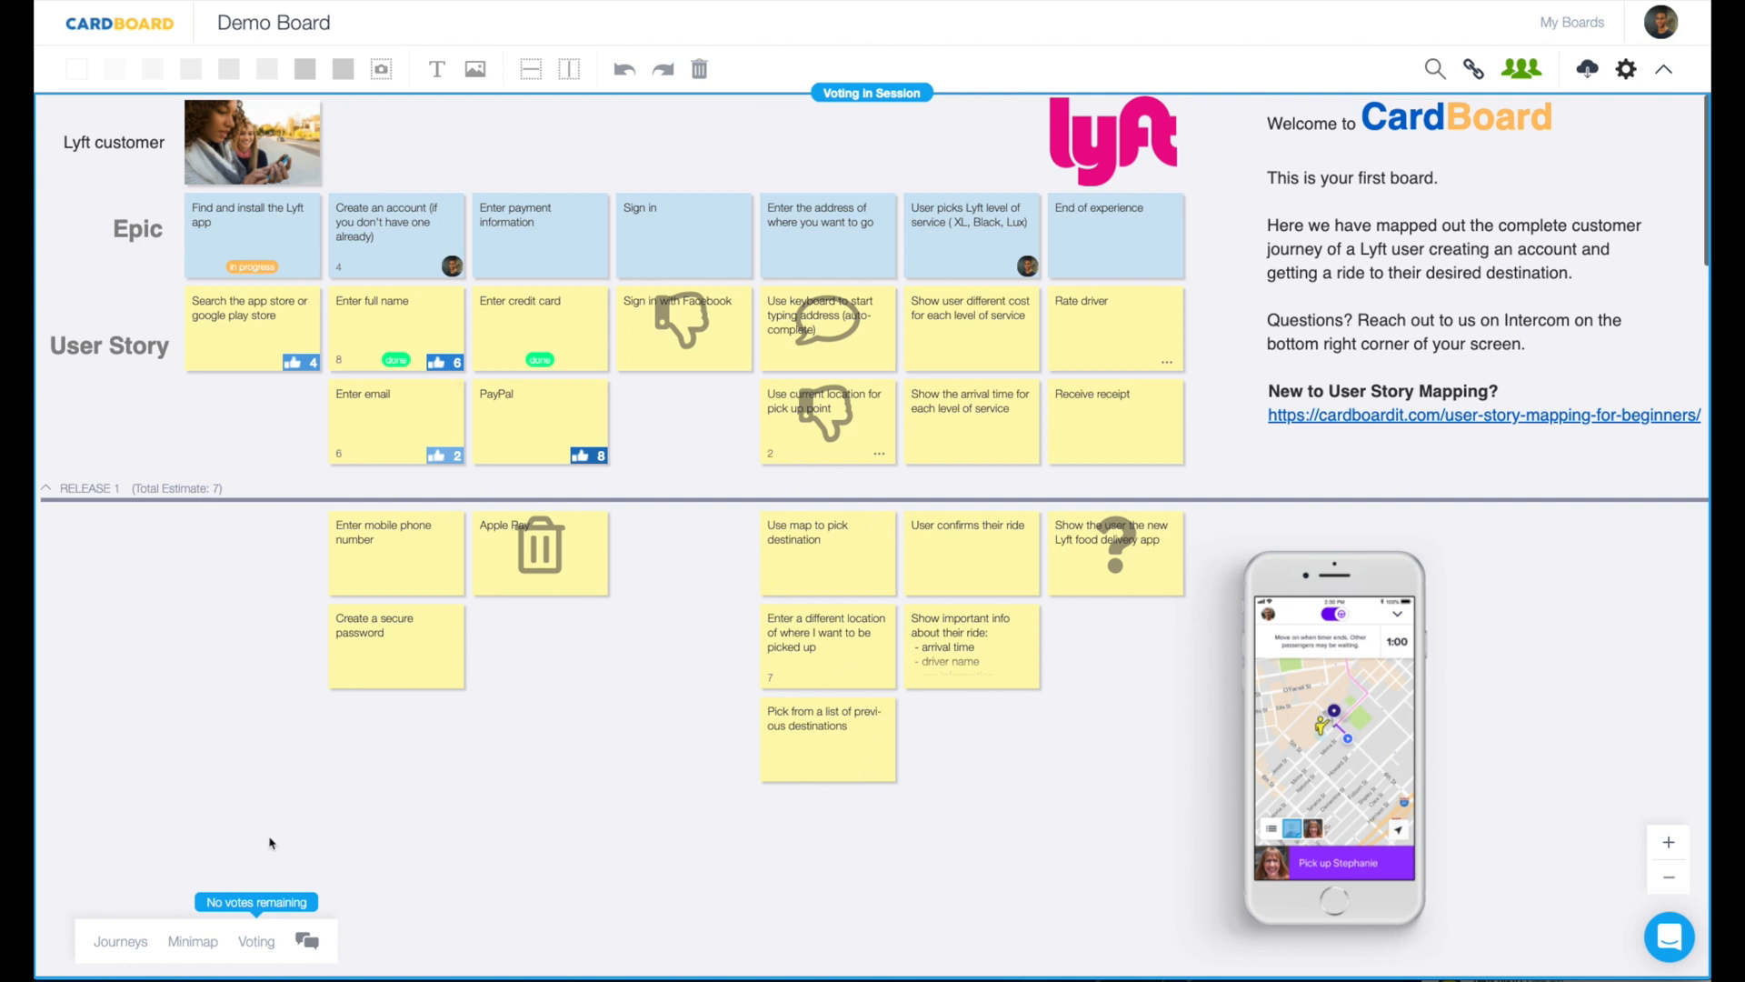
{"action": "left_click", "coordinate": [256, 940]}
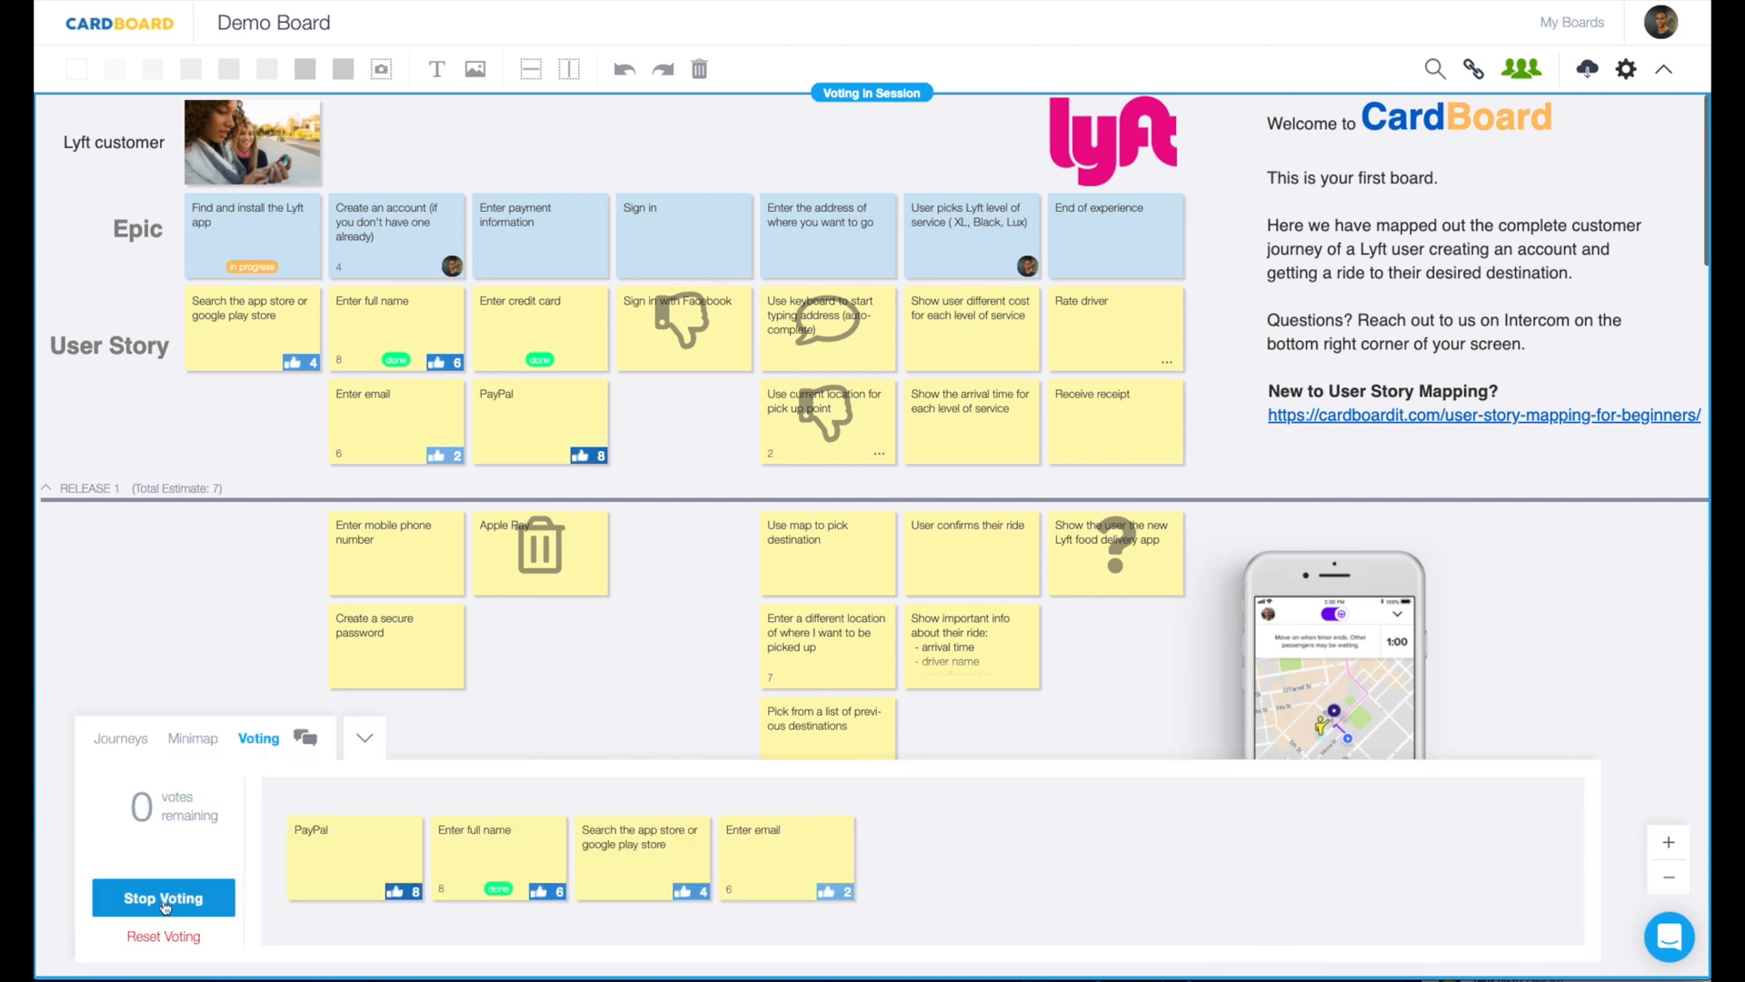
Step: Stop voting, then reset all votes on the board and confirm with Yes
{"action": "left_click", "coordinate": [162, 898]}
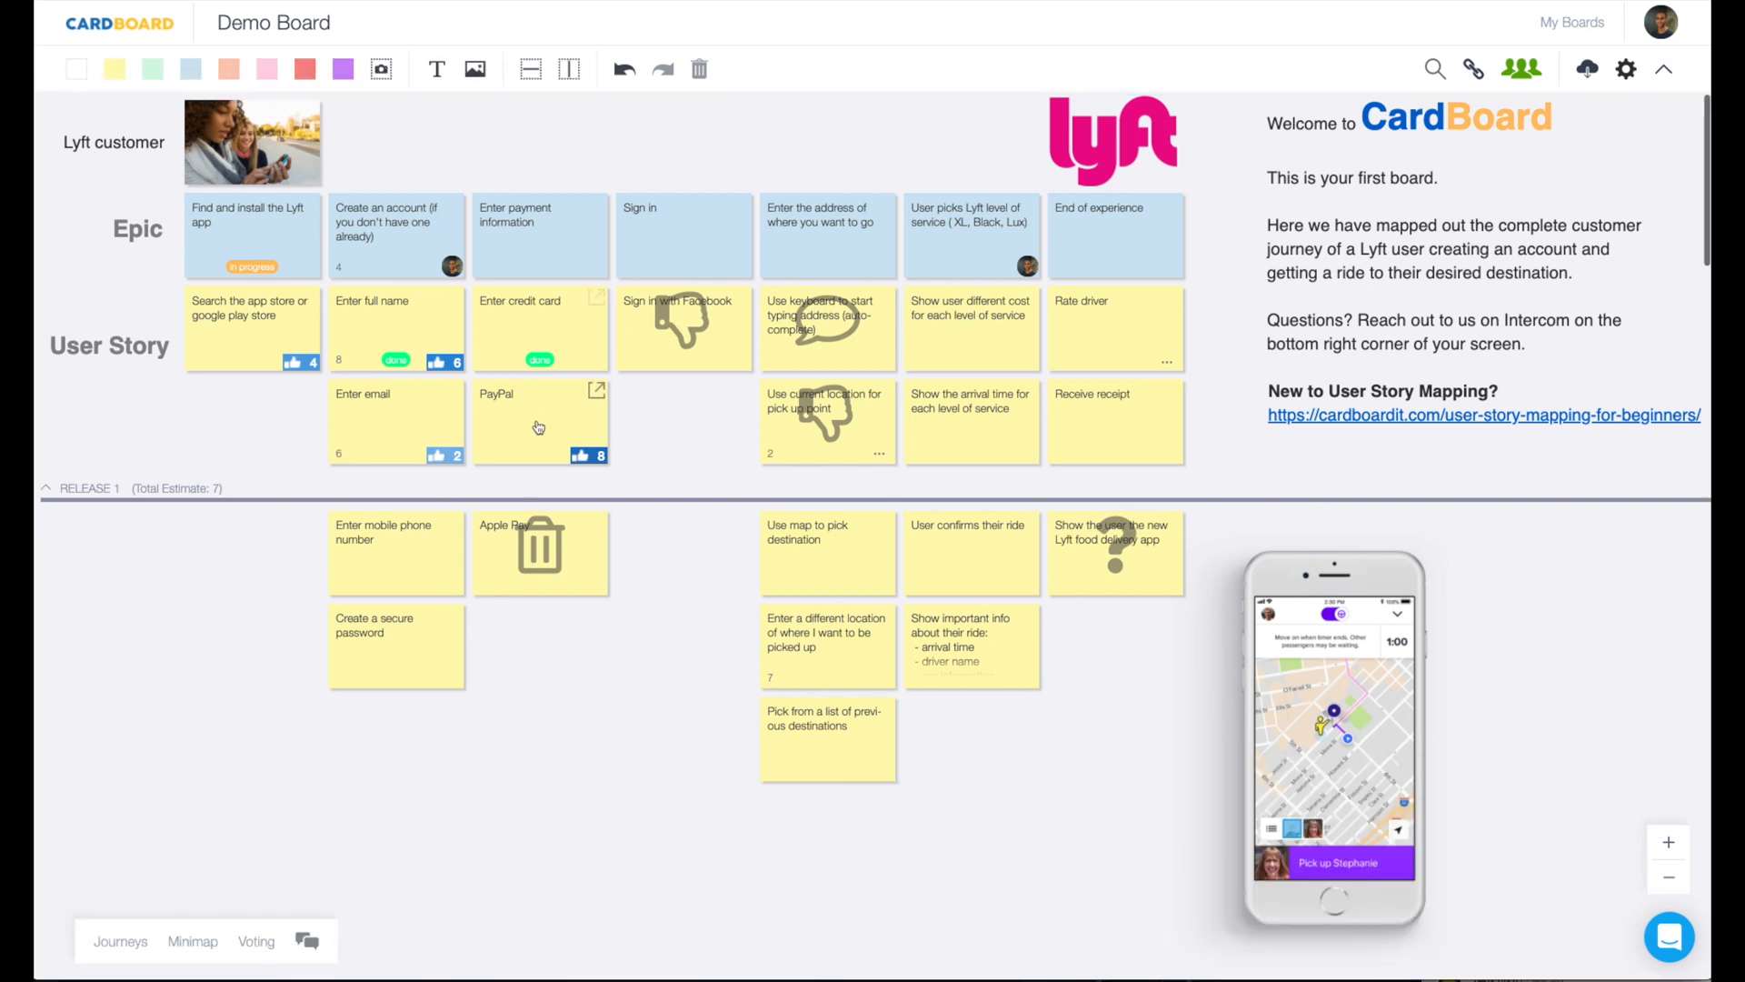
{"action": "left_click", "coordinate": [540, 422]}
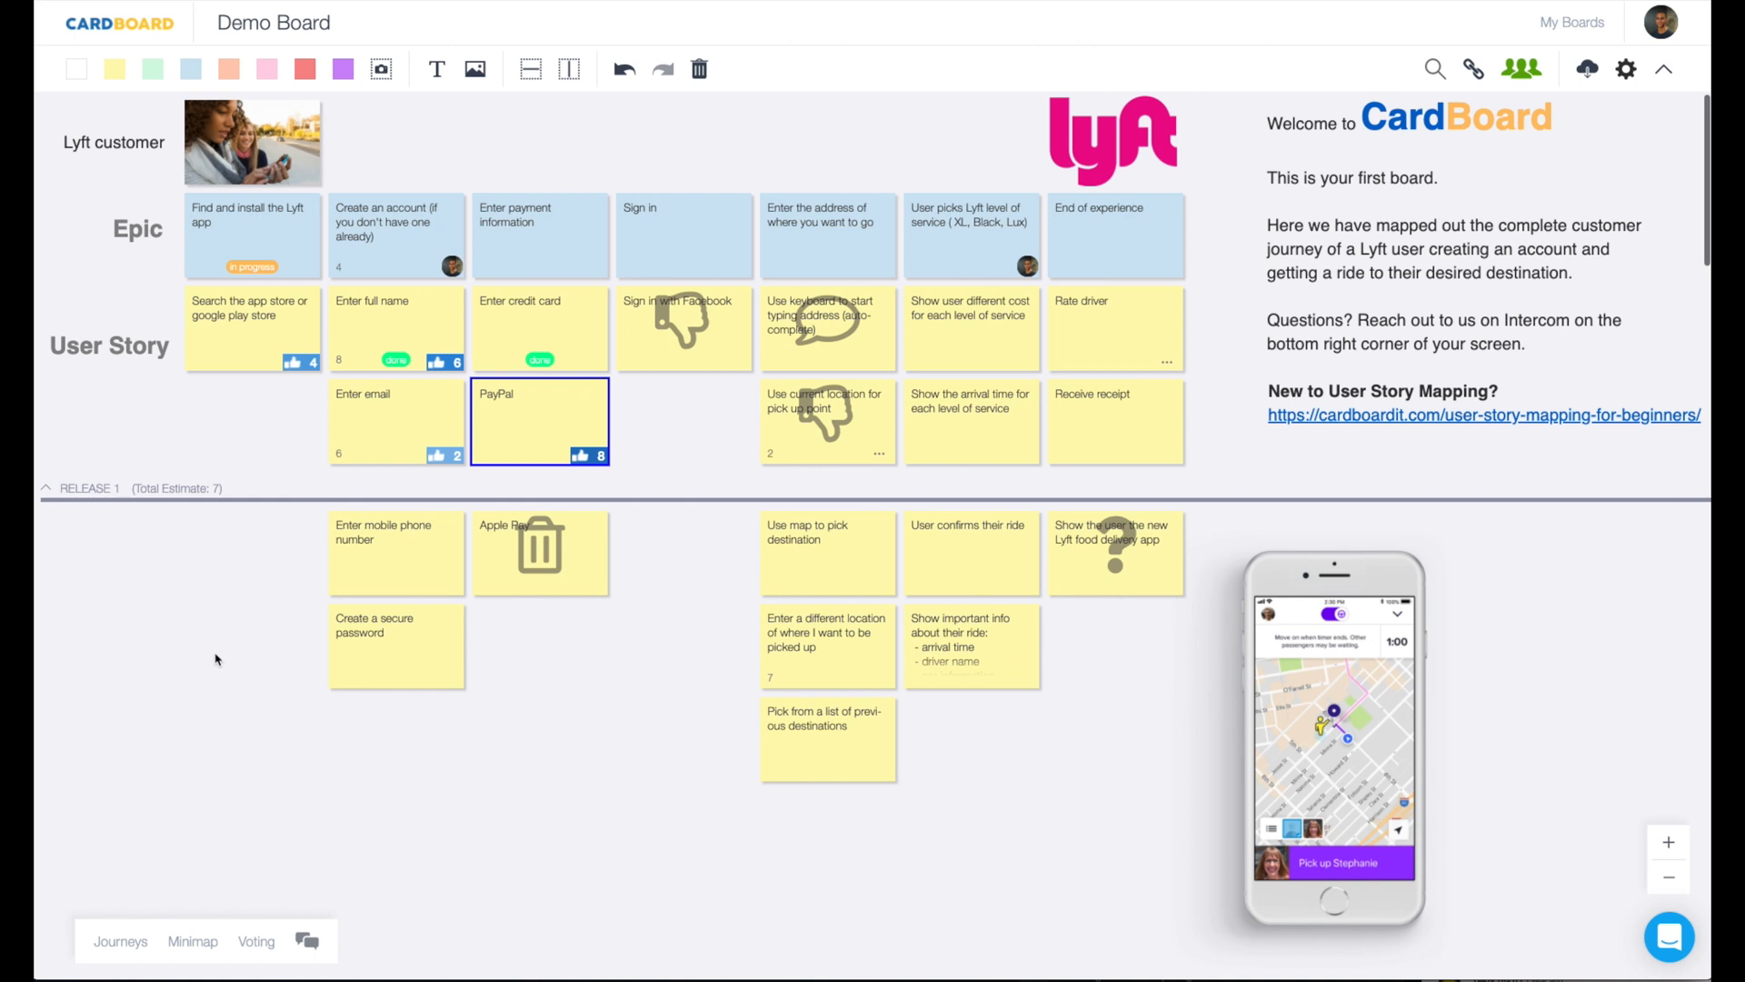
{"action": "left_click", "coordinate": [256, 941]}
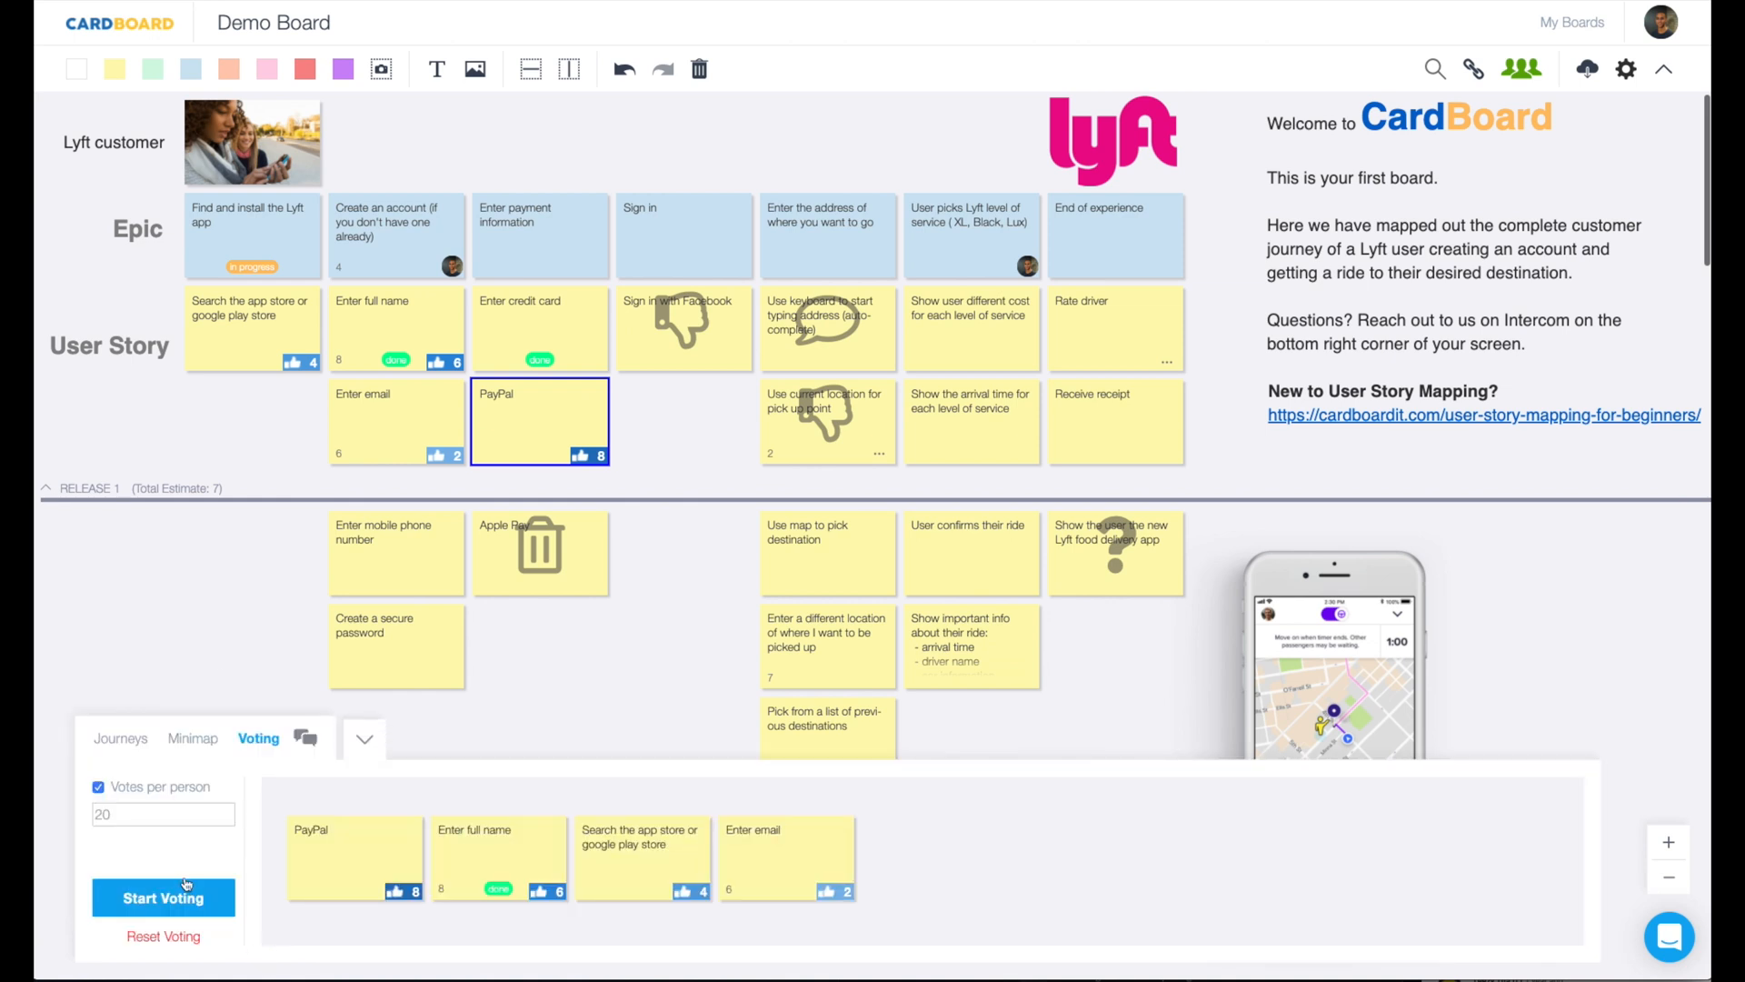
{"action": "left_click", "coordinate": [164, 935]}
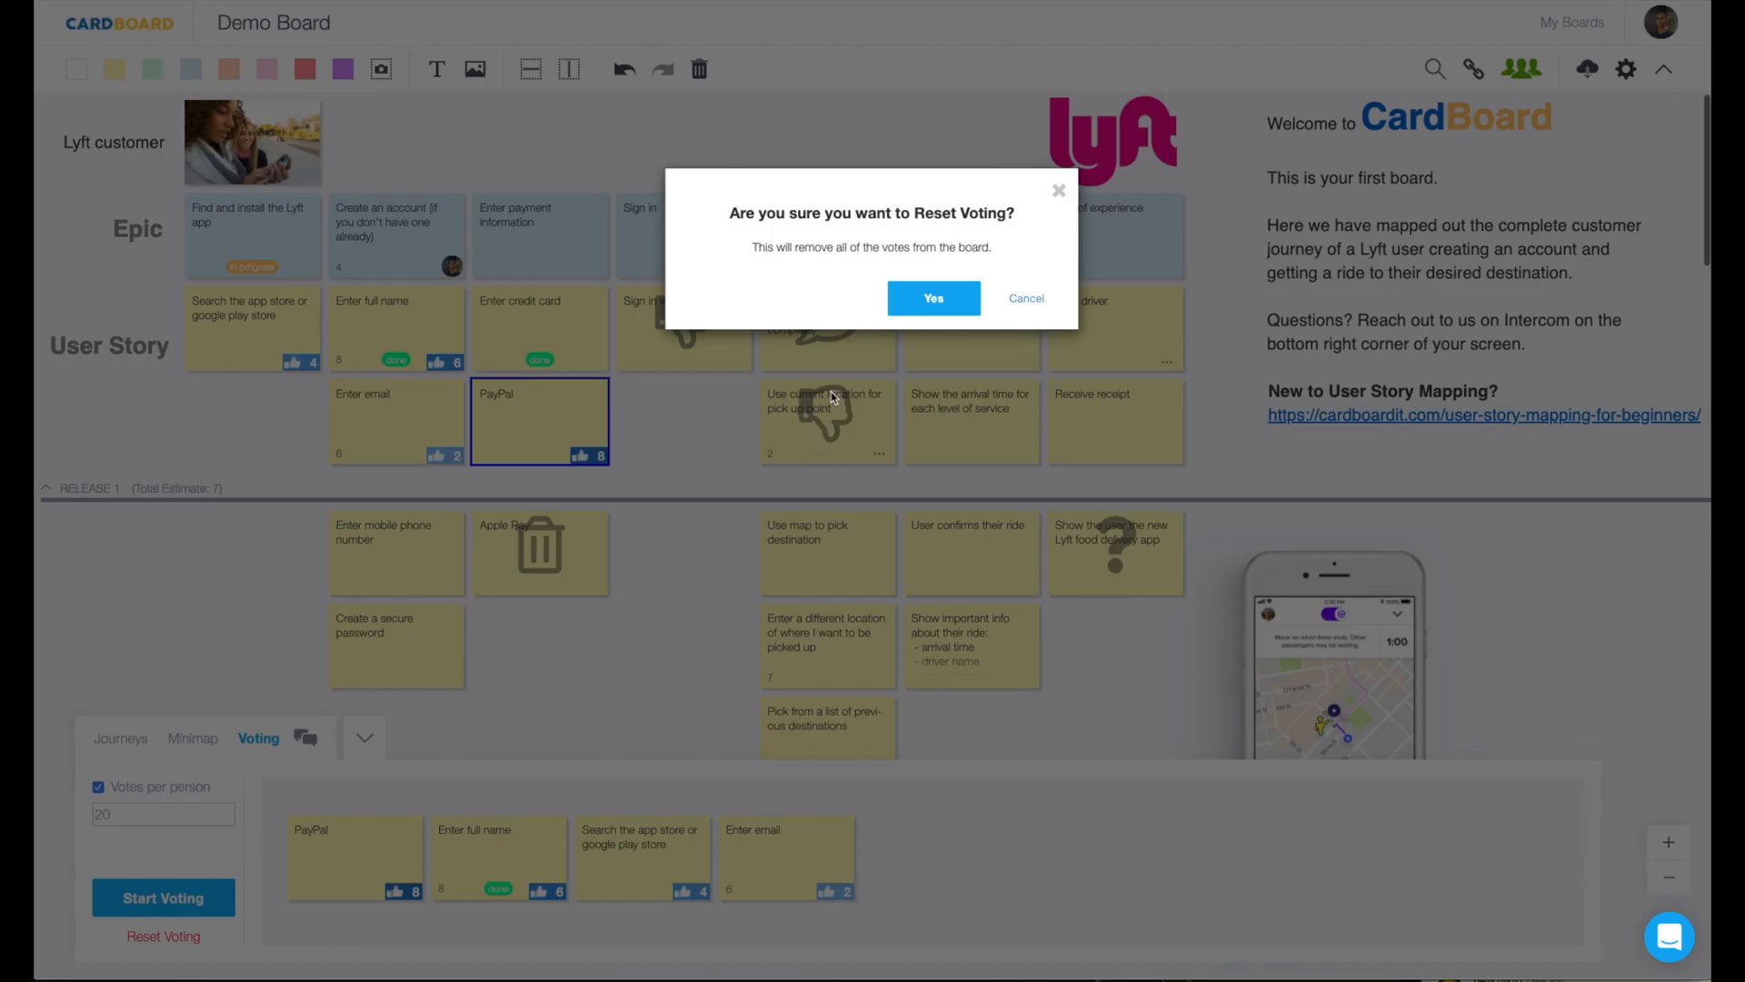
{"action": "left_click", "coordinate": [933, 299]}
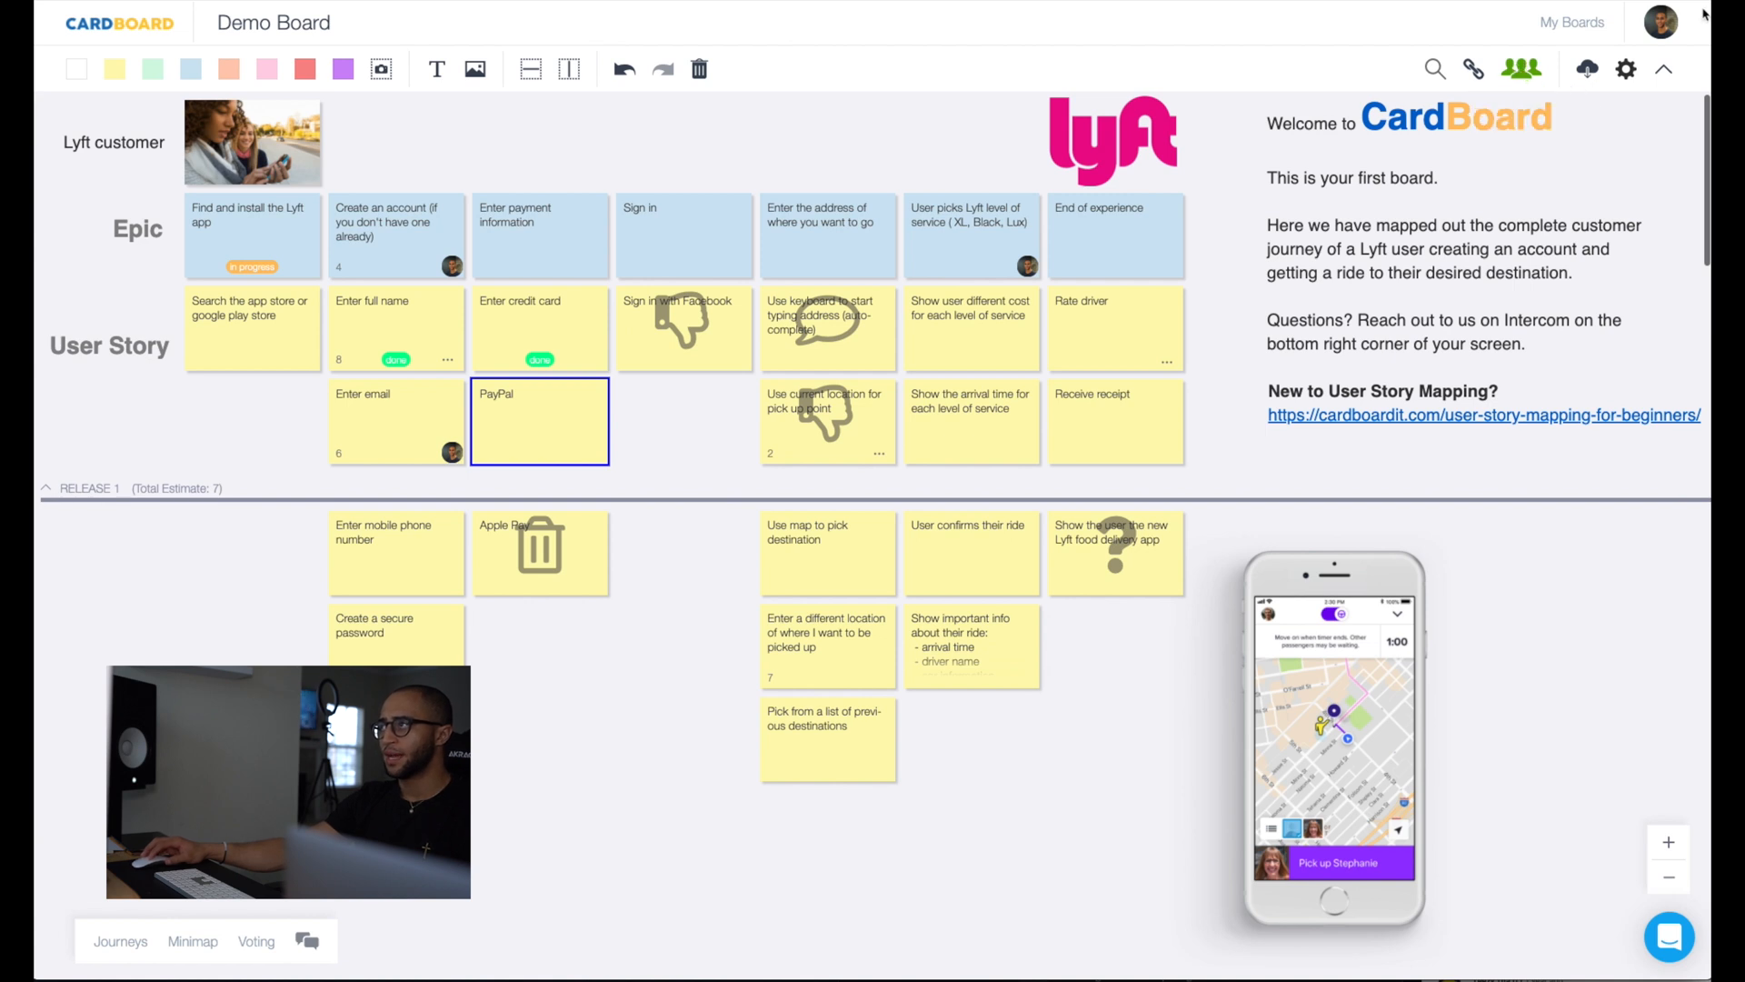
{"action": "mouse_move", "coordinate": [1522, 69]}
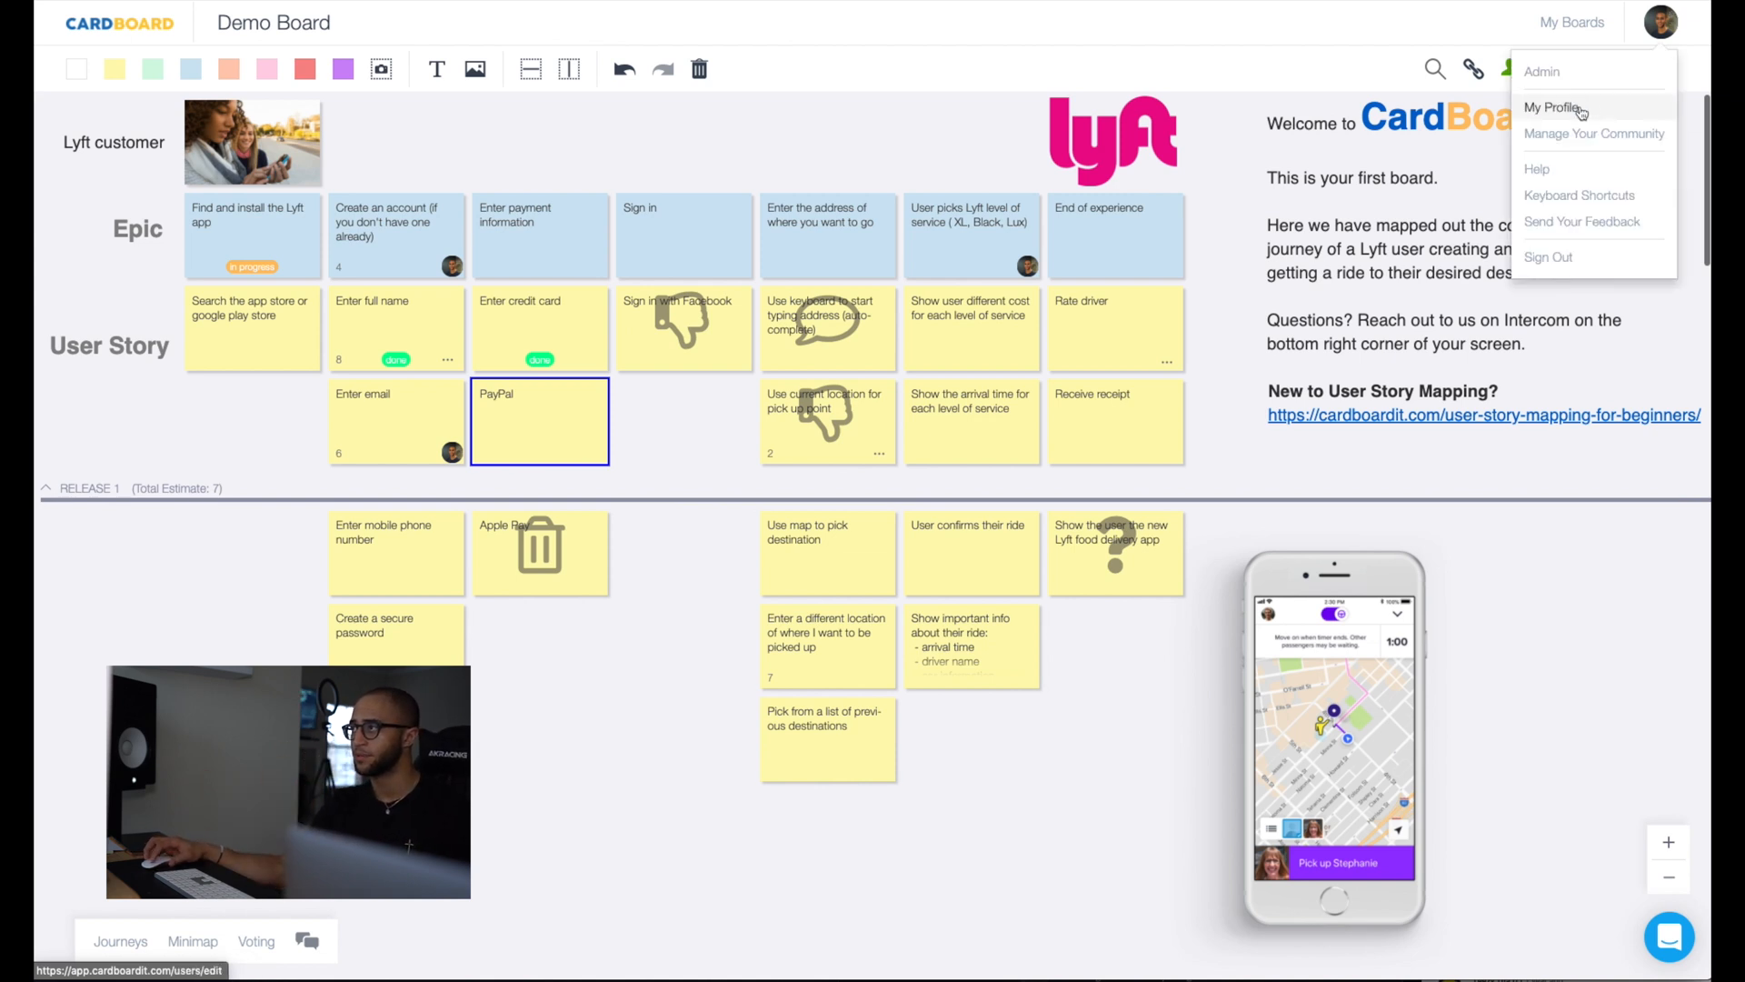
{"action": "mouse_move", "coordinate": [1593, 133]}
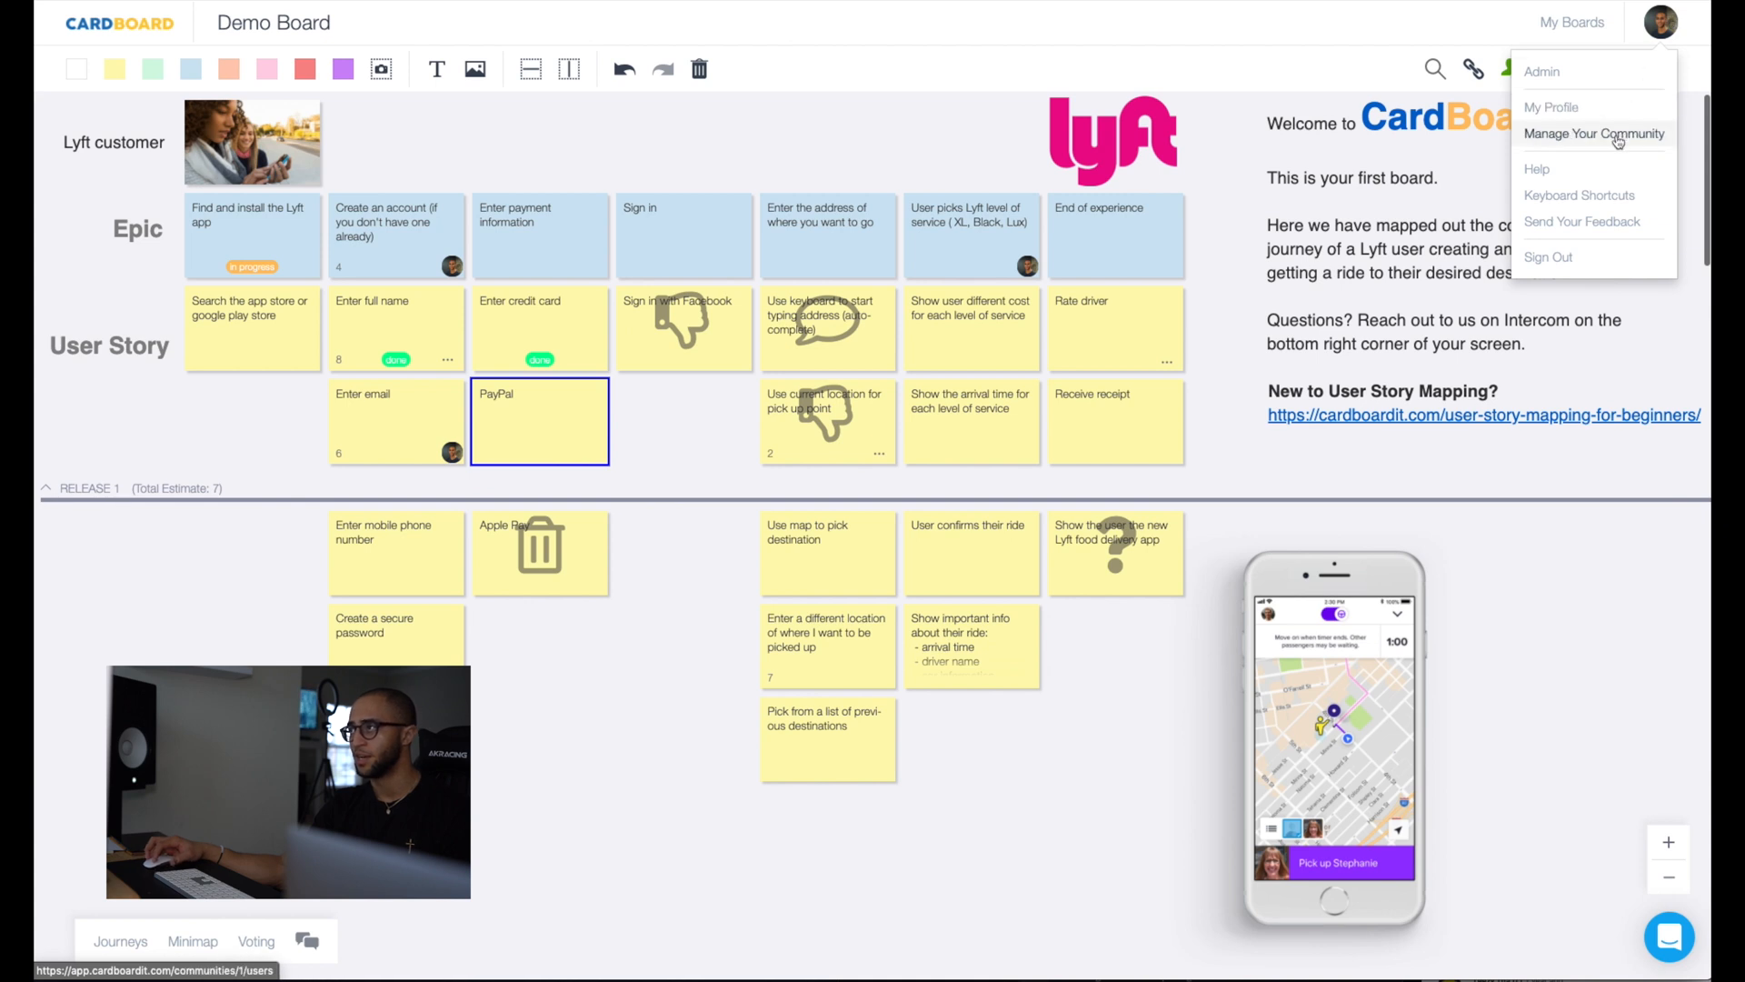
Step: Add the email typed as 'tuck' in Manage Collaborators, then return to the Demo Board
{"action": "left_click", "coordinate": [1593, 134]}
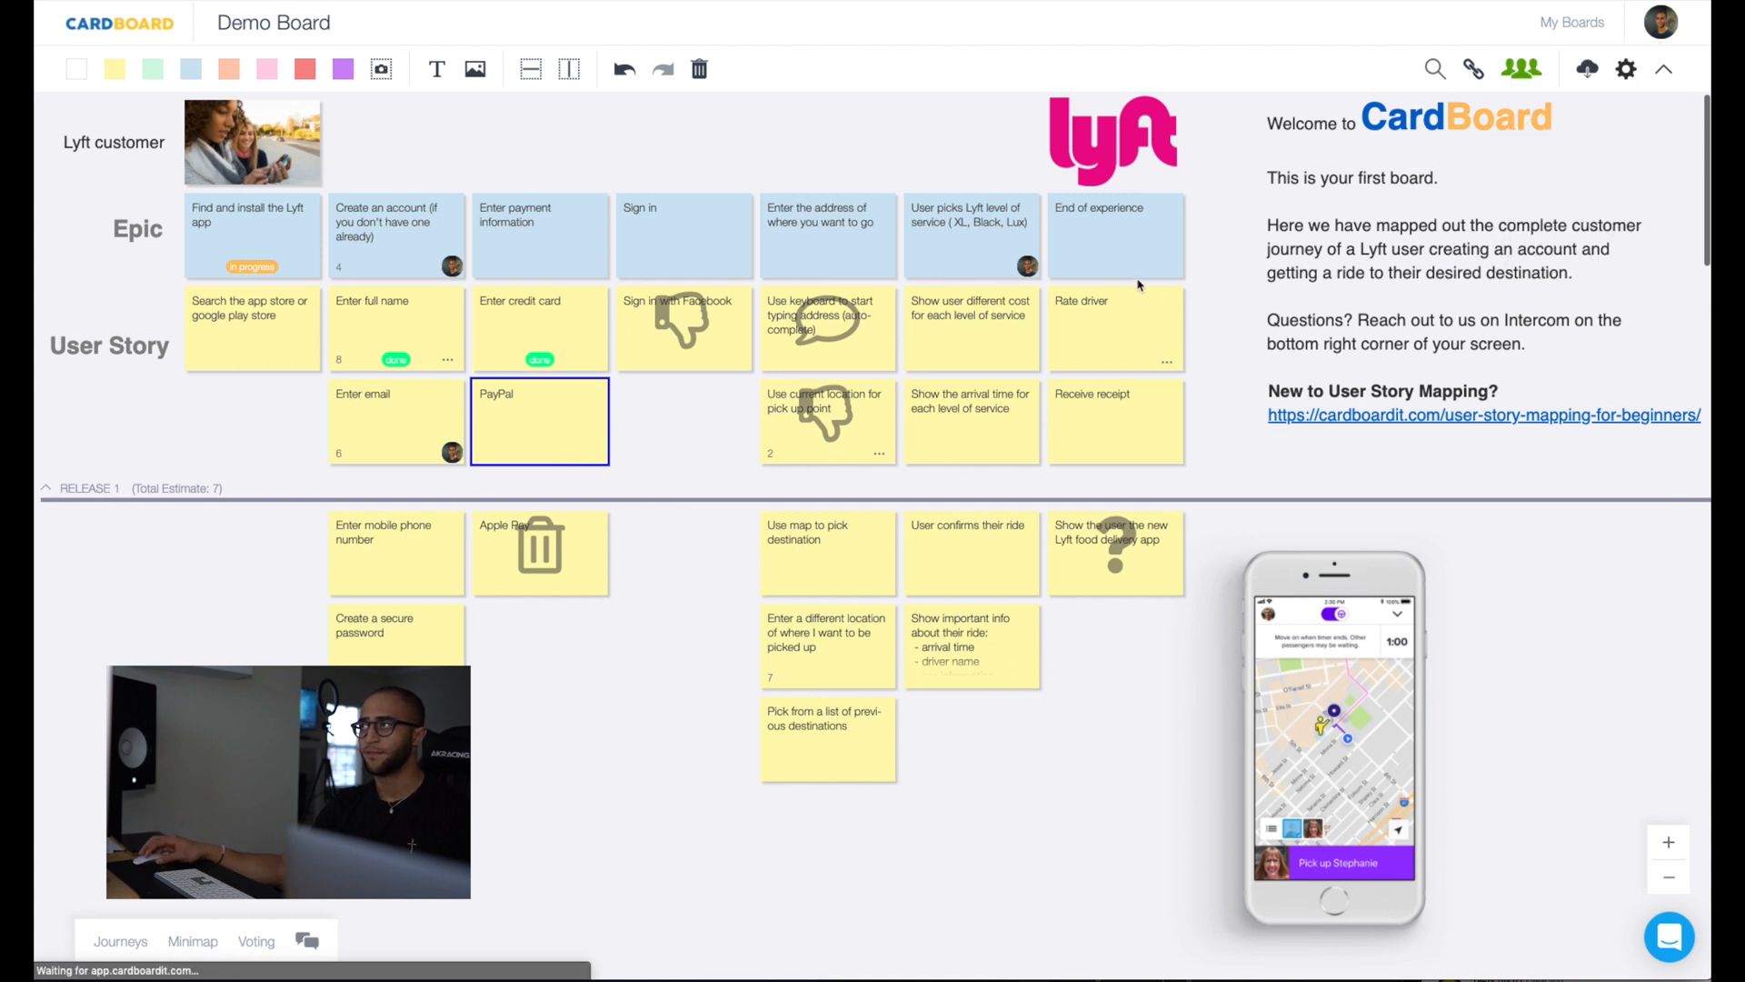
{"action": "left_click", "coordinate": [1520, 69]}
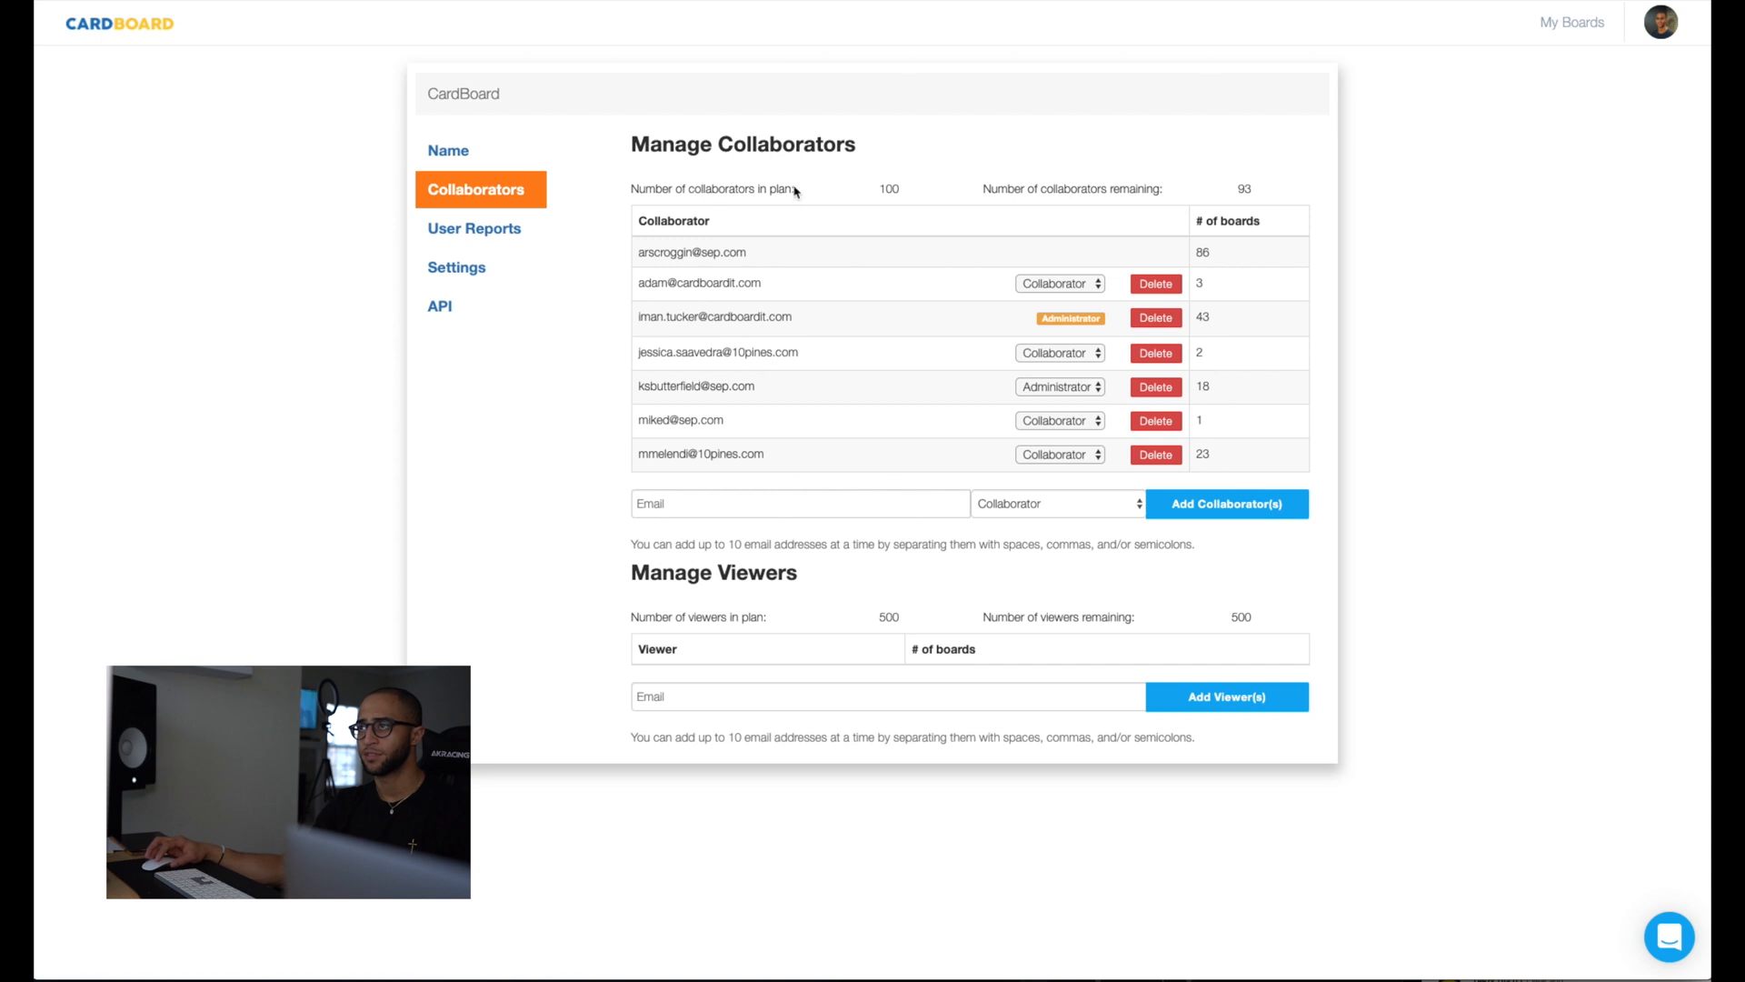
{"action": "mouse_move", "coordinate": [867, 509]}
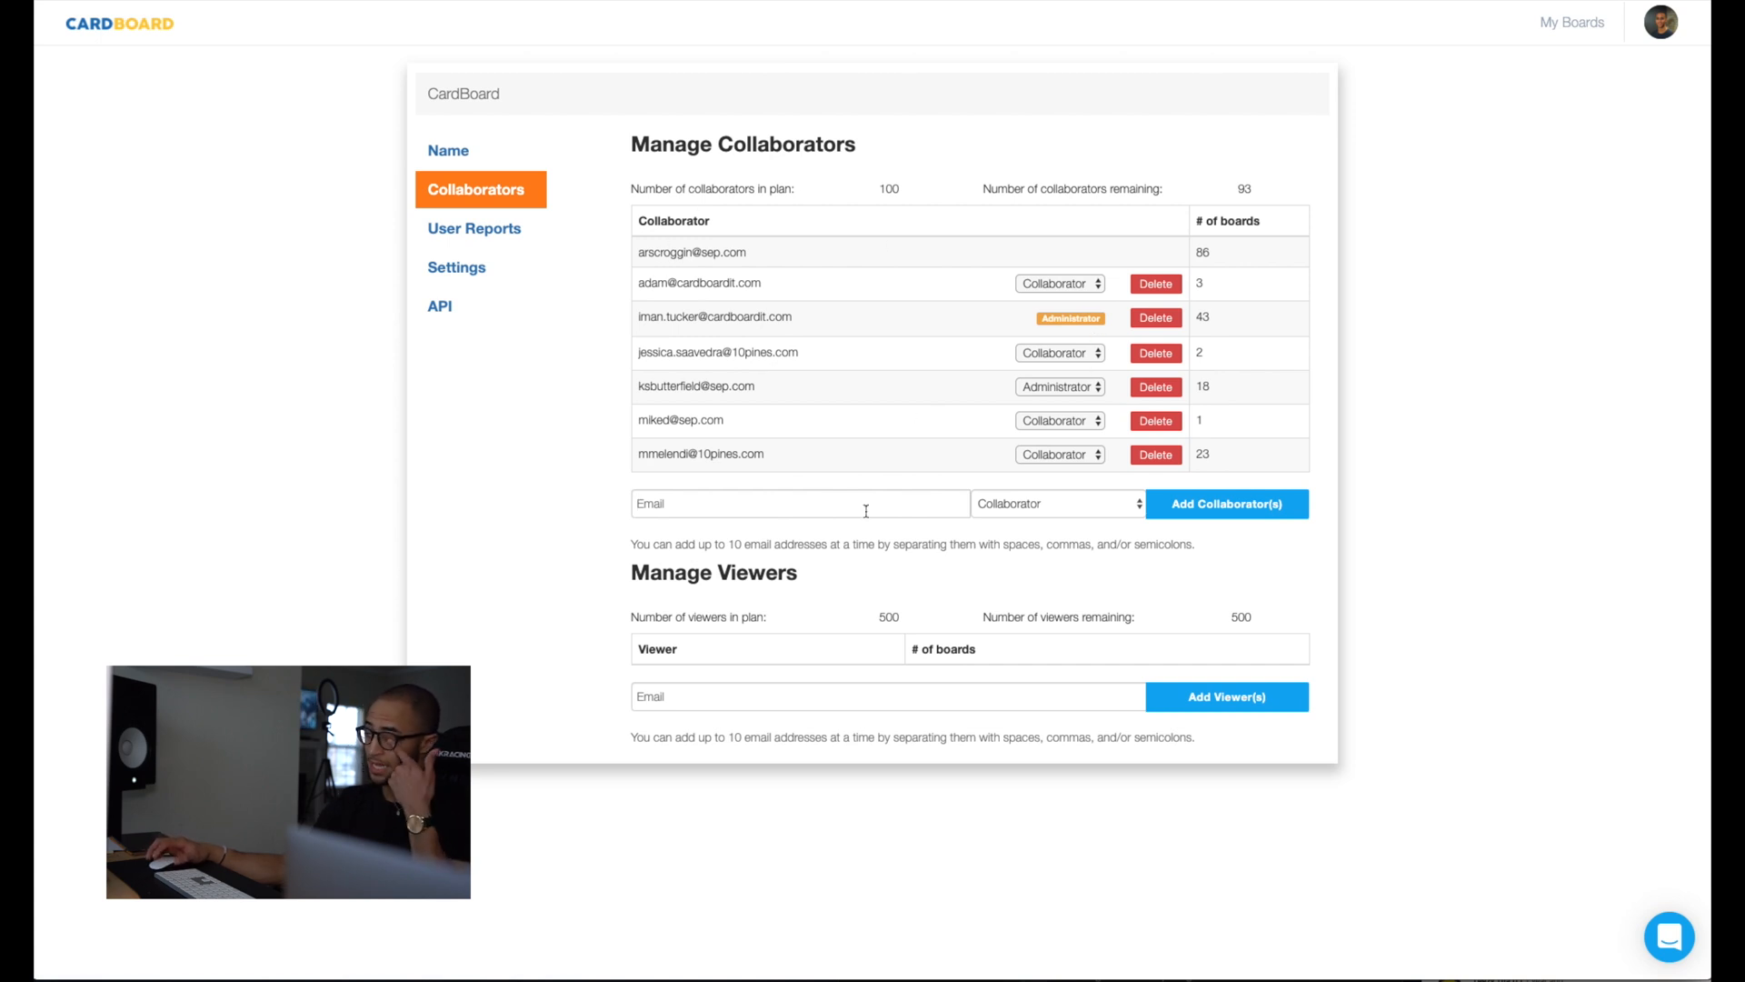
{"action": "type", "text": "tuckeri20"}
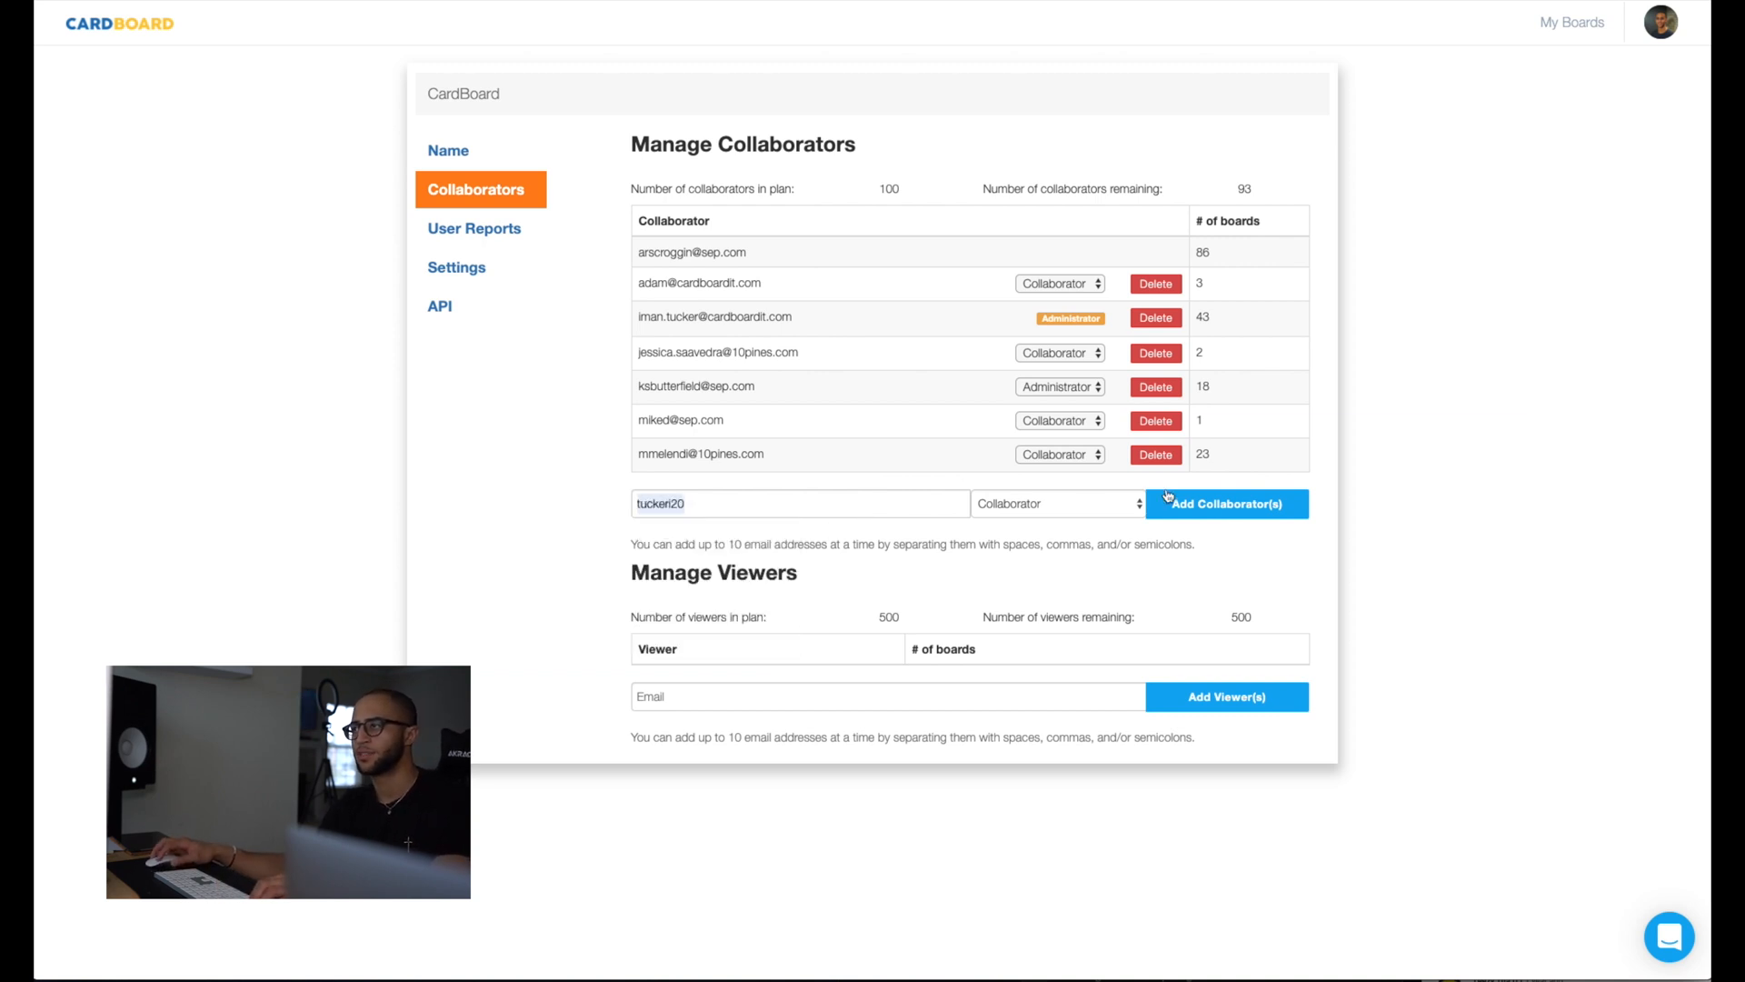
{"action": "left_click", "coordinate": [1226, 502]}
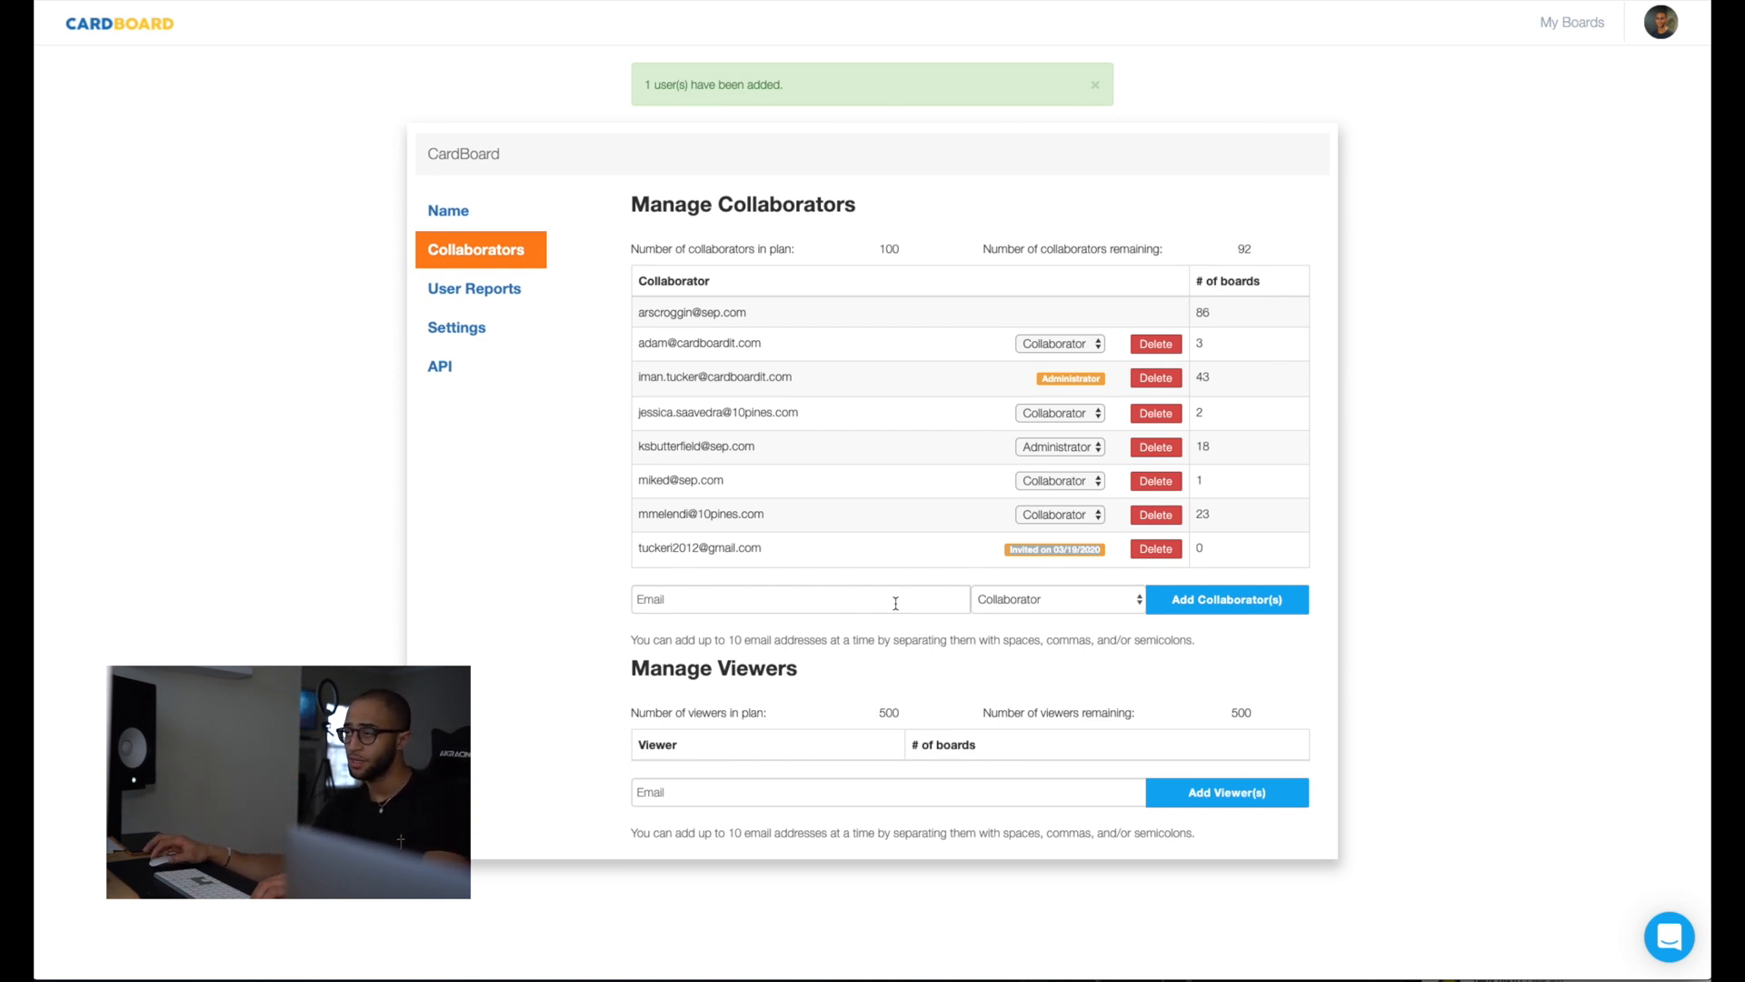
{"action": "left_click", "coordinate": [1154, 547]}
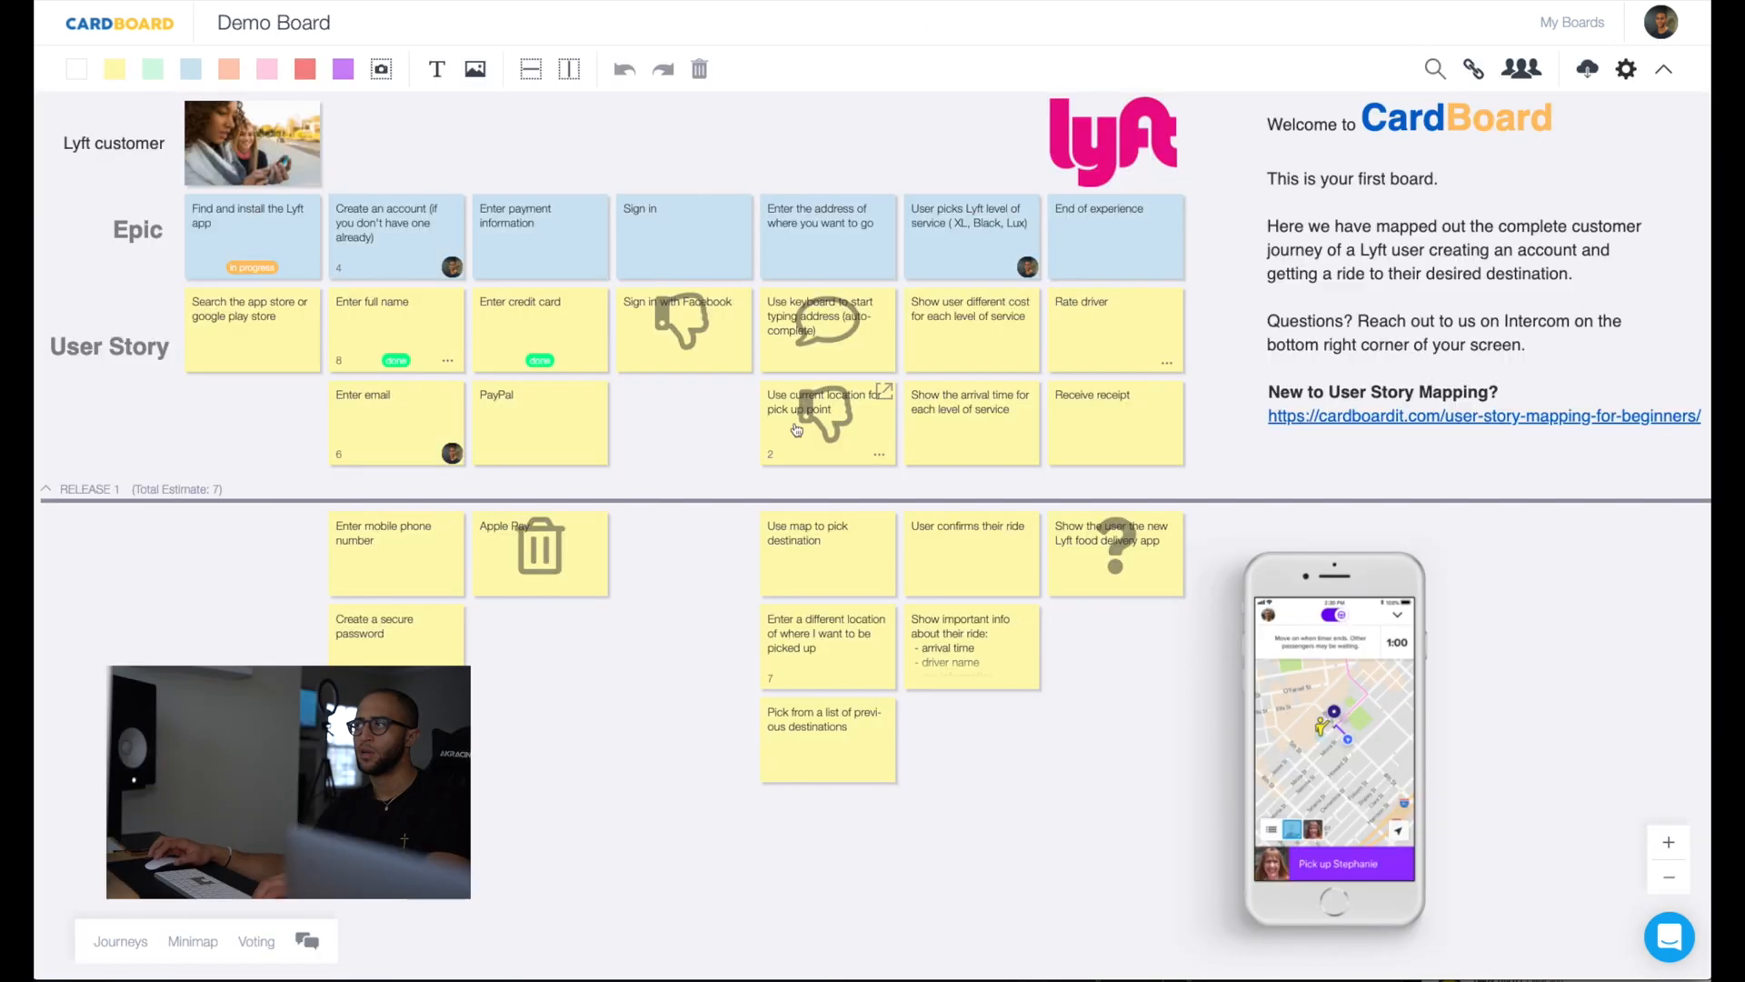
Step: Make community member Jess a collaborator on the Demo Board from the Collaborators list
{"action": "left_click", "coordinate": [1521, 69]}
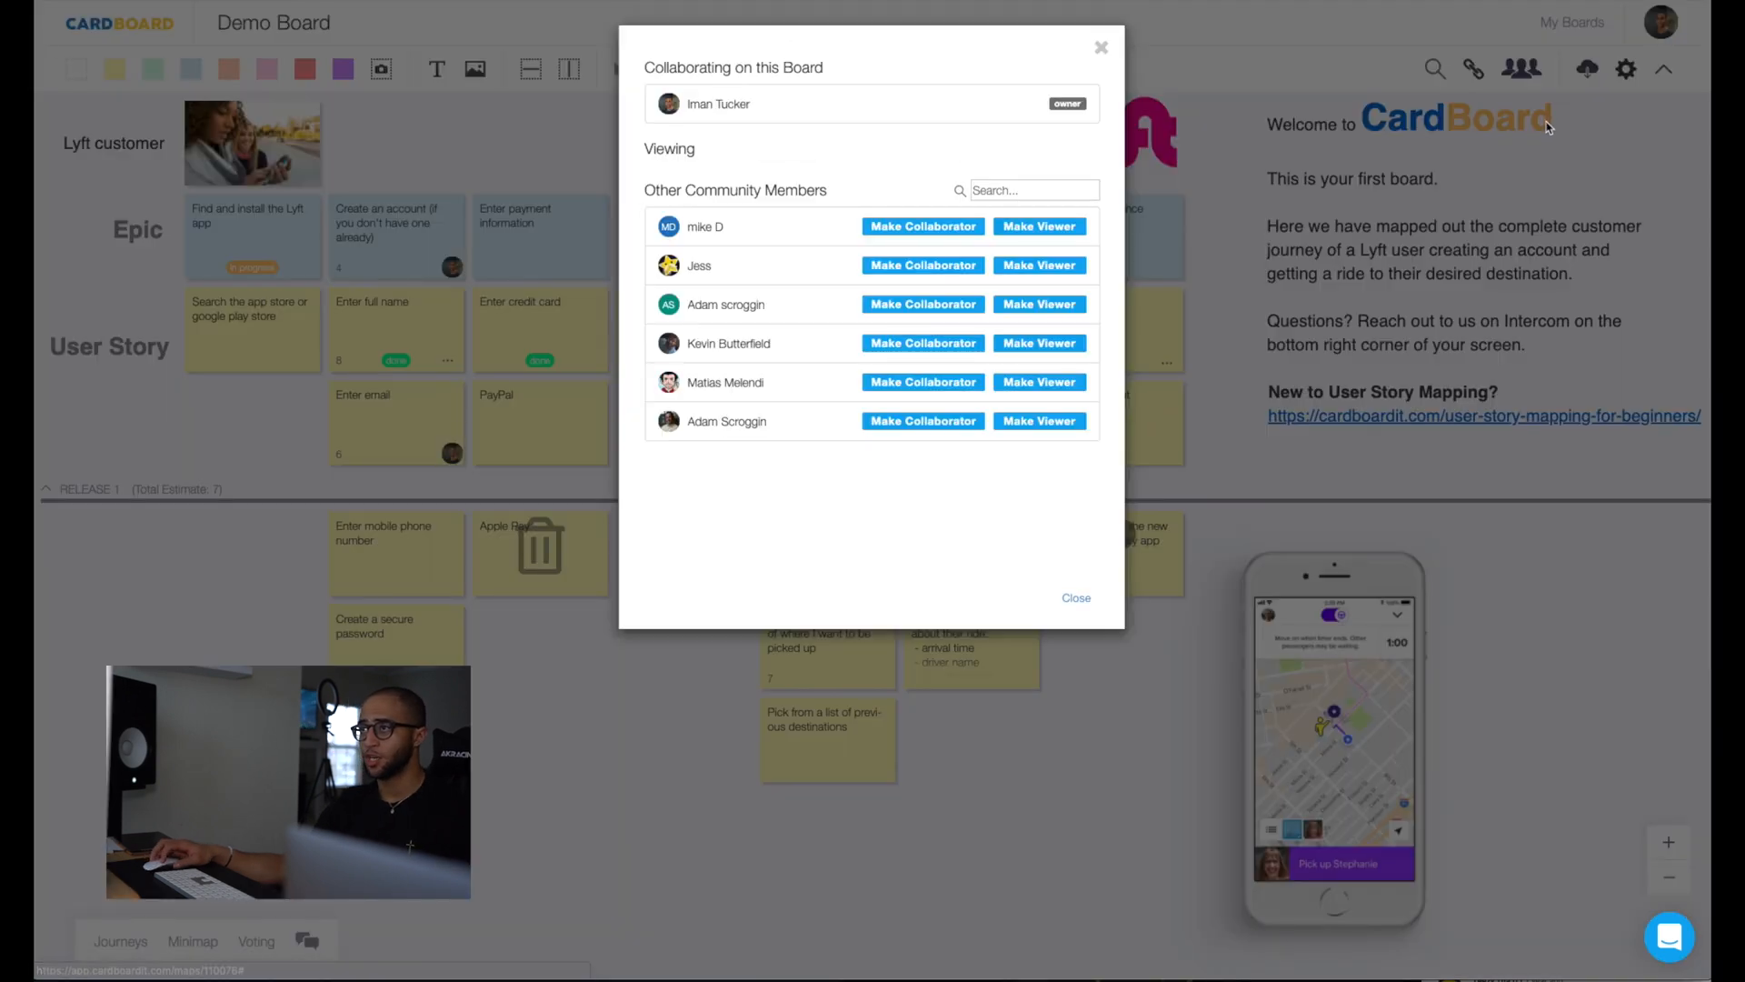
{"action": "mouse_move", "coordinate": [924, 364]}
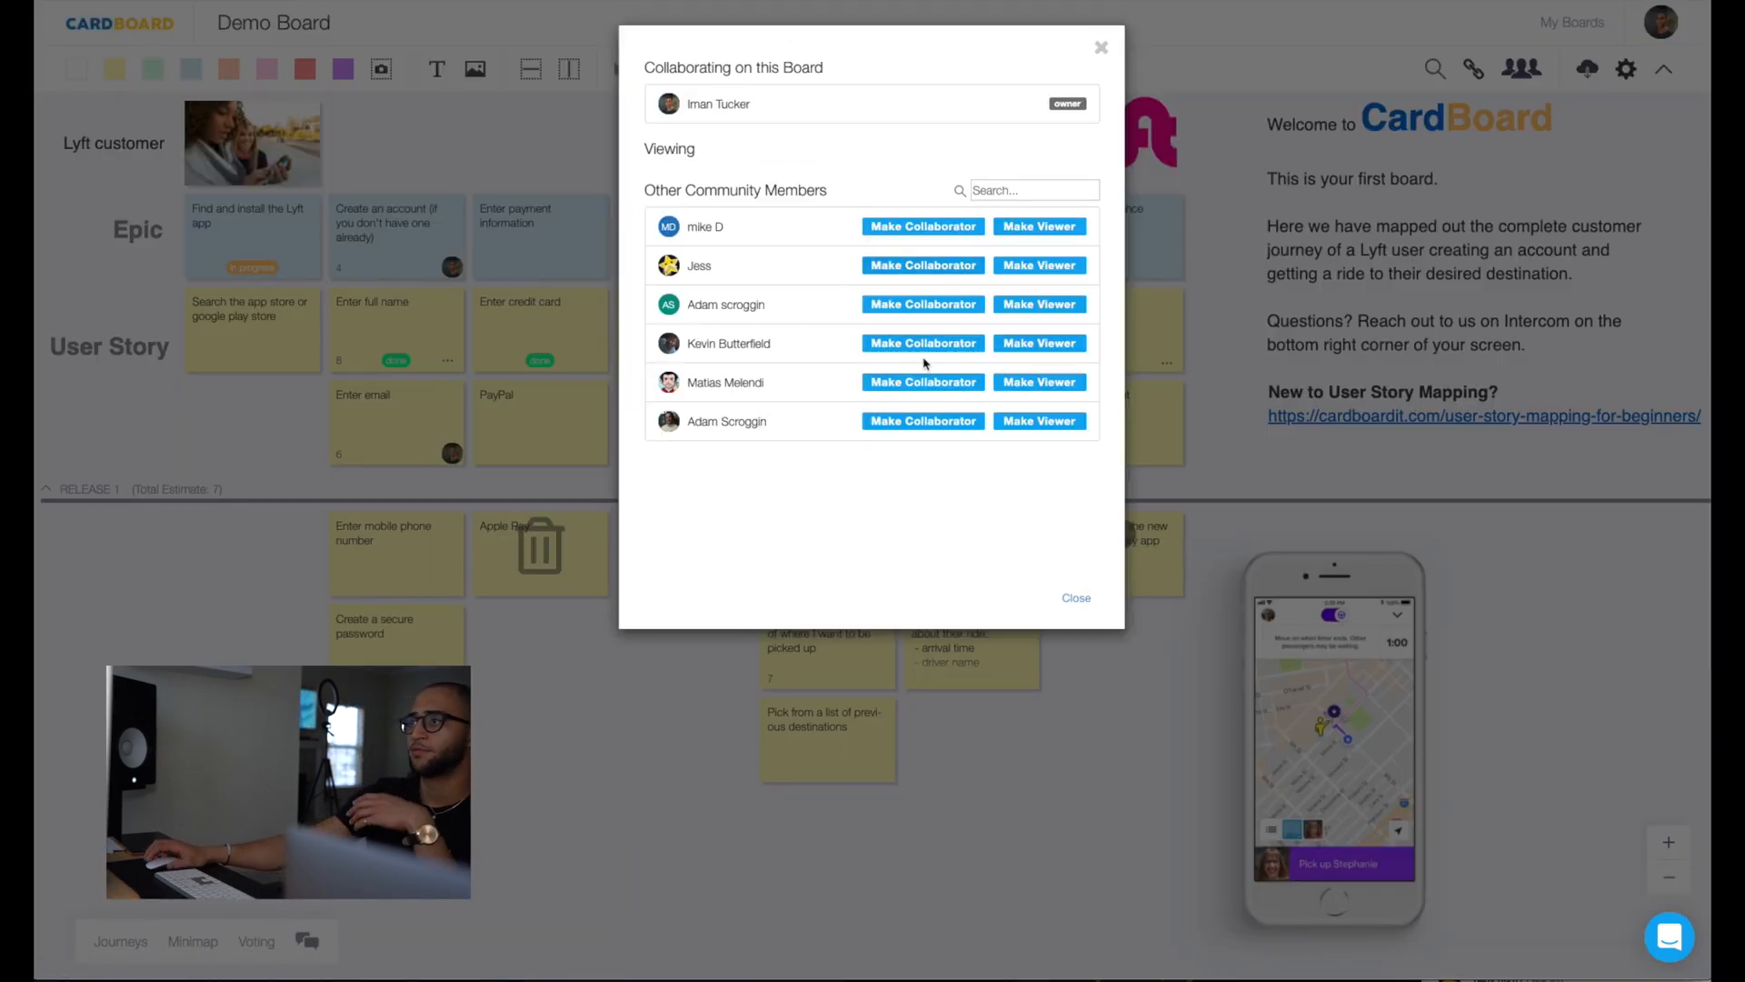
{"action": "mouse_move", "coordinate": [922, 381]}
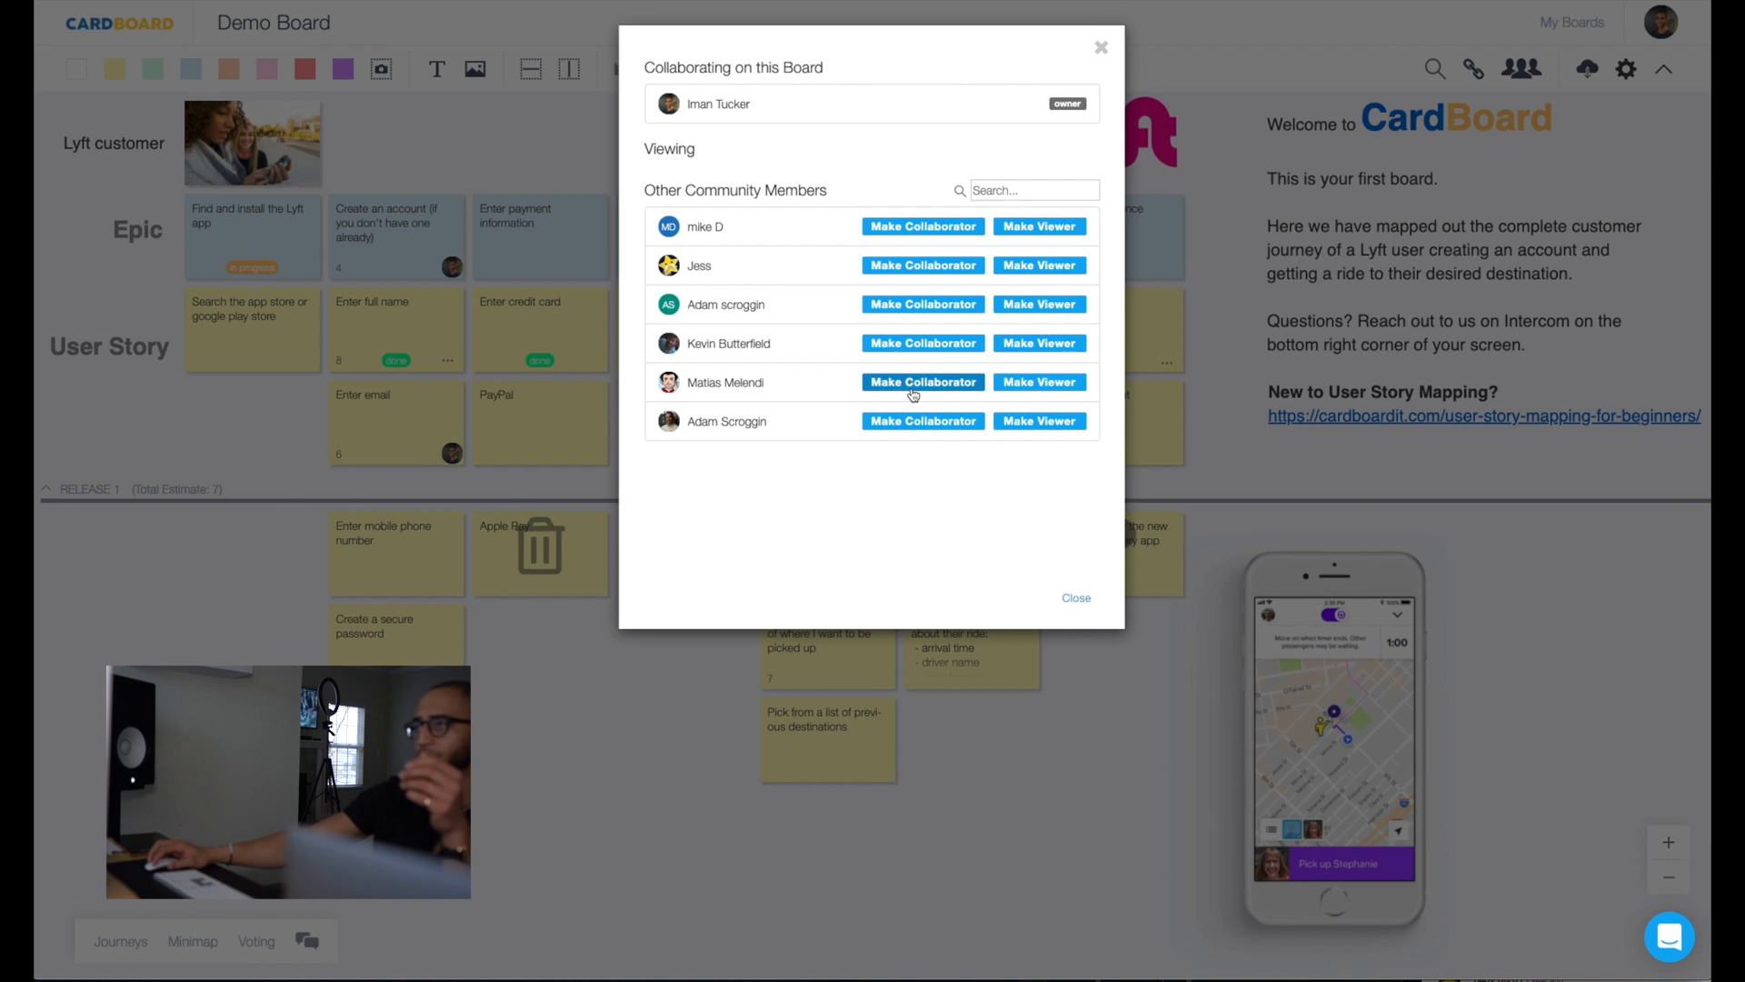
{"action": "mouse_move", "coordinate": [922, 265]}
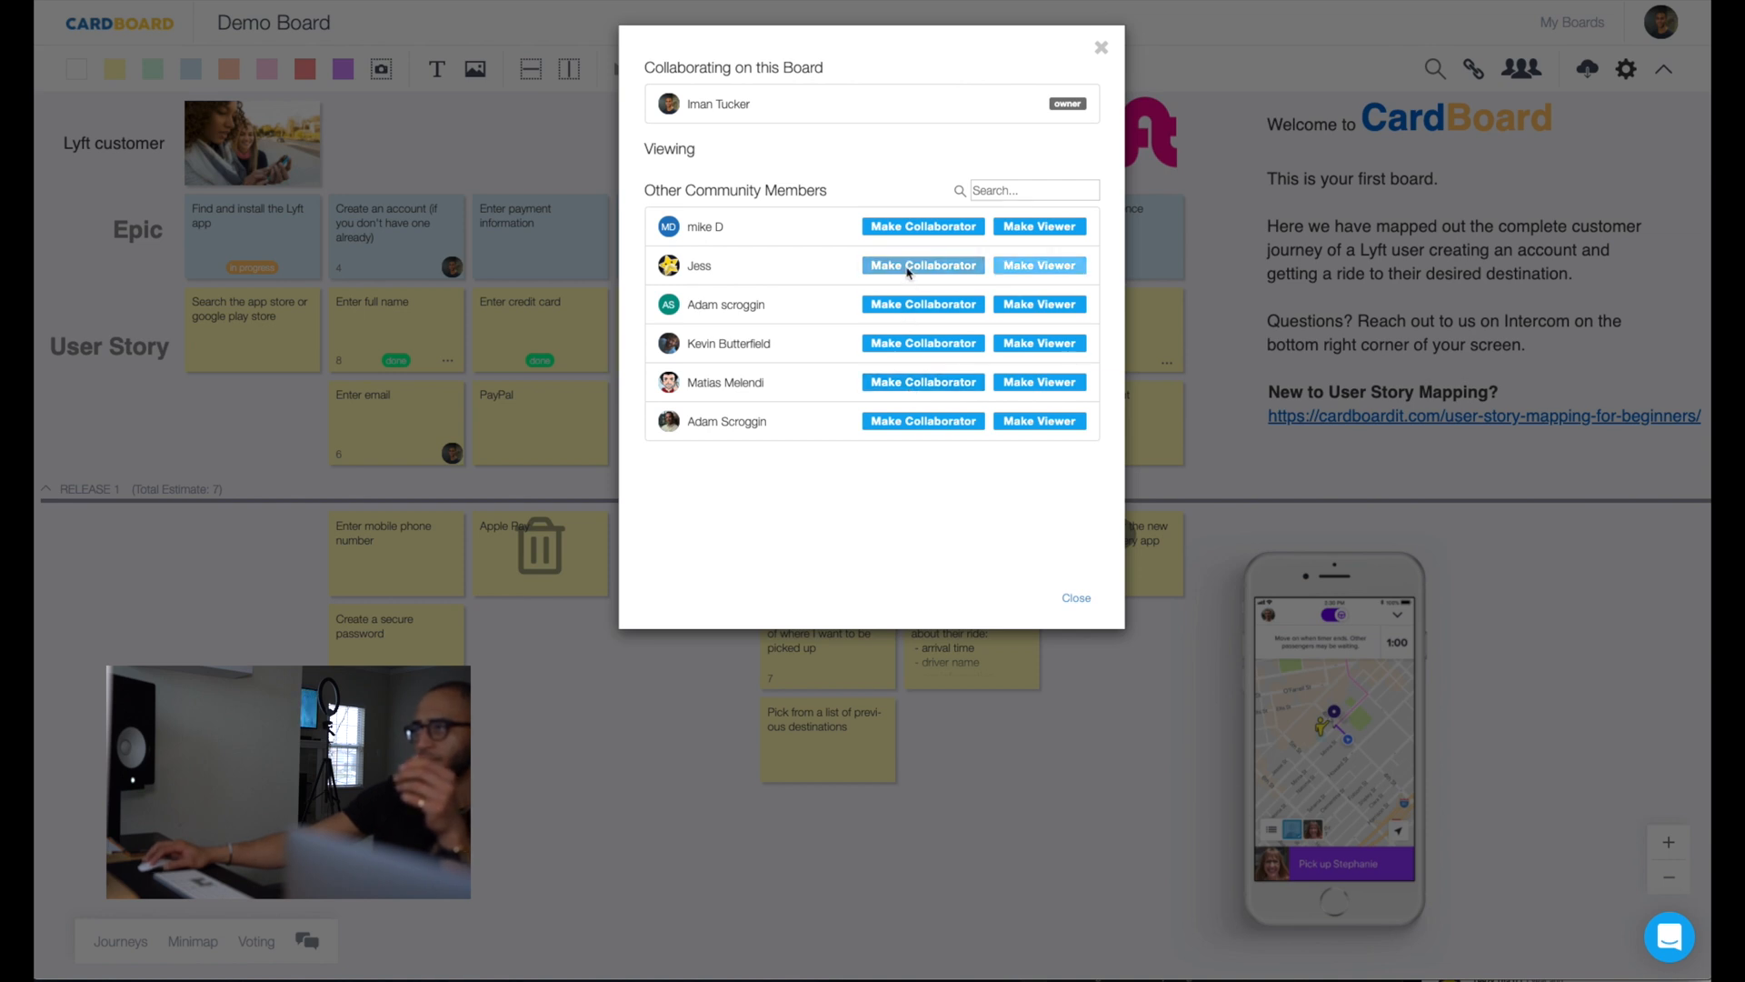
{"action": "left_click", "coordinate": [922, 265]}
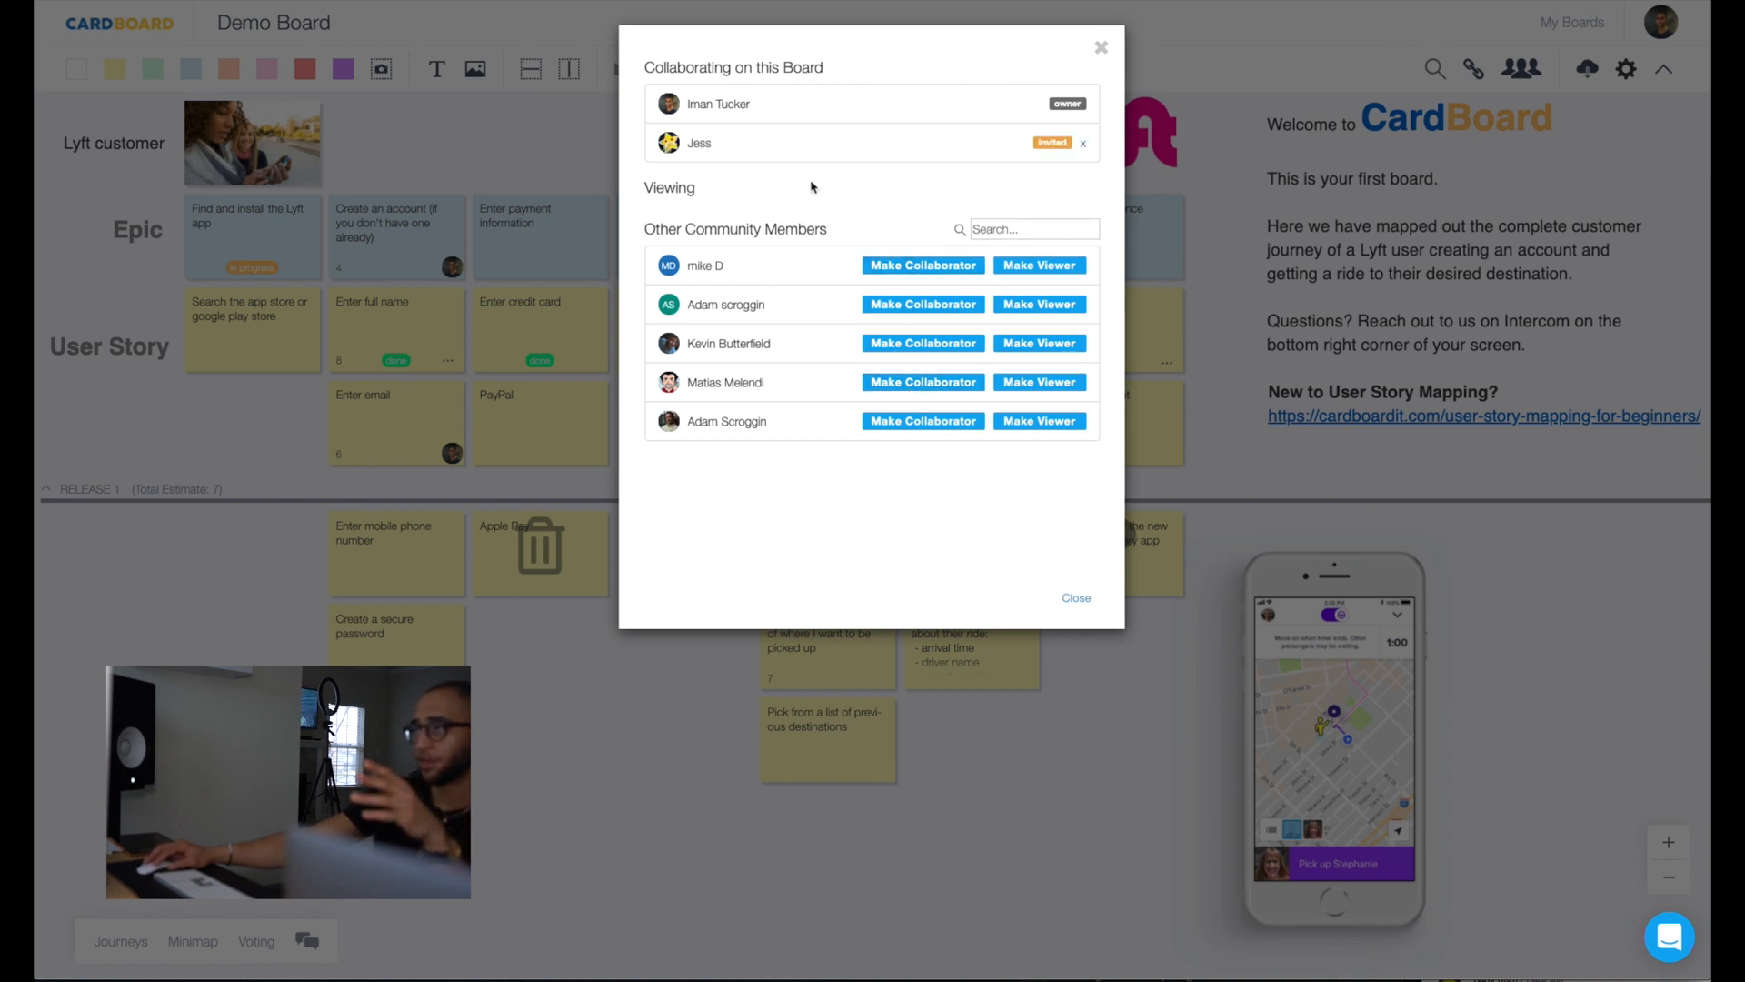
{"action": "left_click", "coordinate": [1082, 144]}
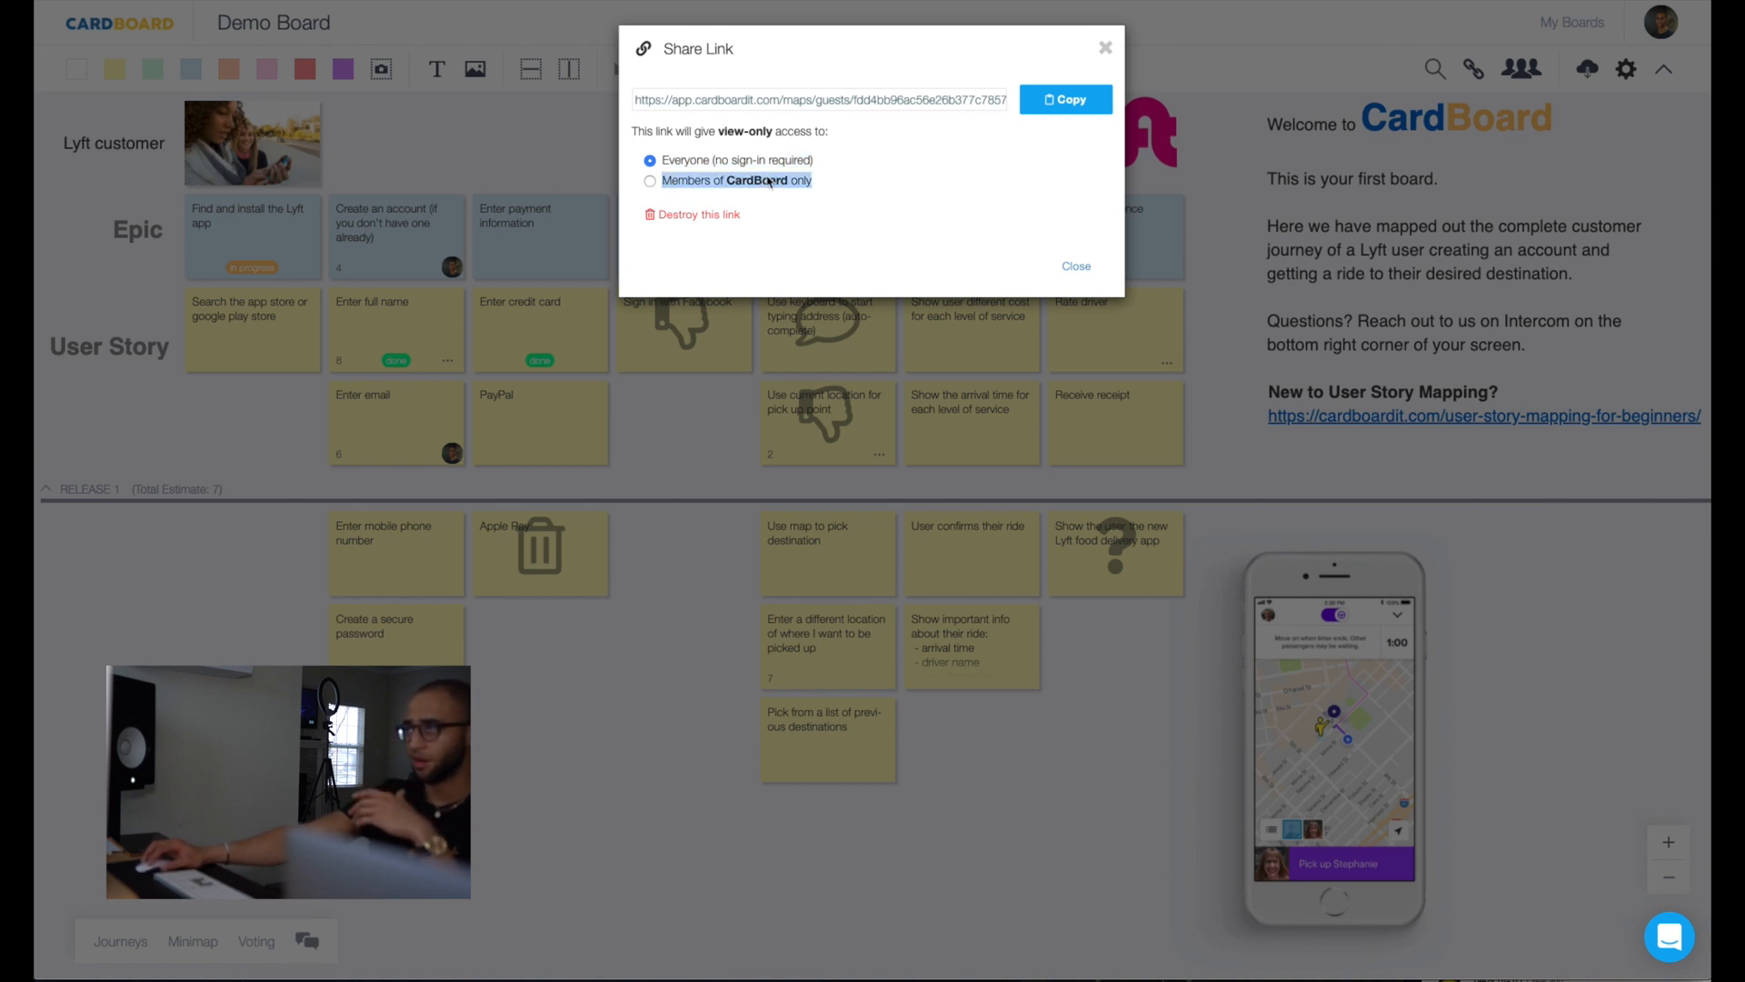
{"action": "mouse_move", "coordinate": [932, 205]}
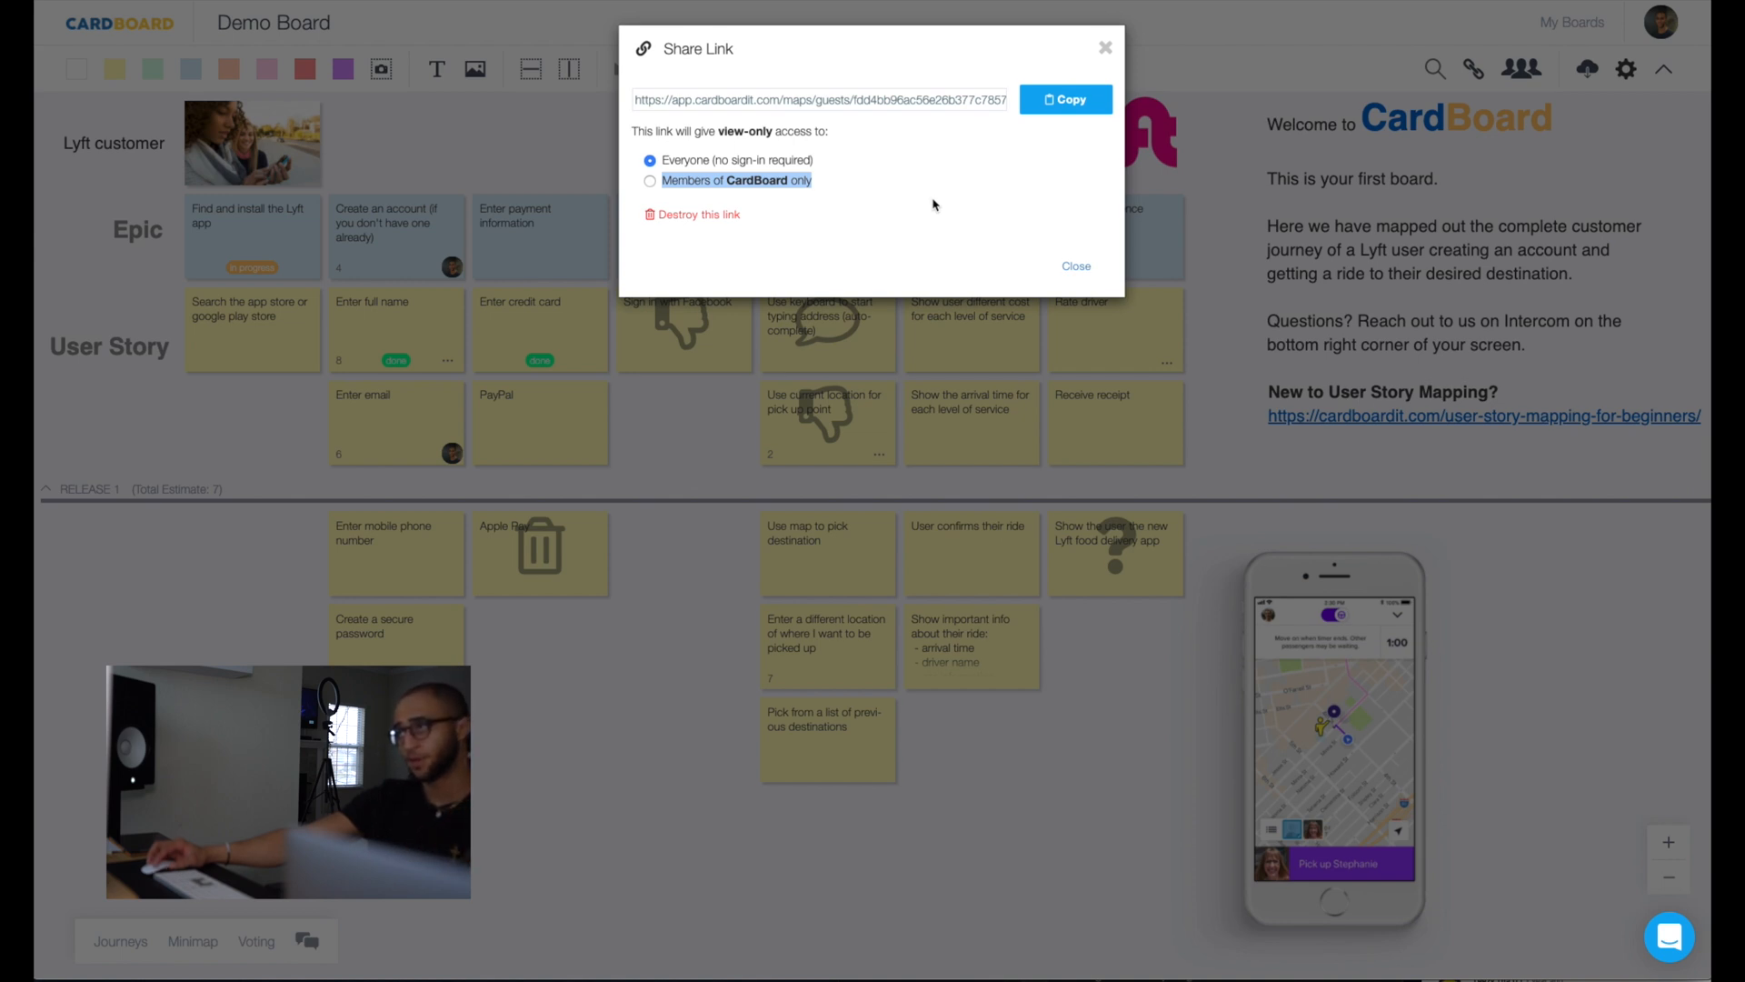
{"action": "left_click", "coordinate": [1063, 99]}
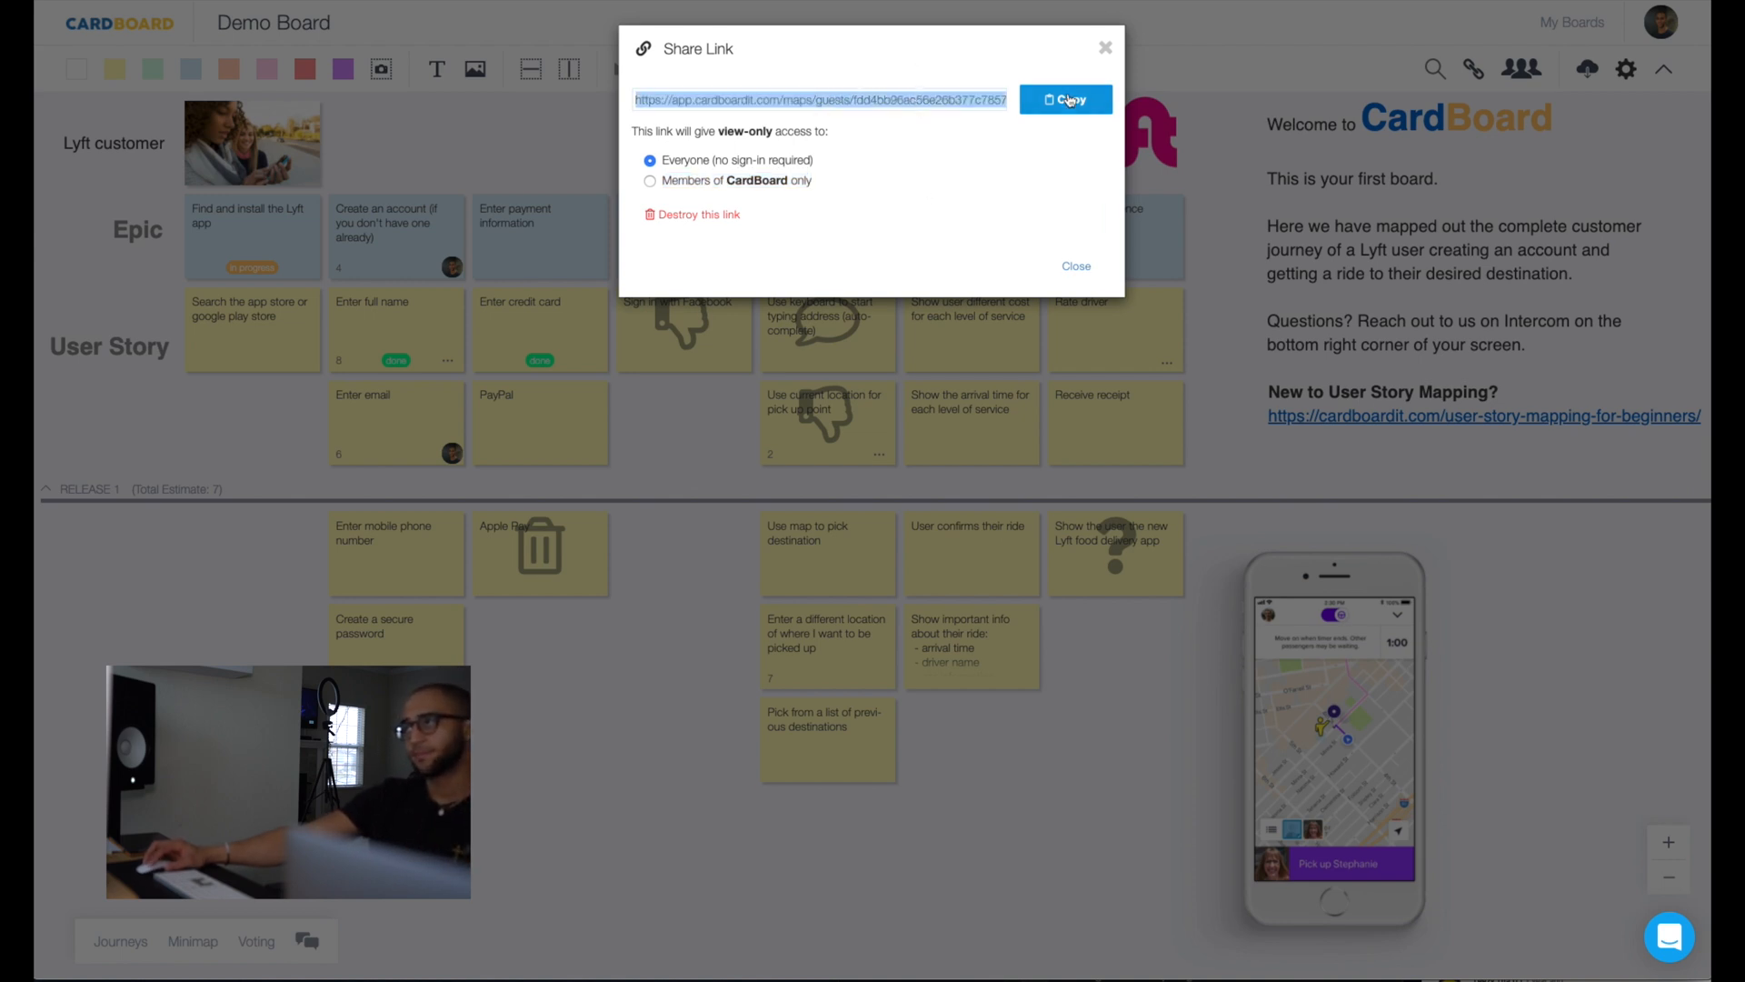
{"action": "left_click", "coordinate": [1064, 99]}
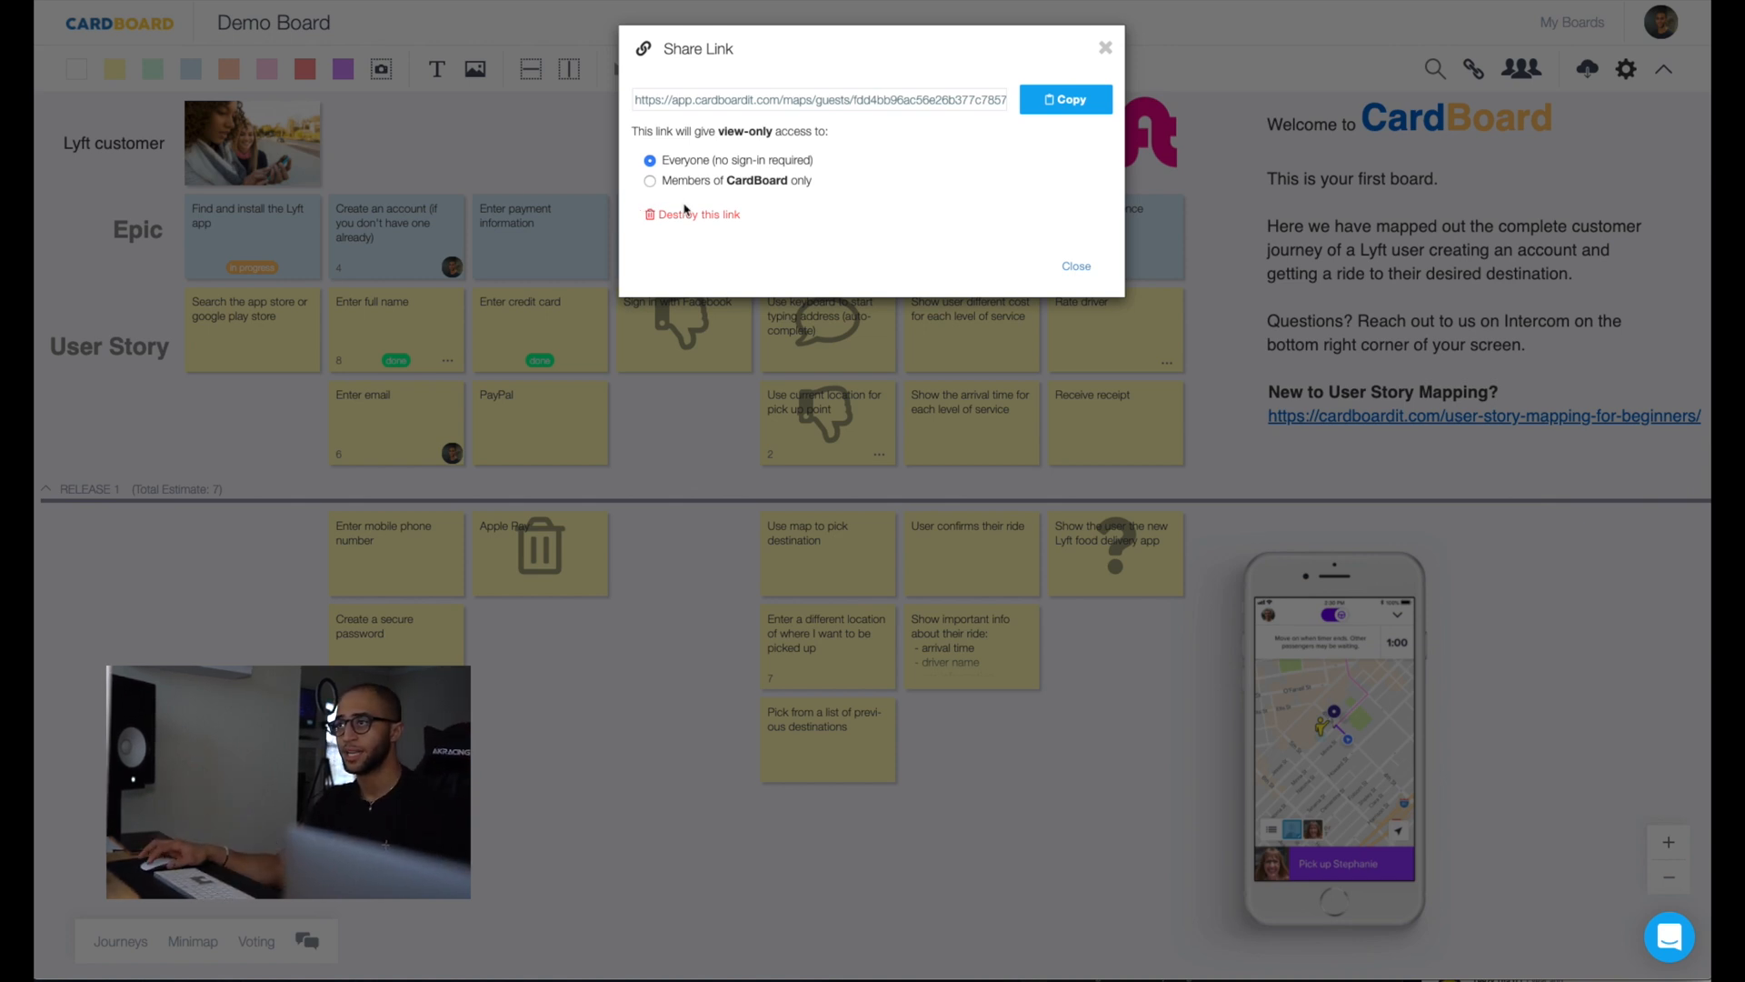
{"action": "left_click", "coordinate": [699, 214]}
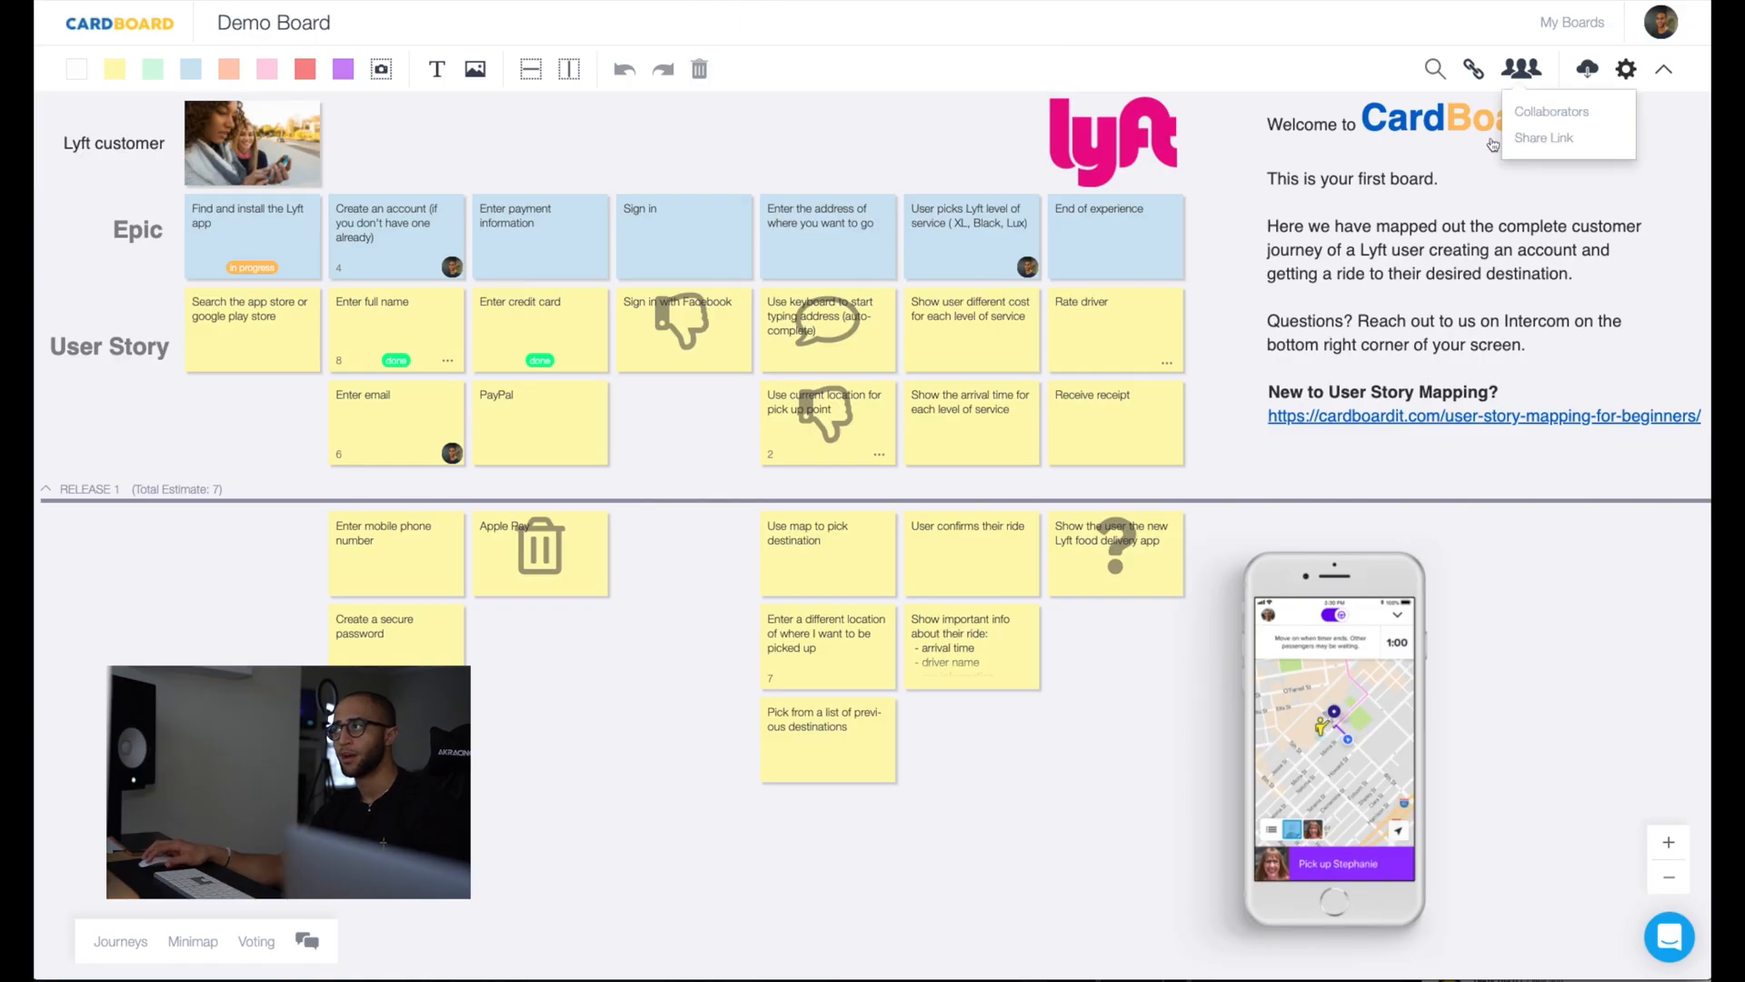
{"action": "mouse_move", "coordinate": [1545, 138]}
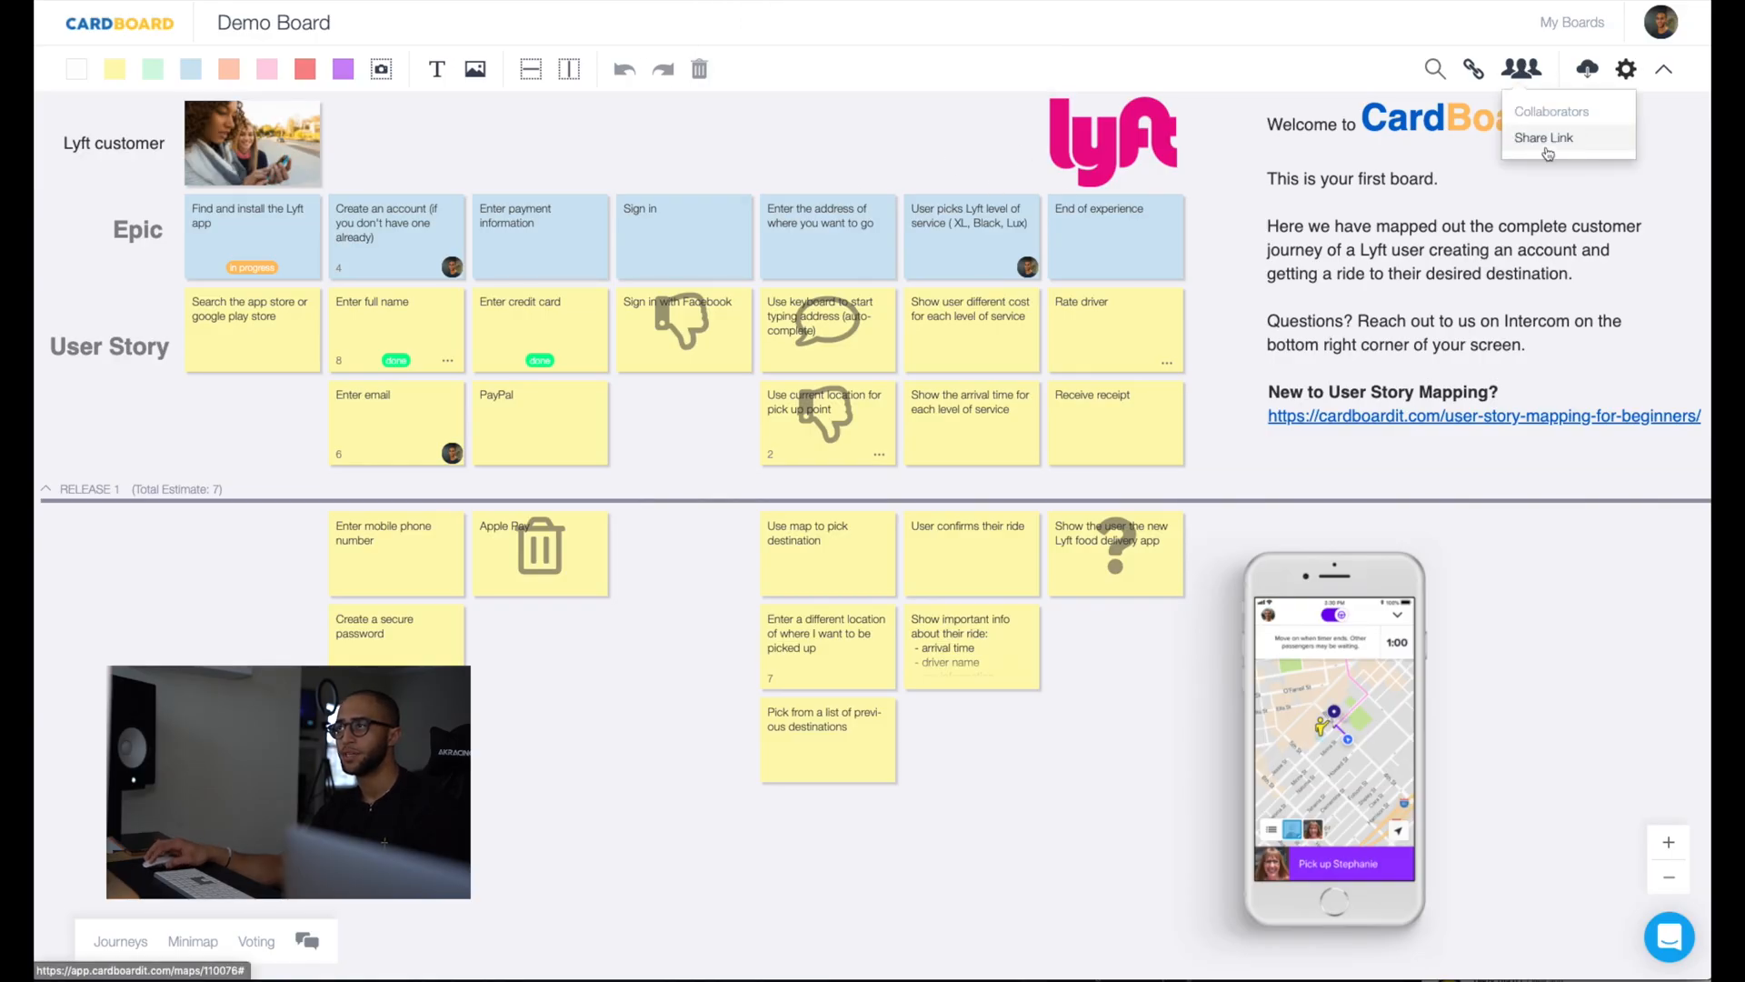
{"action": "left_click", "coordinate": [1100, 47]}
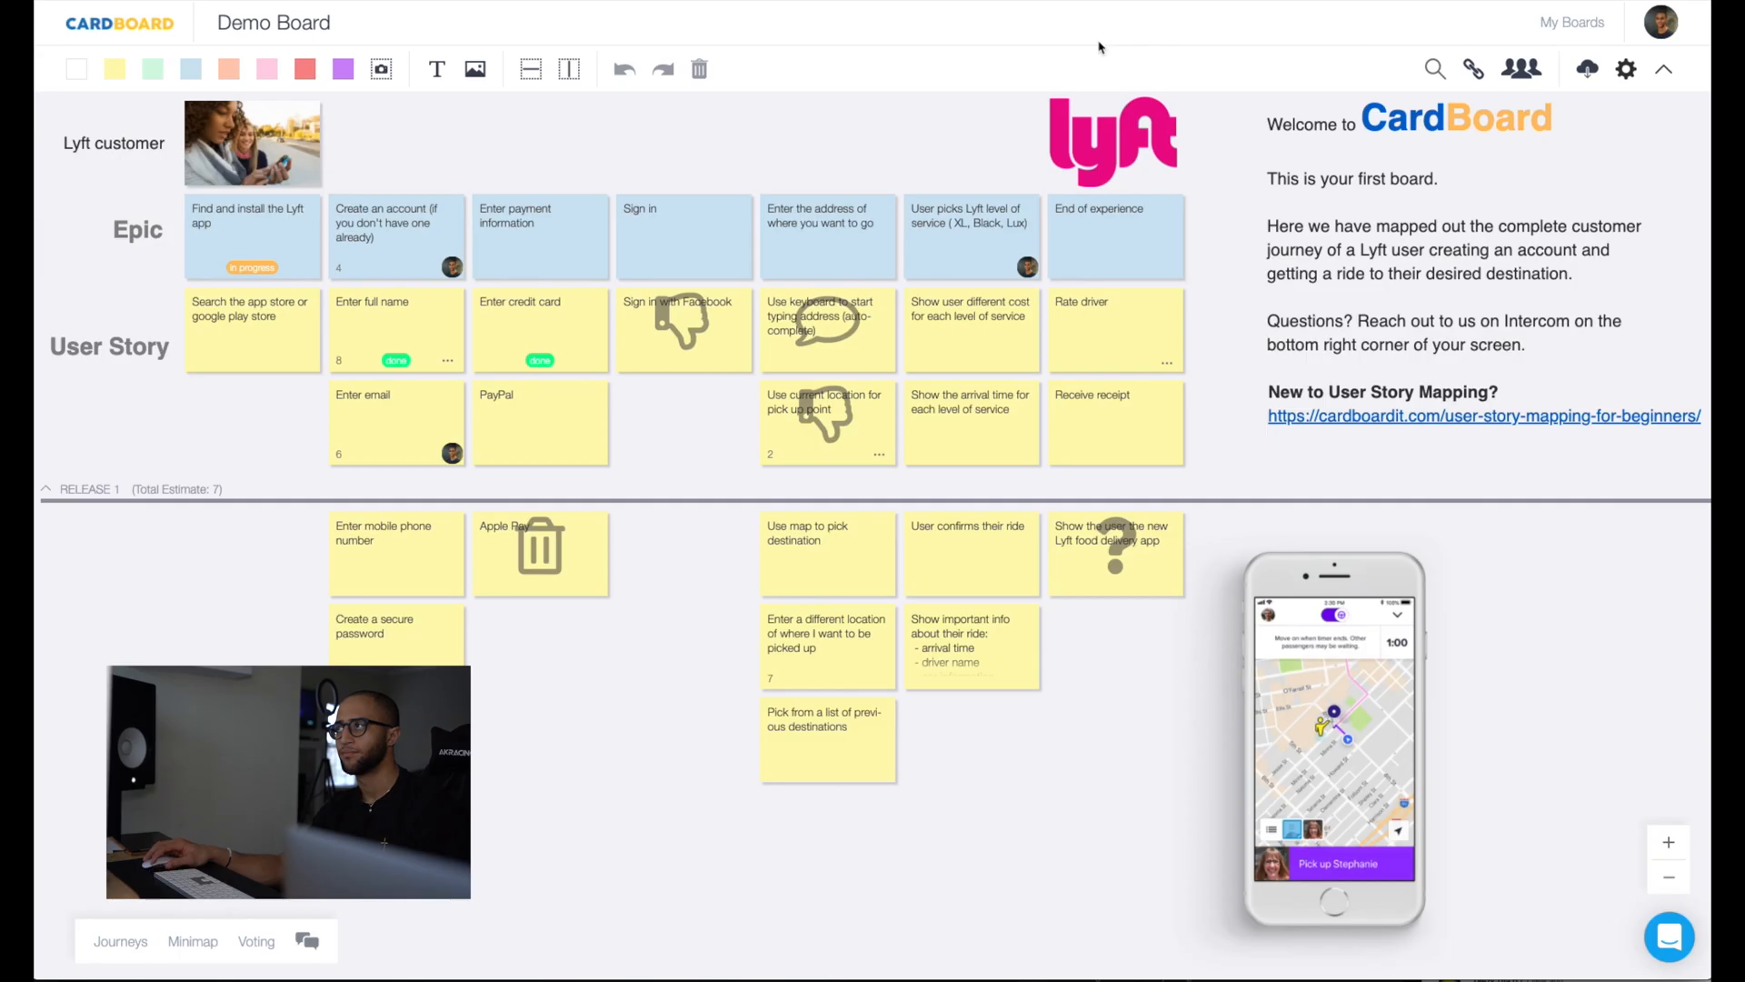
{"action": "left_click", "coordinate": [1522, 69]}
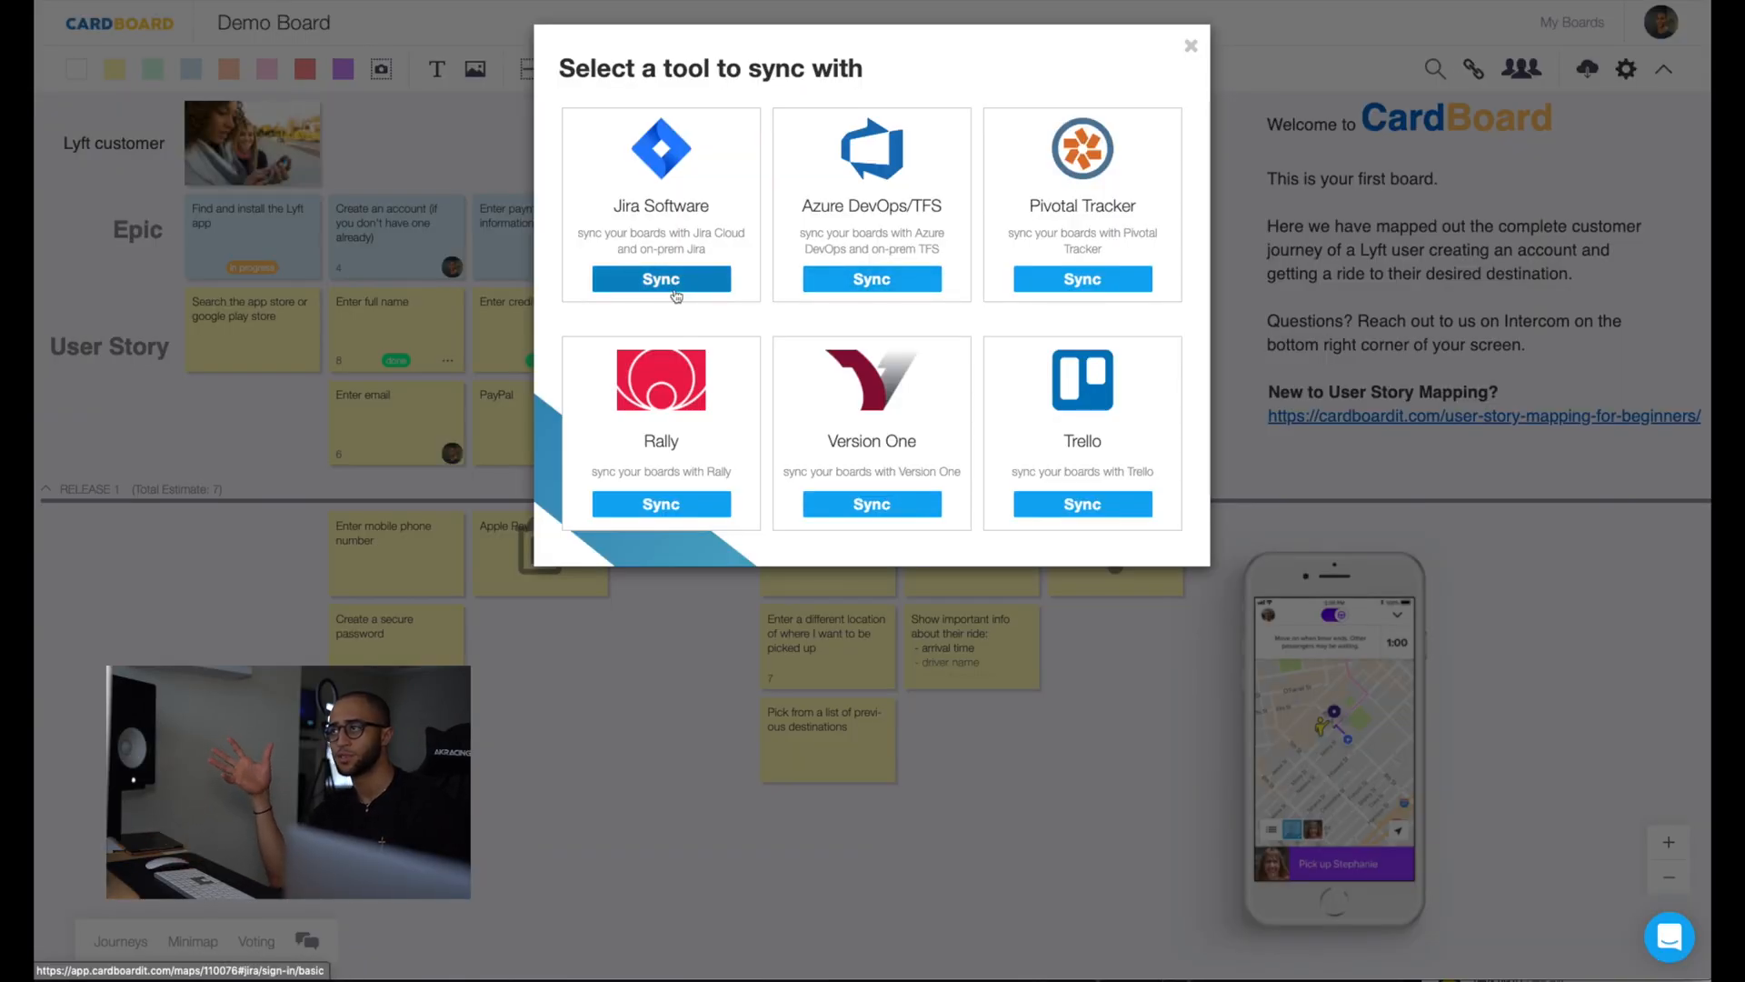
Step: Begin the Jira Software sync sign-in, abandon it unfinished, and bring up the help chat
{"action": "left_click", "coordinate": [660, 278]}
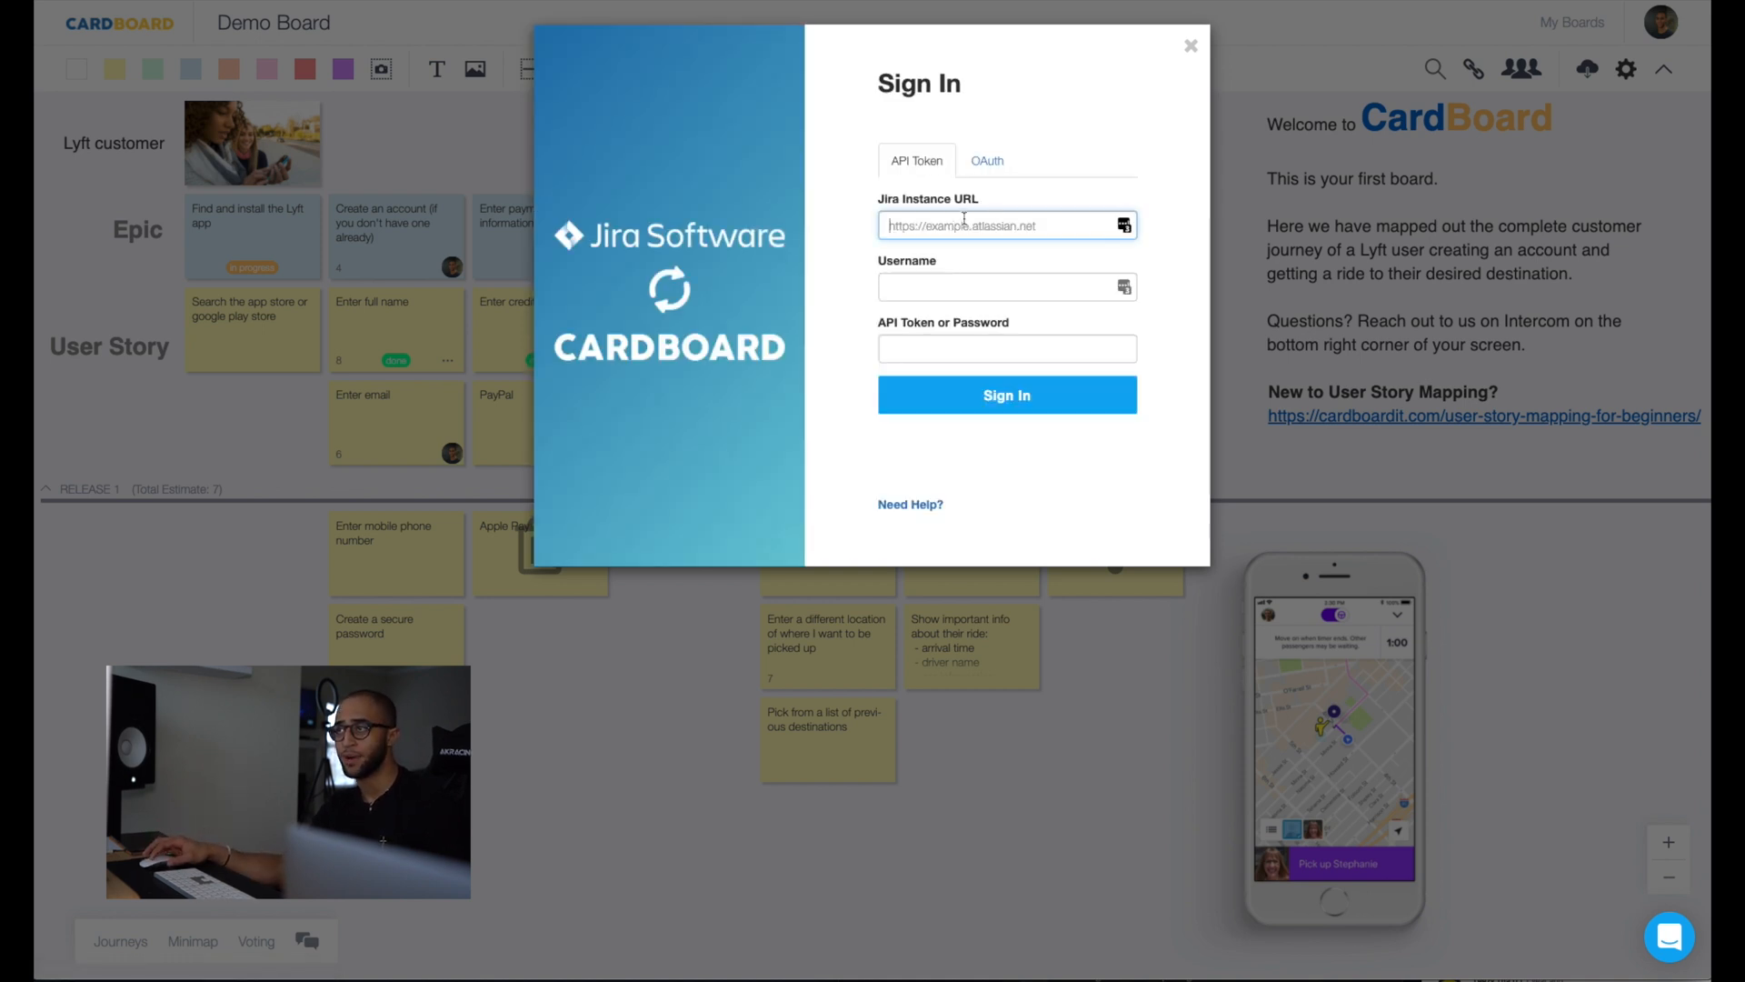
{"action": "left_click", "coordinate": [1002, 286]}
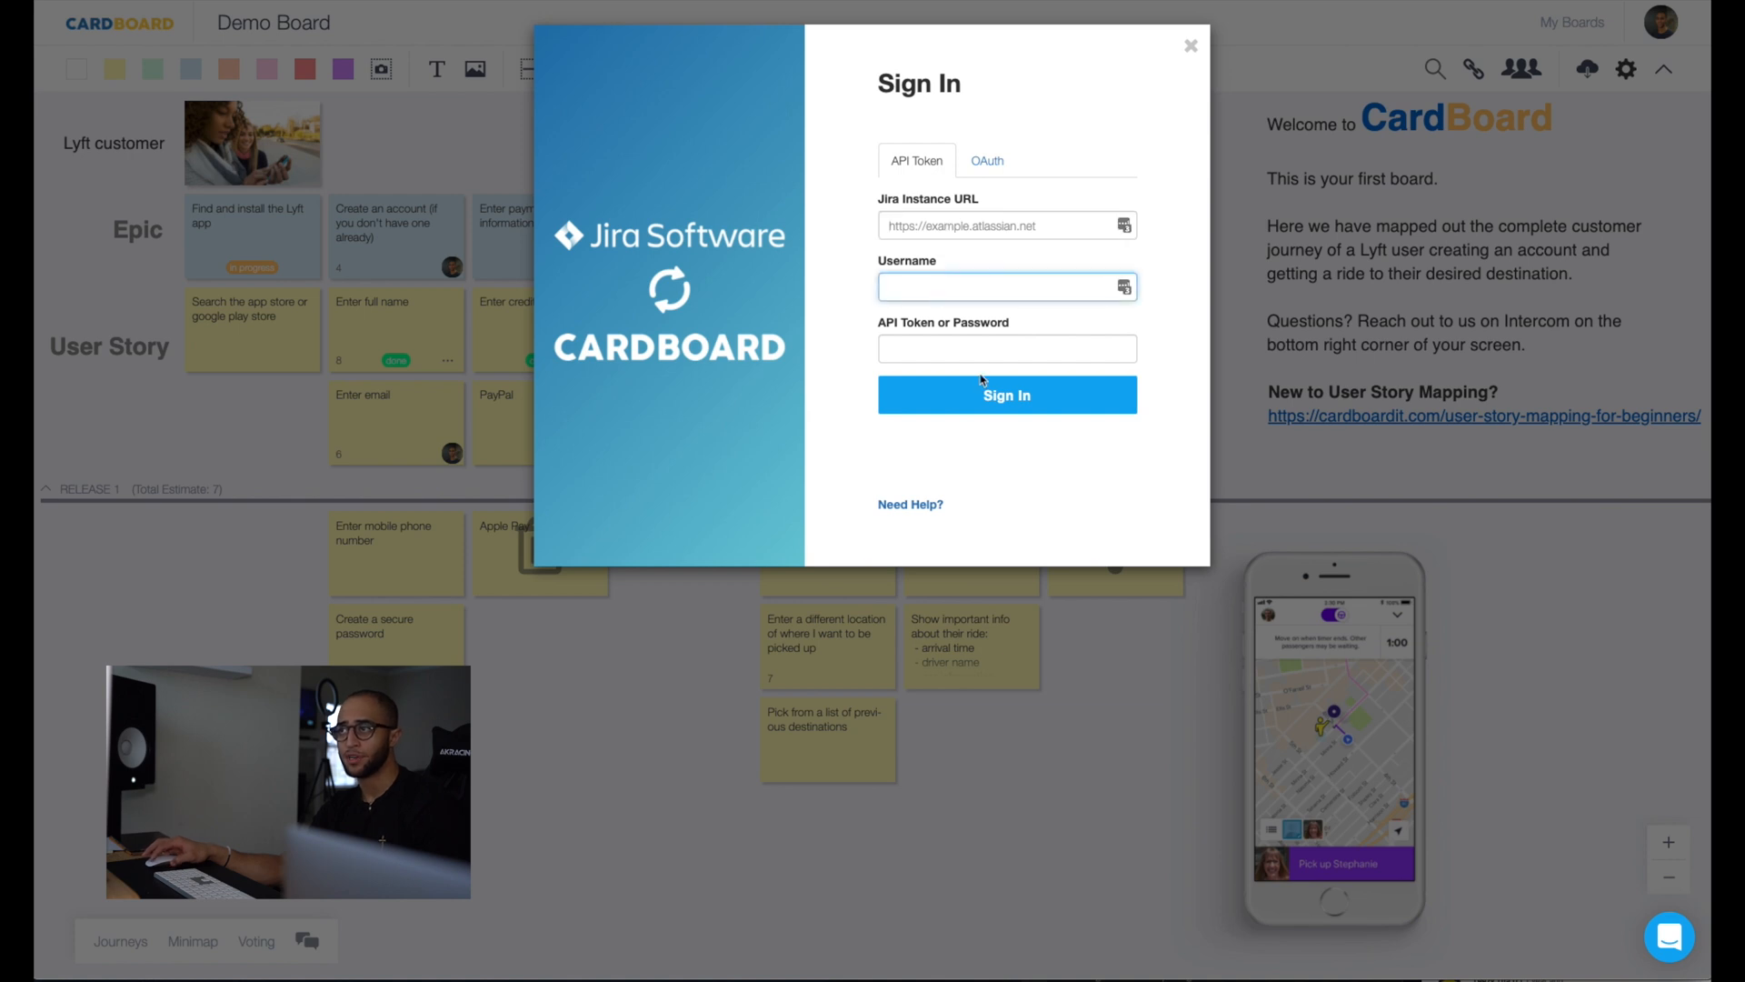
{"action": "left_click", "coordinate": [1005, 348]}
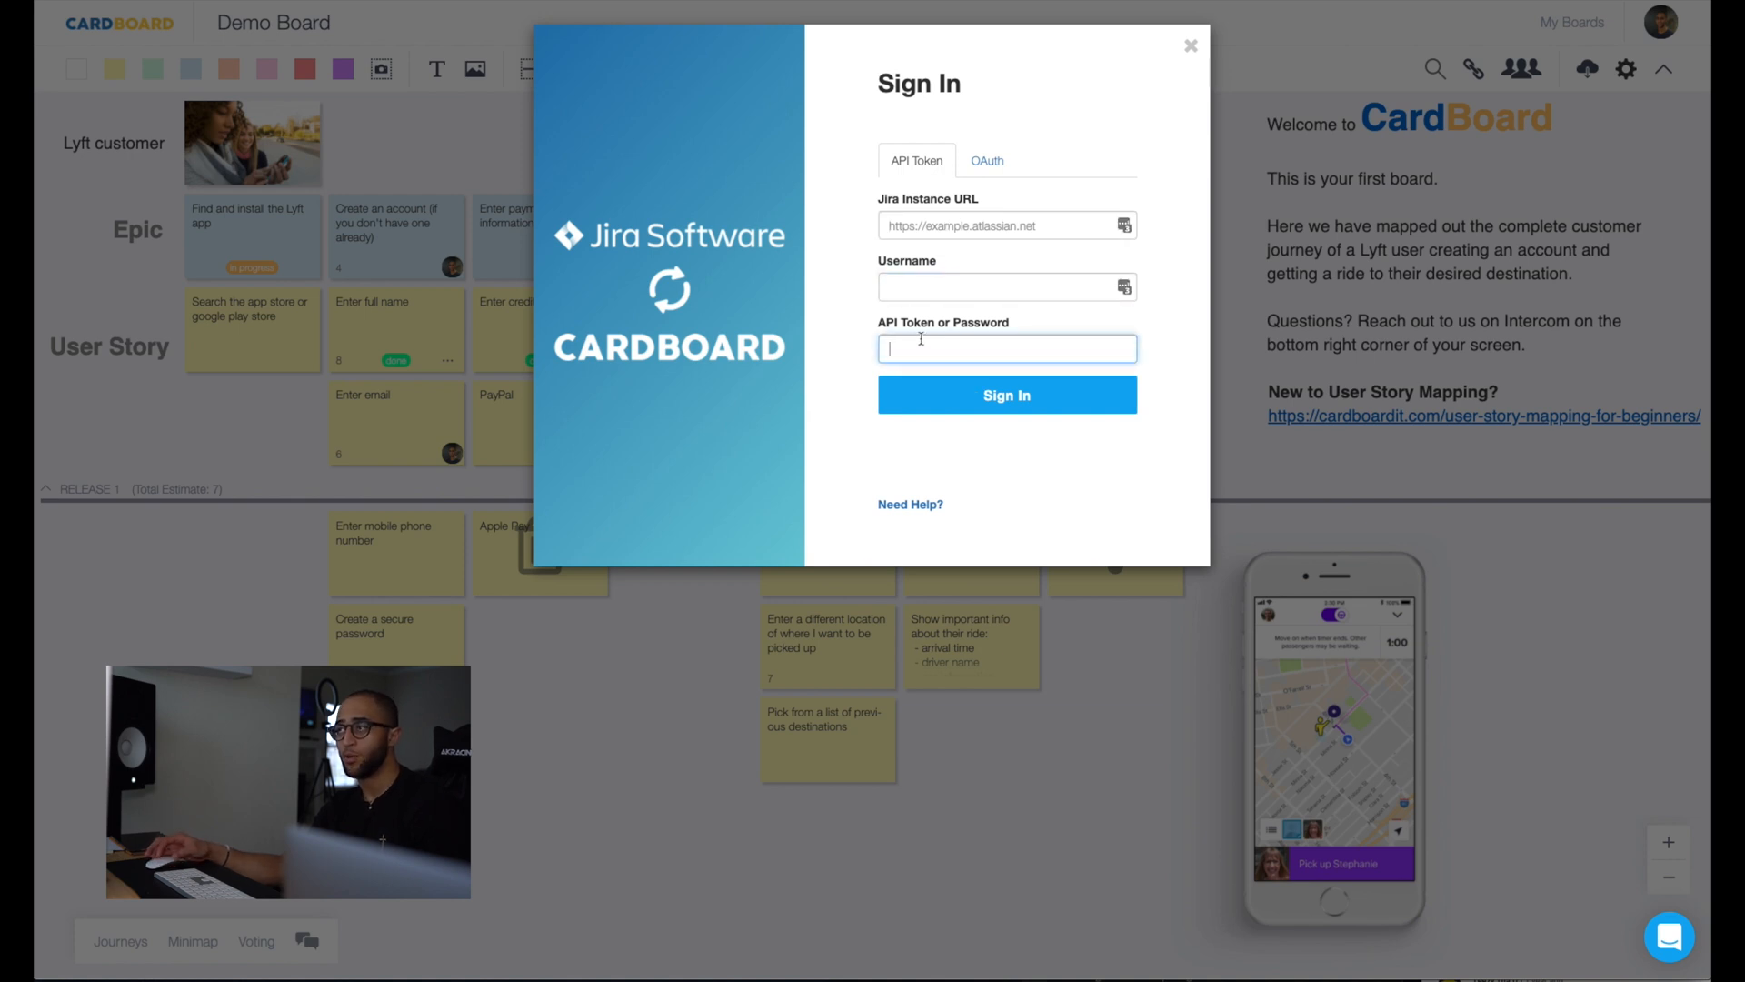
{"action": "left_click", "coordinate": [1190, 46]}
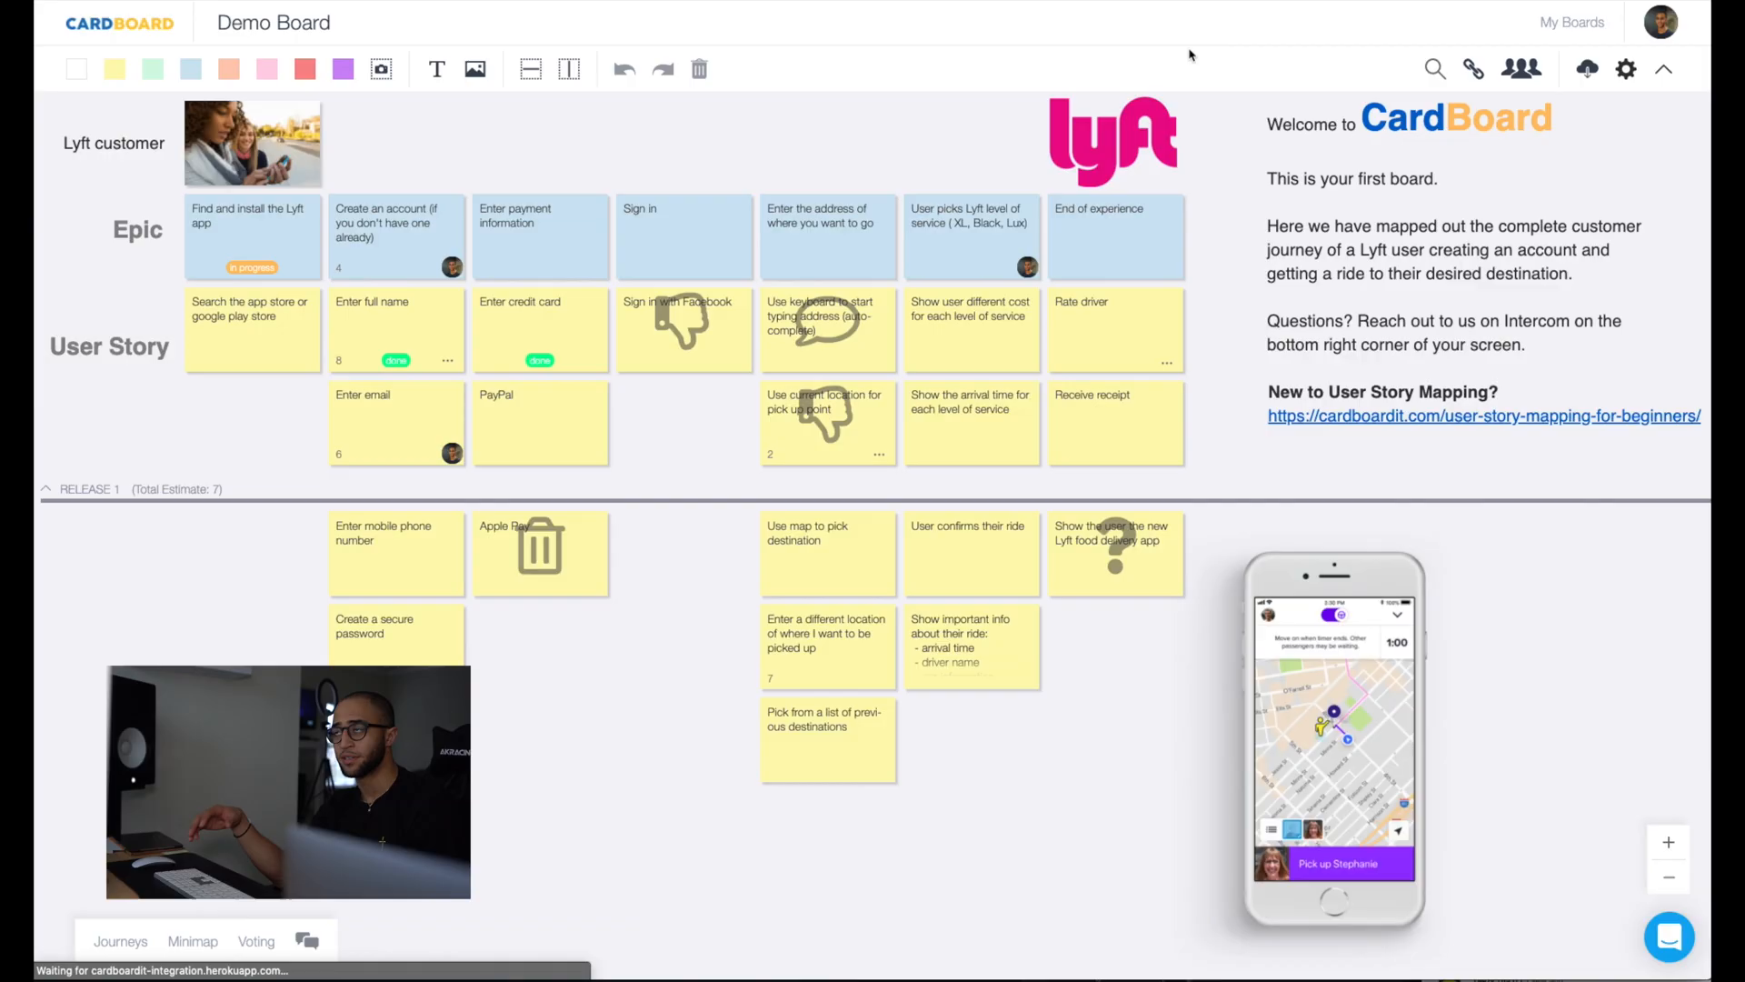
{"action": "mouse_move", "coordinate": [1219, 159]}
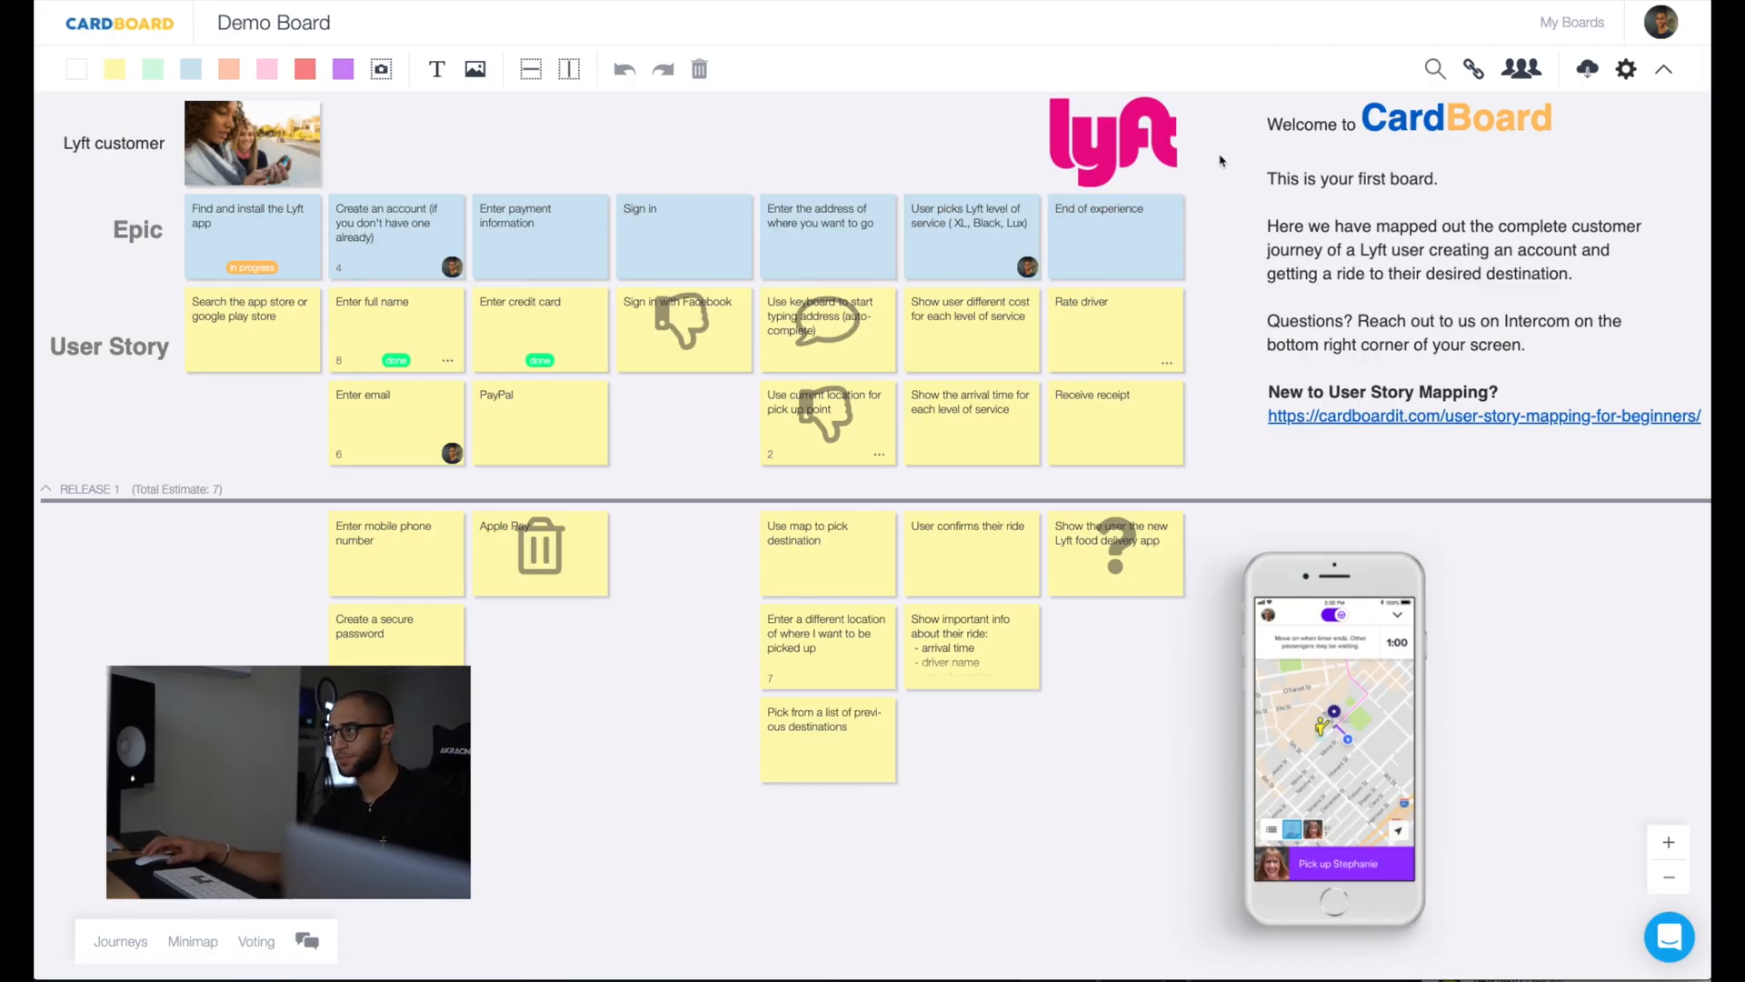
{"action": "left_click", "coordinate": [1669, 935]}
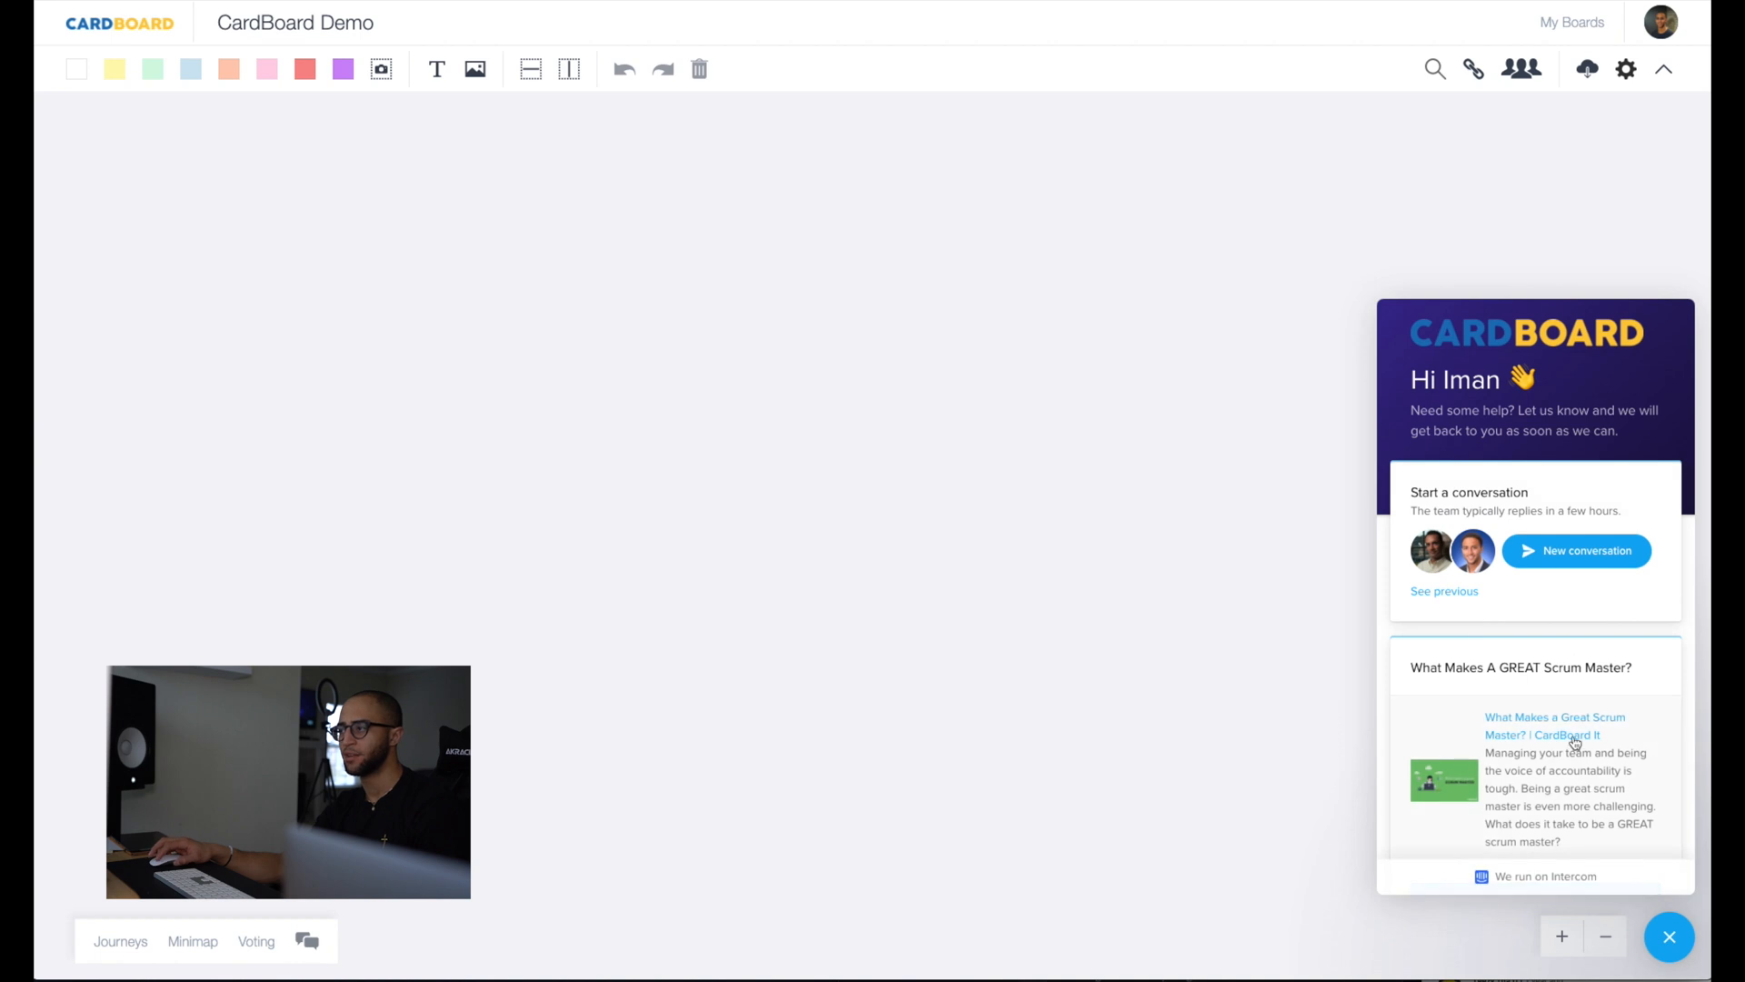
Step: Send 'Your res' in a new support conversation, then close the help chat
{"action": "scroll", "scroll_direction": "down", "scroll_amount": 3}
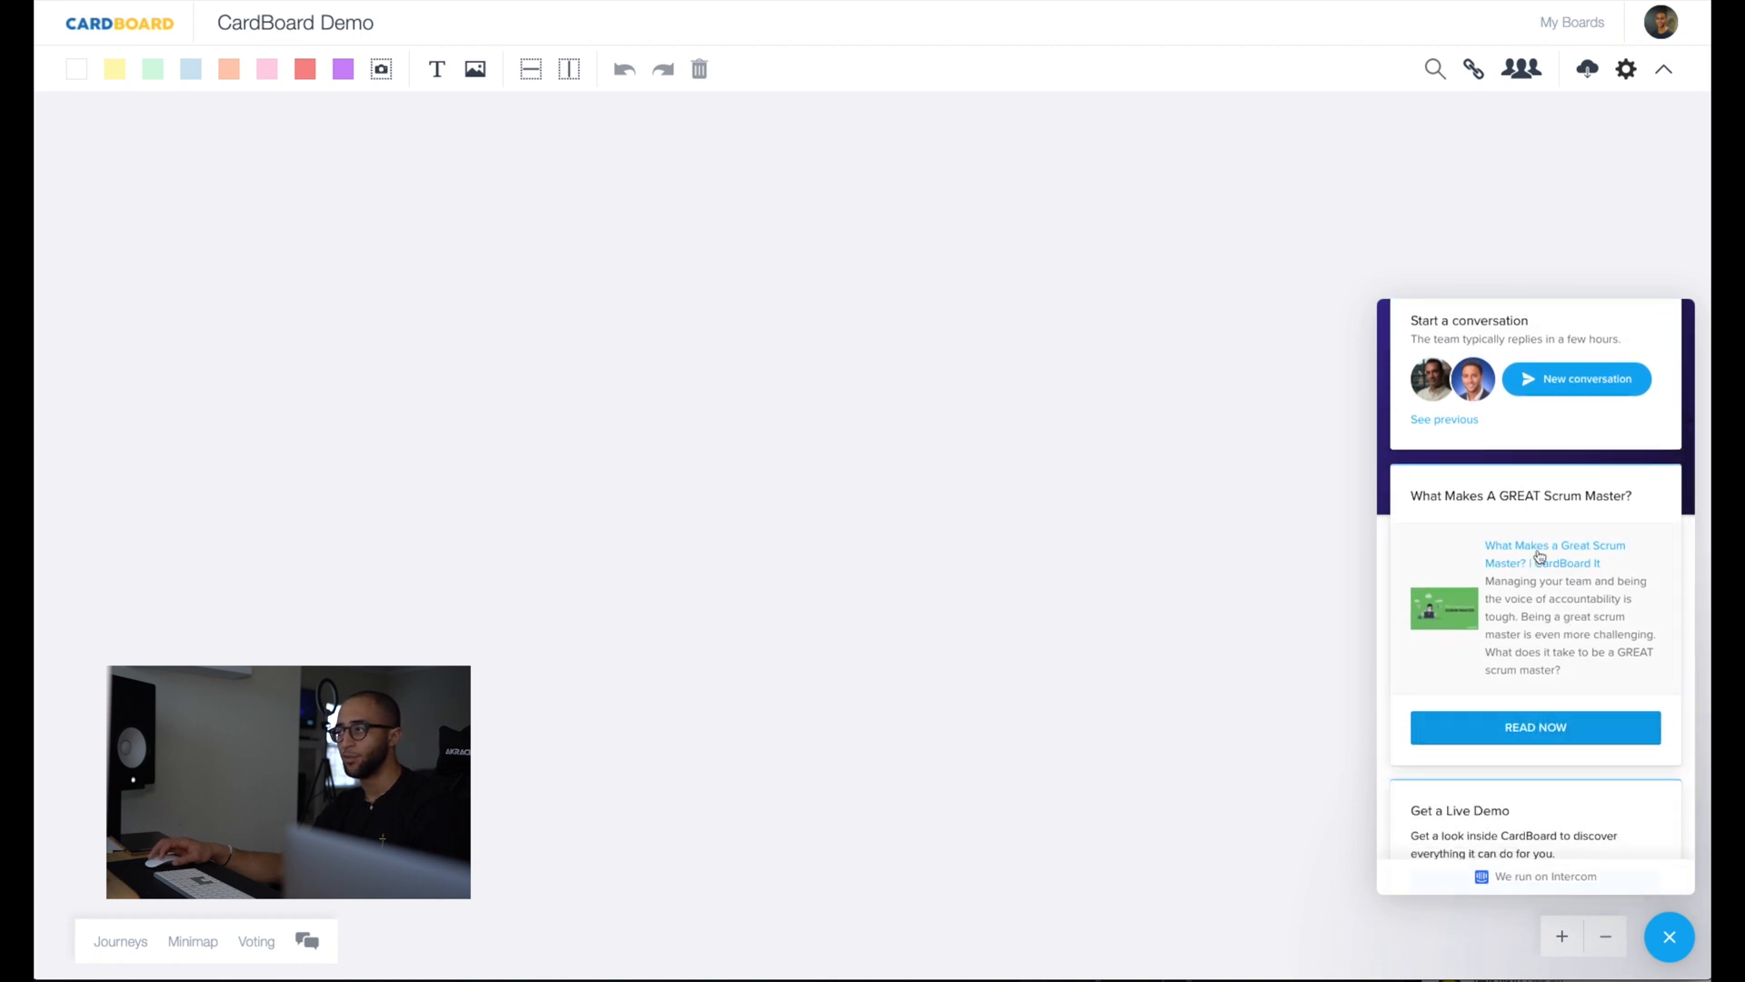
{"action": "scroll", "scroll_direction": "down", "scroll_amount": 3}
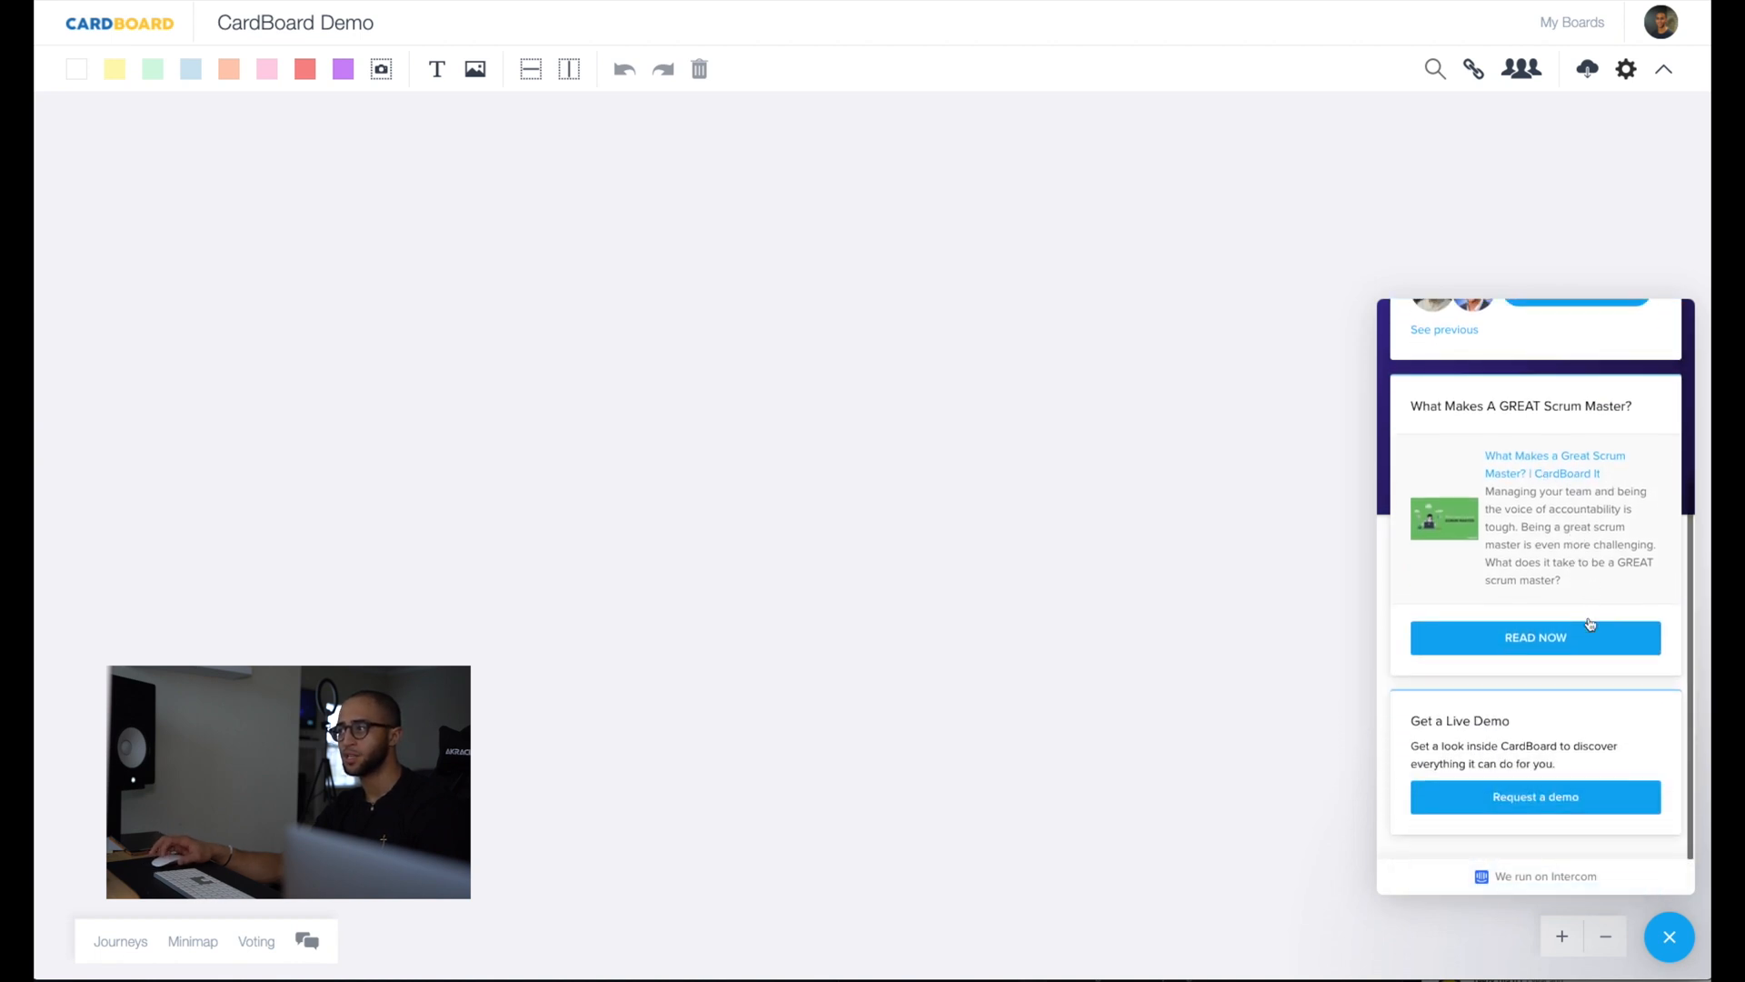
{"action": "scroll", "scroll_direction": "up", "scroll_amount": 3}
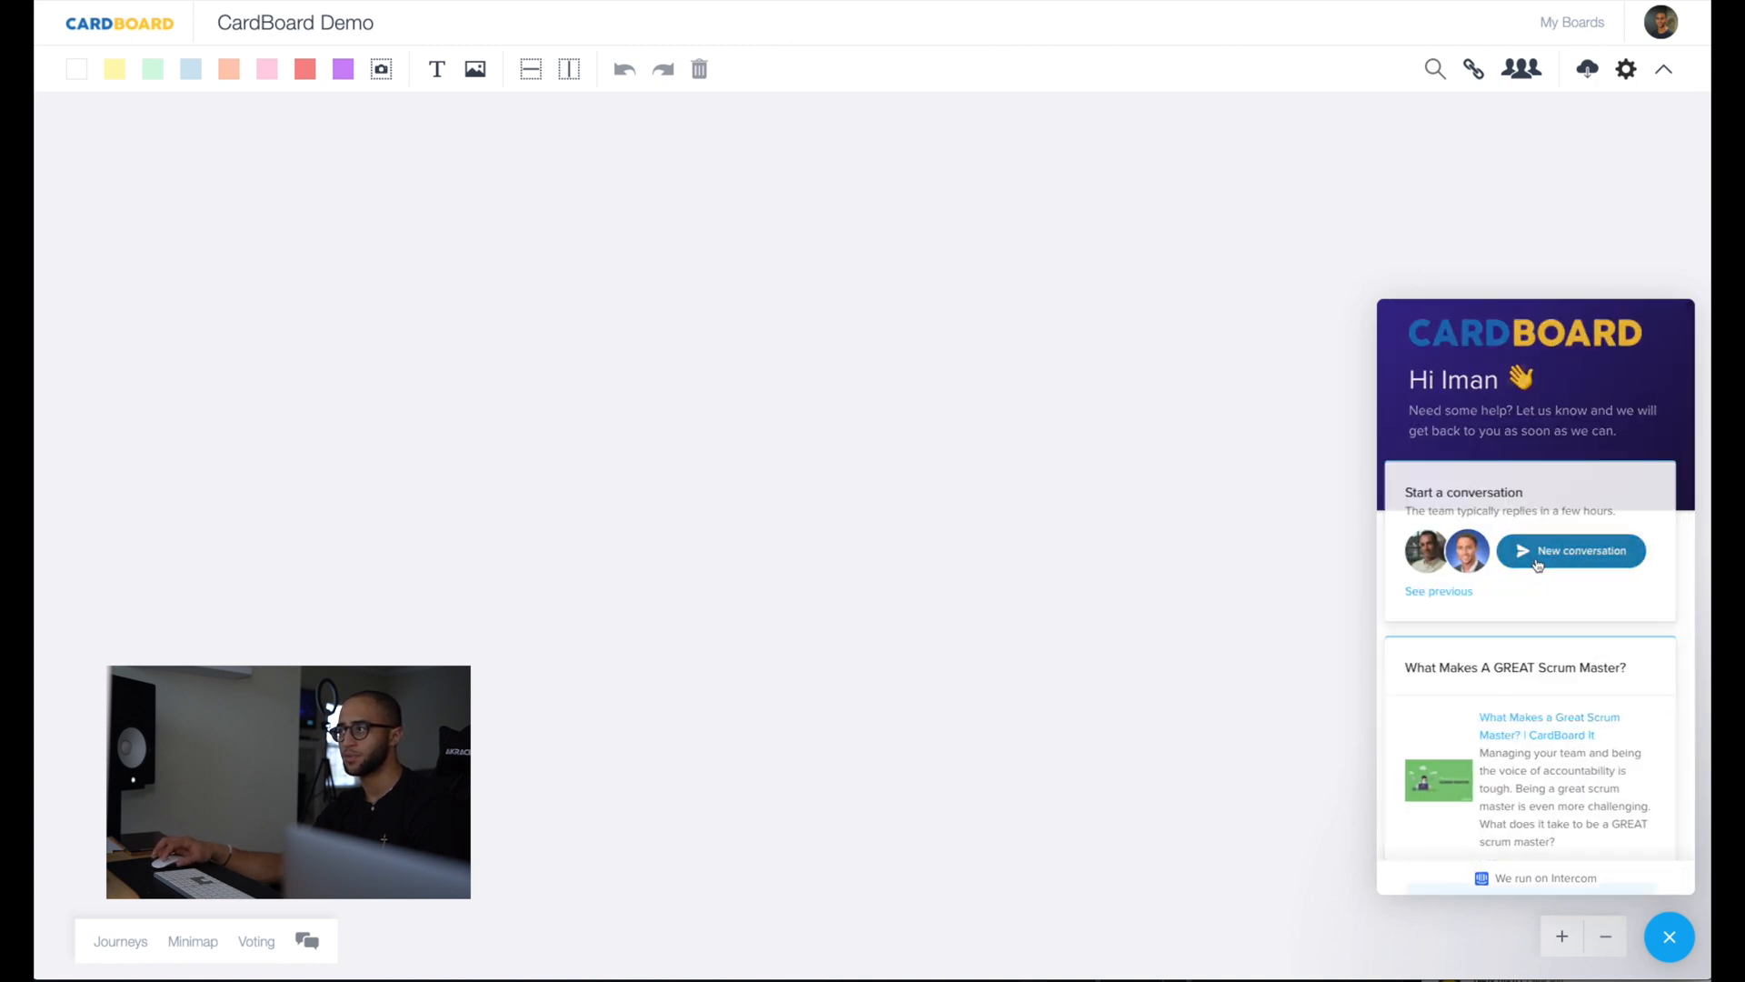
{"action": "left_click", "coordinate": [1571, 549]}
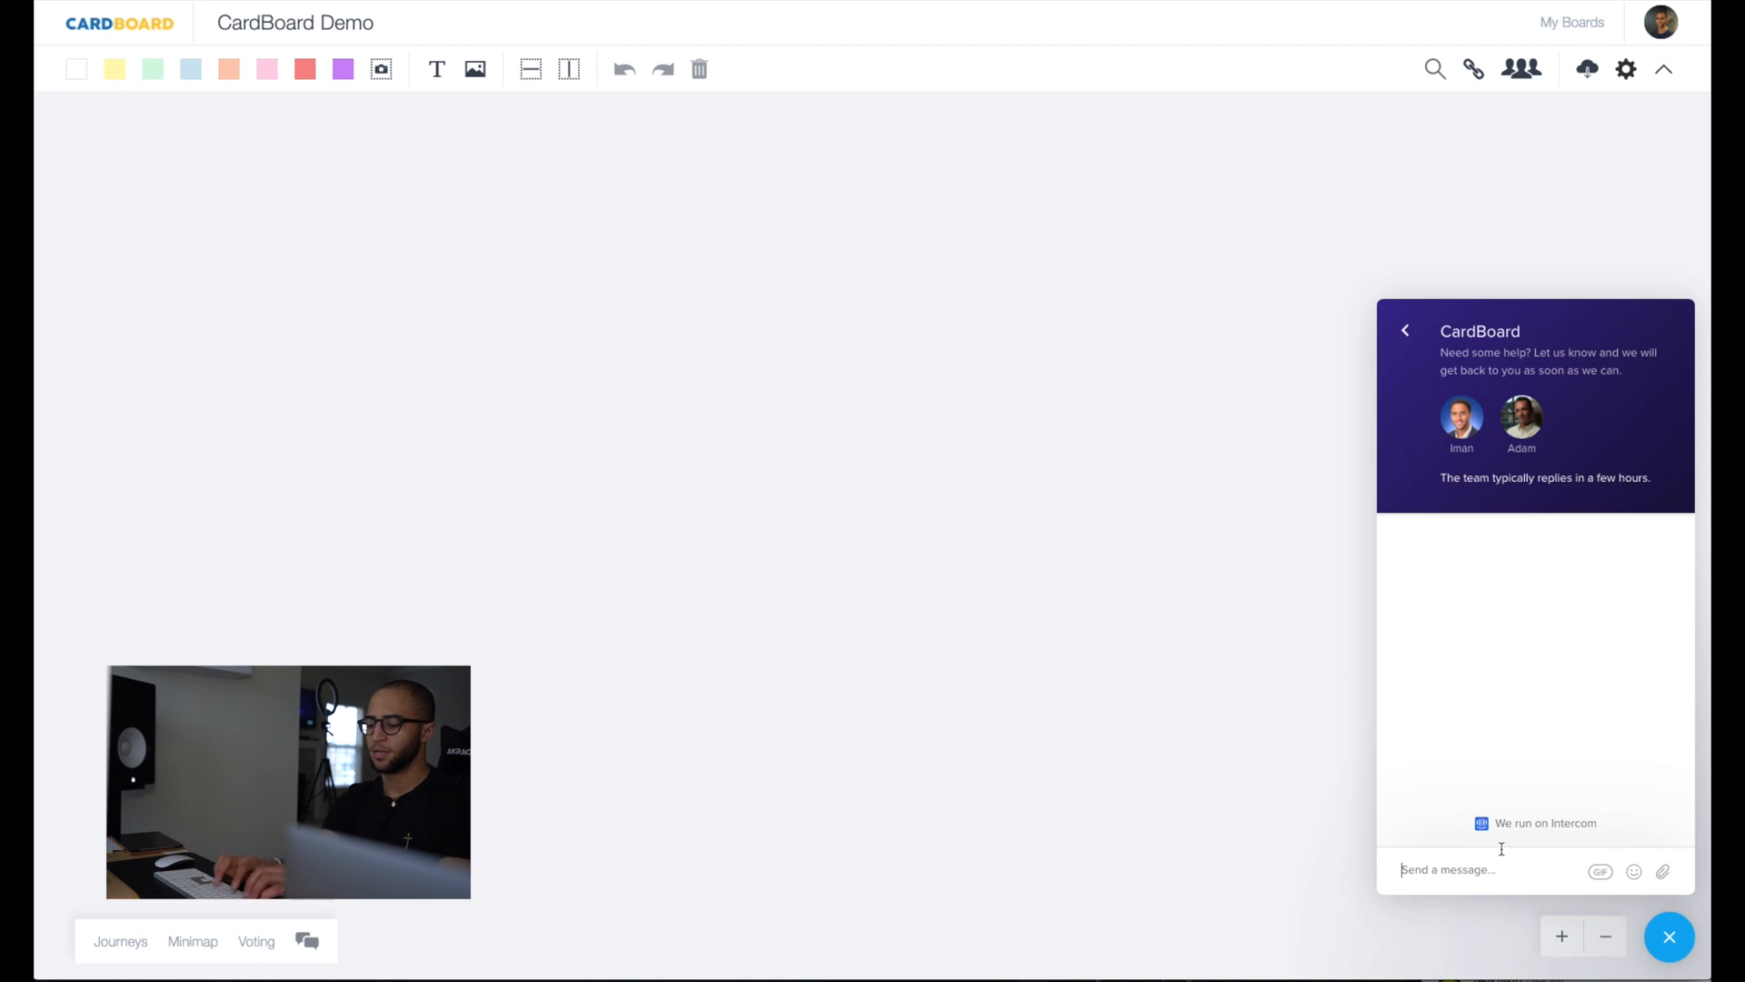
{"action": "type", "text": "Your res"}
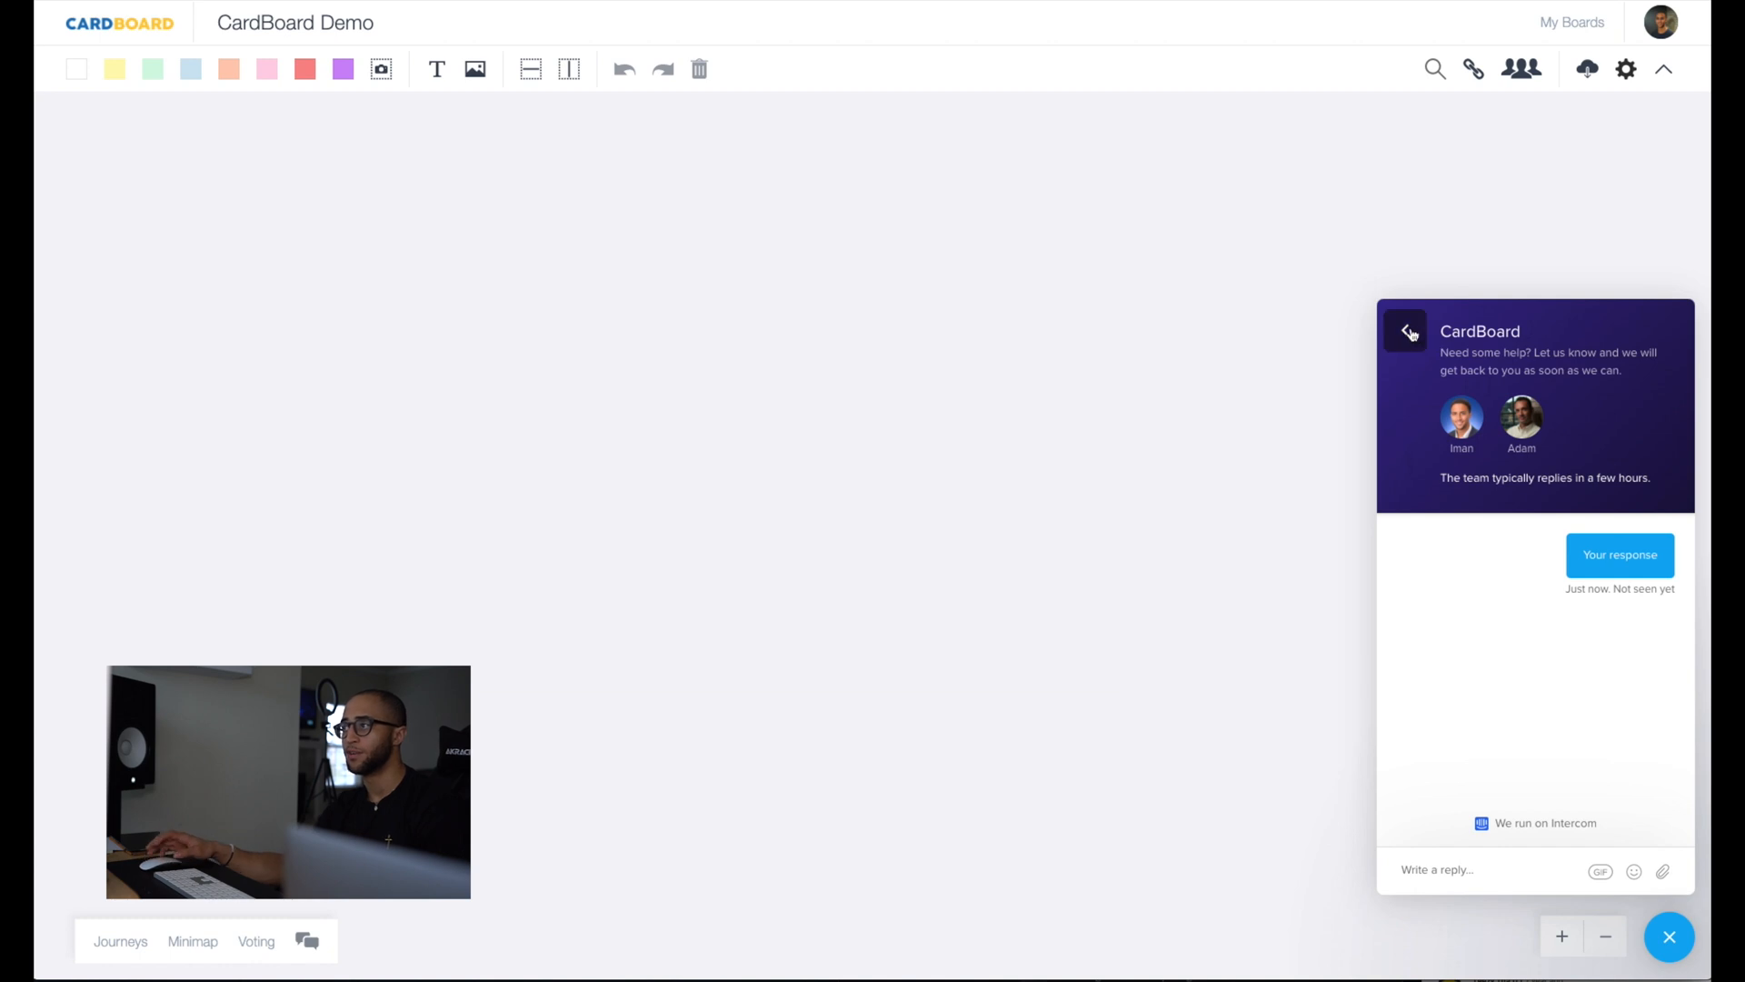
{"action": "left_click", "coordinate": [1407, 332]}
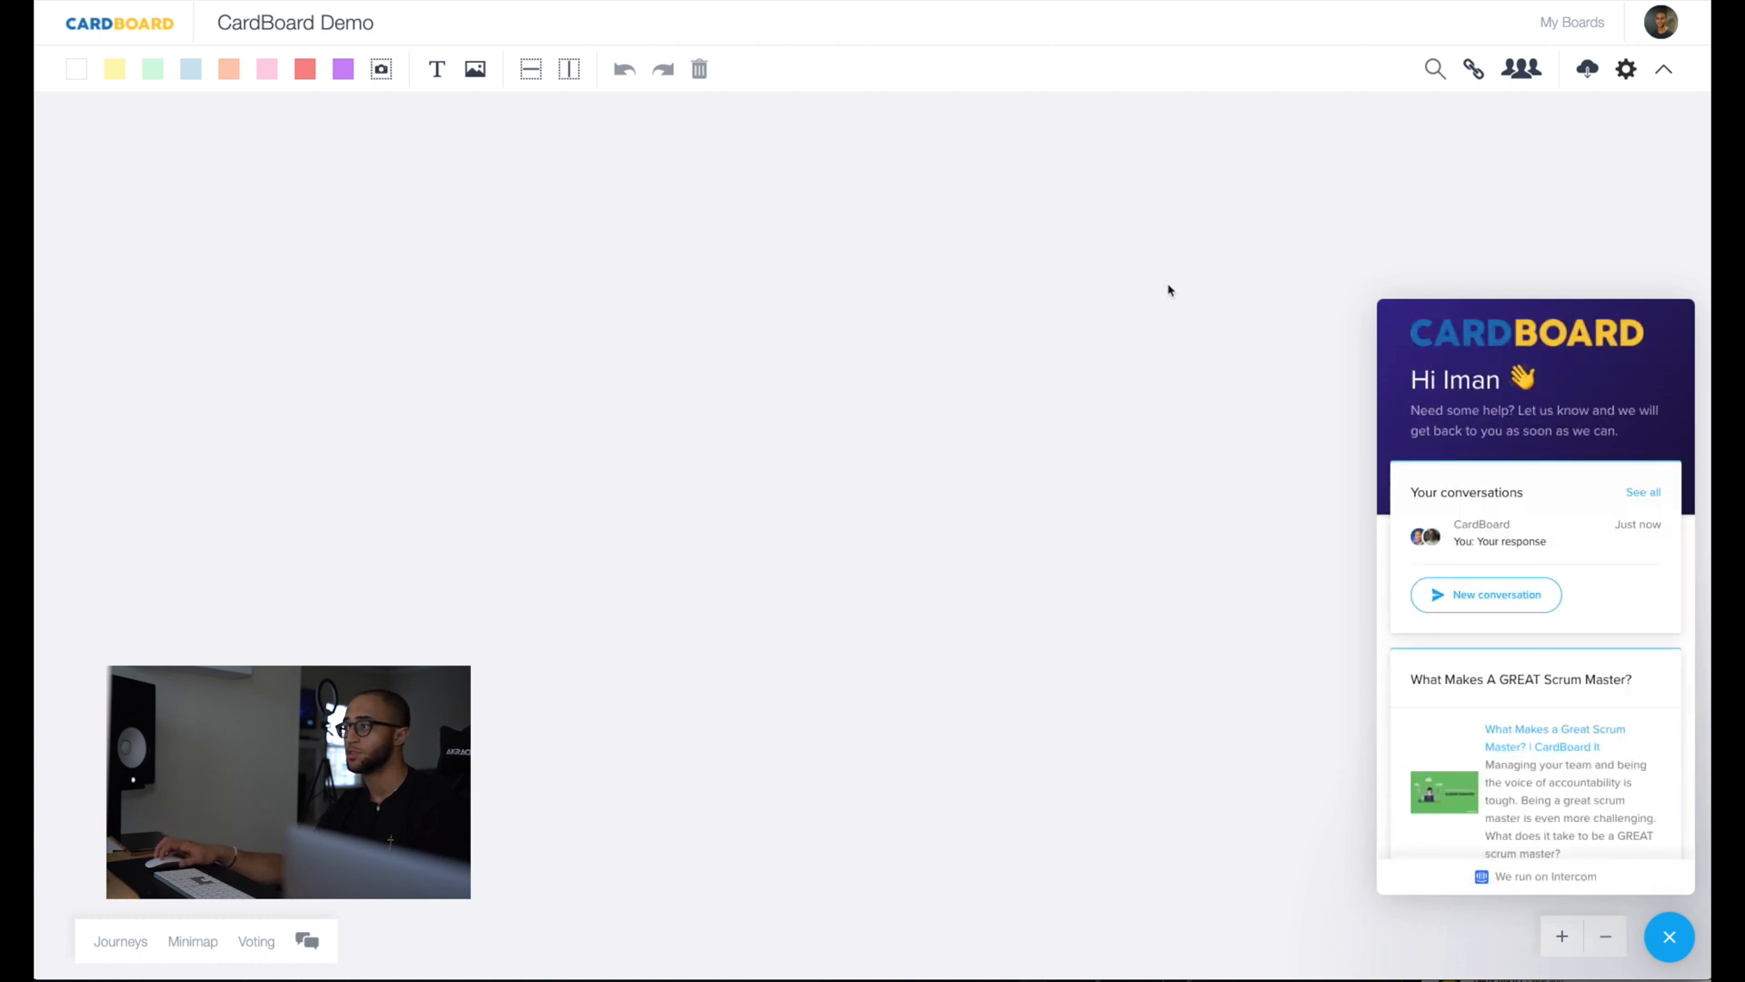
{"action": "left_click", "coordinate": [1669, 937]}
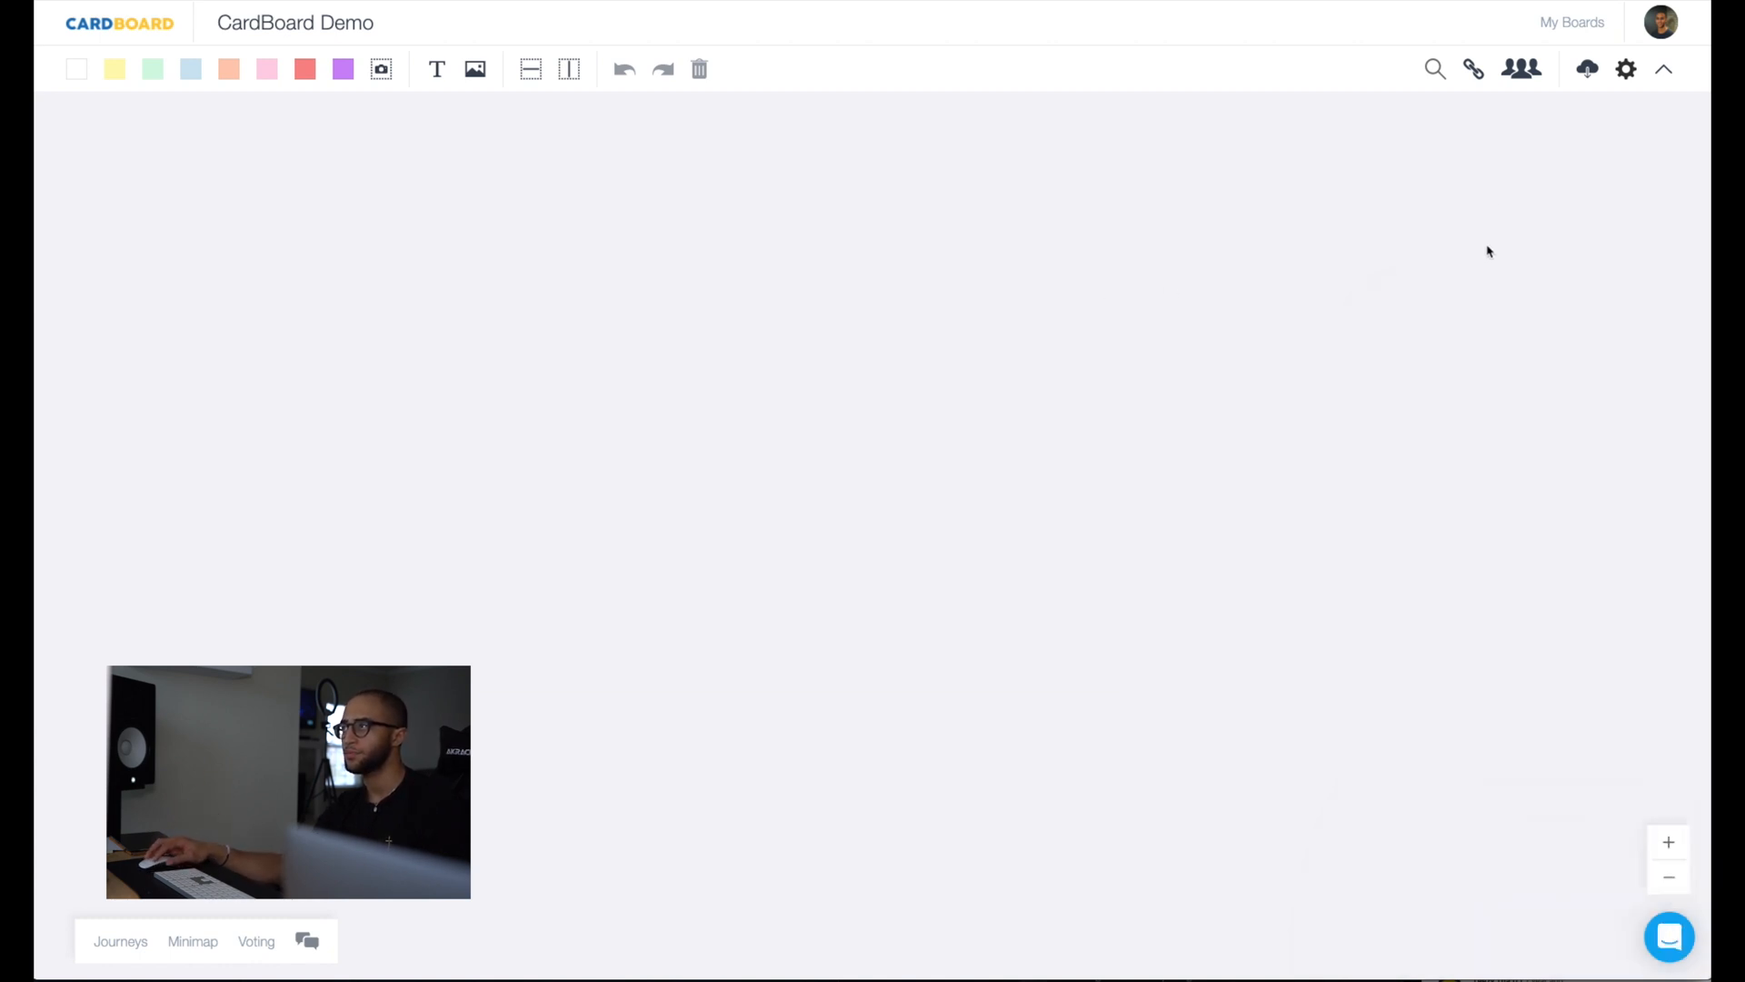
{"action": "left_click", "coordinate": [1586, 69]}
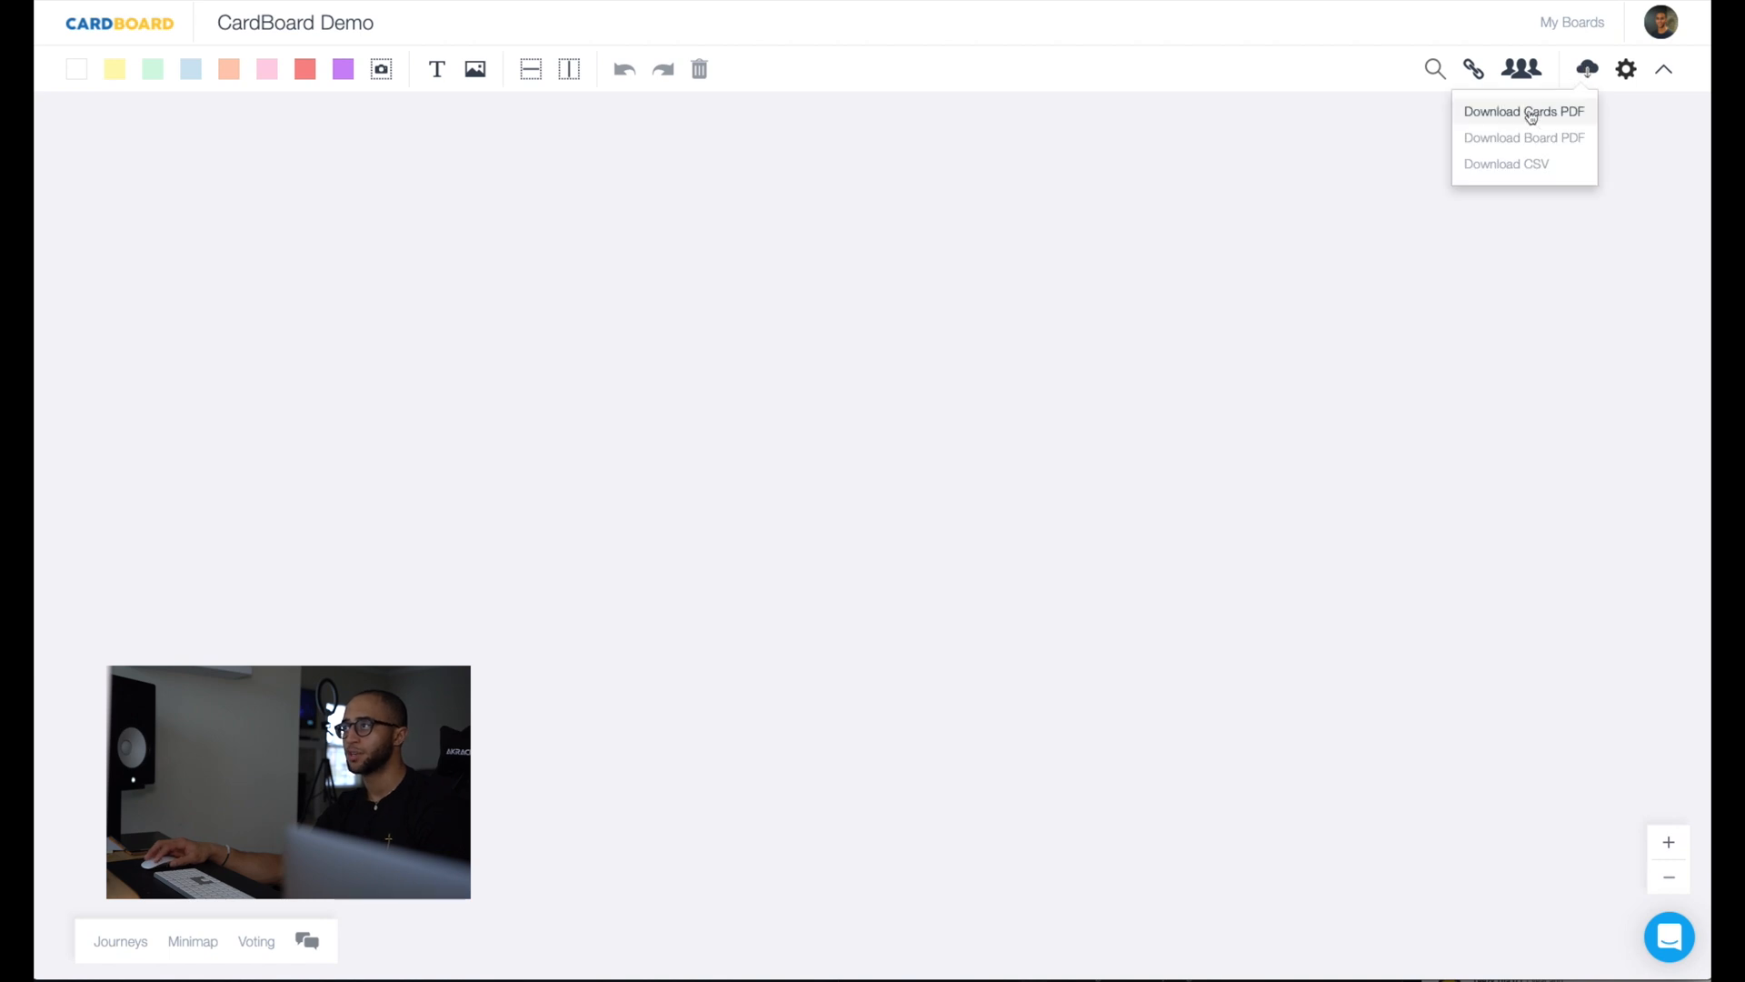
{"action": "mouse_move", "coordinate": [1522, 138]}
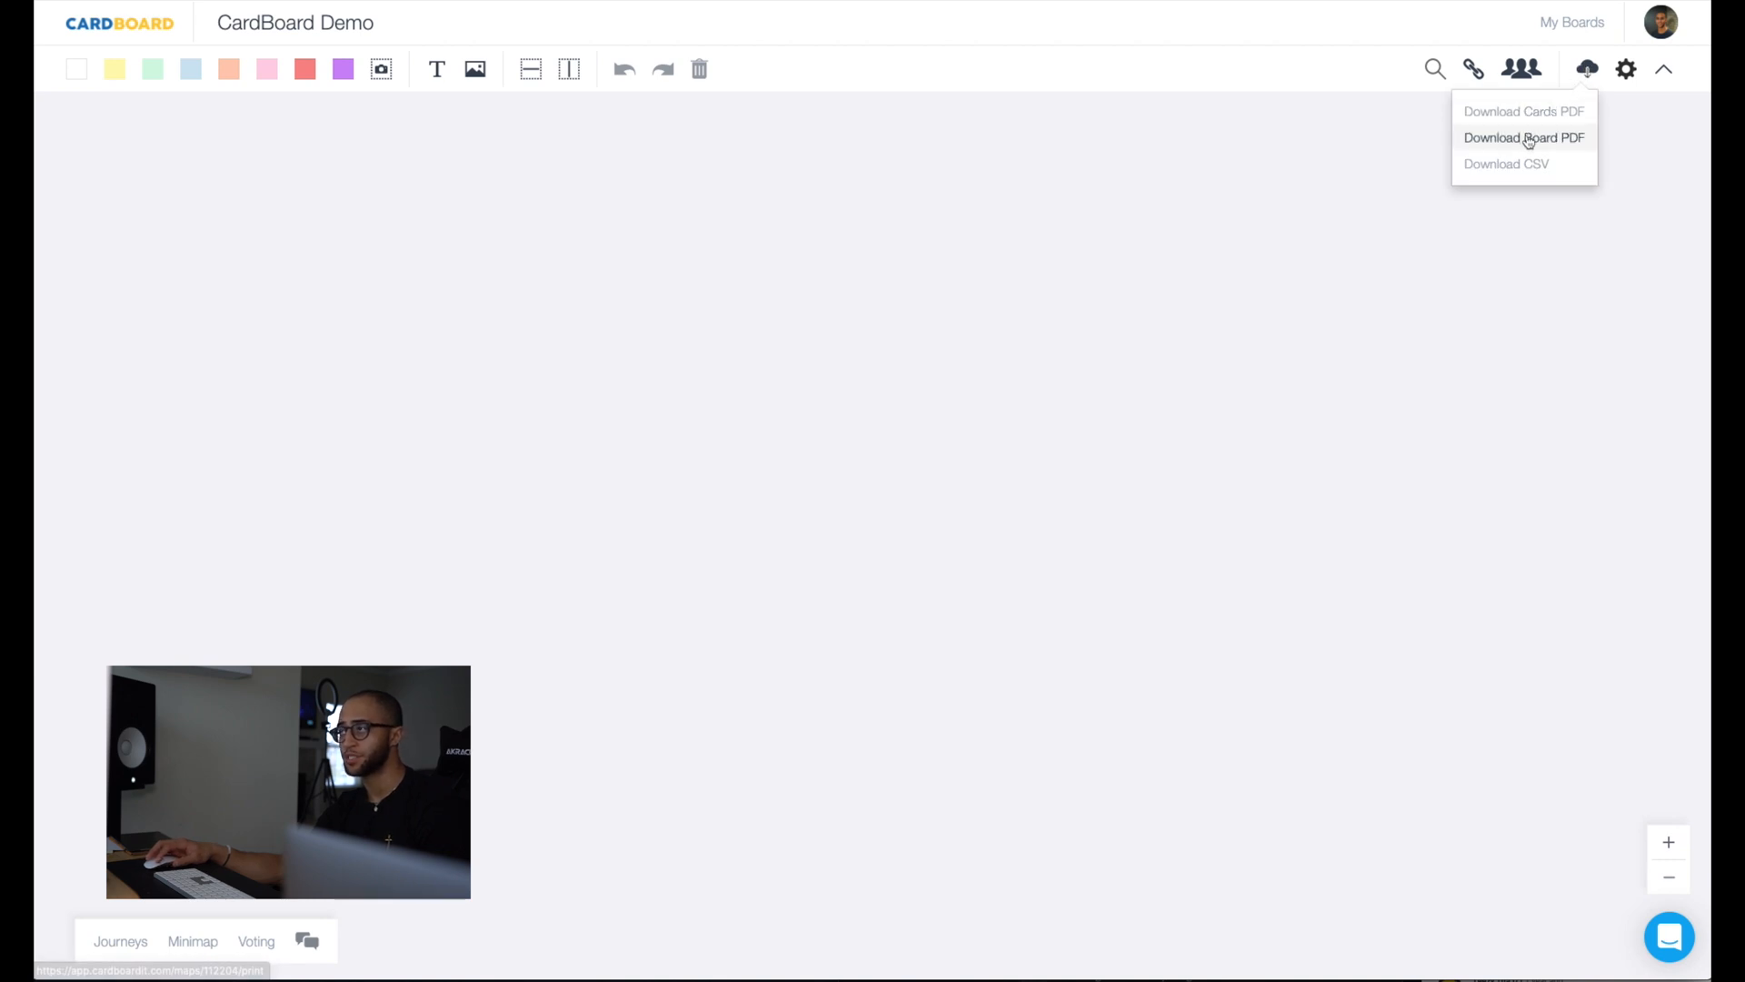
{"action": "mouse_move", "coordinate": [1507, 163]}
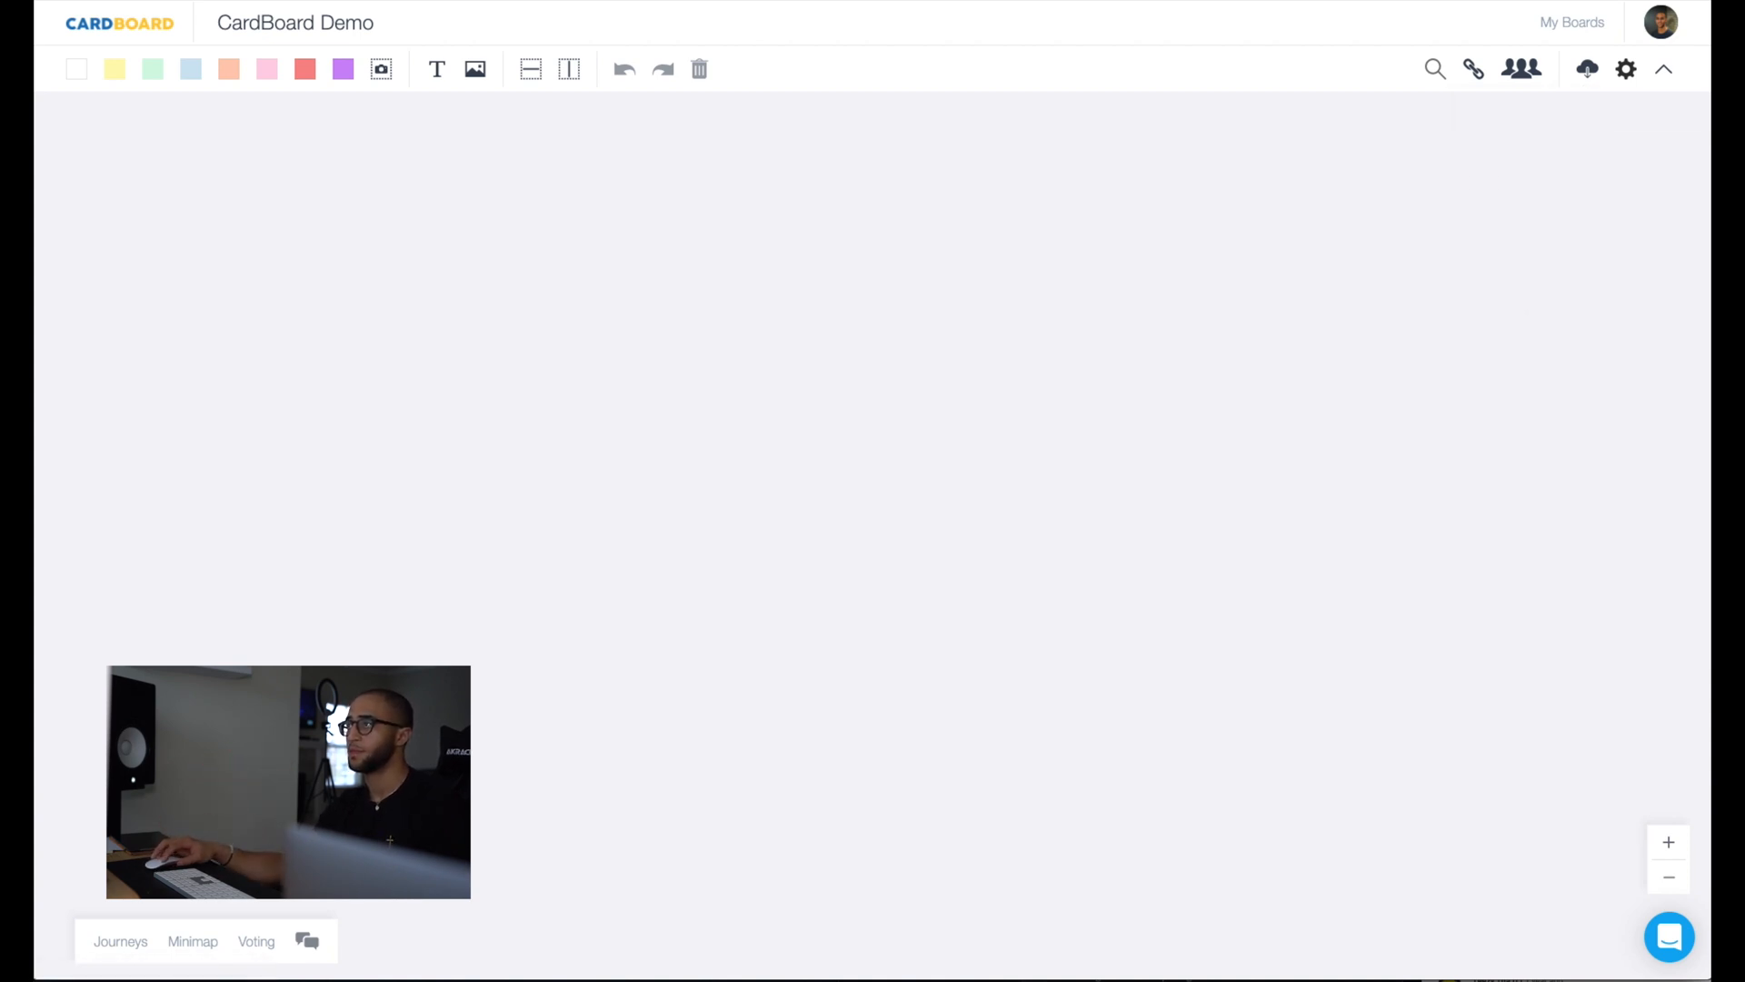
{"action": "left_click", "coordinate": [1660, 22]}
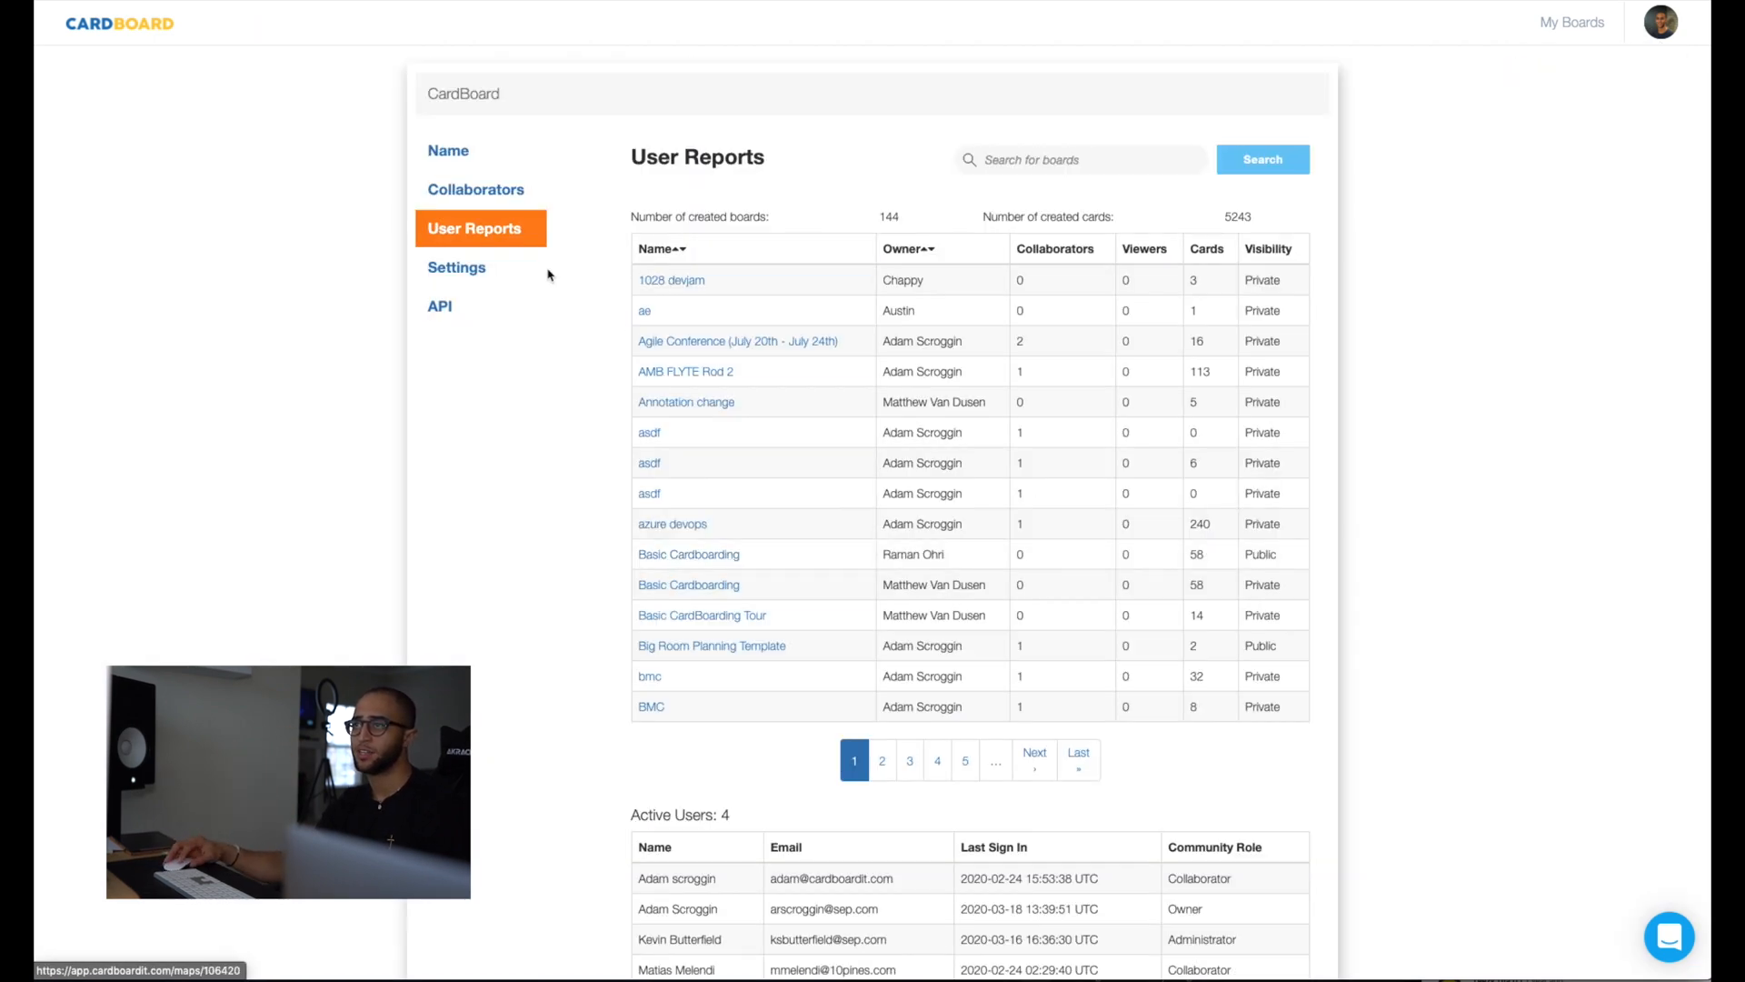
{"action": "mouse_move", "coordinate": [963, 395]}
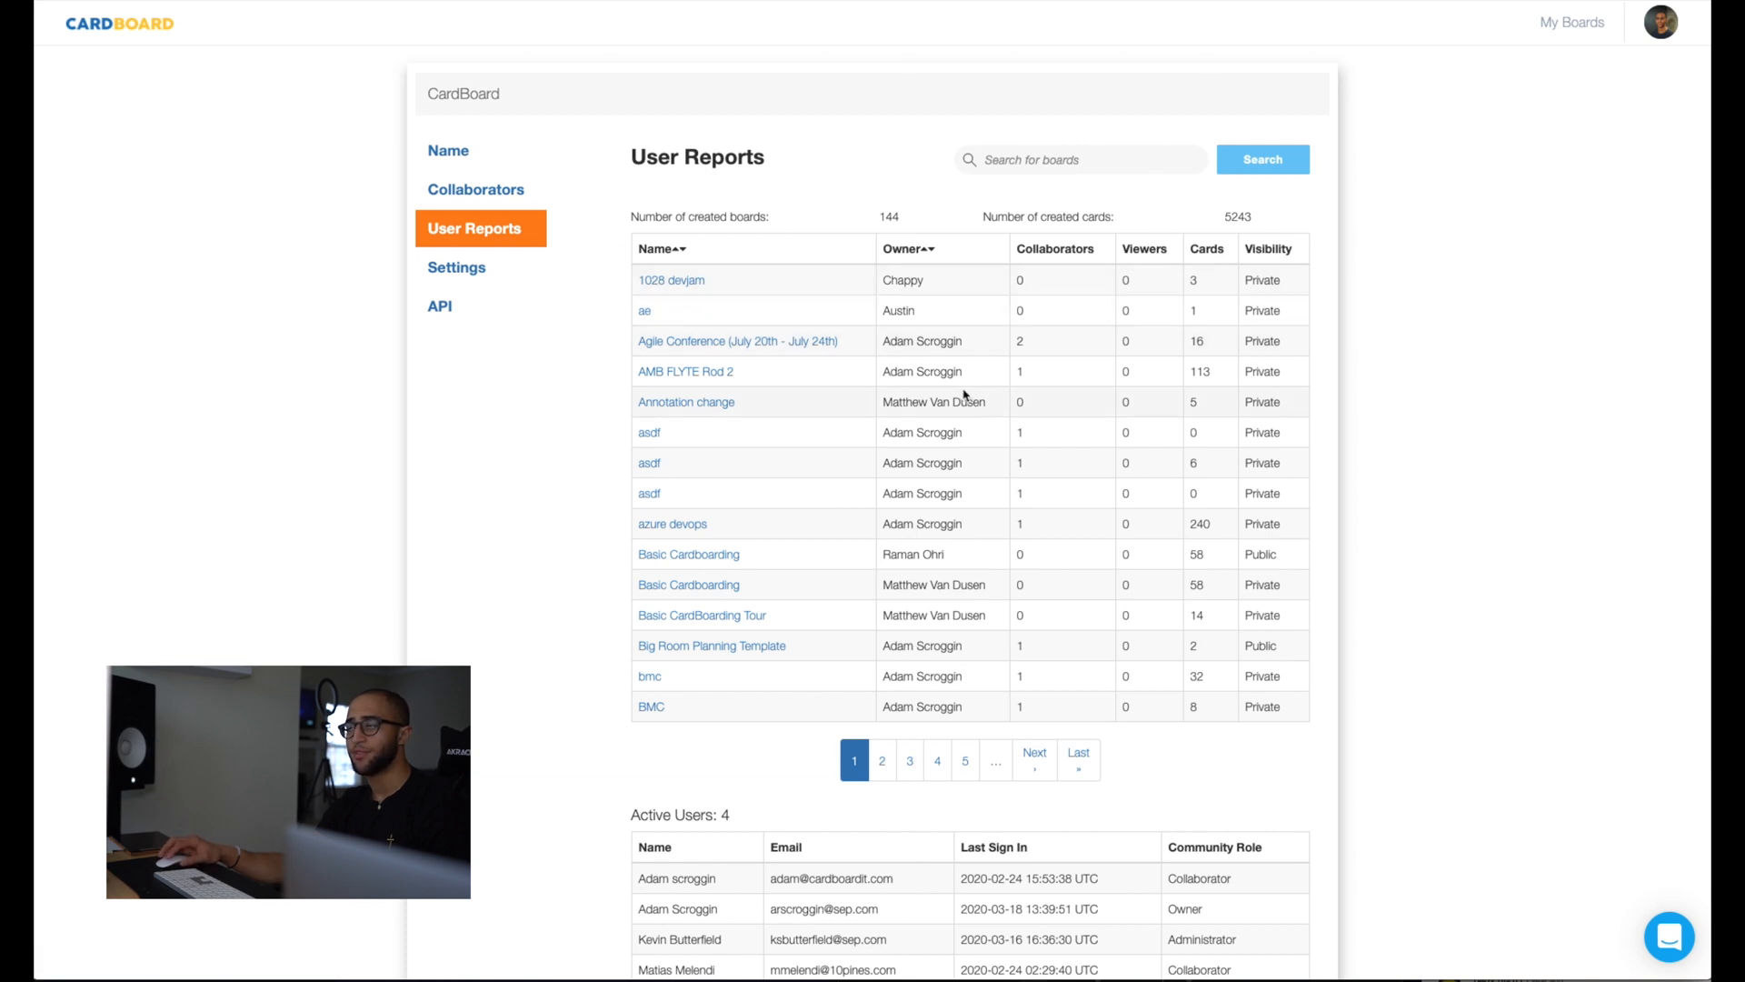
Step: Scroll through the User Reports tables, showing 2 inactive users and 114 story maps, then back up
{"action": "scroll", "scroll_direction": "down", "scroll_amount": 3}
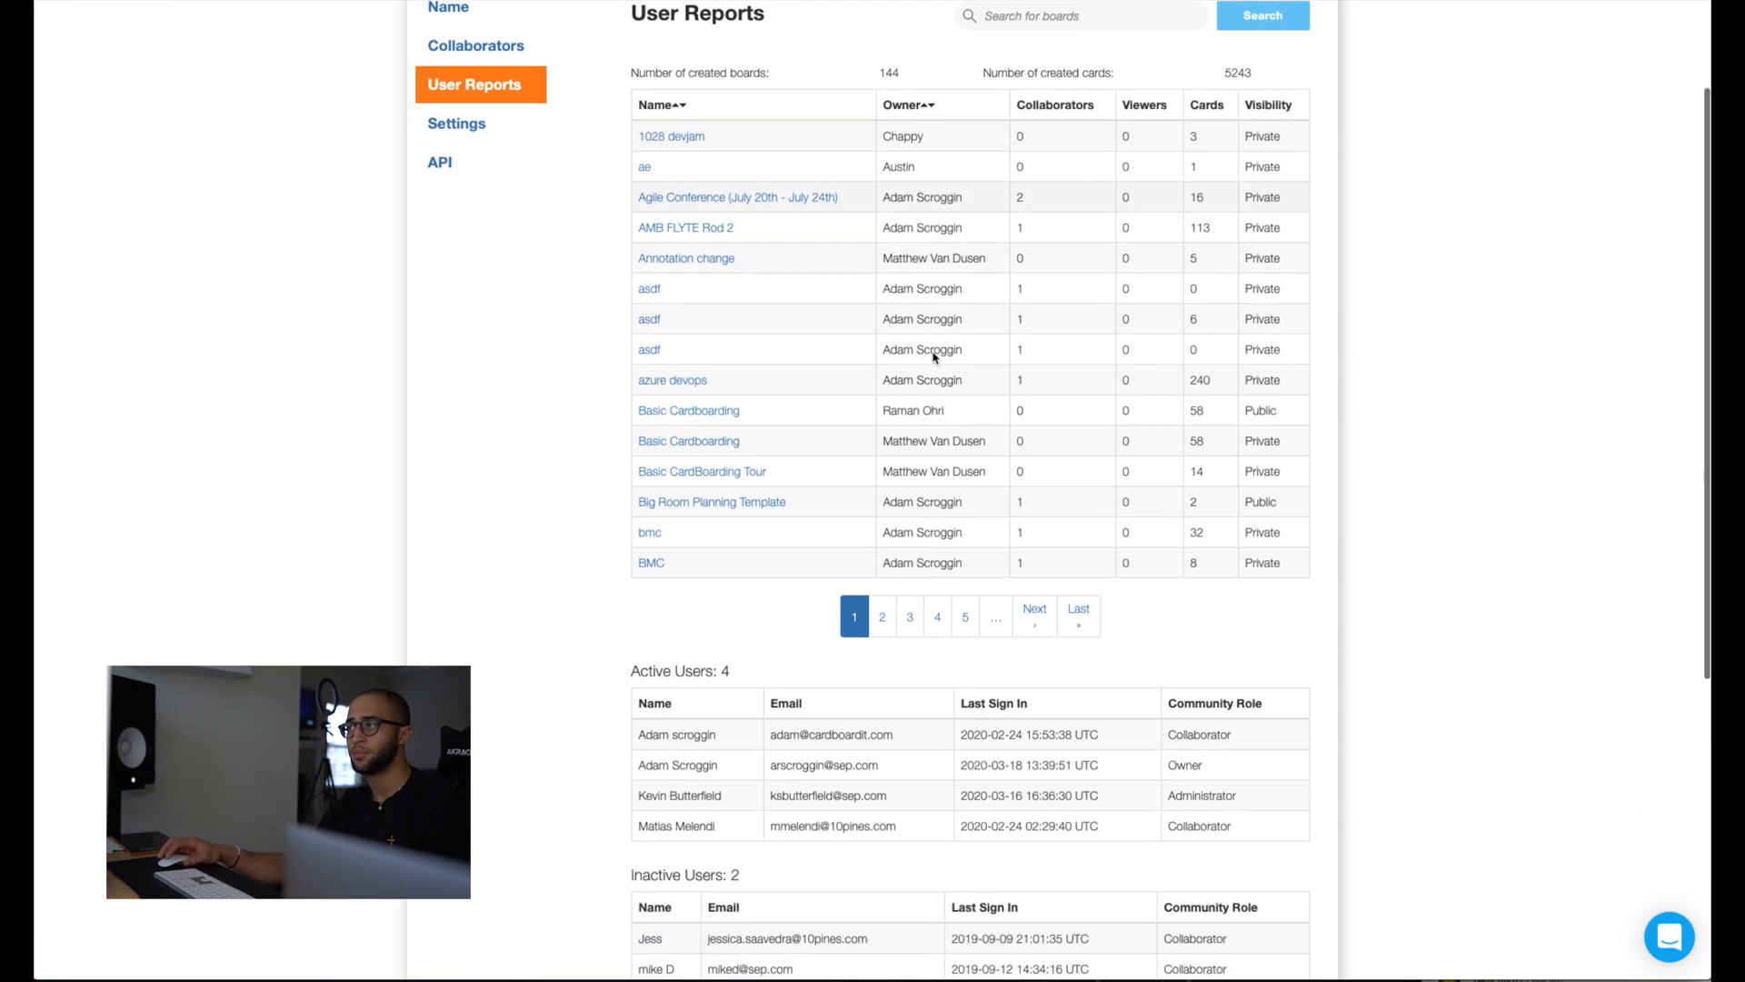
{"action": "scroll", "scroll_direction": "up", "scroll_amount": 3}
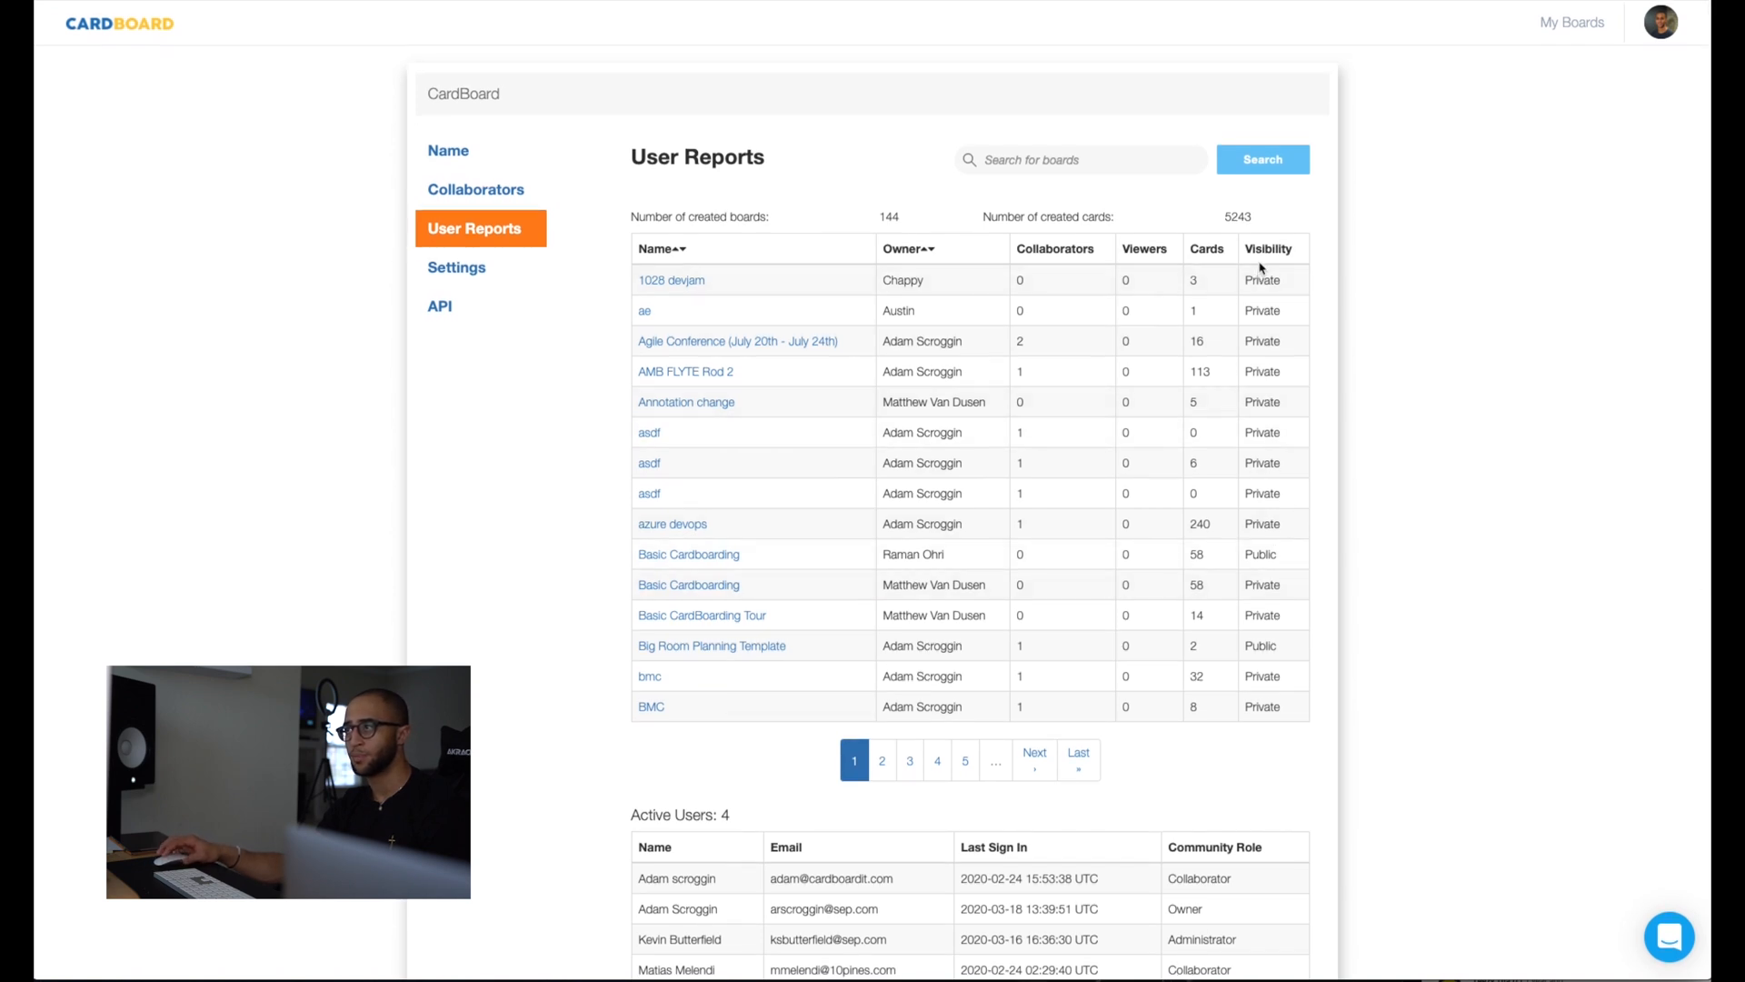
{"action": "mouse_move", "coordinate": [1054, 401]}
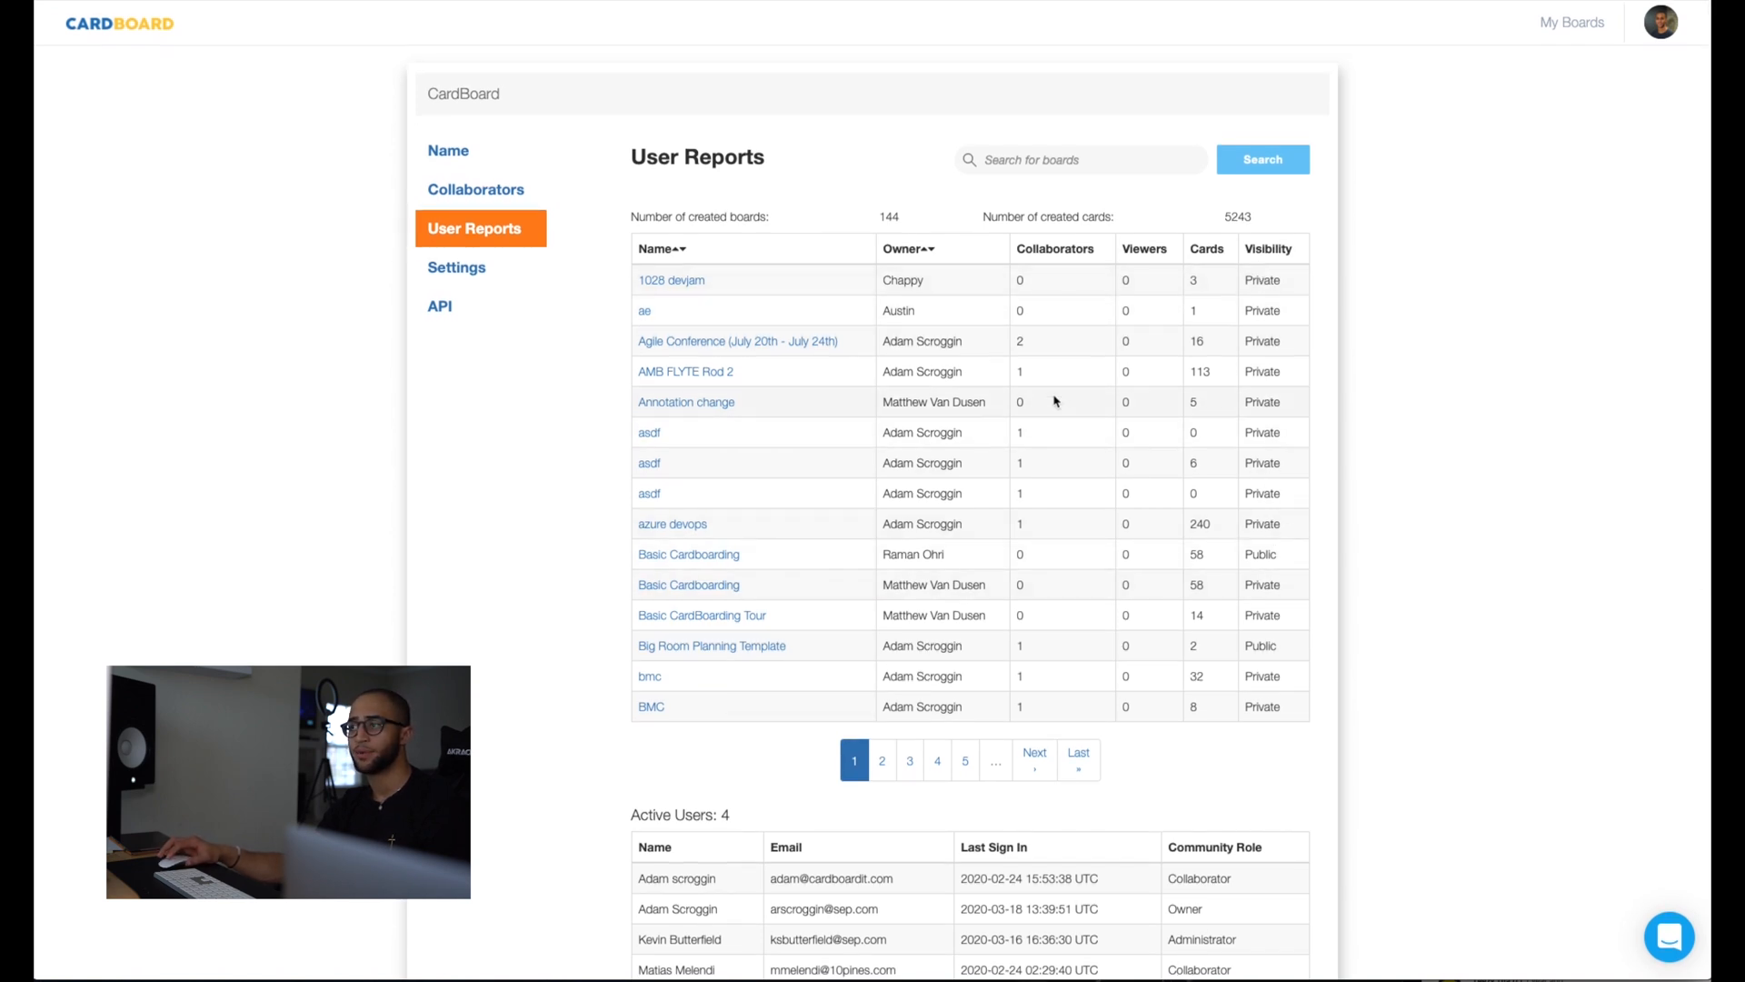
{"action": "scroll", "scroll_direction": "down", "scroll_amount": 3}
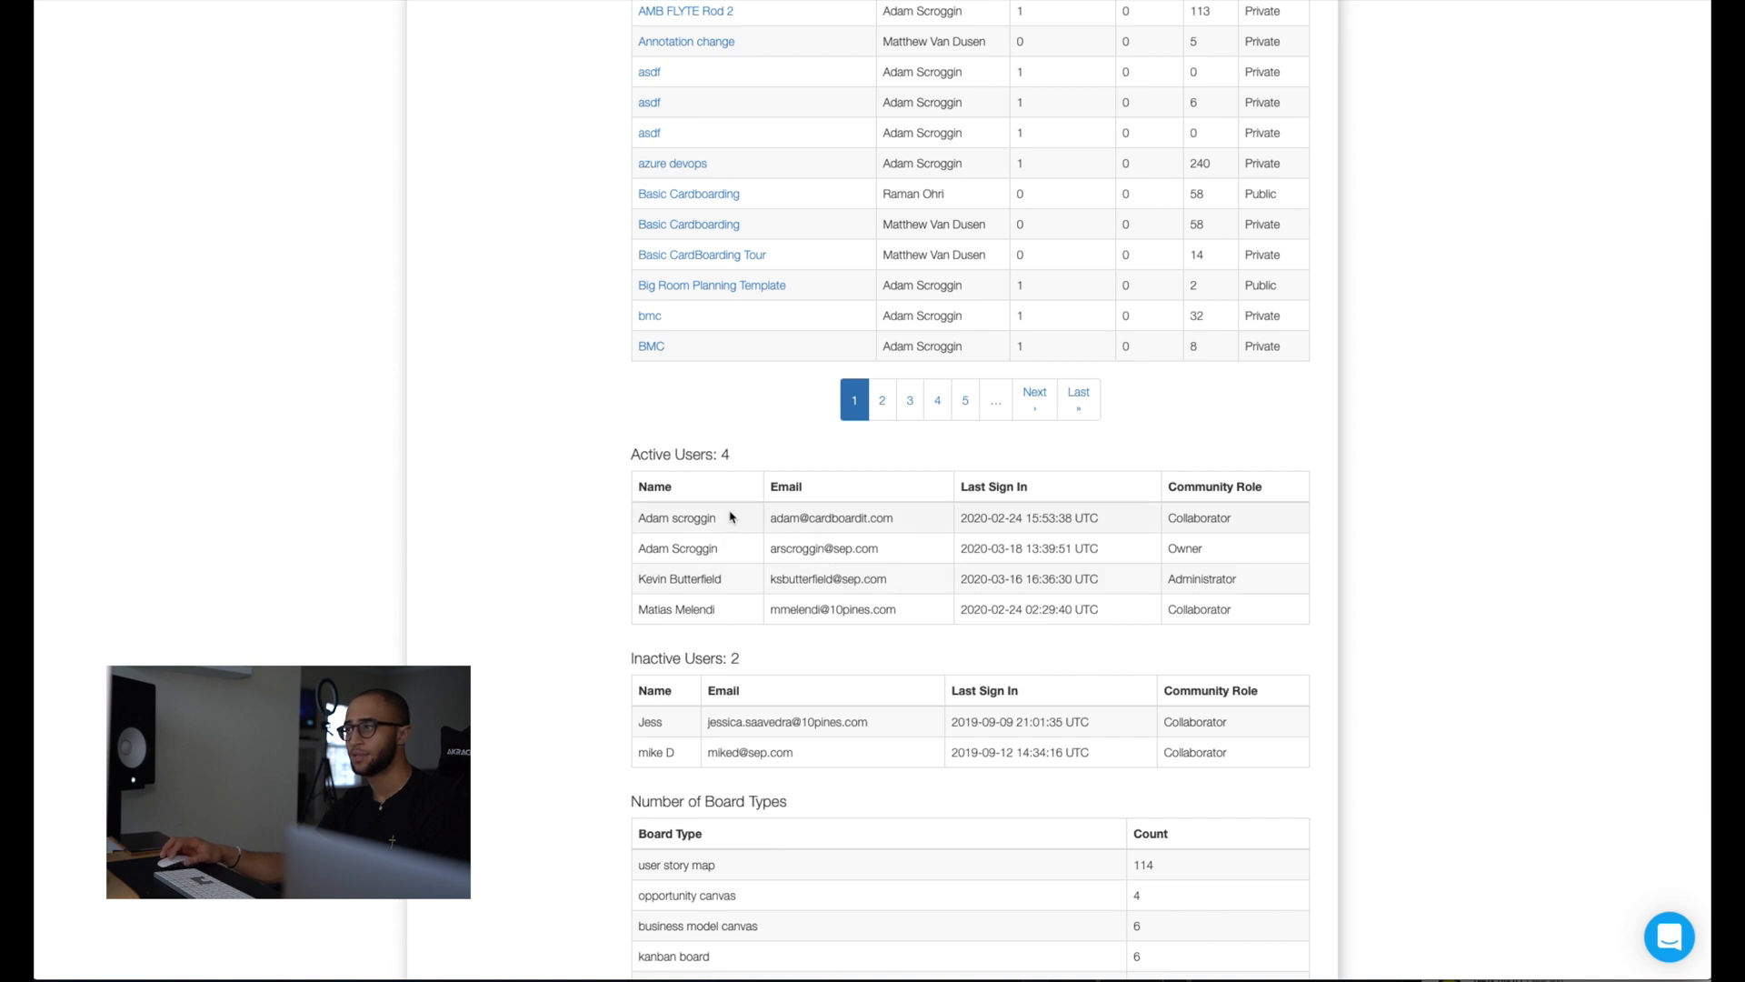
{"action": "scroll", "scroll_direction": "down", "scroll_amount": 3}
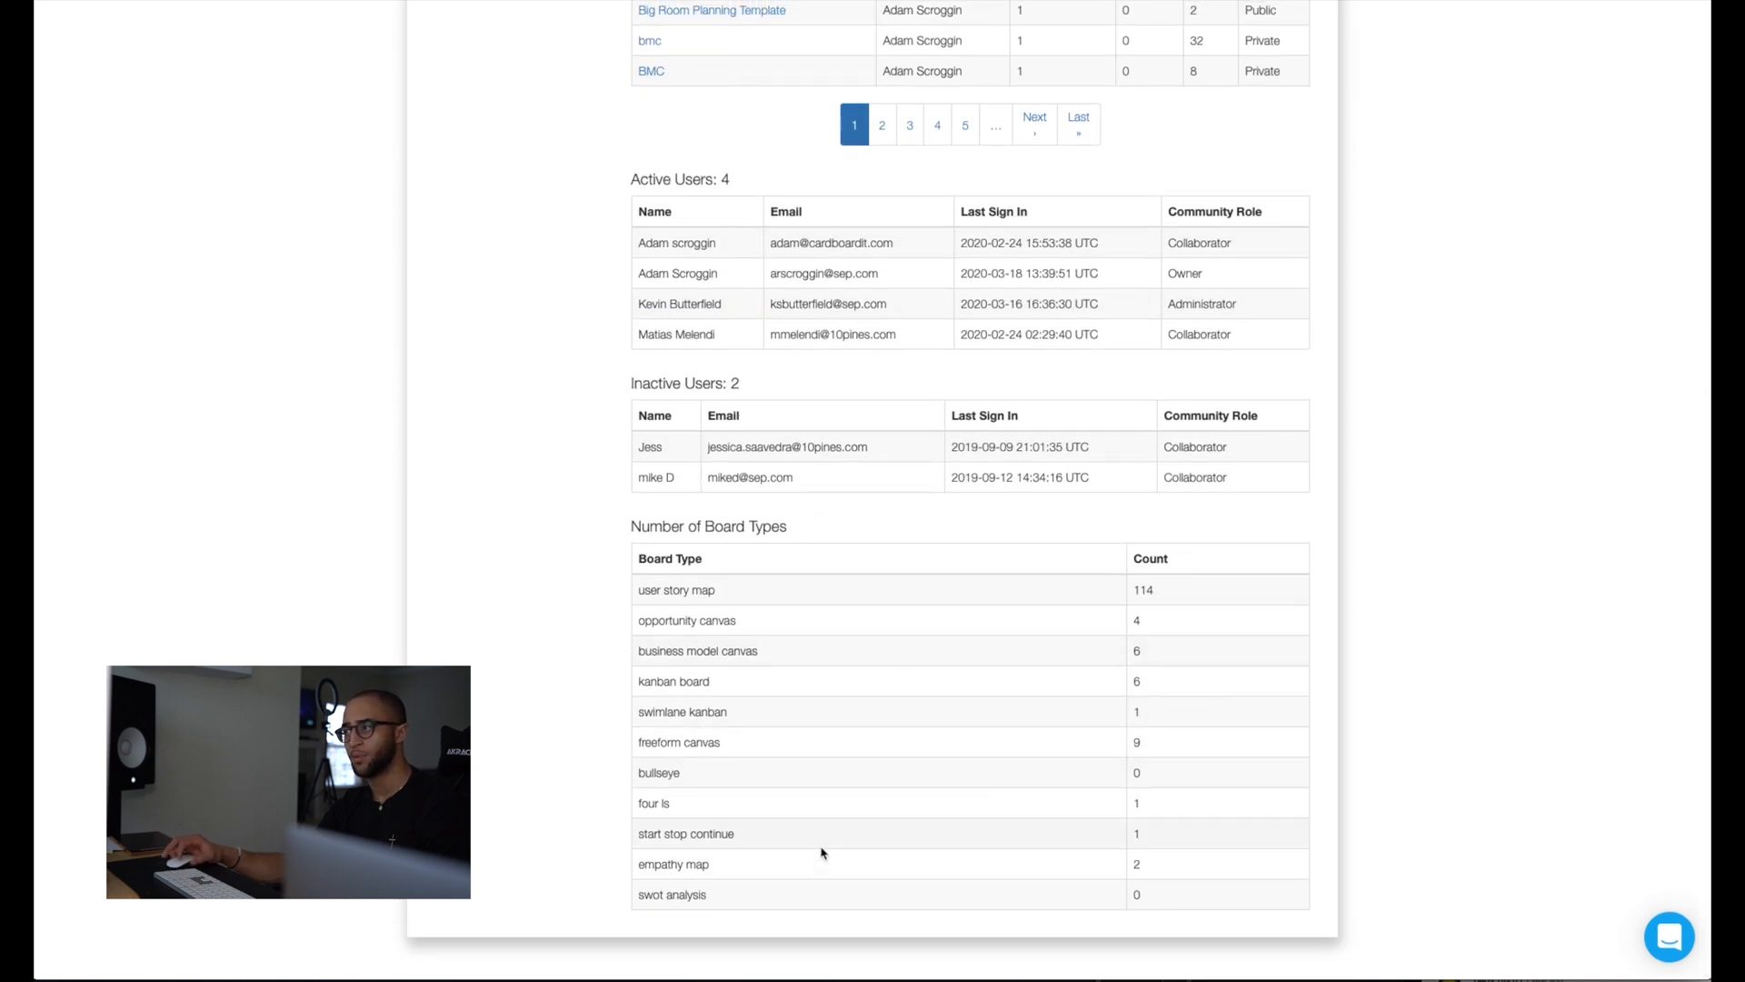
{"action": "scroll", "scroll_direction": "up", "scroll_amount": 3}
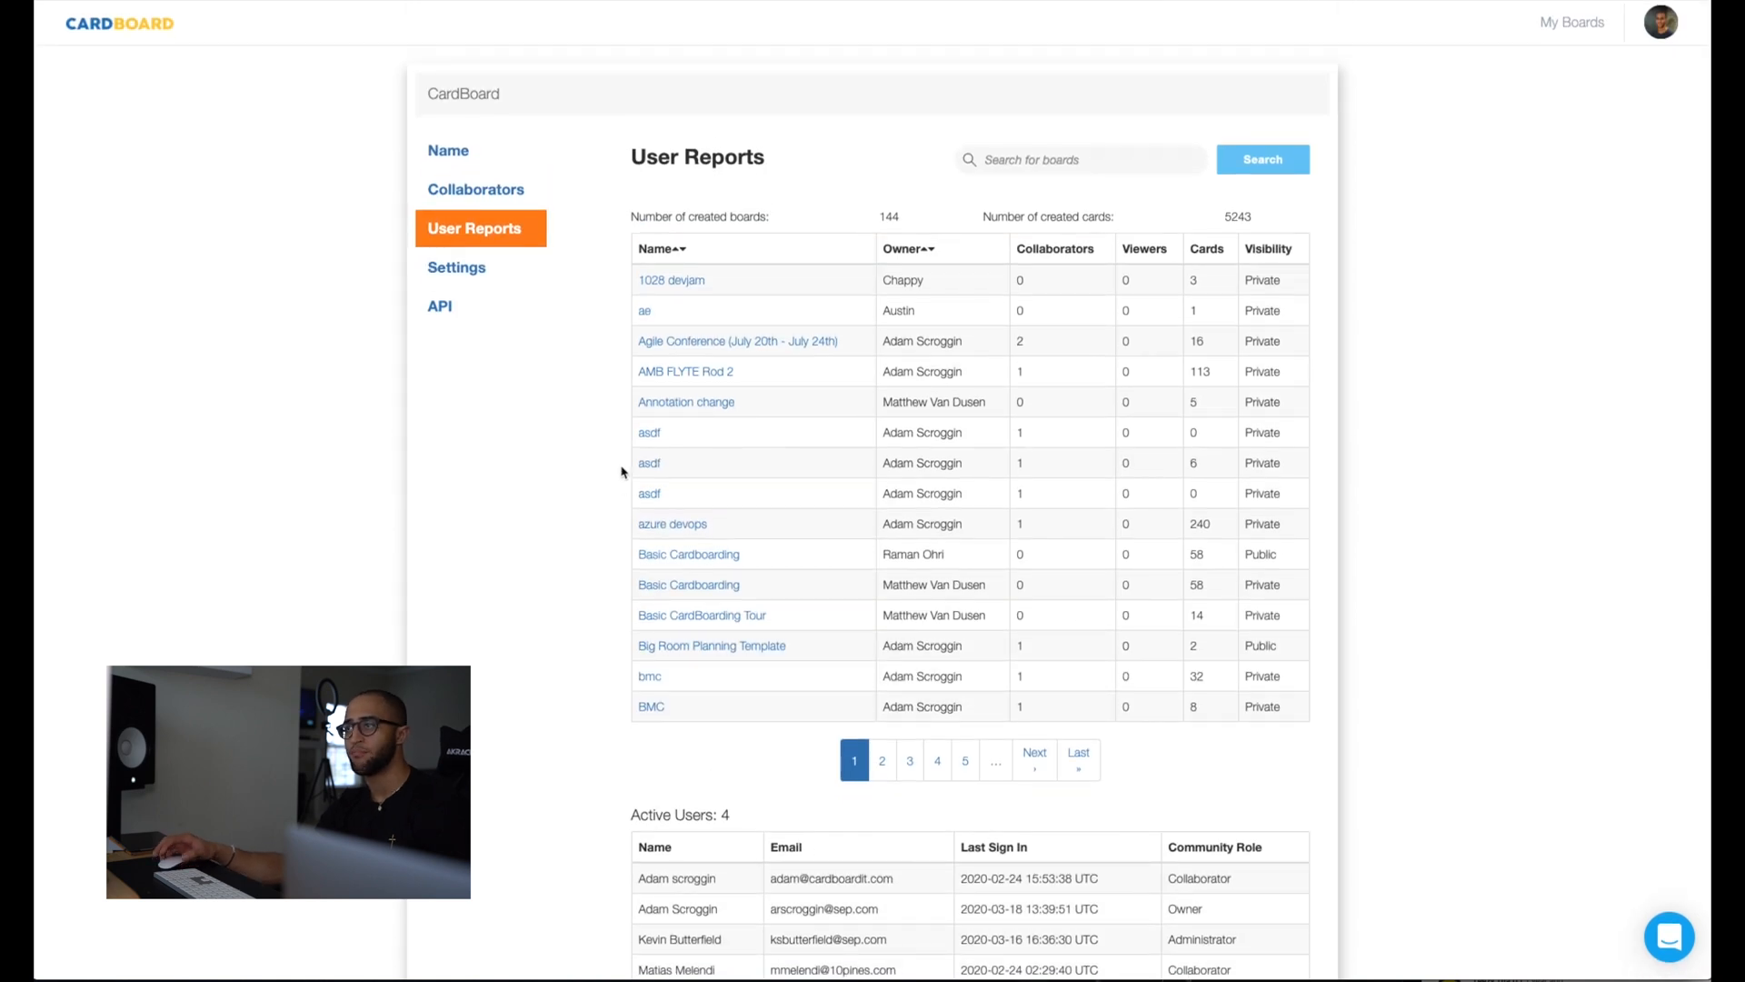